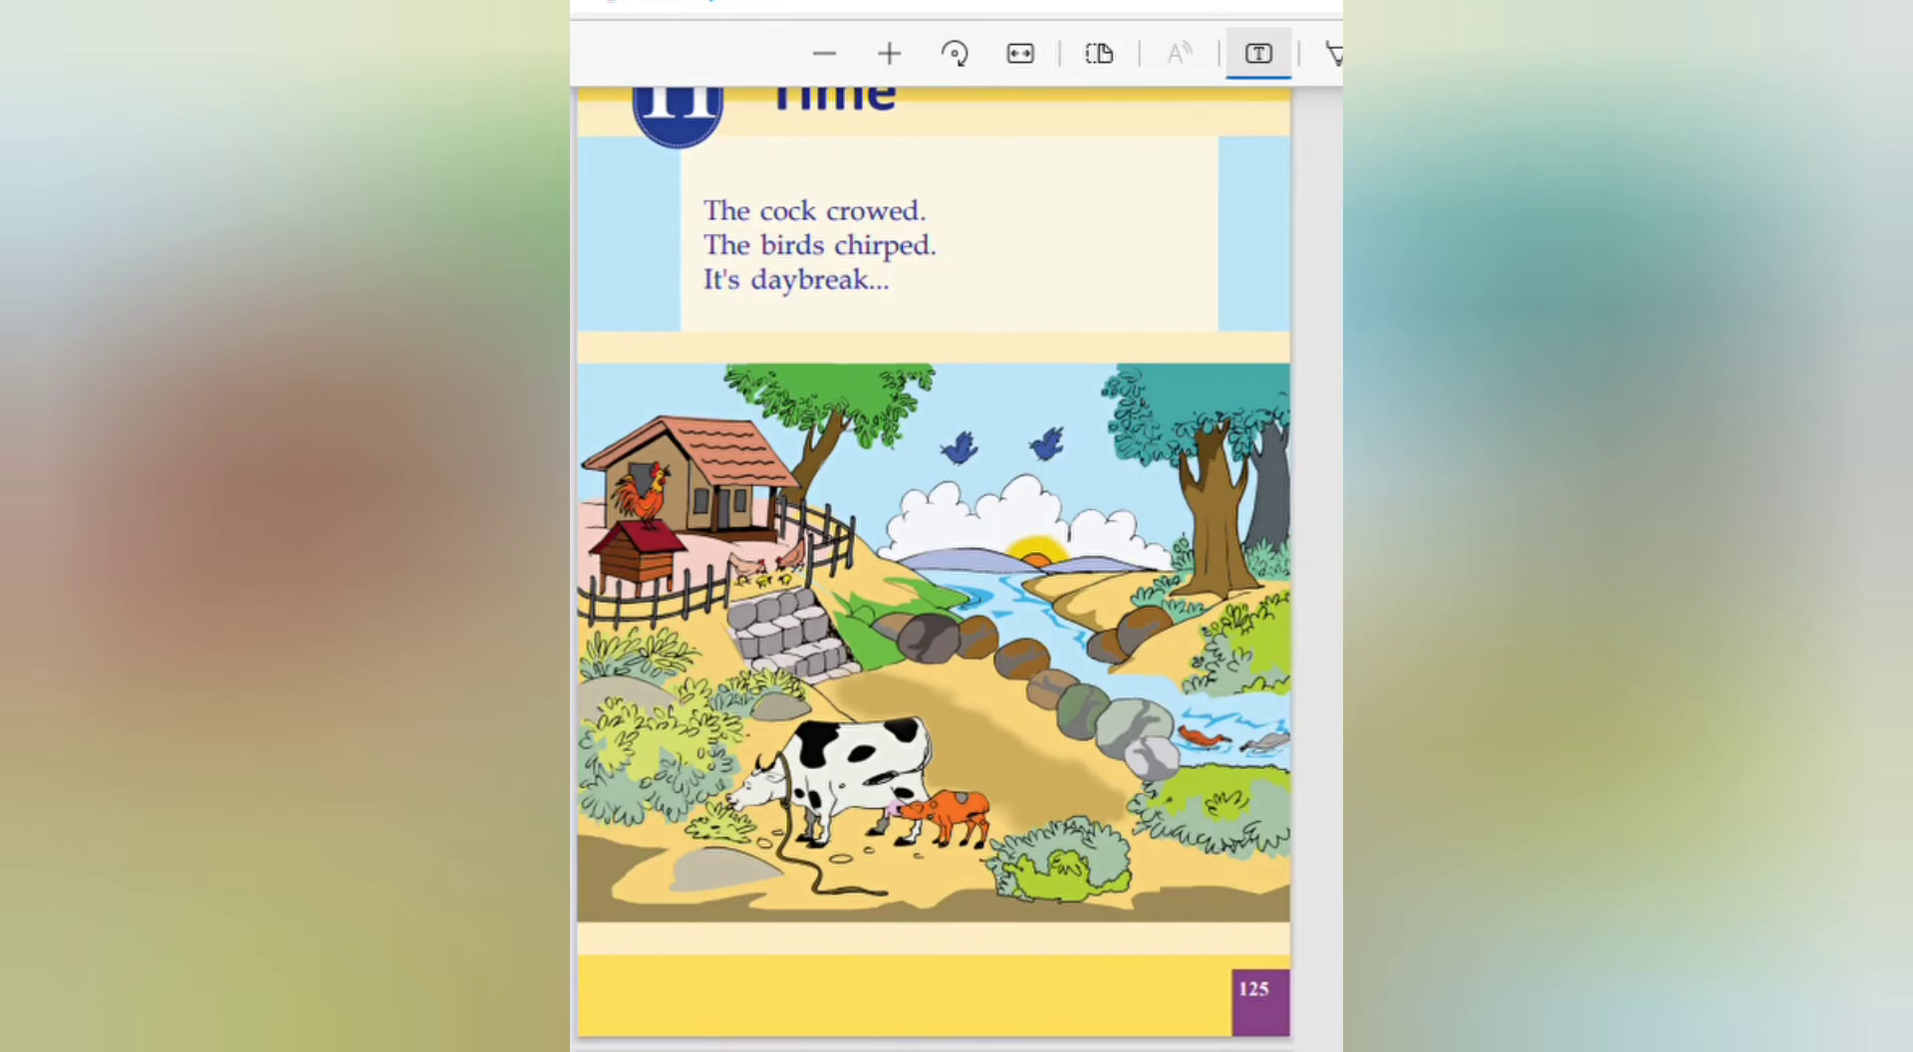
Step: Scroll from the chapter 11 opening past page 125 to the page 126 exercise
{"action": "scroll", "scroll_direction": "down", "scroll_amount": 3}
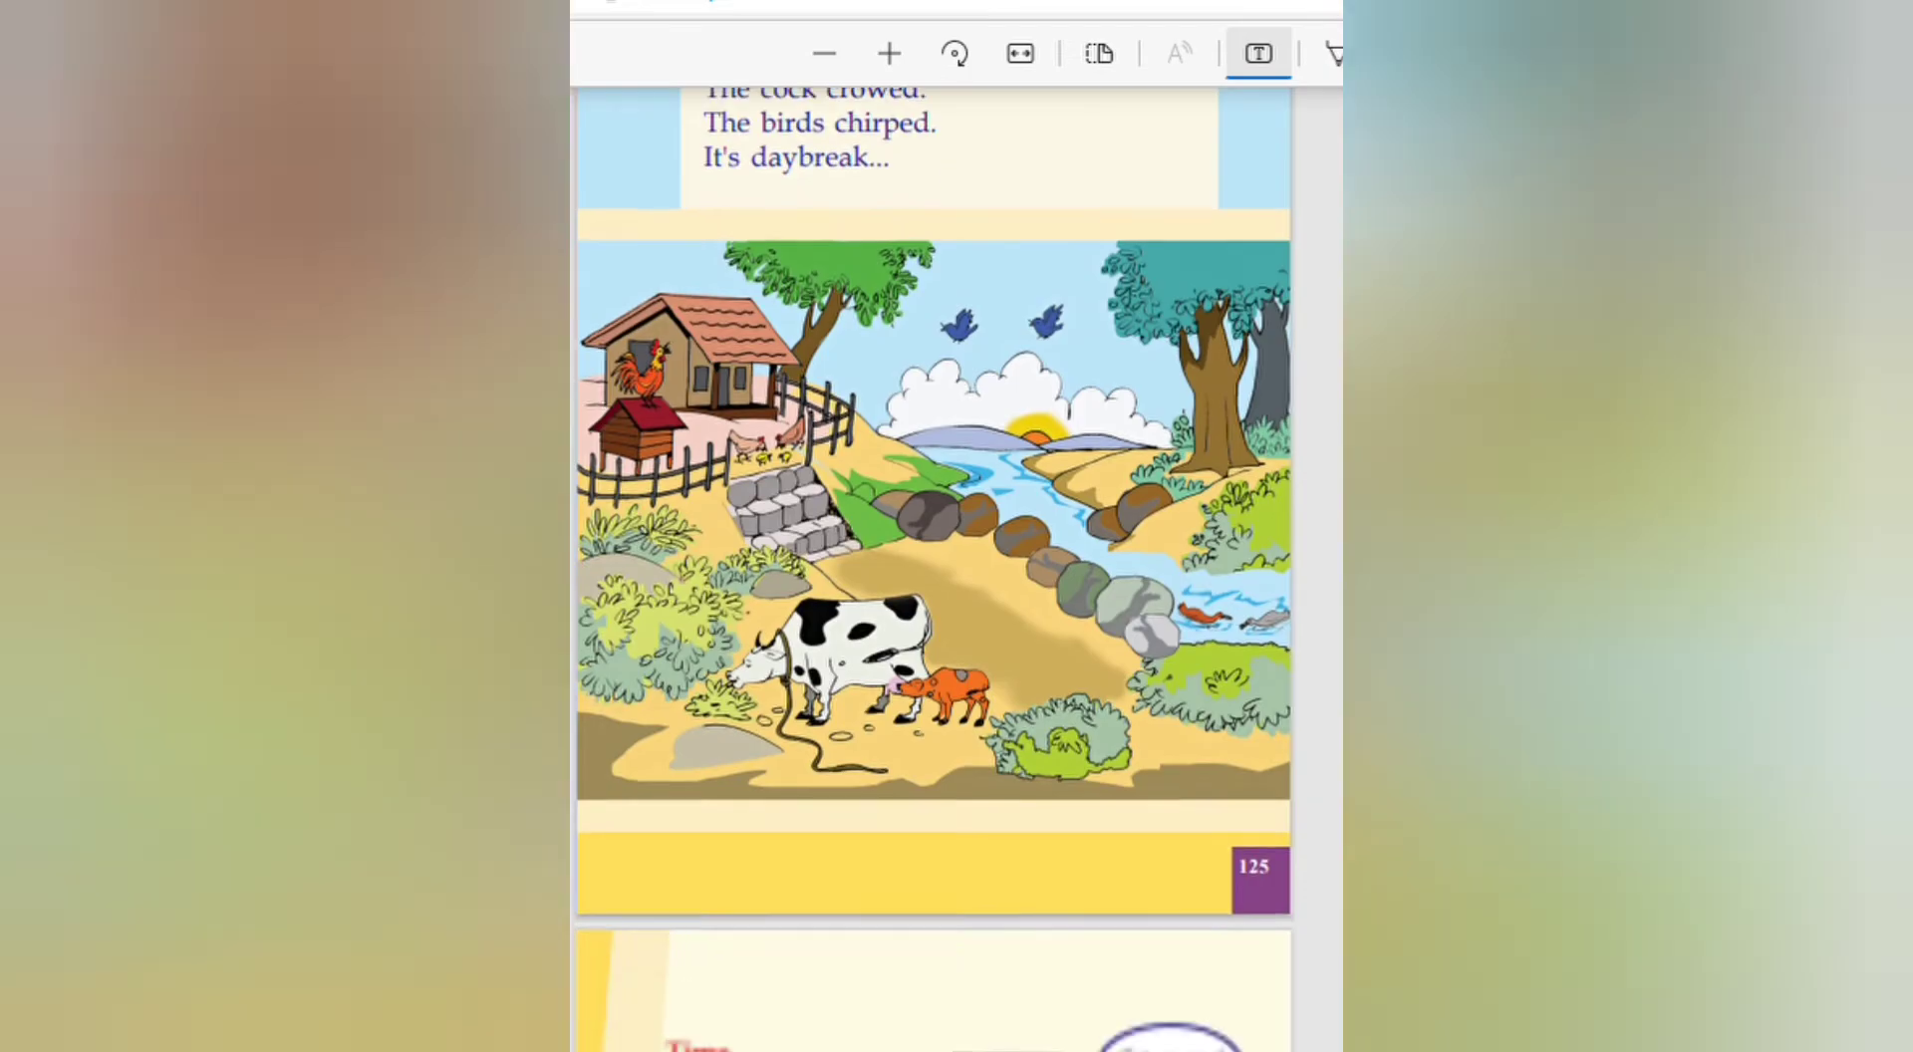
{"action": "scroll", "scroll_direction": "up", "scroll_amount": 3}
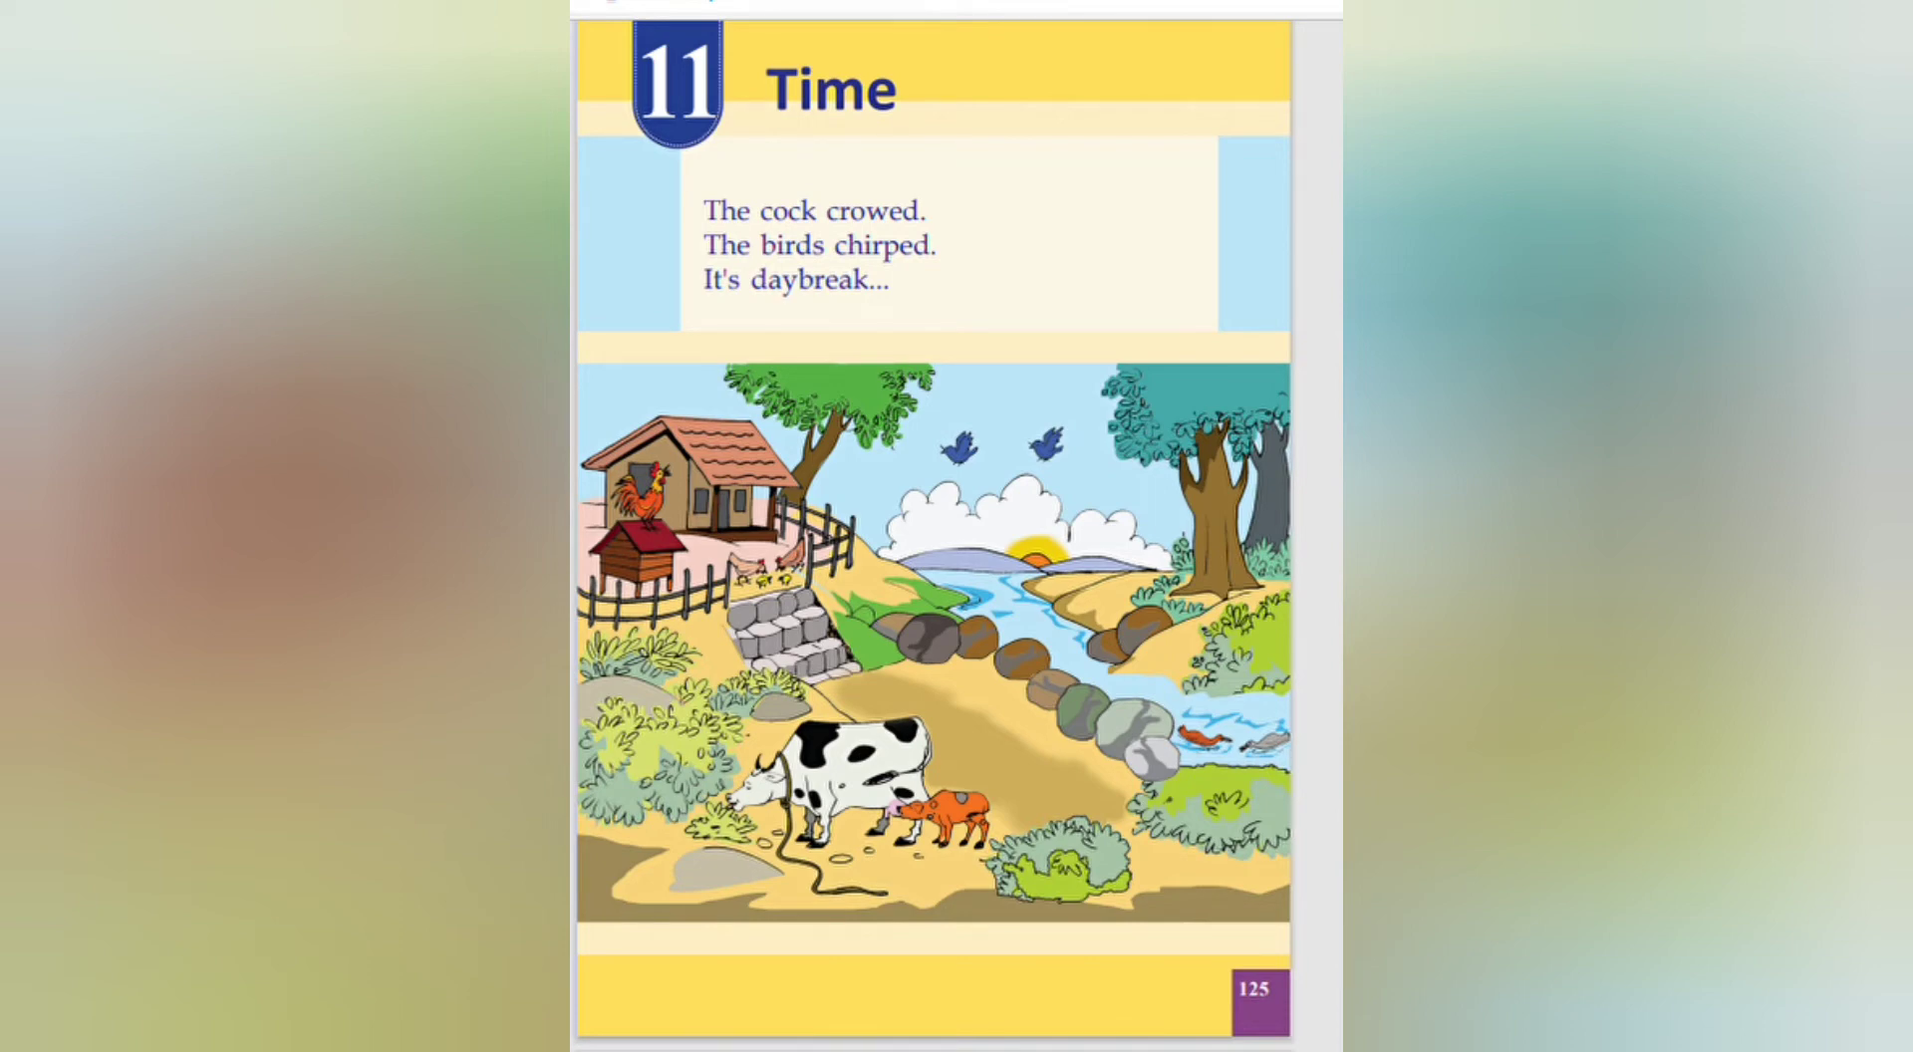
{"action": "scroll", "scroll_direction": "down", "scroll_amount": 3}
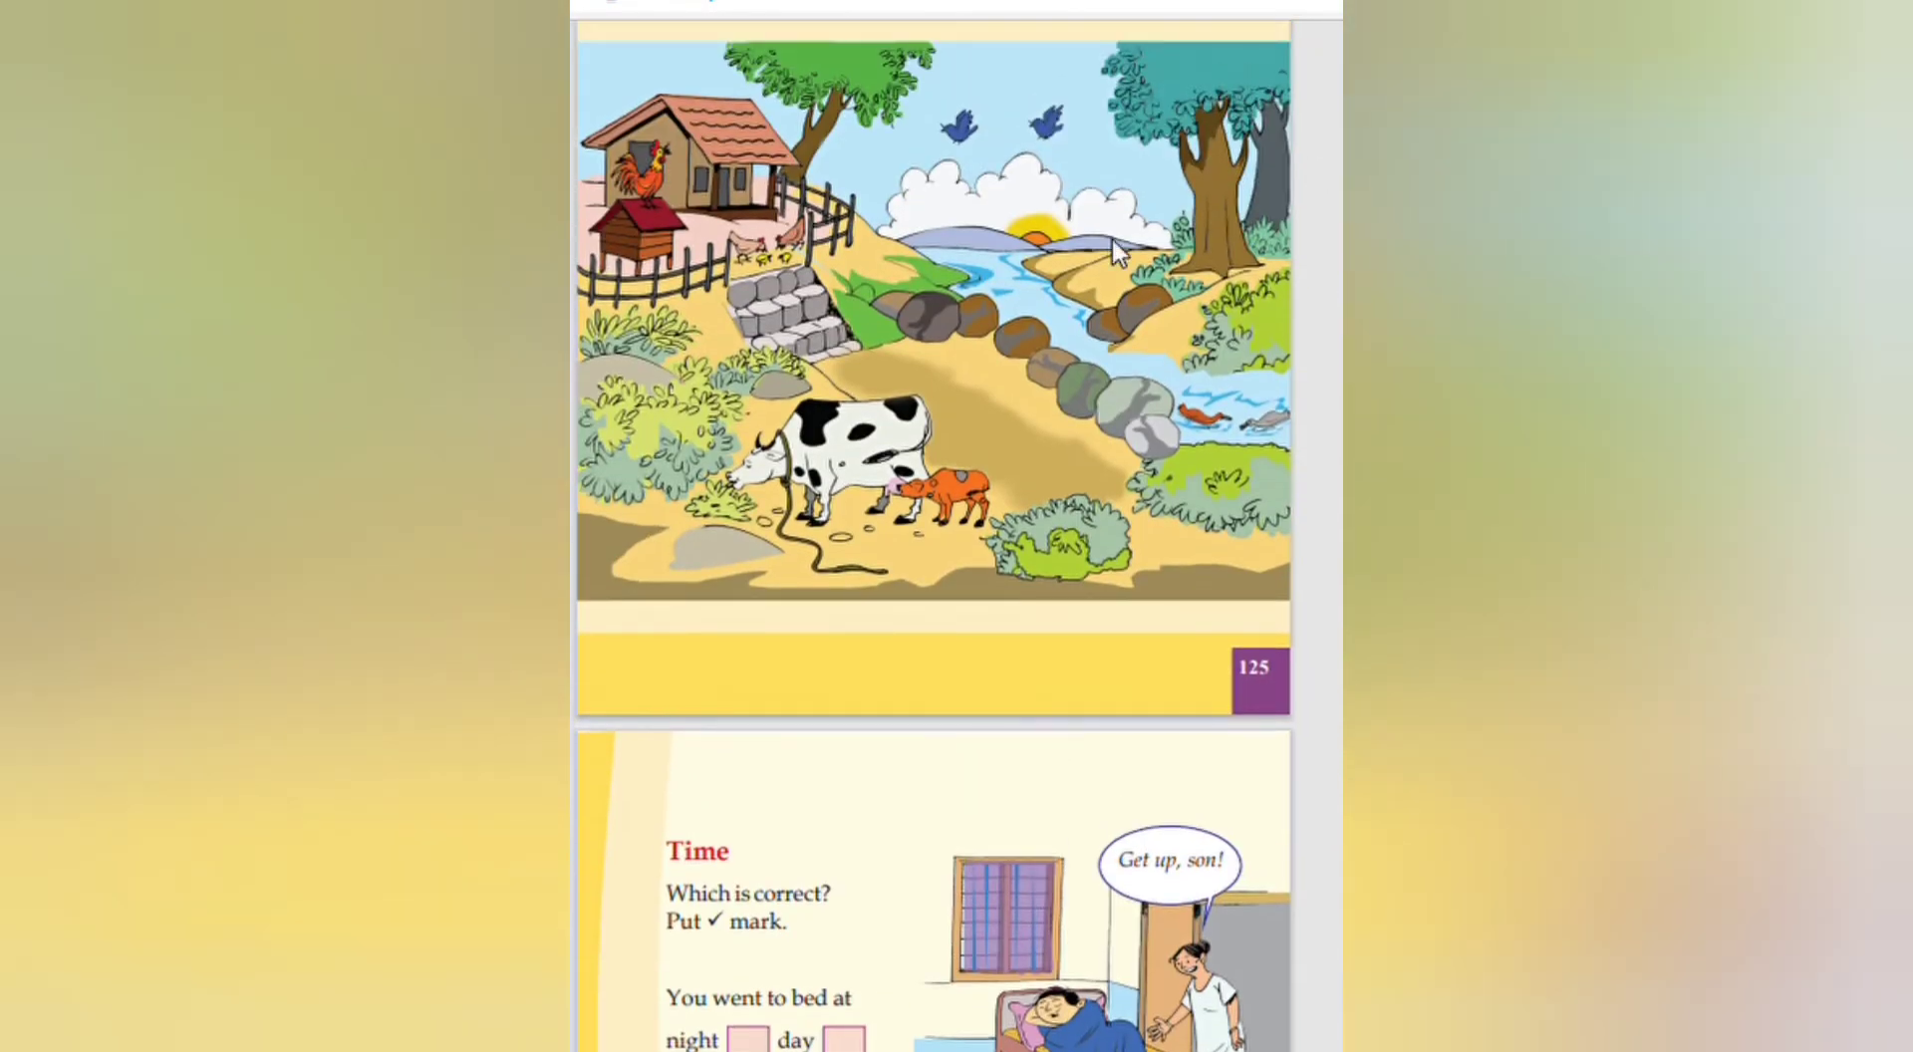
{"action": "mouse_move", "coordinate": [841, 434]}
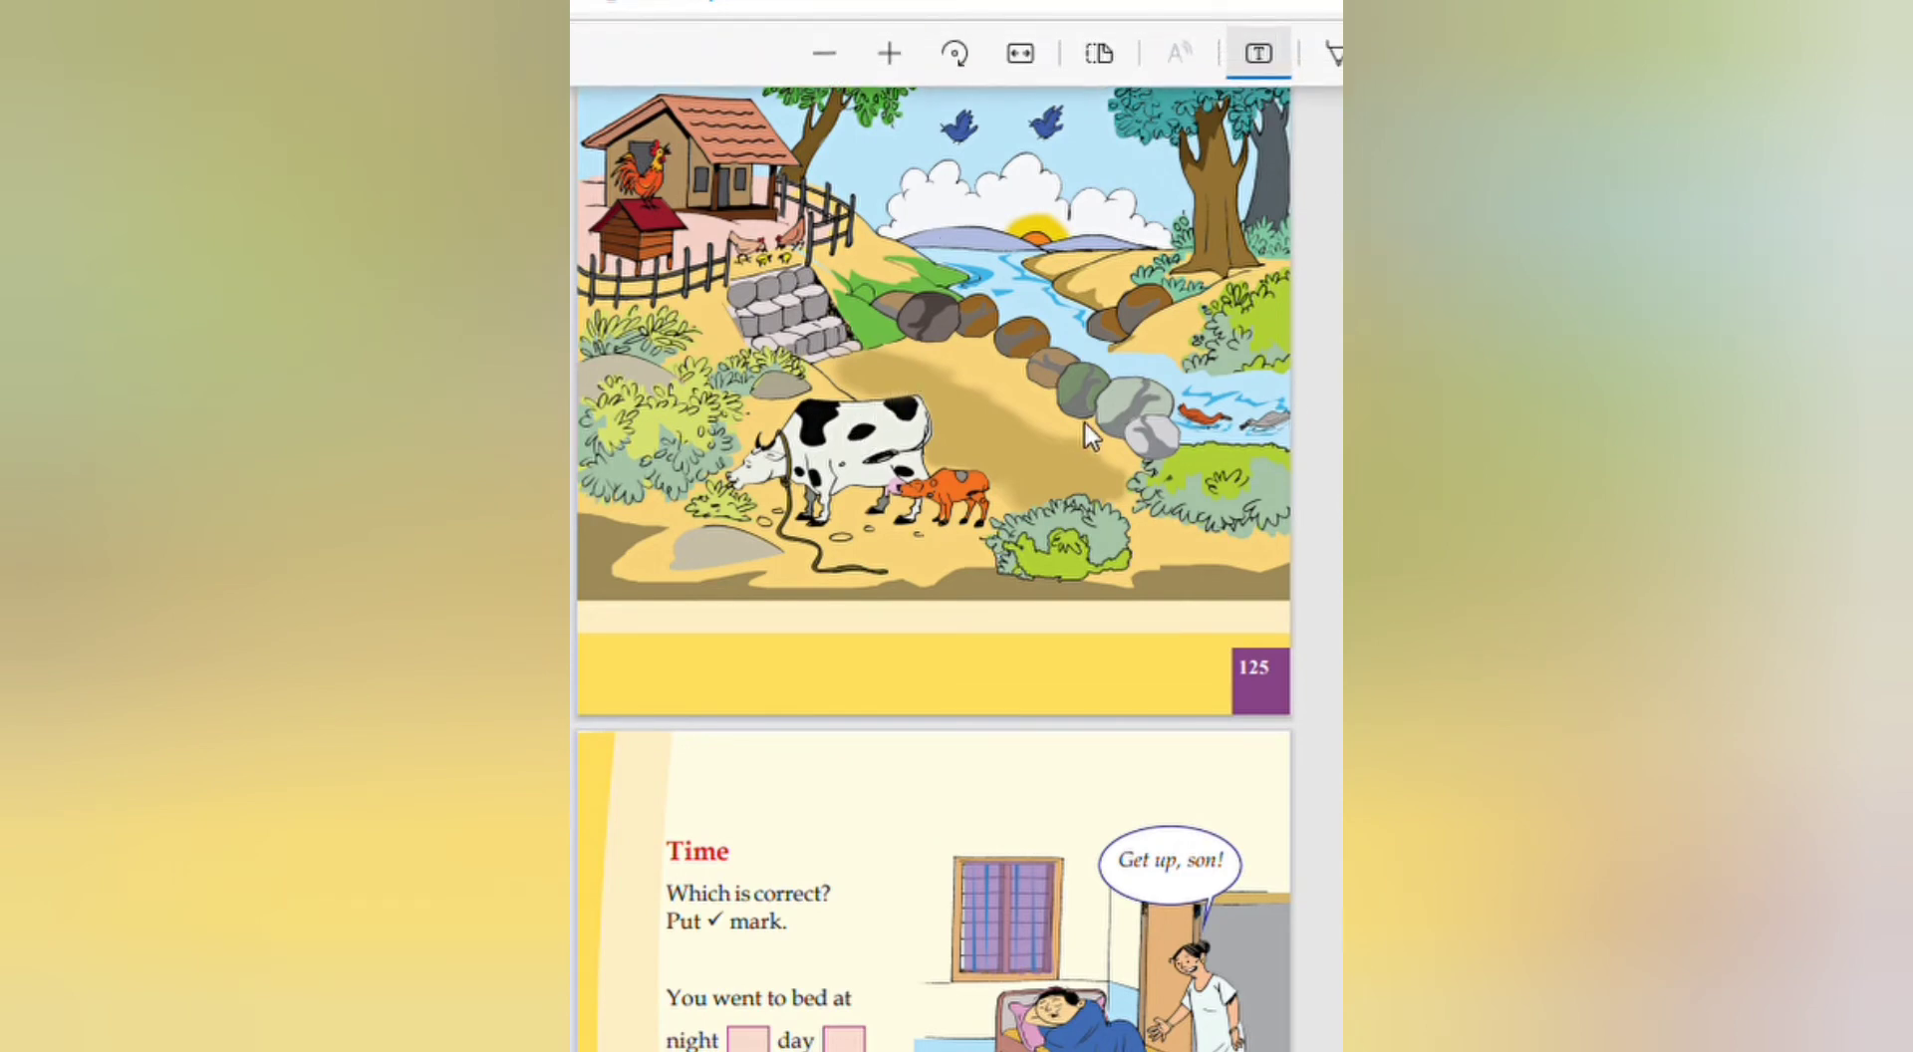
{"action": "scroll", "scroll_direction": "down", "scroll_amount": 3}
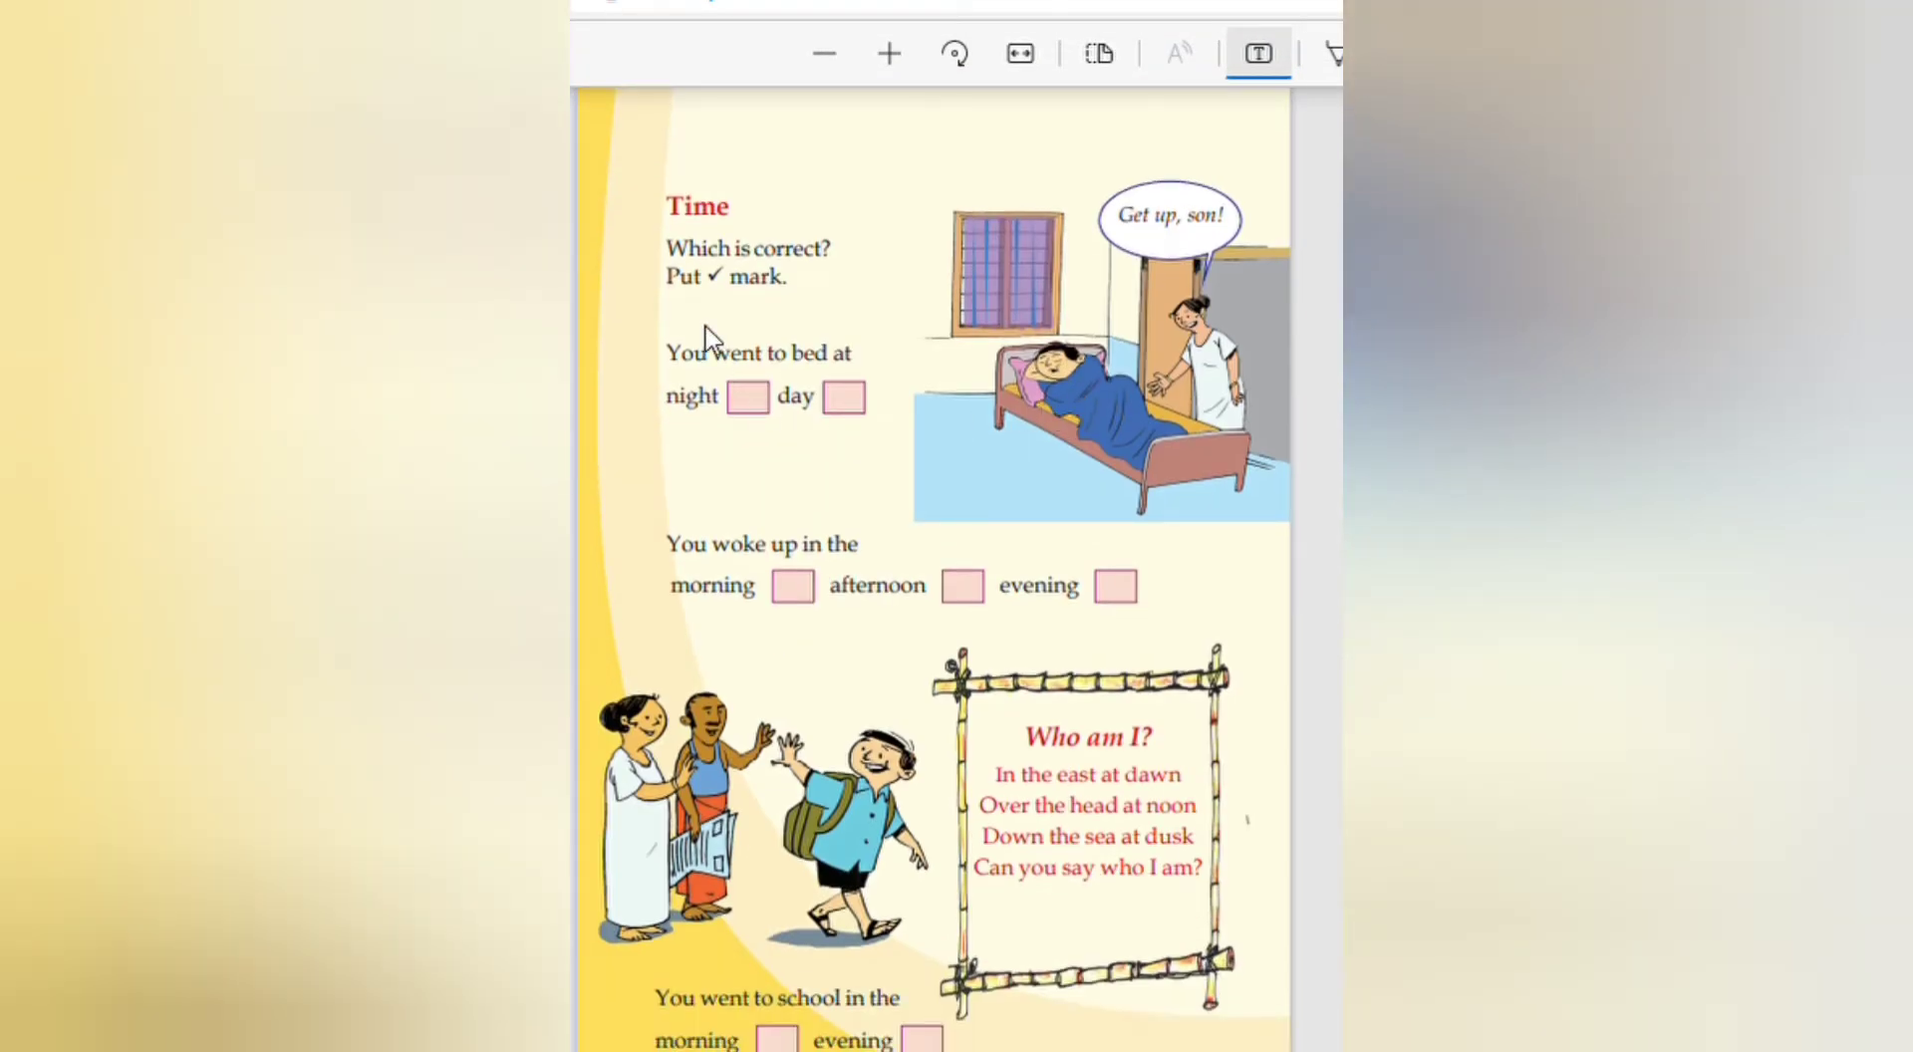
{"action": "mouse_move", "coordinate": [1305, 311]}
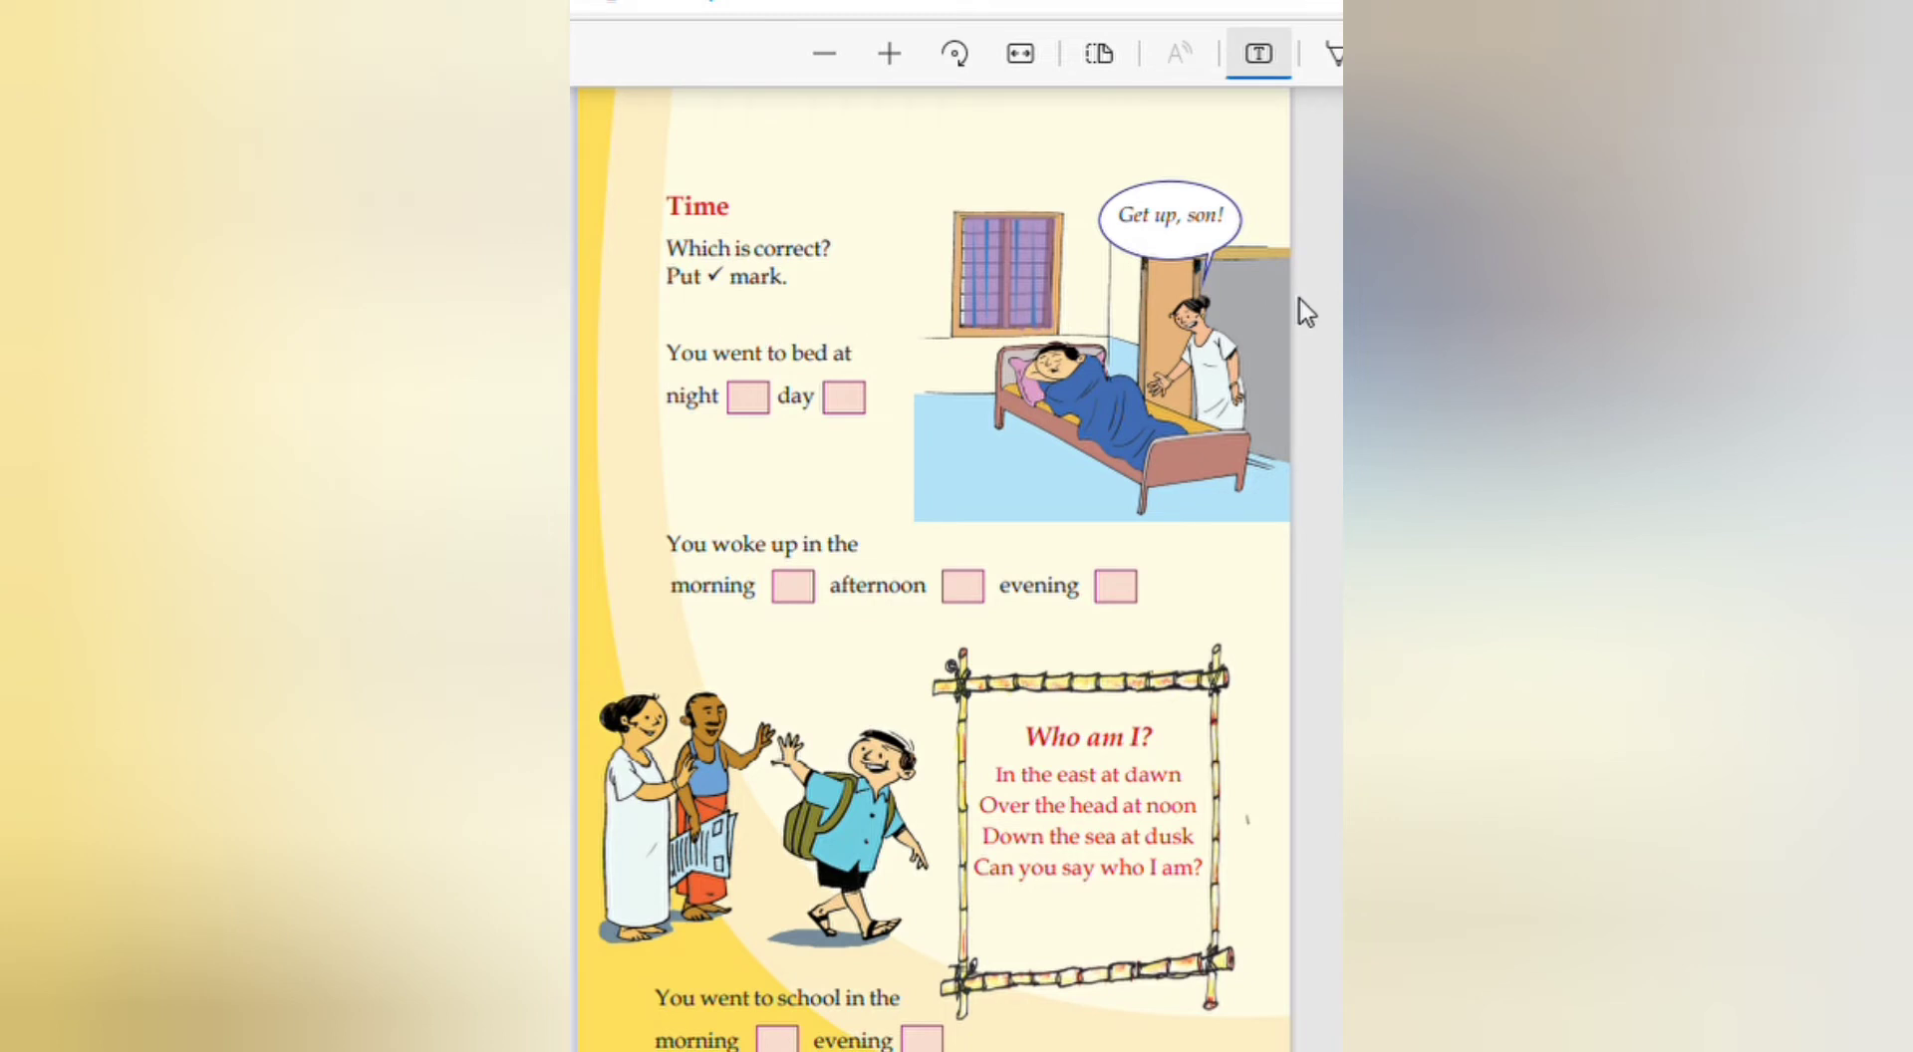
{"action": "mouse_move", "coordinate": [1043, 261]}
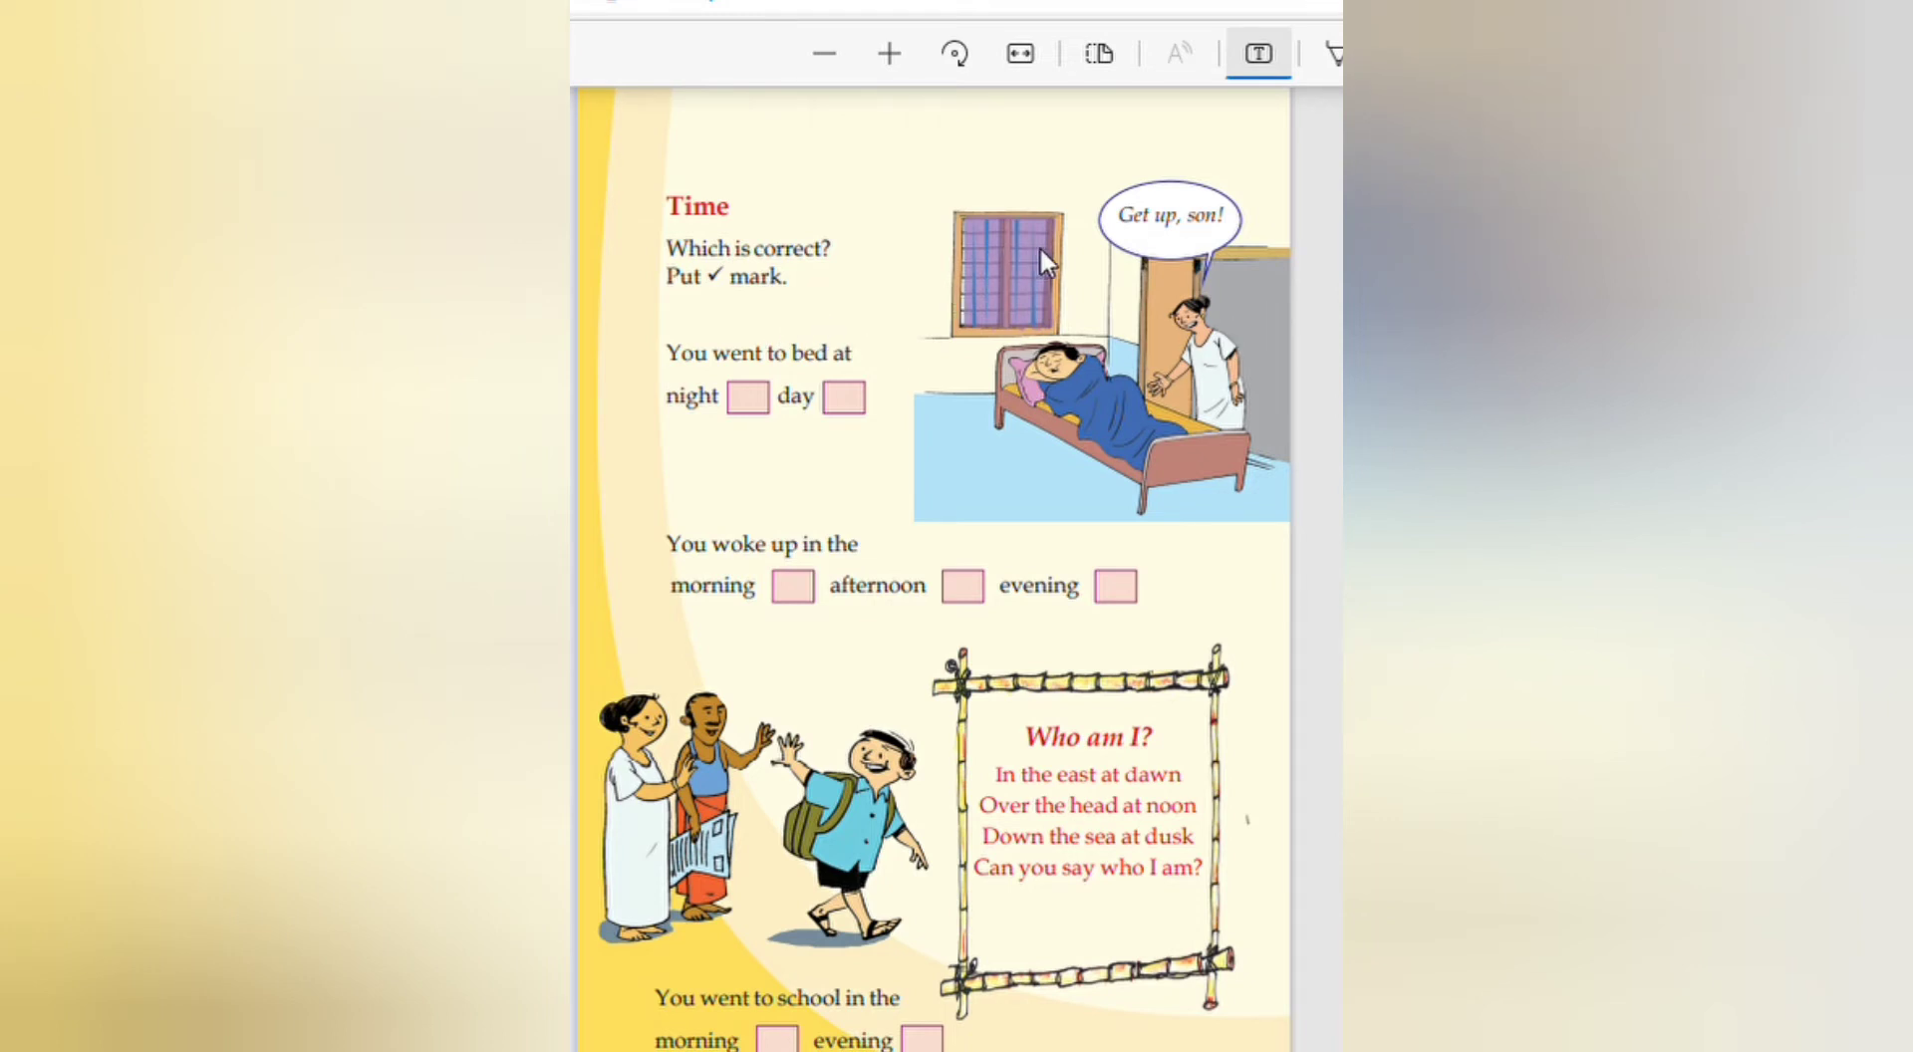
{"action": "mouse_move", "coordinate": [678, 409]}
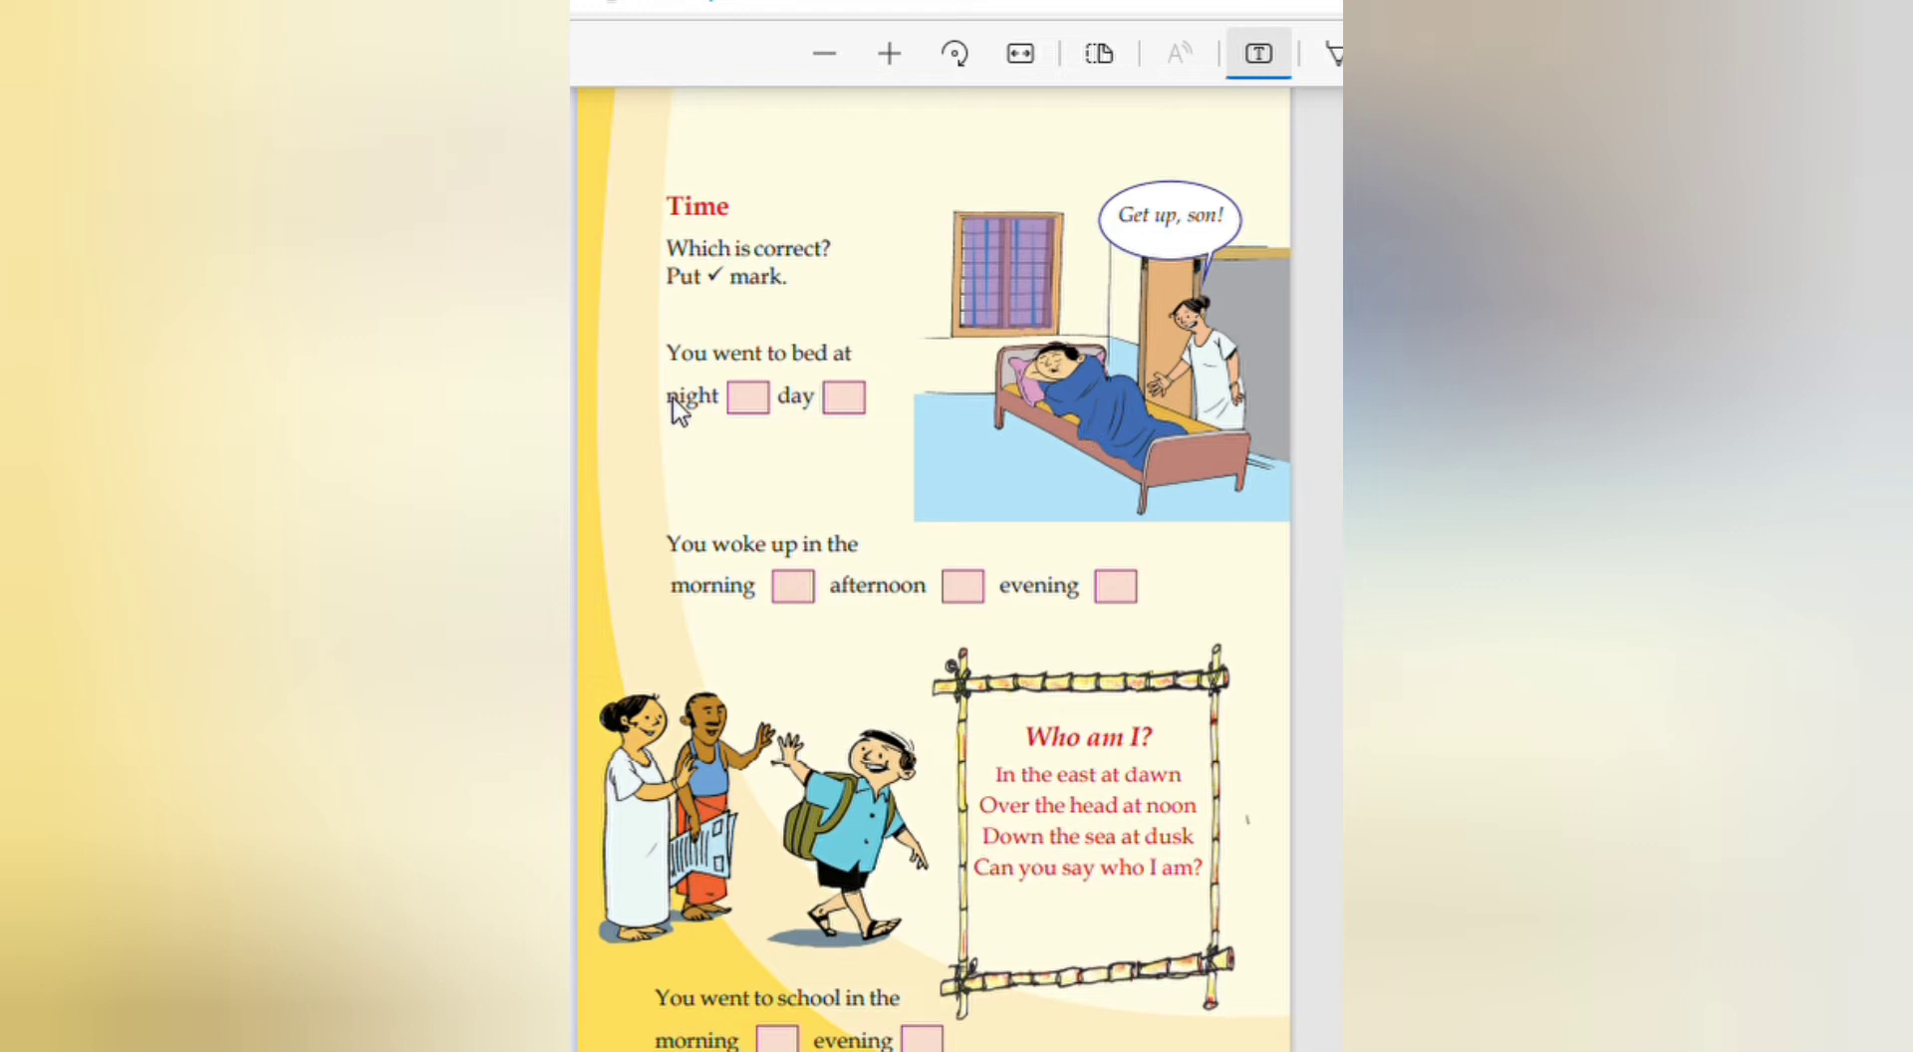
{"action": "mouse_move", "coordinate": [761, 406]}
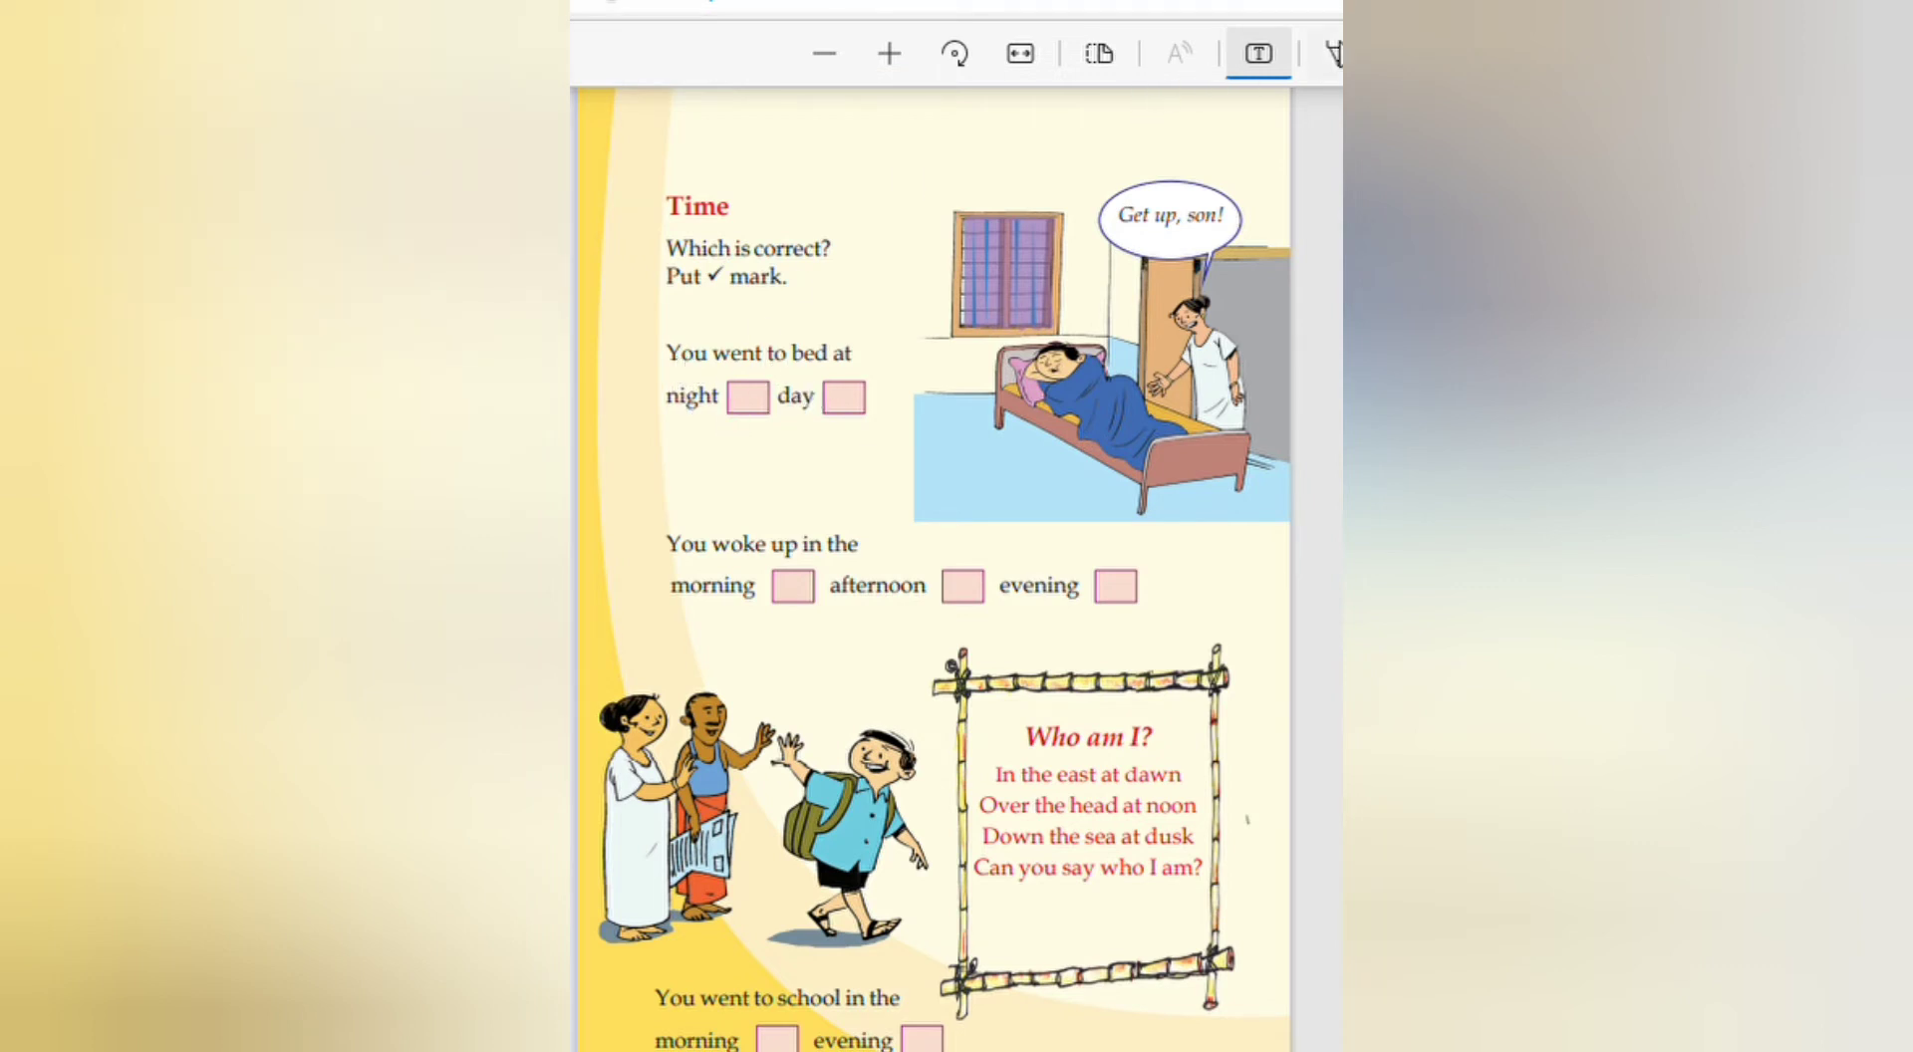
Step: Tick night and both morning boxes with the red freehand pen
{"action": "left_click", "coordinate": [1335, 51]}
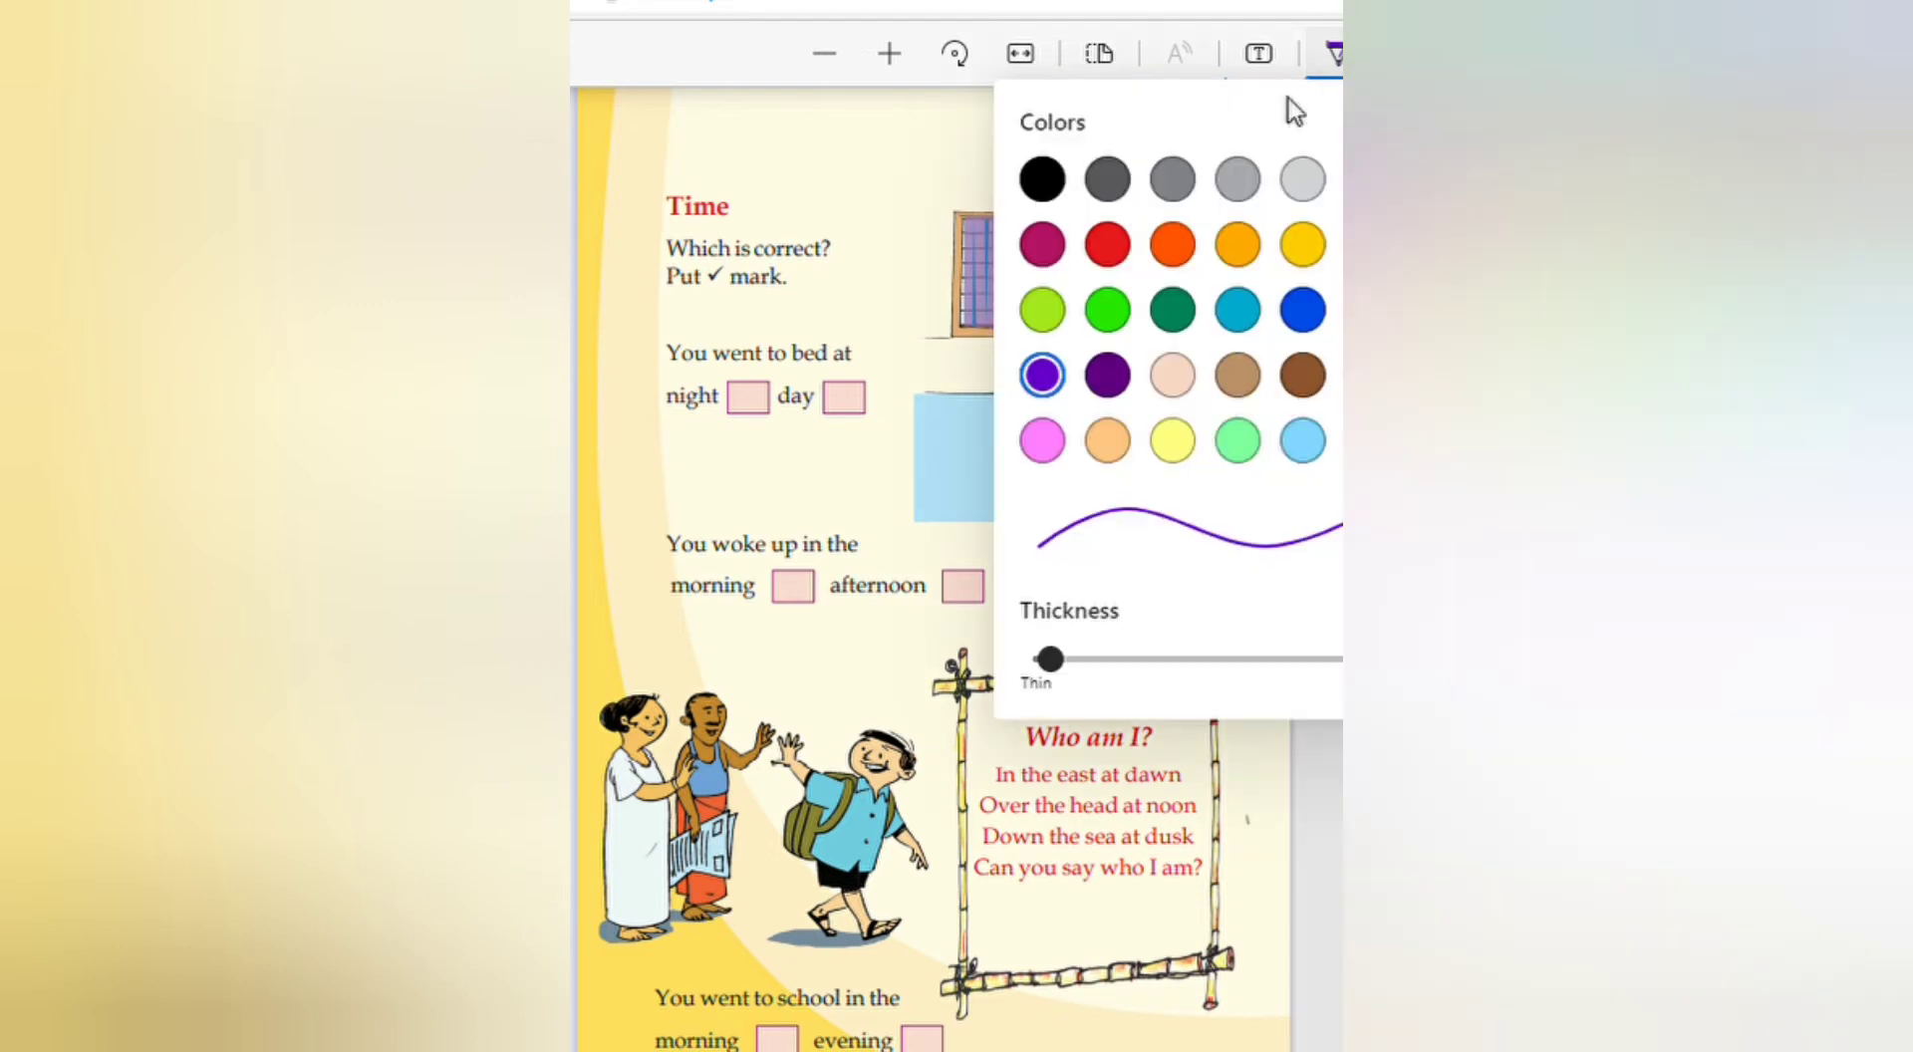
{"action": "left_click", "coordinate": [1333, 52]}
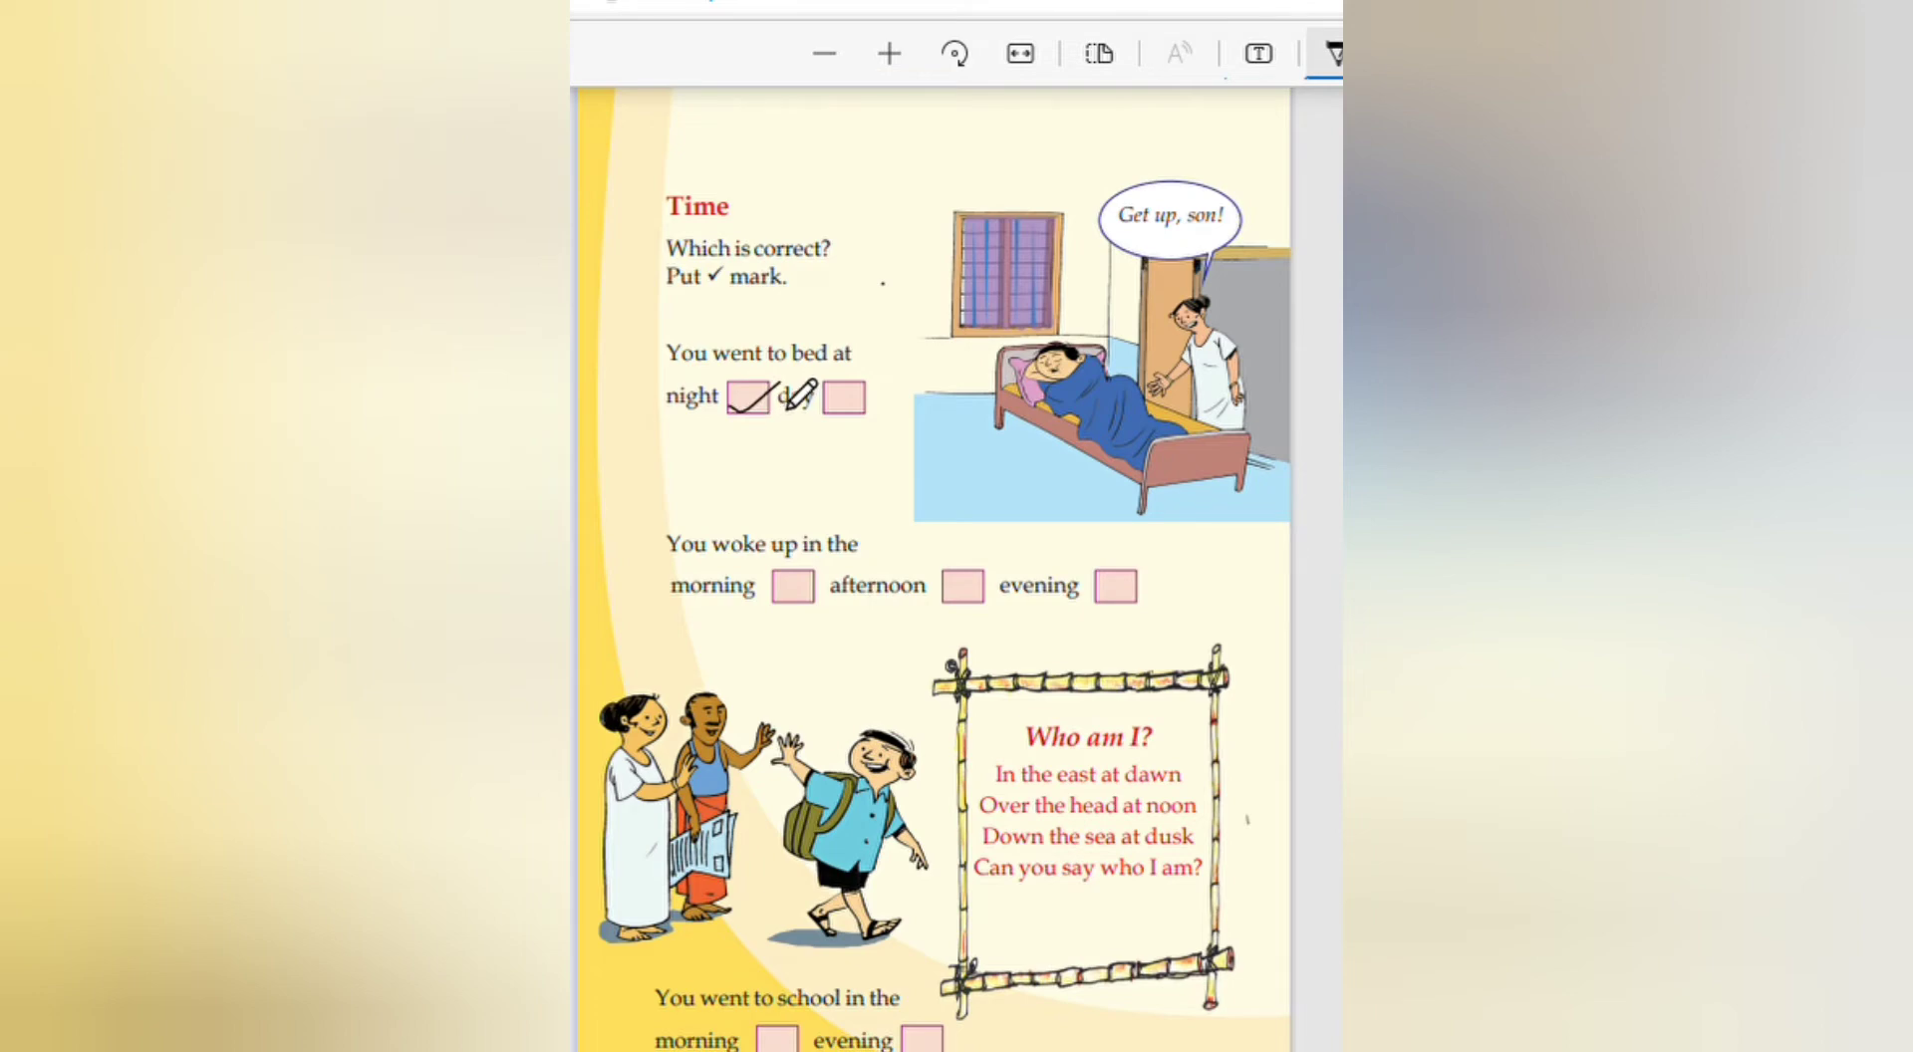
{"action": "scroll", "scroll_direction": "down", "scroll_amount": 3}
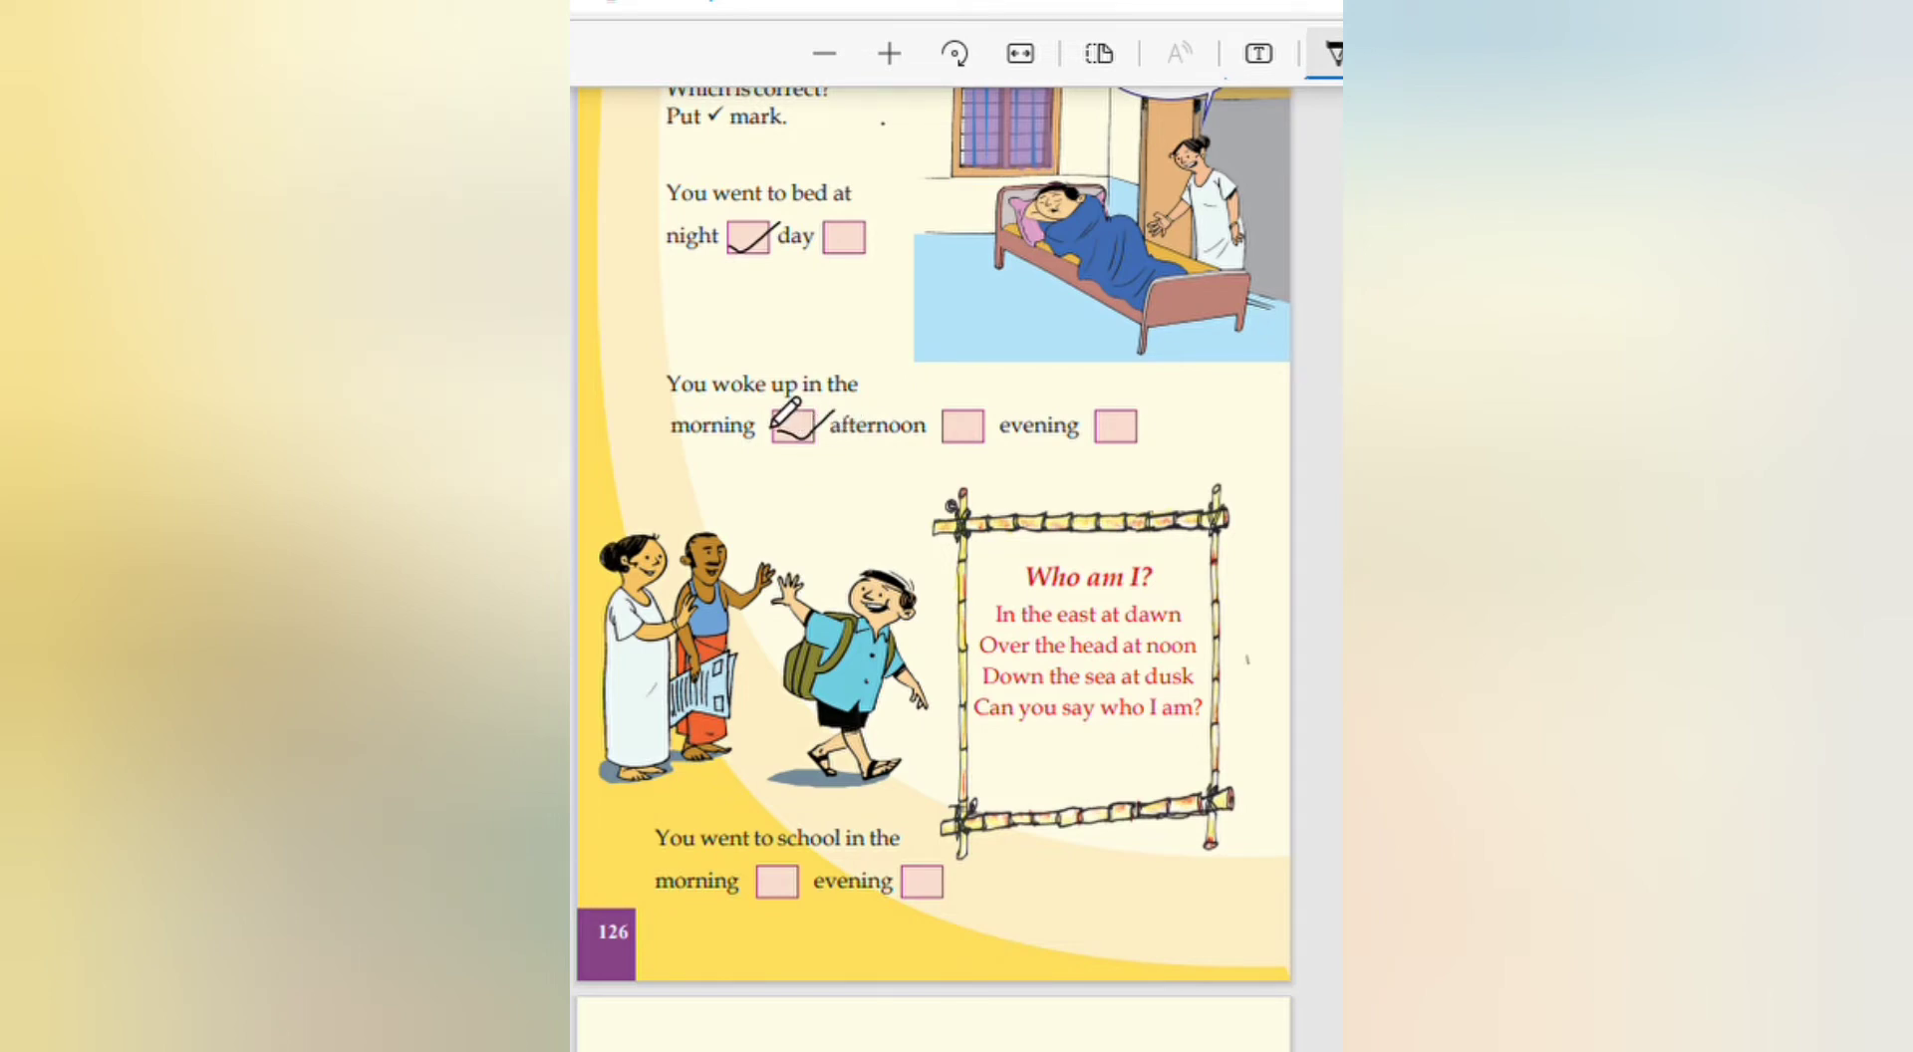
{"action": "scroll", "scroll_direction": "down", "scroll_amount": 3}
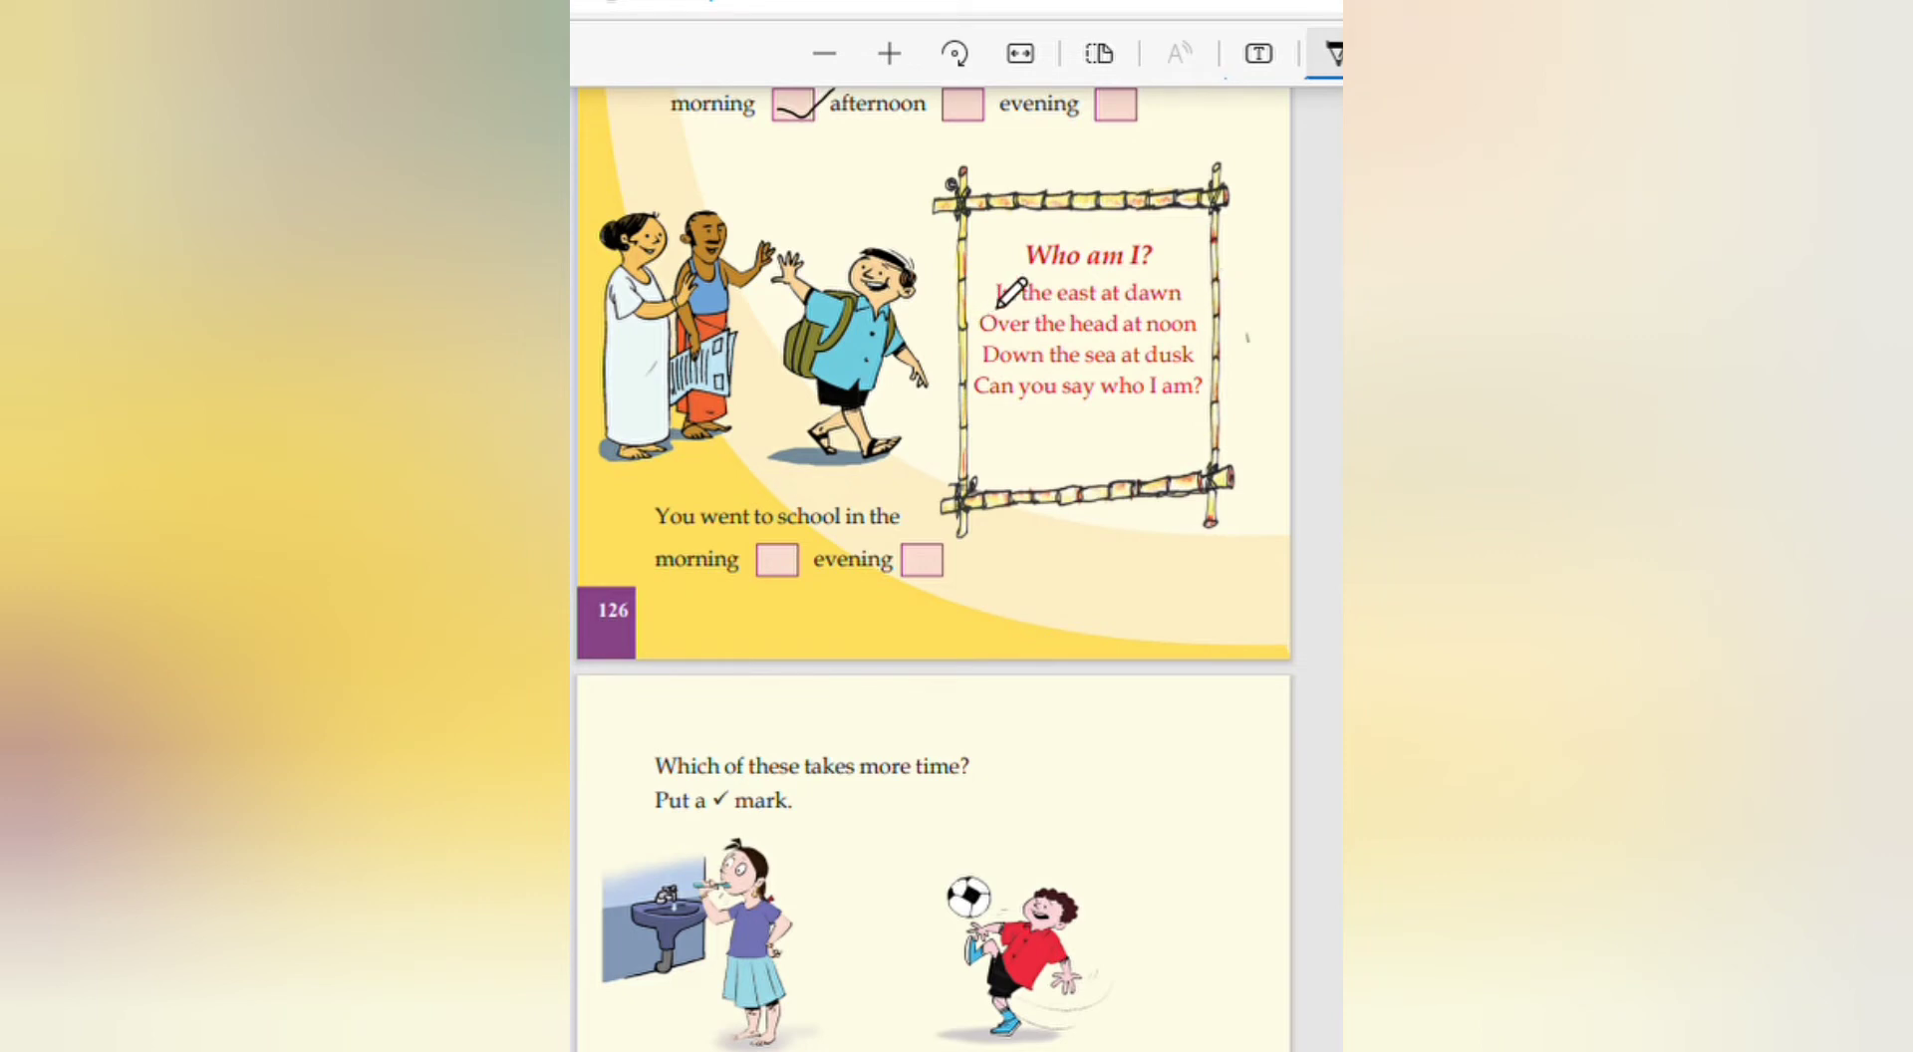
{"action": "mouse_move", "coordinate": [1148, 391]}
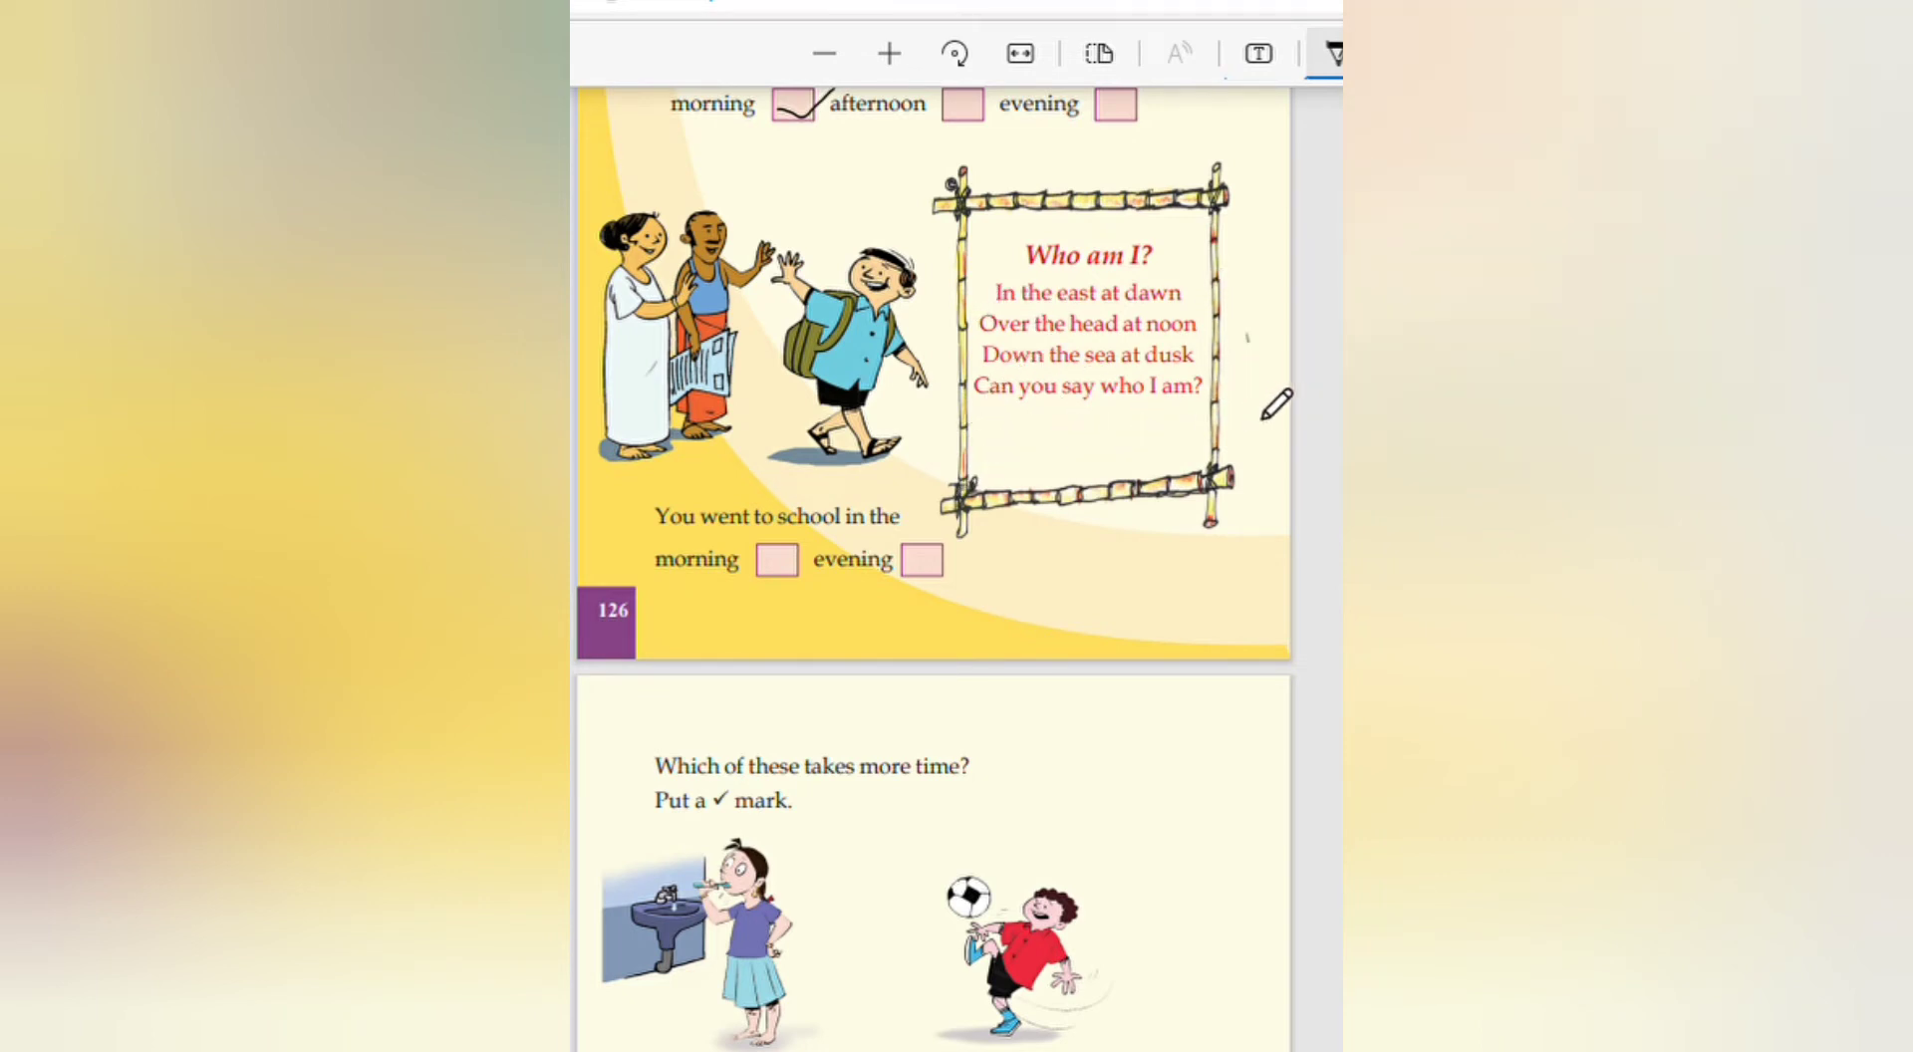
{"action": "mouse_move", "coordinate": [1152, 387]}
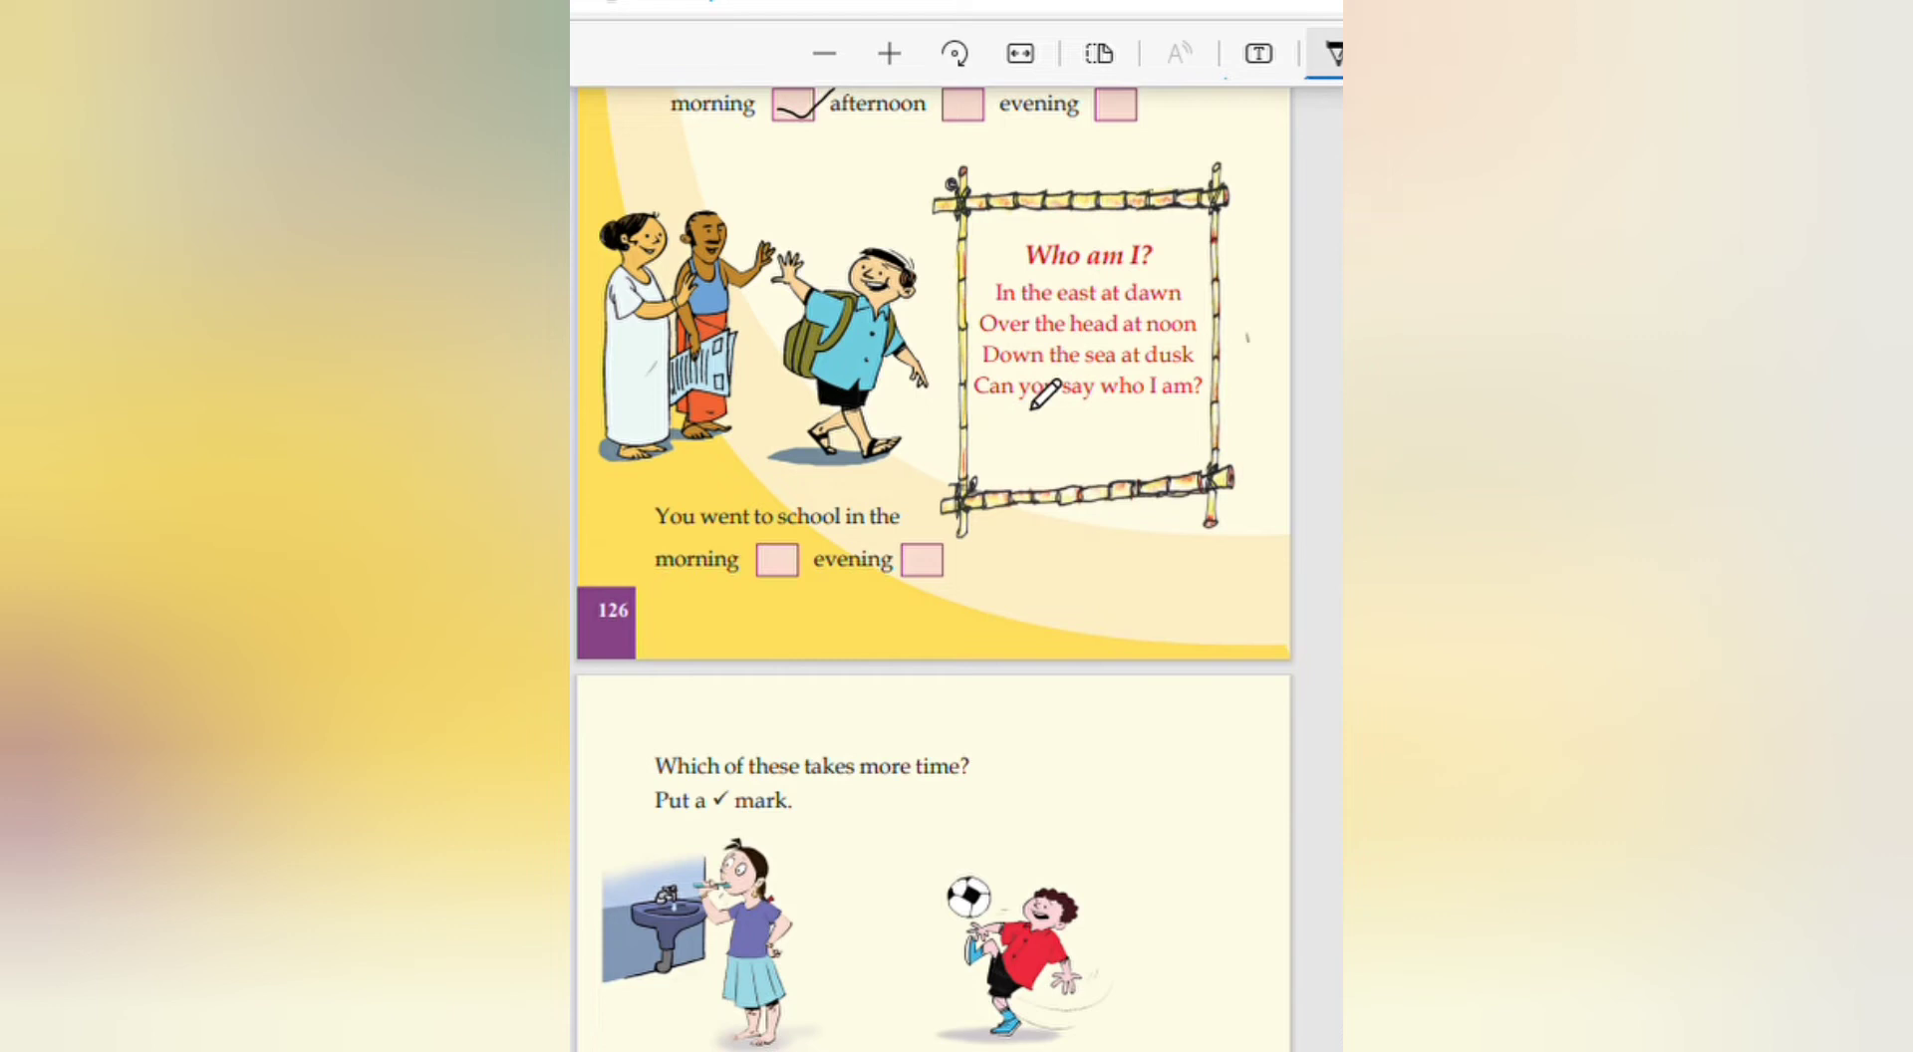
{"action": "mouse_move", "coordinate": [1008, 431]}
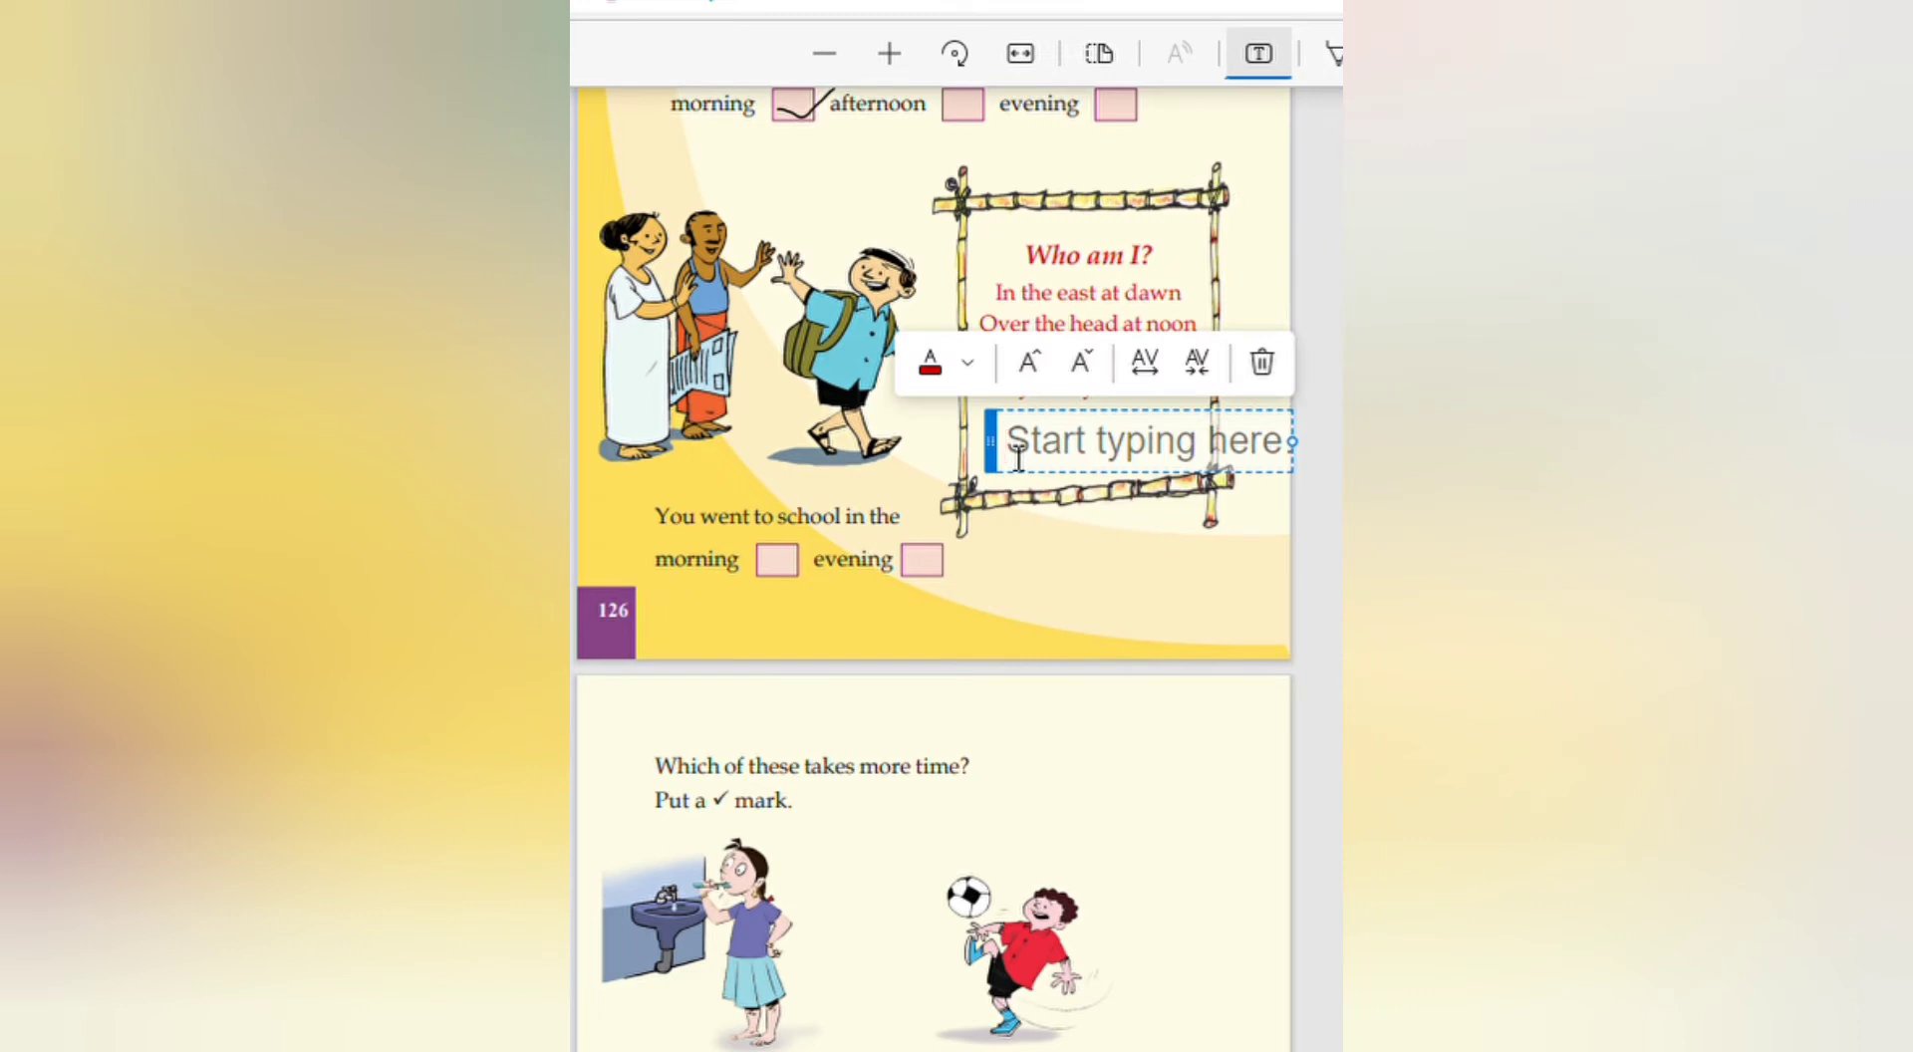
Step: Write 'Sun' as the Who am I riddle answer
{"action": "type", "text": "S"}
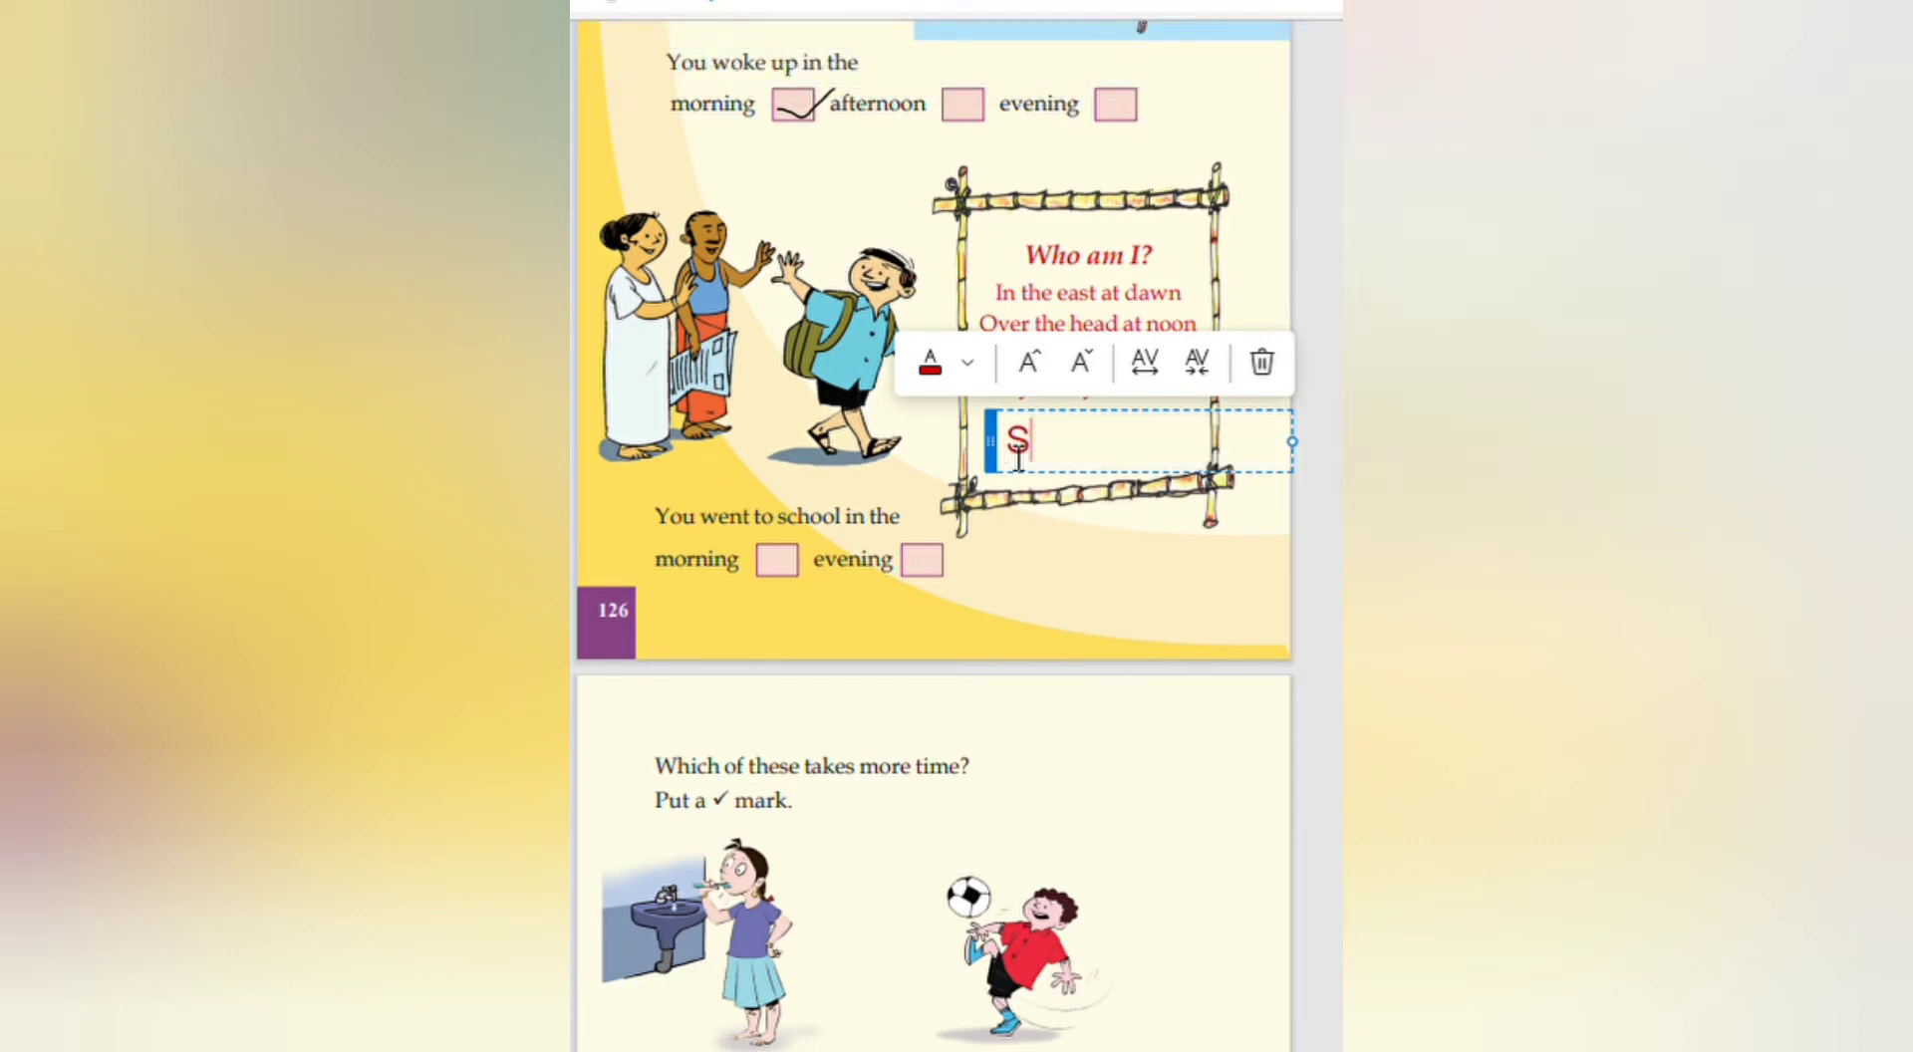
{"action": "type", "text": "un"}
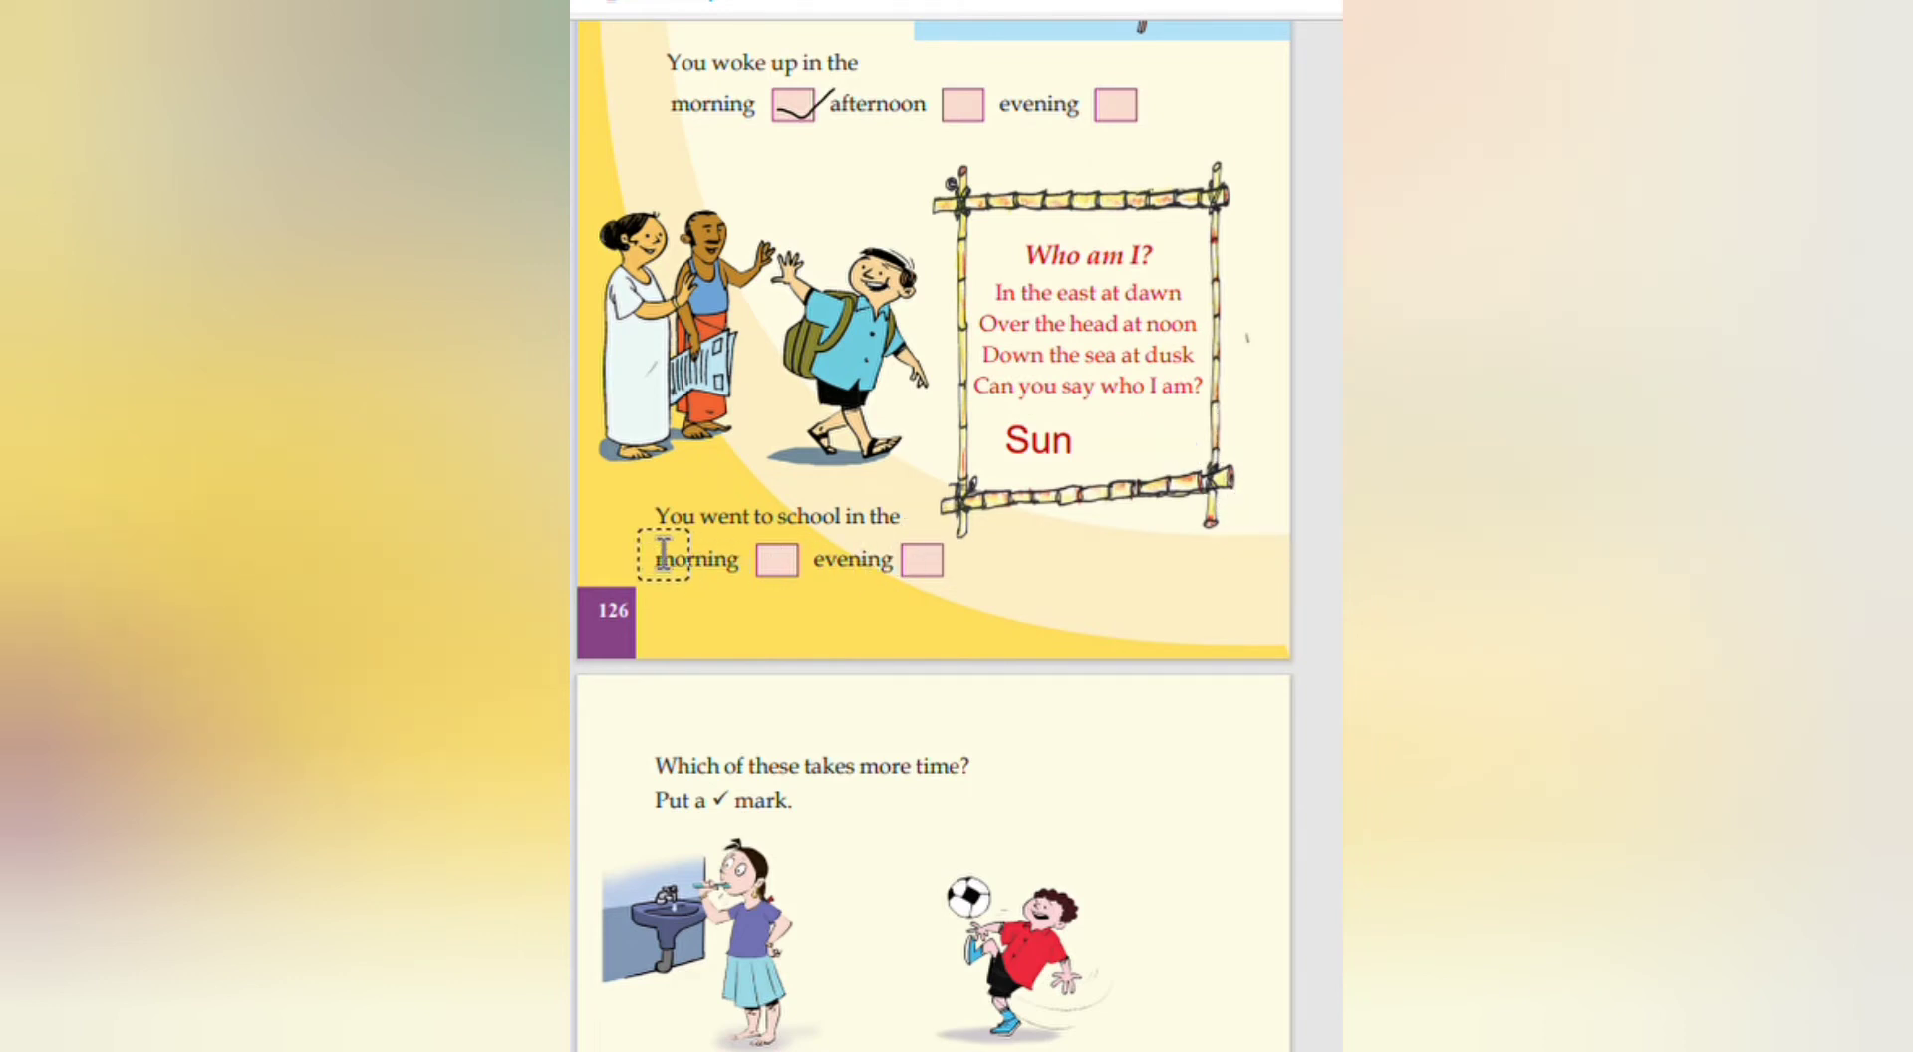
{"action": "left_click", "coordinate": [825, 564]}
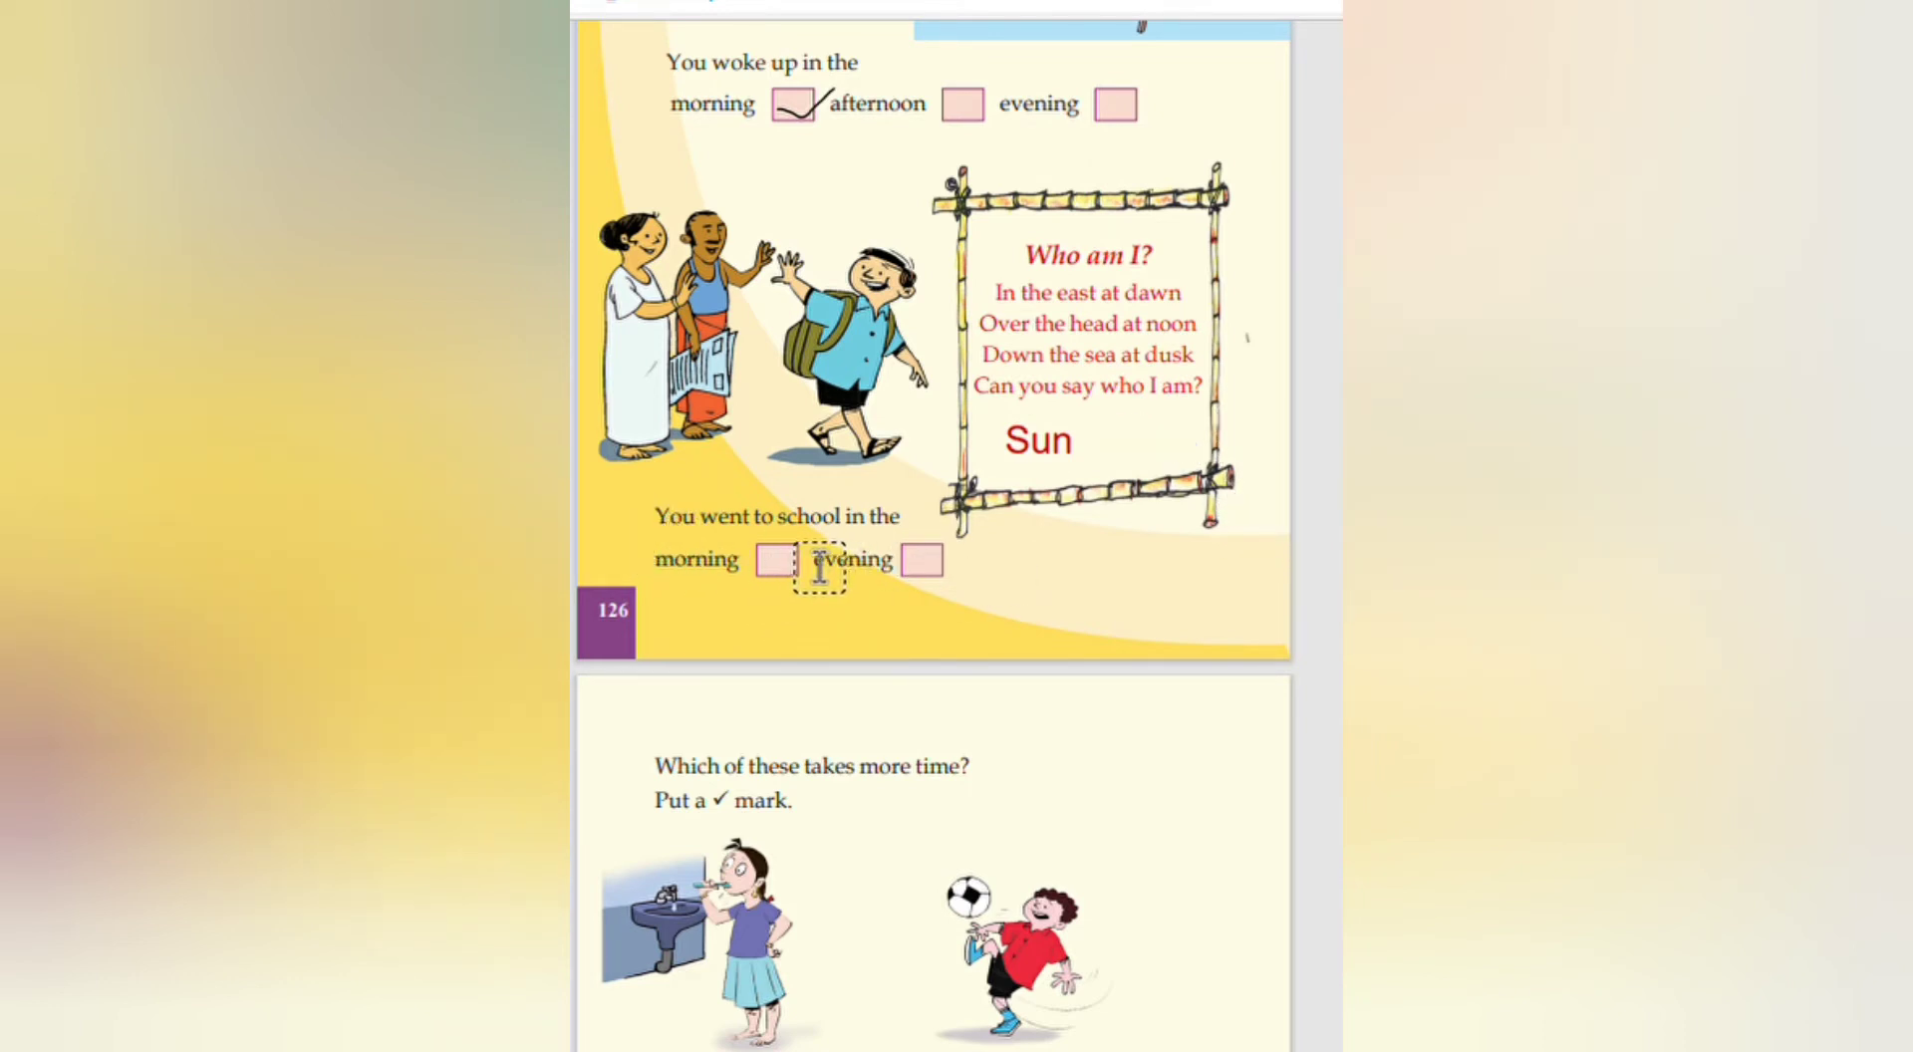
{"action": "left_click", "coordinate": [1256, 52]}
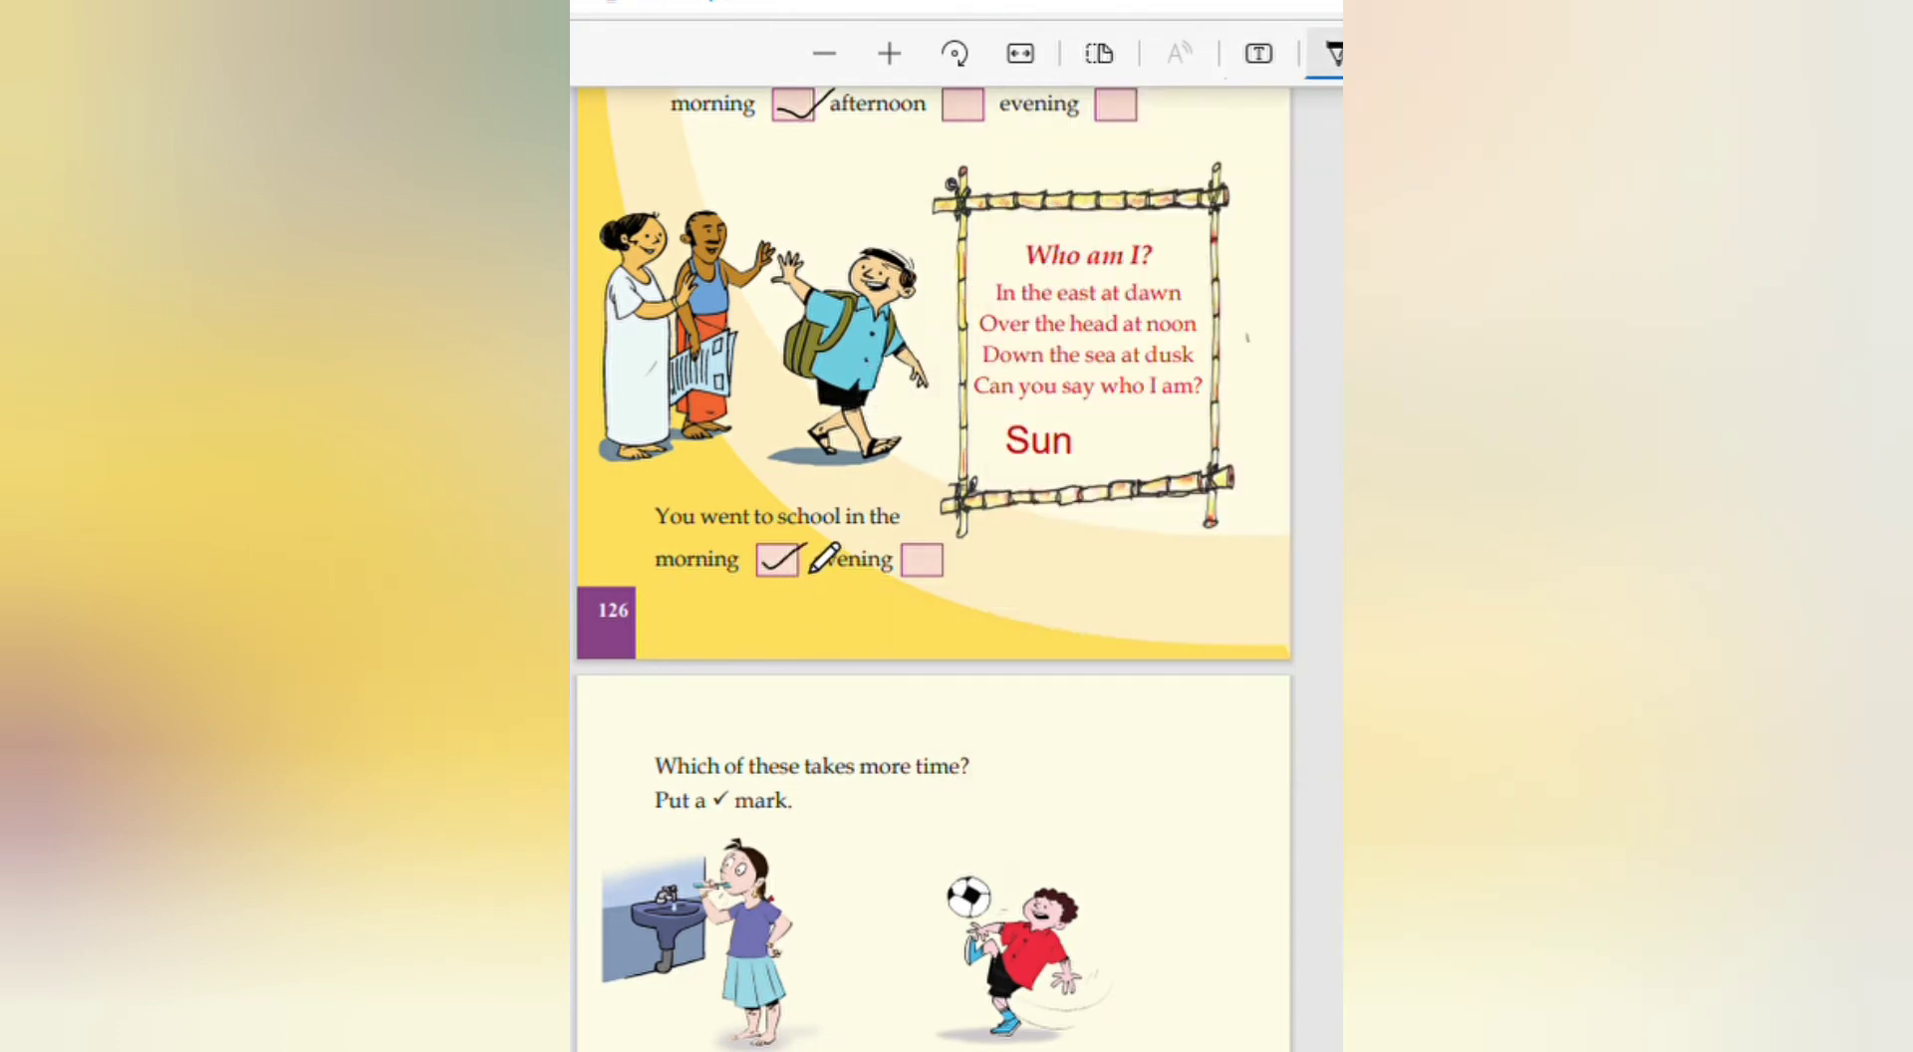
Step: Tick the second picture for football, walking to school and eating on page 127
{"action": "scroll", "scroll_direction": "down", "scroll_amount": 3}
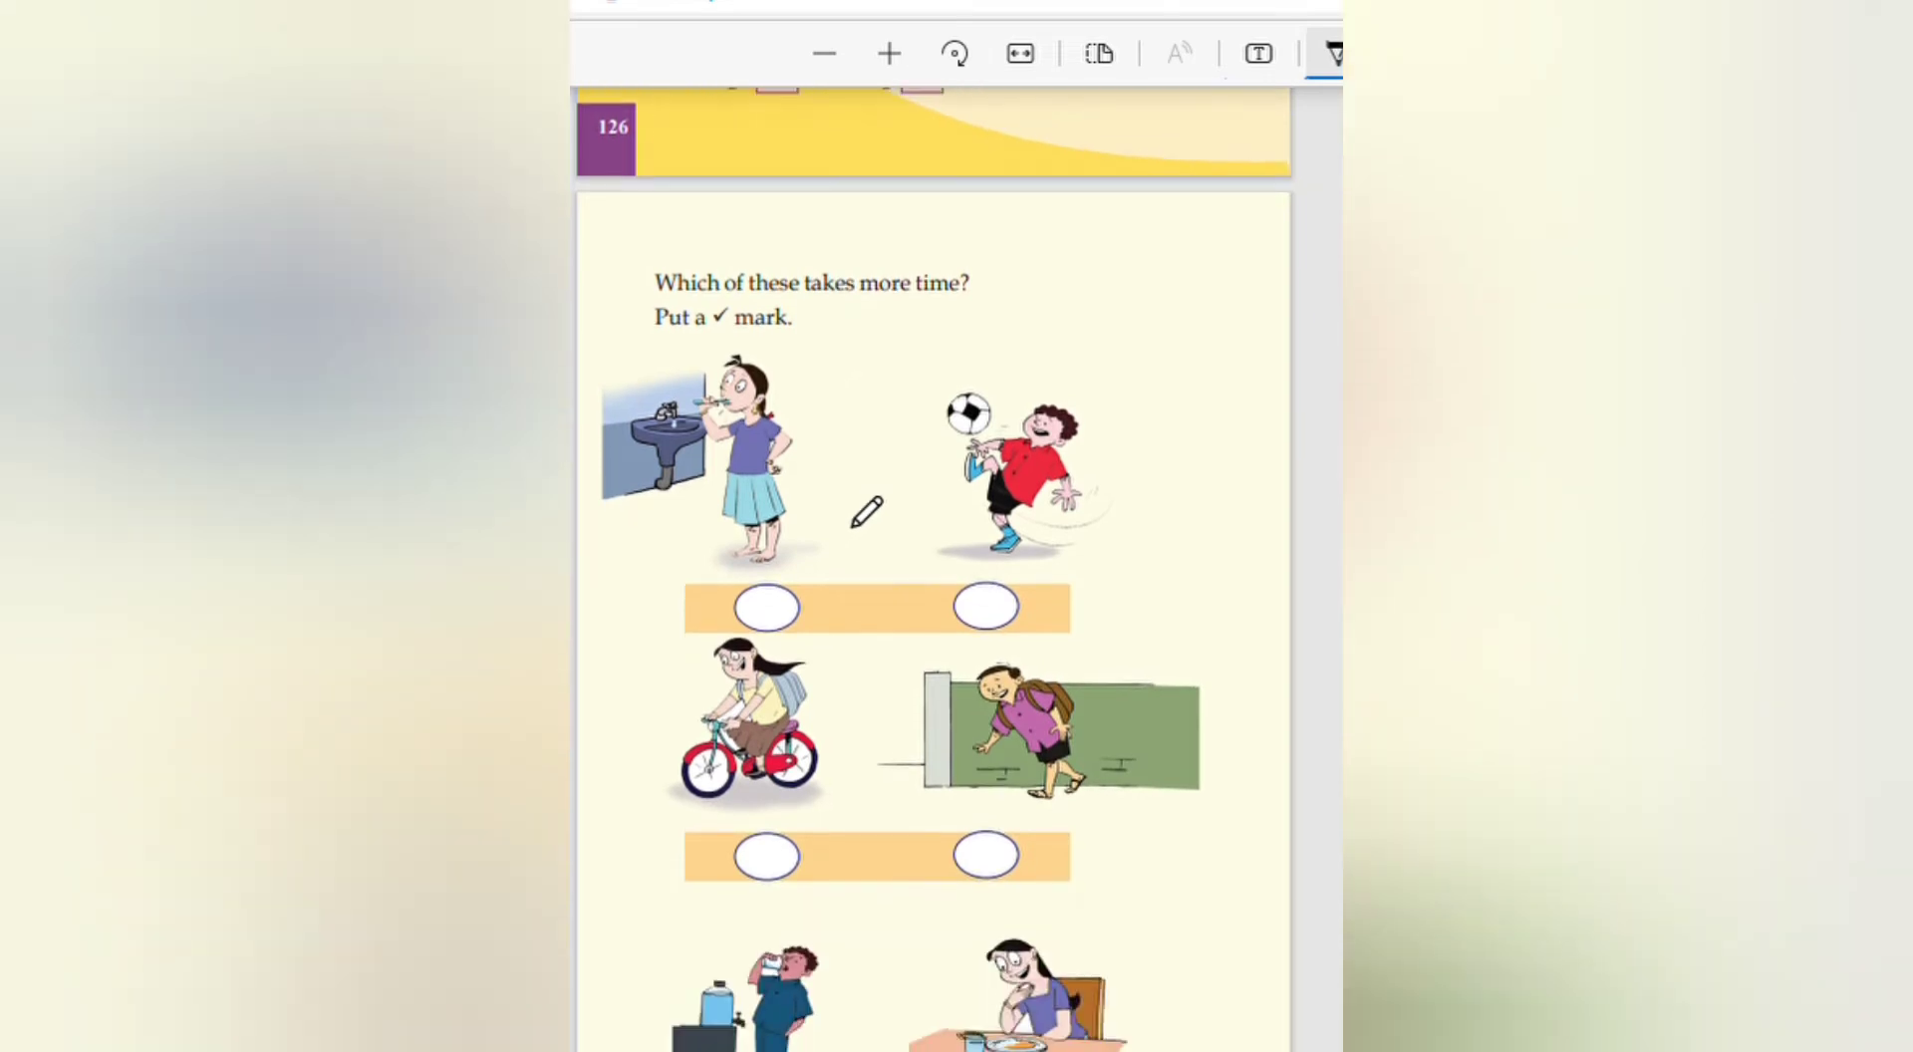
{"action": "scroll", "scroll_direction": "down", "scroll_amount": 3}
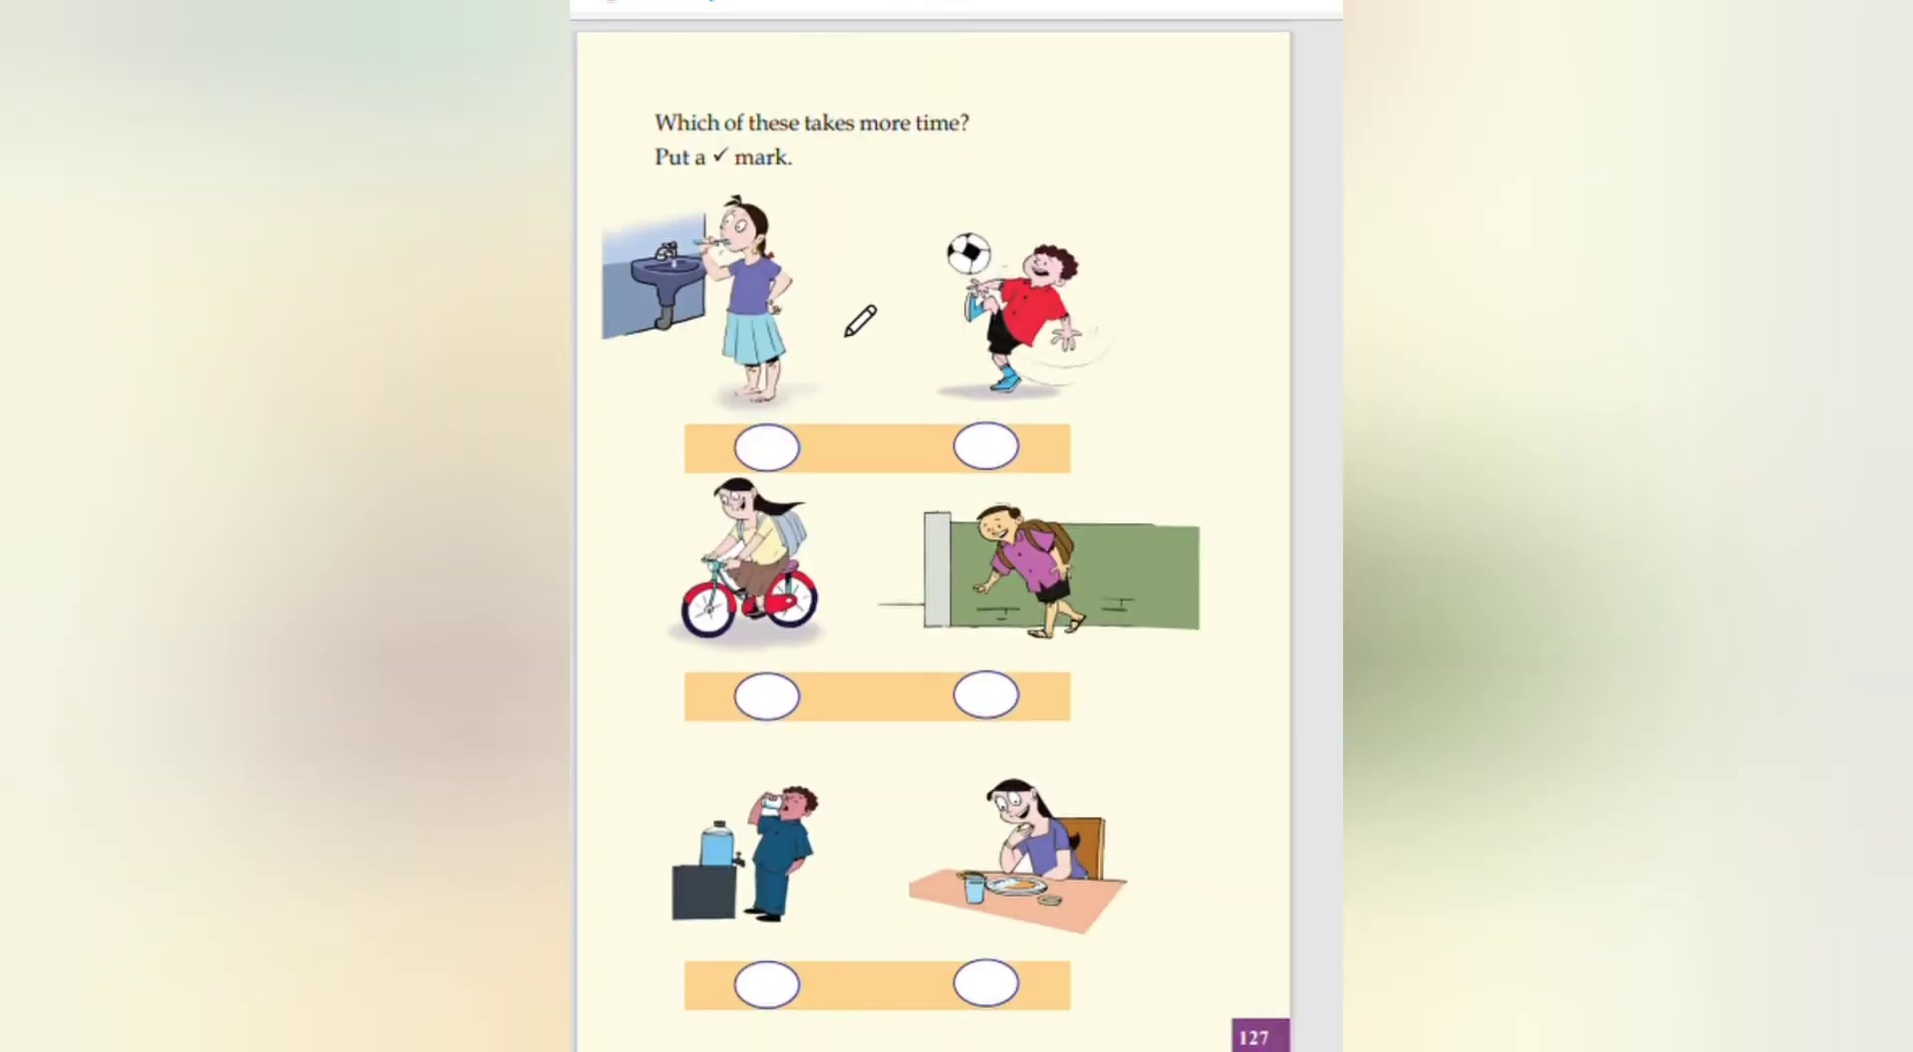
{"action": "mouse_move", "coordinate": [1096, 301]}
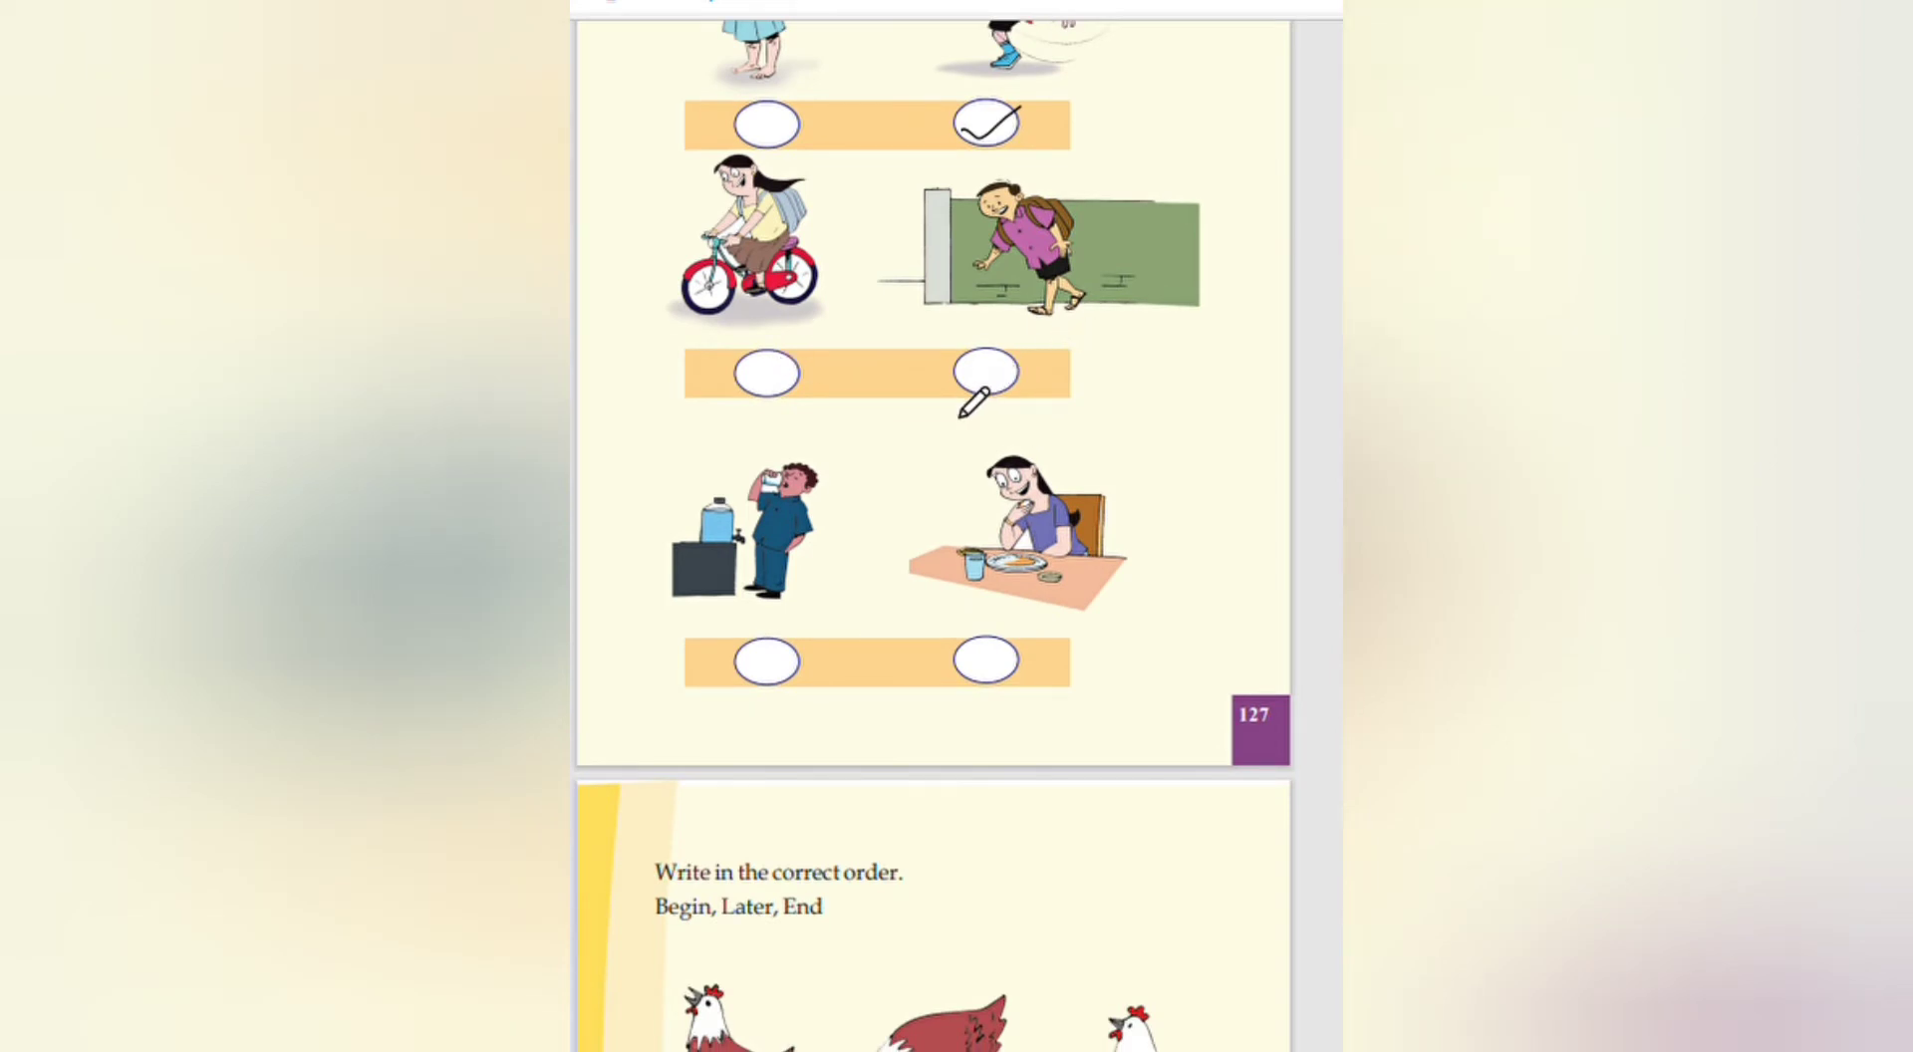
{"action": "left_click", "coordinate": [984, 375]}
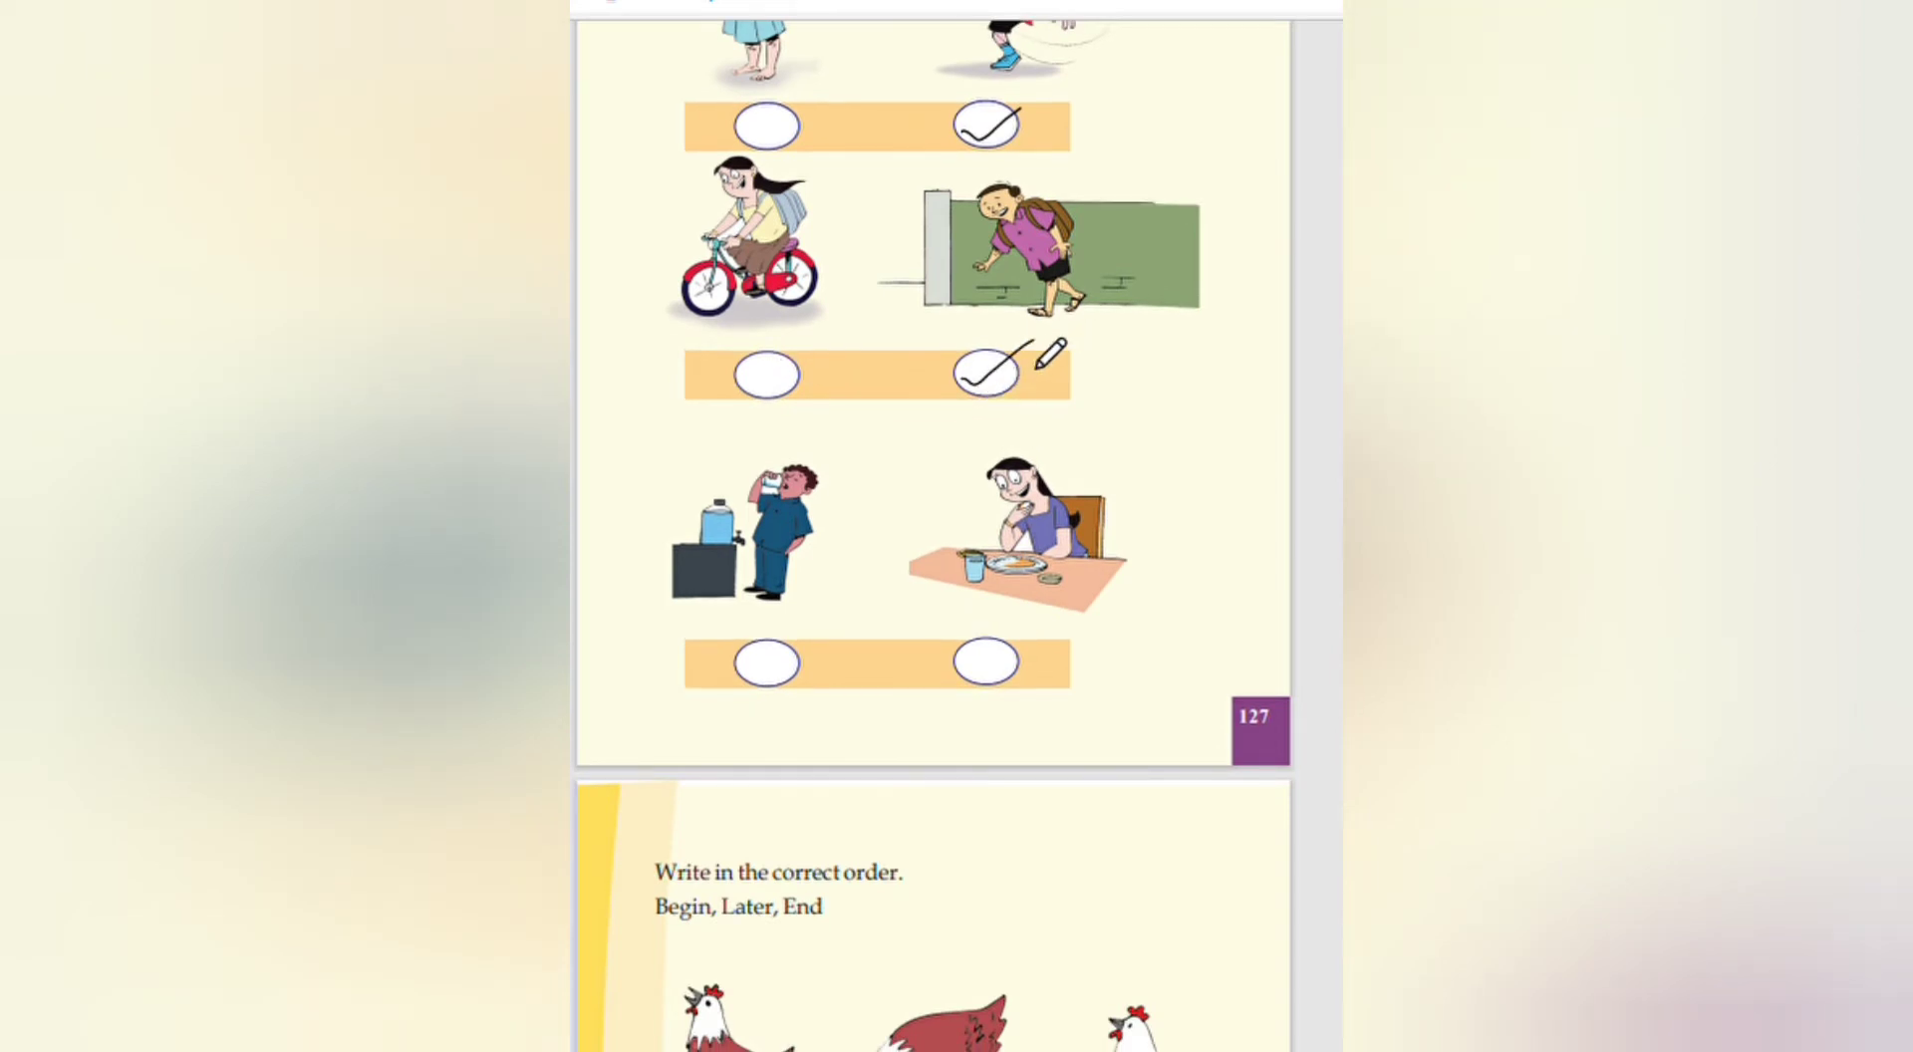
{"action": "scroll", "scroll_direction": "down", "scroll_amount": 3}
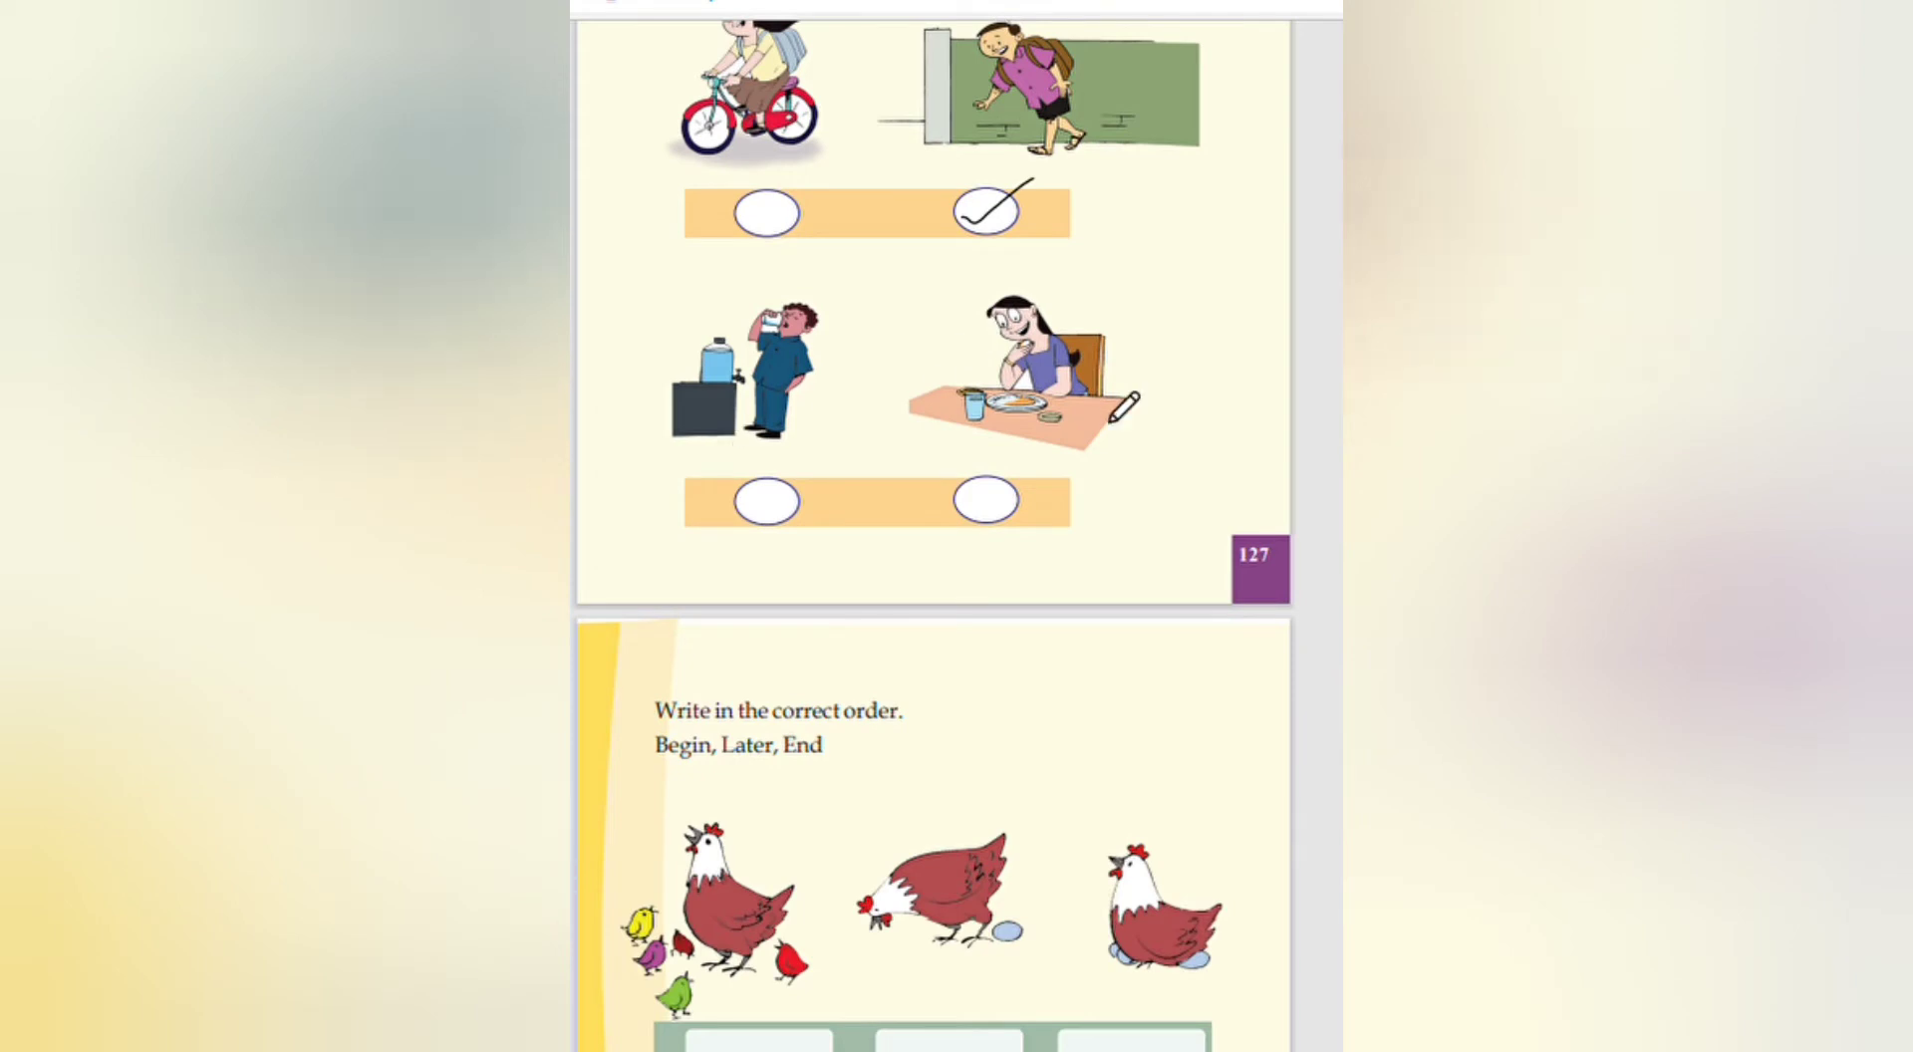
{"action": "mouse_move", "coordinate": [964, 548]}
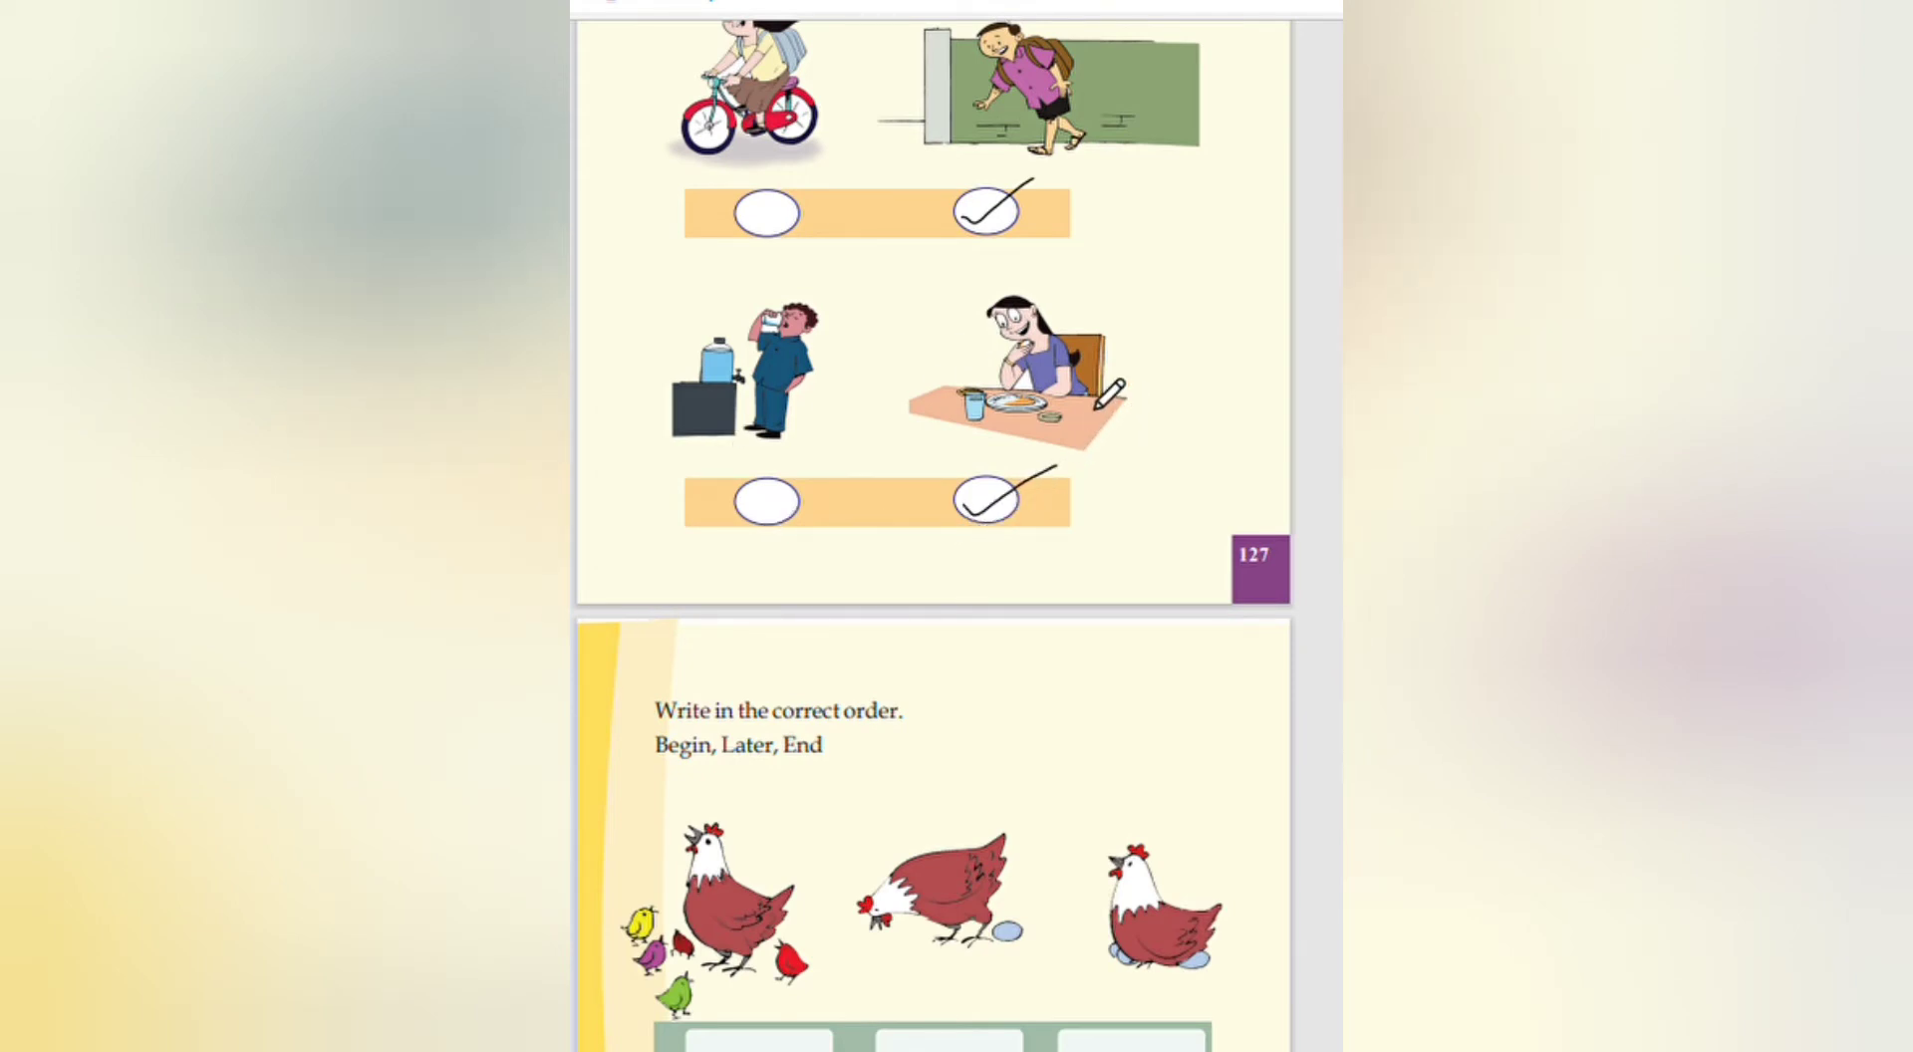
{"action": "scroll", "scroll_direction": "down", "scroll_amount": 3}
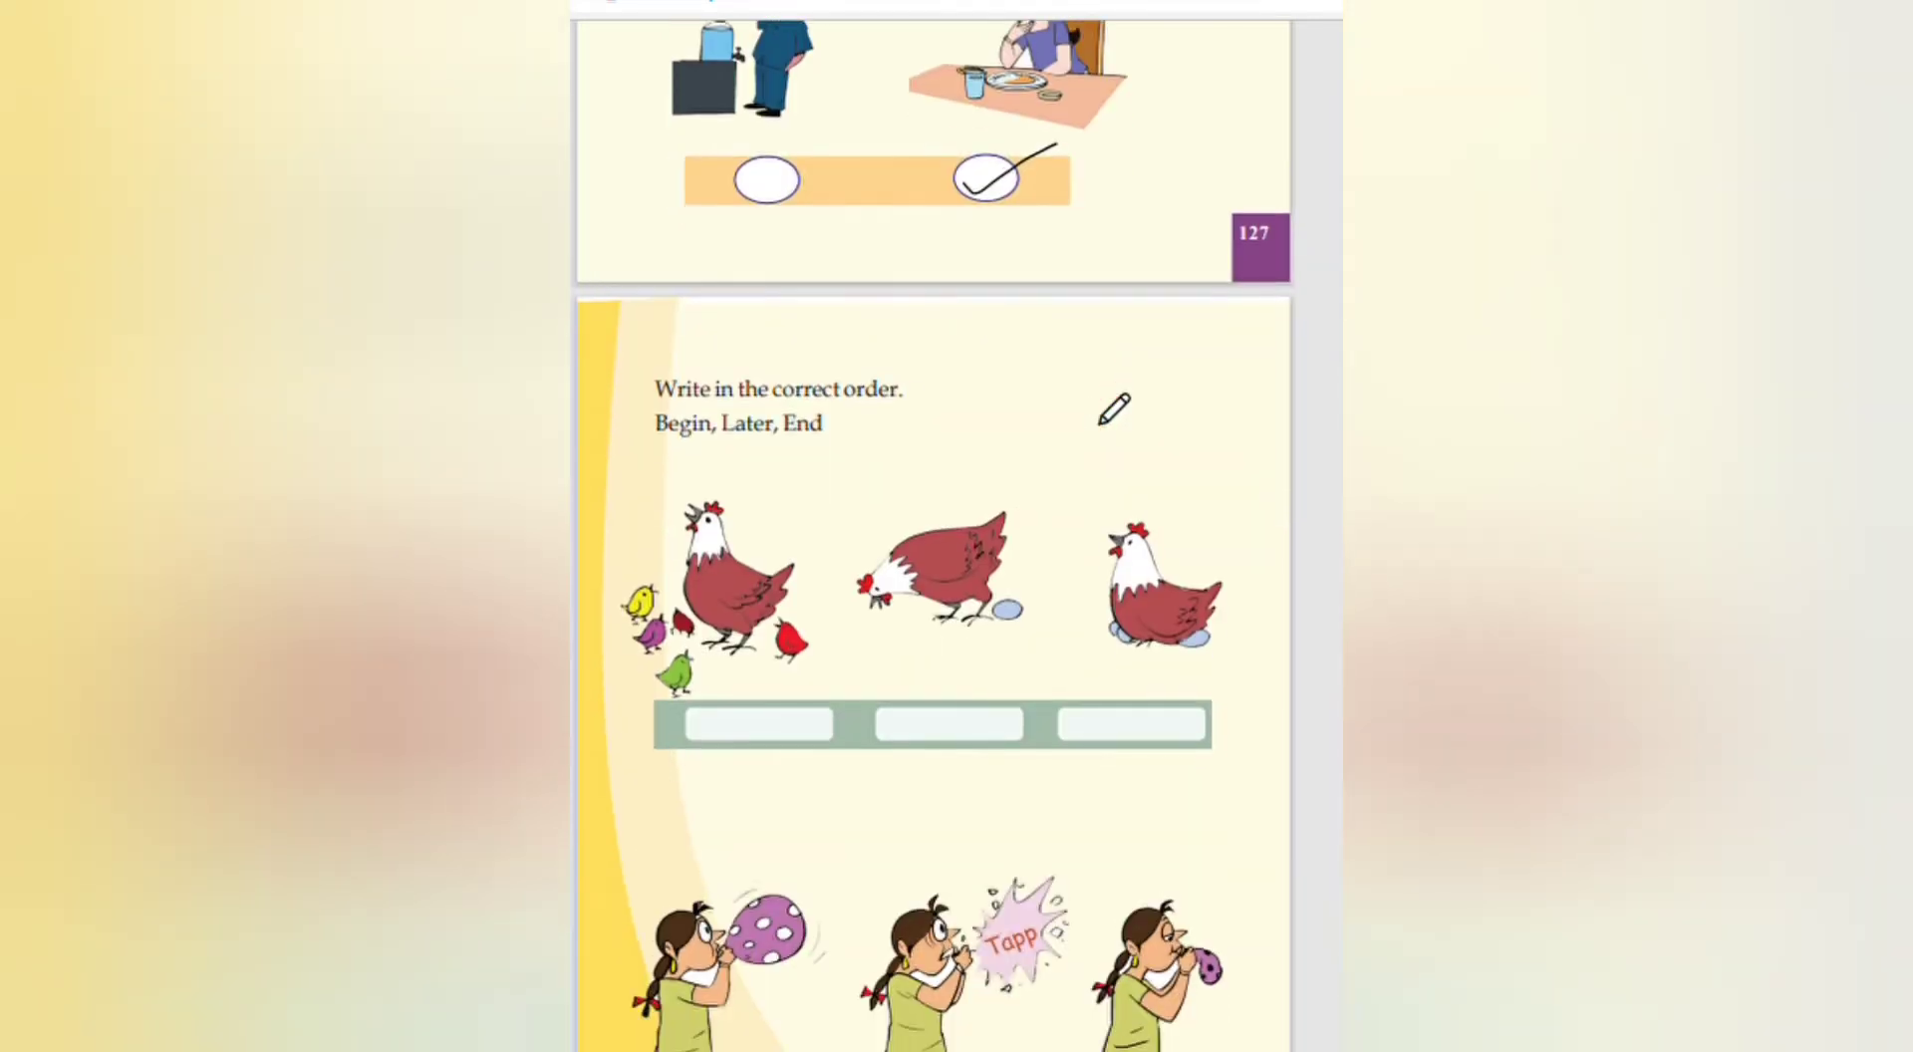
Step: Number the hen picture sequence boxes in red
{"action": "scroll", "scroll_direction": "down", "scroll_amount": 3}
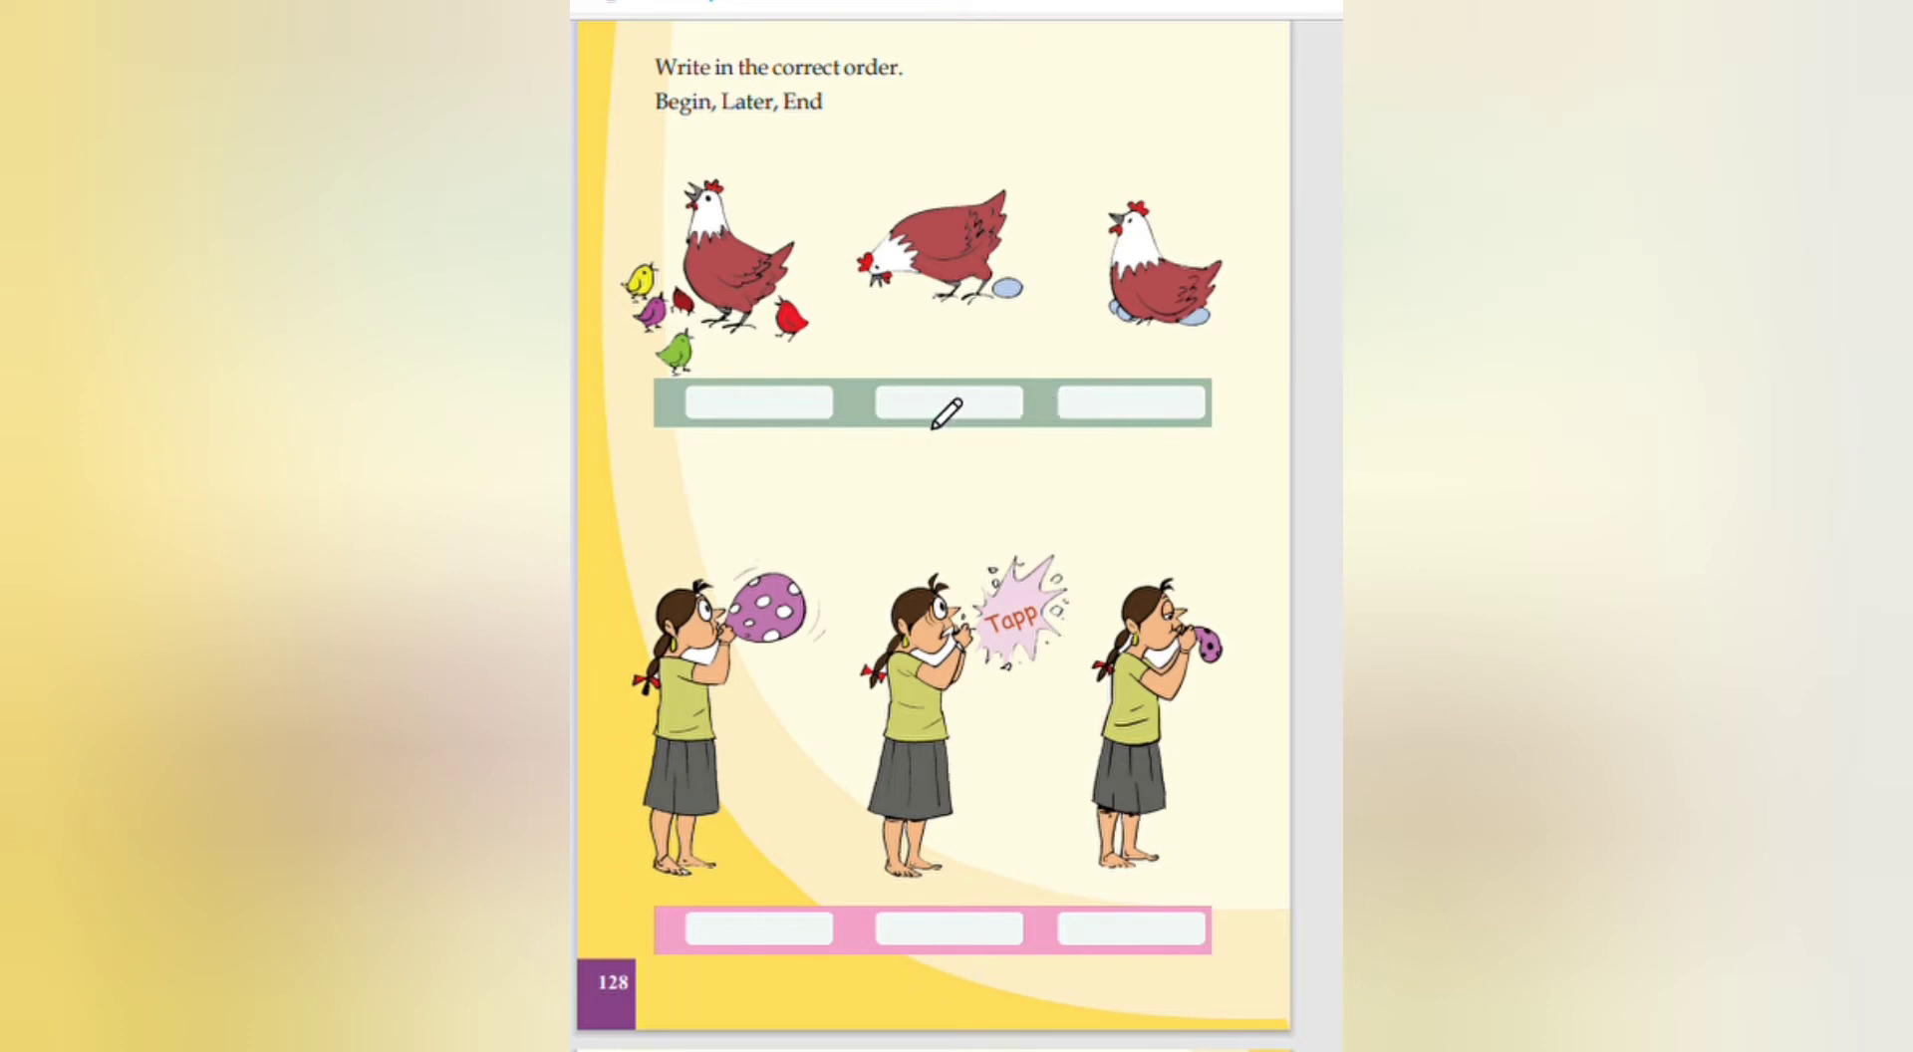
{"action": "mouse_move", "coordinate": [959, 402]}
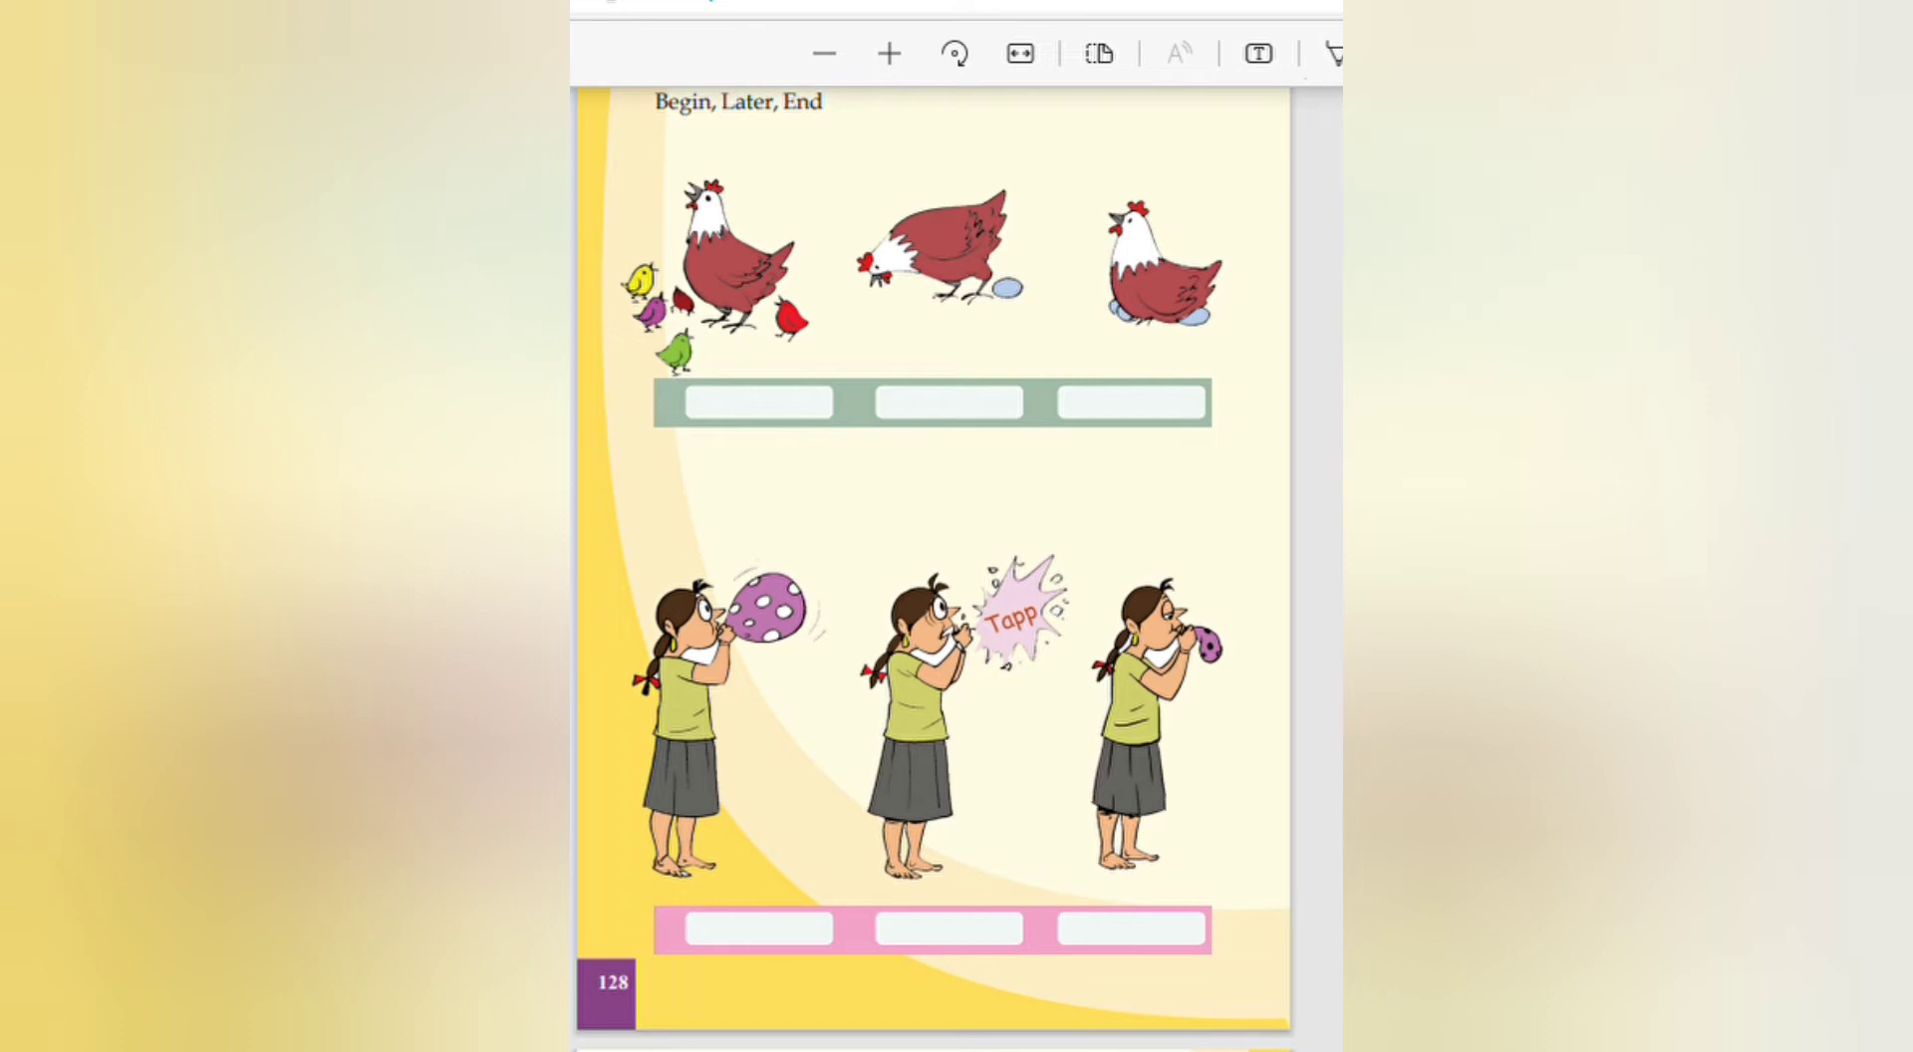
{"action": "left_click", "coordinate": [1258, 54]}
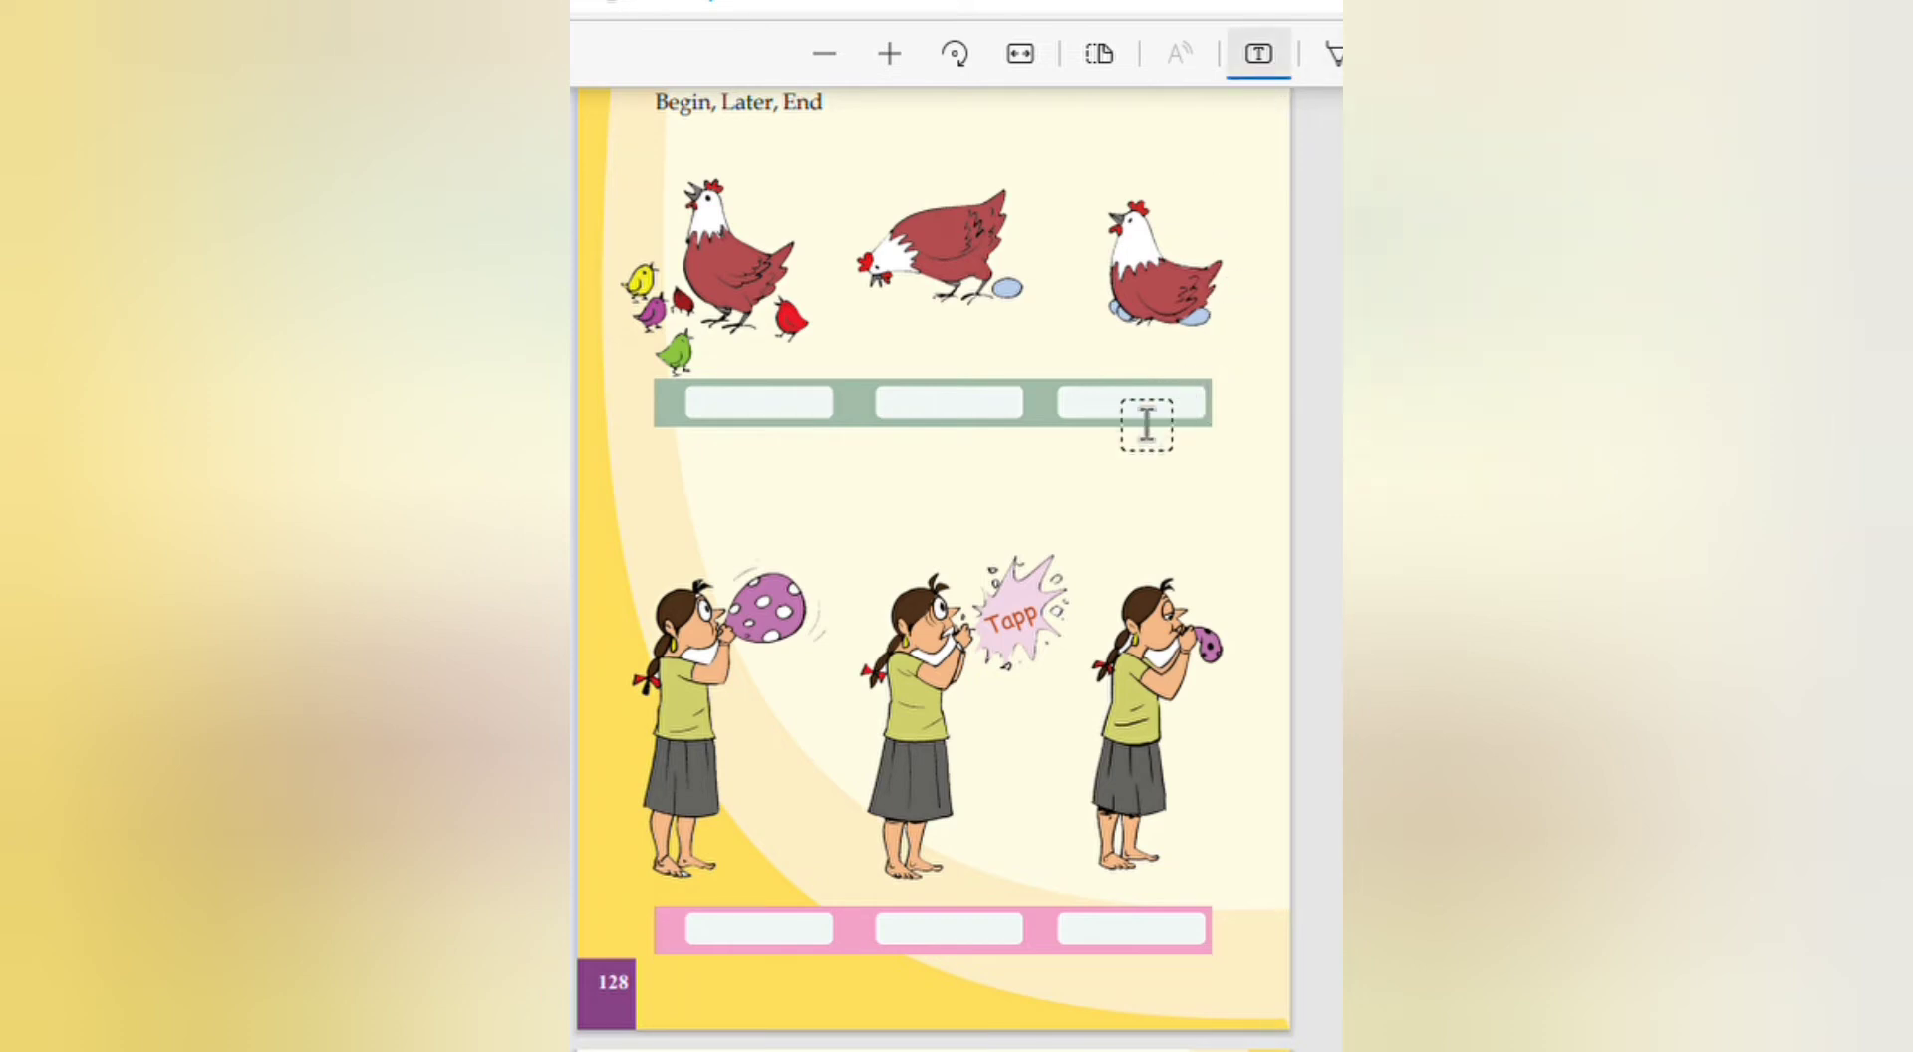
{"action": "left_click", "coordinate": [1146, 429]}
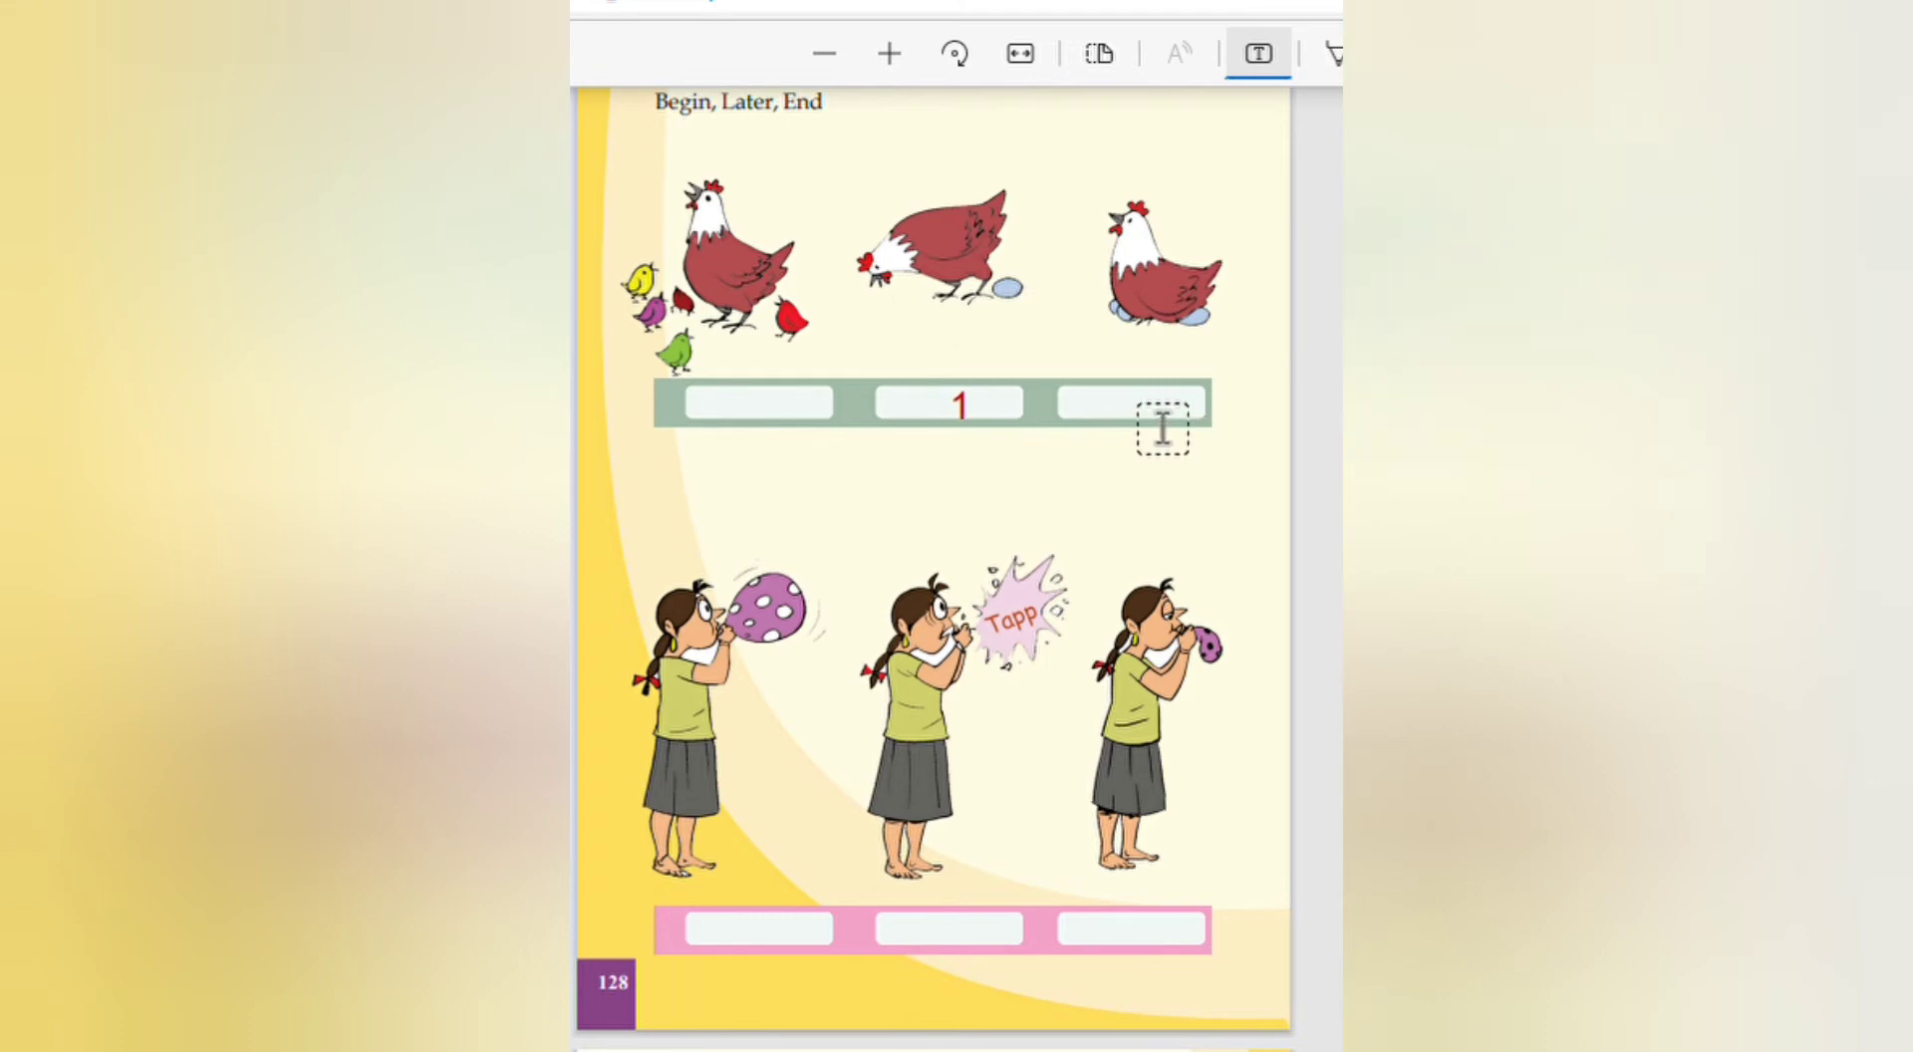
{"action": "type", "text": "2"}
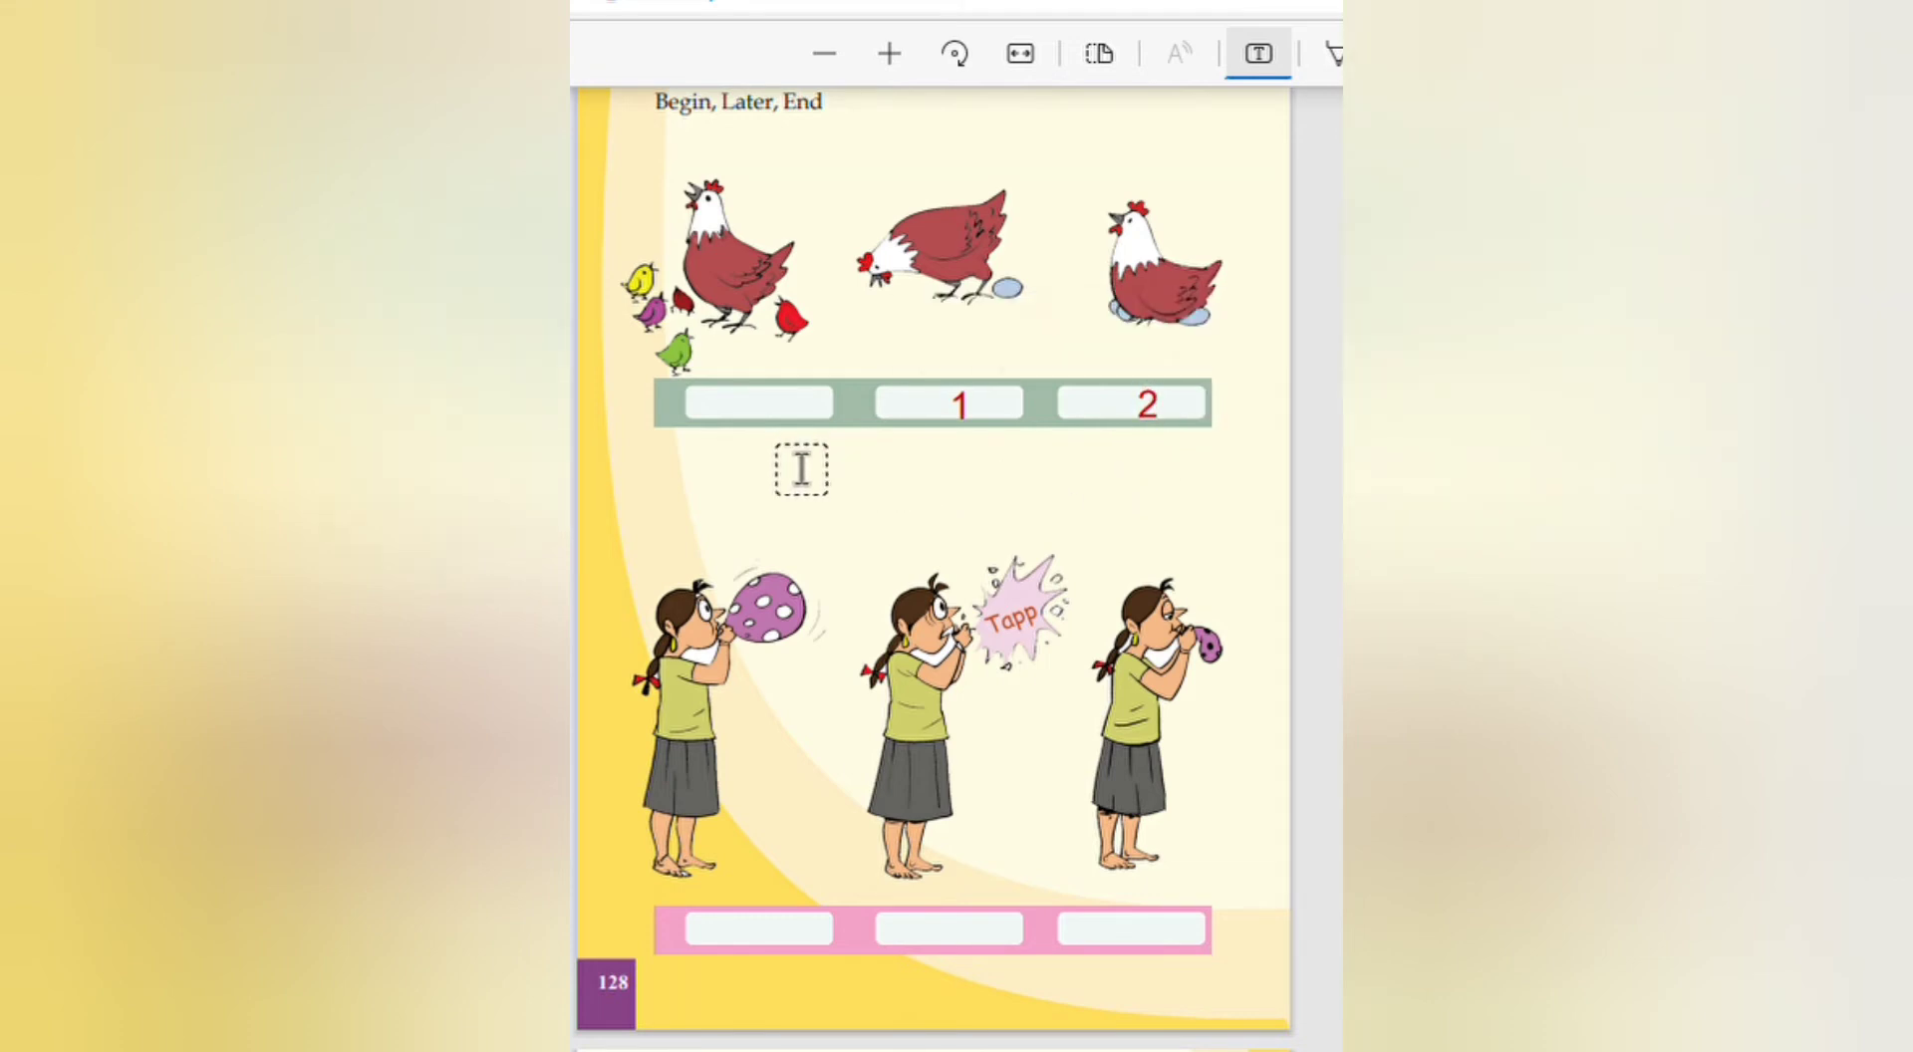
{"action": "type", "text": "3"}
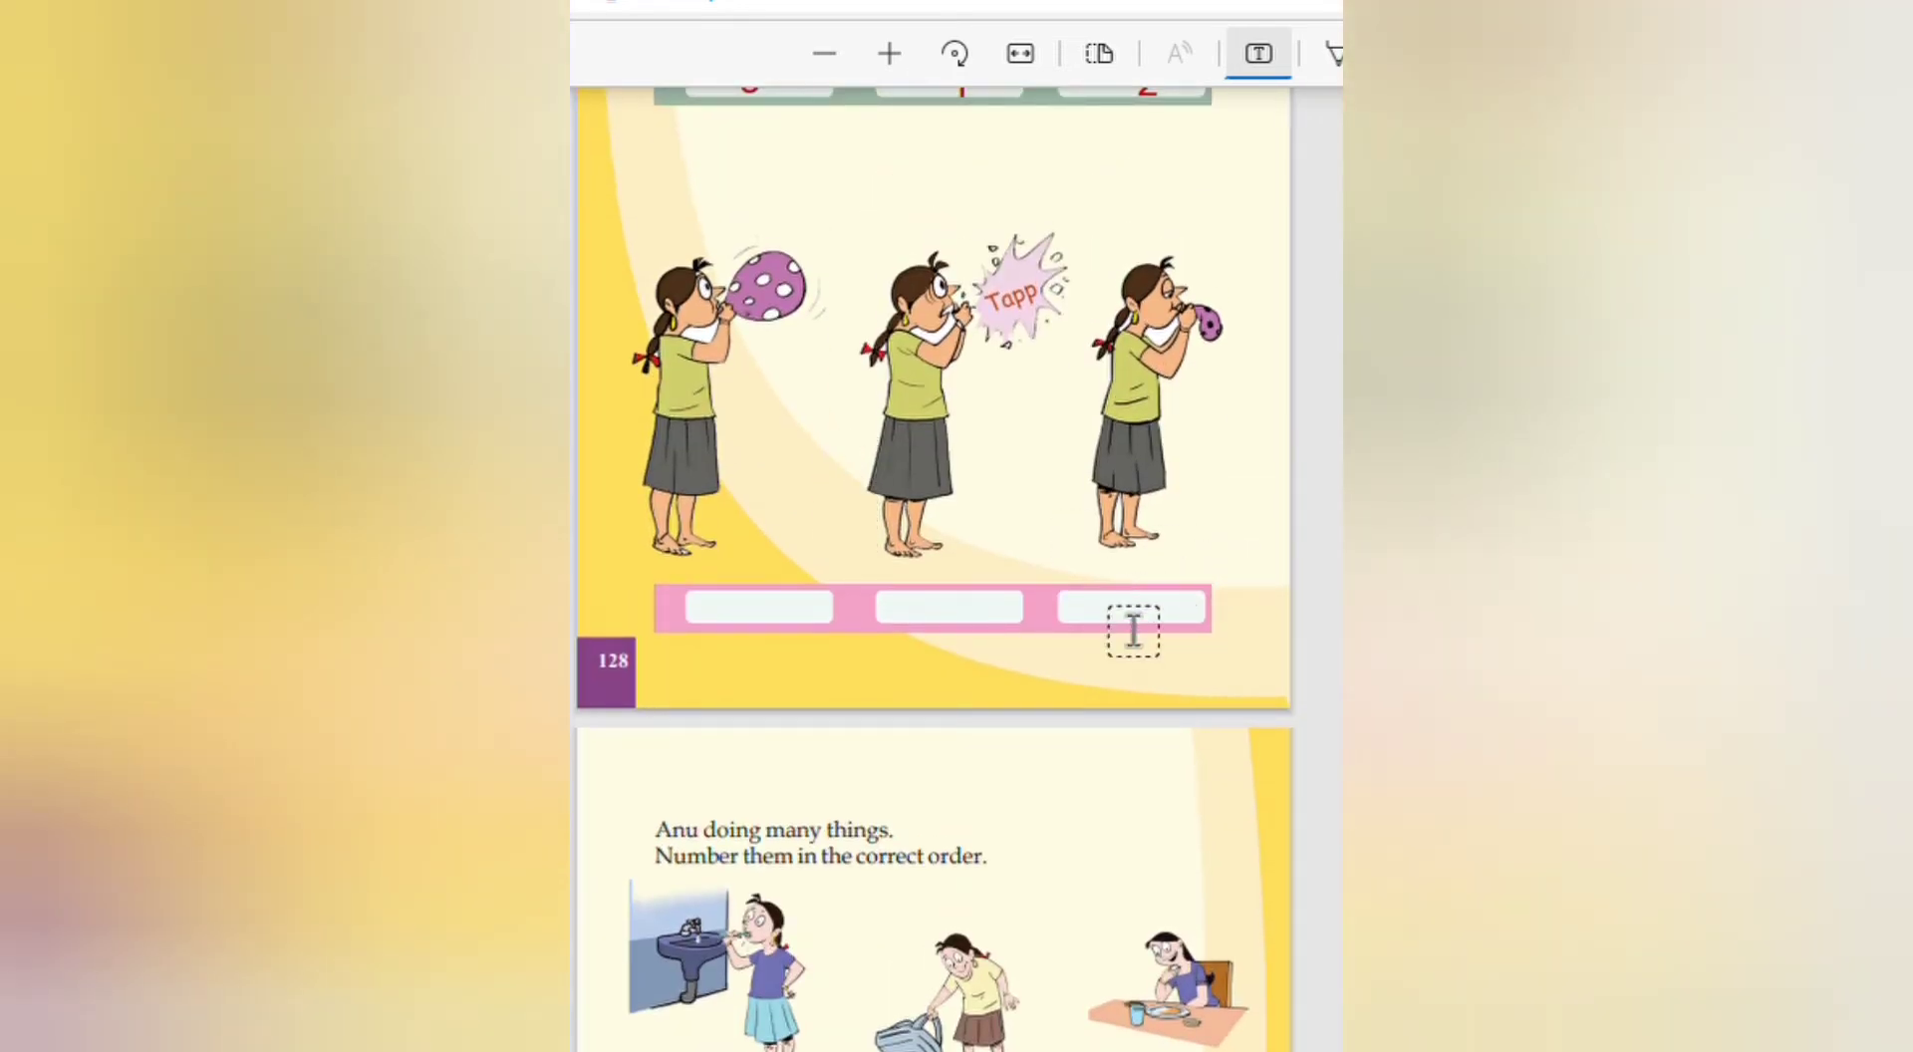
Step: Number the balloon picture boxes so they read 2, 3, 1
{"action": "left_click", "coordinate": [1134, 637]}
{"action": "type", "text": "1"}
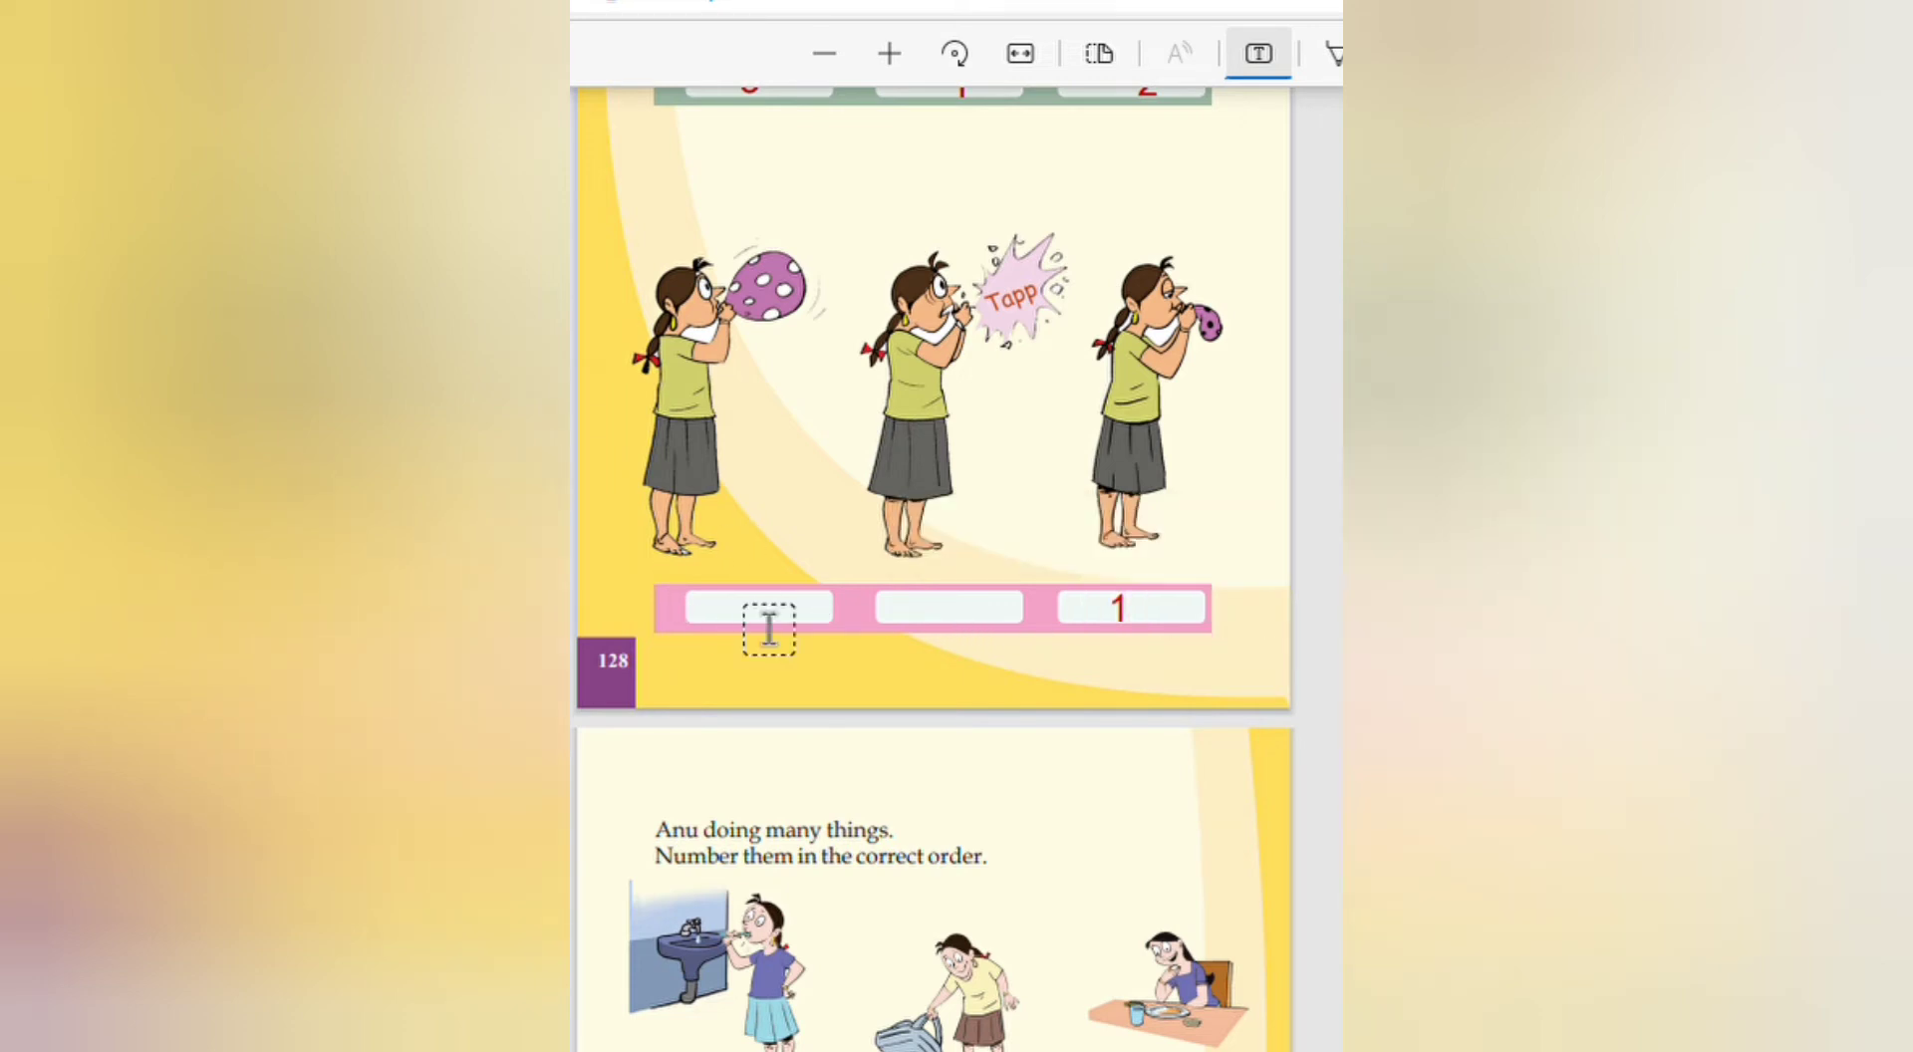
{"action": "type", "text": "2"}
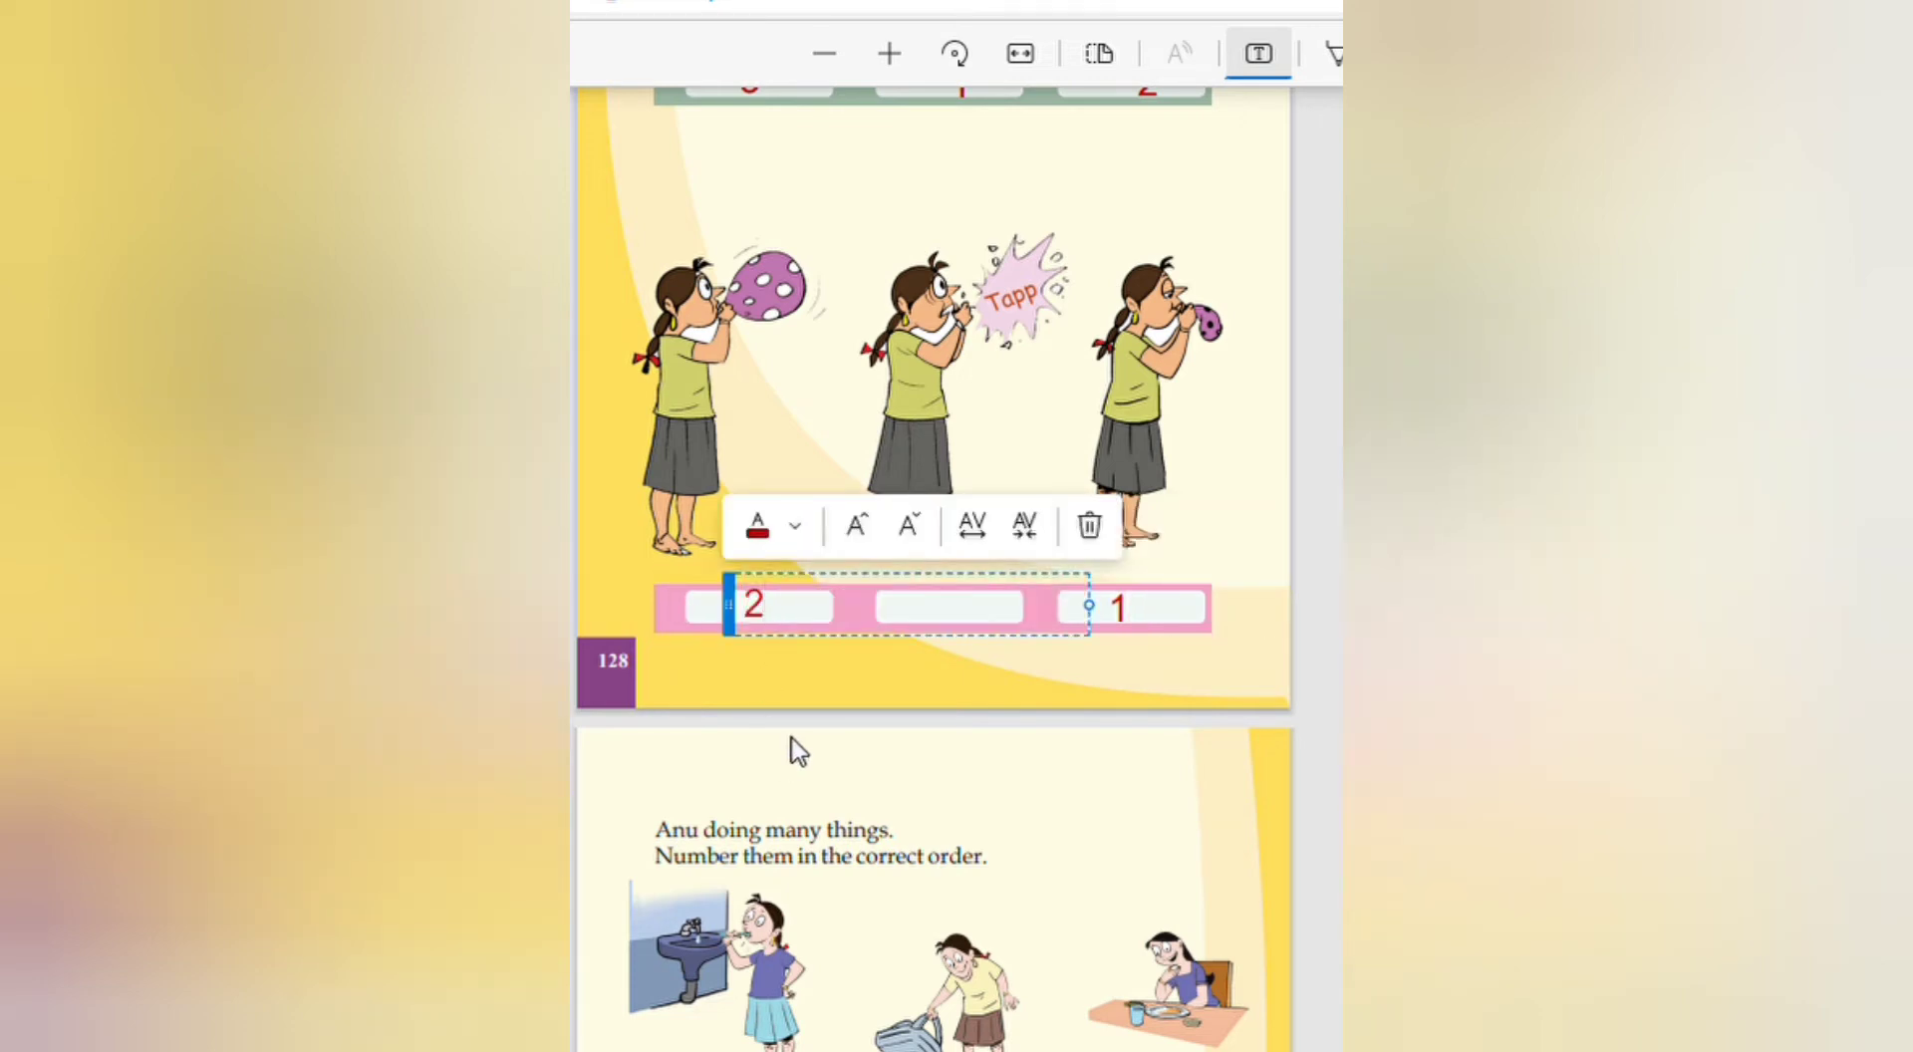
{"action": "left_click", "coordinate": [1118, 608]}
{"action": "type", "text": "3"}
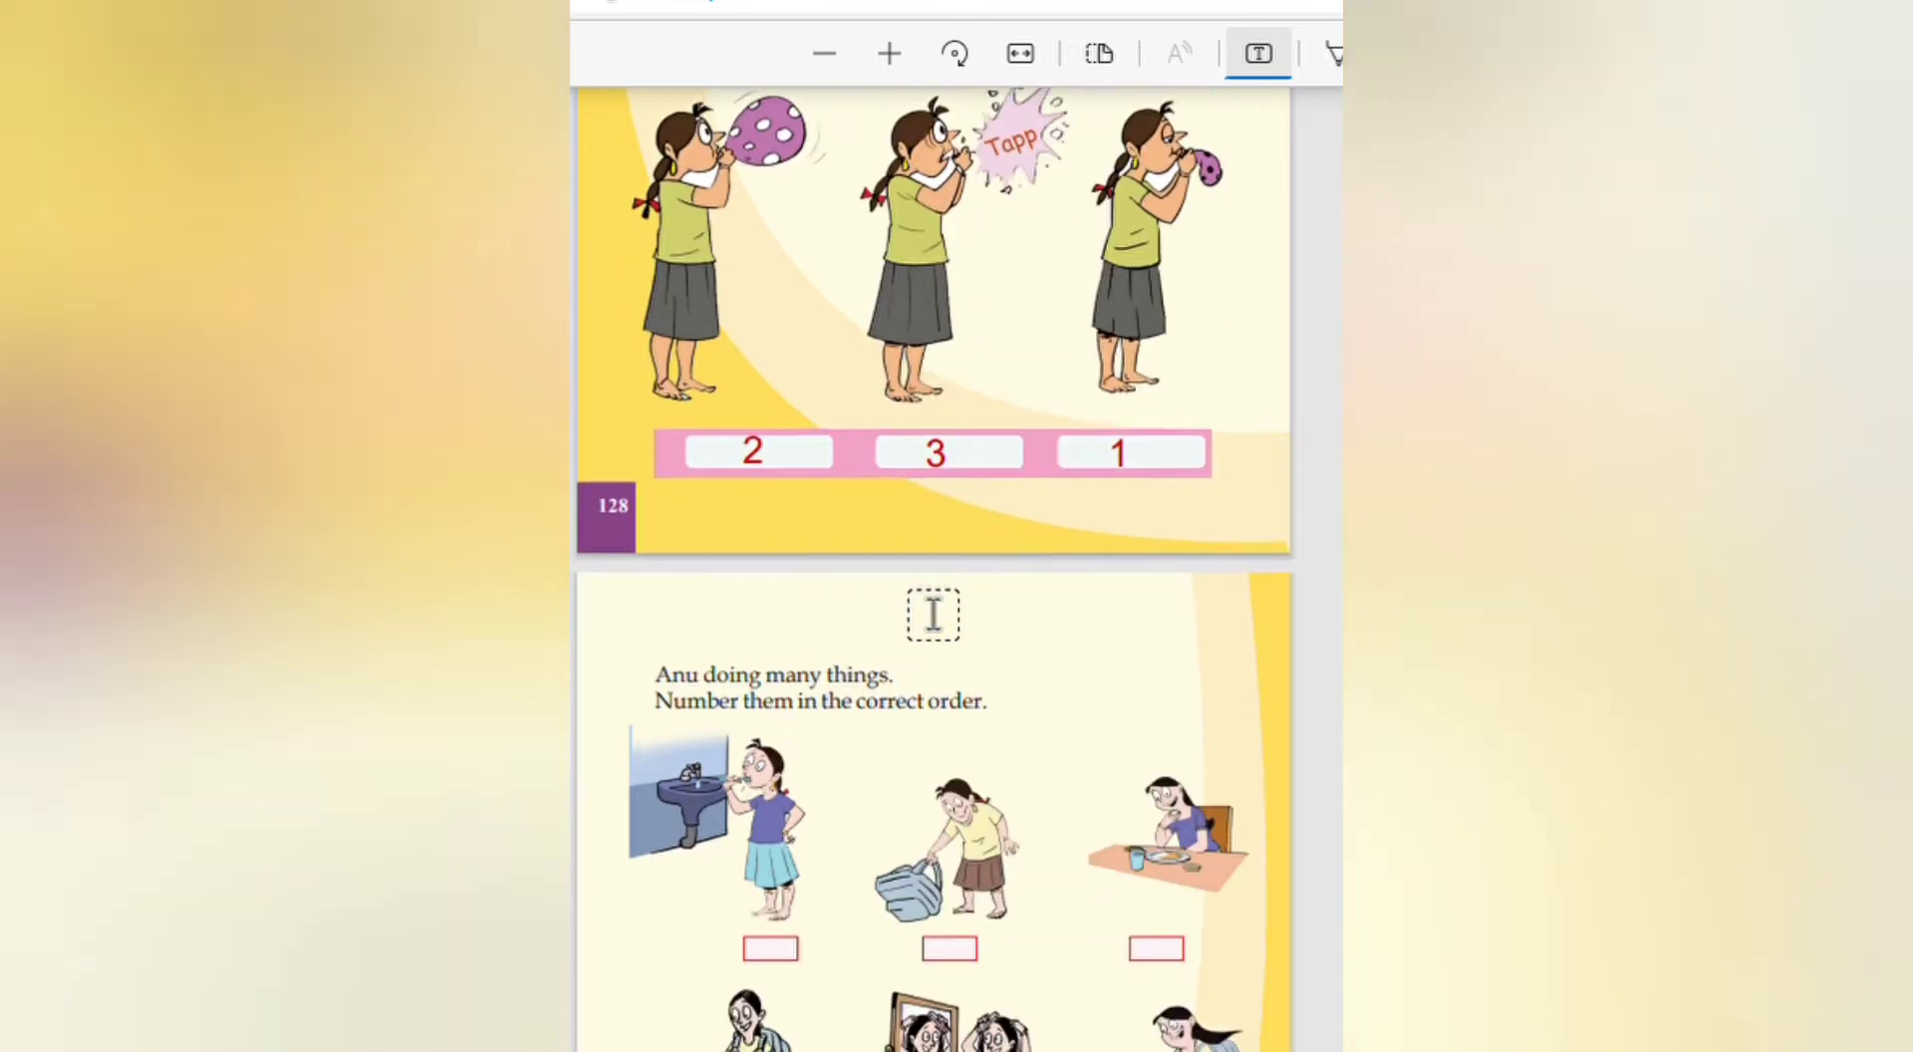
Step: Number Anu's six activity pictures 1, 4, 2 on top and 5, 3, 6 below
{"action": "scroll", "scroll_direction": "down", "scroll_amount": 3}
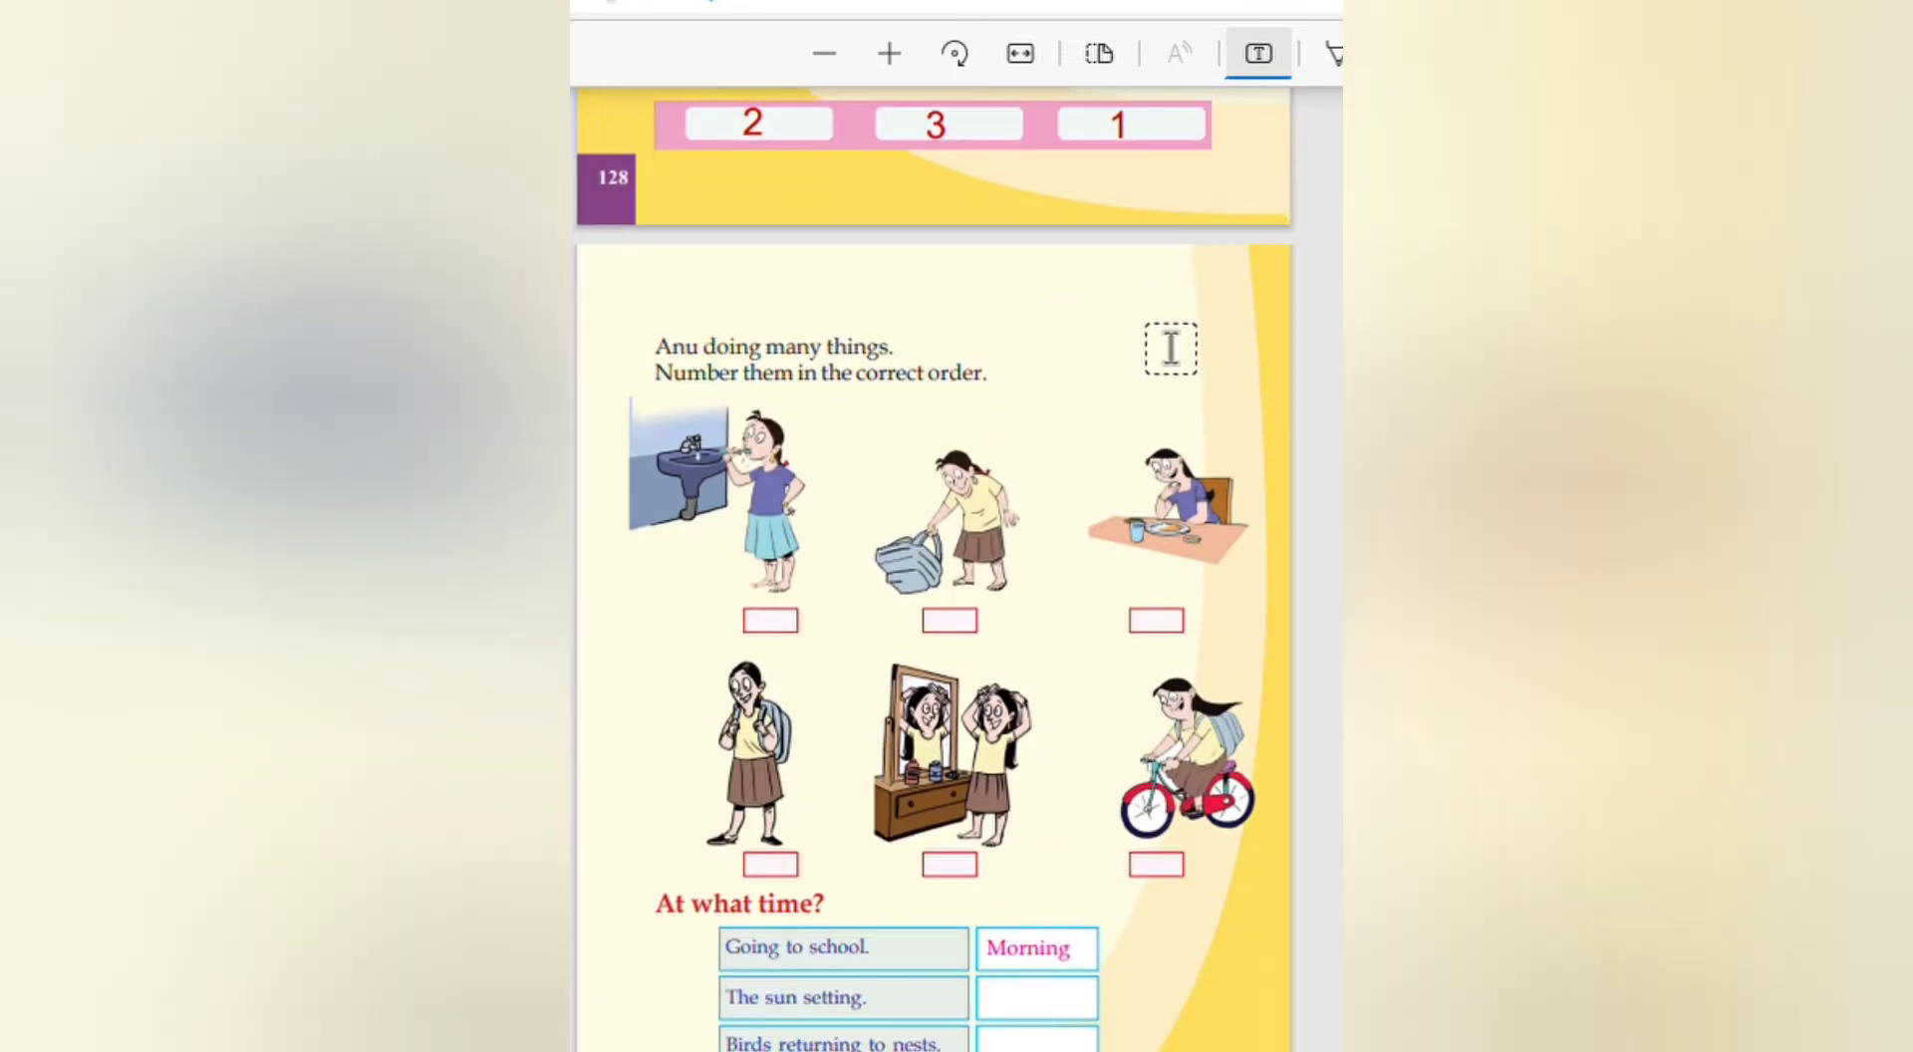
{"action": "scroll", "scroll_direction": "down", "scroll_amount": 3}
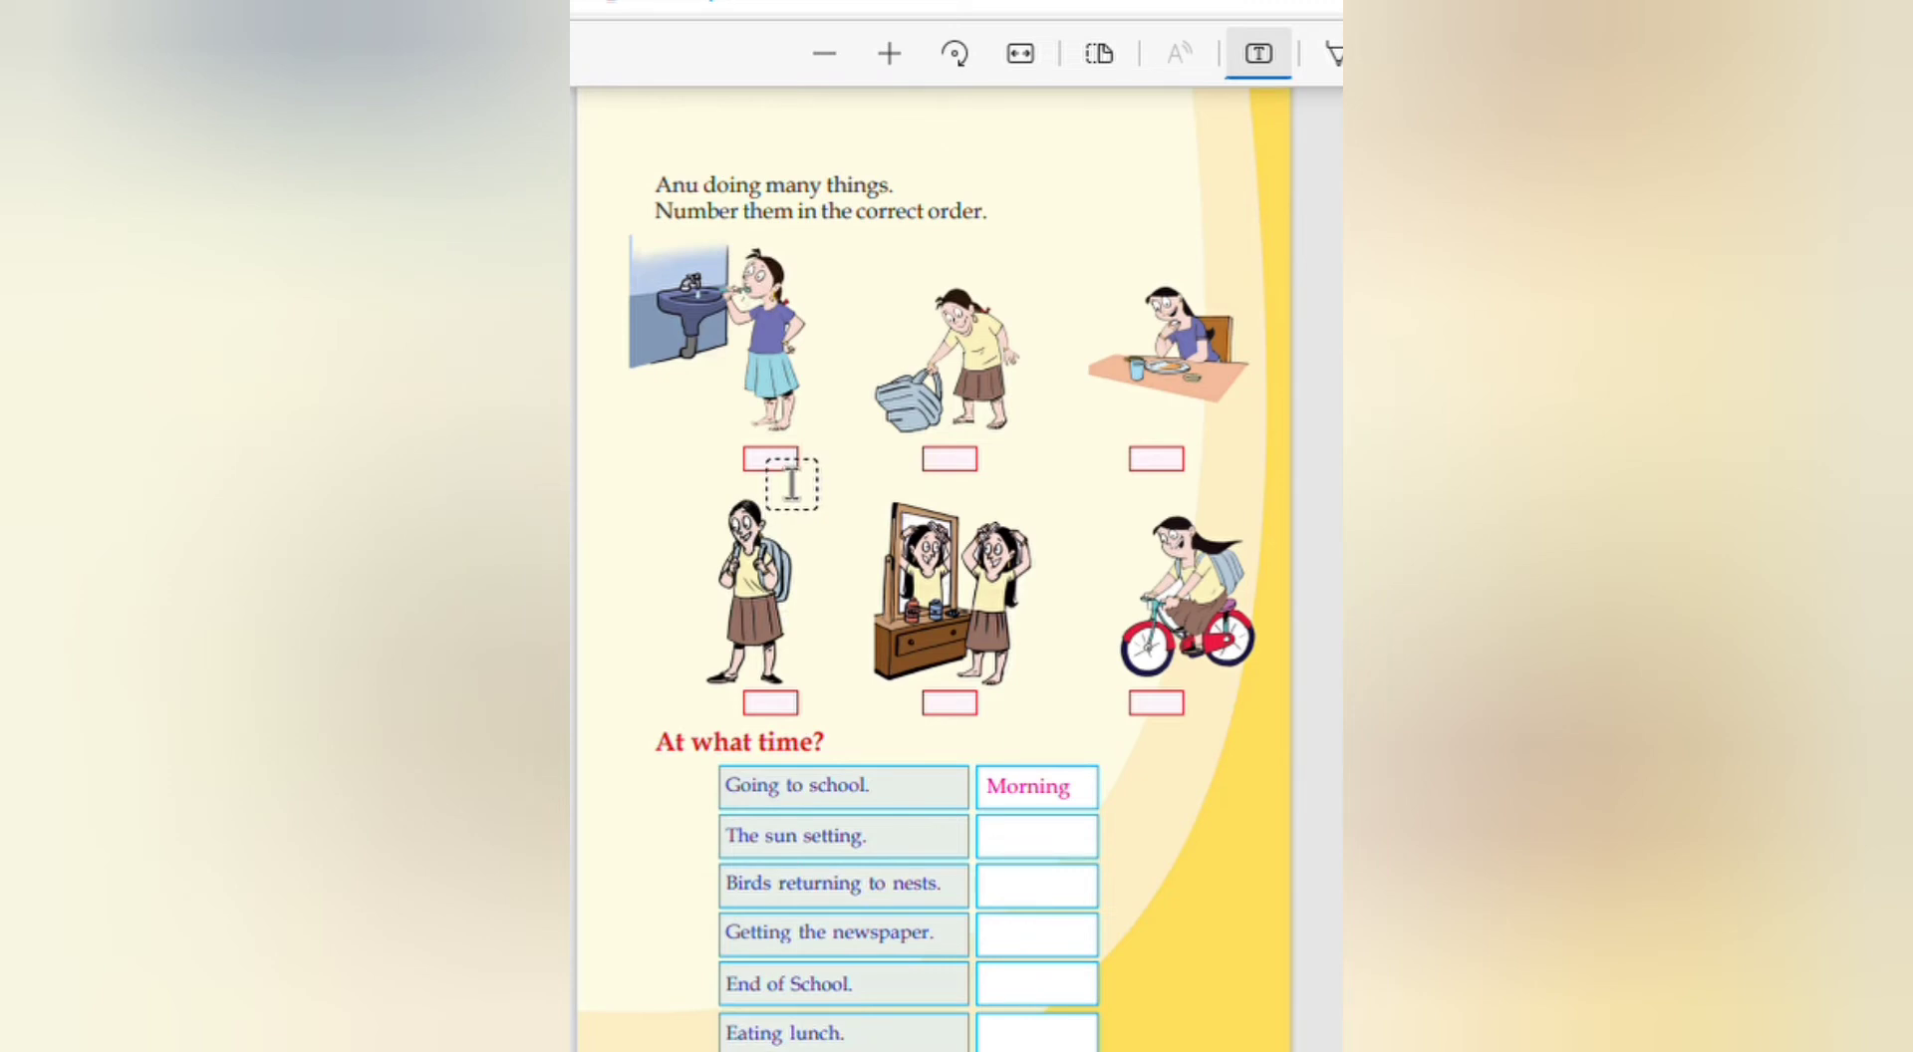
{"action": "type", "text": "1"}
{"action": "left_click", "coordinate": [1156, 458]}
{"action": "type", "text": "2"}
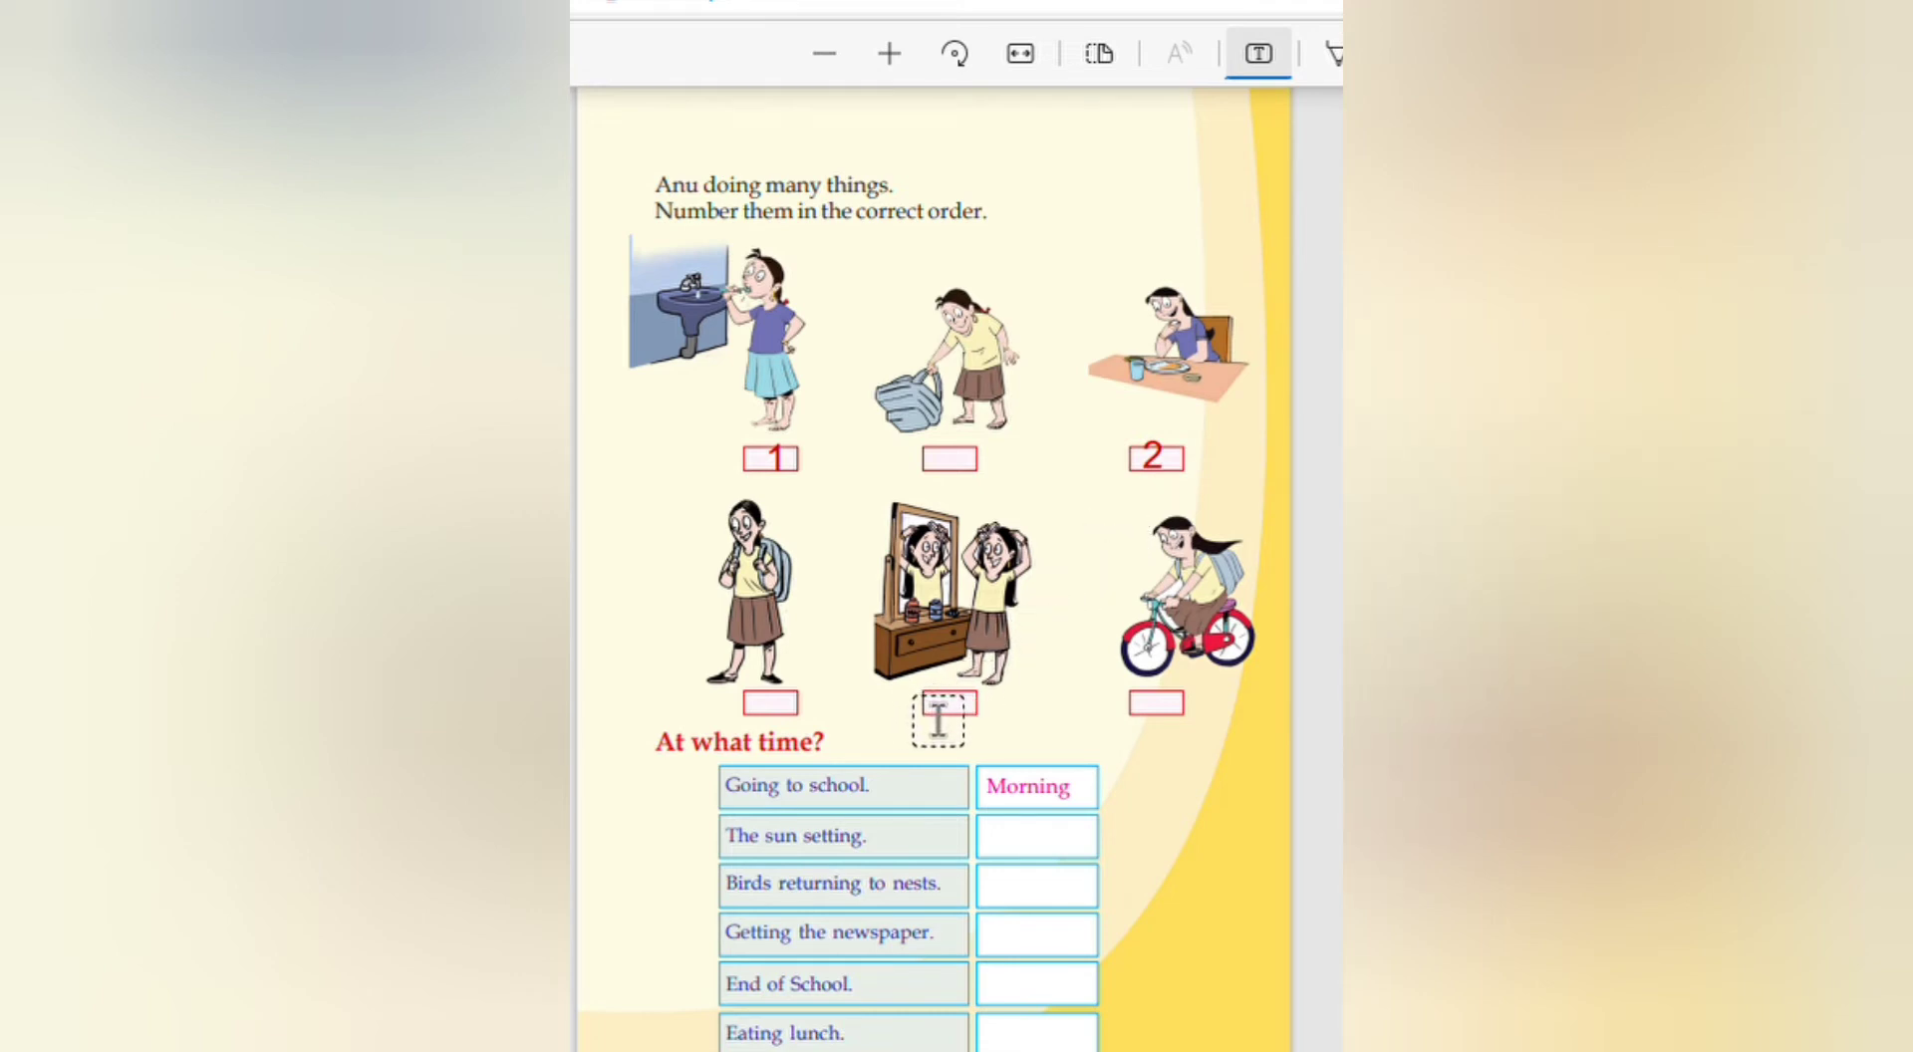
{"action": "left_click", "coordinate": [939, 720]}
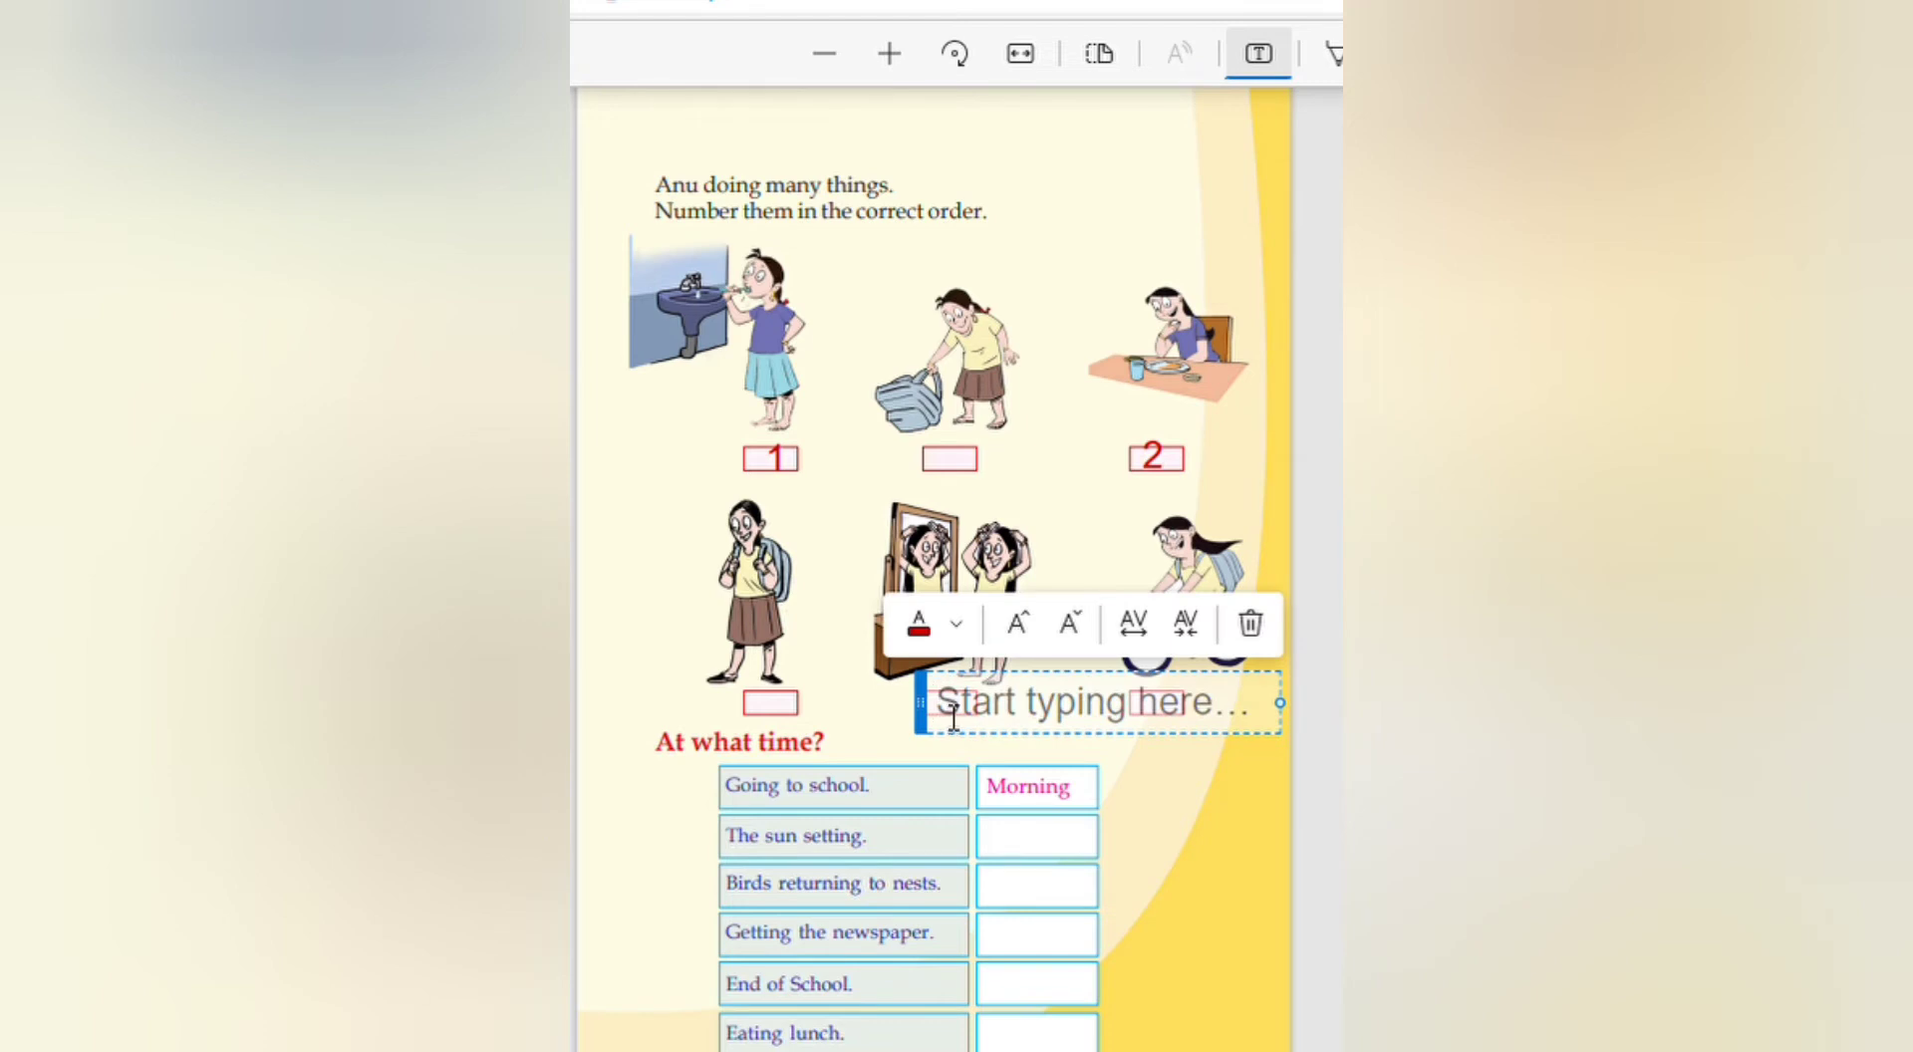
{"action": "type", "text": "3"}
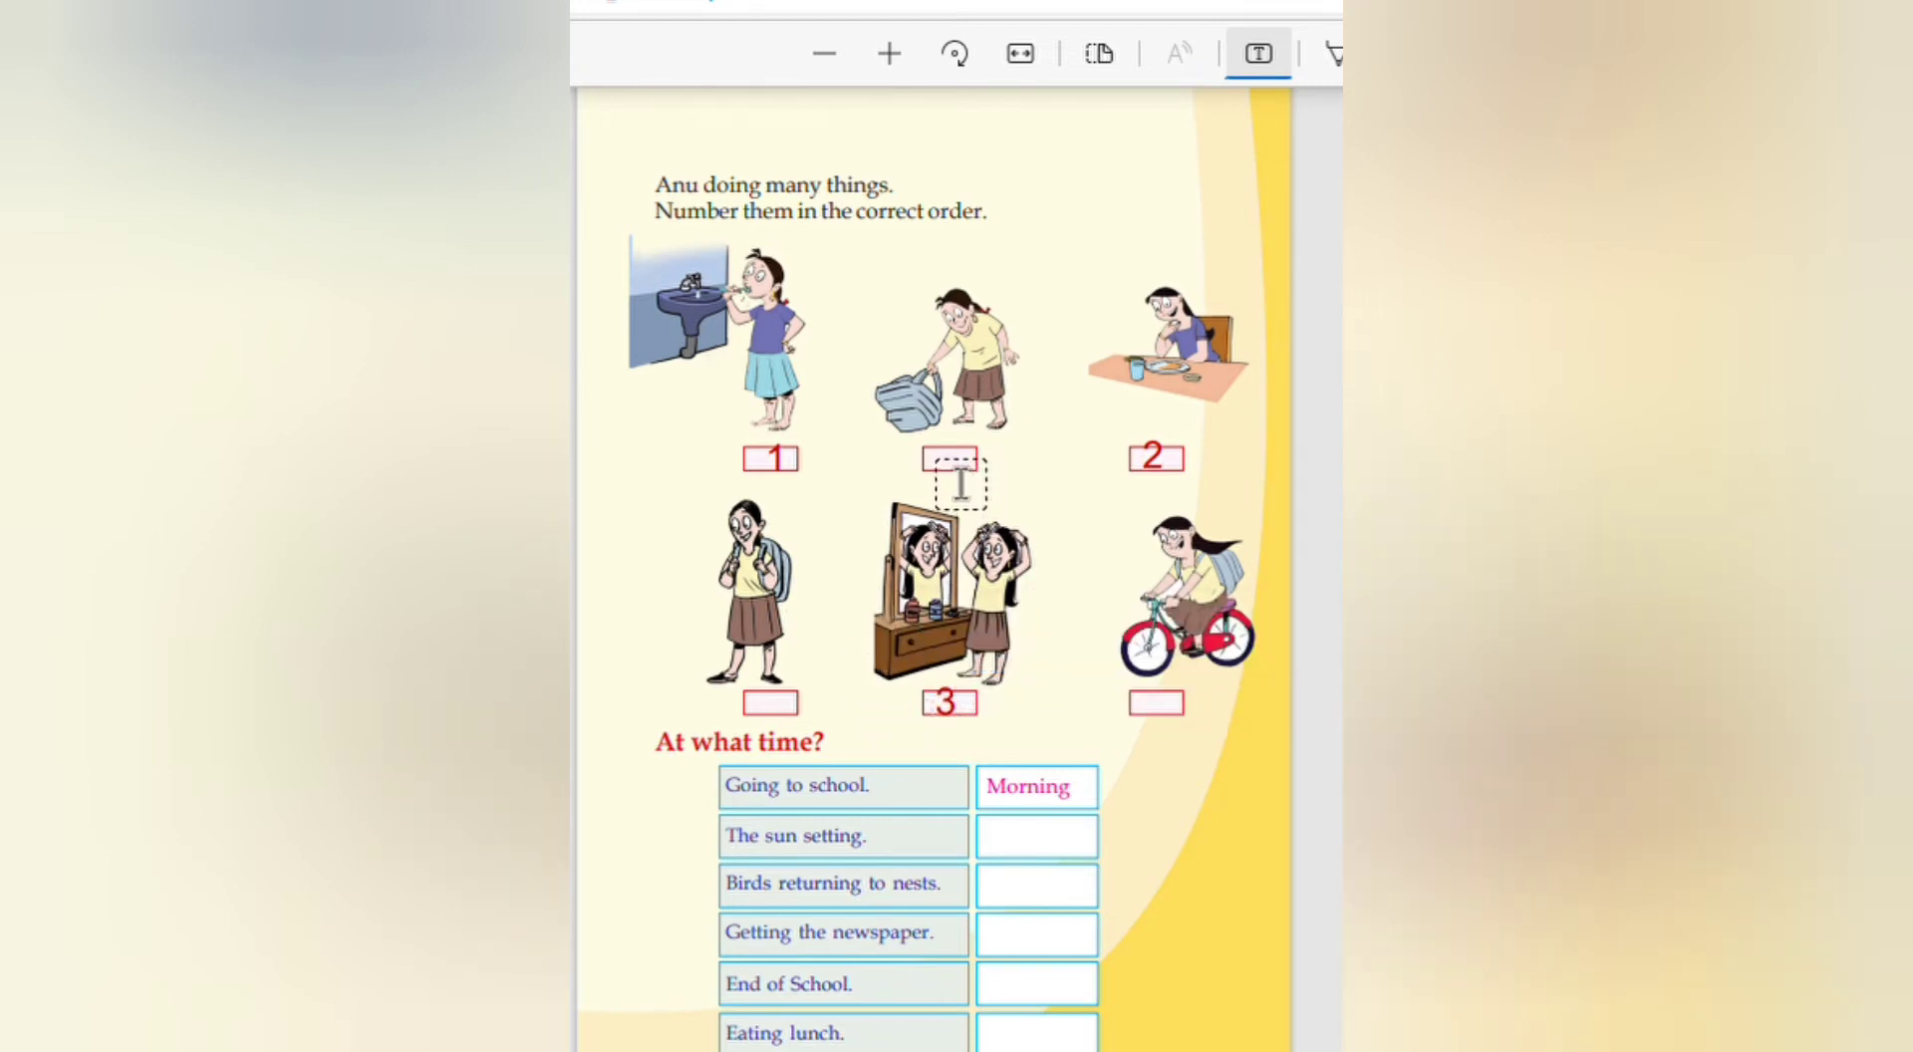
{"action": "type", "text": "4"}
{"action": "left_click", "coordinate": [771, 701]}
{"action": "type", "text": "5"}
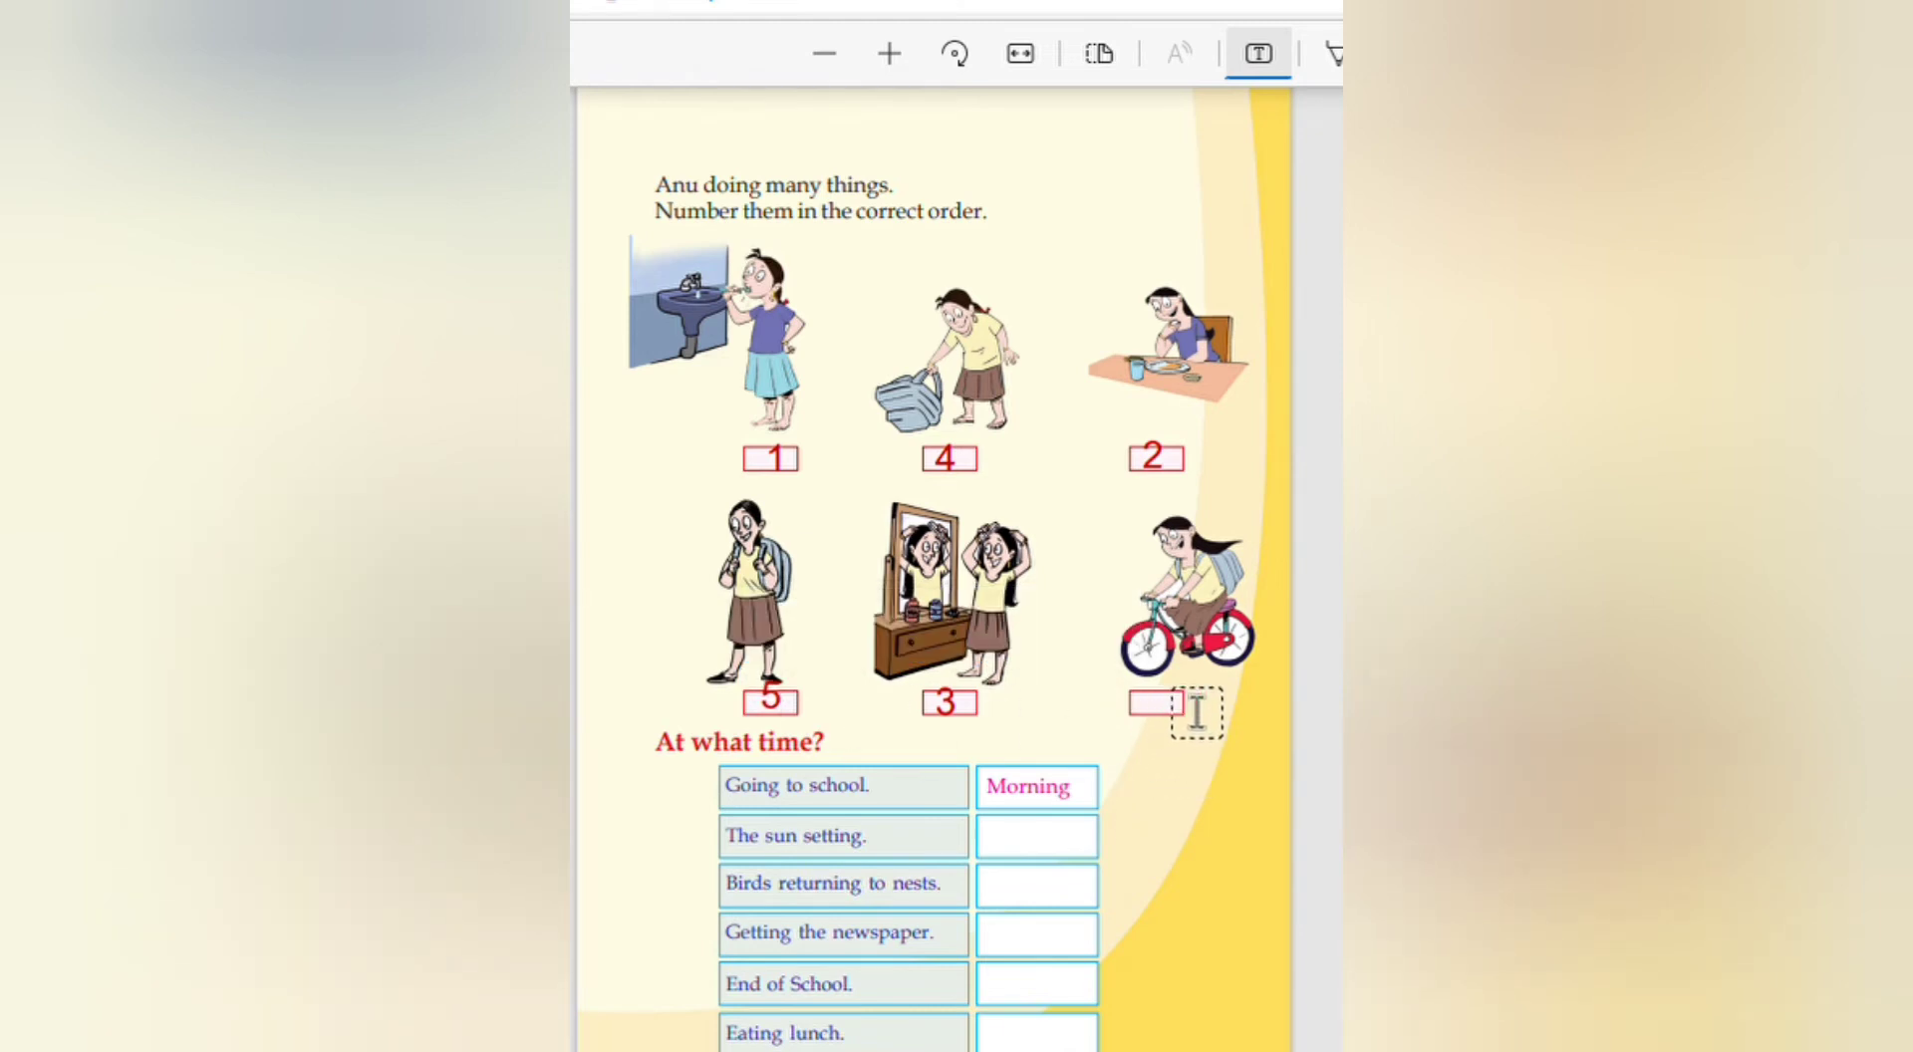
{"action": "left_click", "coordinate": [1160, 702]}
{"action": "type", "text": "6"}
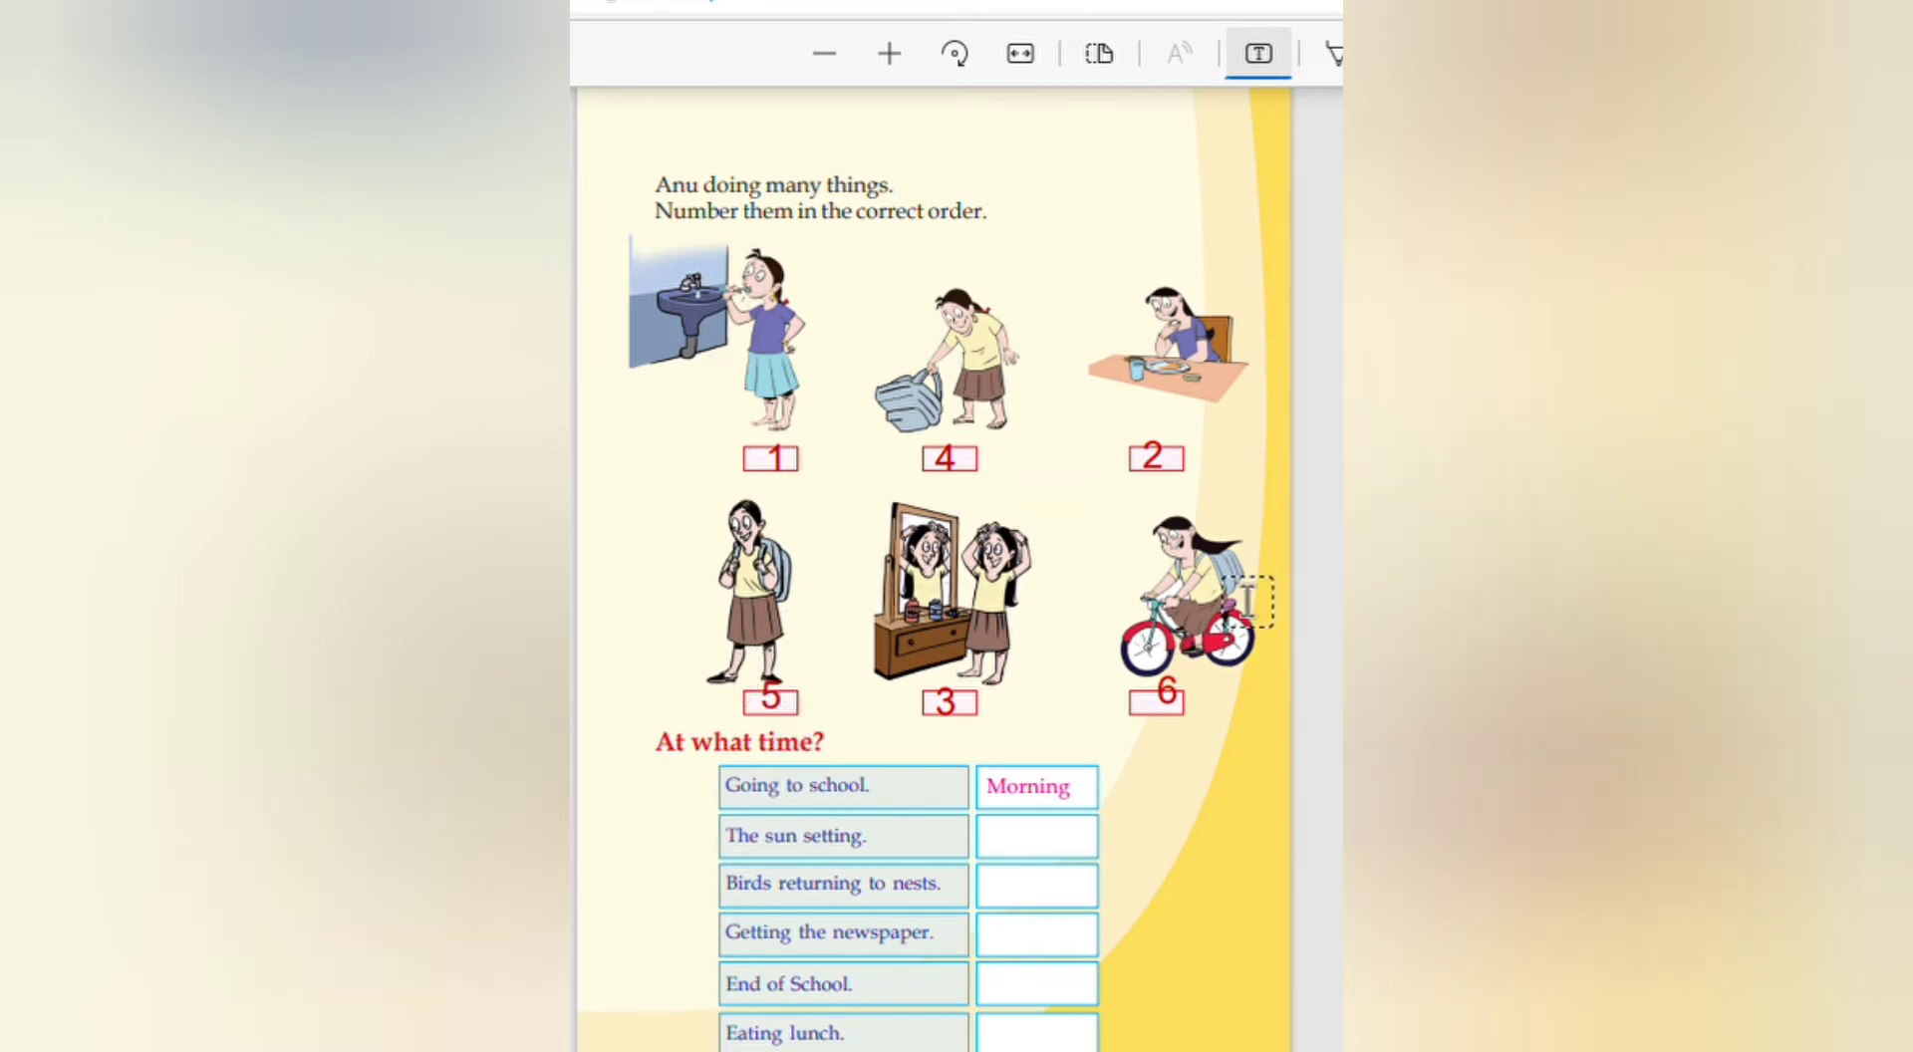
{"action": "scroll", "scroll_direction": "down", "scroll_amount": 3}
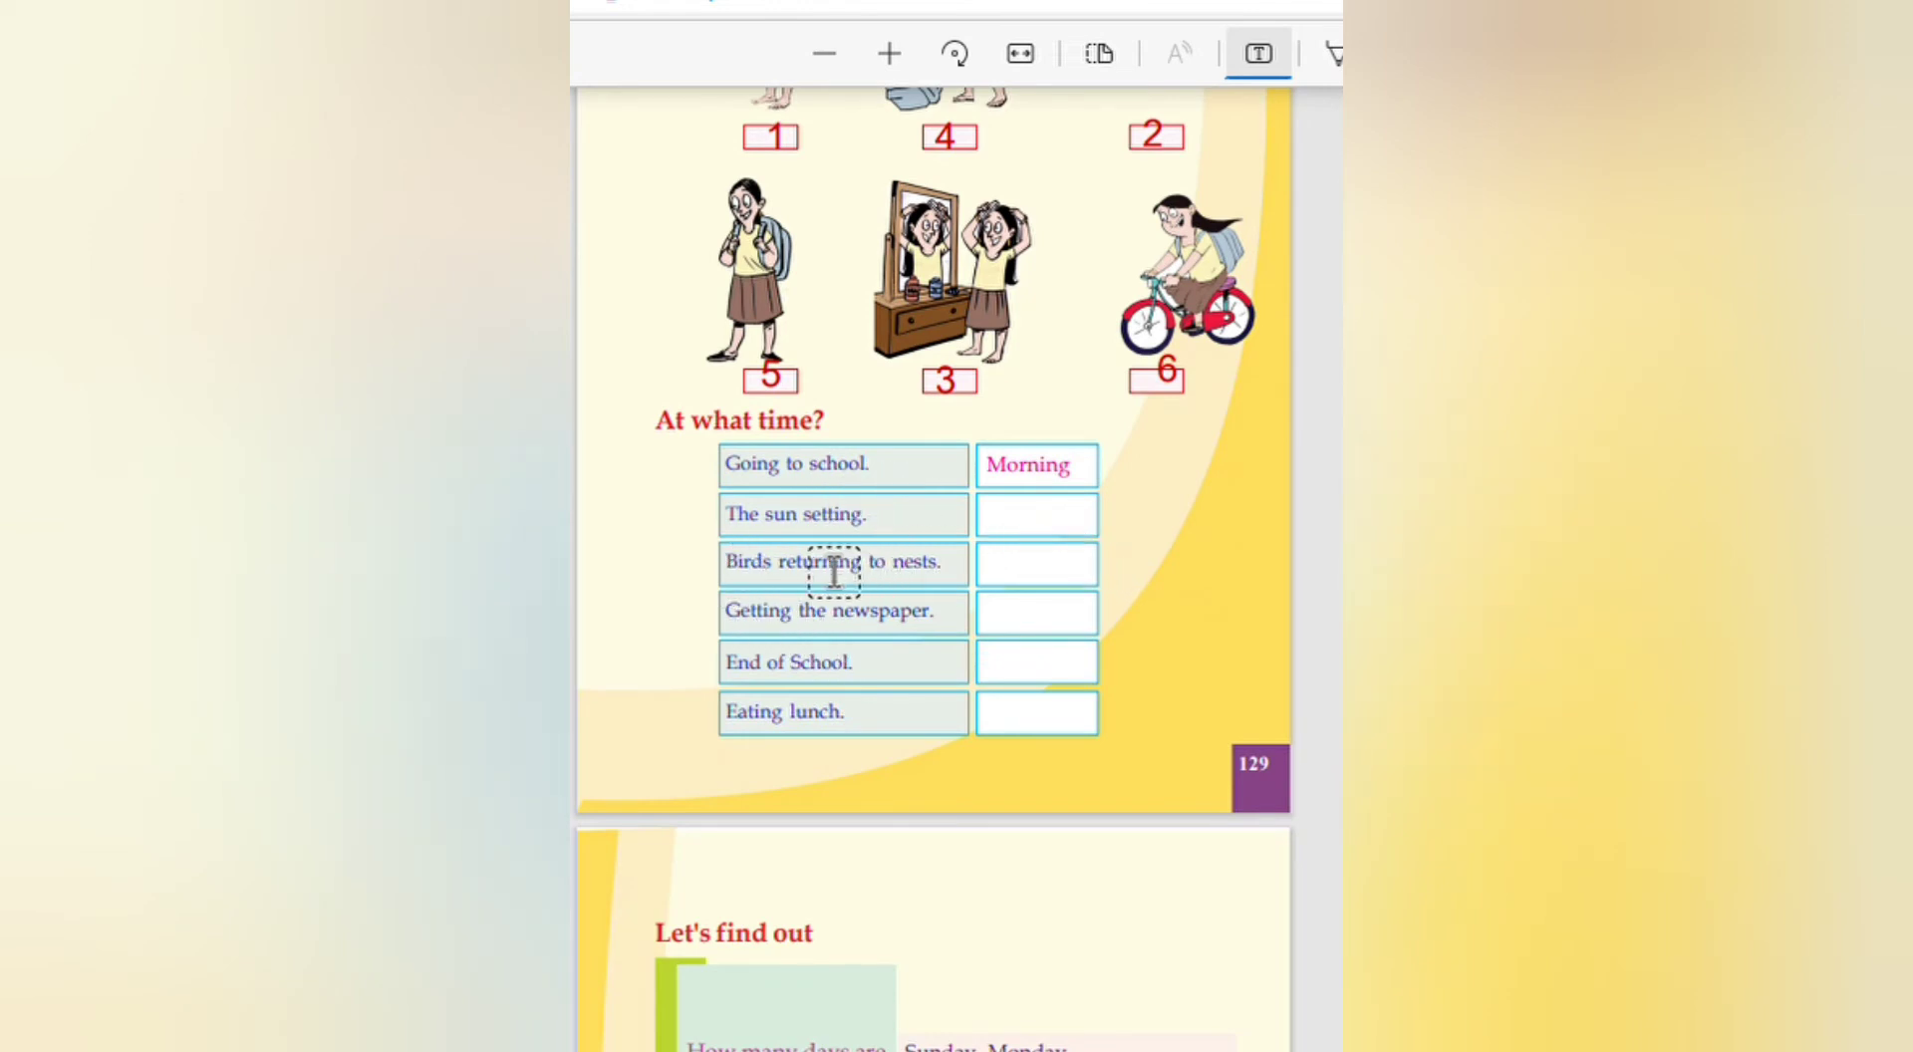
Step: Answer the sun setting and birds returning rows with evening and Evening
{"action": "left_click", "coordinate": [1036, 514]}
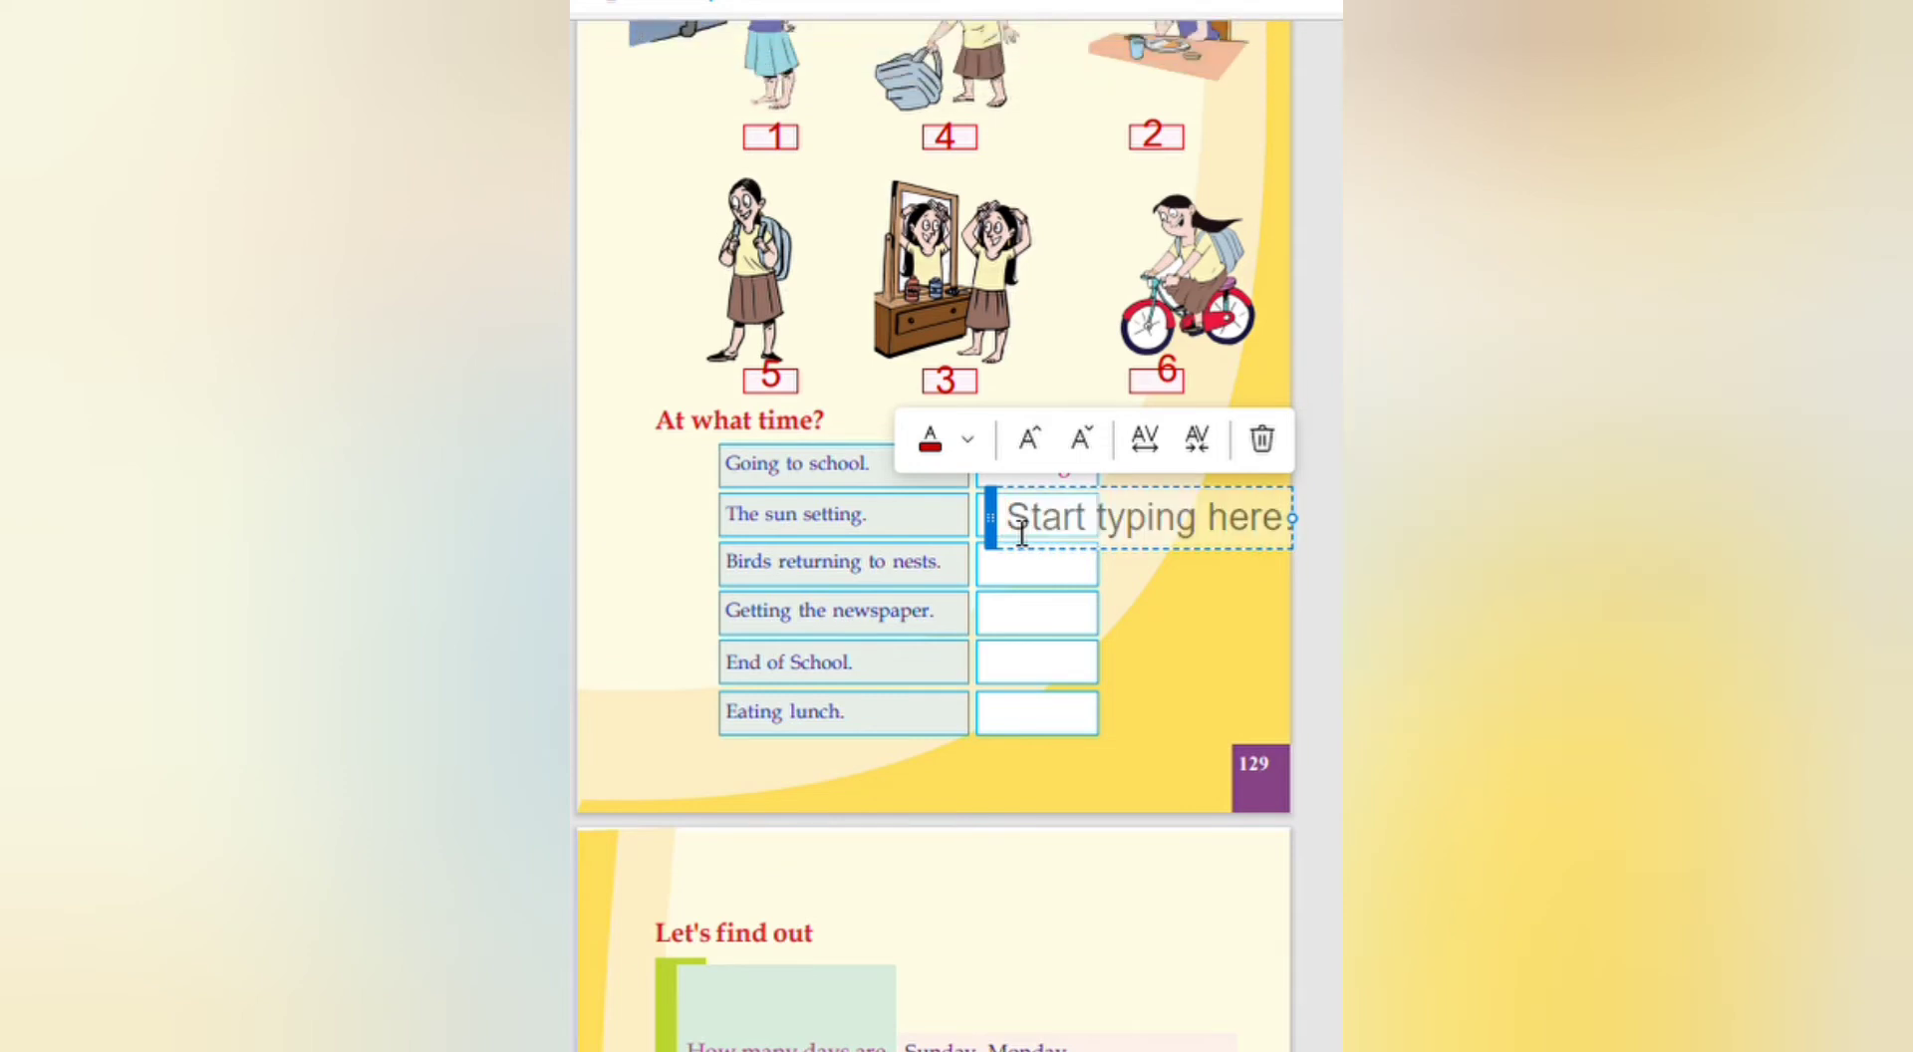
{"action": "type", "text": "eve"}
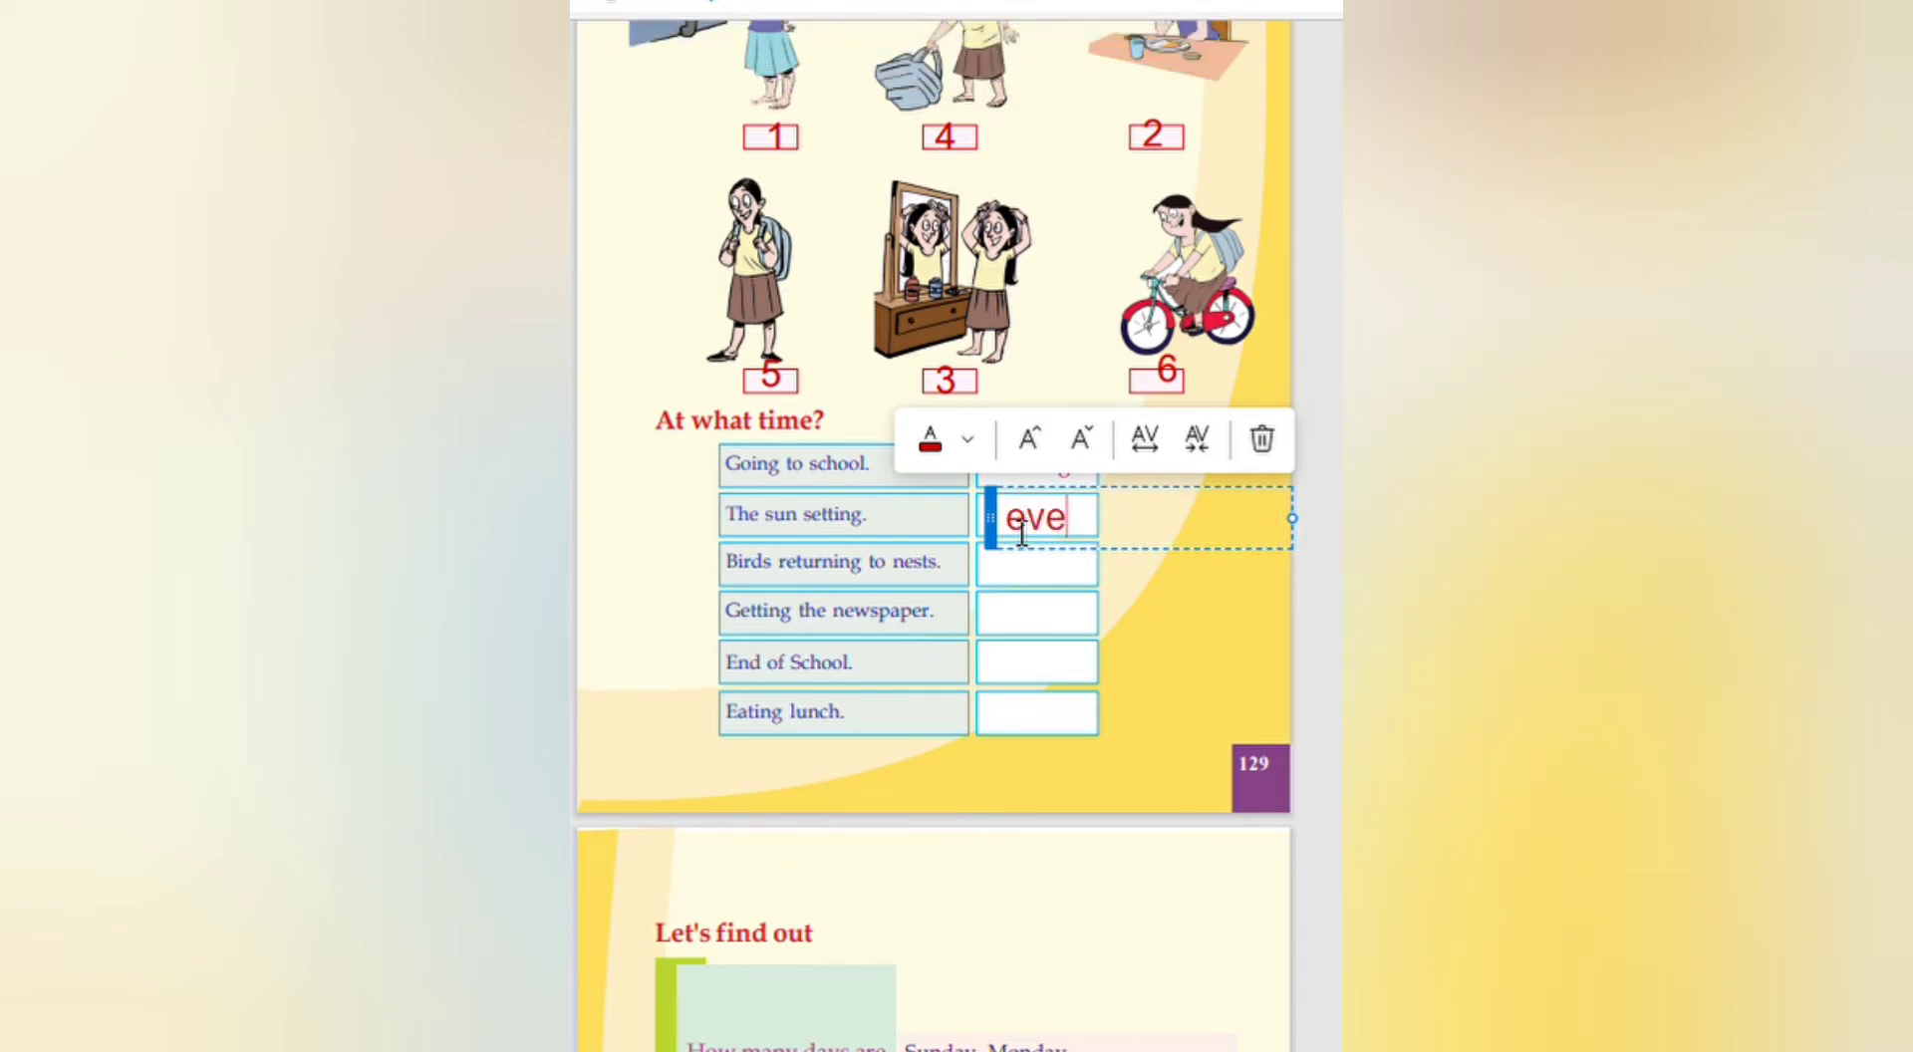
{"action": "type", "text": "ning"}
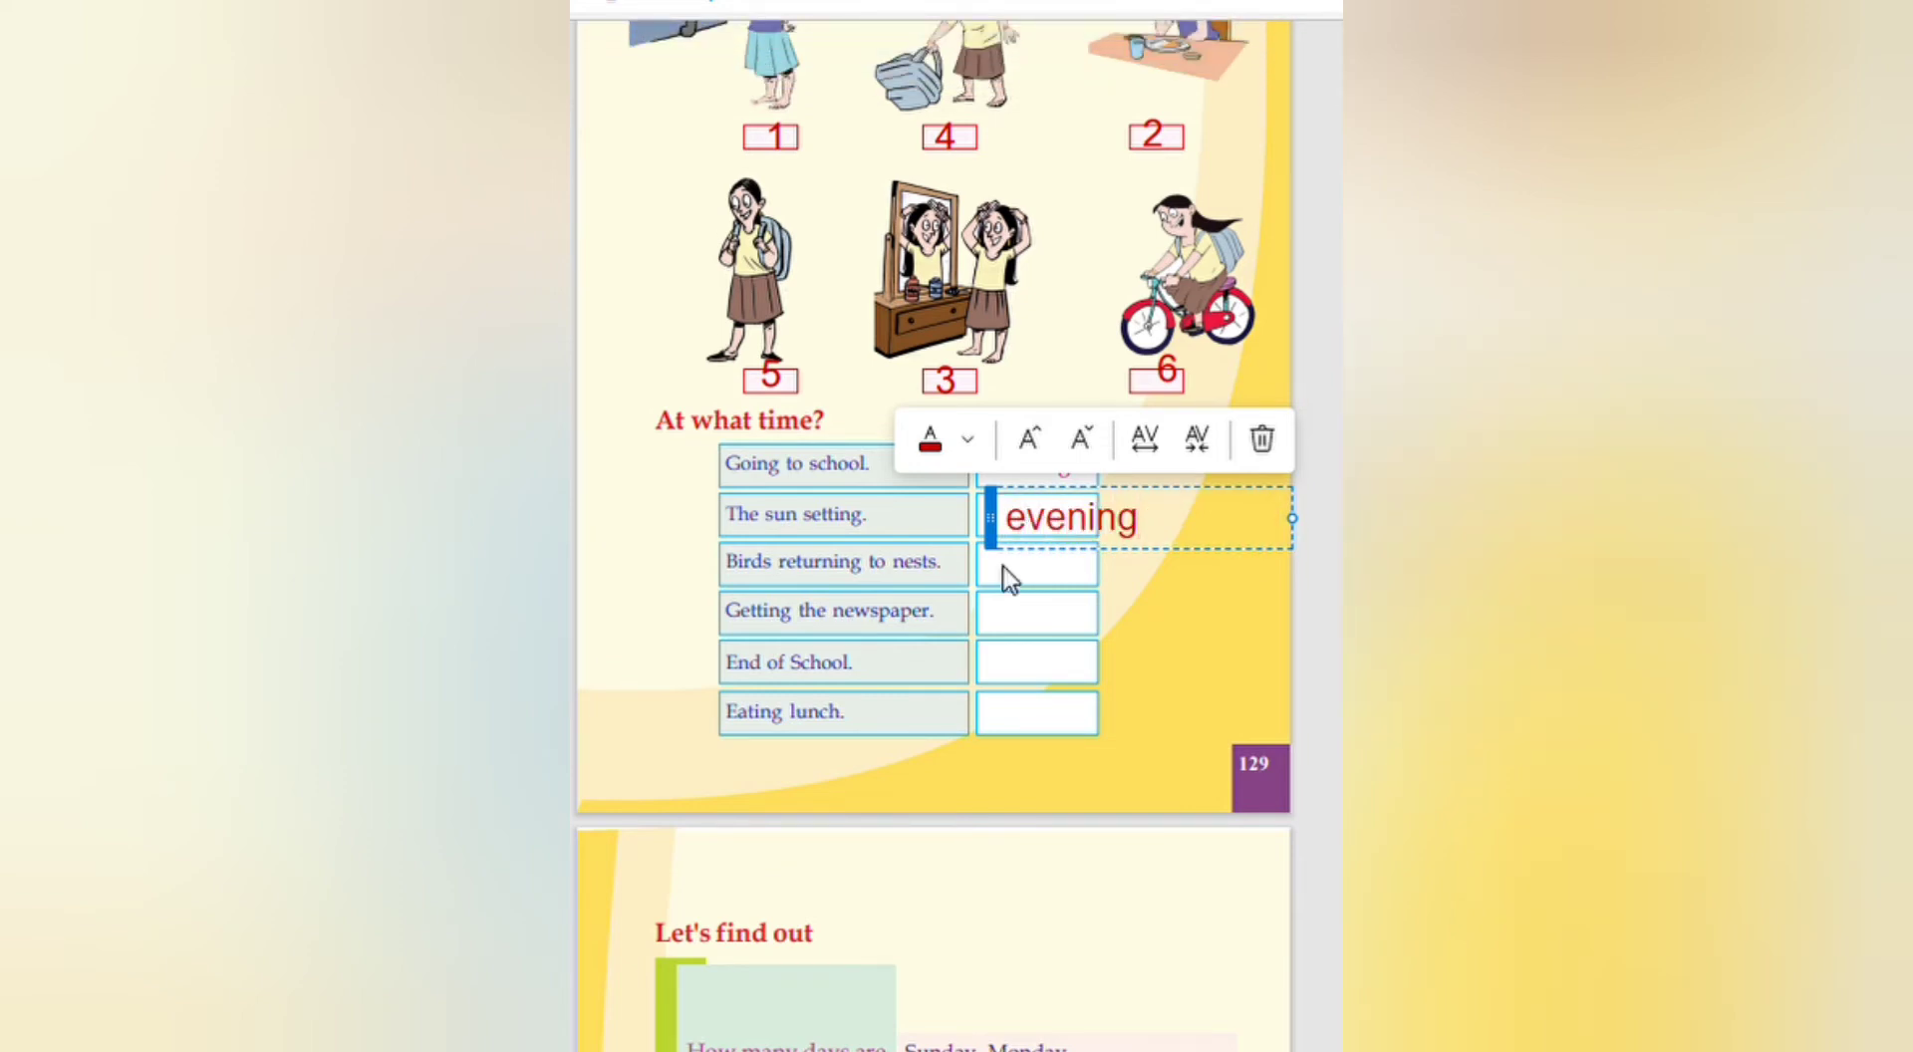
{"action": "left_click", "coordinate": [1037, 564]}
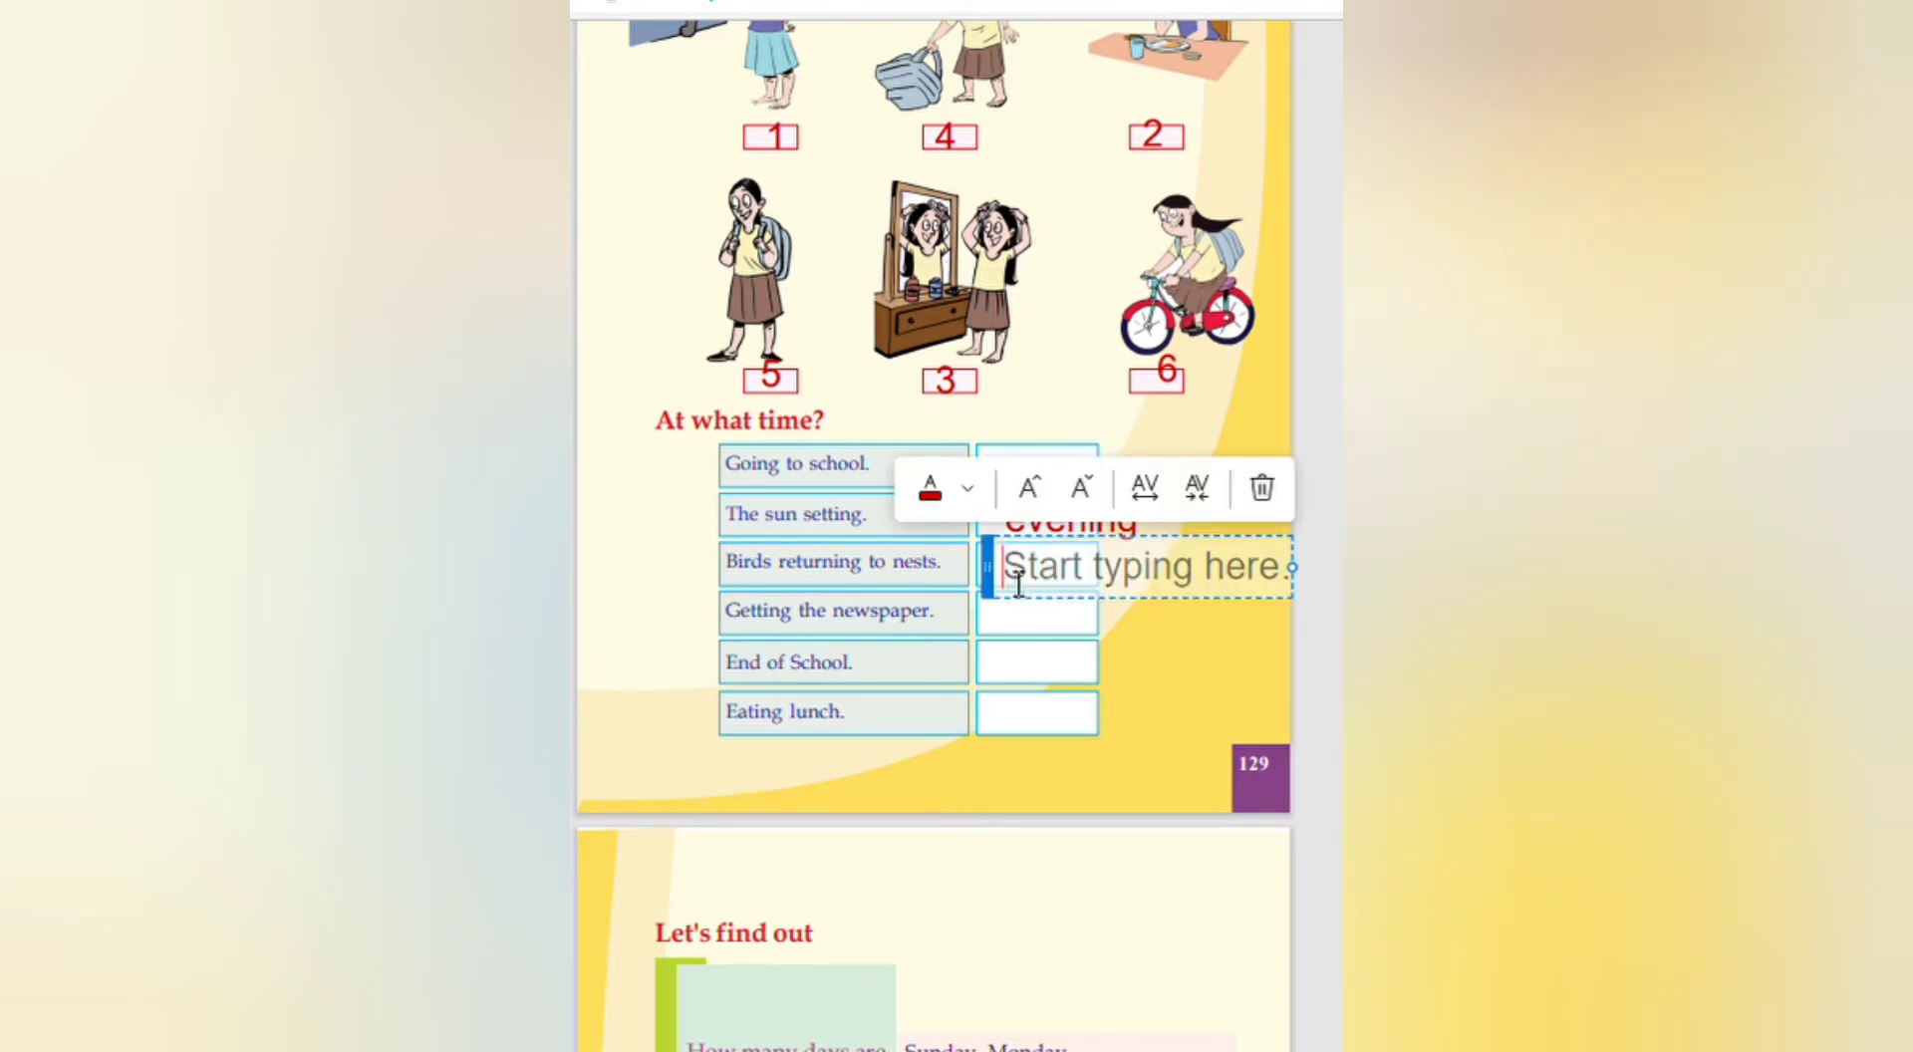
{"action": "type", "text": "Ev"}
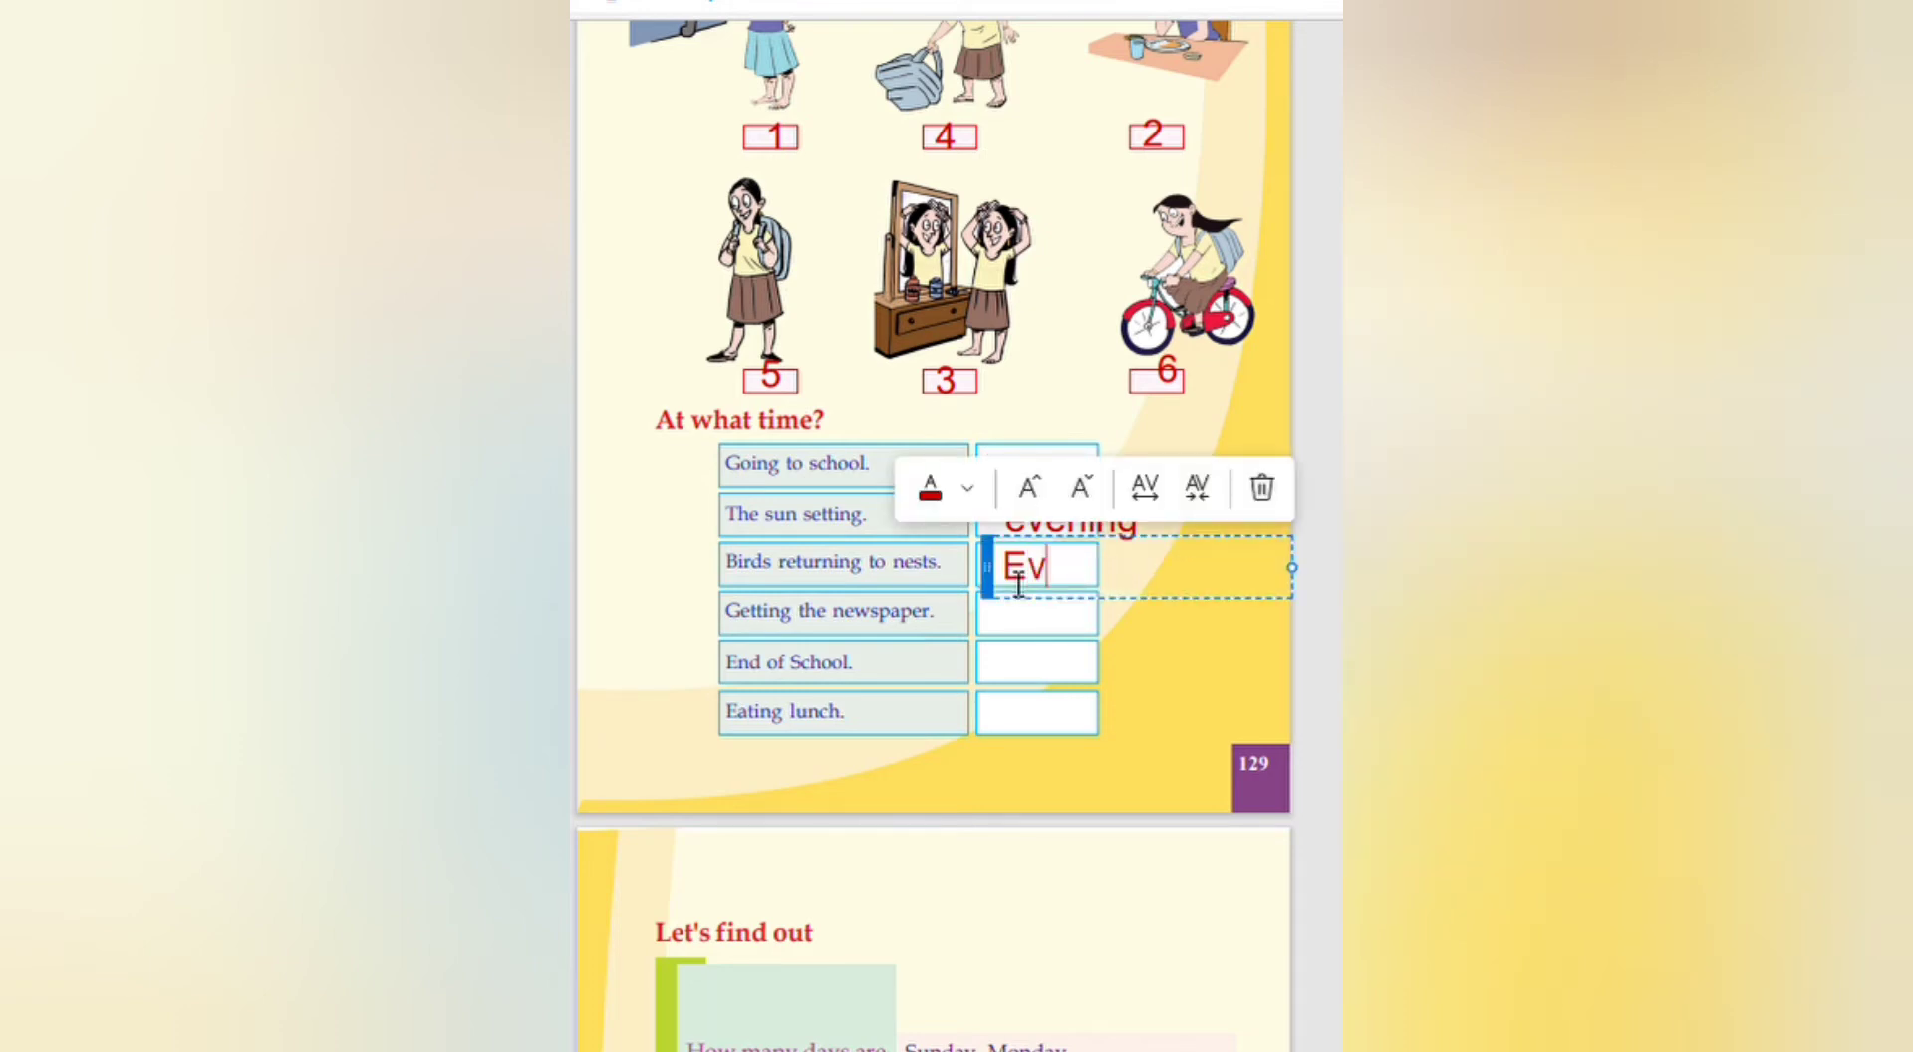
{"action": "type", "text": "ening"}
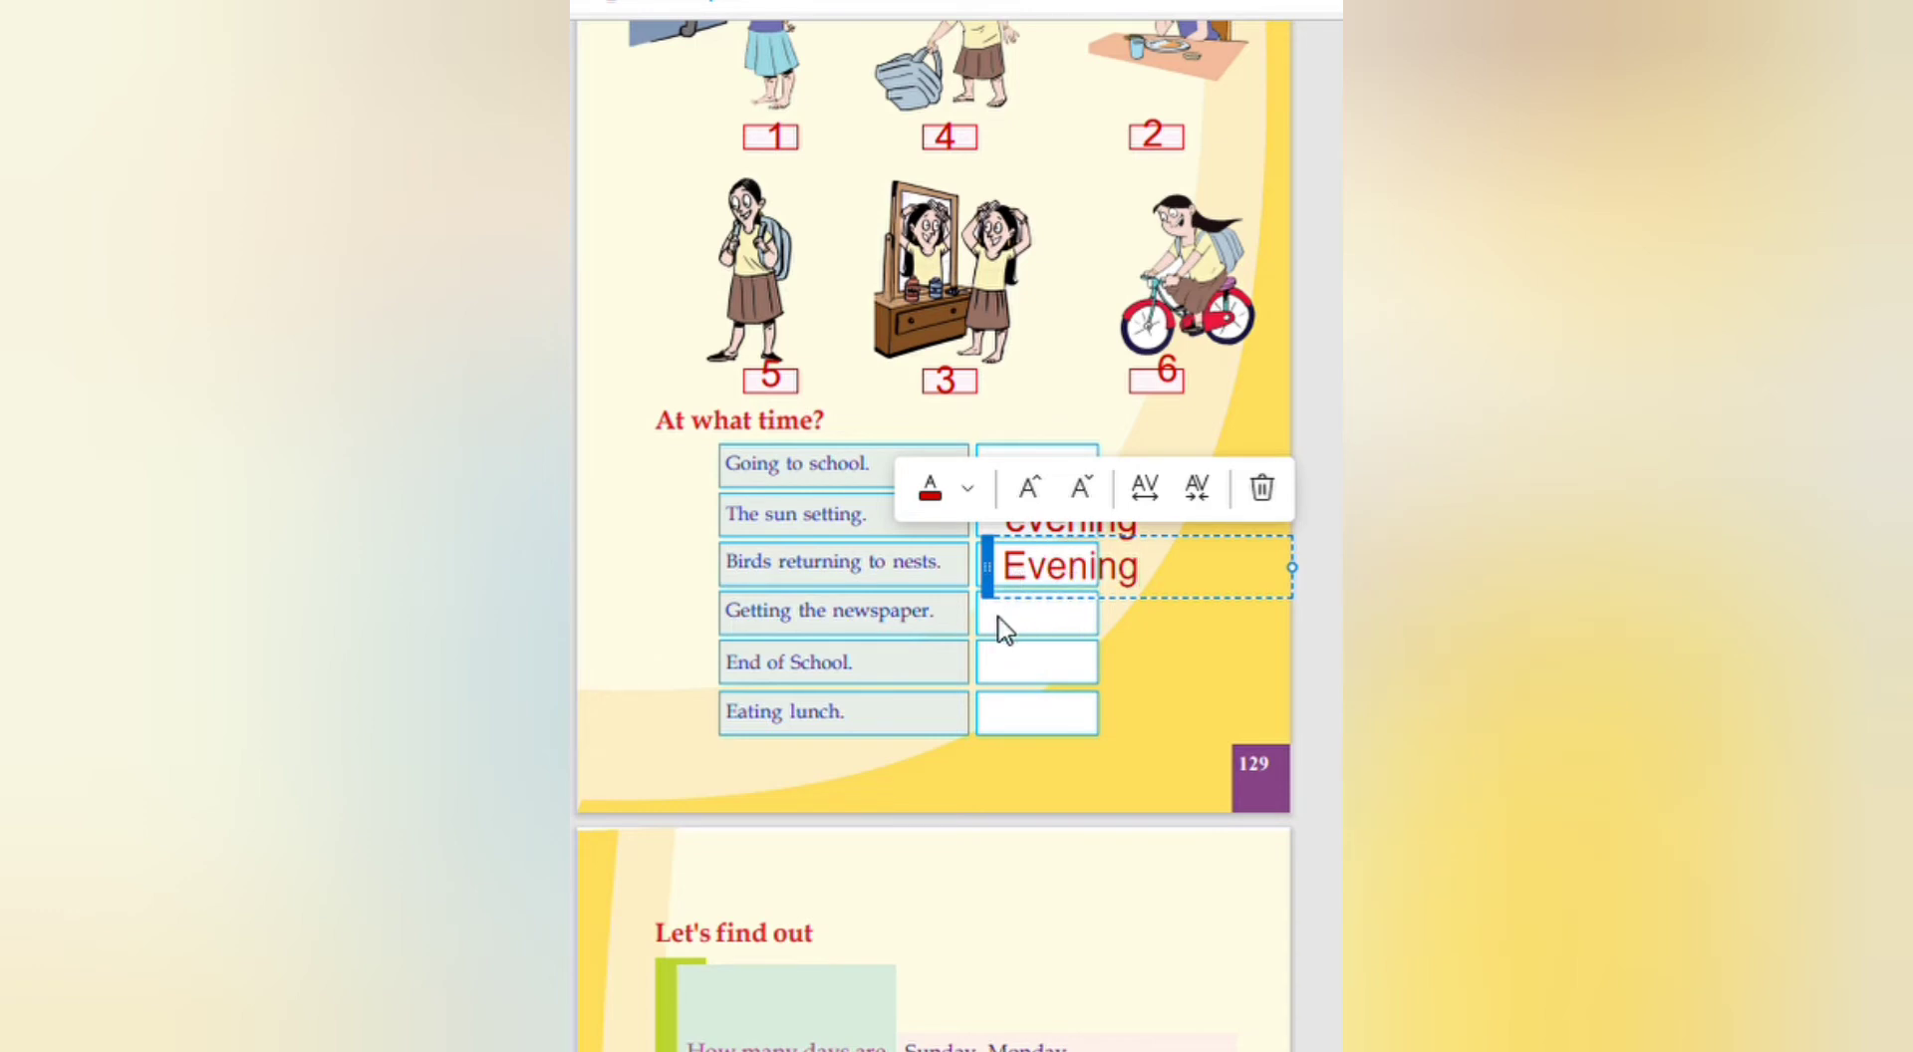
Step: Answer the remaining rows with Morning, Evening and Afternoon
{"action": "left_click", "coordinate": [1036, 614]}
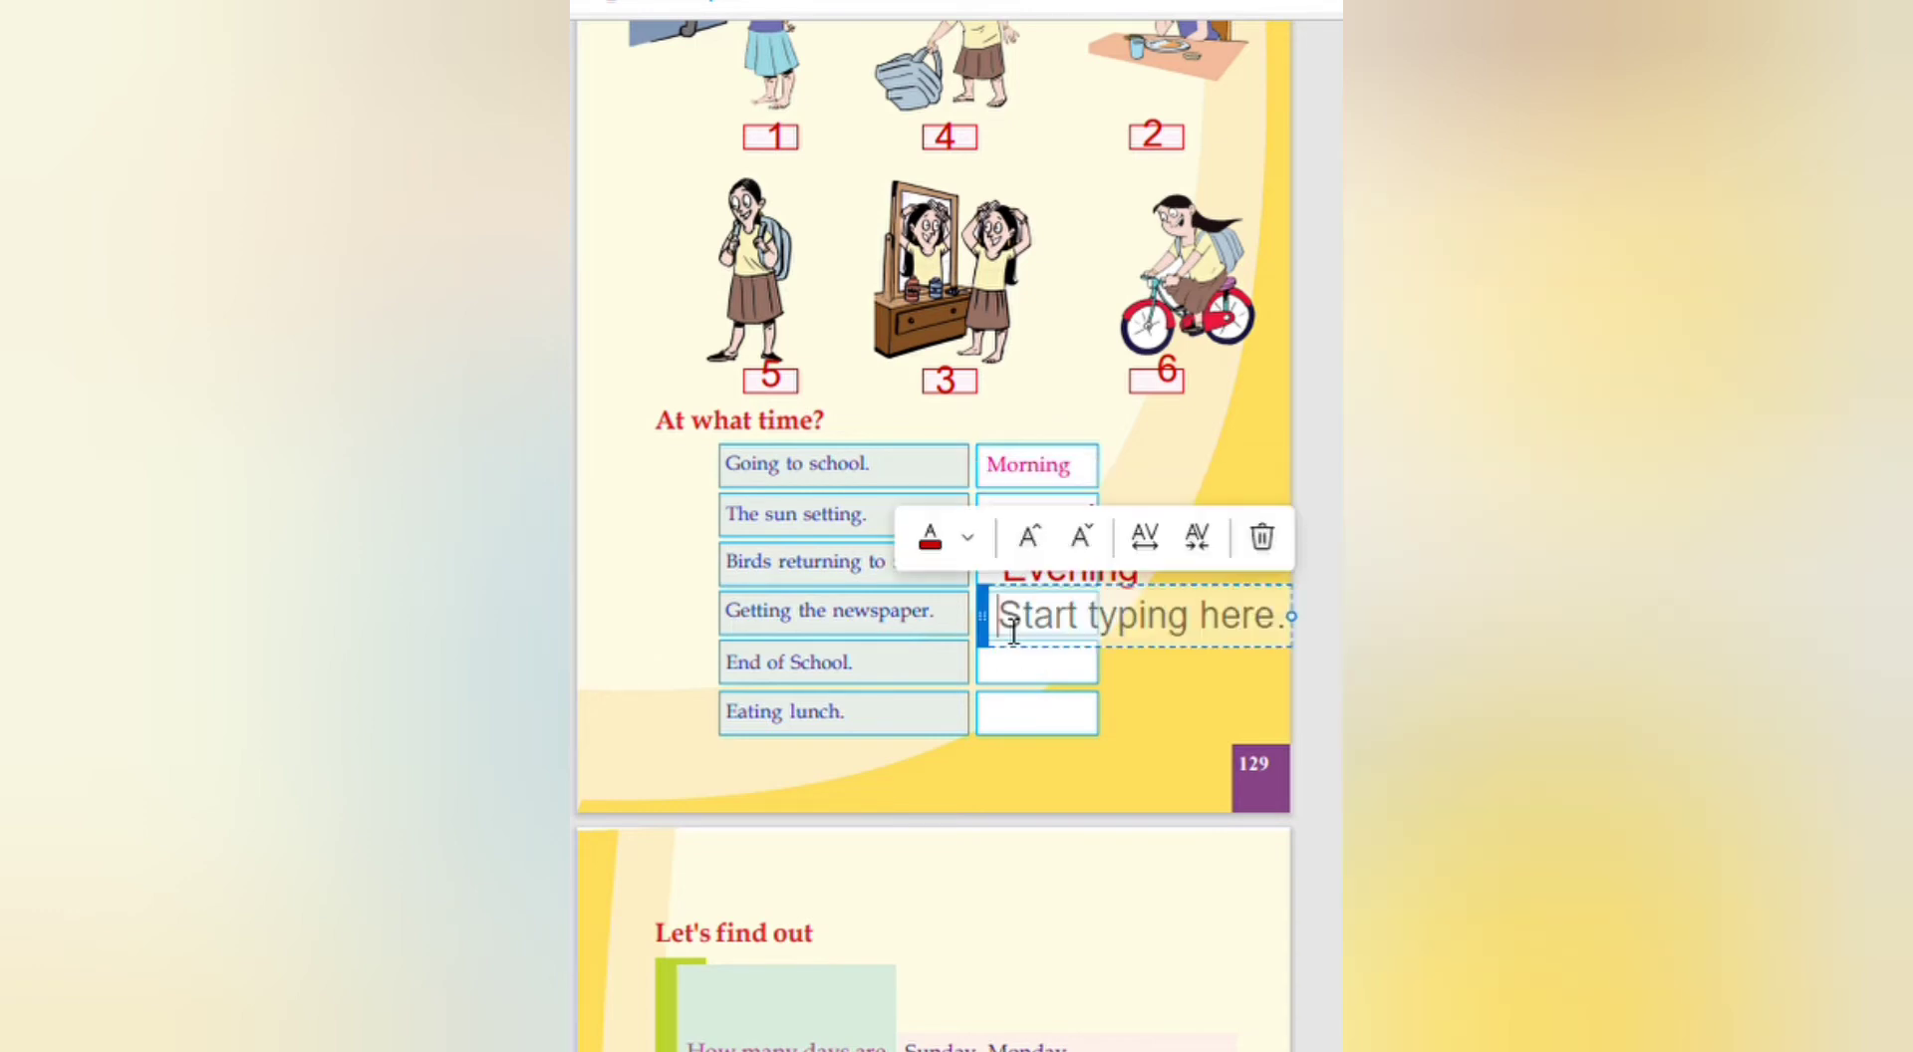
{"action": "type", "text": "Mor"}
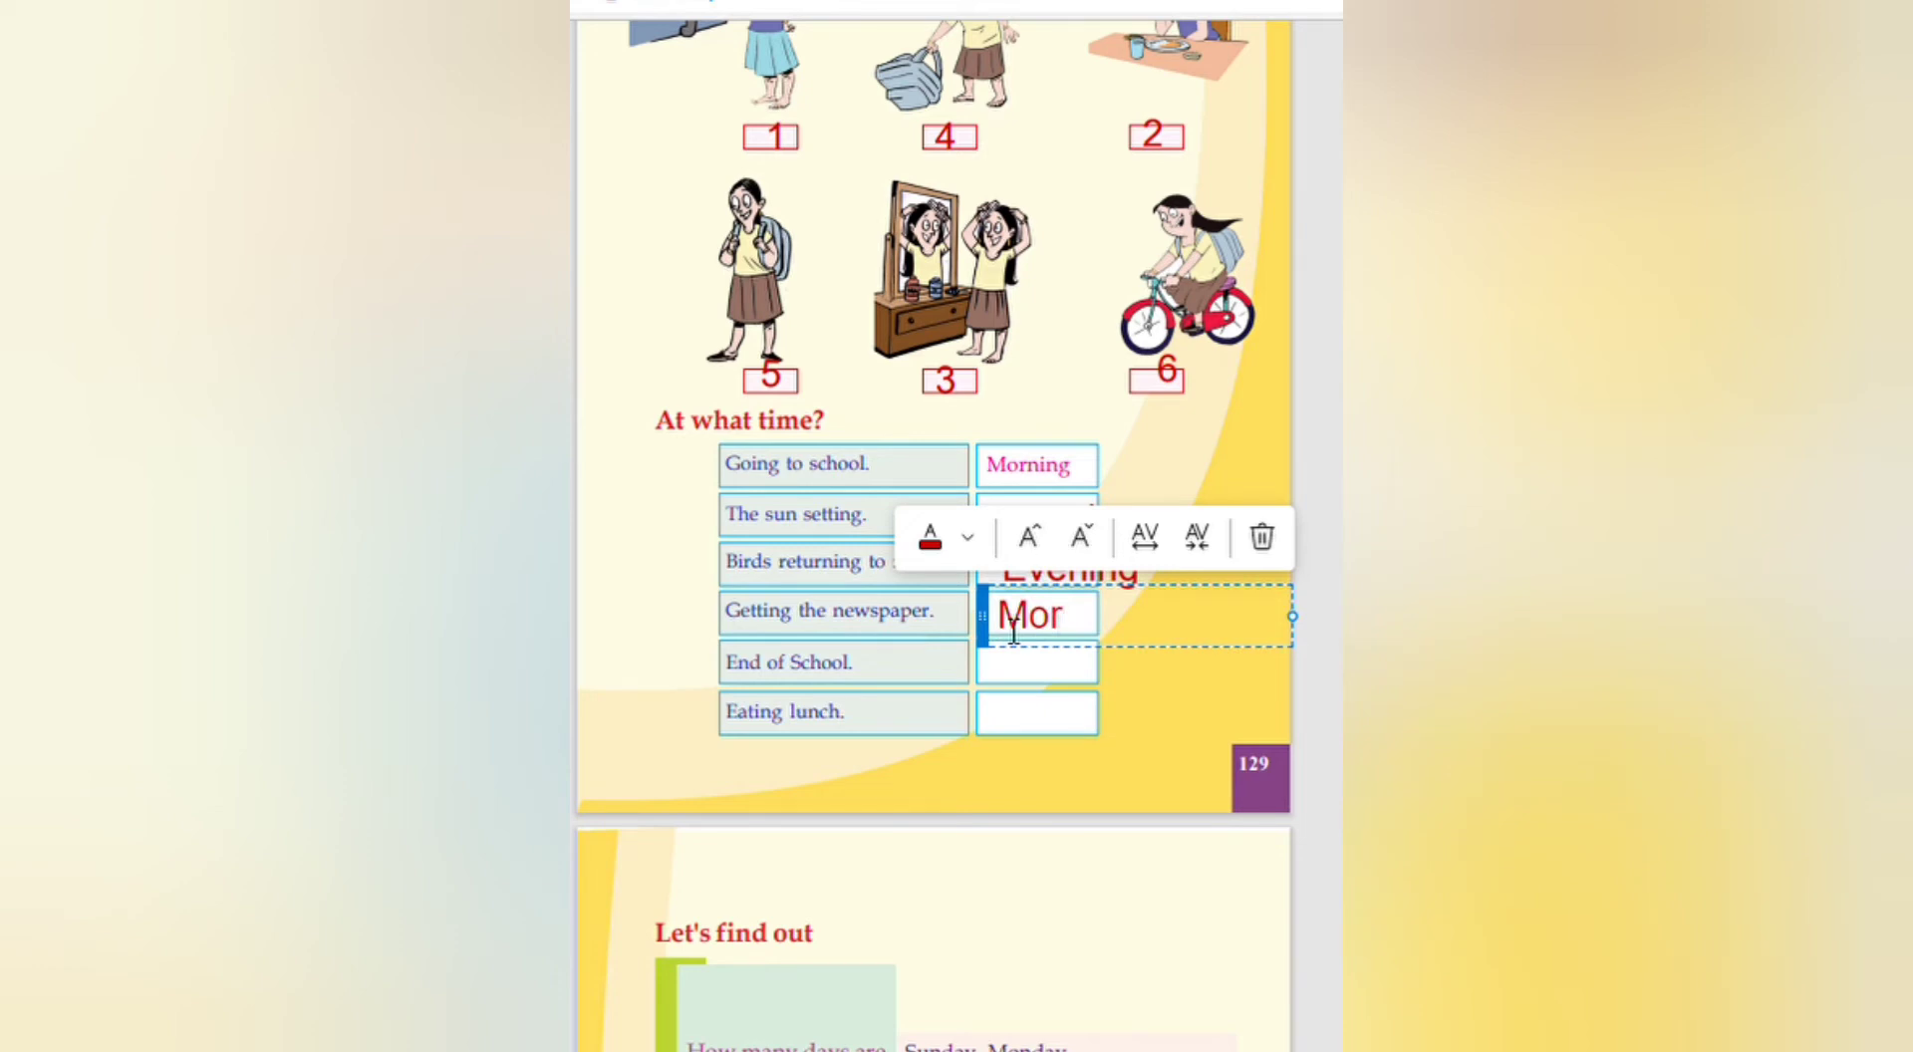
{"action": "type", "text": "ning"}
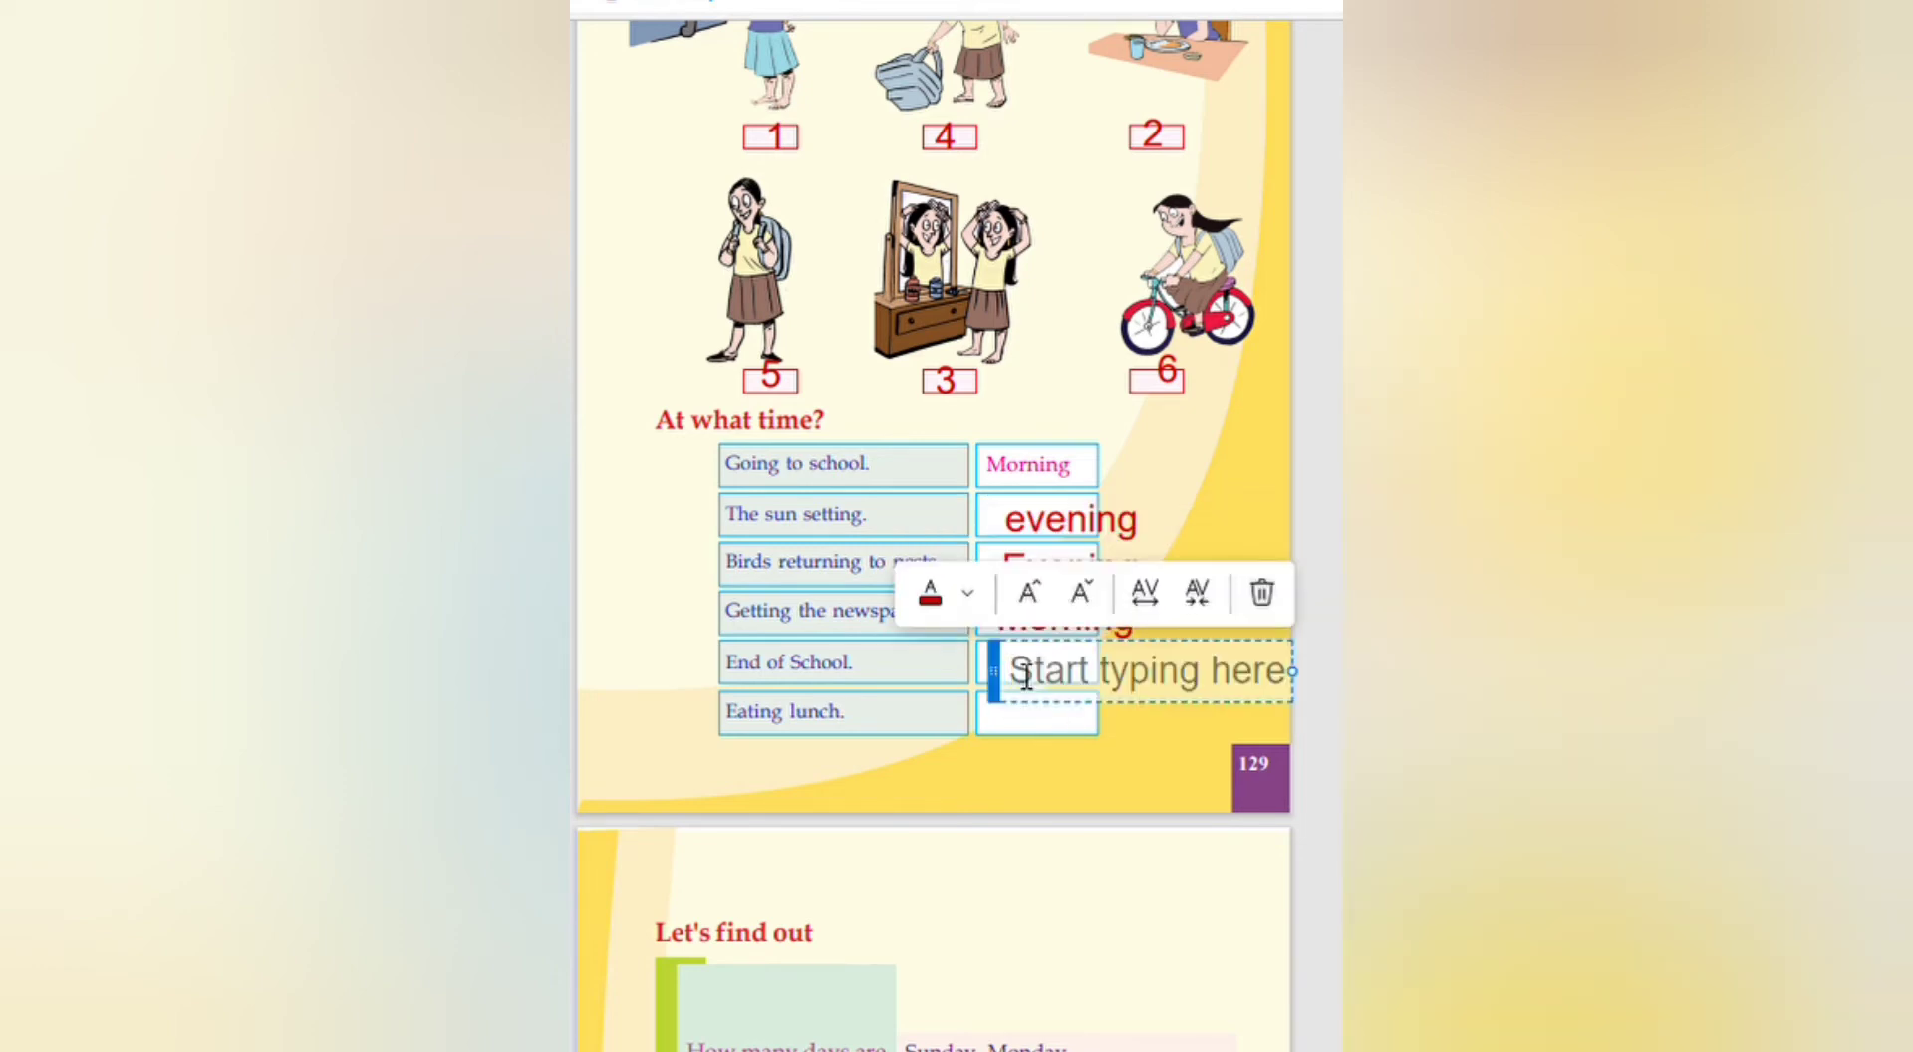
{"action": "type", "text": "Eve"}
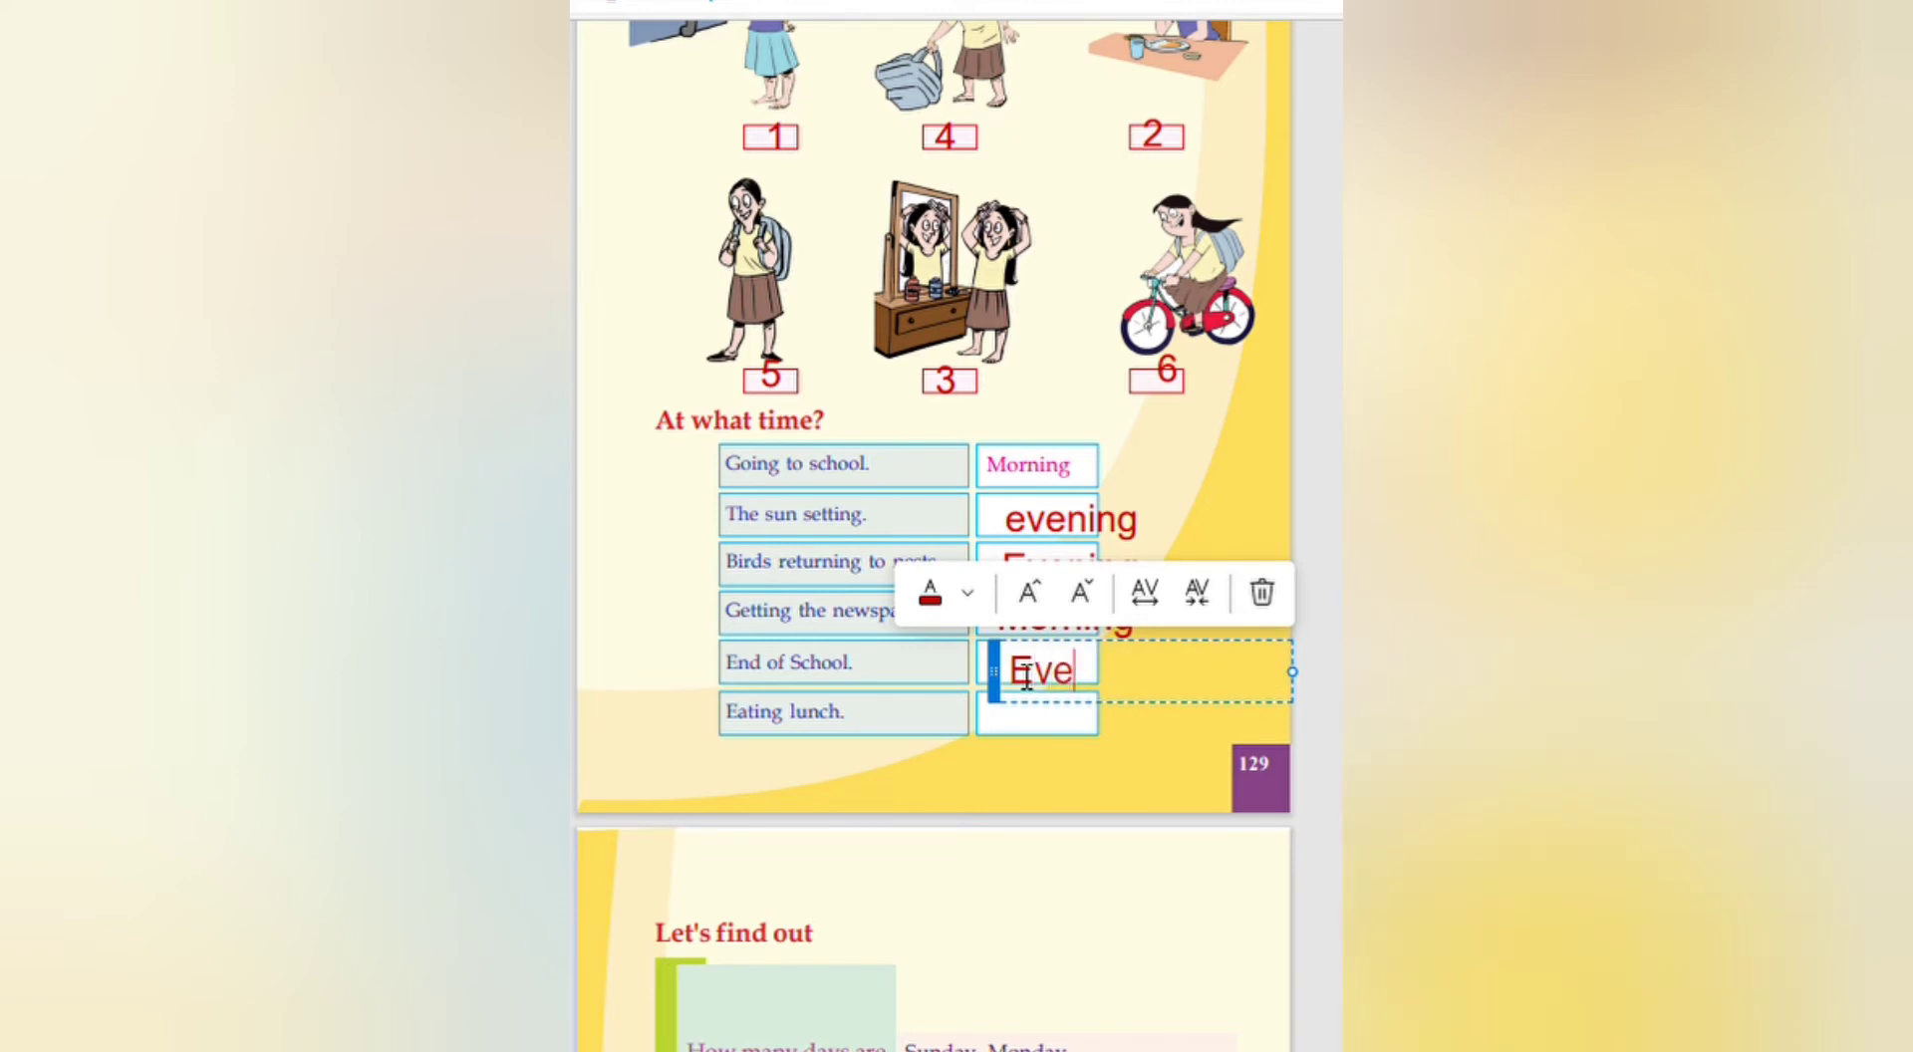
{"action": "type", "text": "ning"}
{"action": "type", "text": "A"}
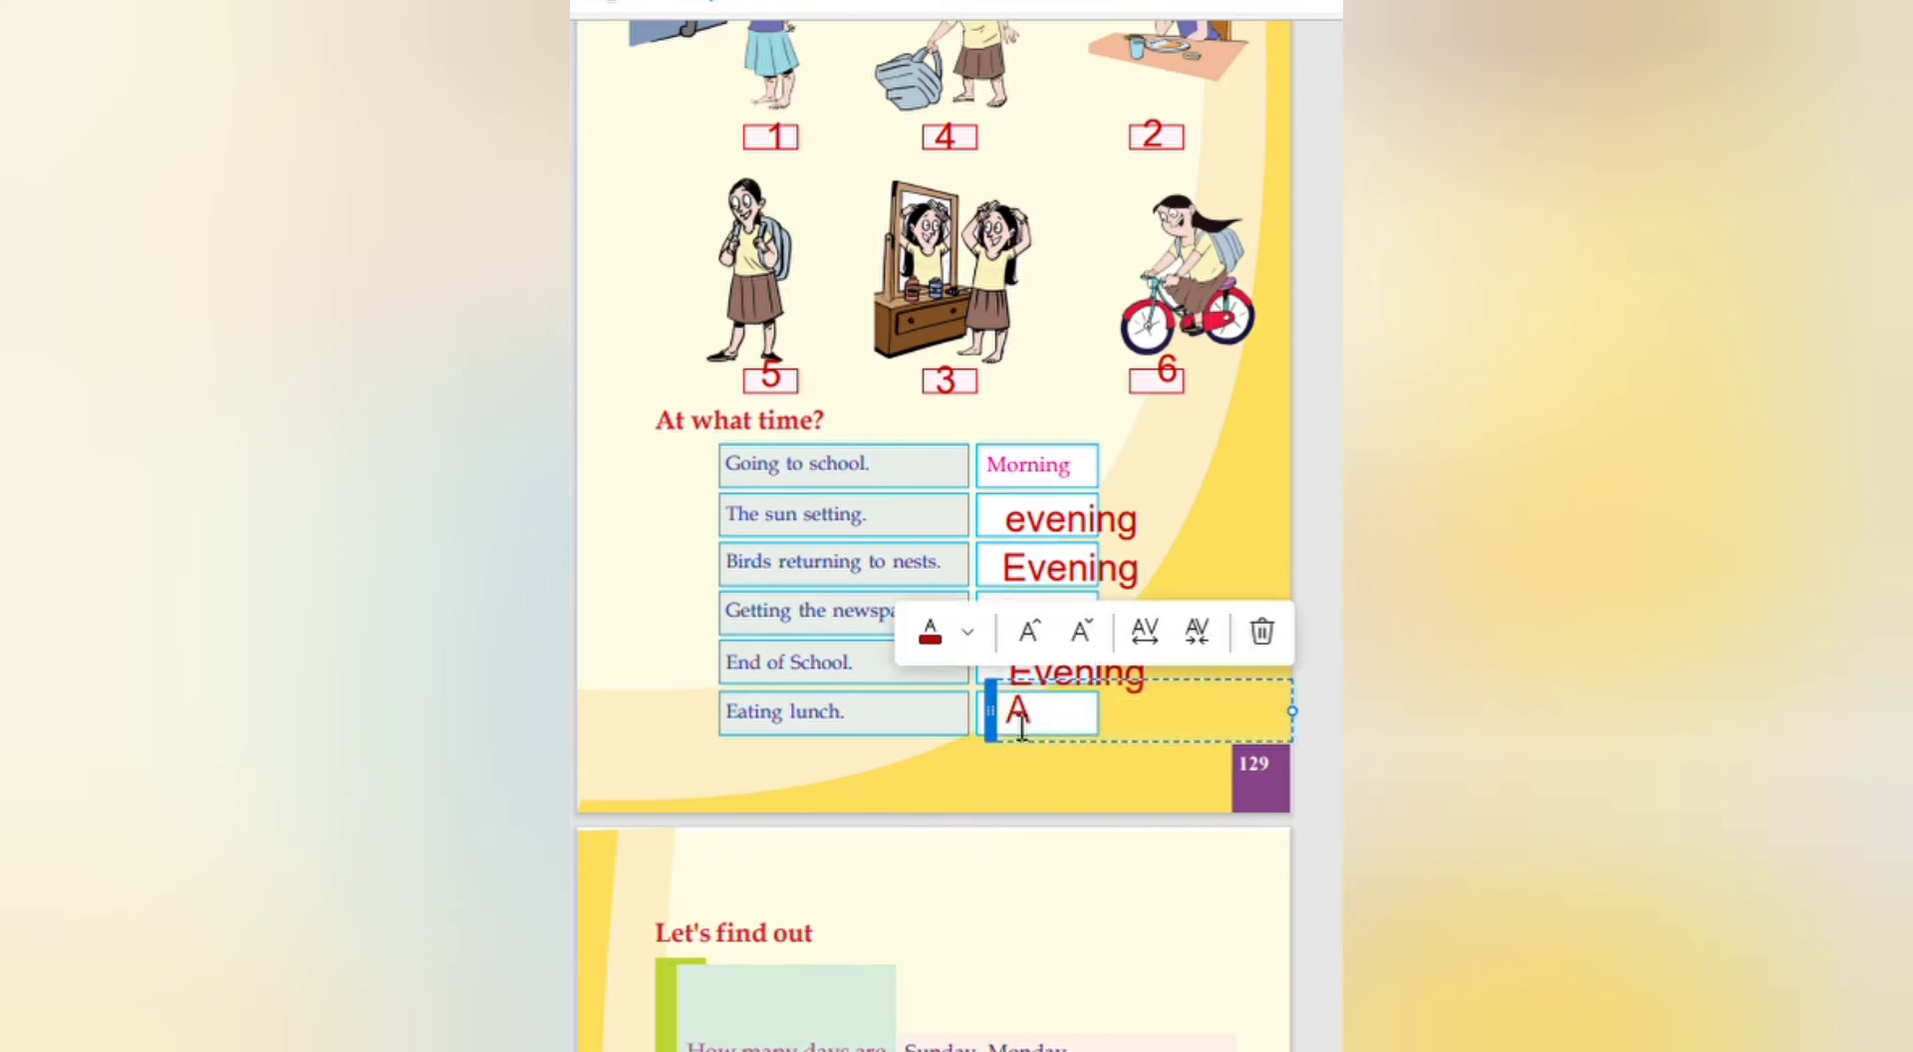
{"action": "type", "text": "fter"}
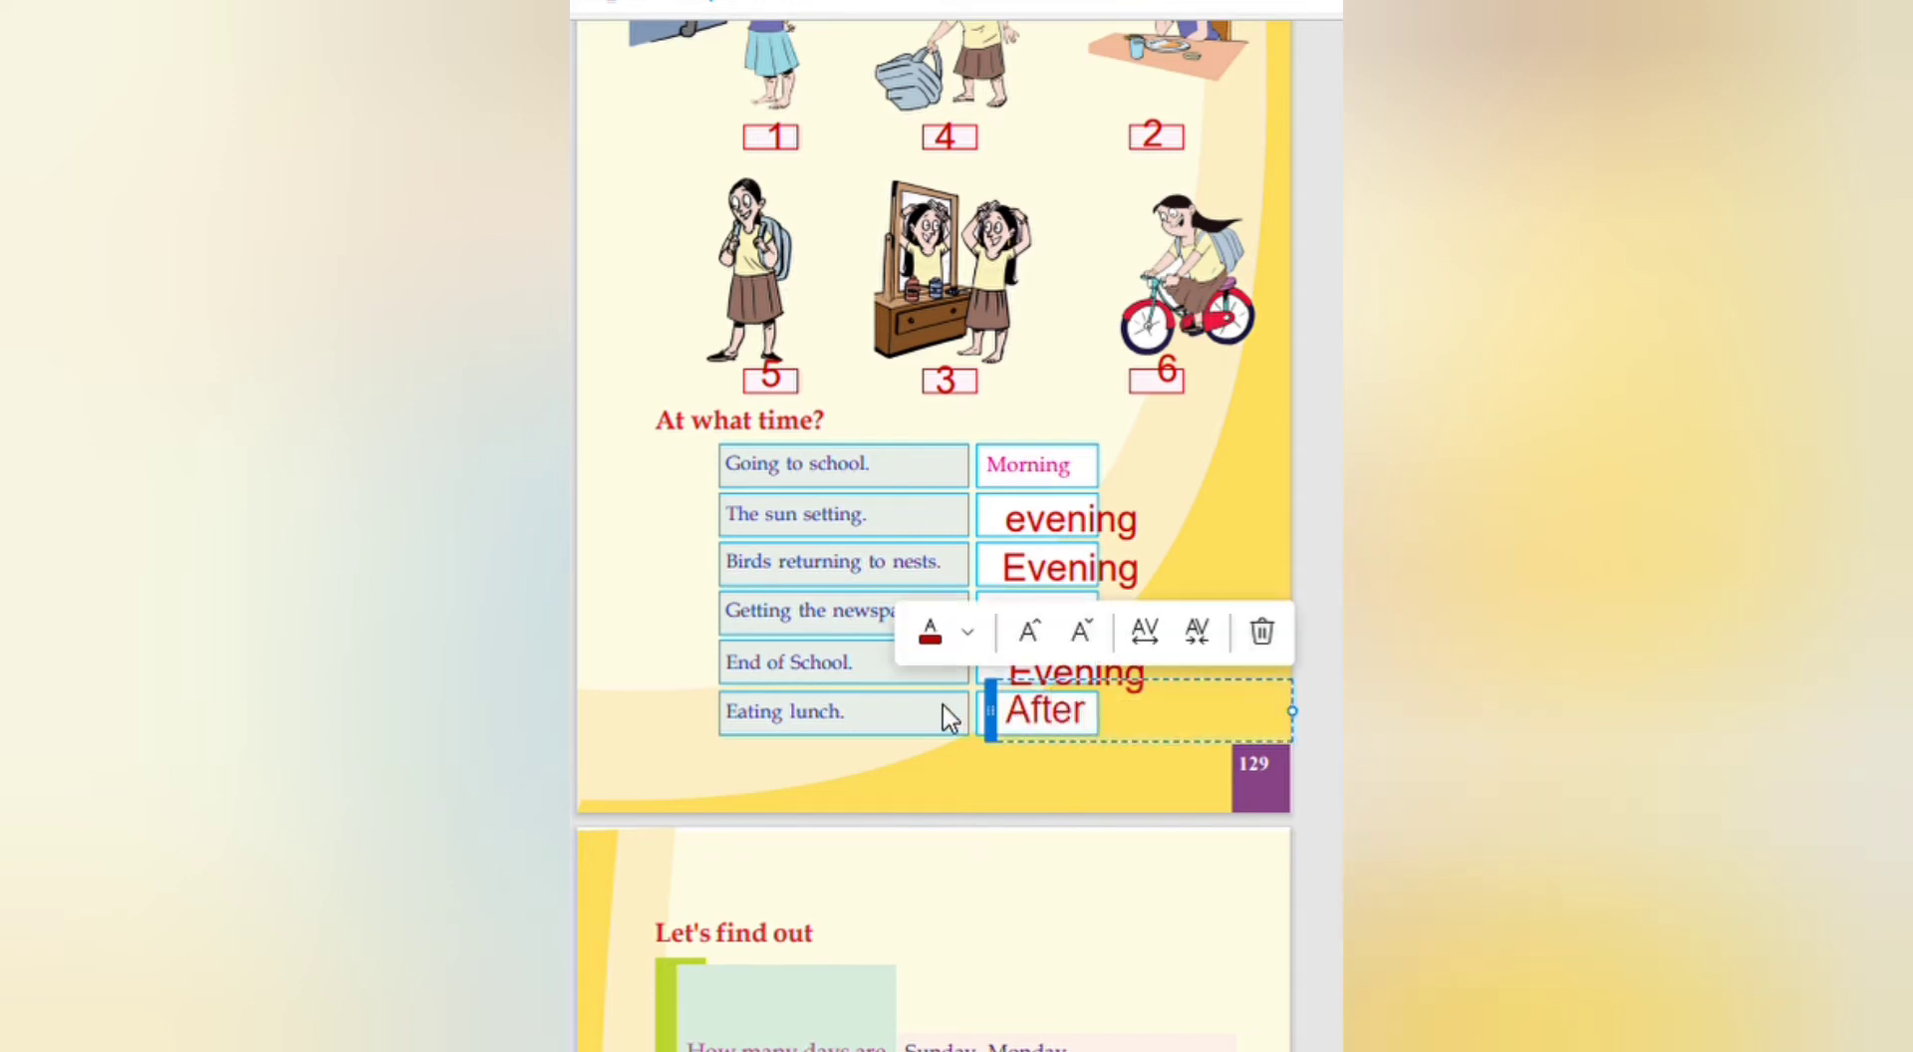
{"action": "type", "text": "noon"}
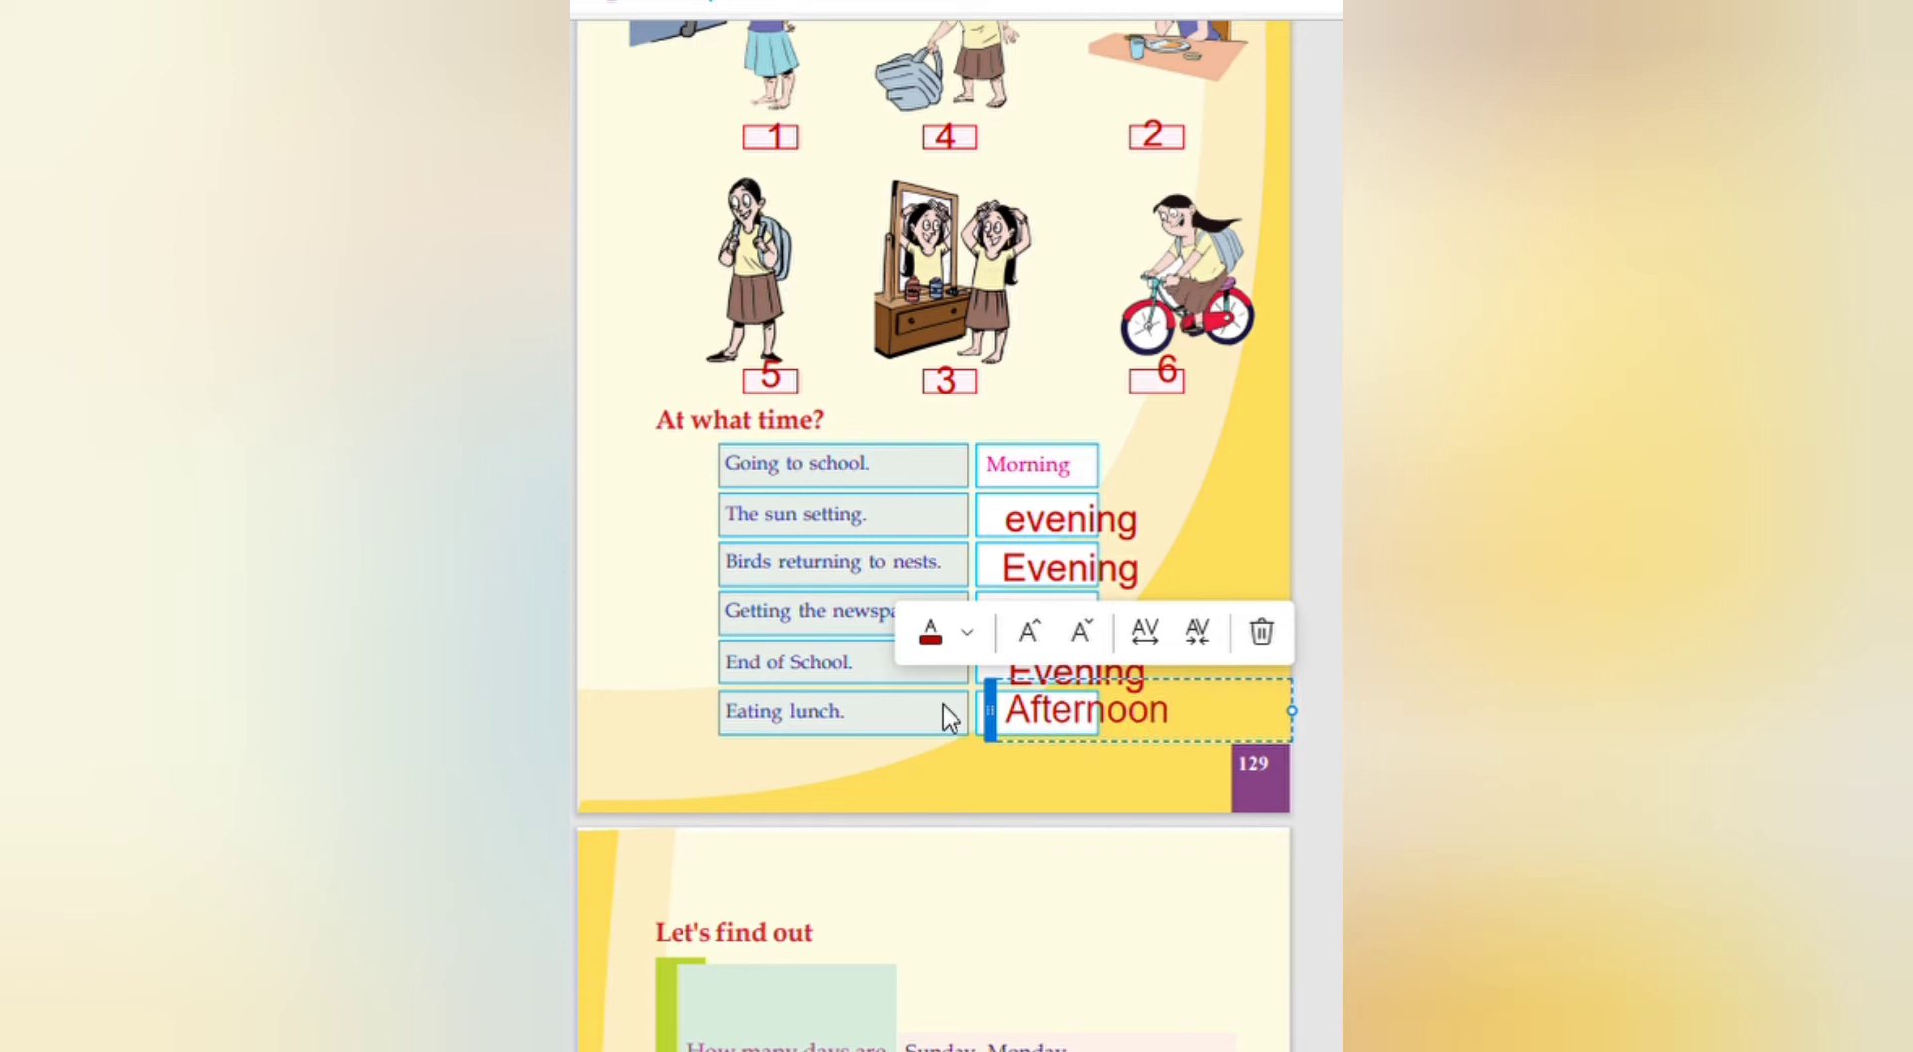
Step: Write a red 7 beside 'How many days are there in a week?' on page 130
{"action": "scroll", "scroll_direction": "down", "scroll_amount": 3}
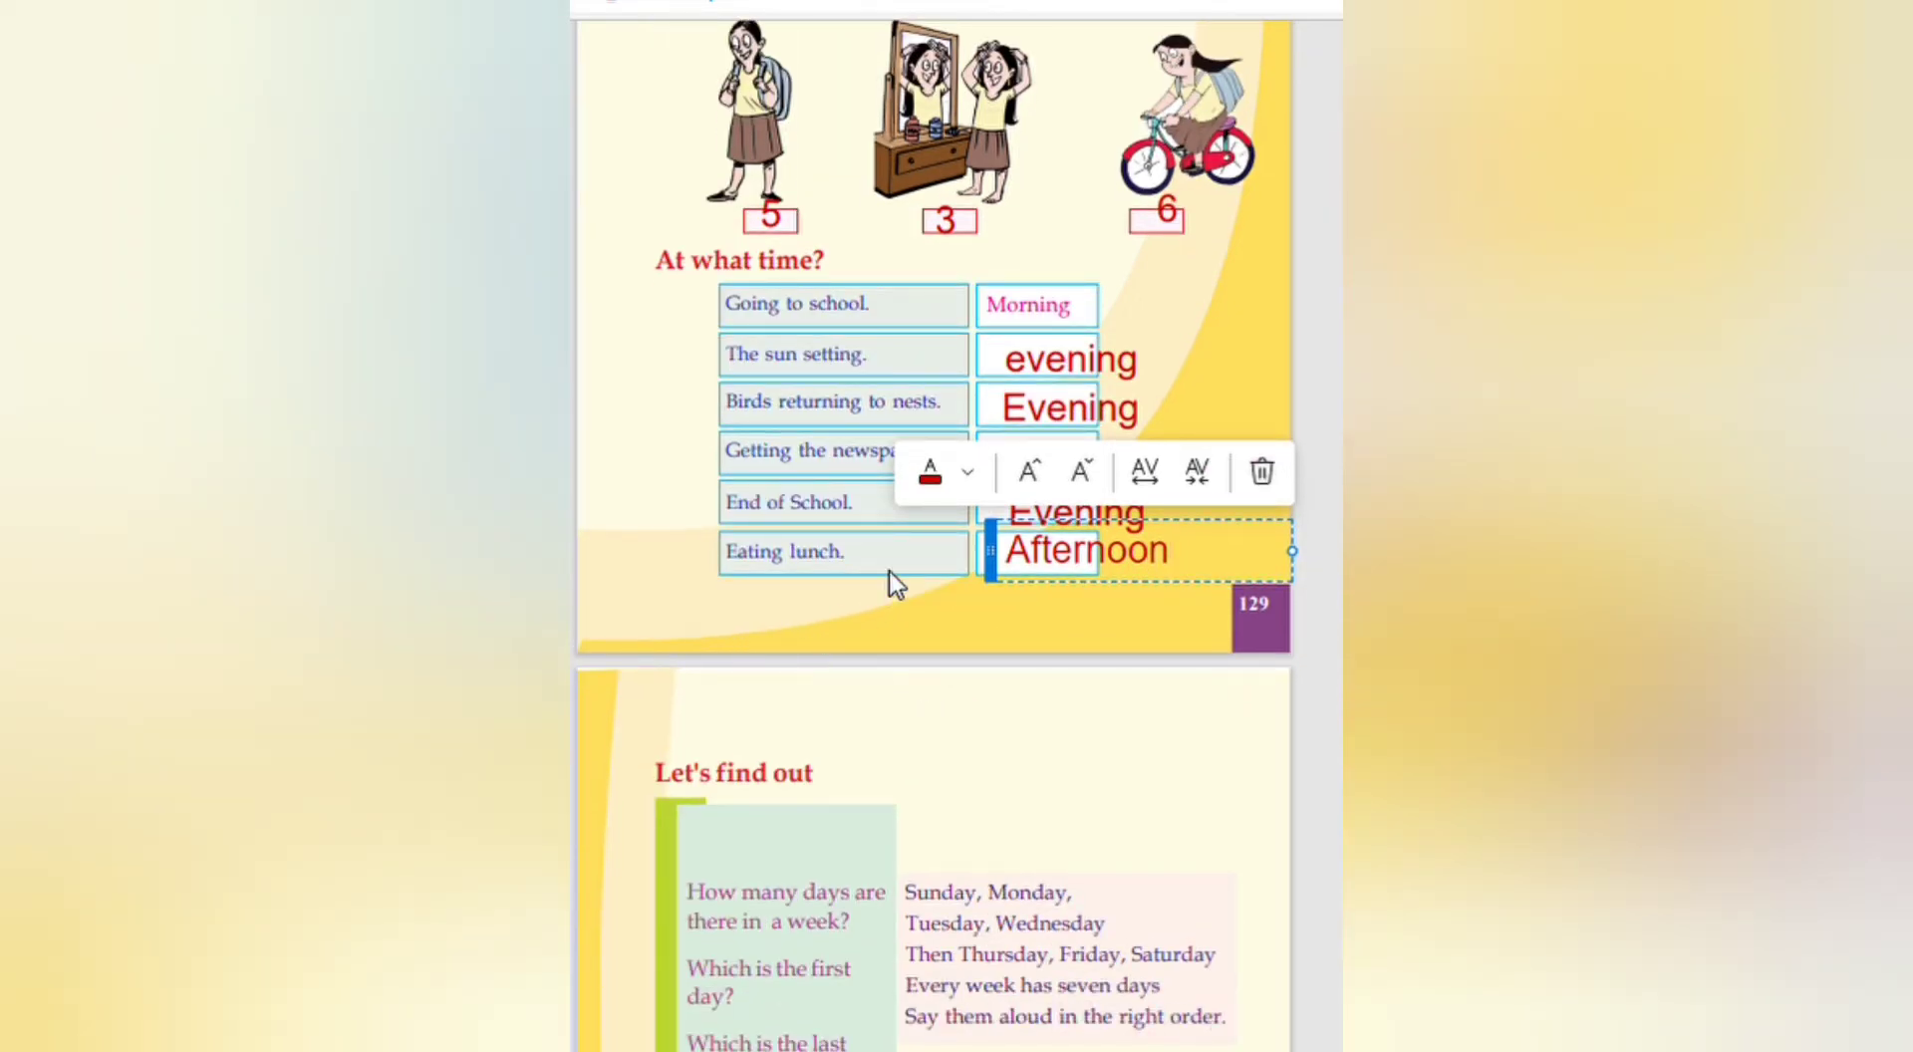
{"action": "mouse_move", "coordinate": [807, 491]}
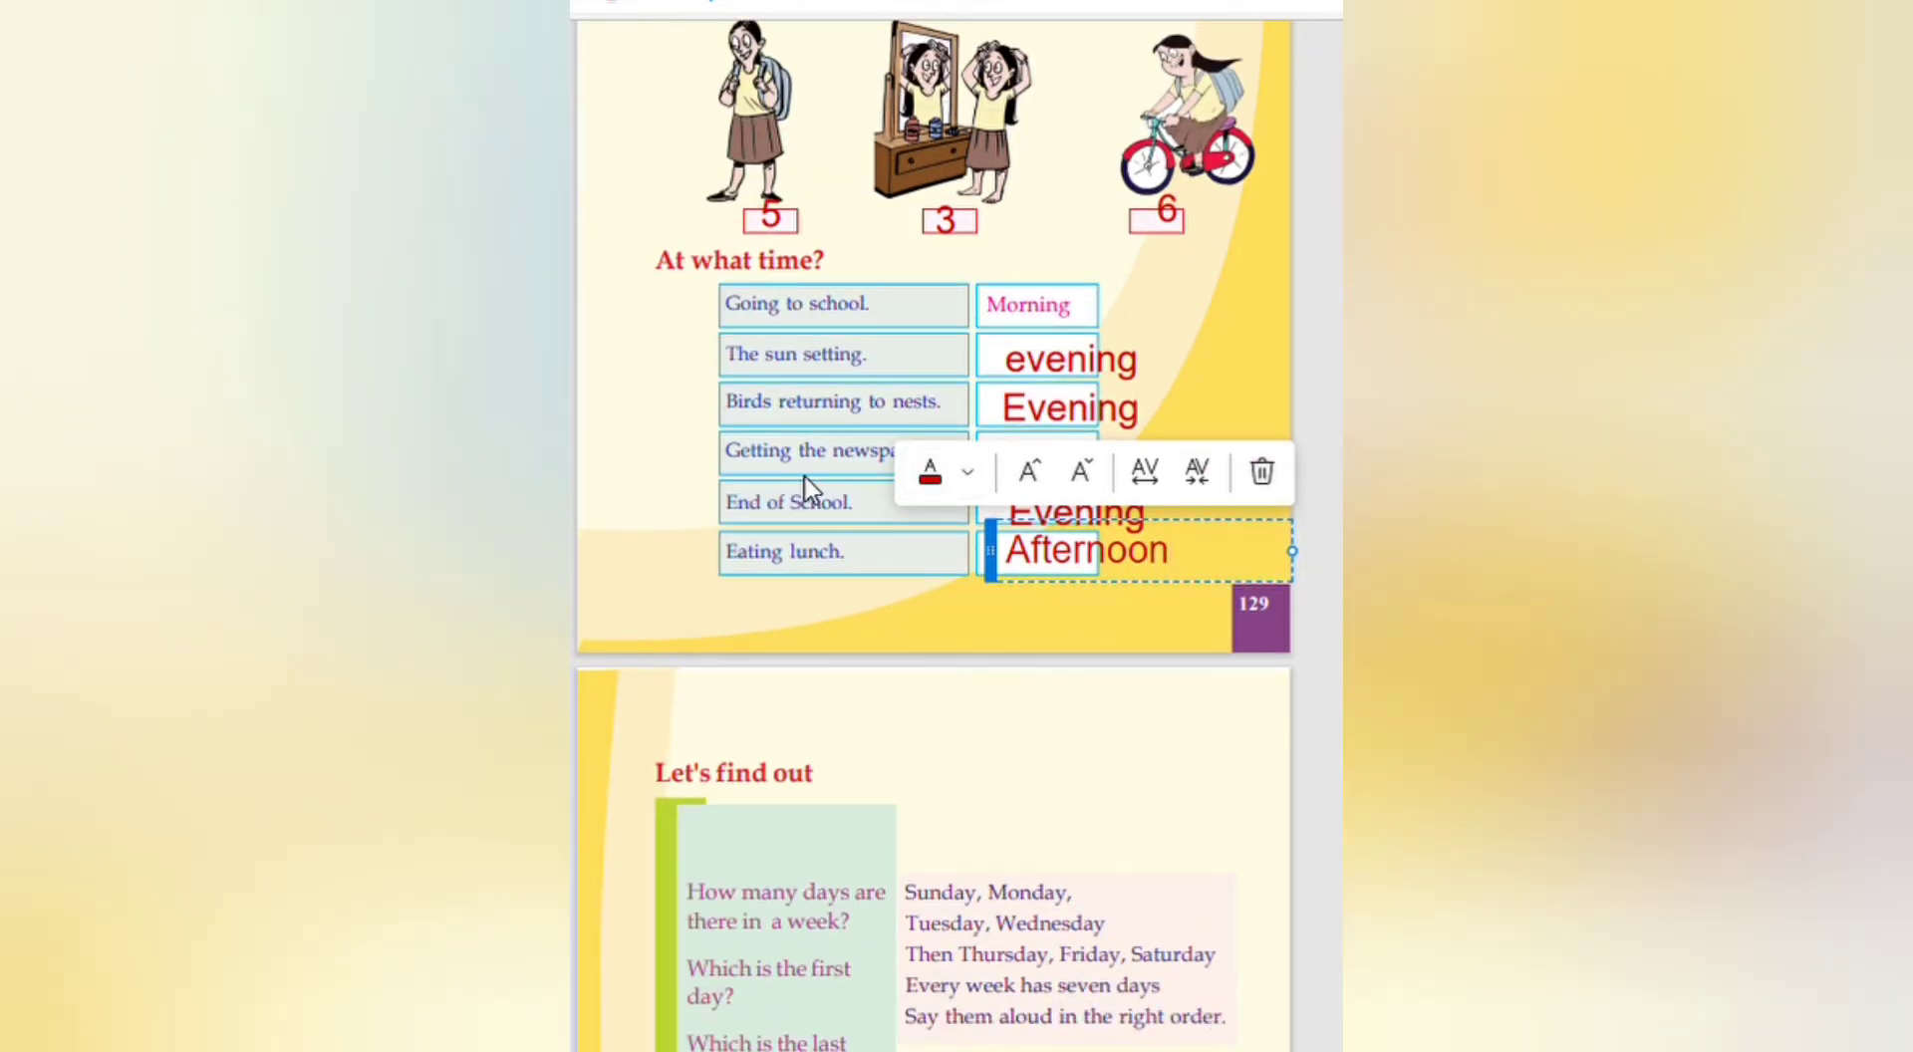
{"action": "mouse_move", "coordinate": [817, 544]}
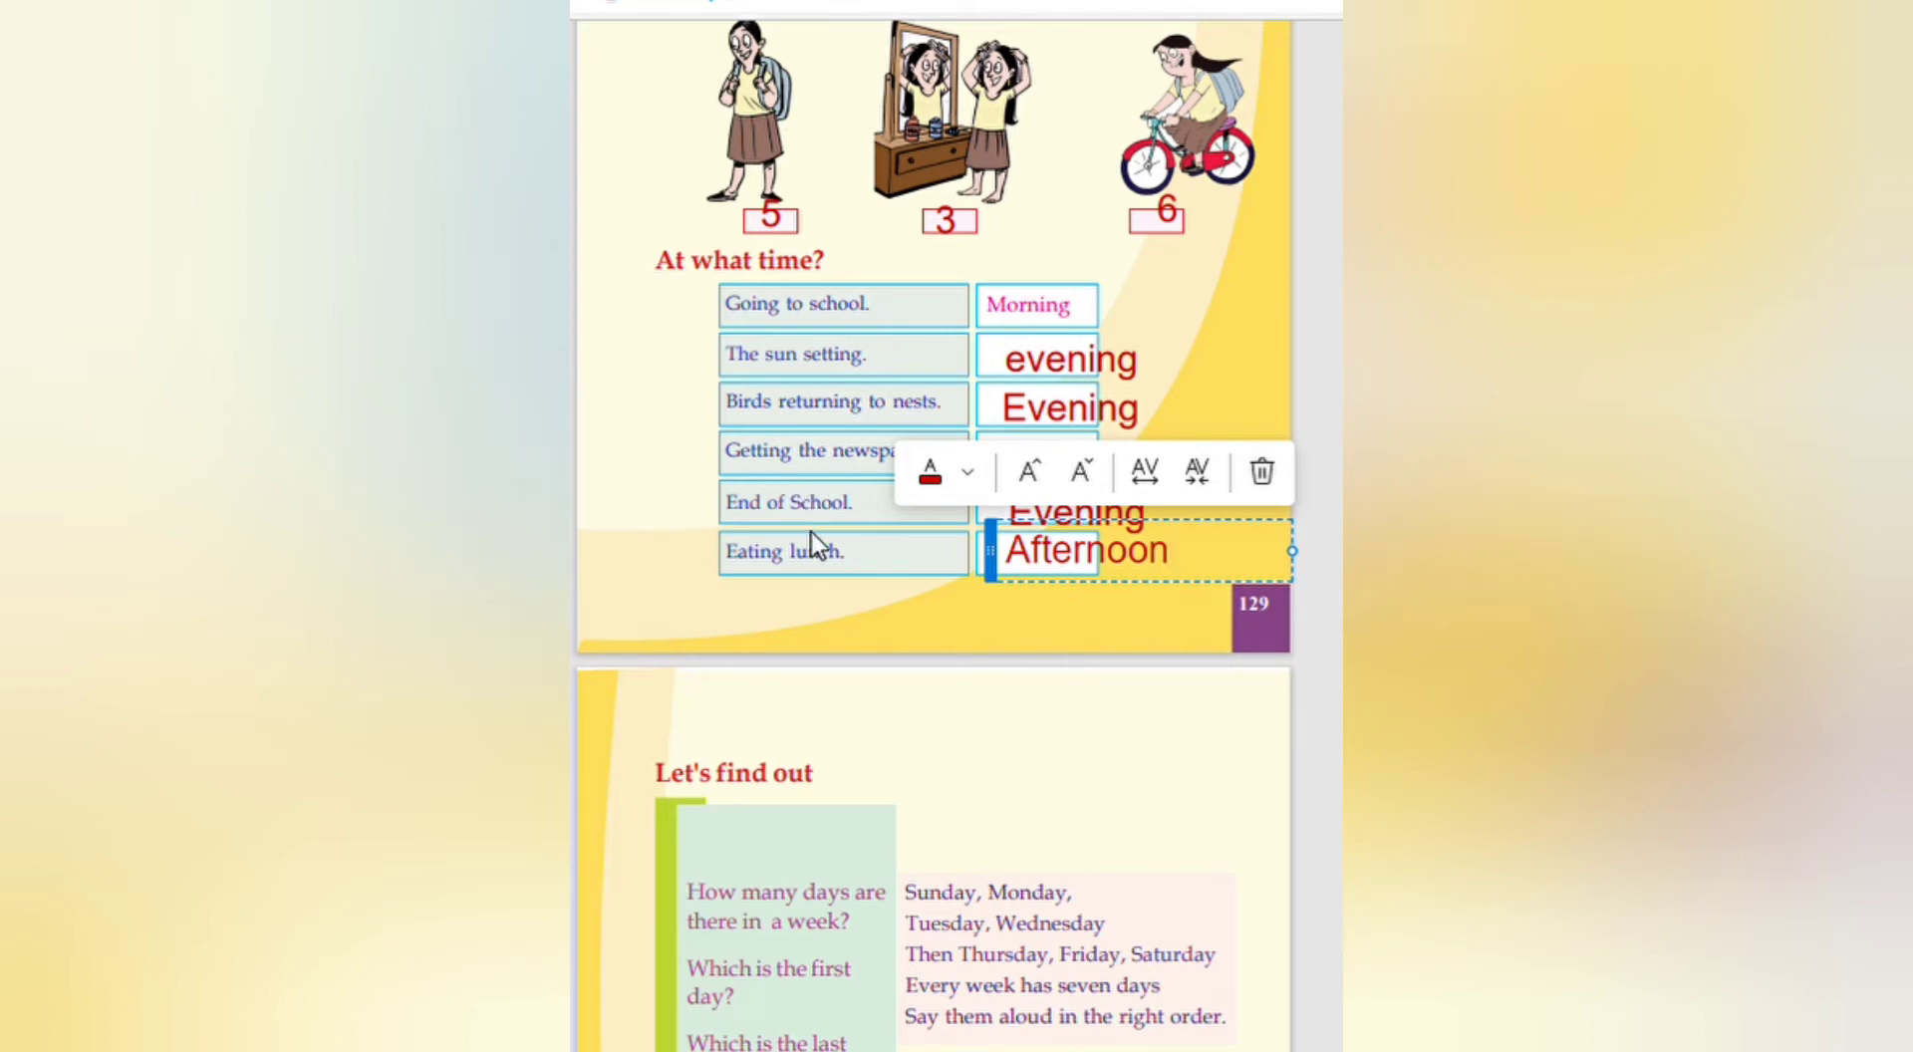
{"action": "scroll", "scroll_direction": "down", "scroll_amount": 3}
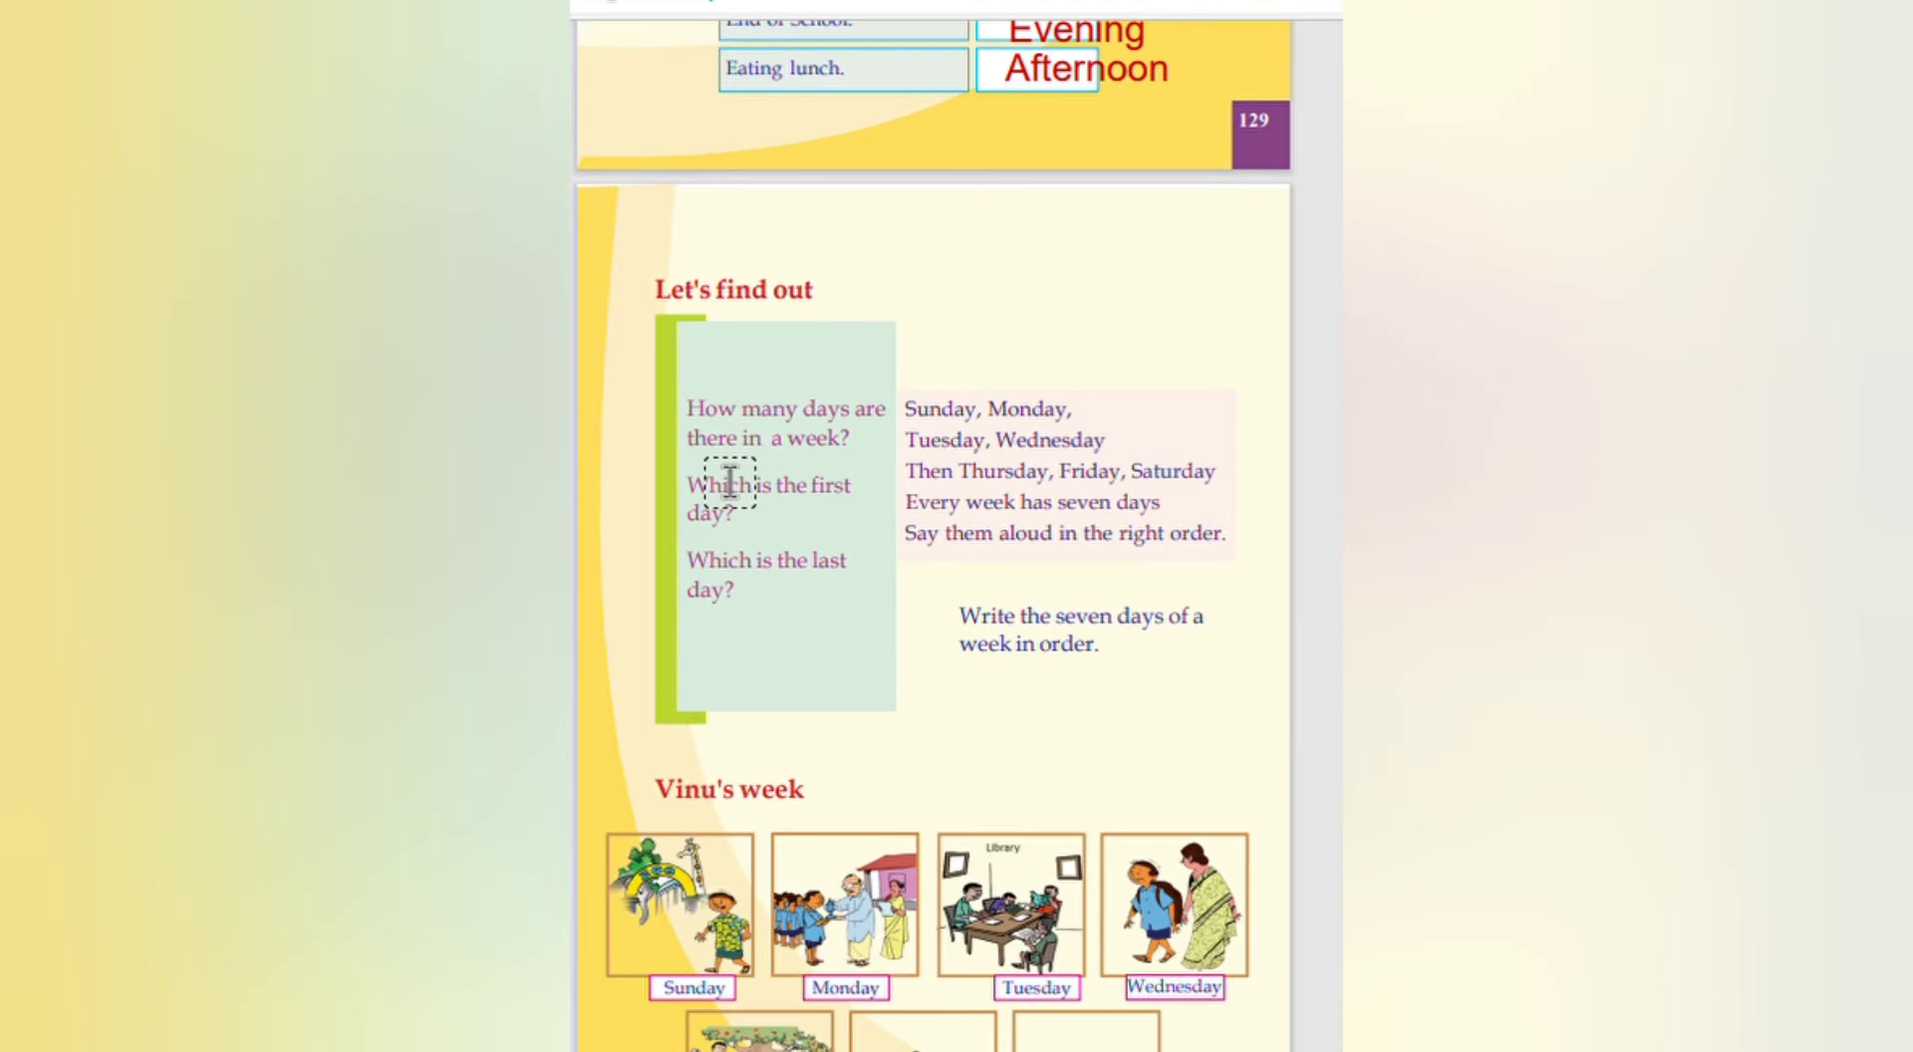
{"action": "mouse_move", "coordinate": [899, 454]}
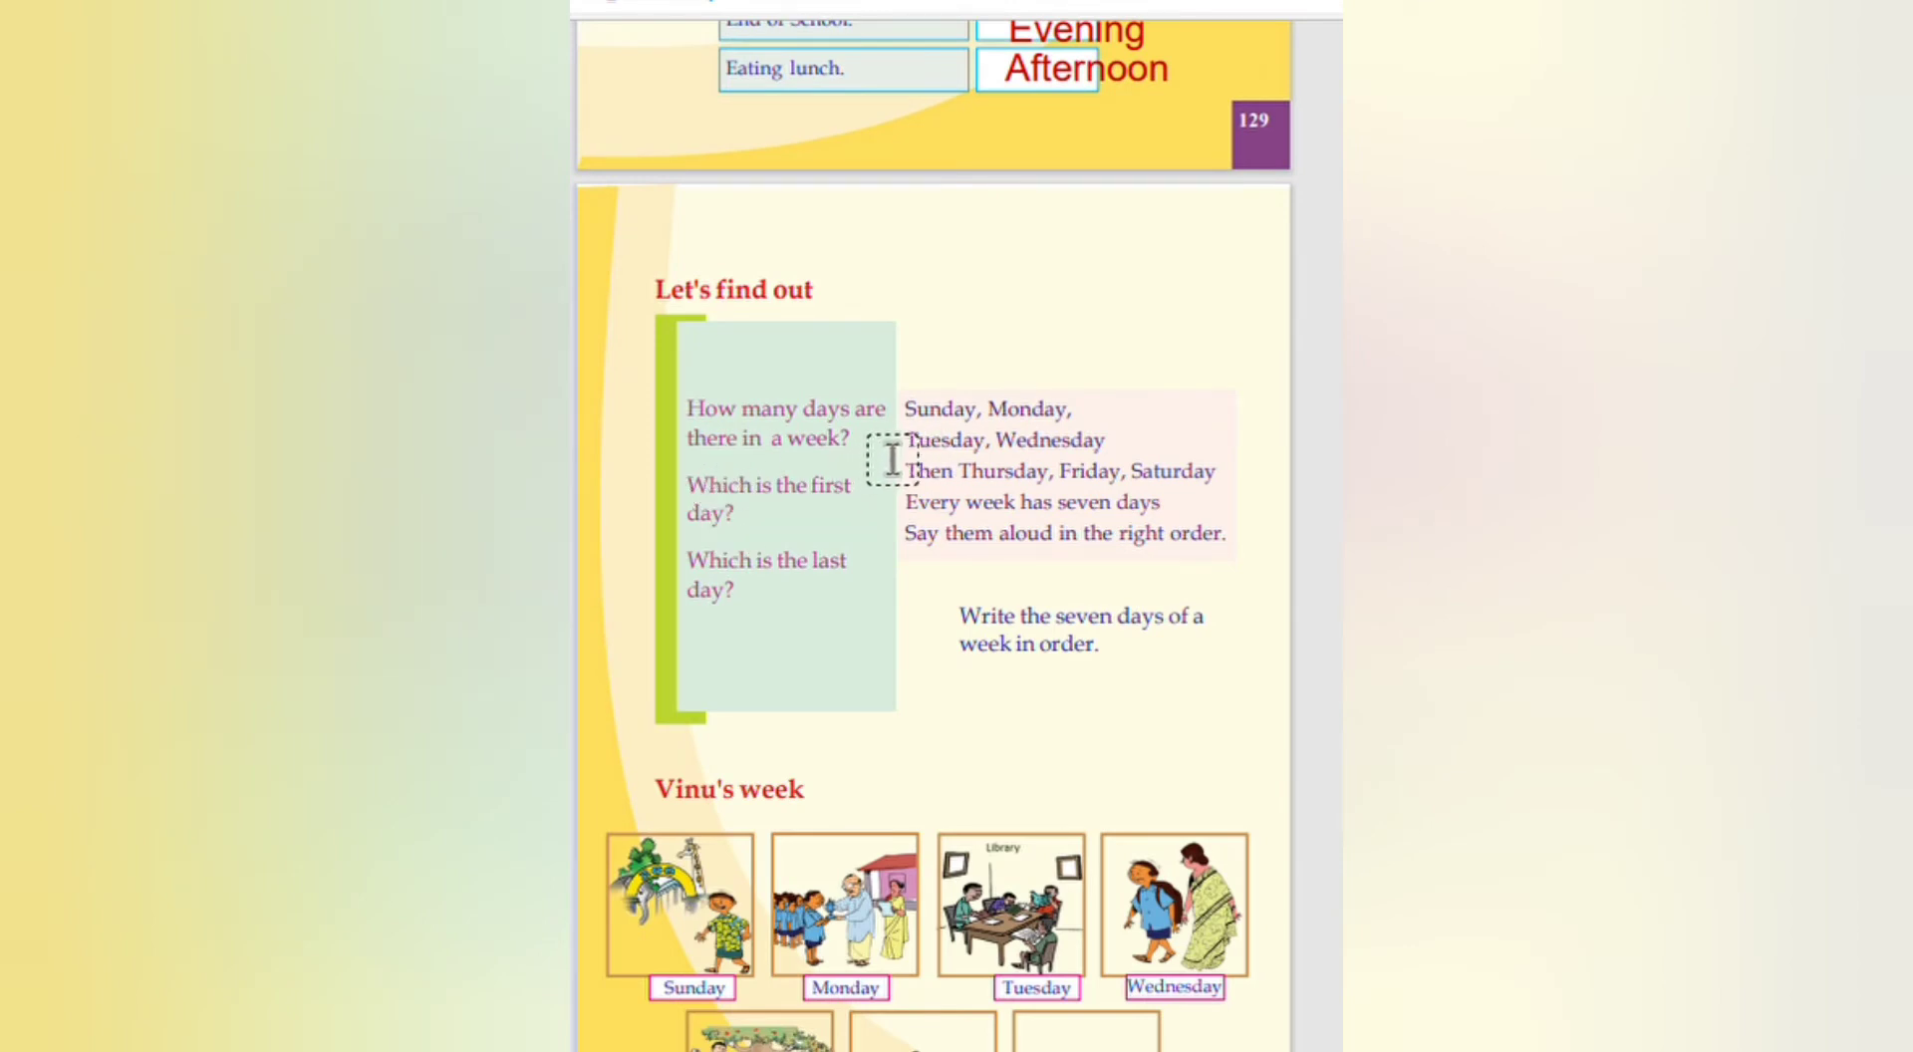
{"action": "left_click", "coordinate": [889, 458]}
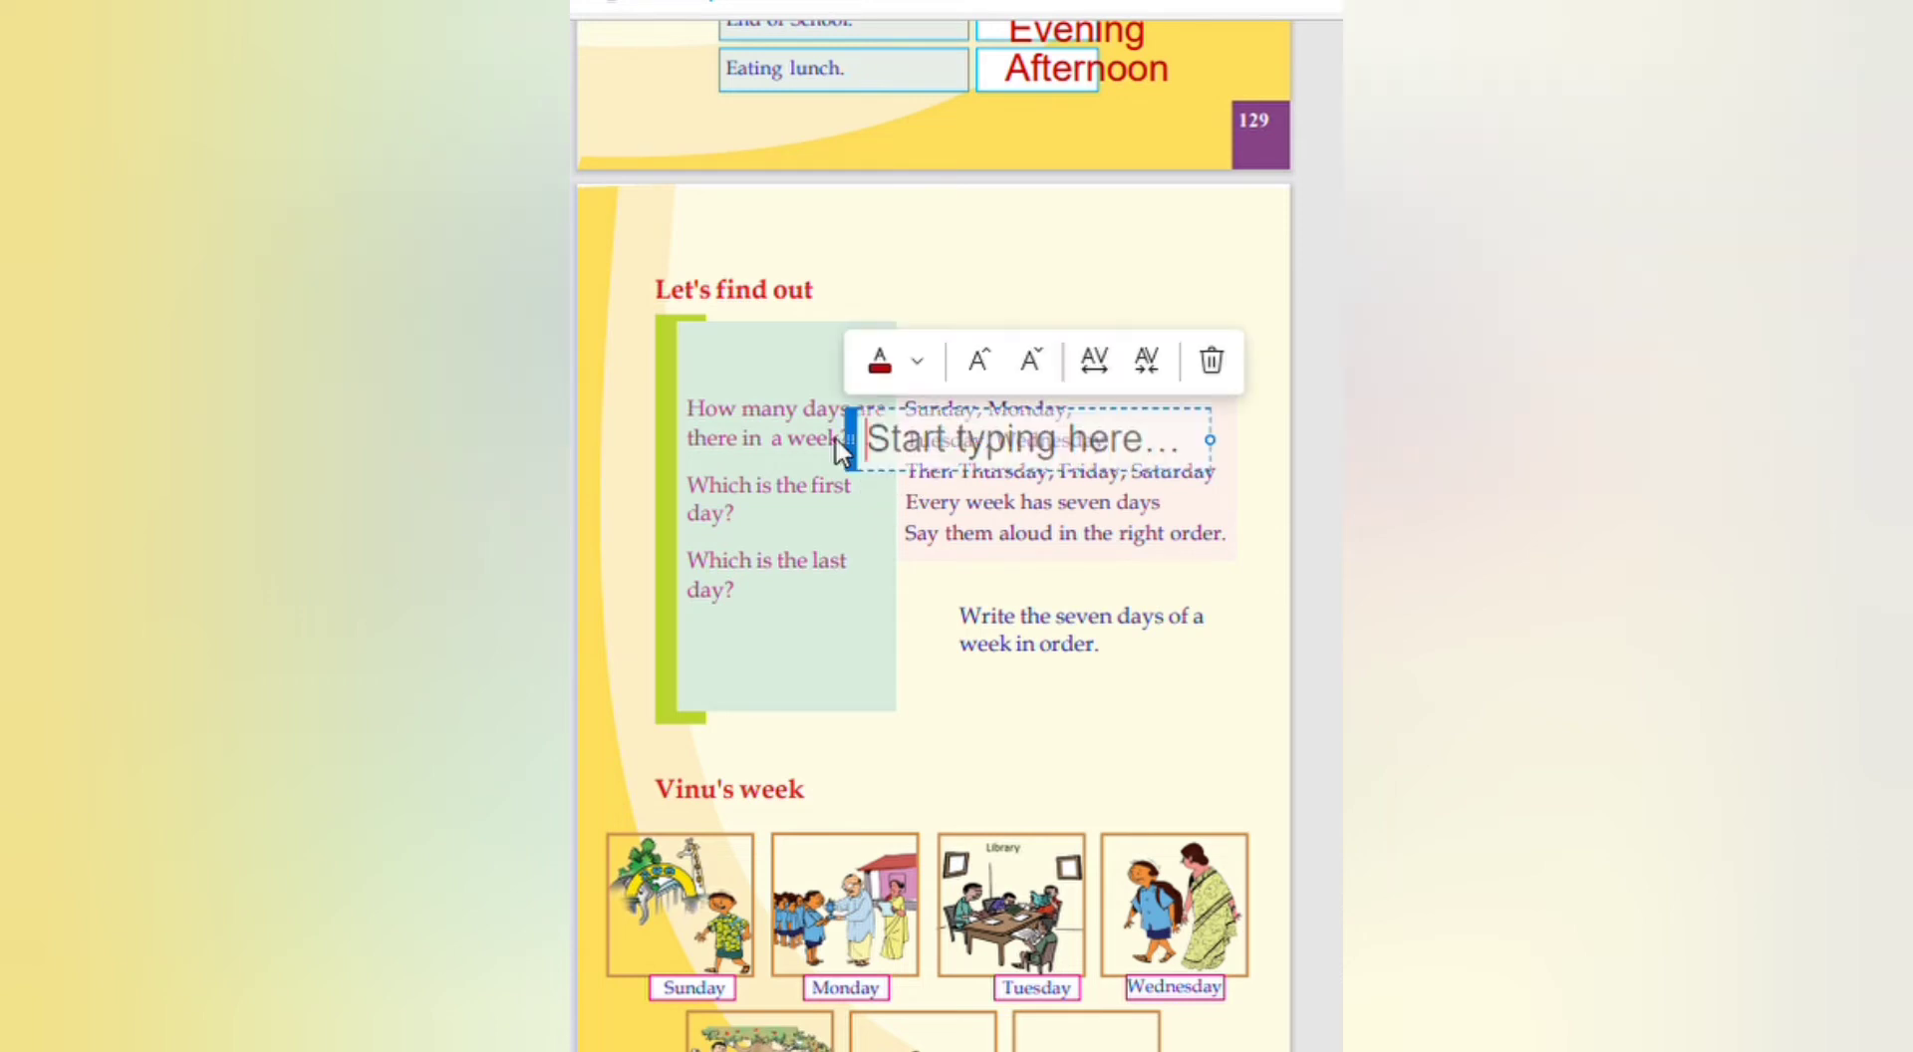
{"action": "type", "text": "7"}
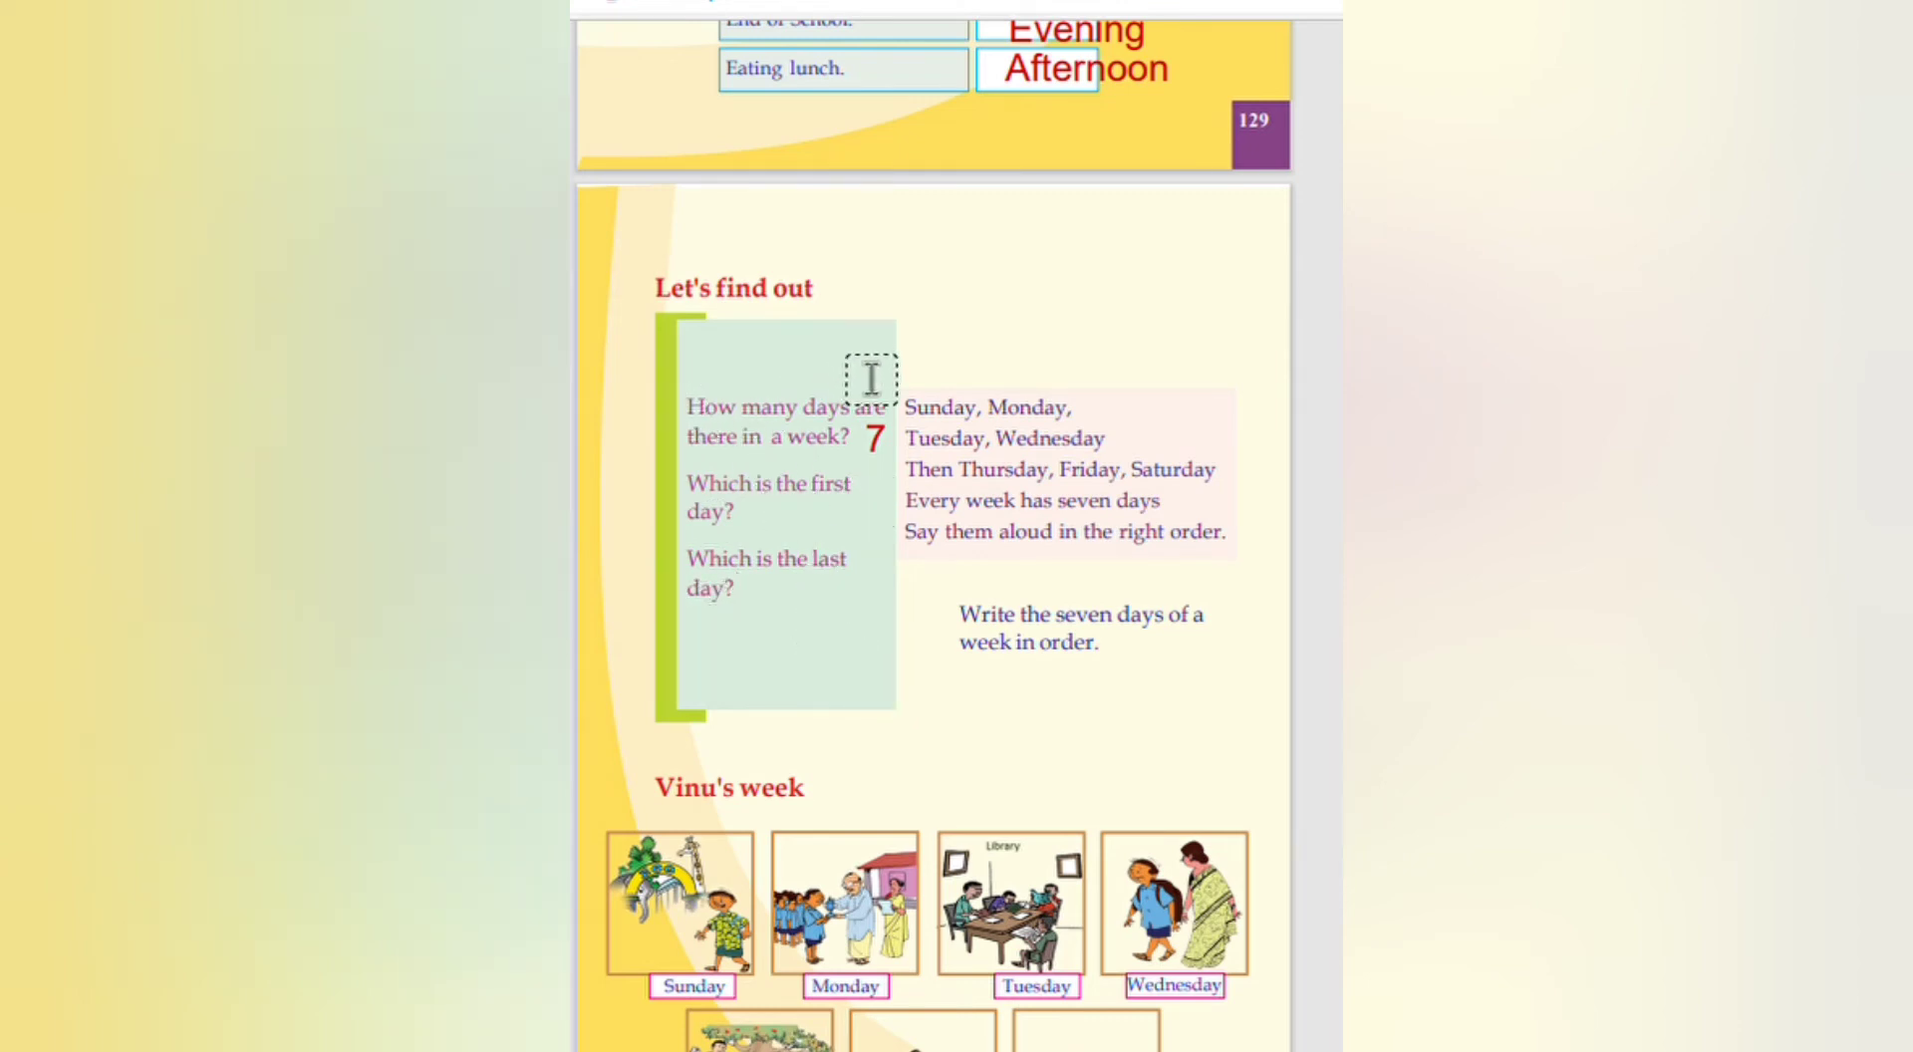
{"action": "mouse_move", "coordinate": [1048, 668]}
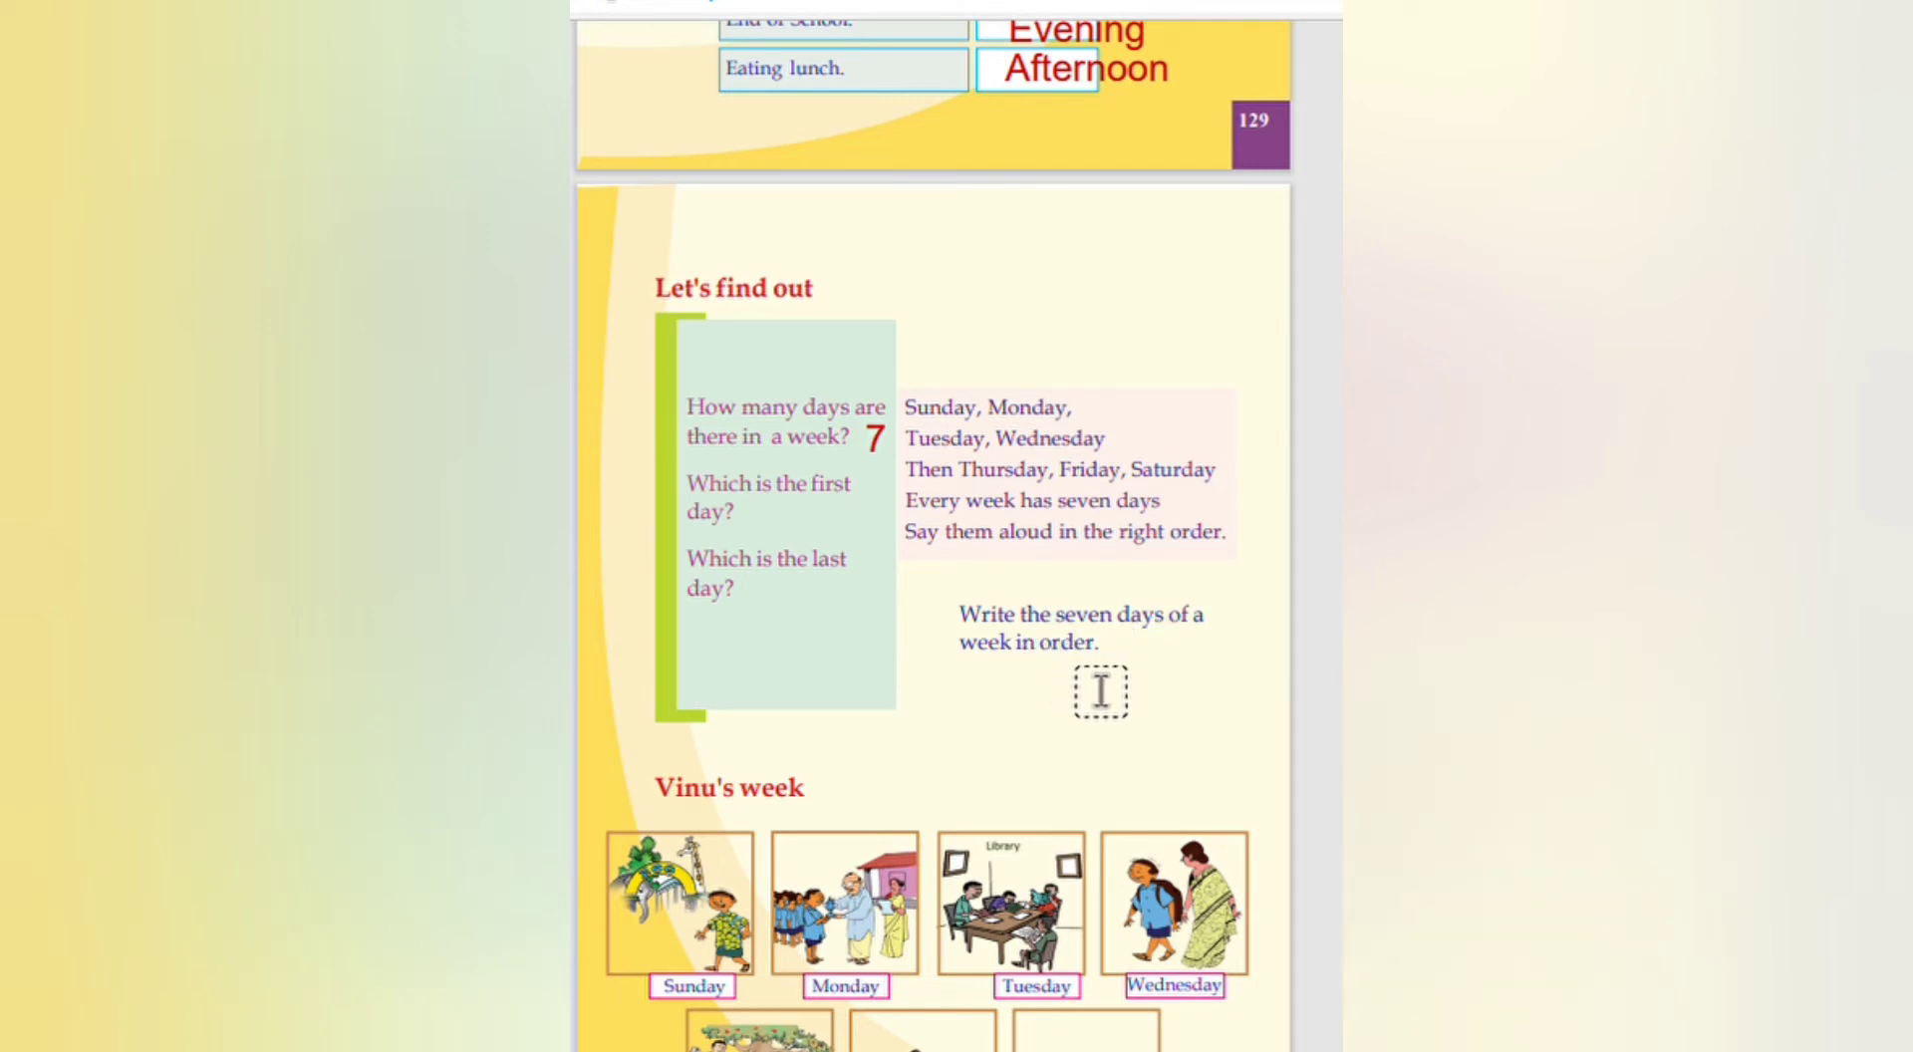
{"action": "scroll", "scroll_direction": "down", "scroll_amount": 3}
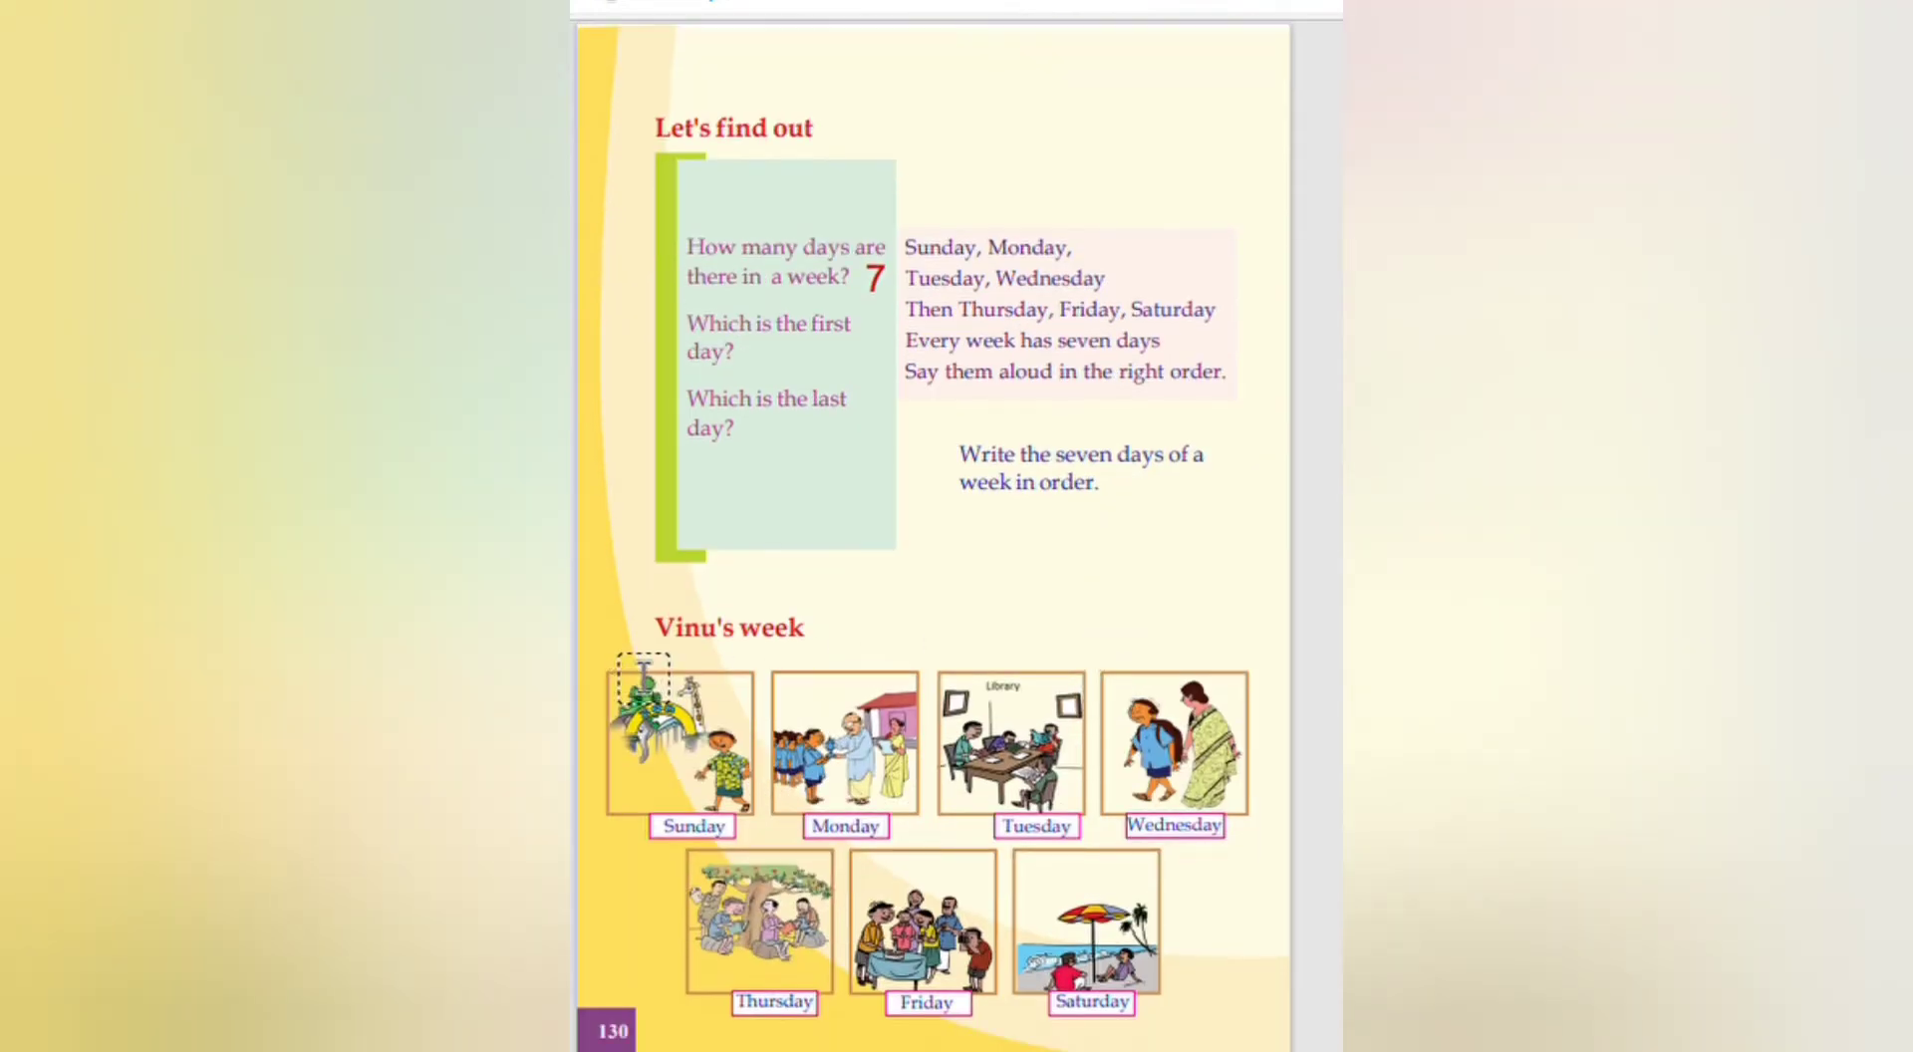
{"action": "scroll", "scroll_direction": "down", "scroll_amount": 3}
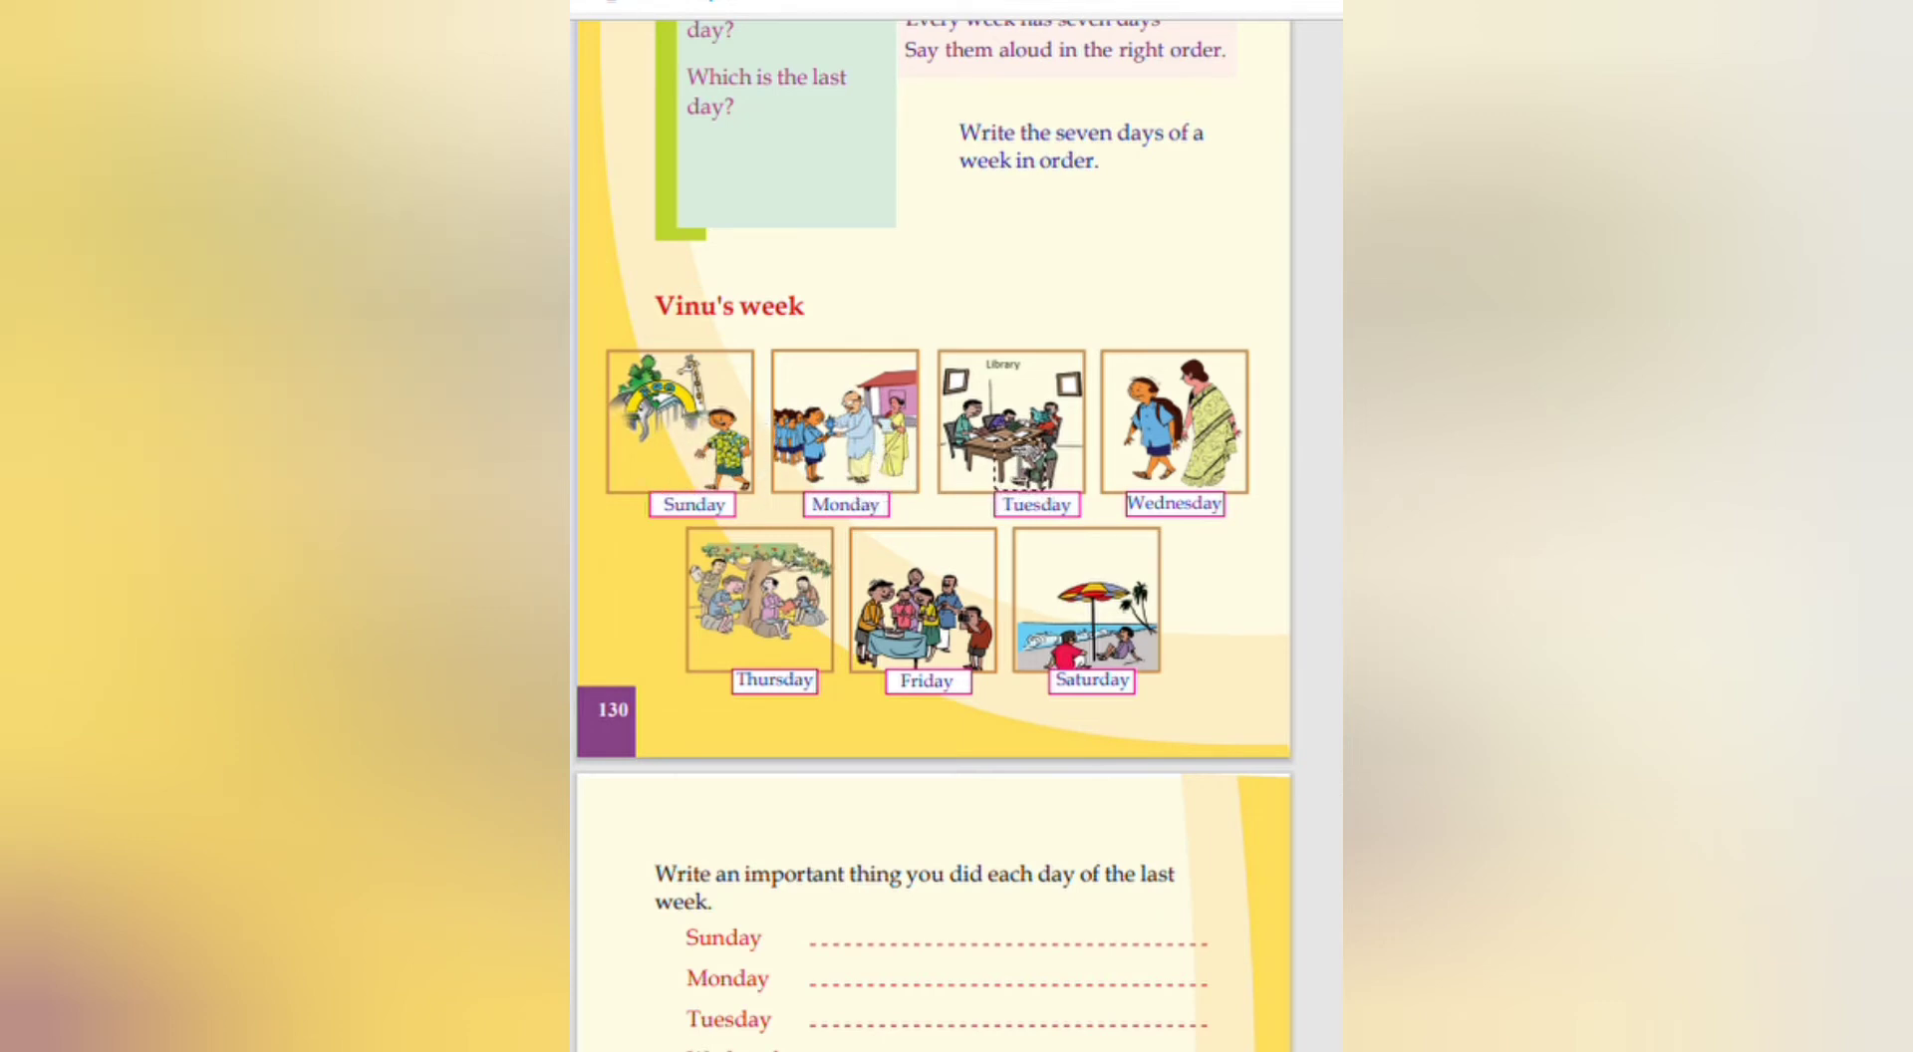
{"action": "left_click", "coordinate": [1044, 578]}
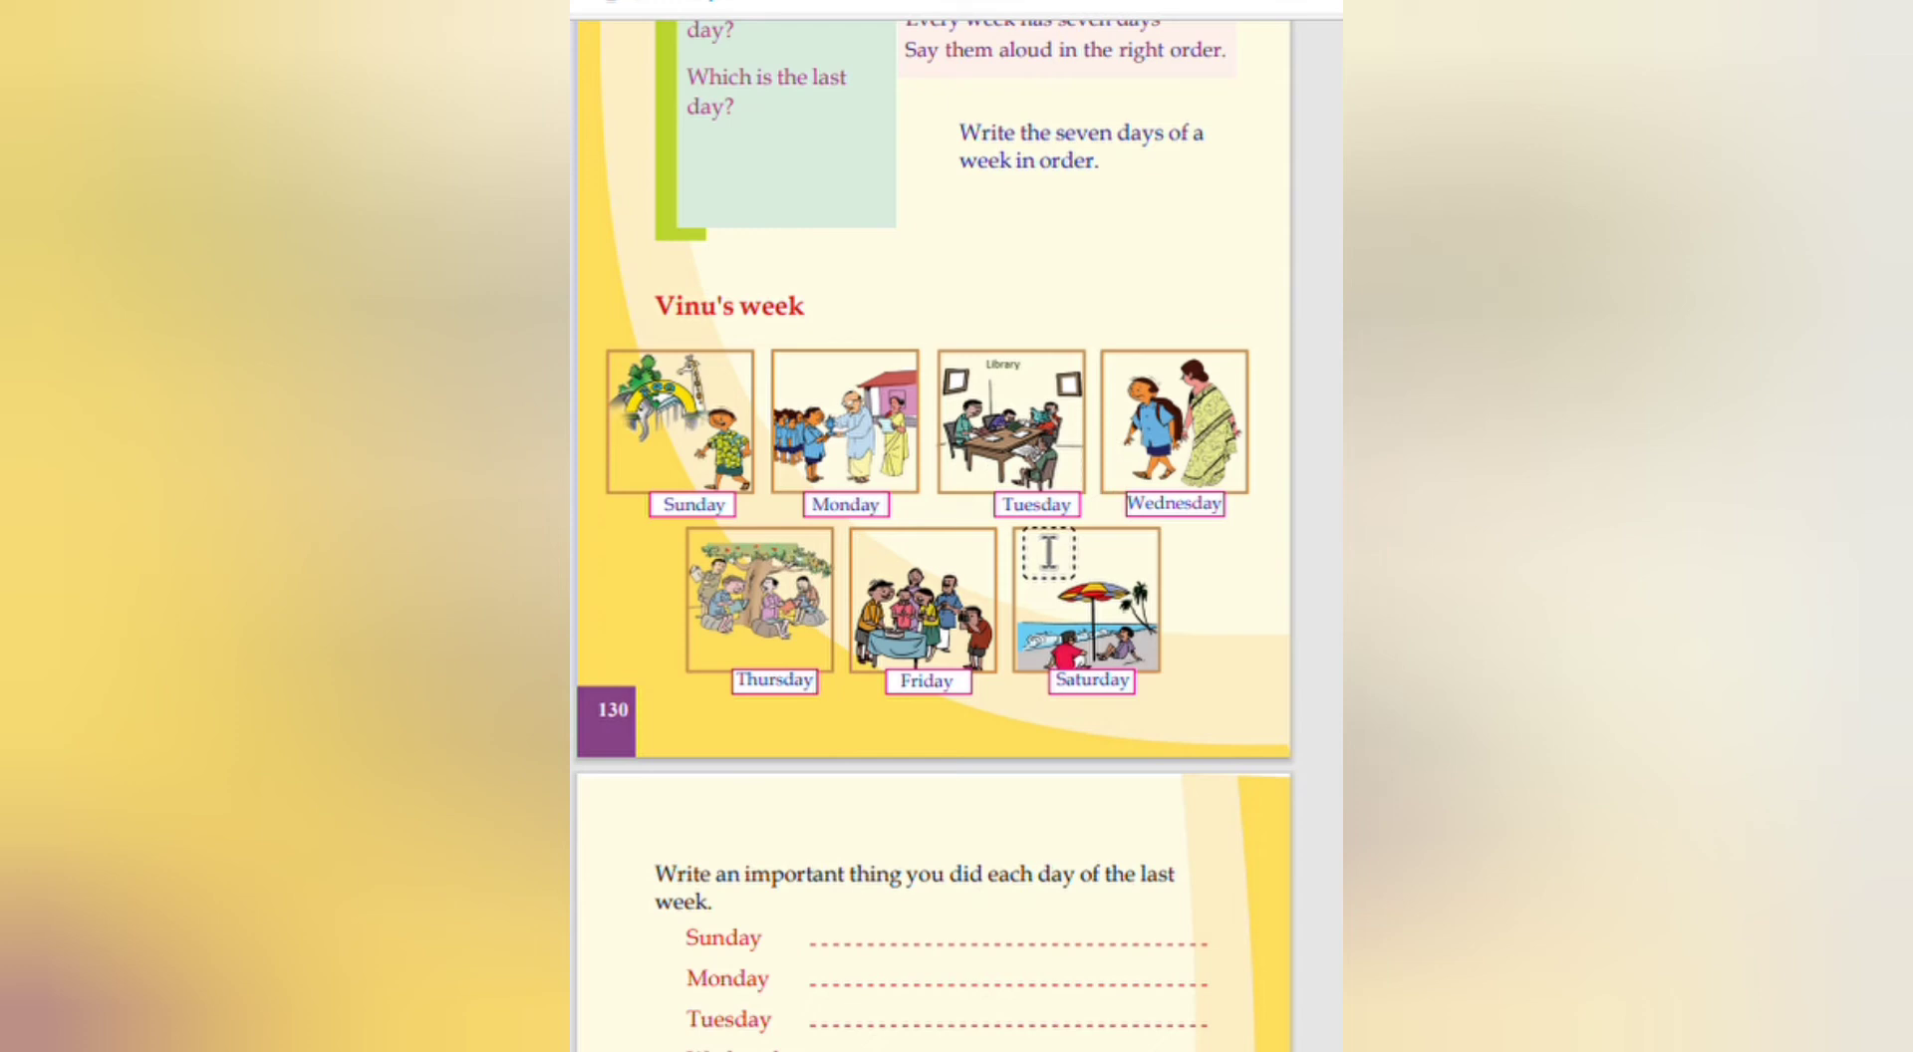
{"action": "mouse_move", "coordinate": [1054, 482]}
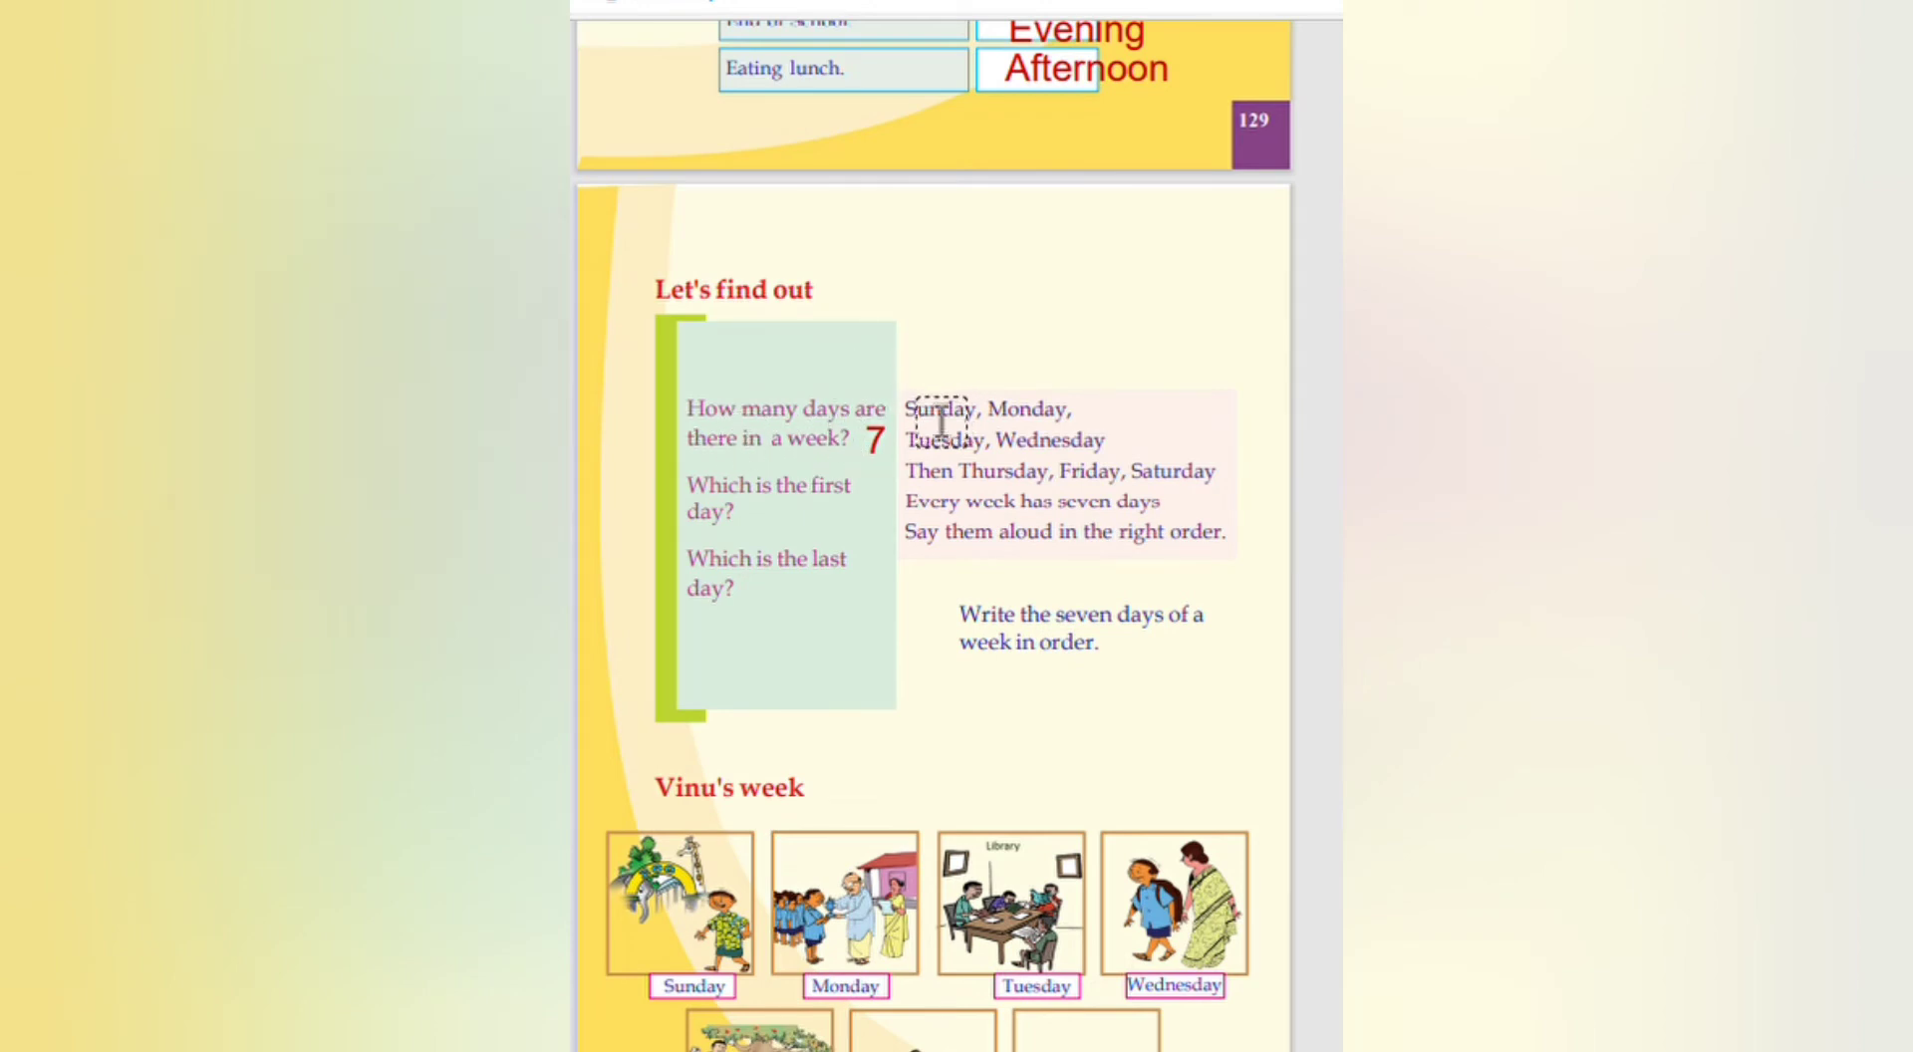
{"action": "mouse_move", "coordinate": [972, 533]}
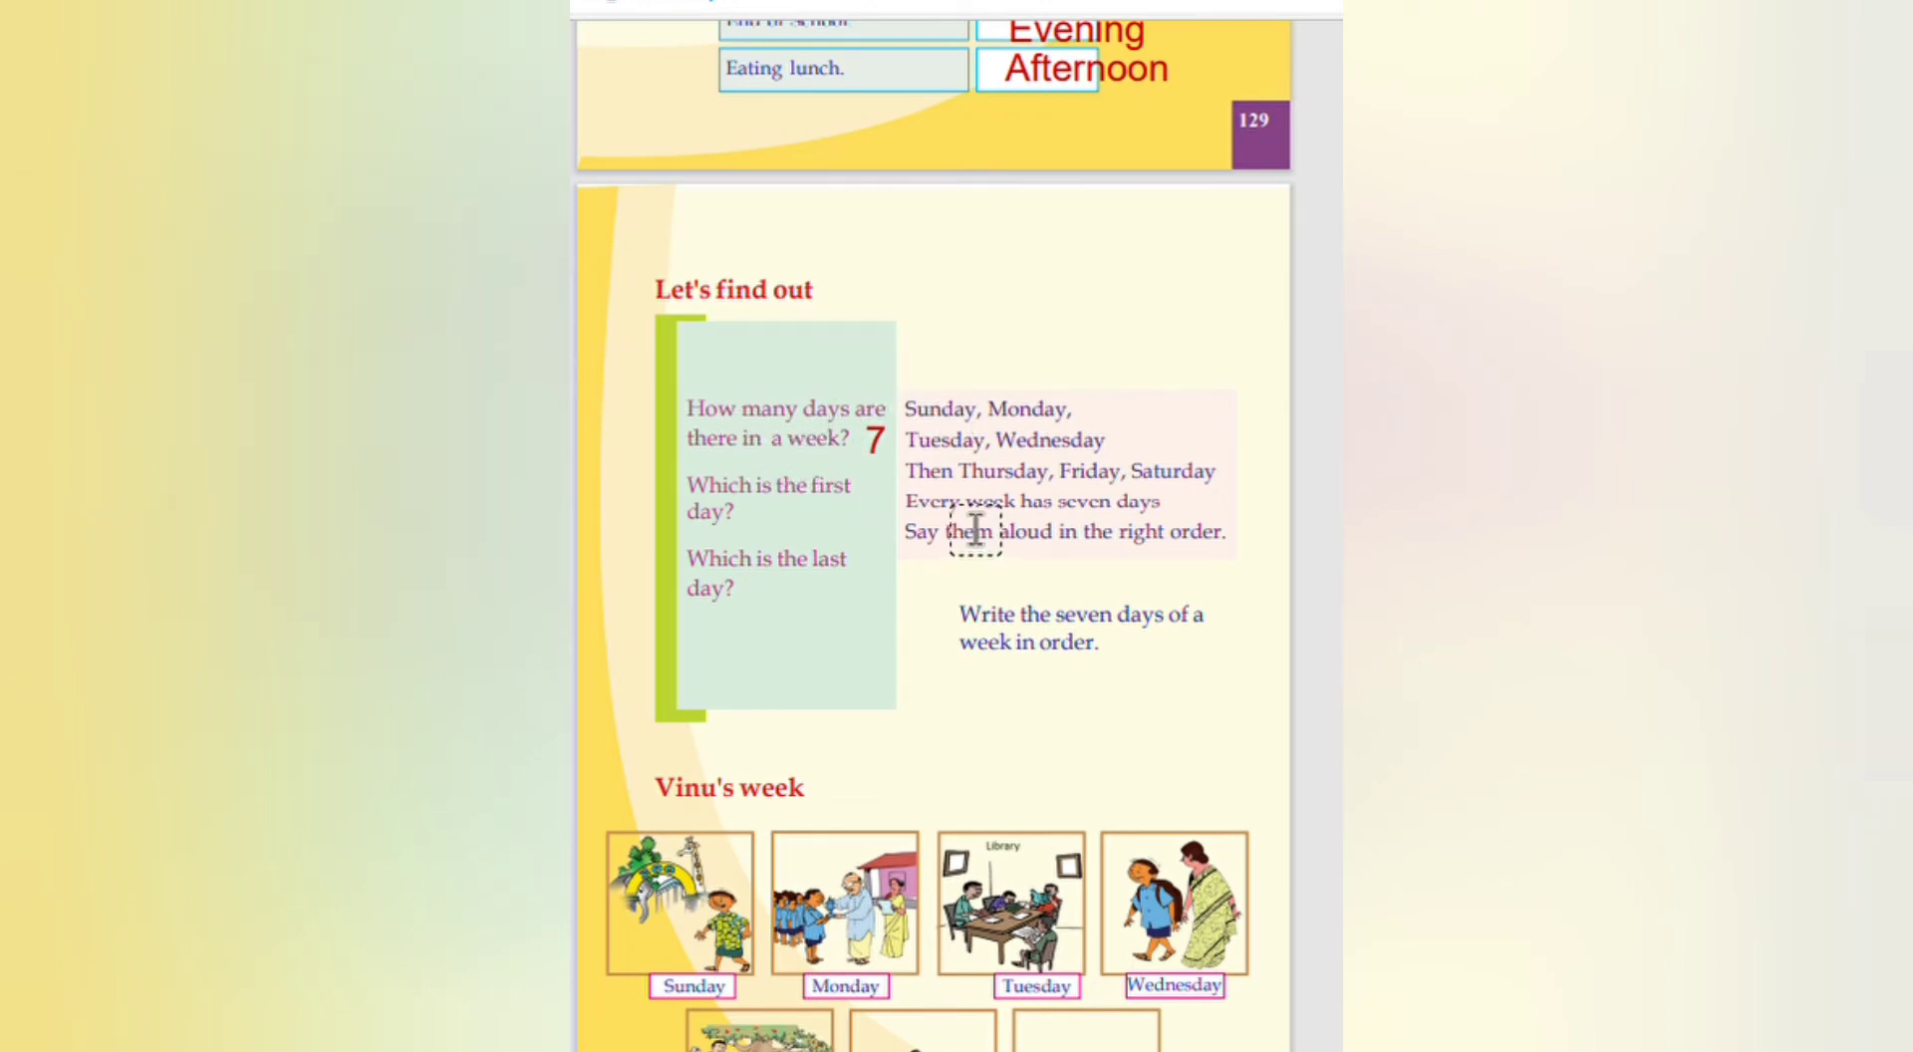
{"action": "mouse_move", "coordinate": [947, 435]}
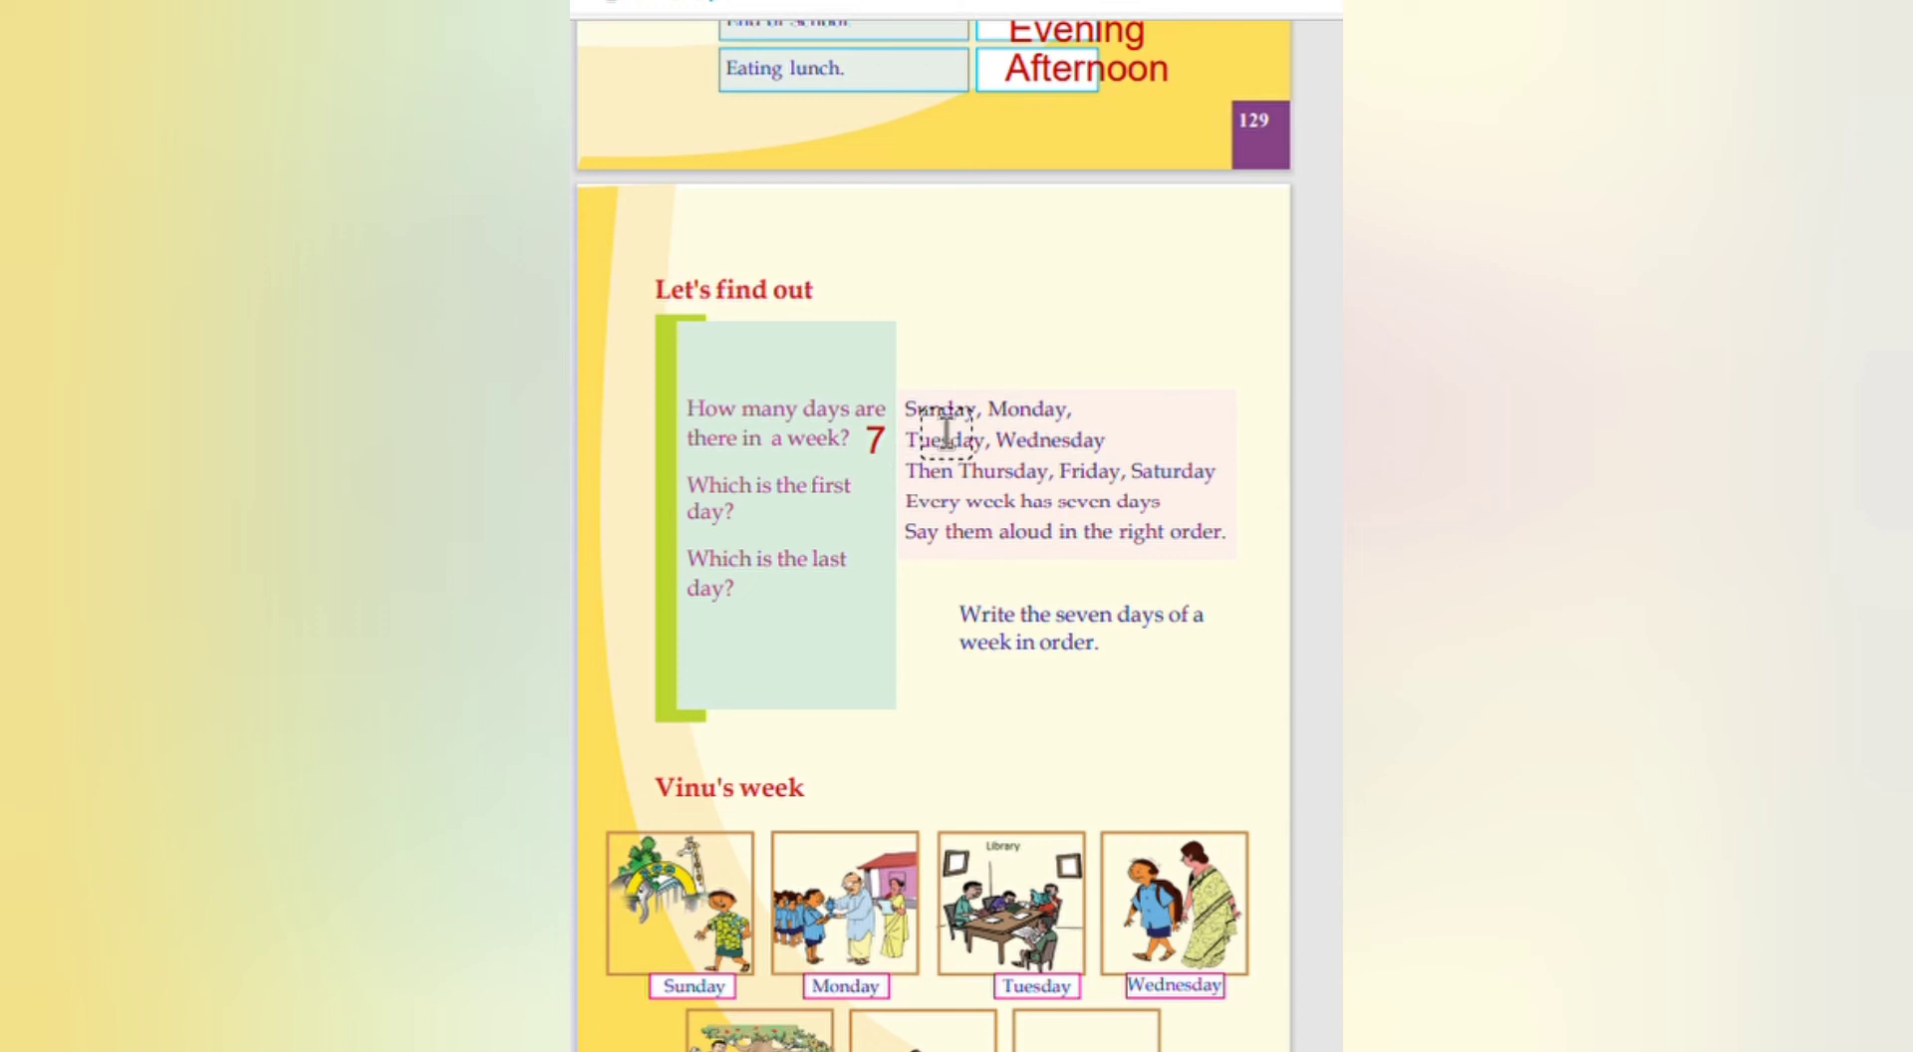
{"action": "mouse_move", "coordinate": [924, 502]}
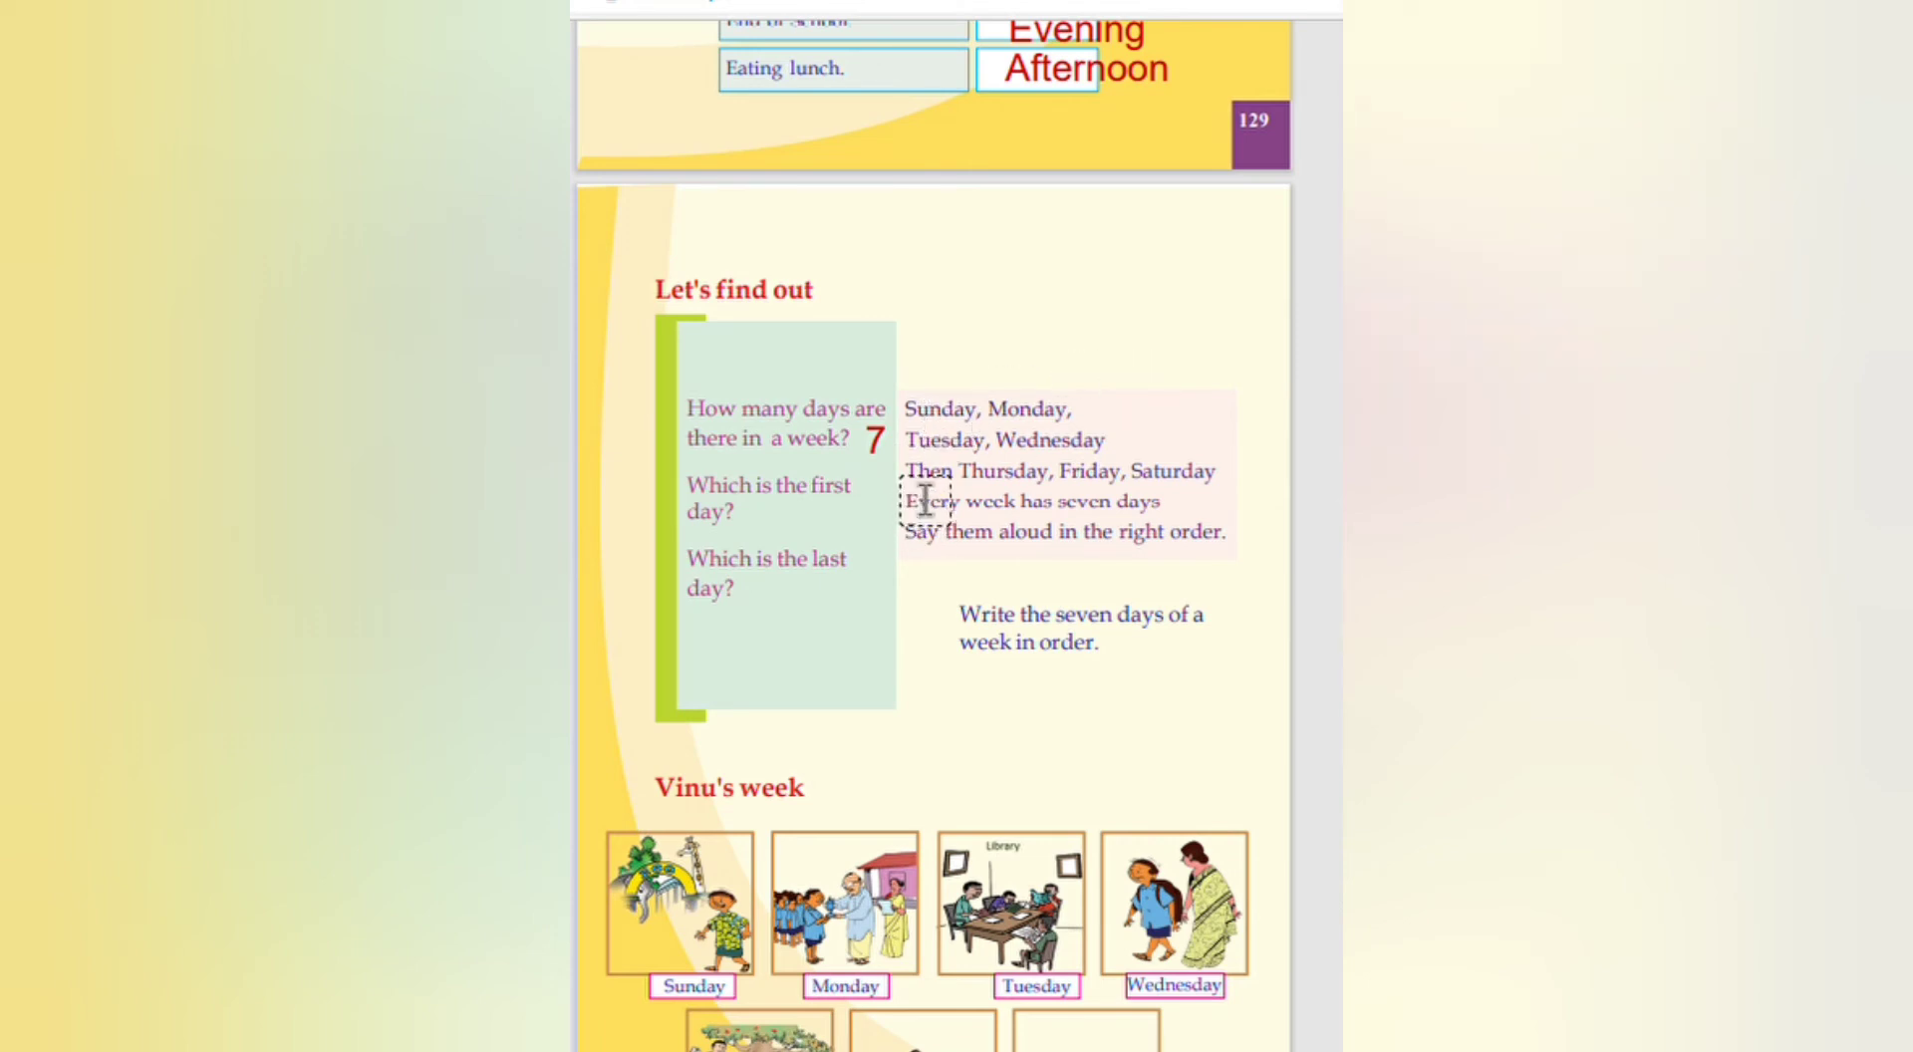
{"action": "mouse_move", "coordinate": [976, 484]}
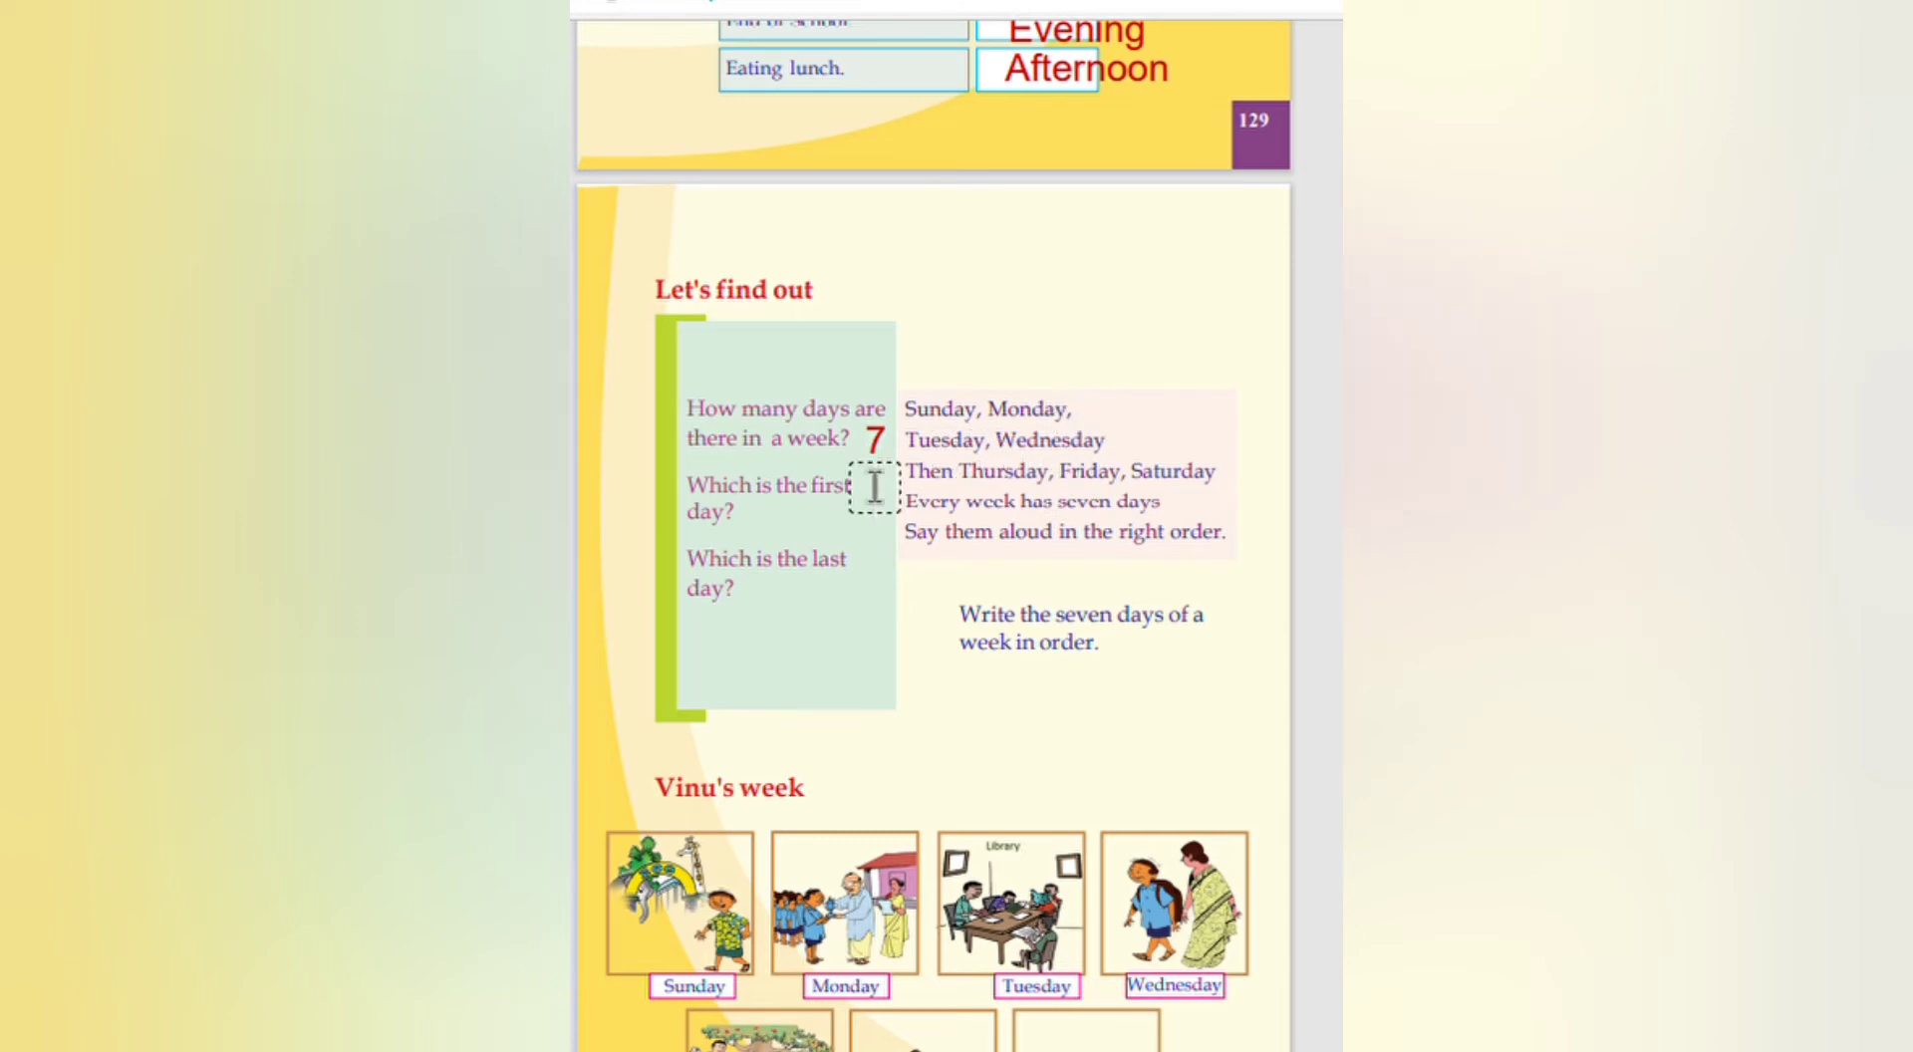
{"action": "mouse_move", "coordinate": [1128, 421]}
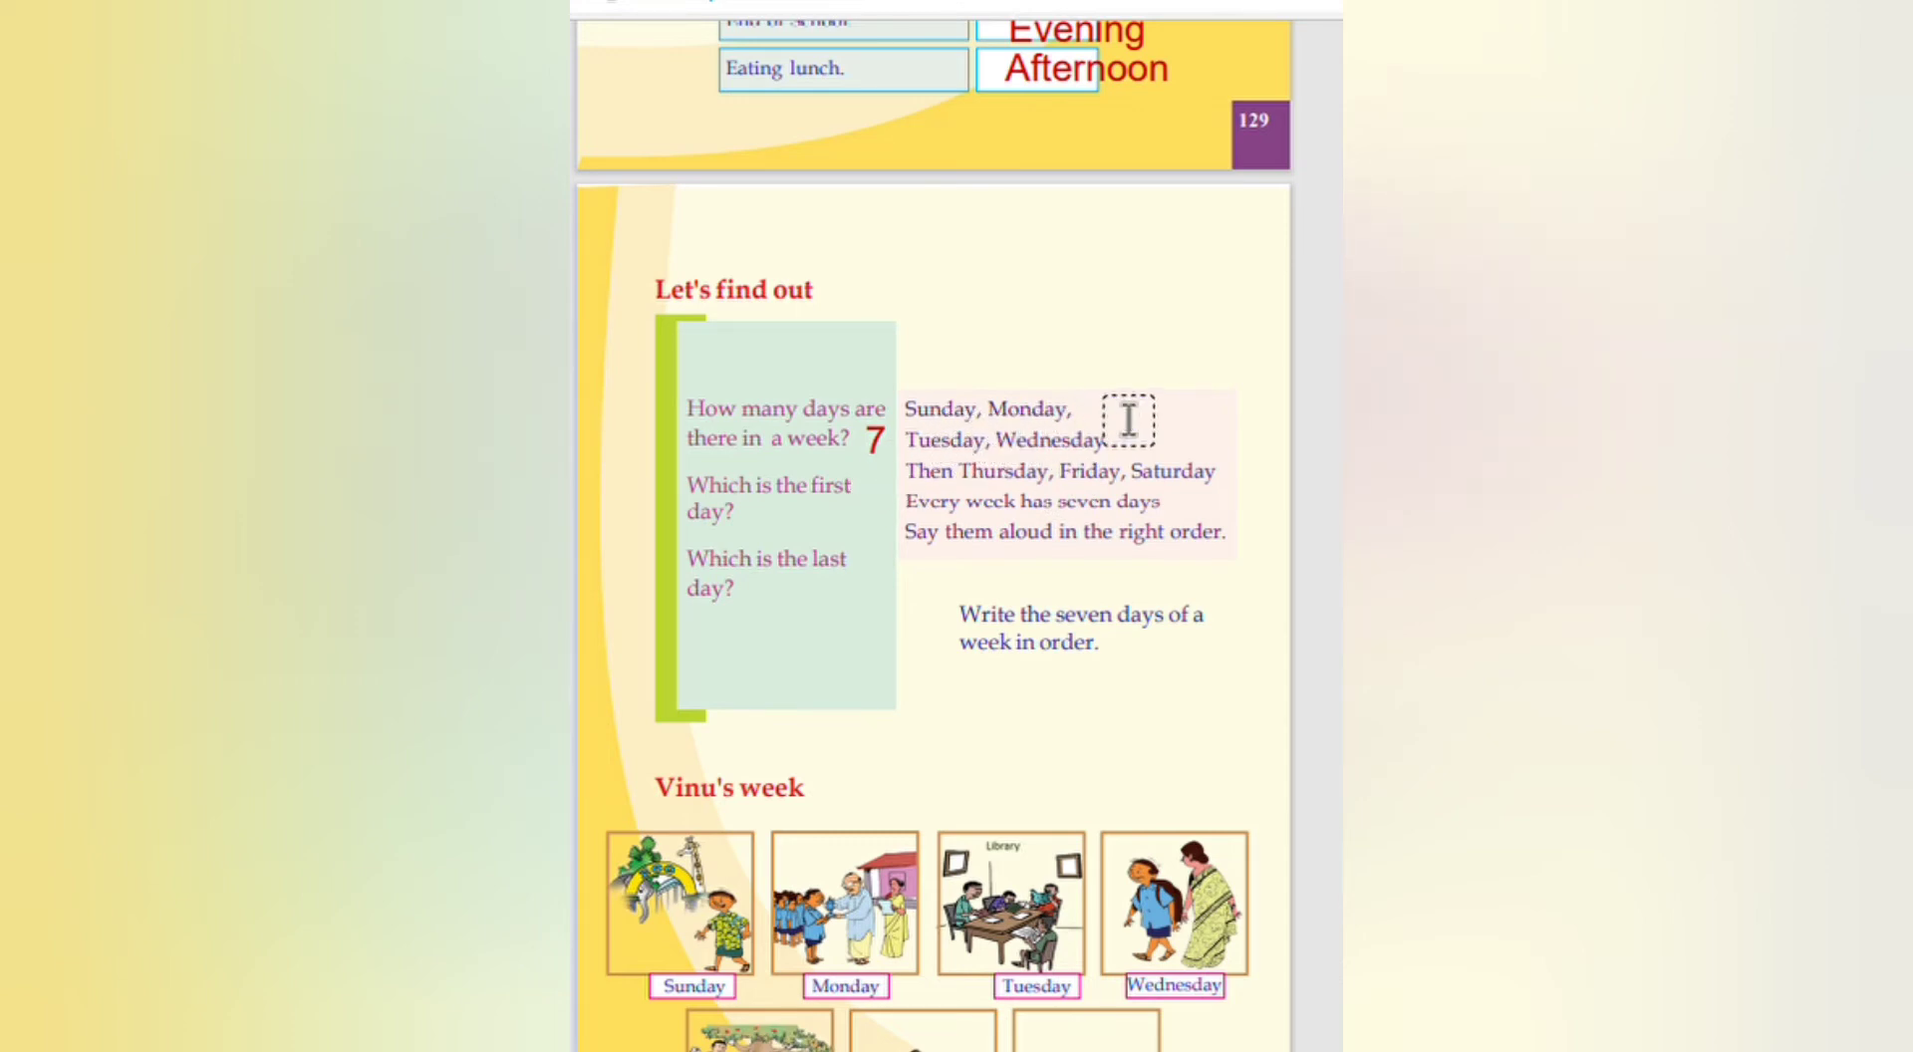
{"action": "mouse_move", "coordinate": [996, 488]}
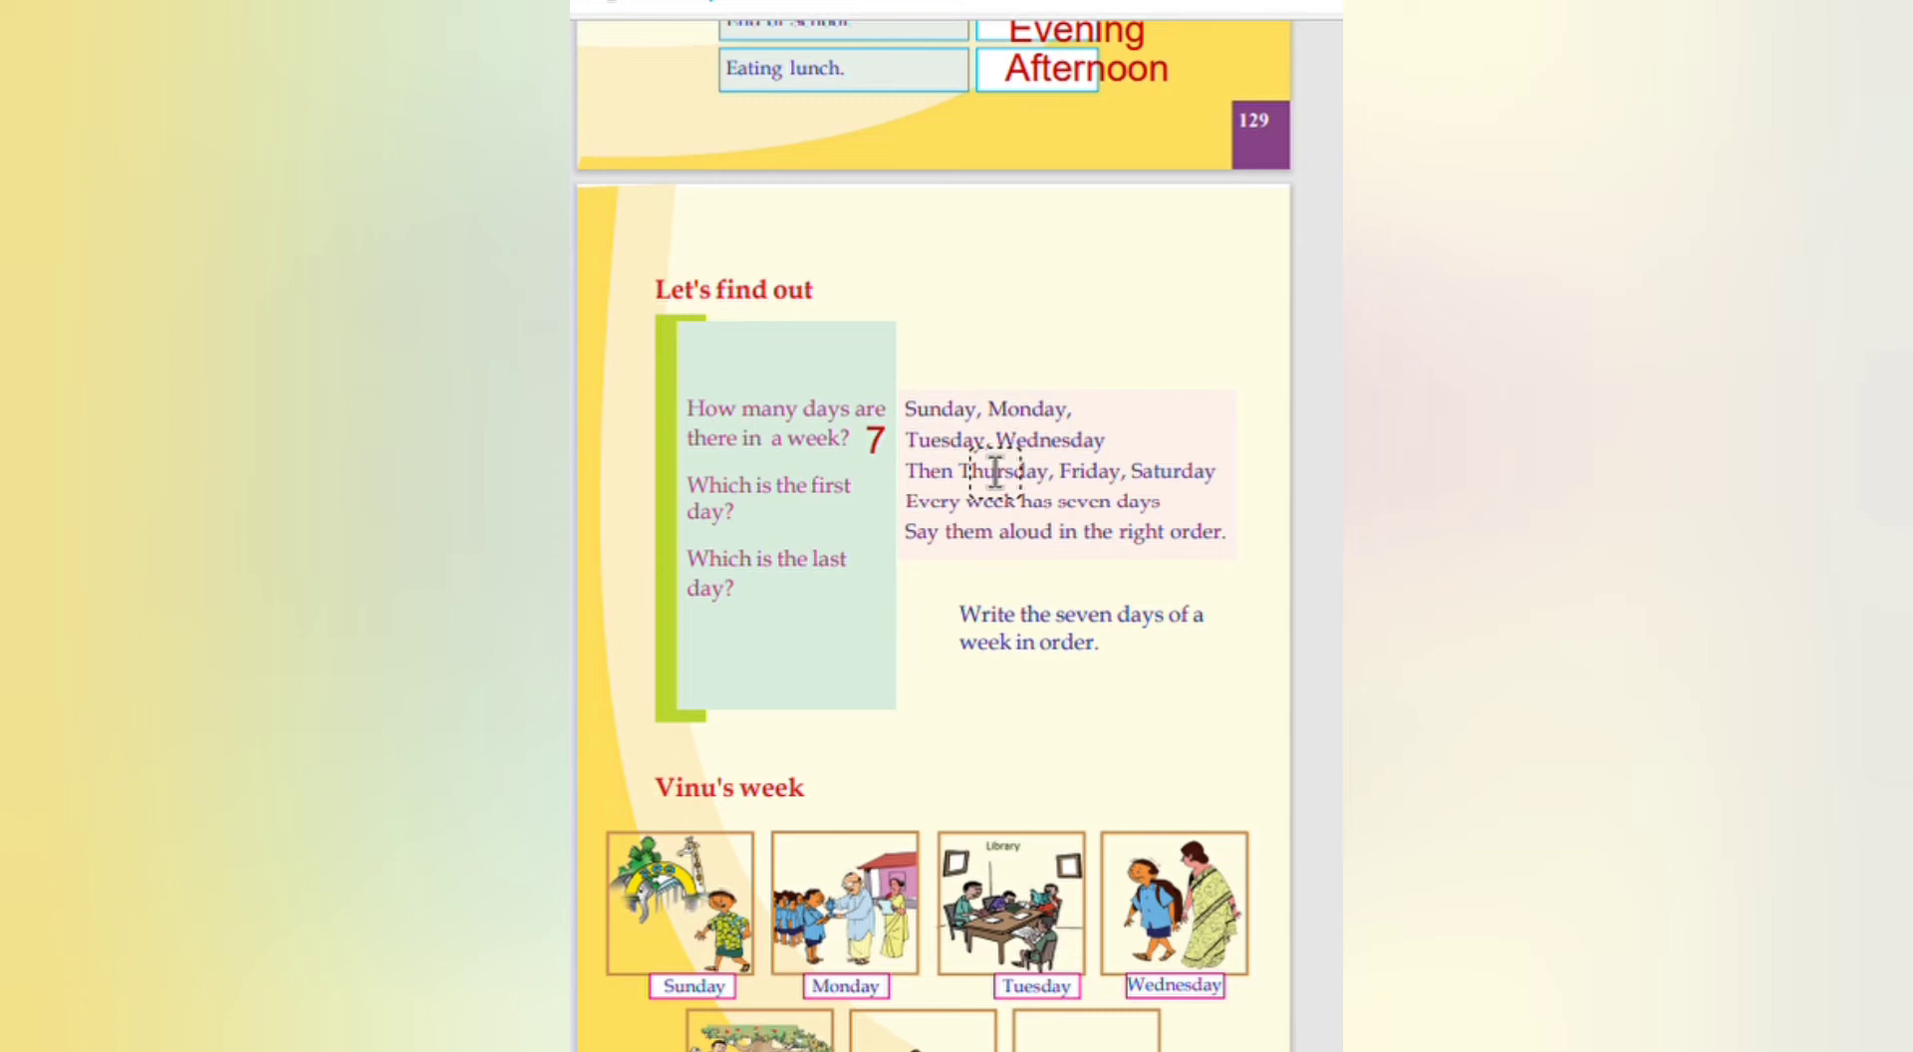
{"action": "mouse_move", "coordinate": [1160, 472]}
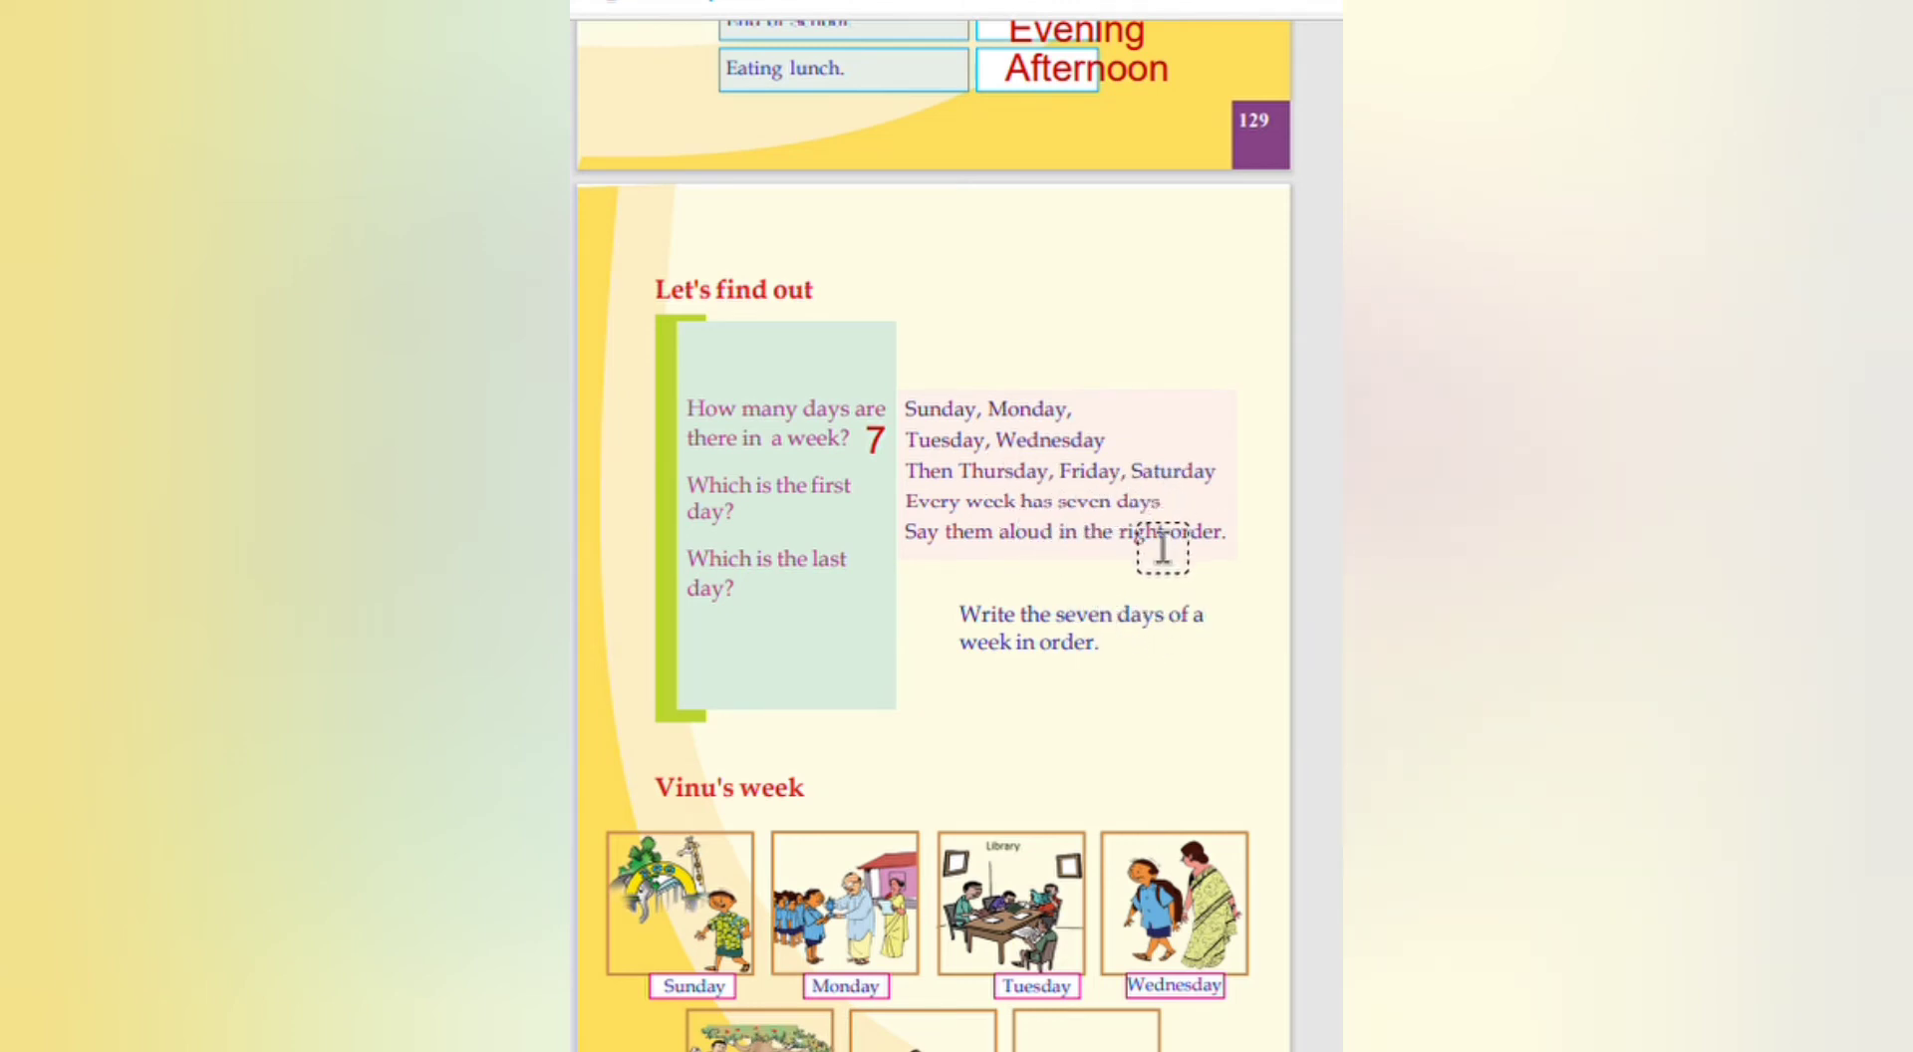
{"action": "mouse_move", "coordinate": [1148, 562]}
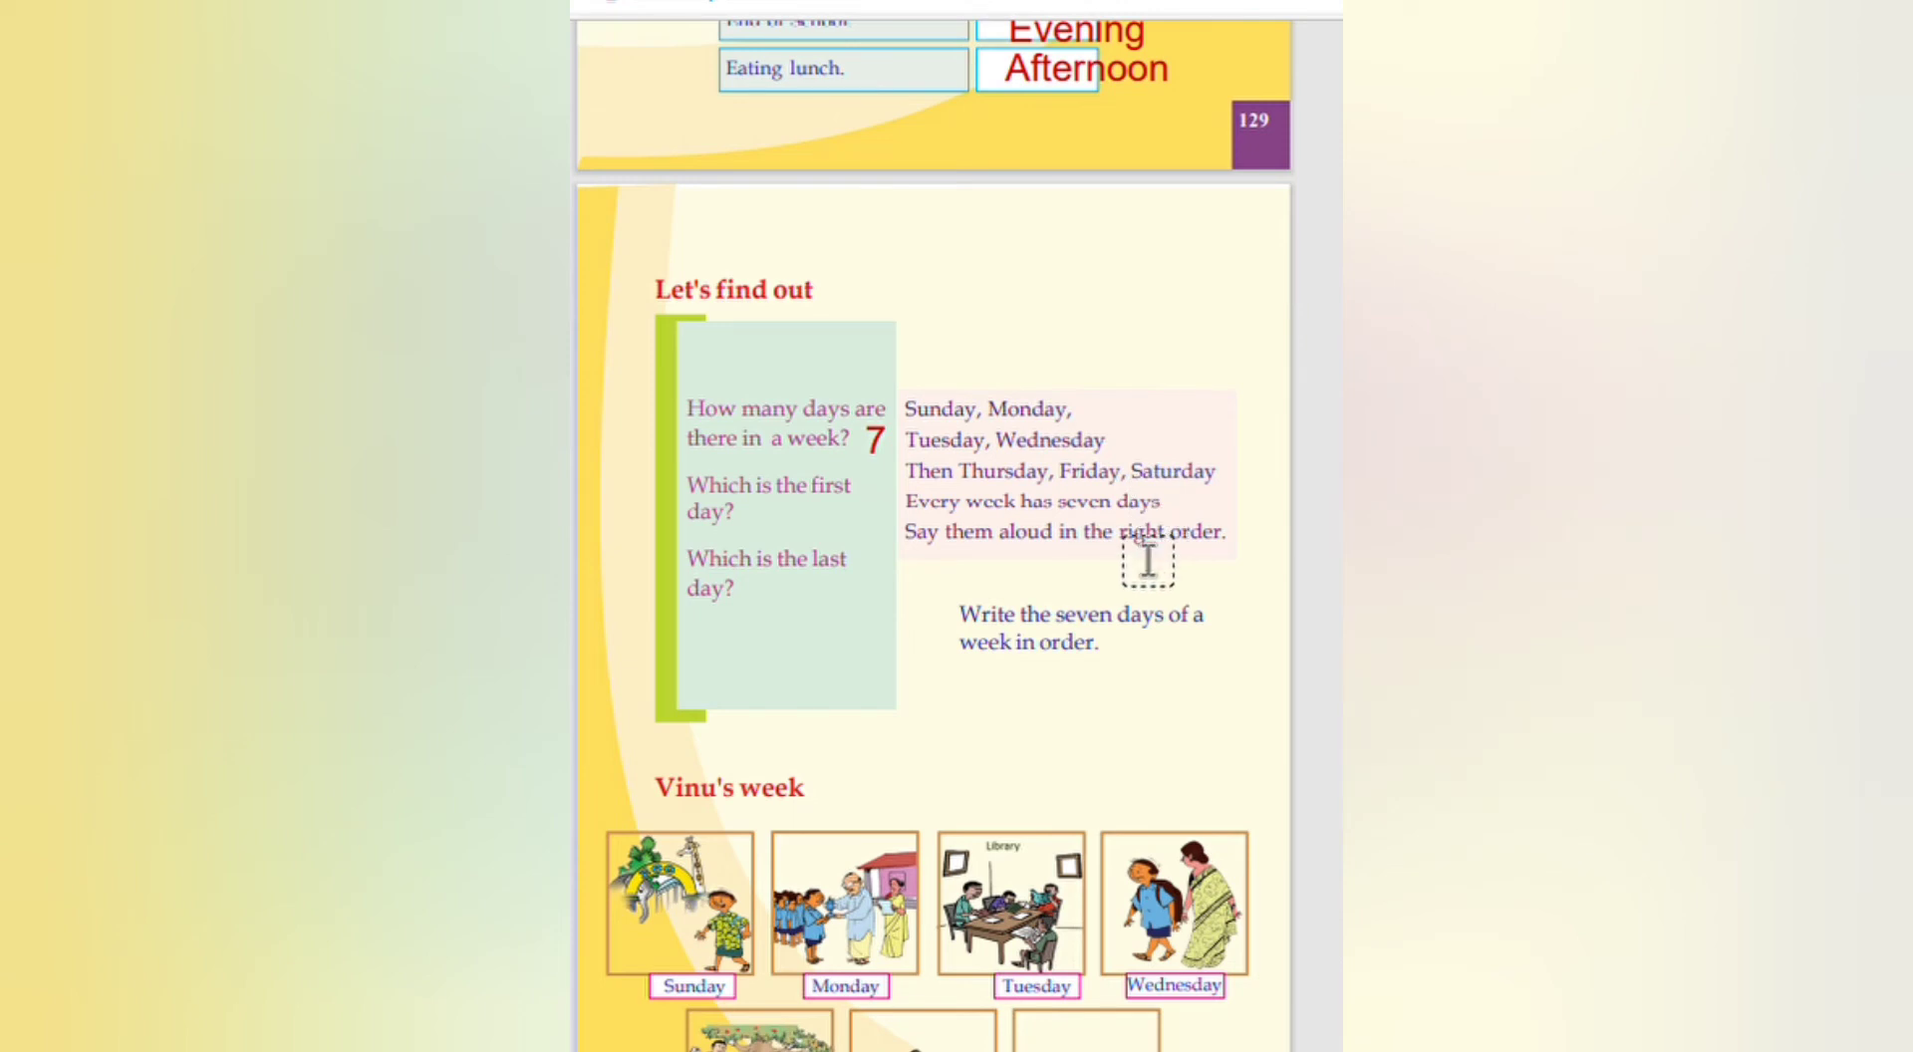
{"action": "mouse_move", "coordinate": [849, 533]}
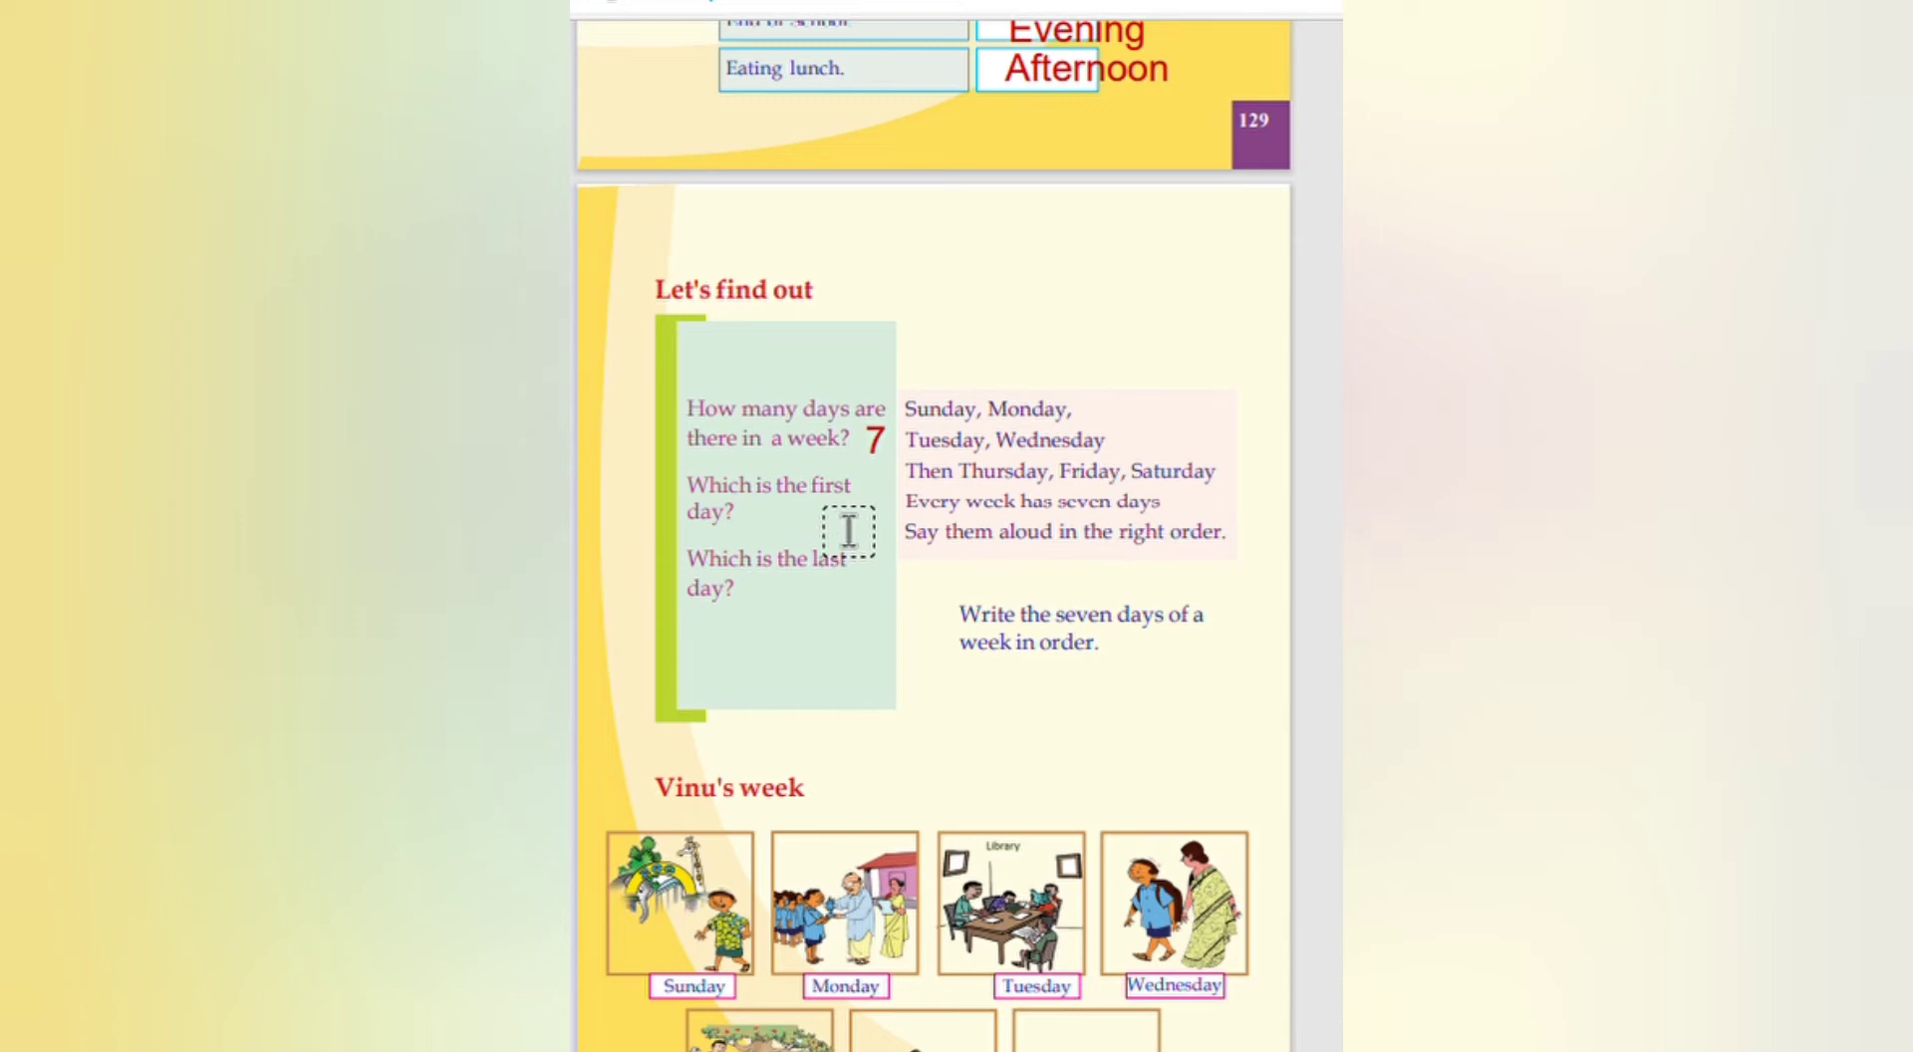
Step: Write Sunday as the first day and Saturday as the last day
{"action": "left_click", "coordinate": [849, 532]}
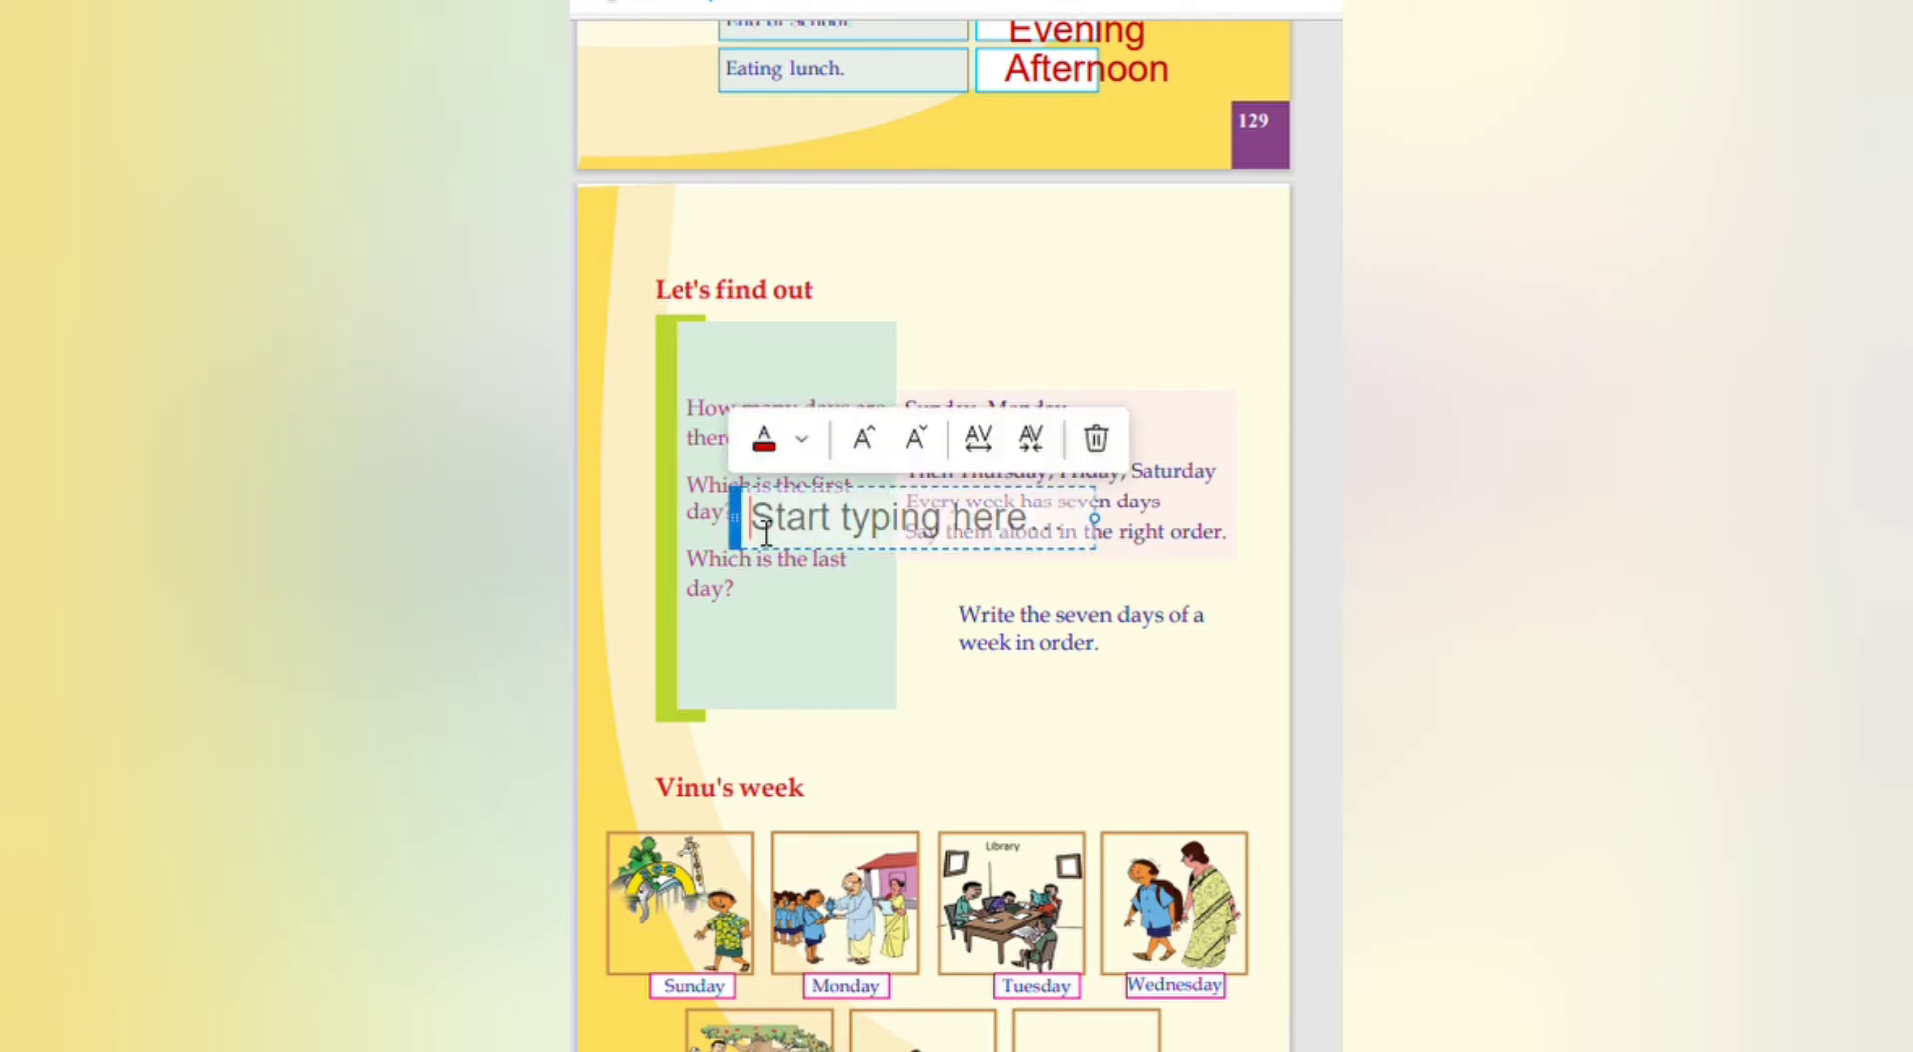
{"action": "type", "text": "Sy"}
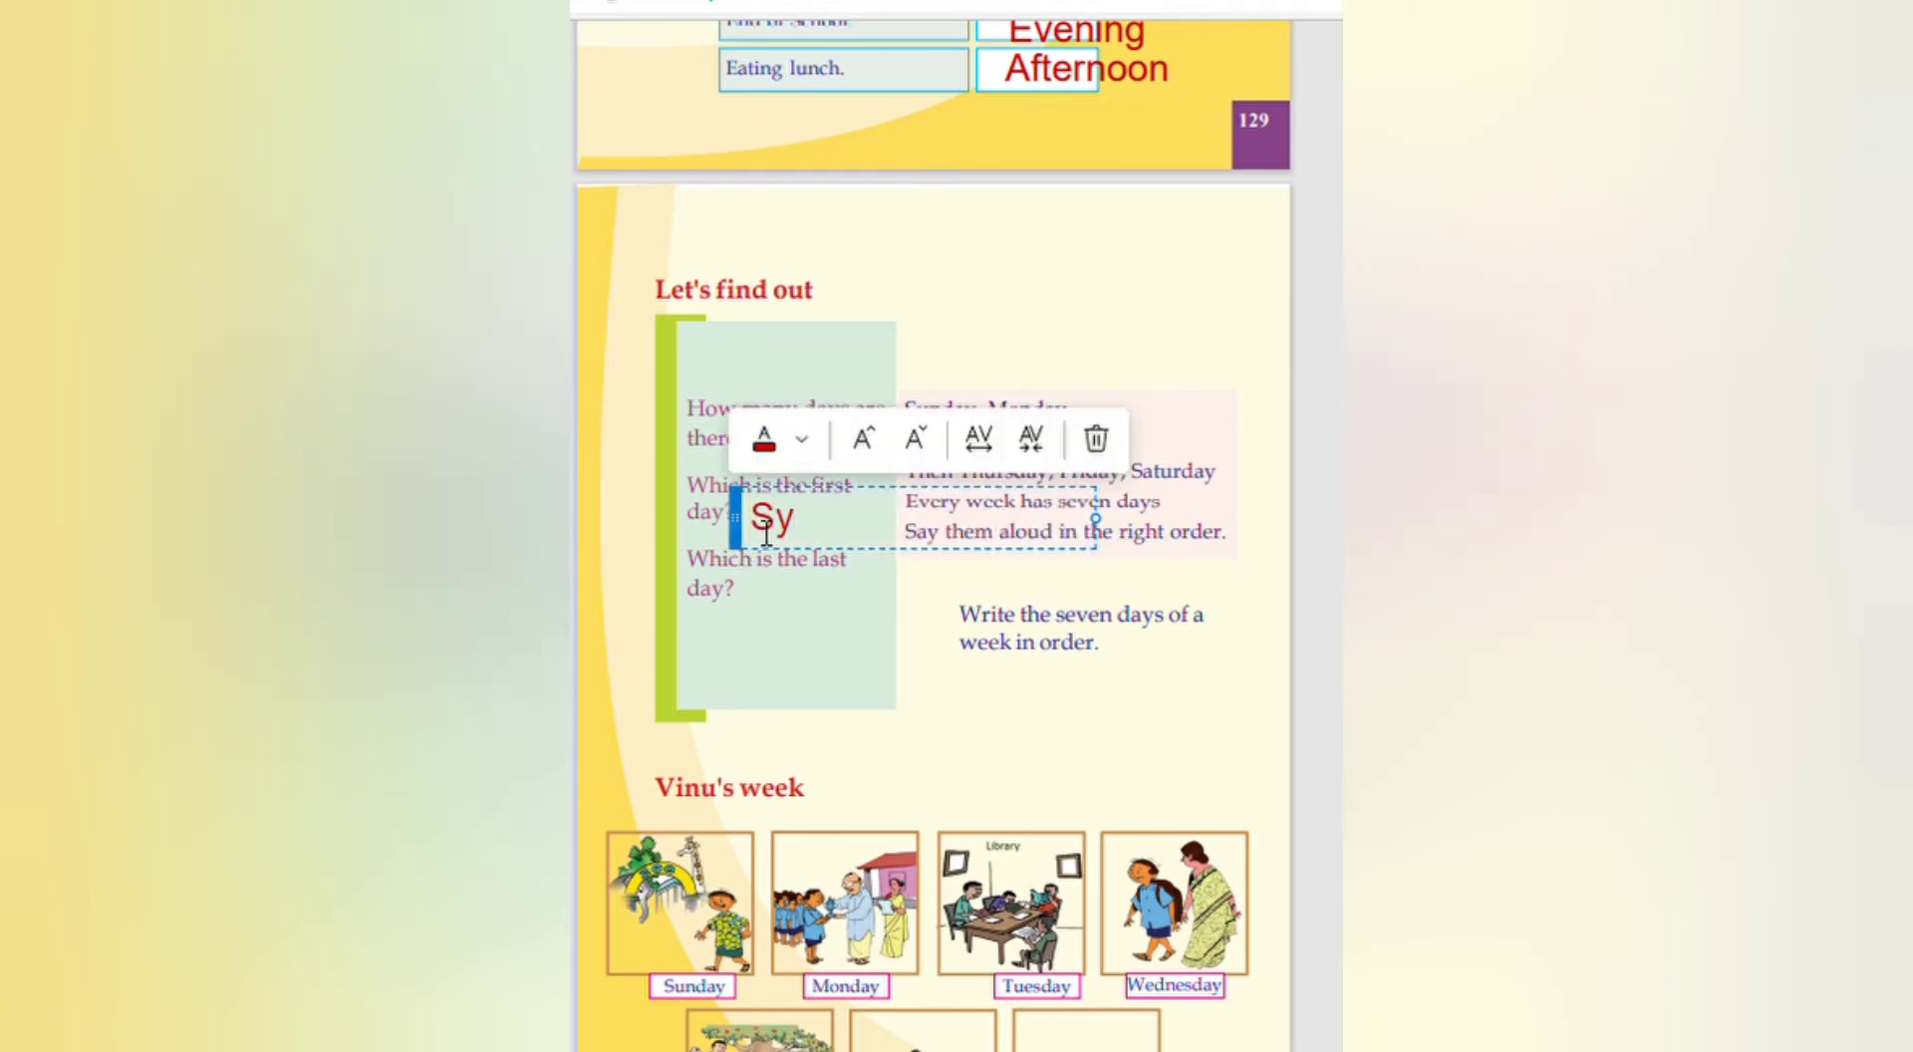
{"action": "type", "text": "unda"}
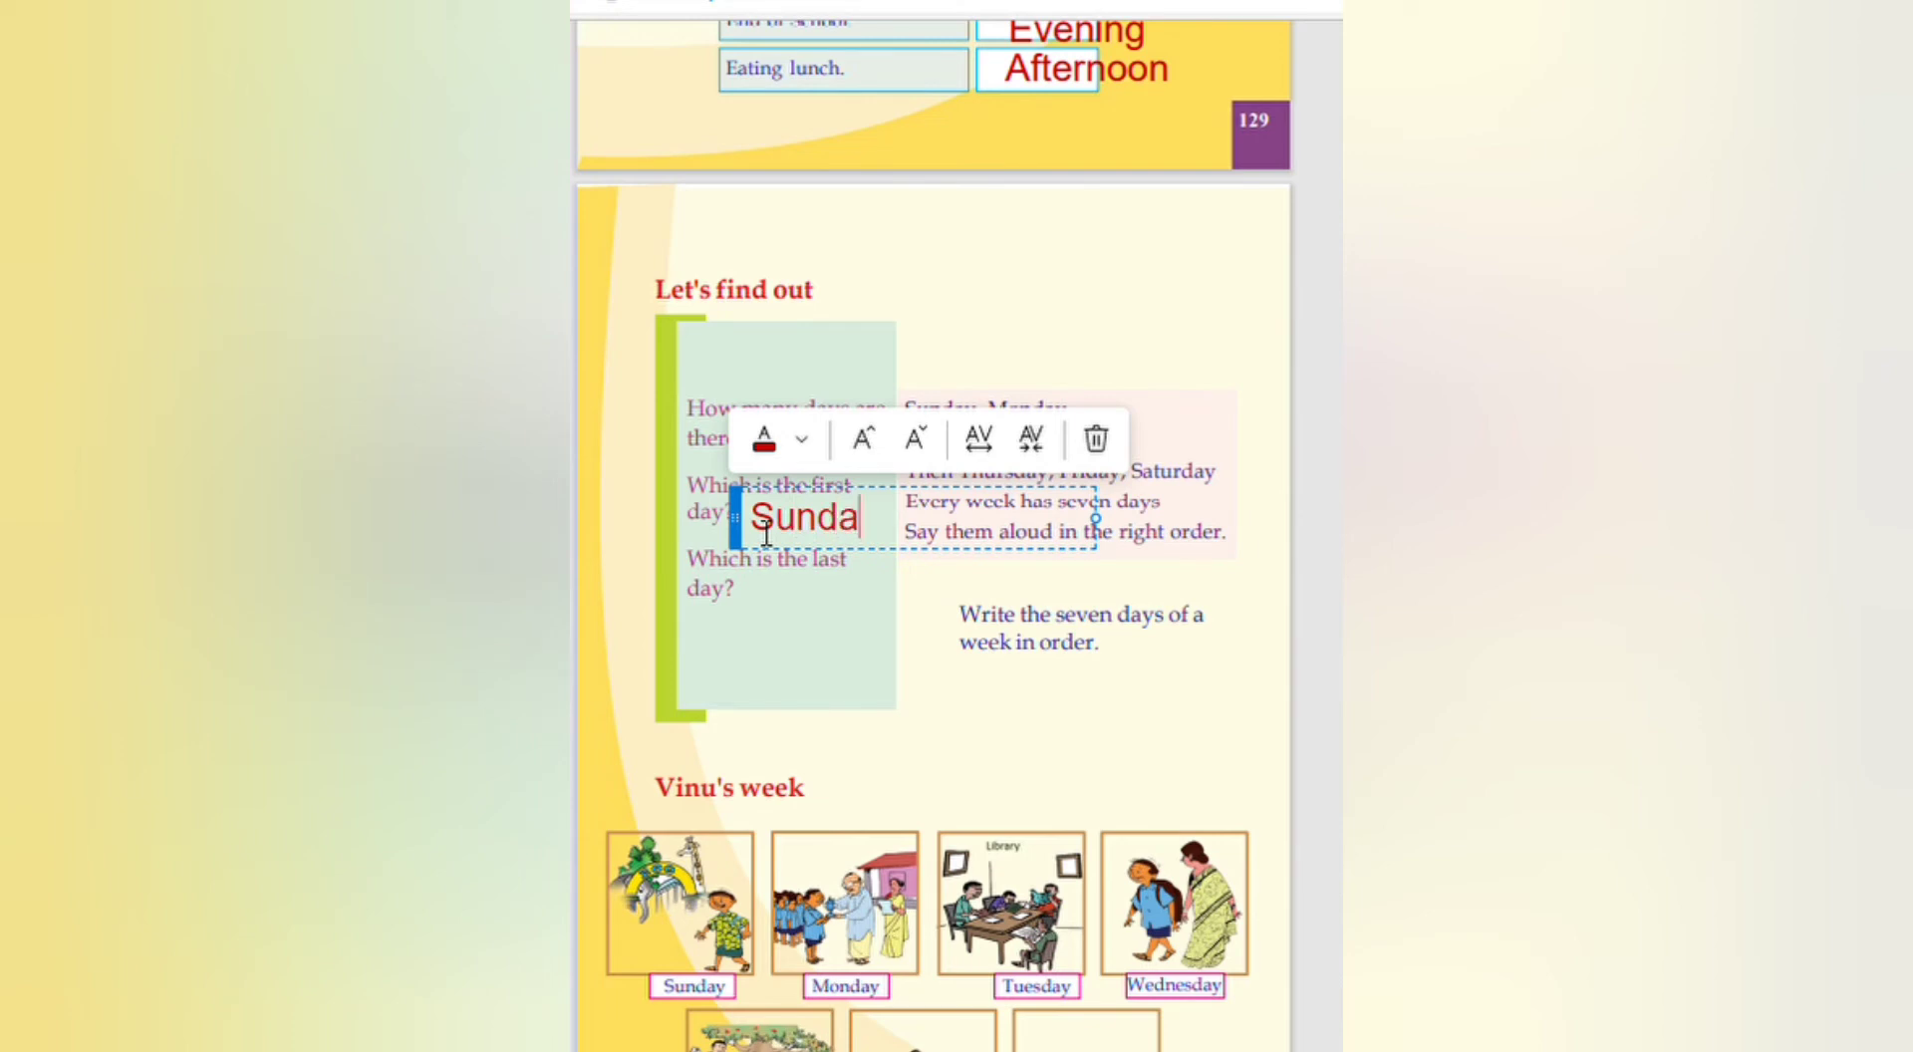
{"action": "type", "text": "y"}
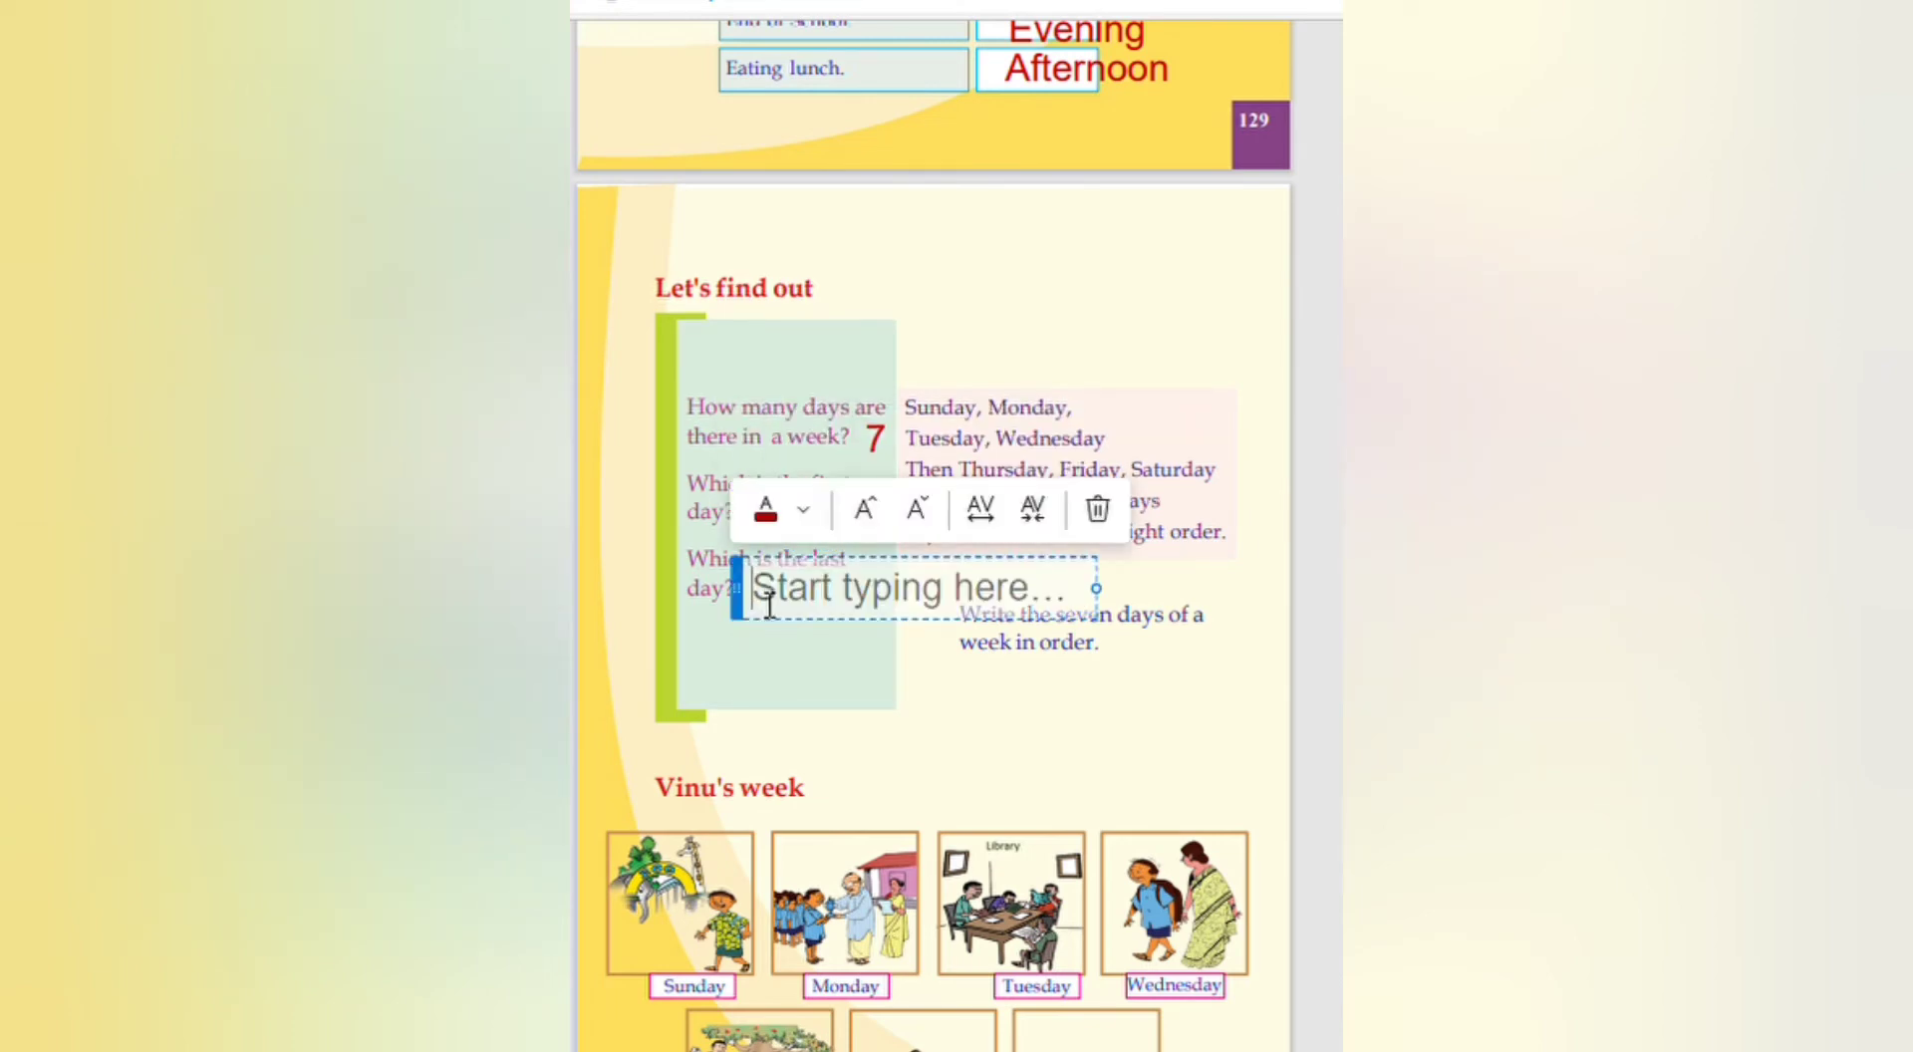
{"action": "type", "text": "Satur"}
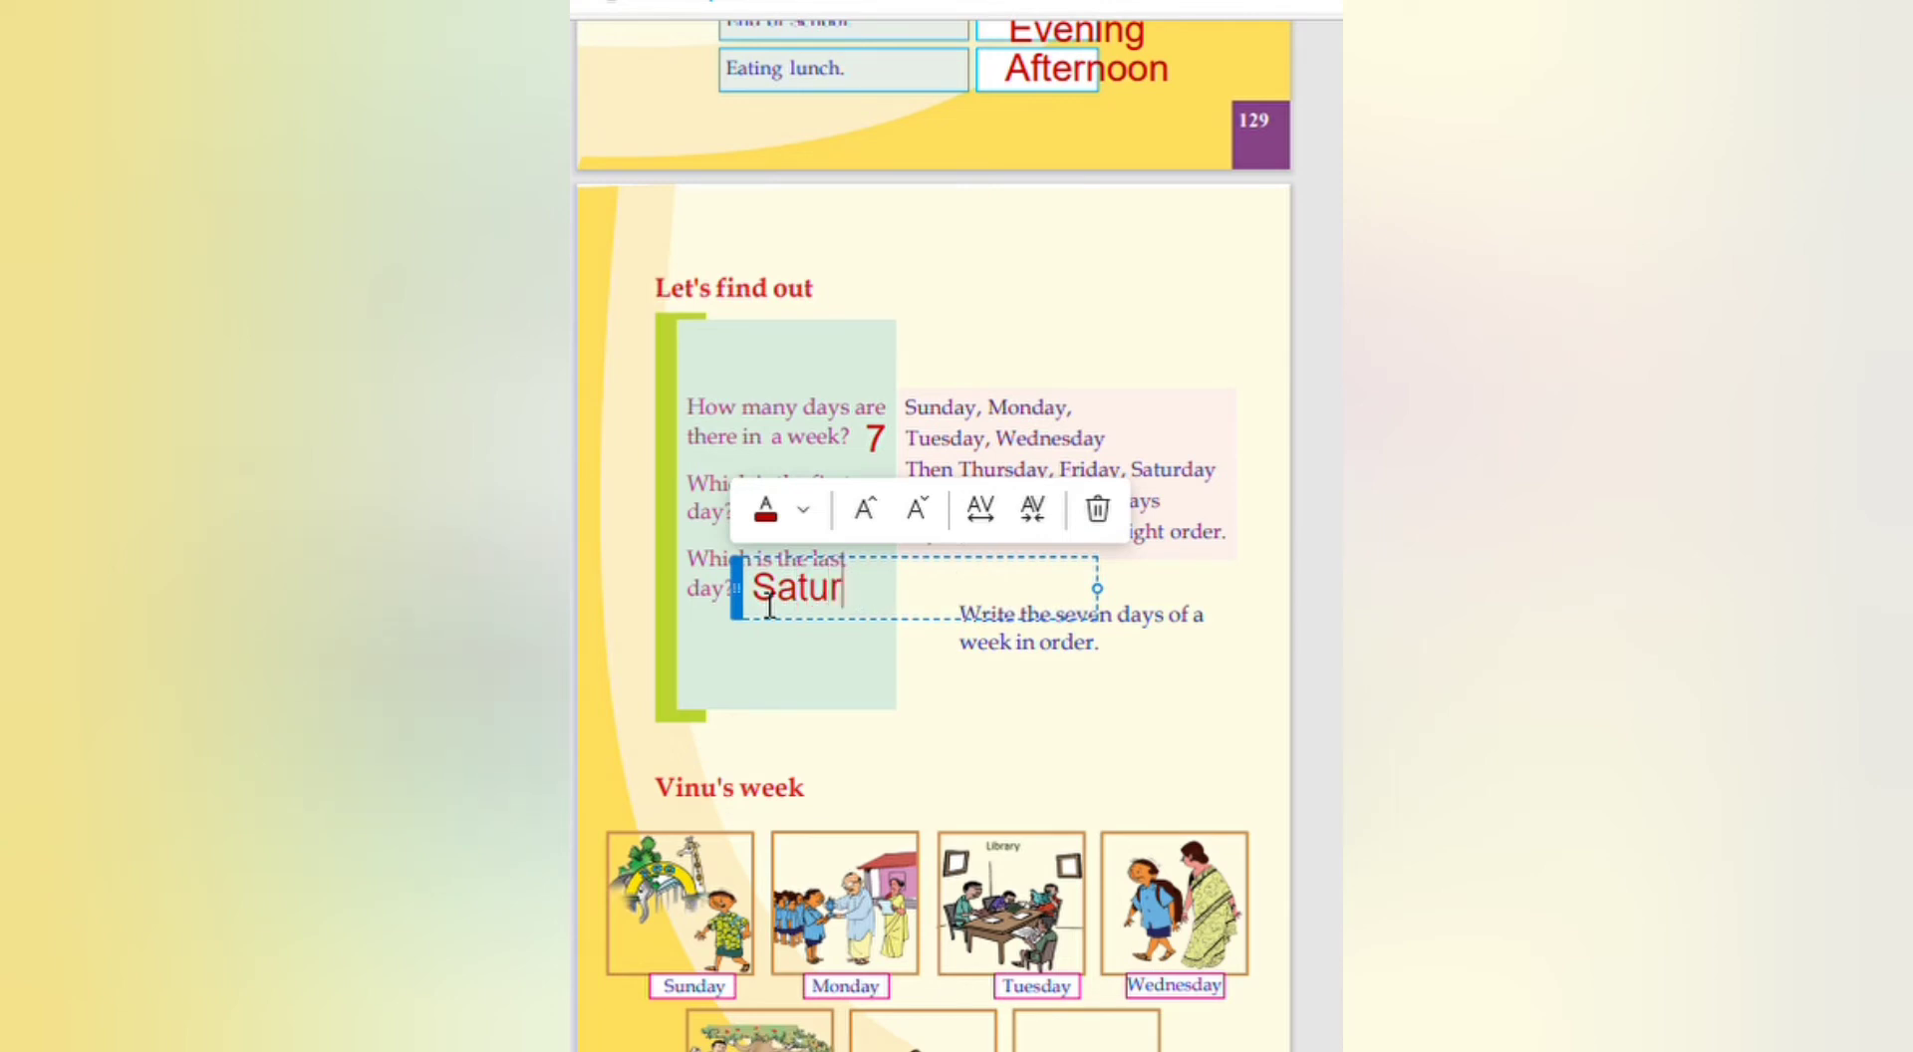
{"action": "type", "text": "day"}
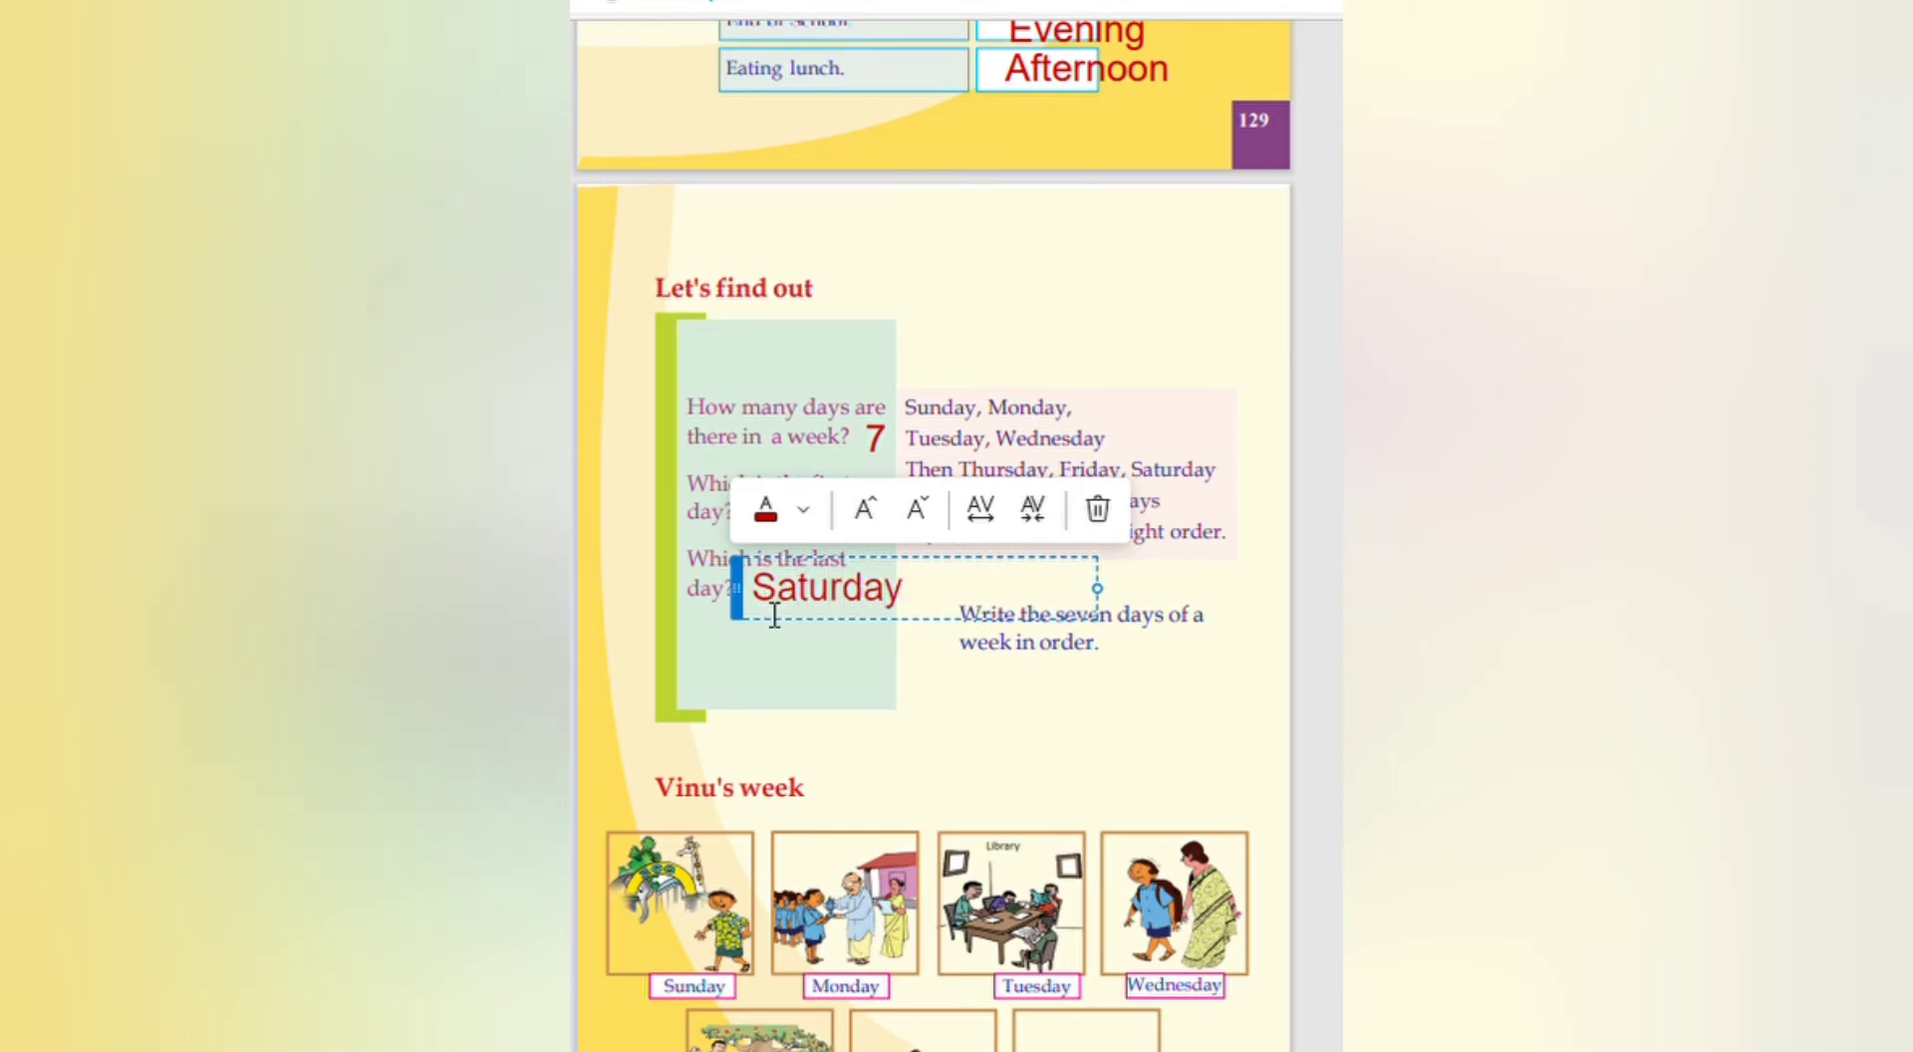
{"action": "left_click", "coordinate": [997, 416]}
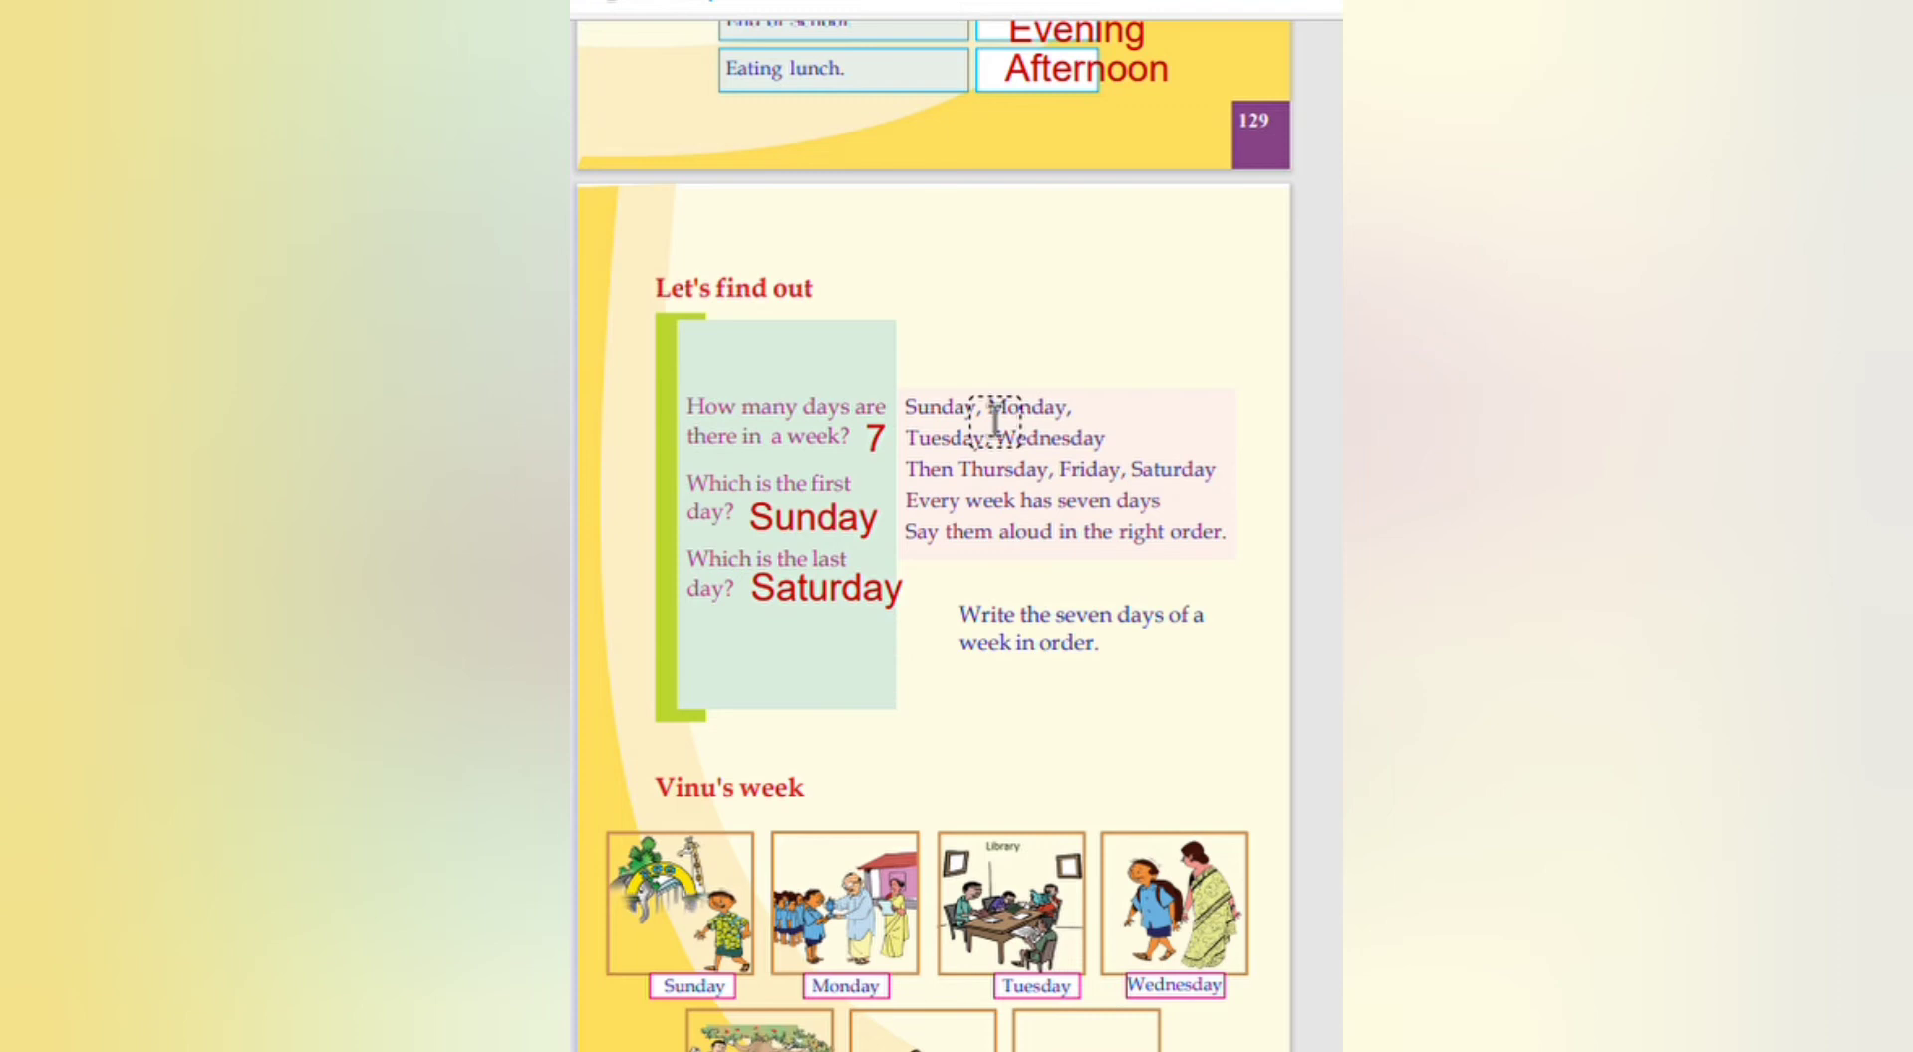
Step: Scroll past Vinu's week to the page 131 Sunday–Saturday diary lines
{"action": "scroll", "scroll_direction": "down", "scroll_amount": 3}
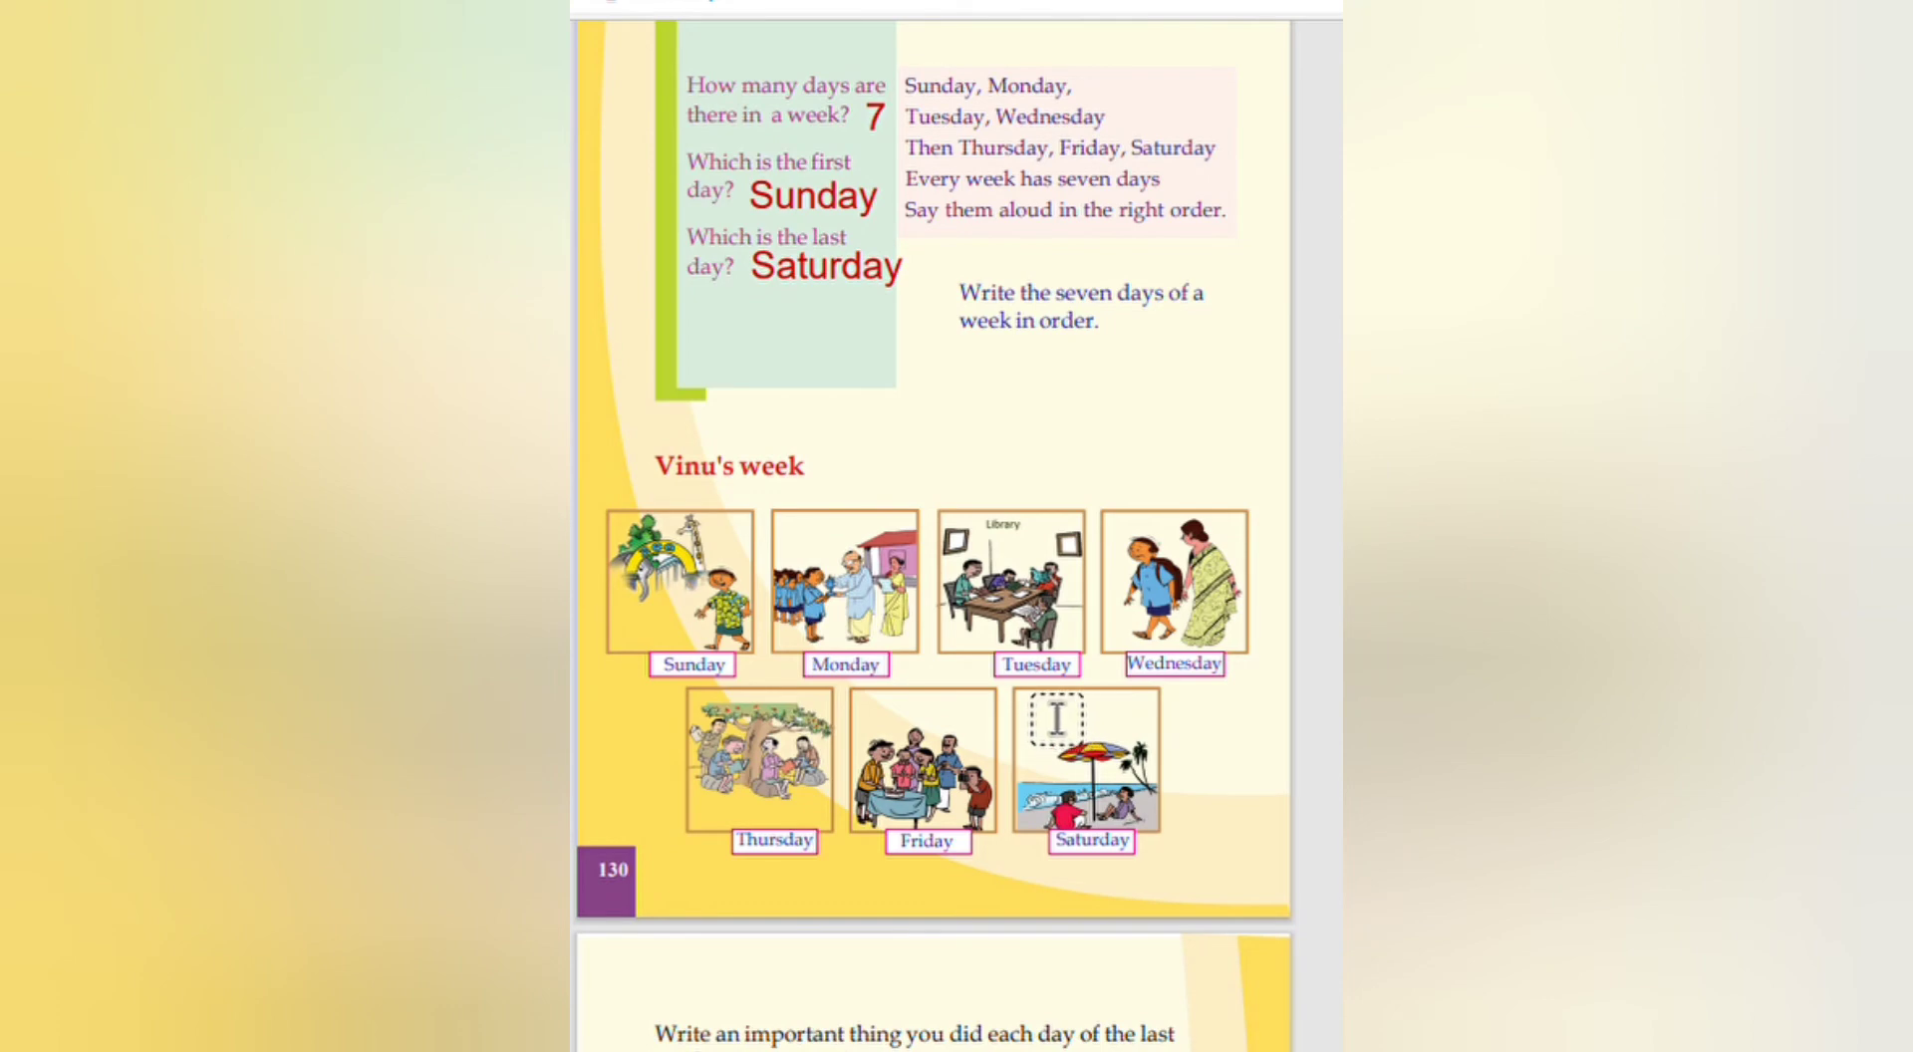
{"action": "scroll", "scroll_direction": "down", "scroll_amount": 3}
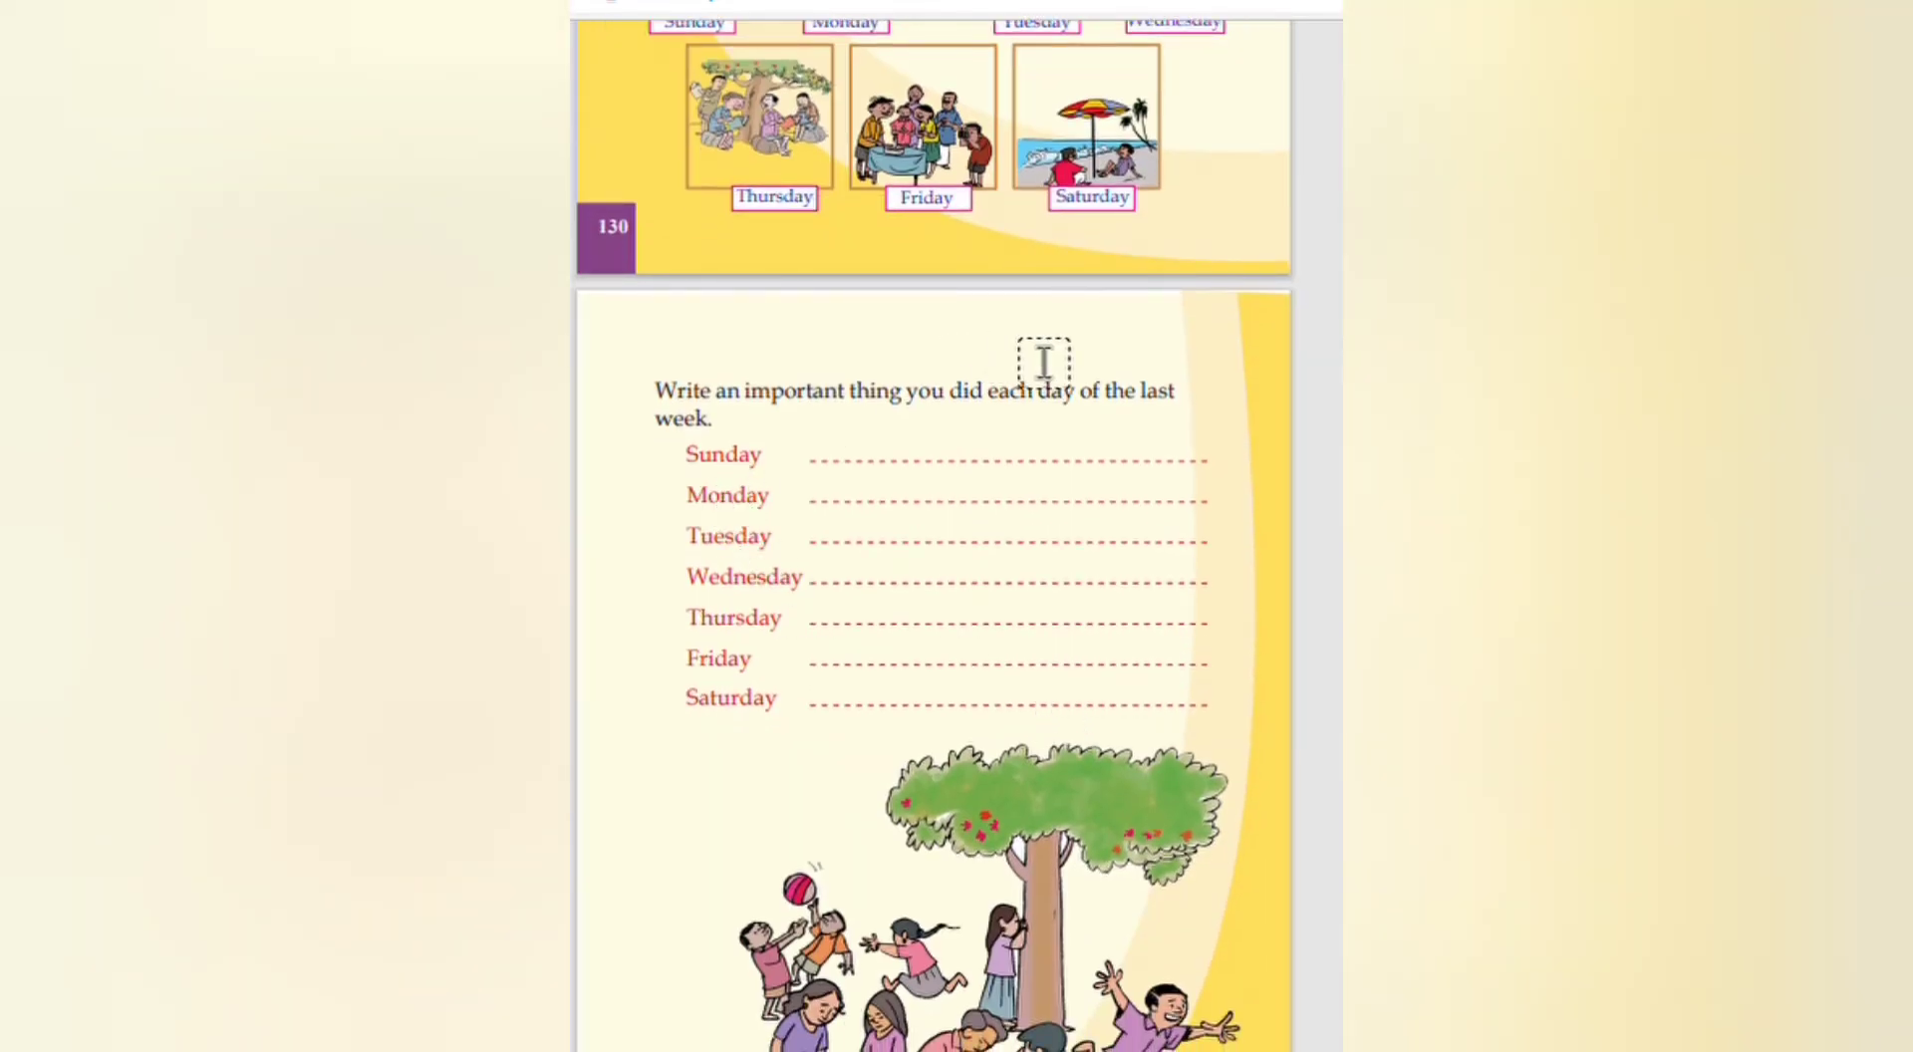
{"action": "mouse_move", "coordinate": [1182, 390]}
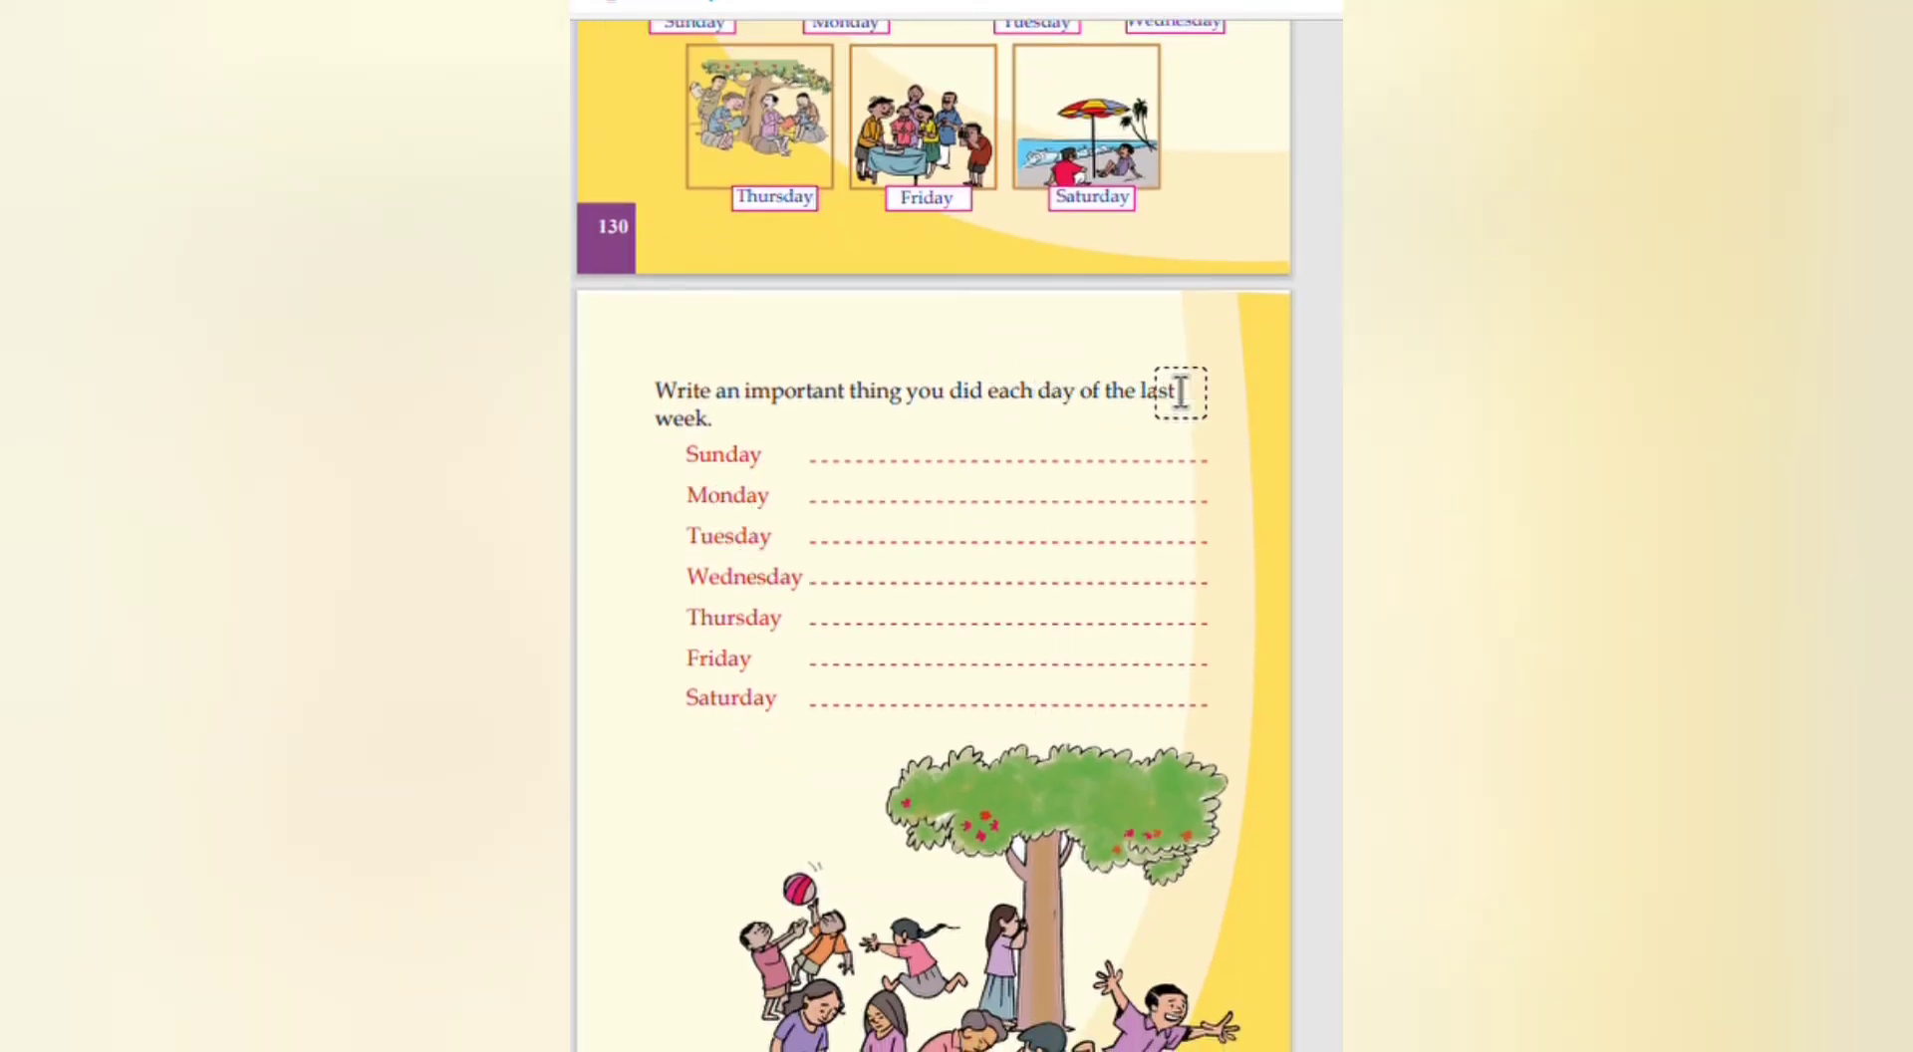
{"action": "mouse_move", "coordinate": [794, 518]}
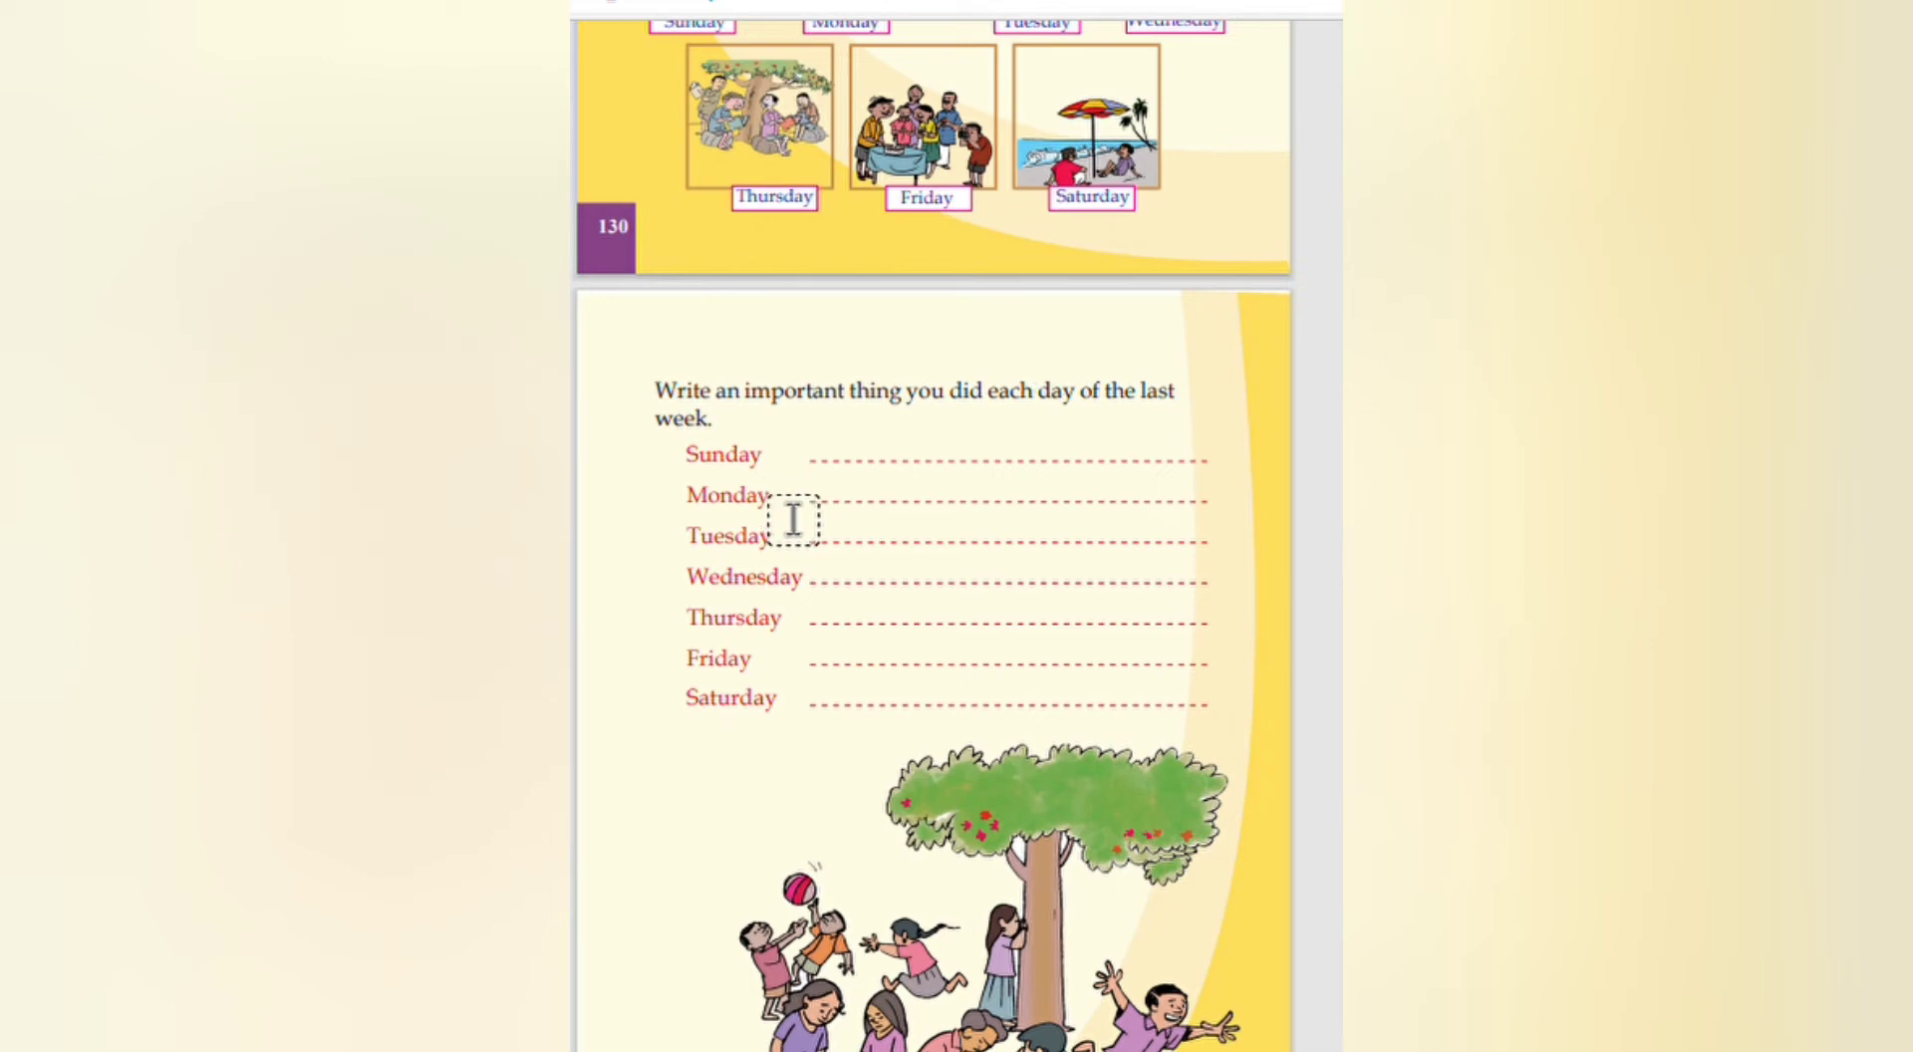
Step: Fill Sunday and Monday with 'Went for riding' and 'Wrote a story'
{"action": "left_click", "coordinate": [990, 456]}
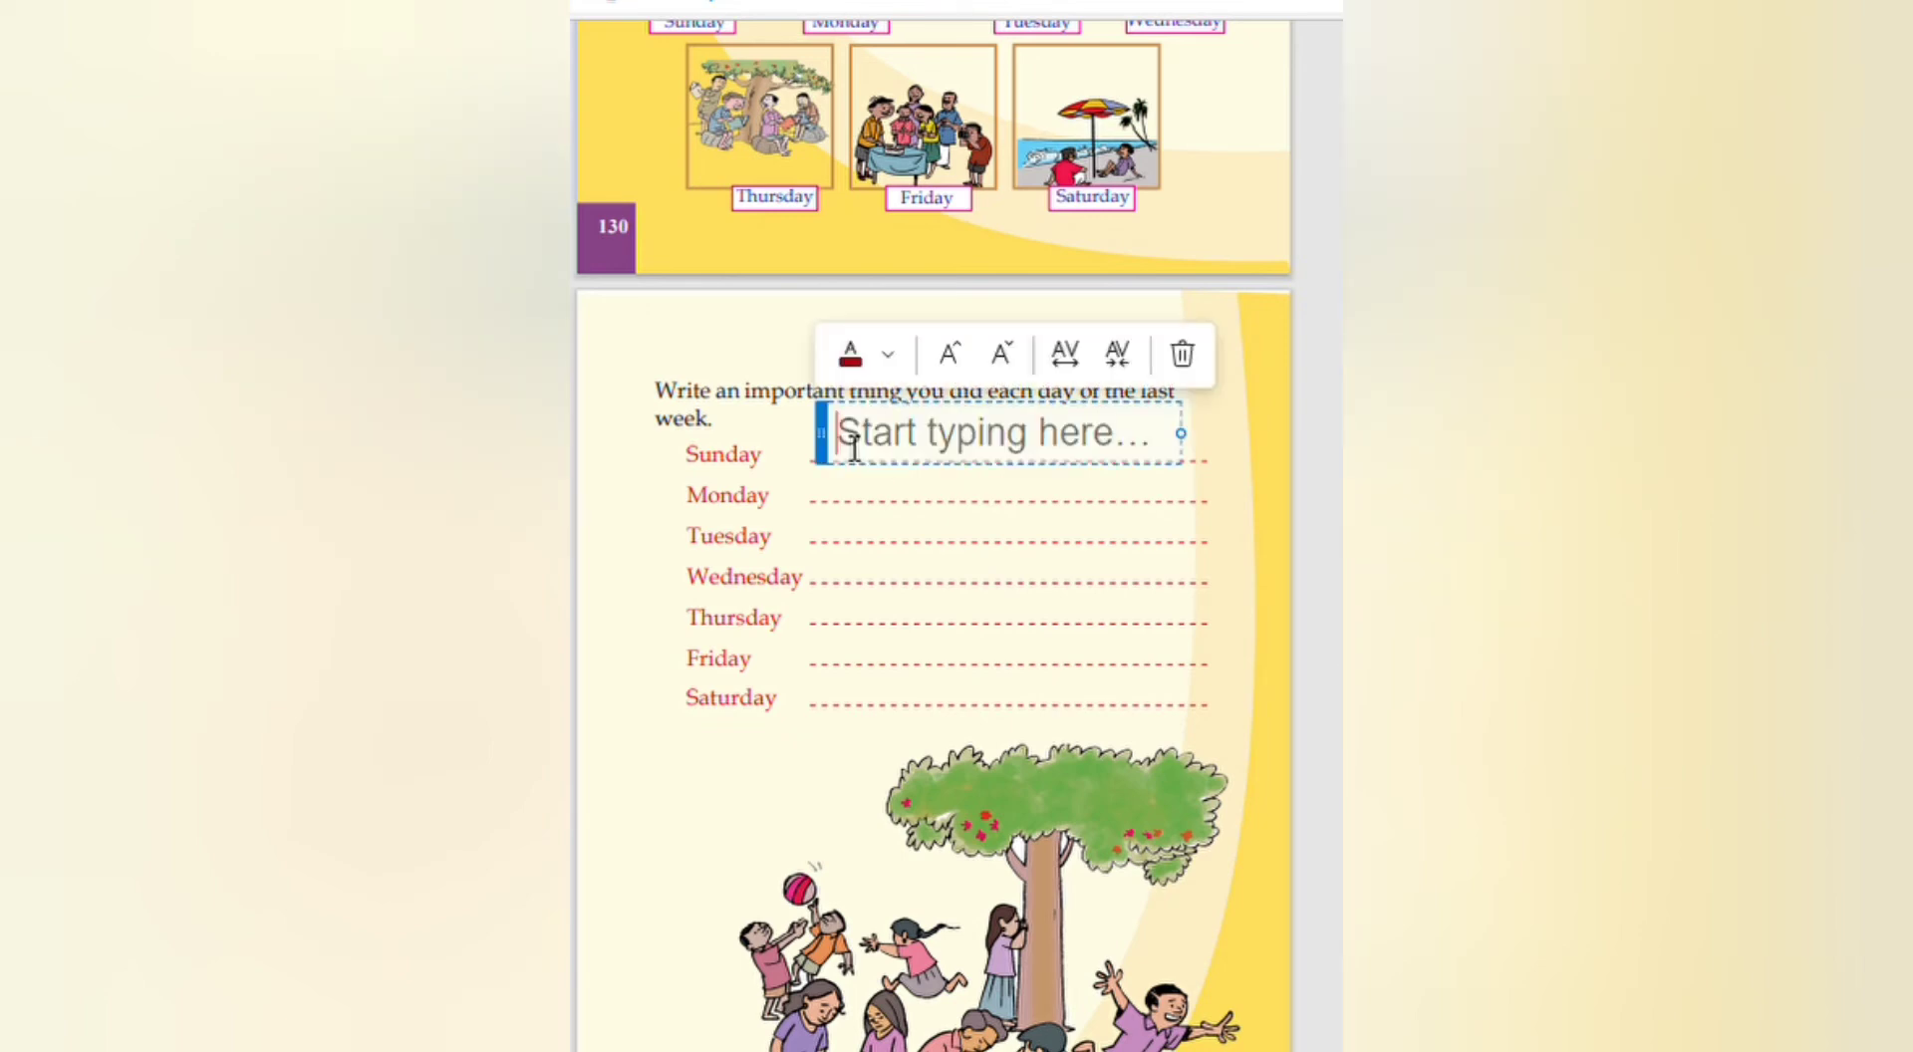
{"action": "mouse_move", "coordinate": [849, 439]}
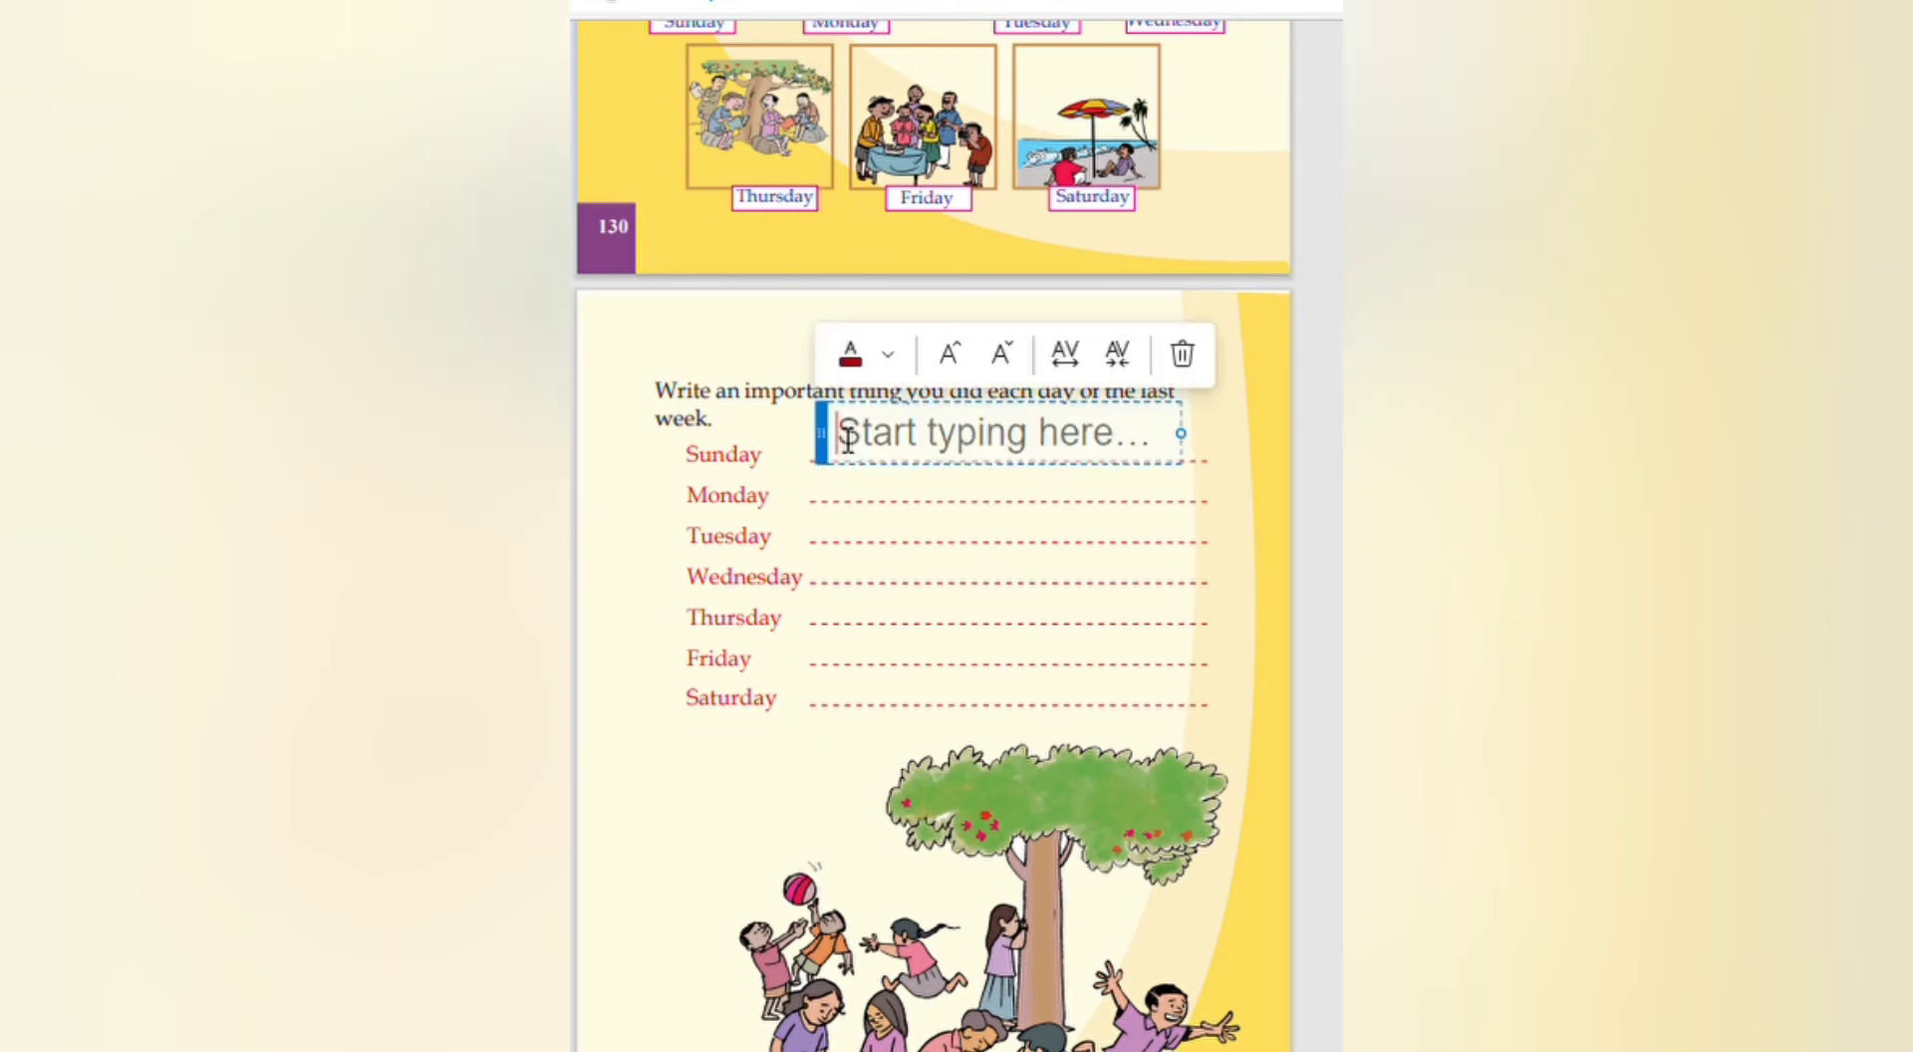
{"action": "type", "text": "Went"}
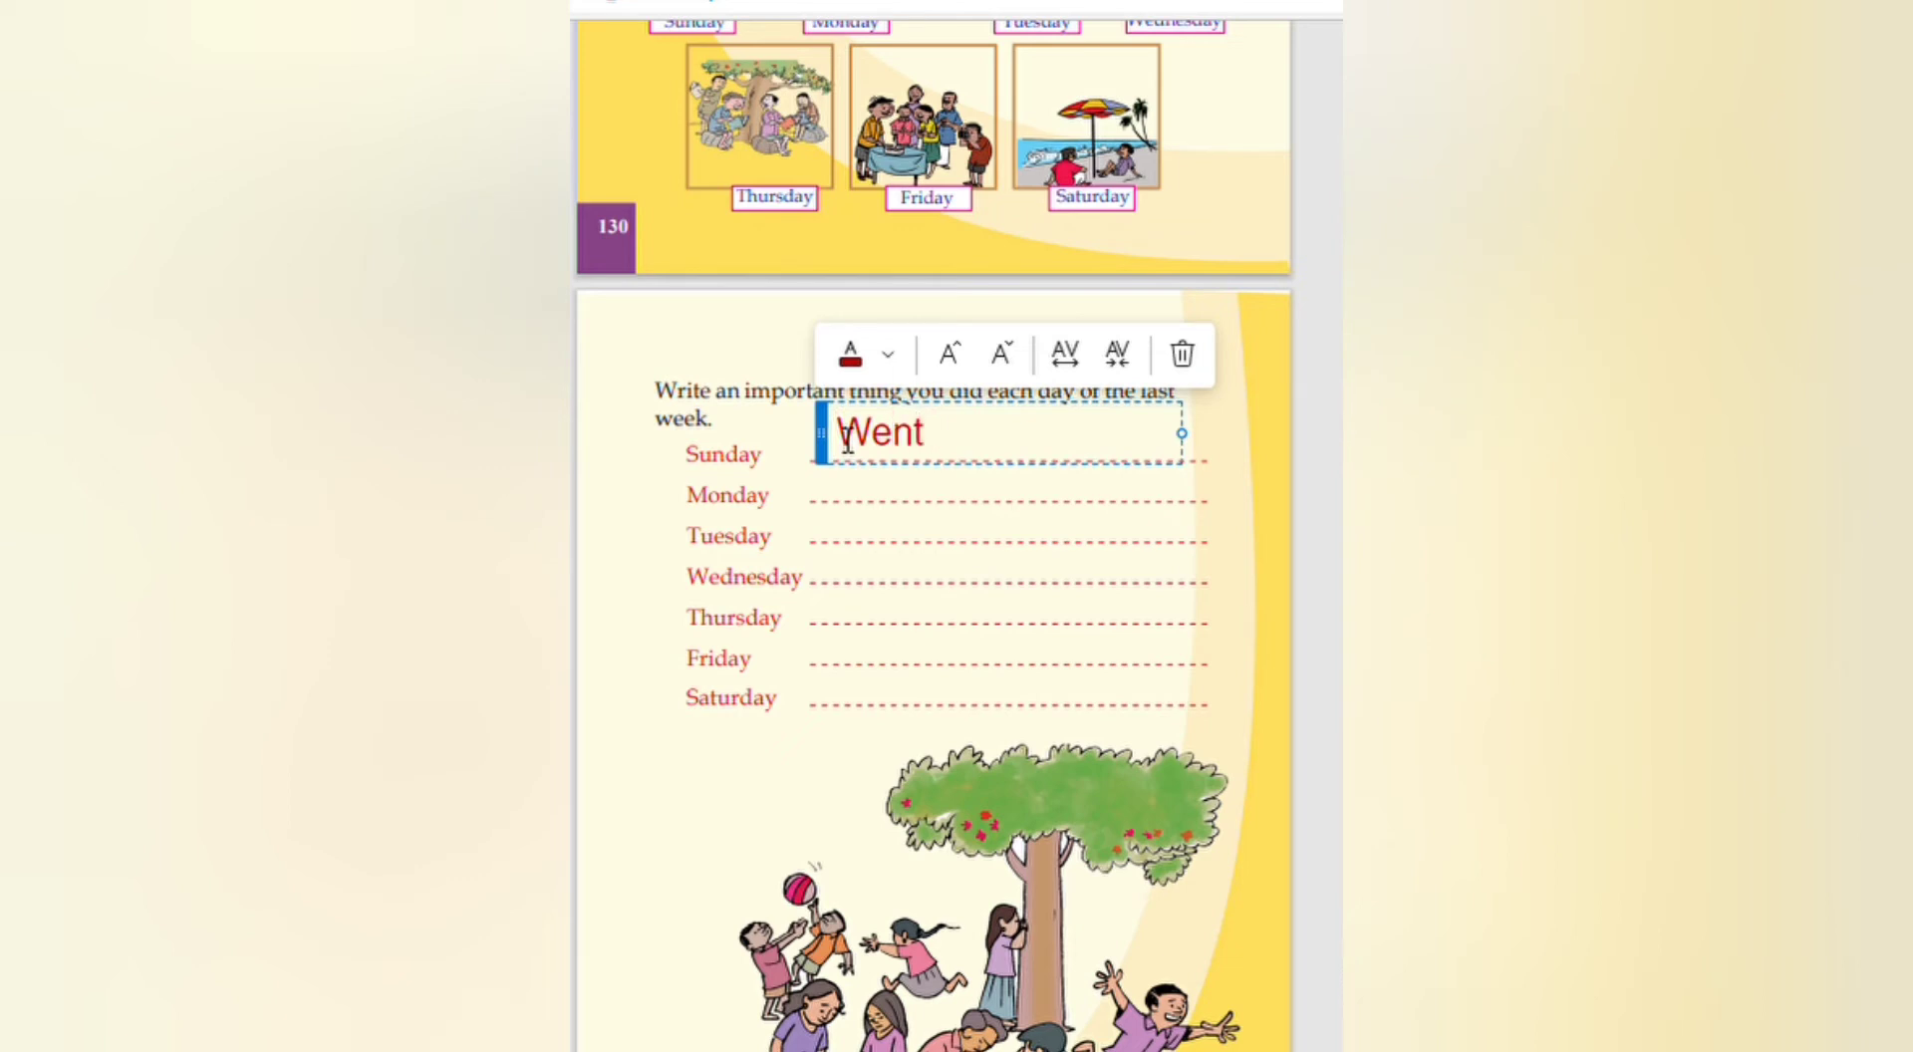
{"action": "type", "text": "for"}
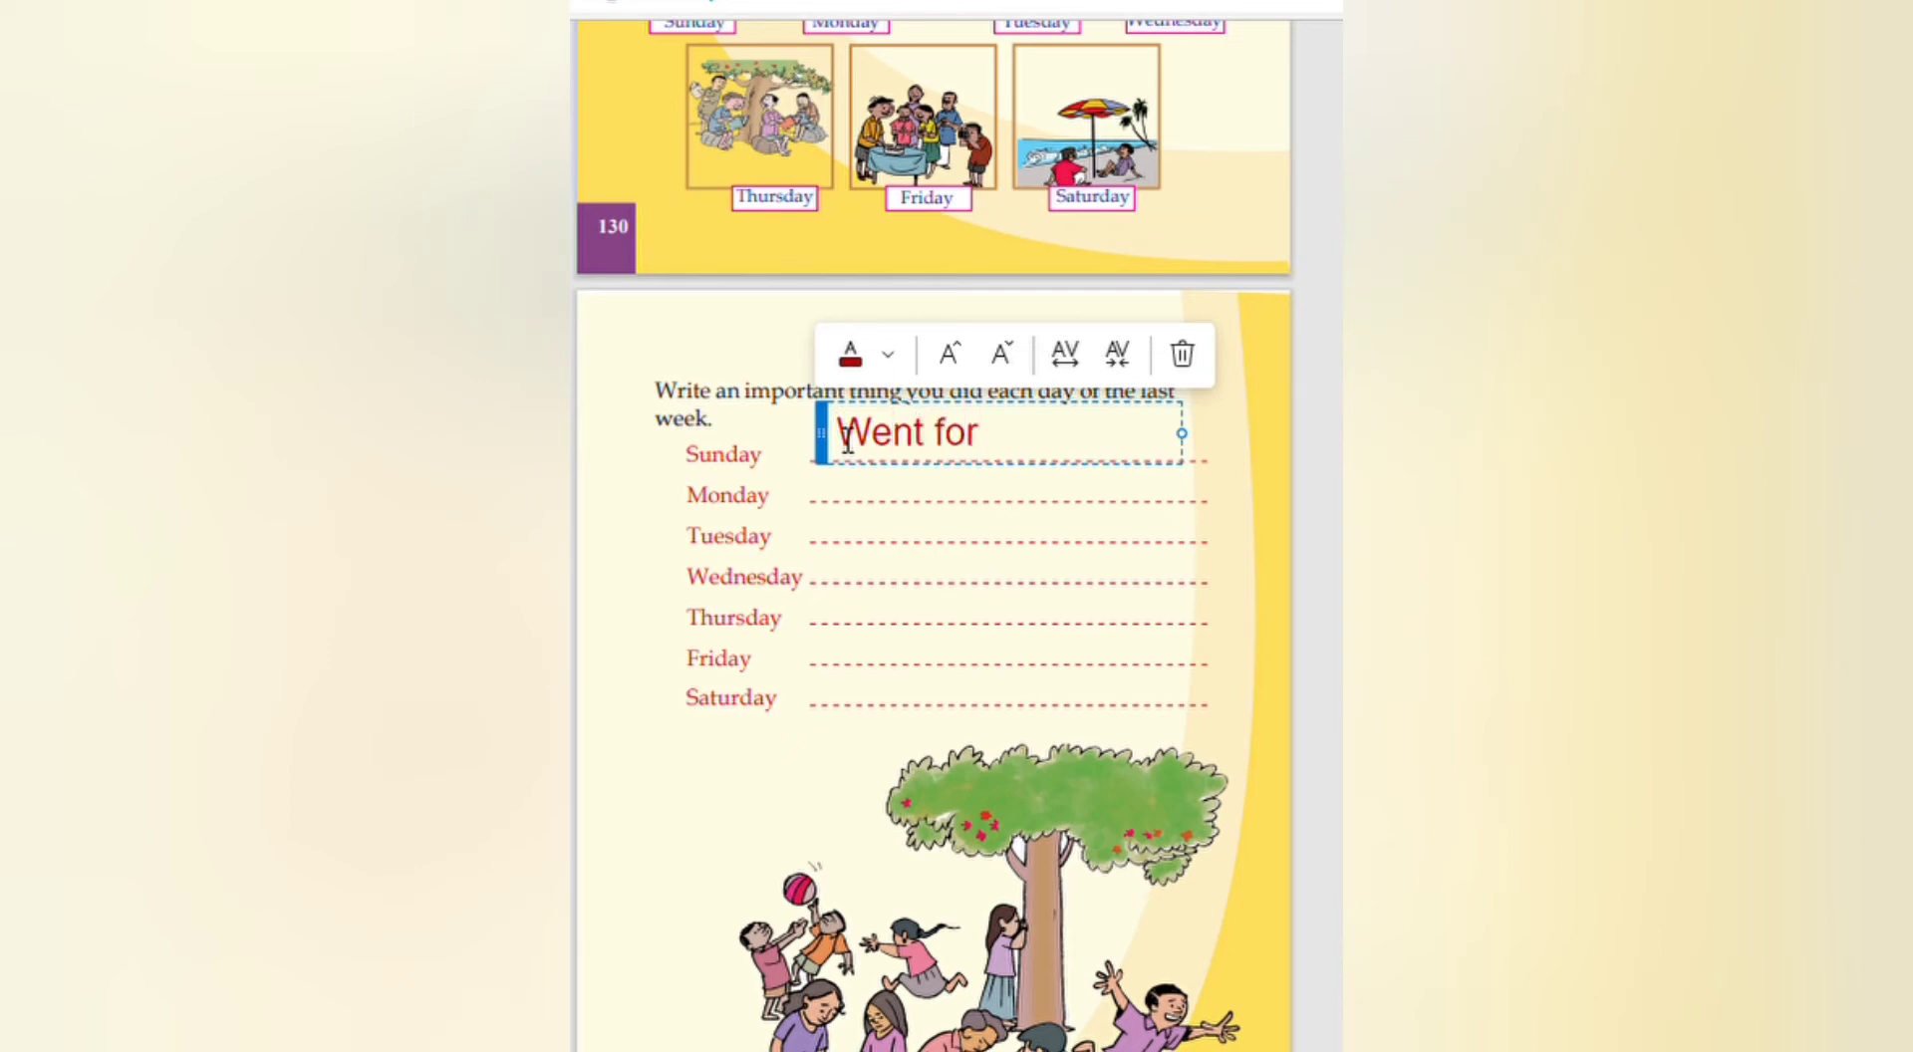
{"action": "type", "text": "rid"}
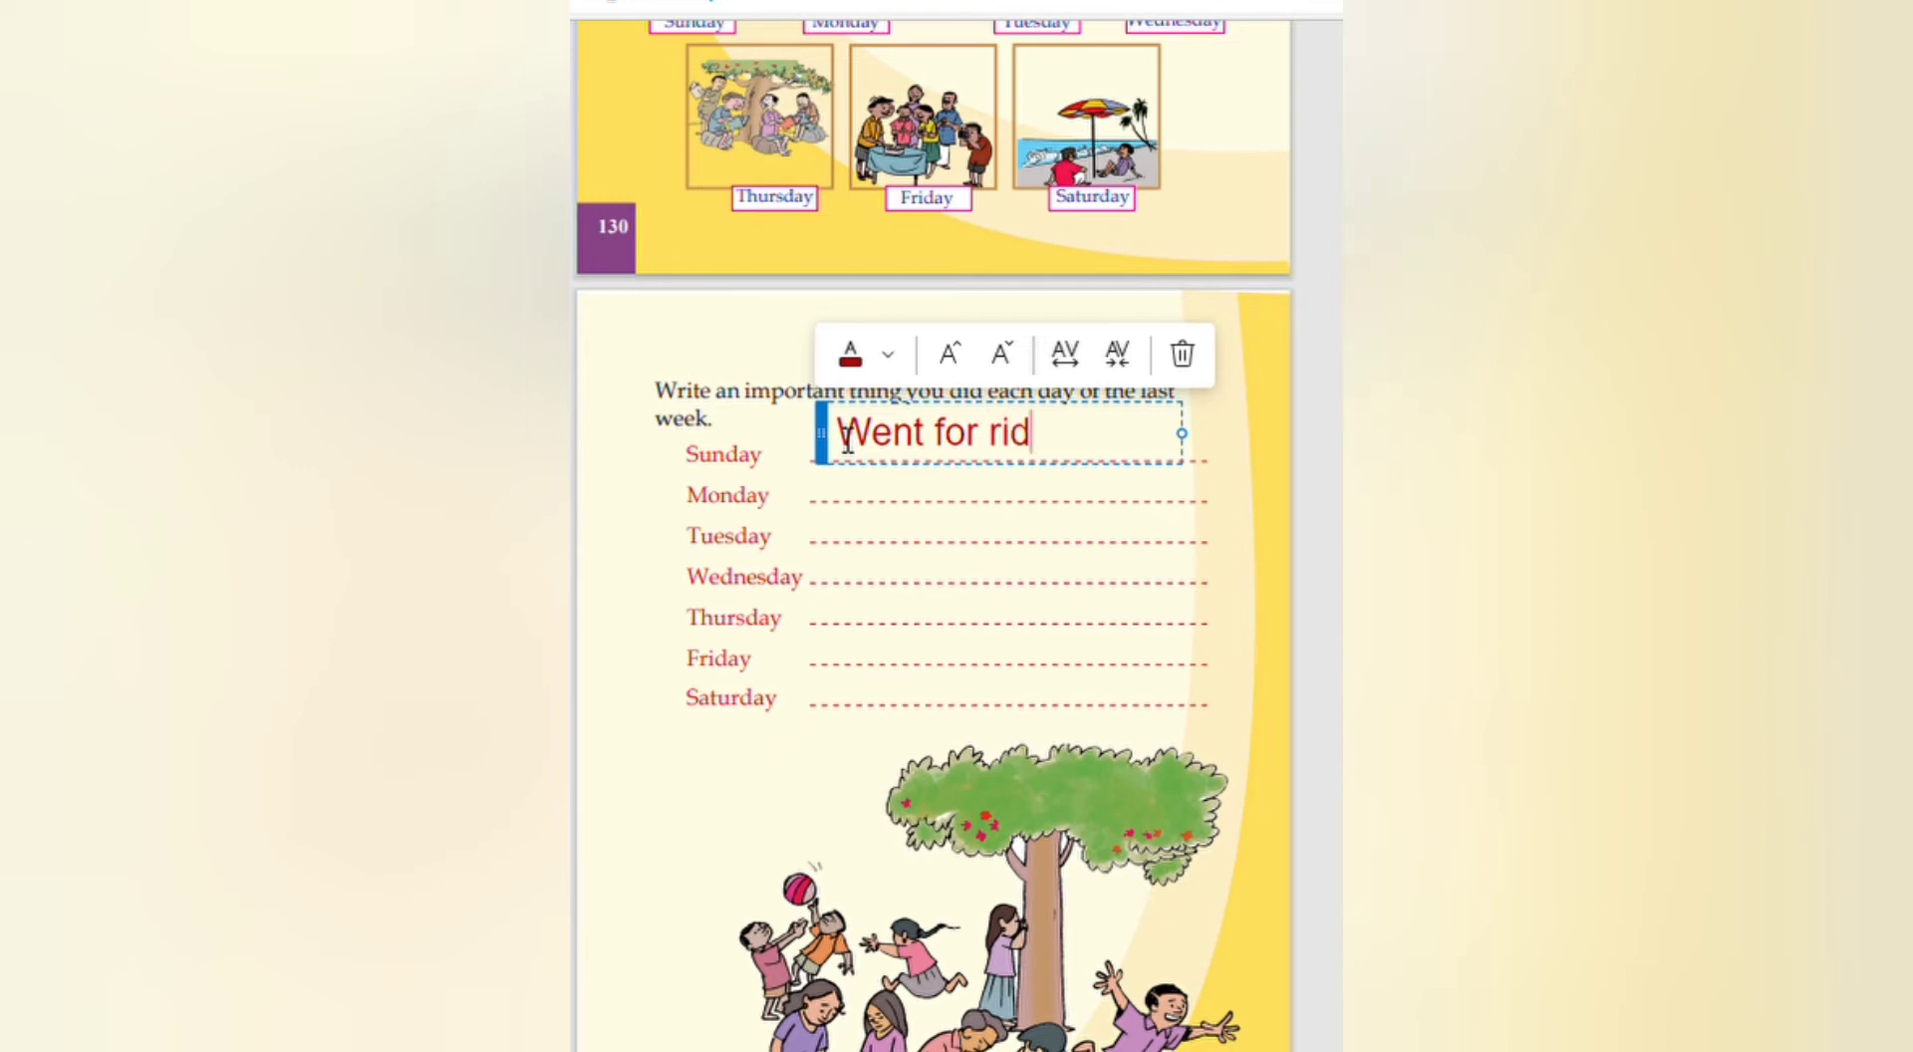
{"action": "type", "text": "ing"}
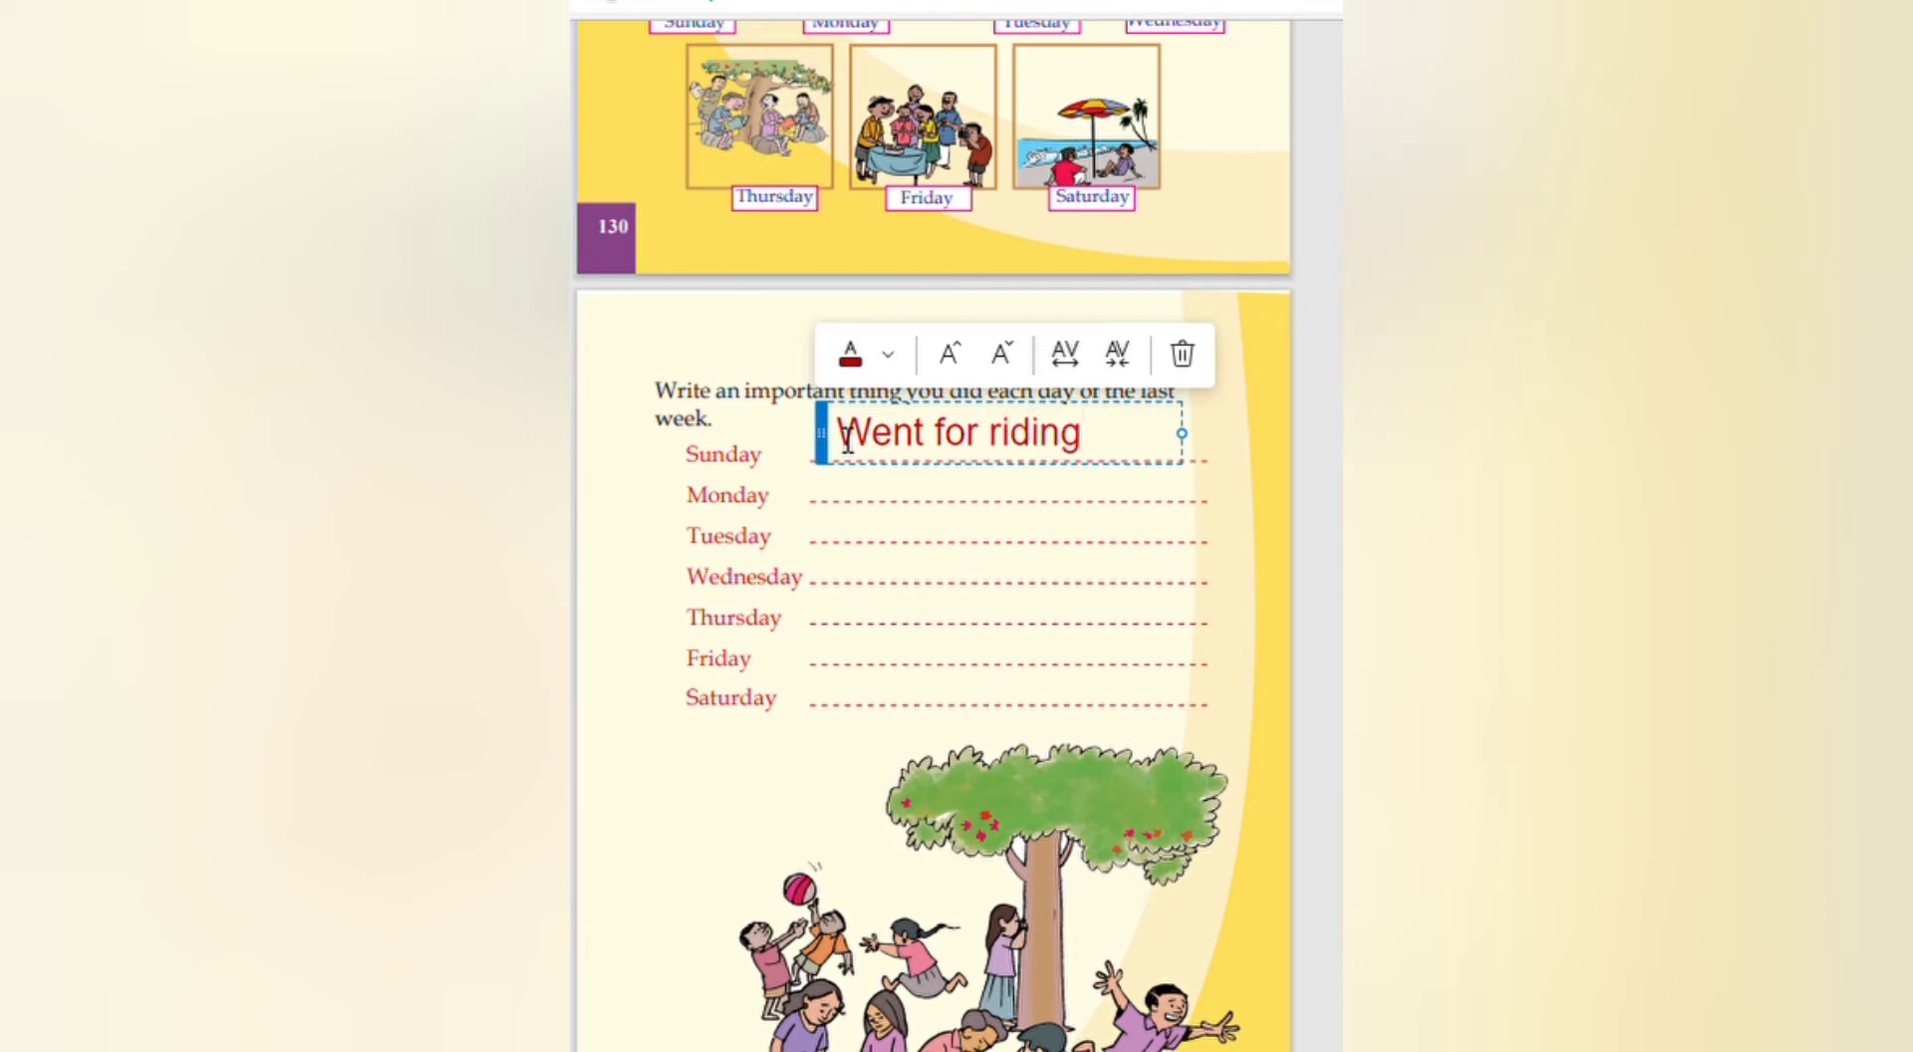
{"action": "left_click", "coordinate": [1001, 494]}
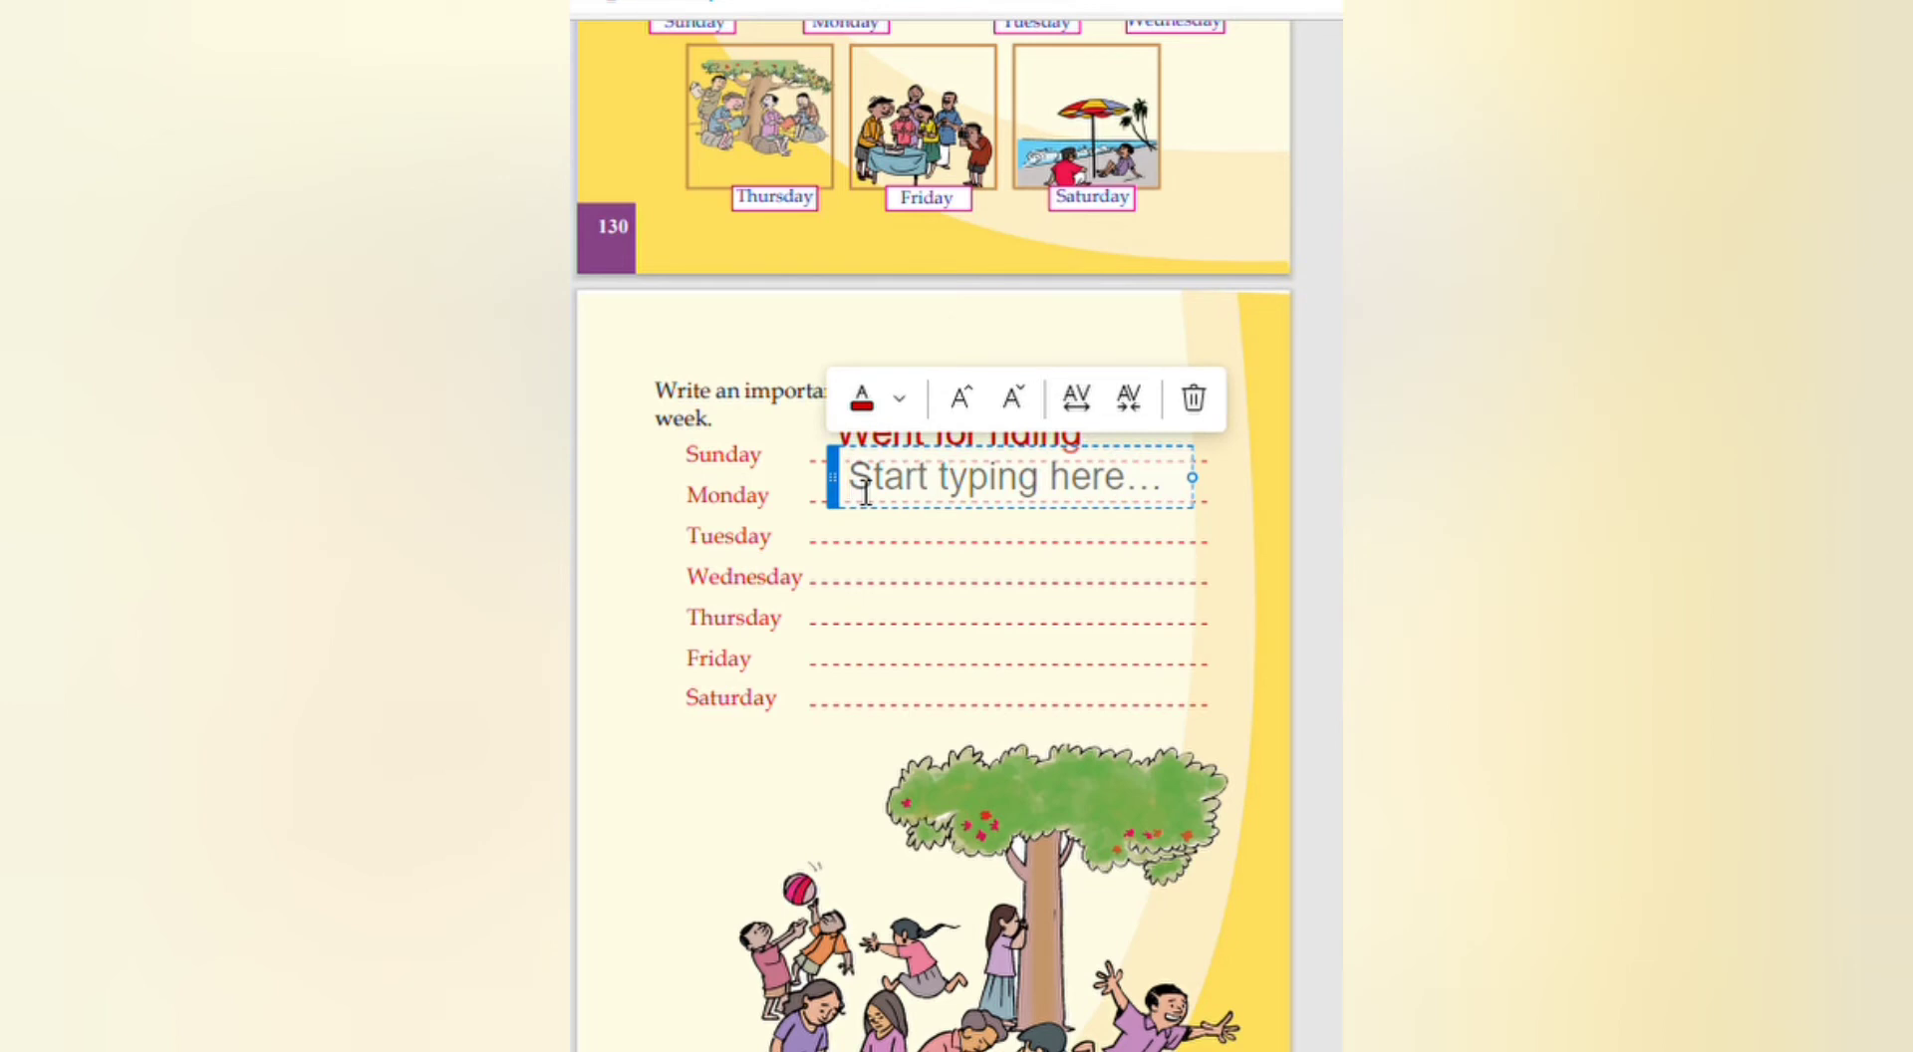
{"action": "type", "text": "Wrote a"}
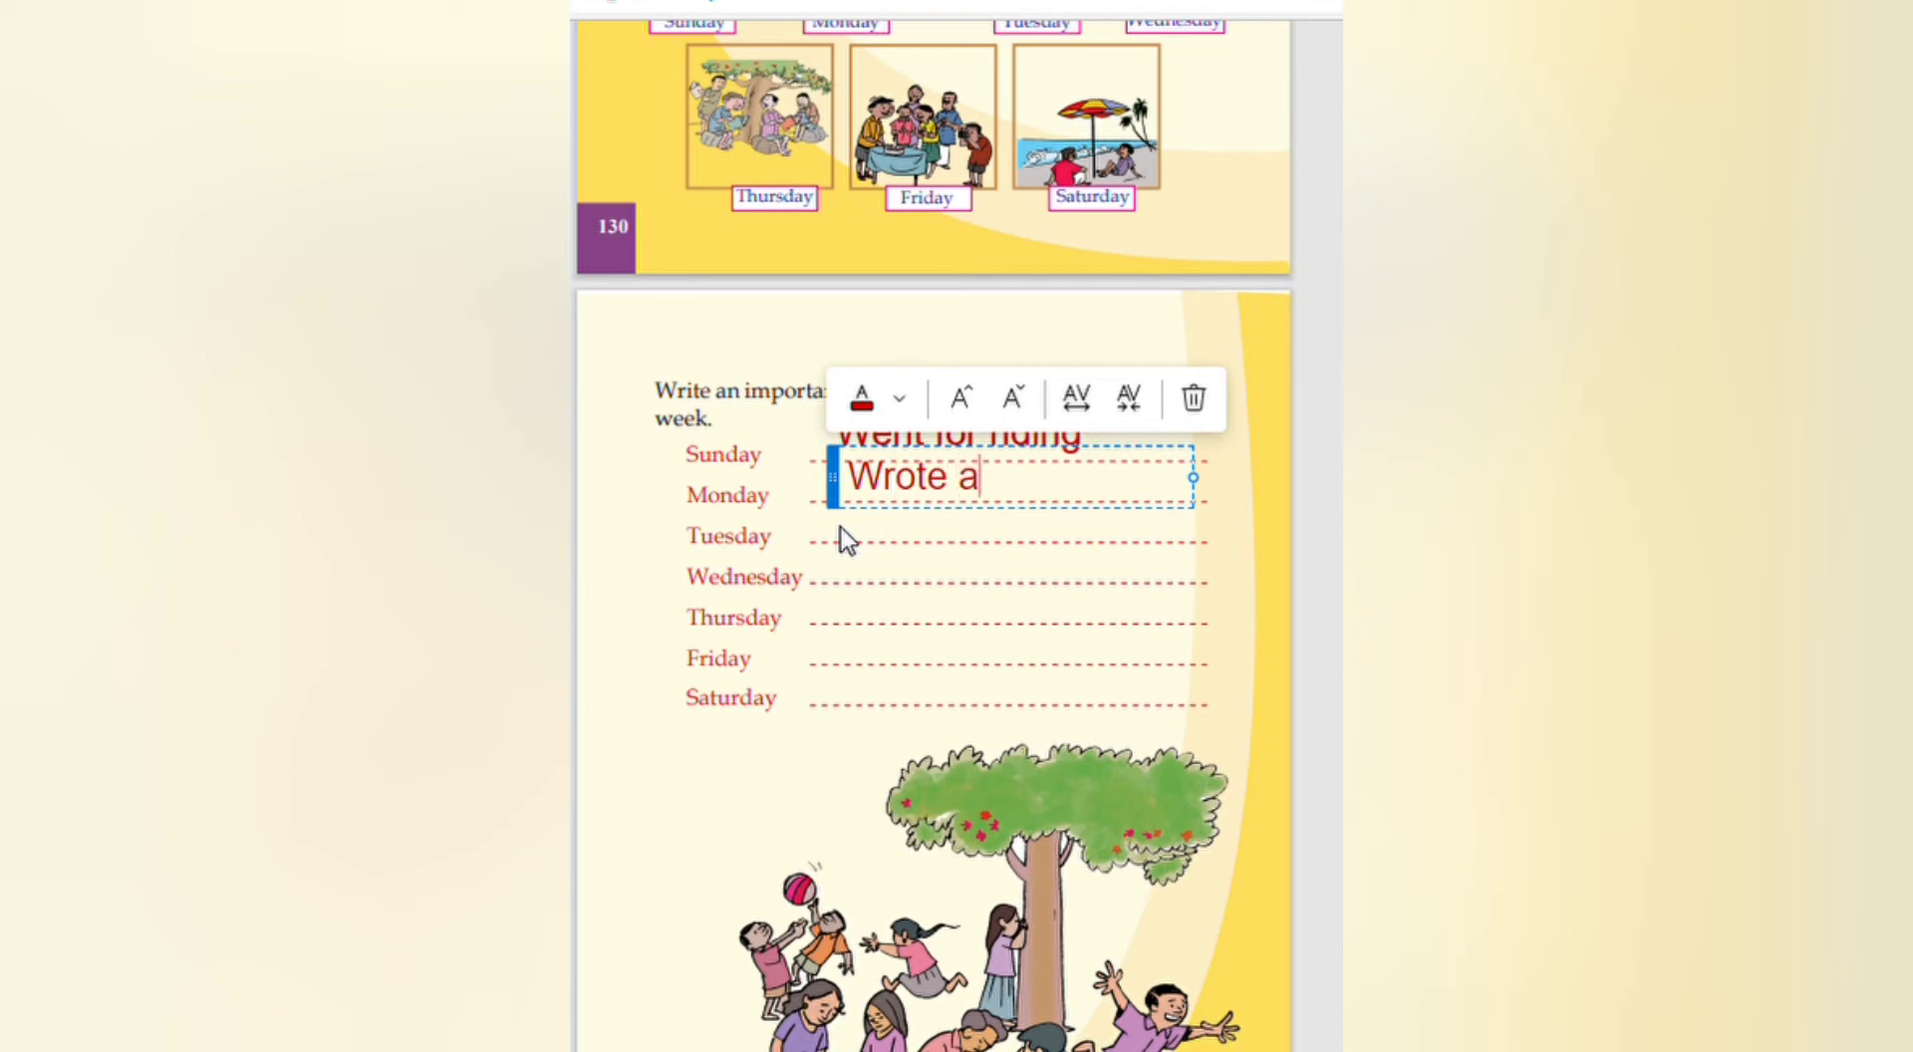
{"action": "type", "text": "s"}
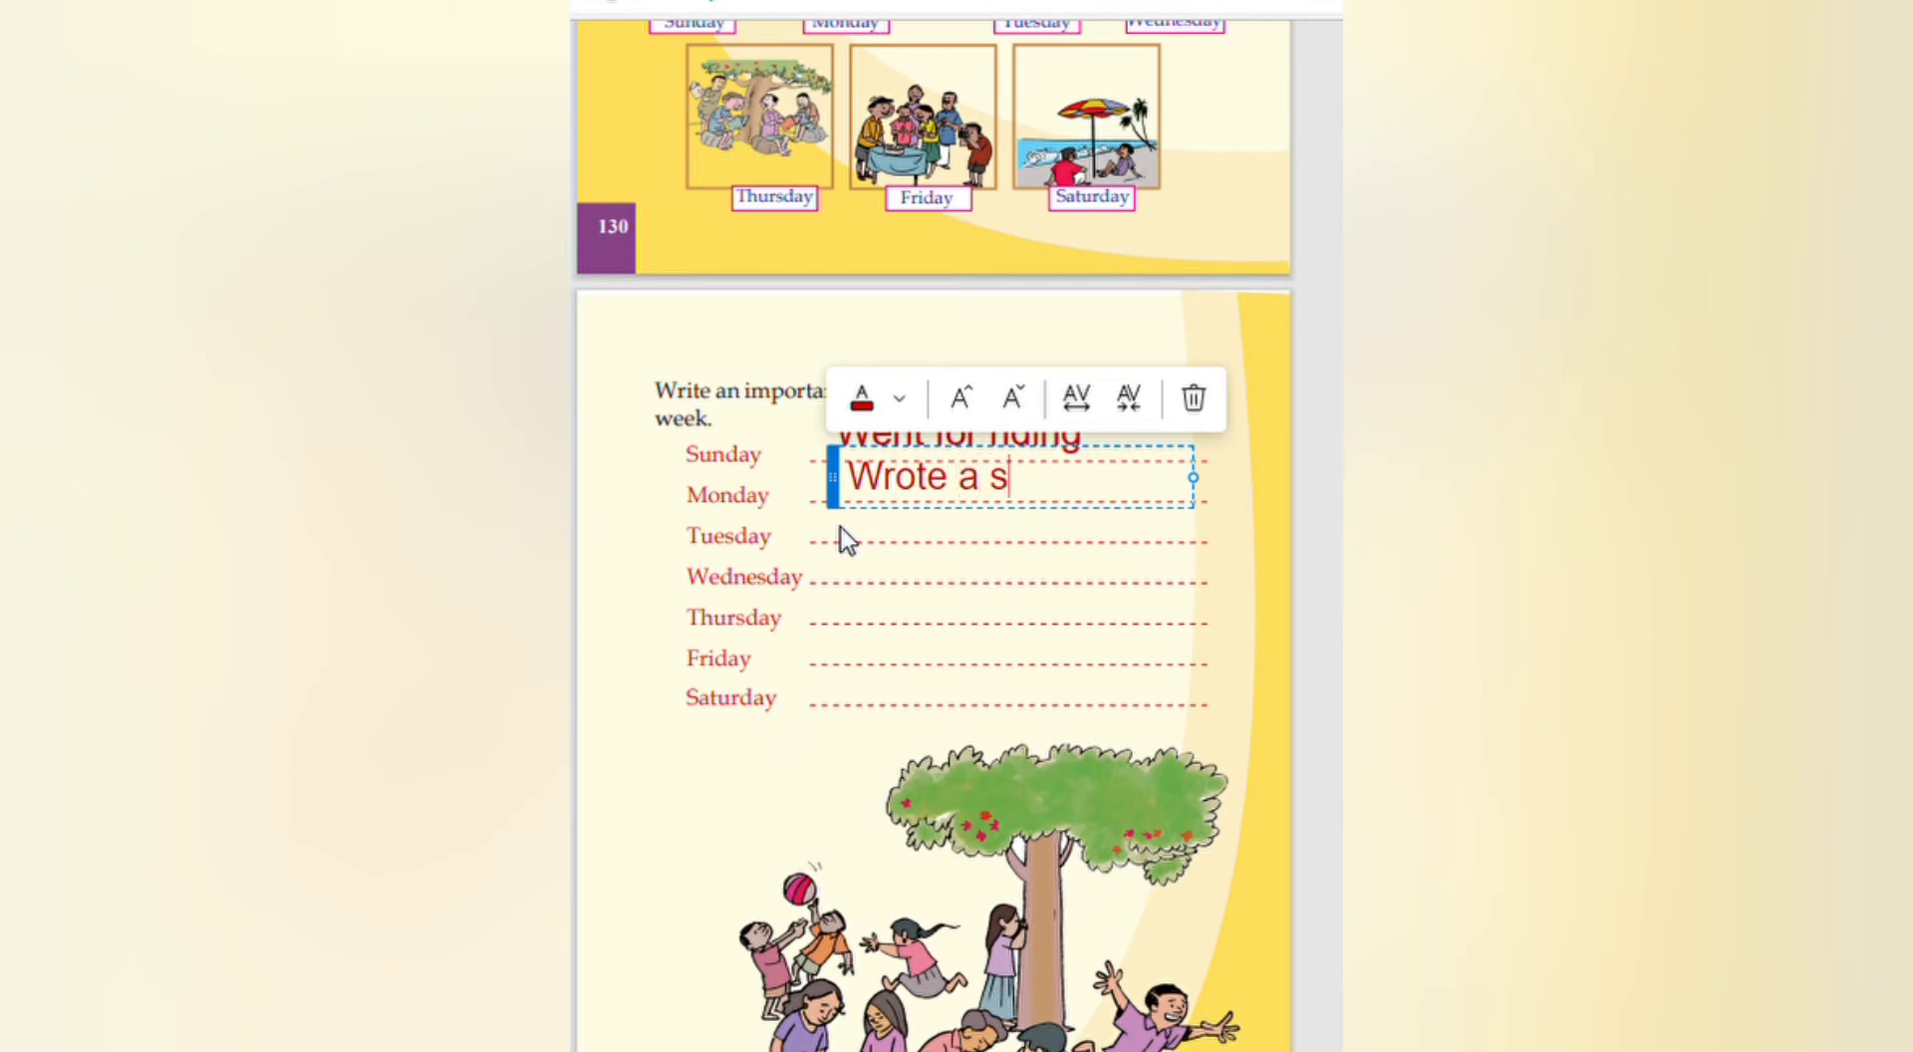
{"action": "type", "text": "to"}
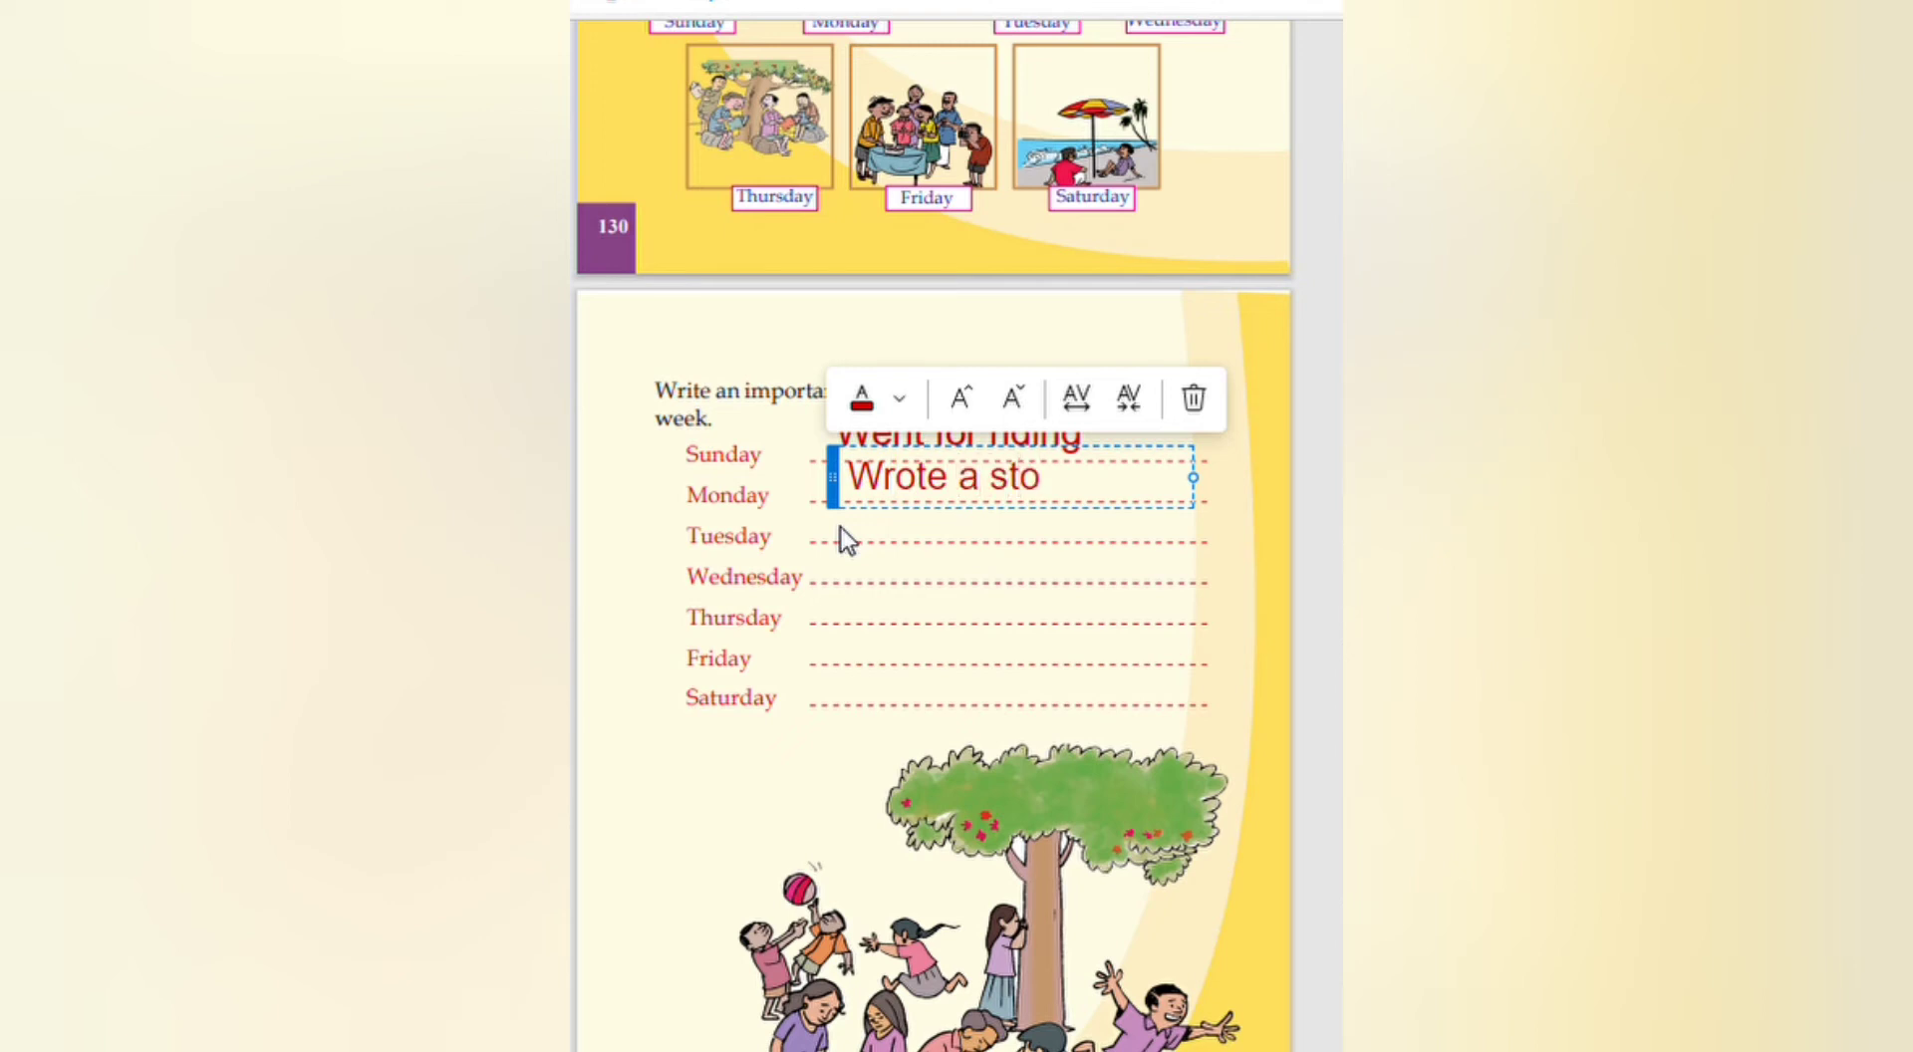
{"action": "type", "text": "ry"}
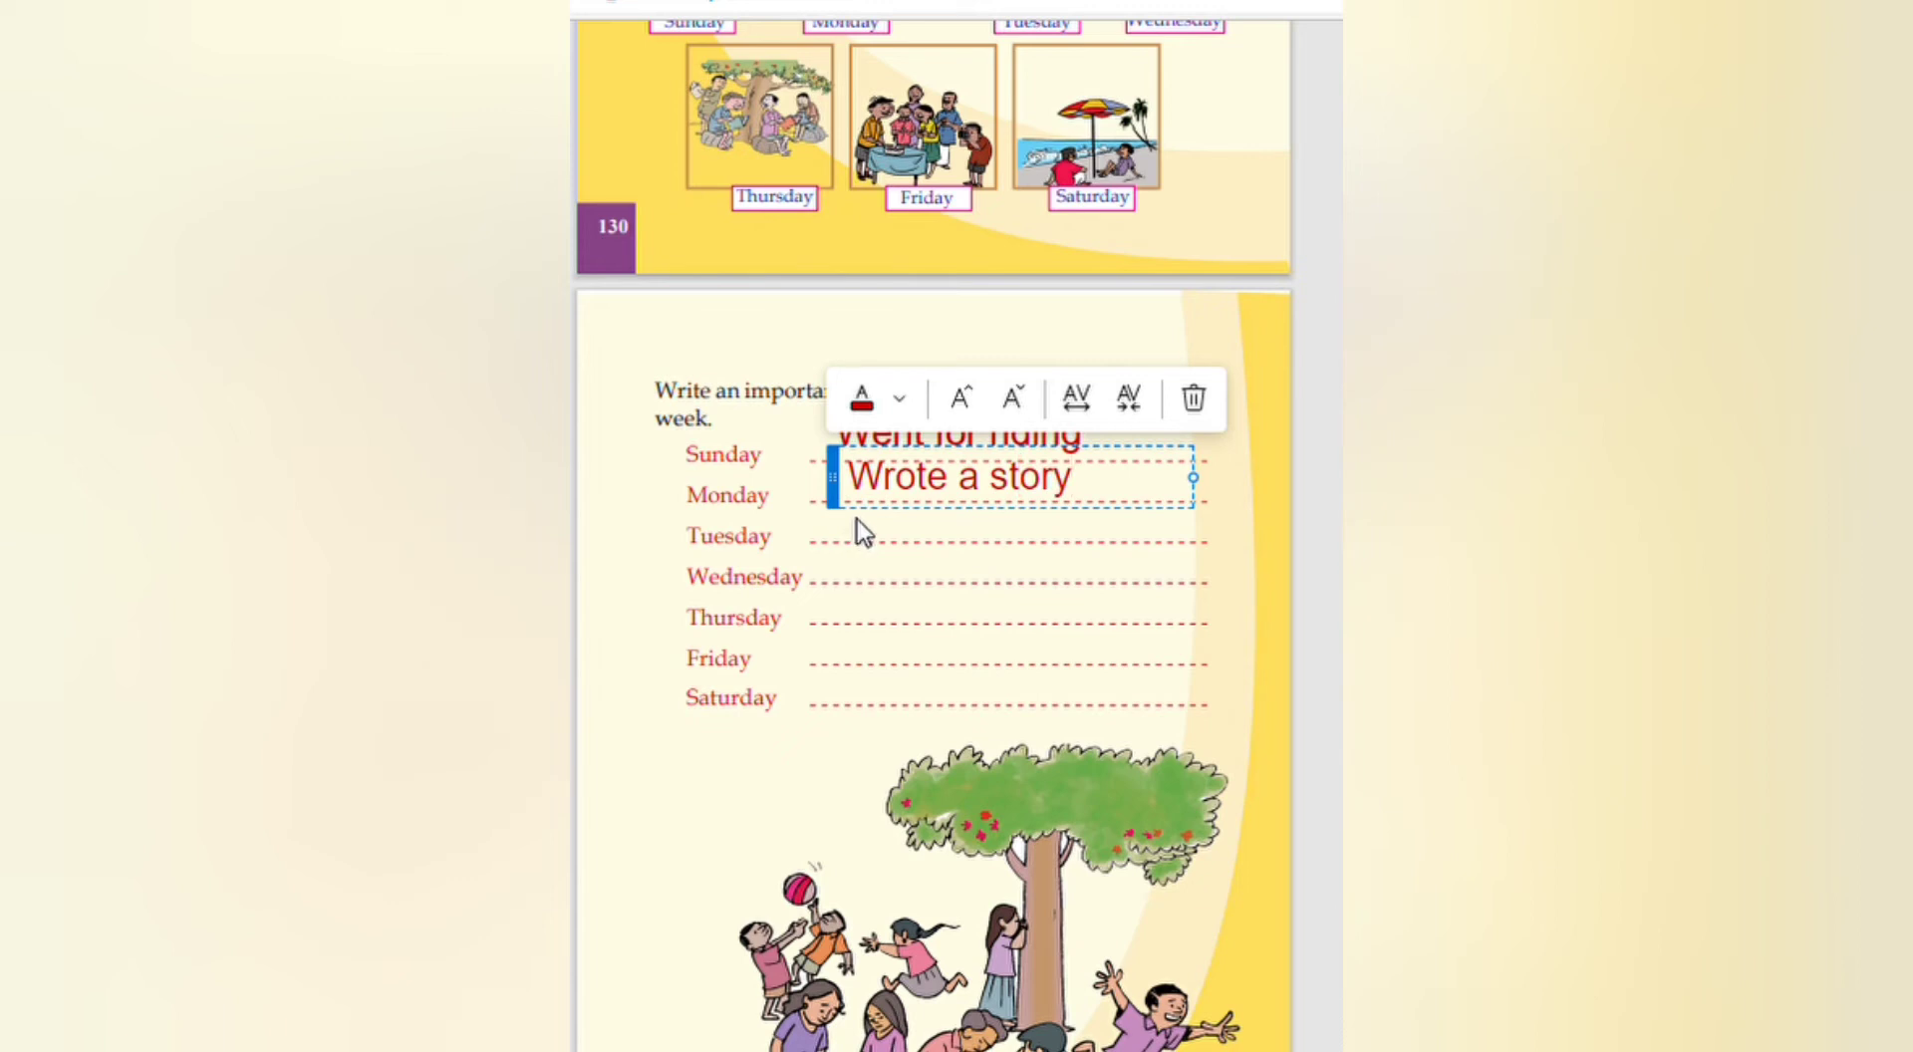
Step: Fill Tuesday and Wednesday with 'Prepared for exam' and 'Sports day'
{"action": "left_click", "coordinate": [877, 548]}
{"action": "type", "text": "P"}
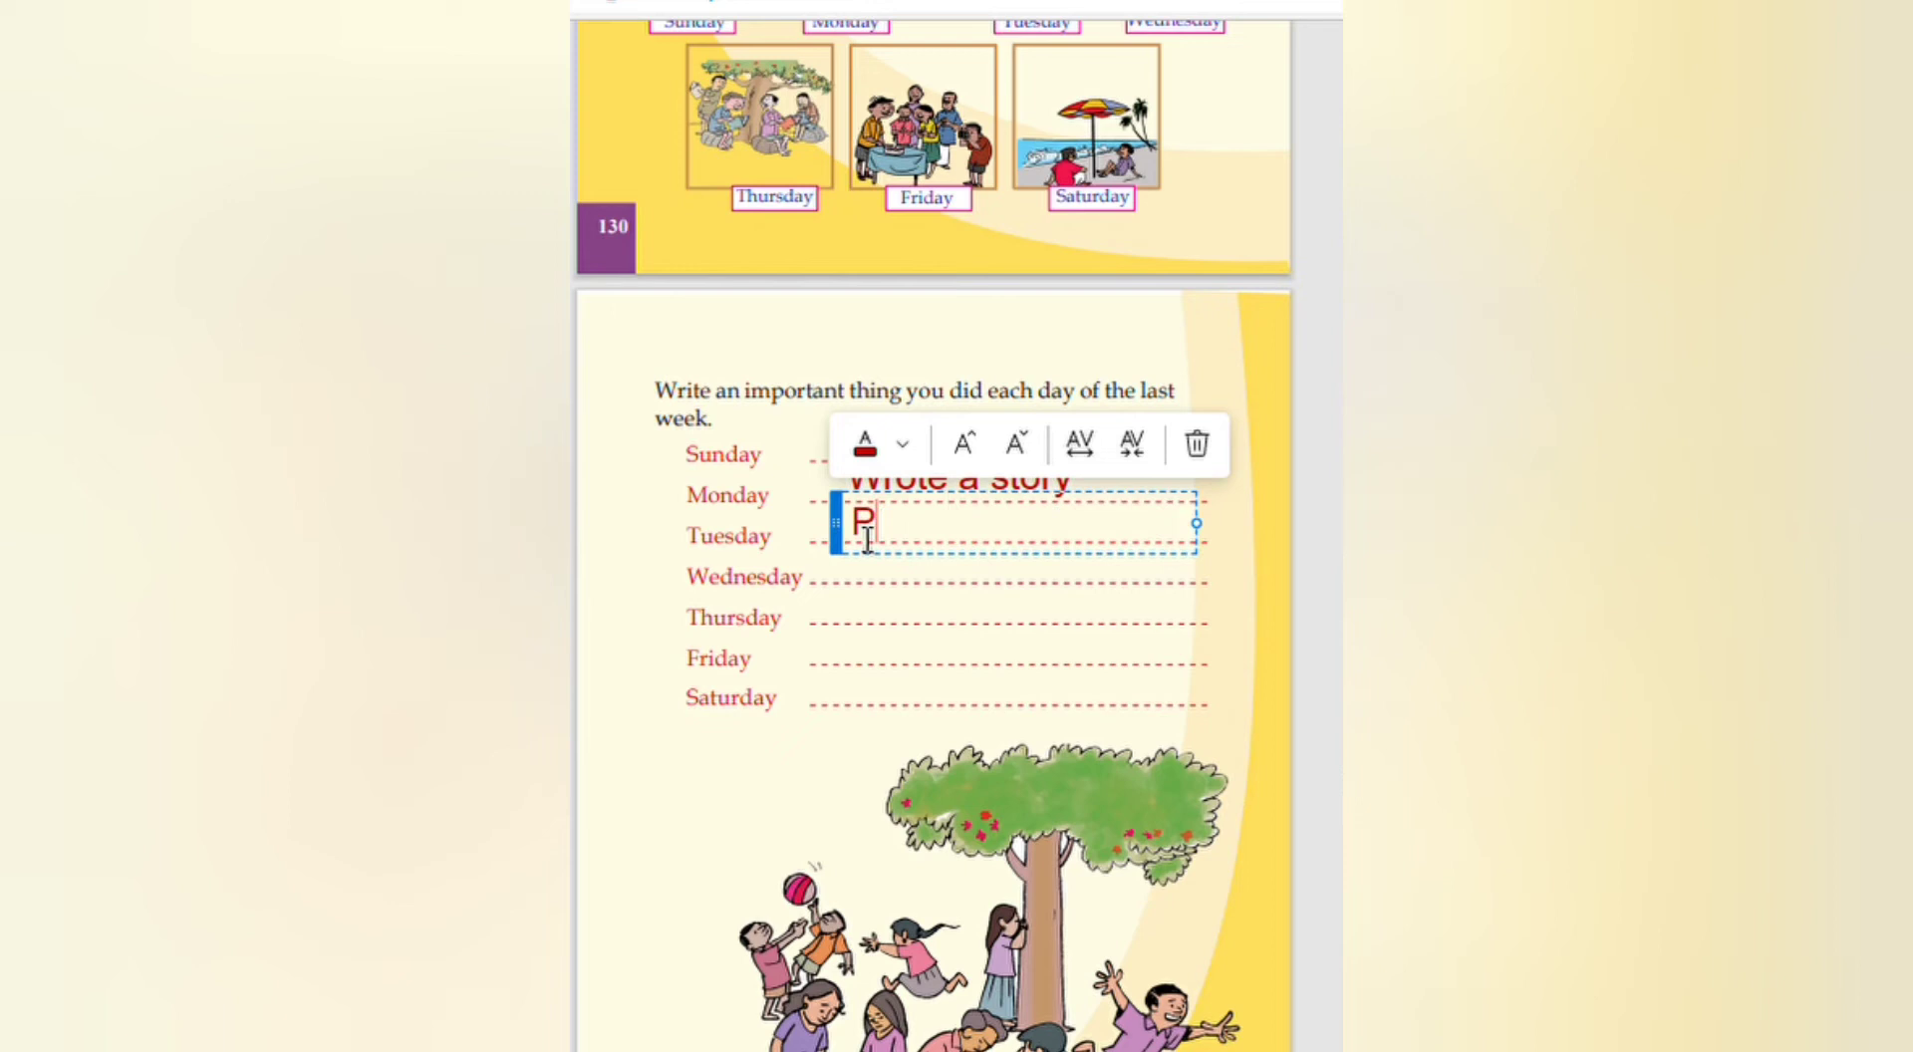
{"action": "type", "text": "repar"}
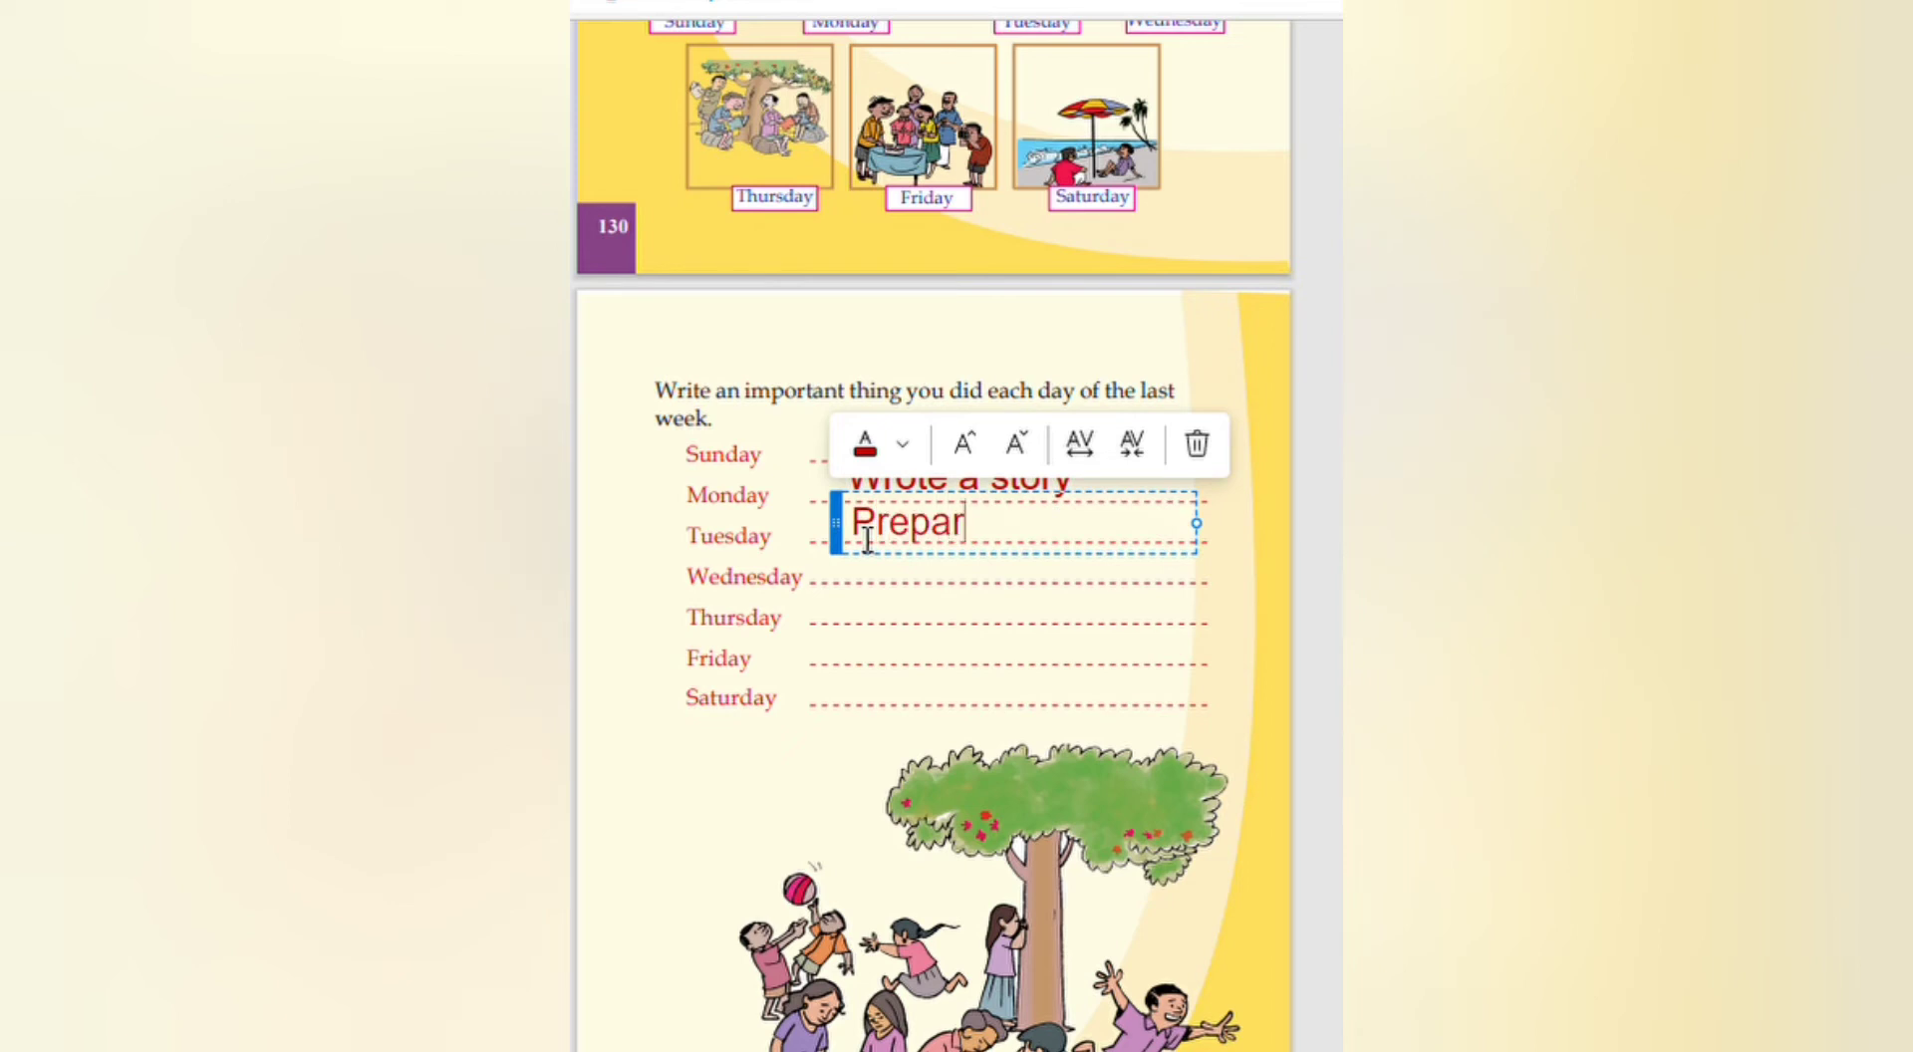
{"action": "type", "text": "ed fo"}
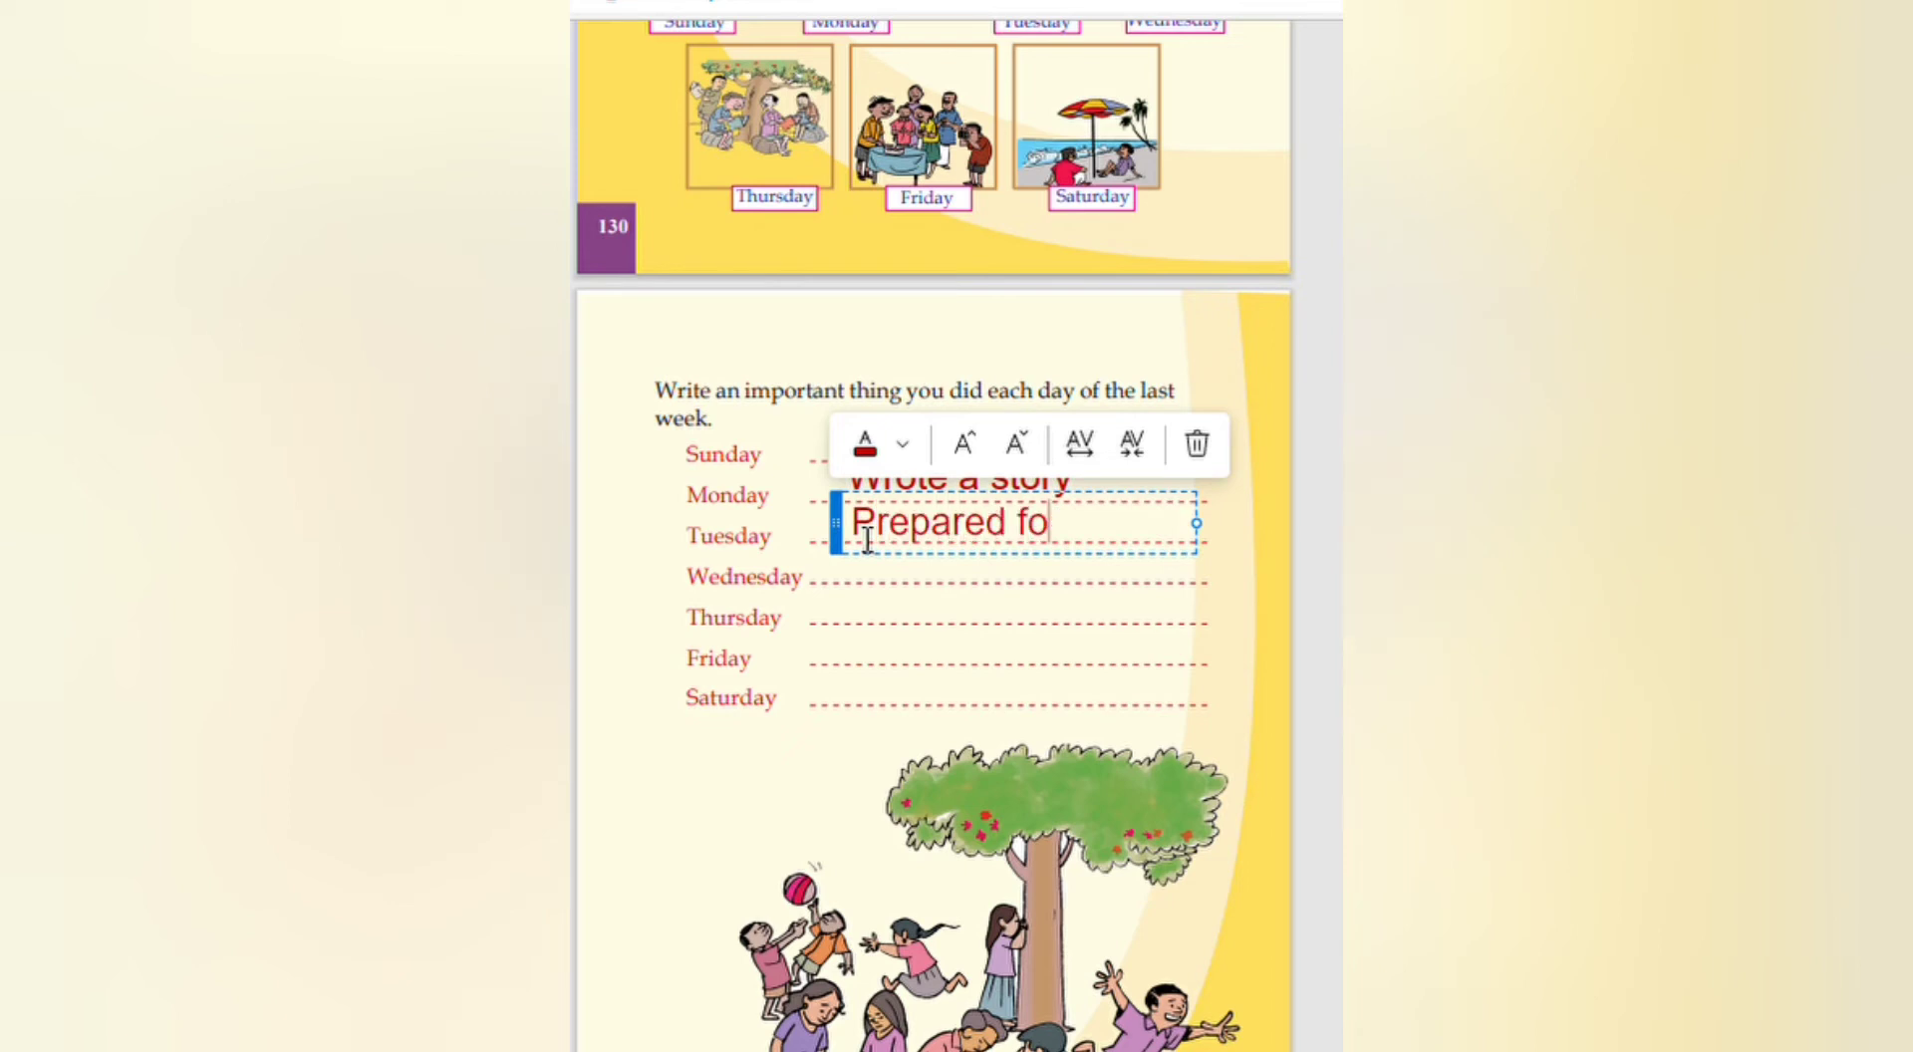
{"action": "type", "text": "r"}
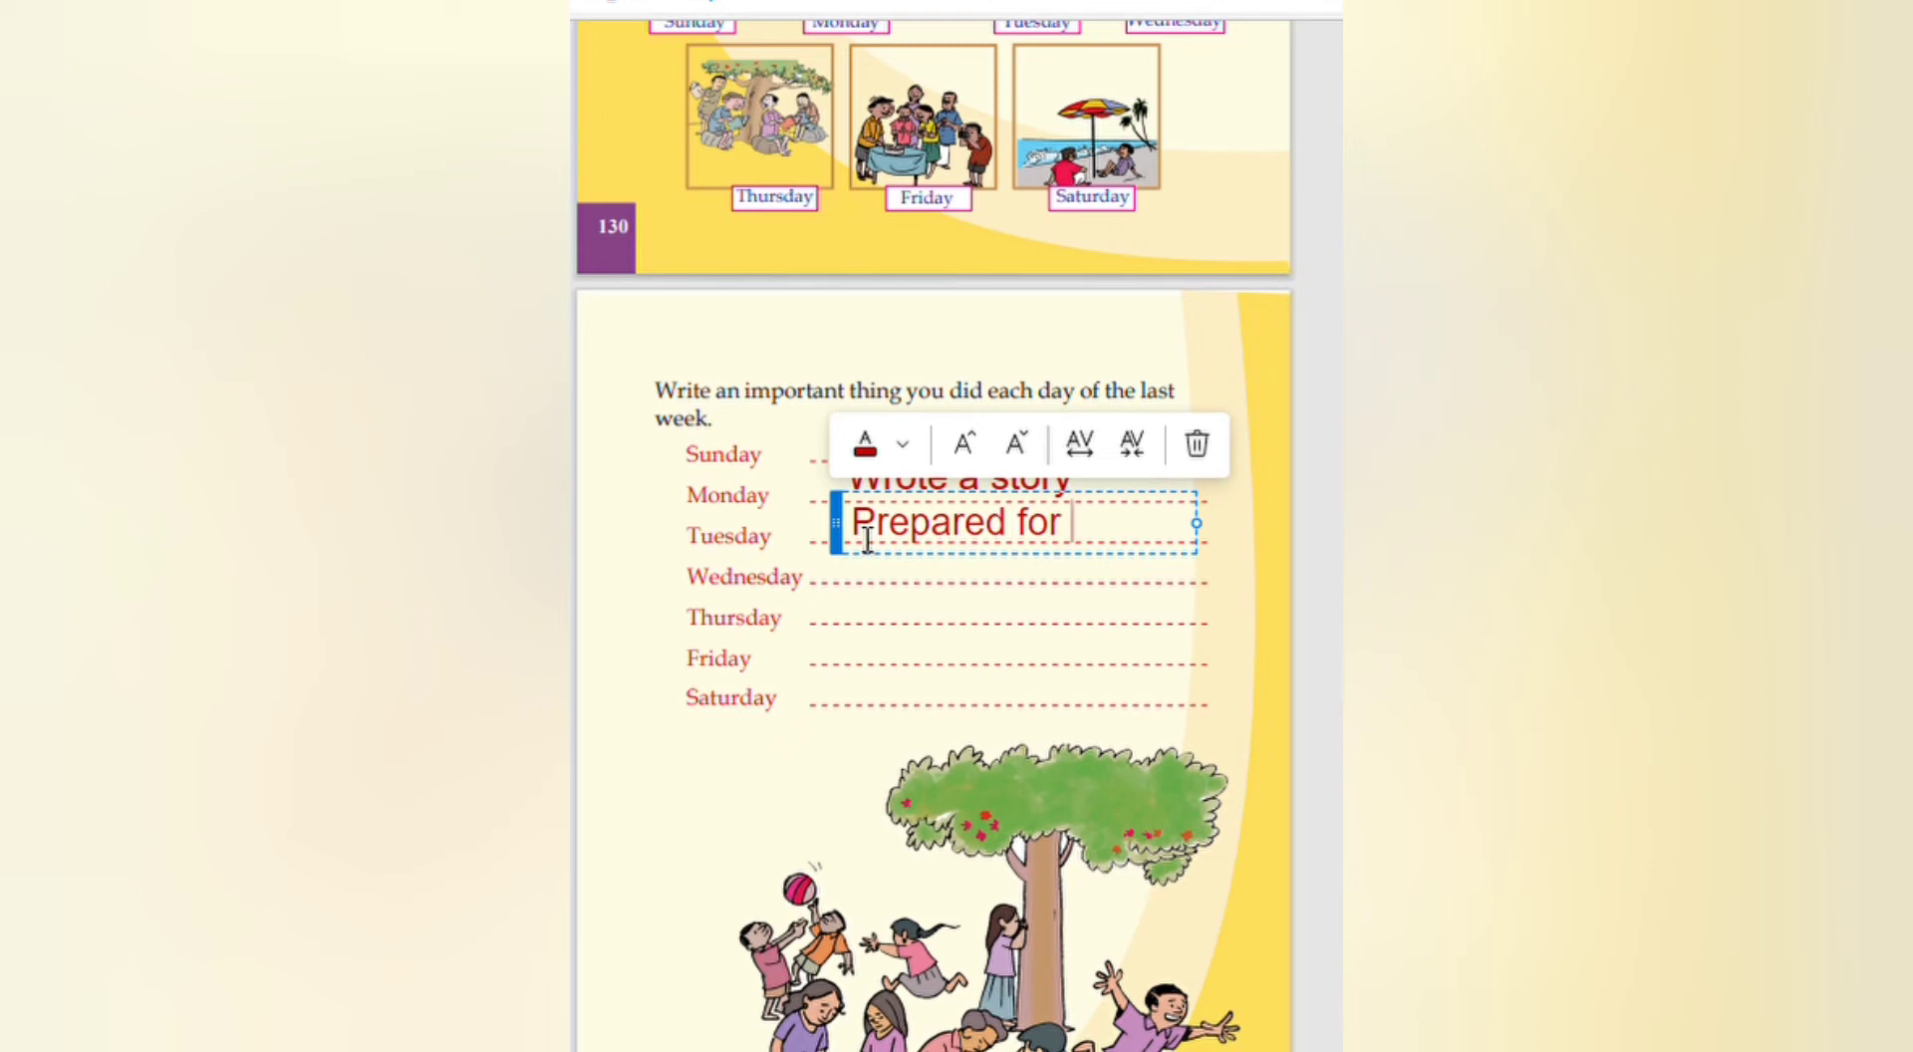
{"action": "type", "text": "ex"}
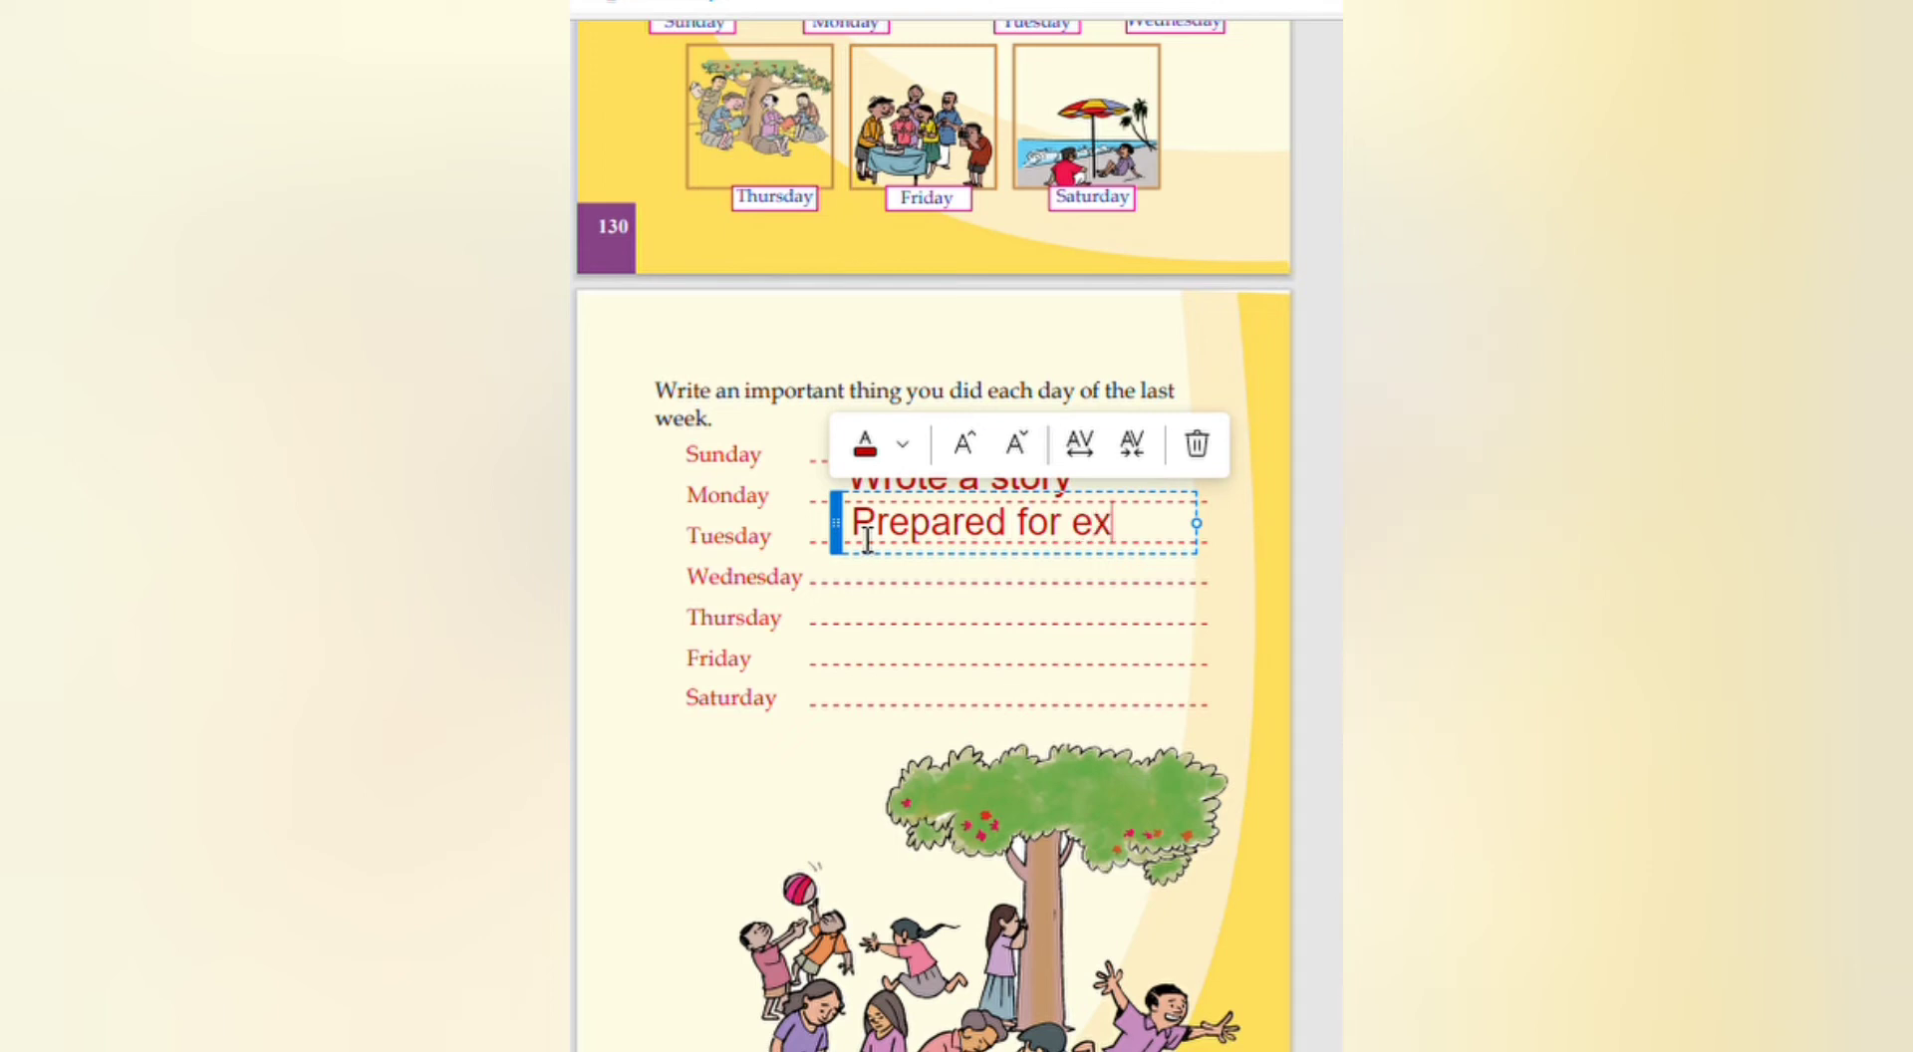
{"action": "type", "text": "am"}
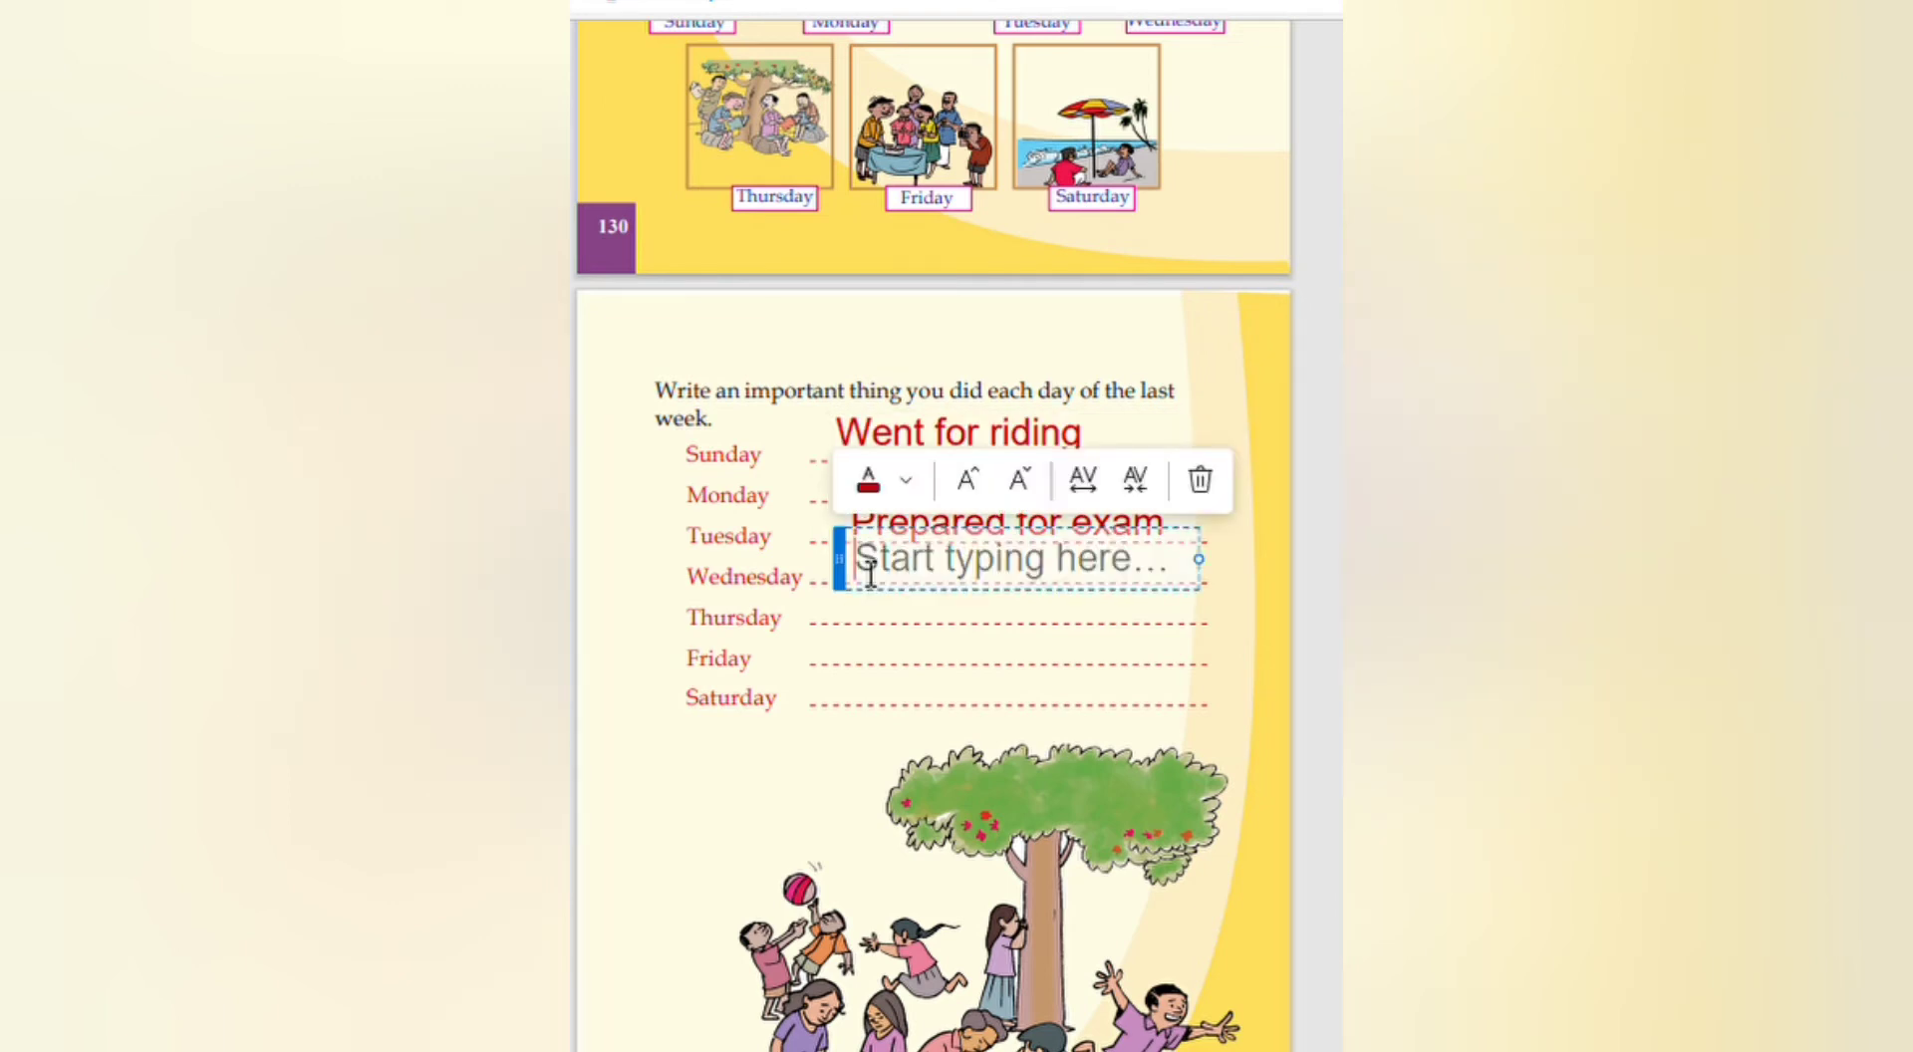
{"action": "type", "text": "Spot"}
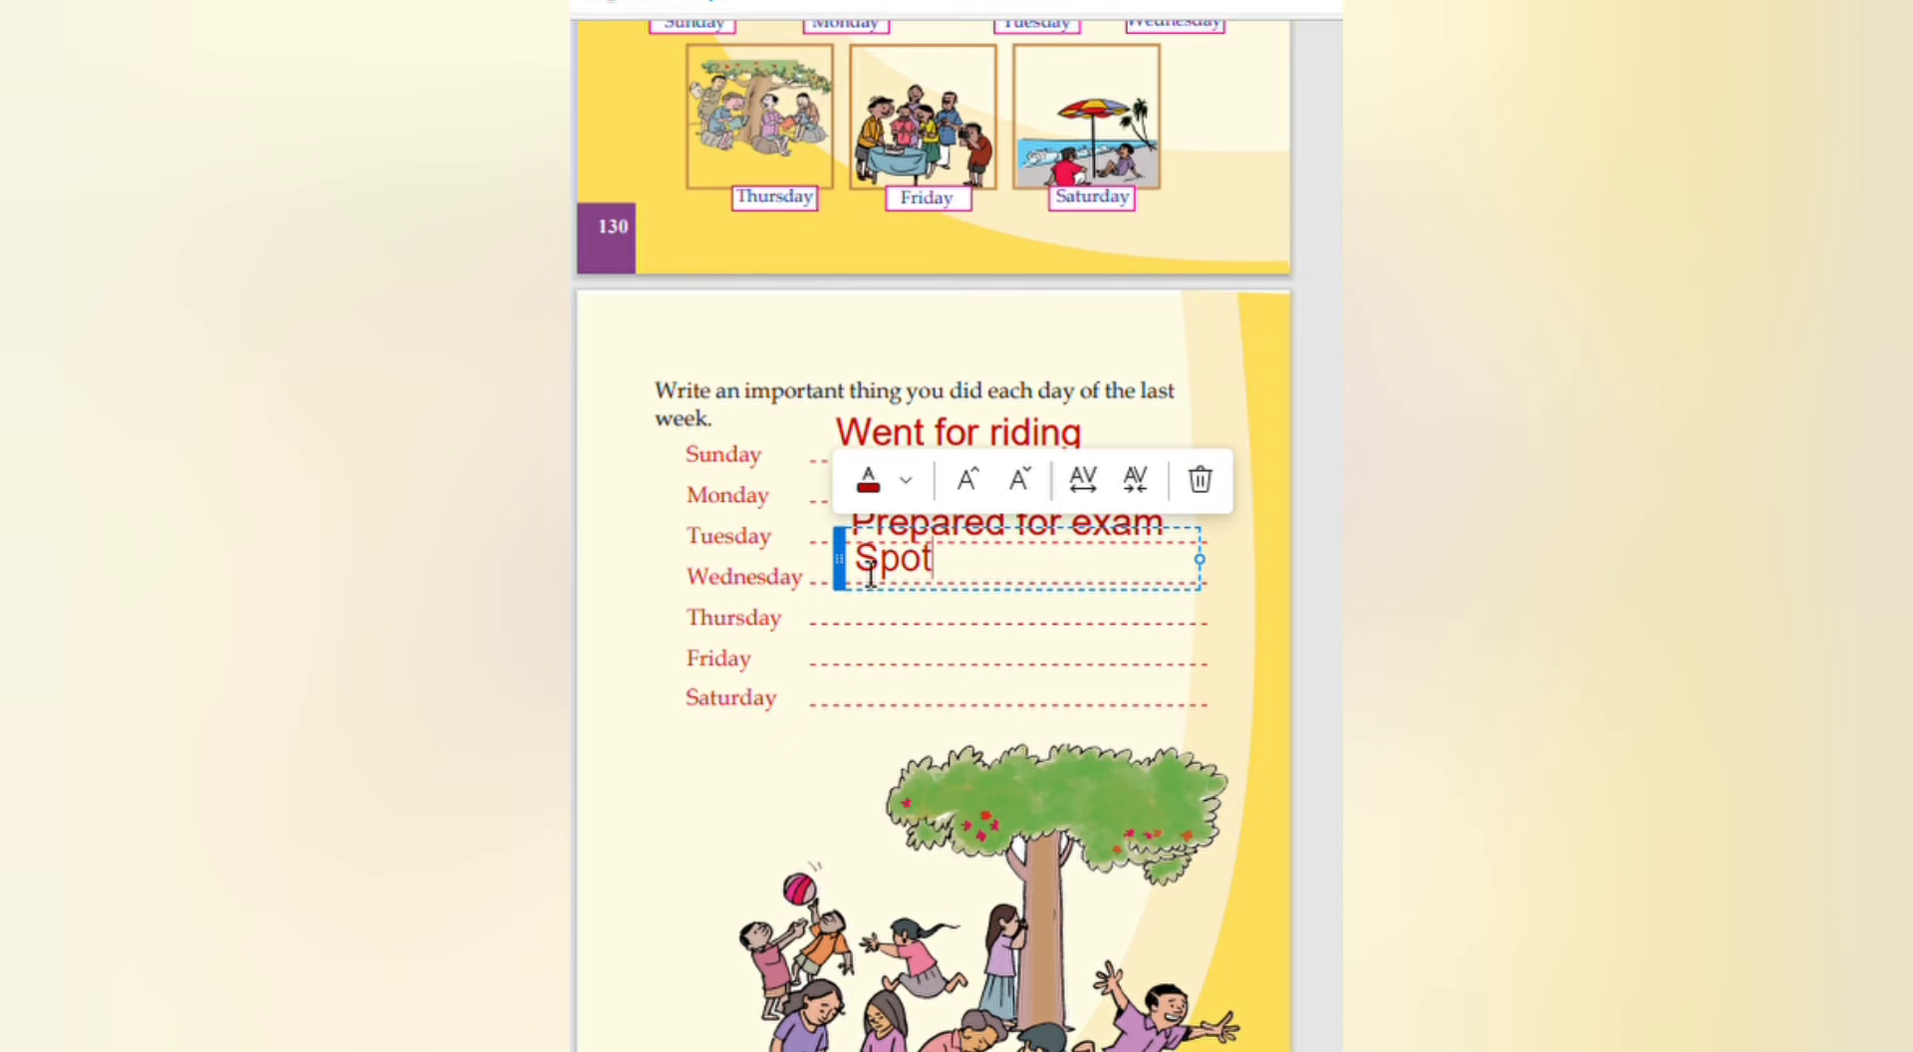
{"action": "type", "text": "s day"}
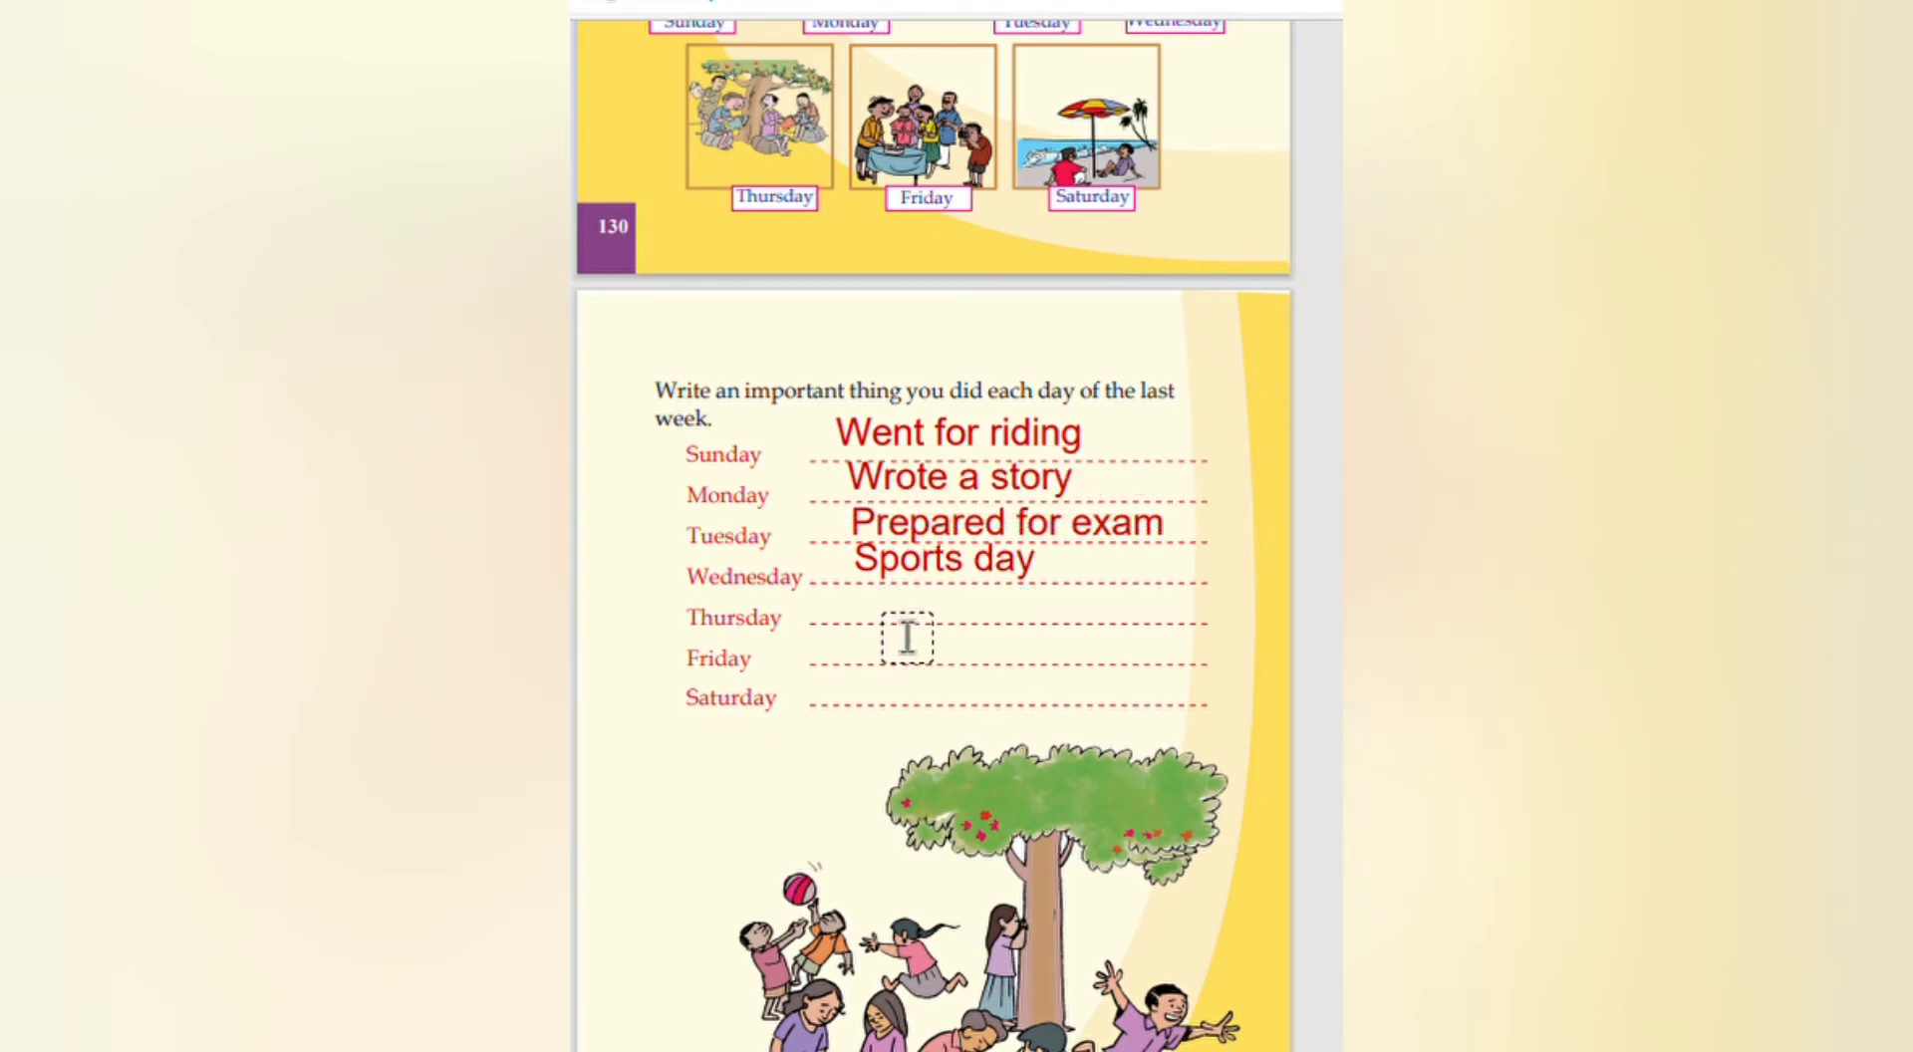
Step: Write 'Went to library' in red on the Thursday activities line
{"action": "left_click", "coordinate": [905, 636]}
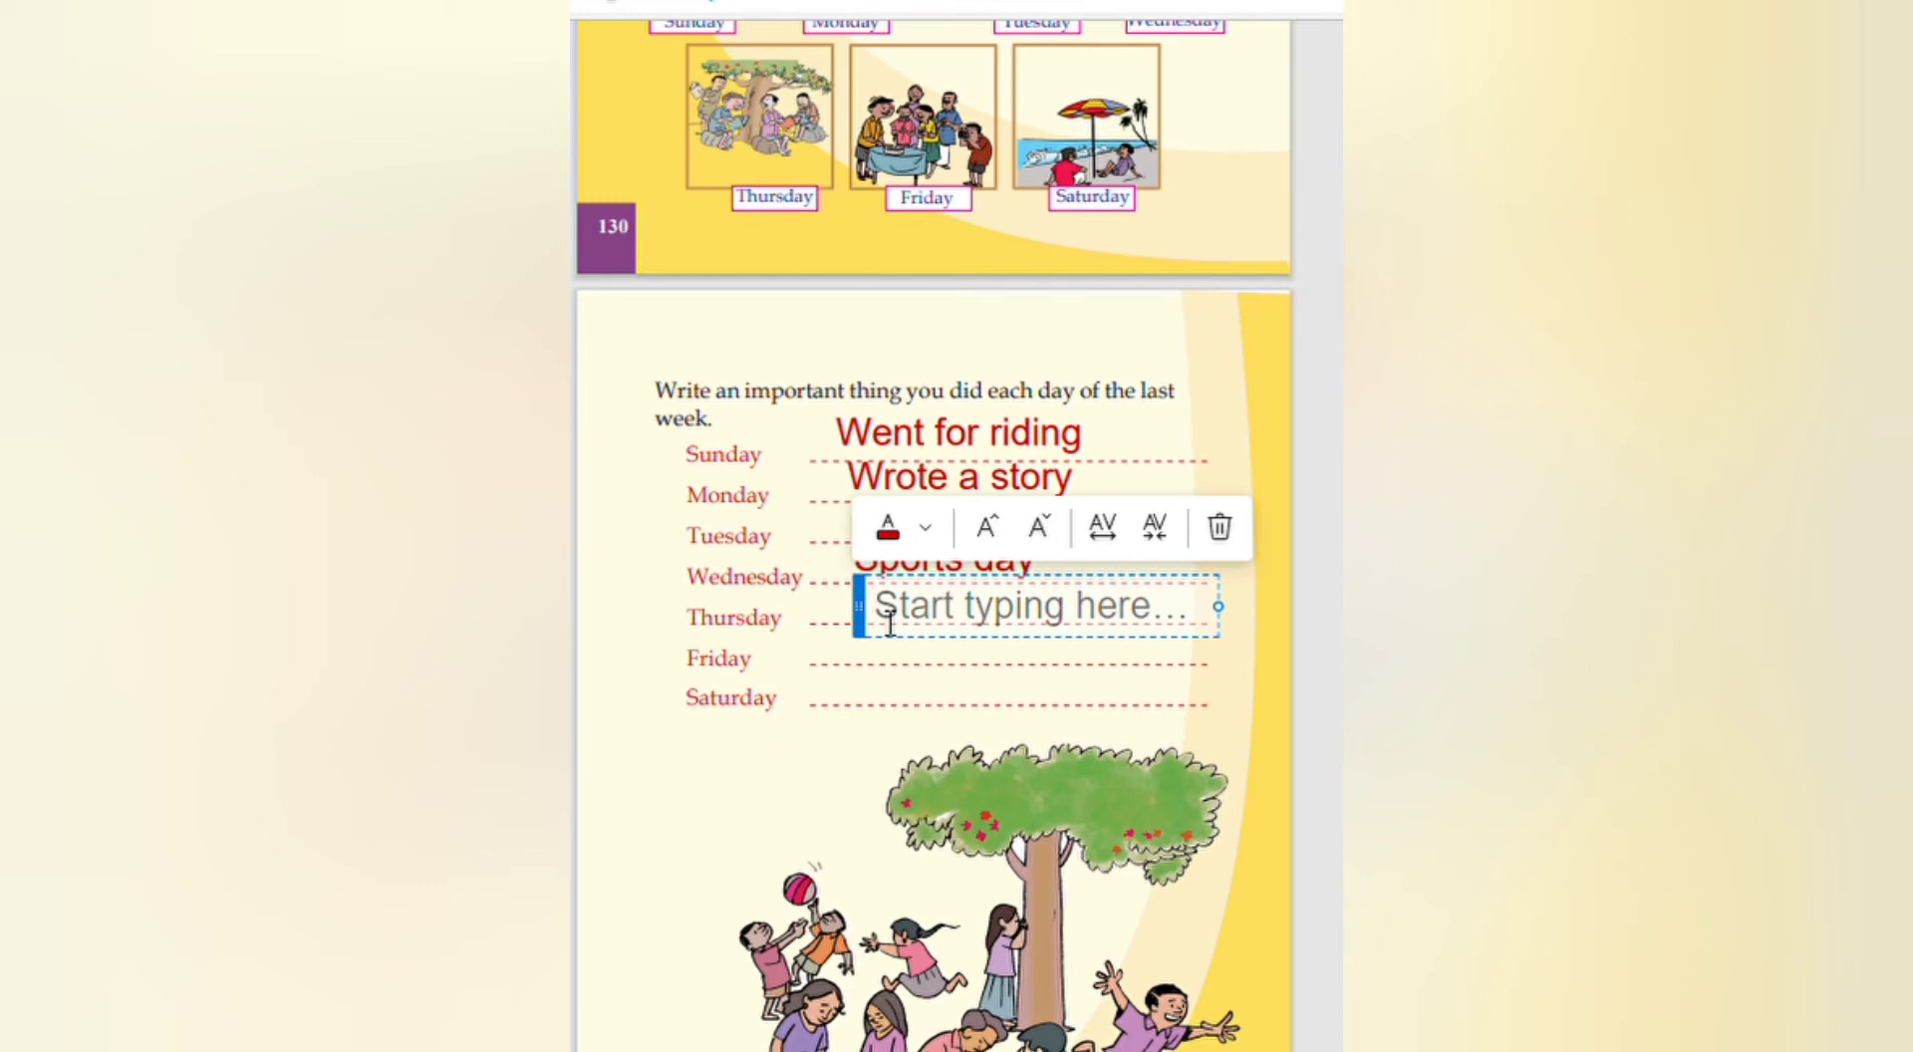
{"action": "type", "text": "Went"}
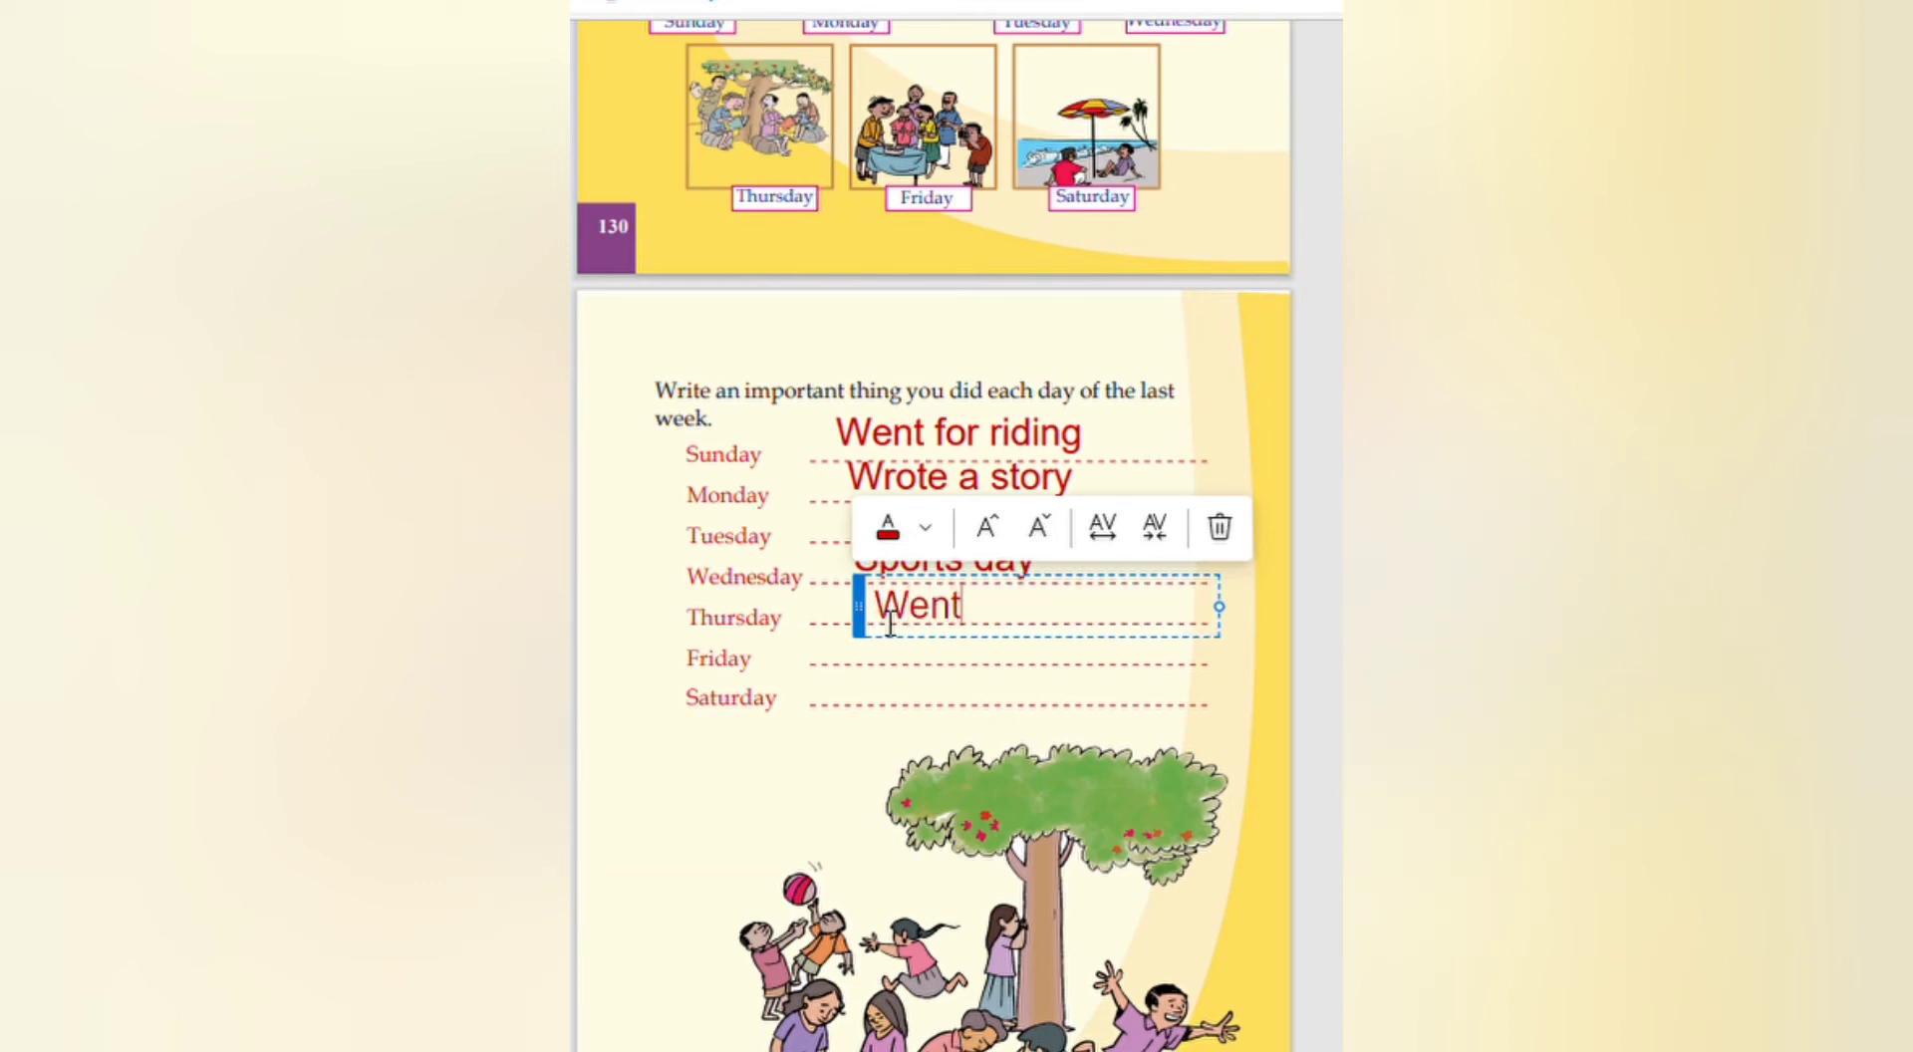
{"action": "type", "text": "to"}
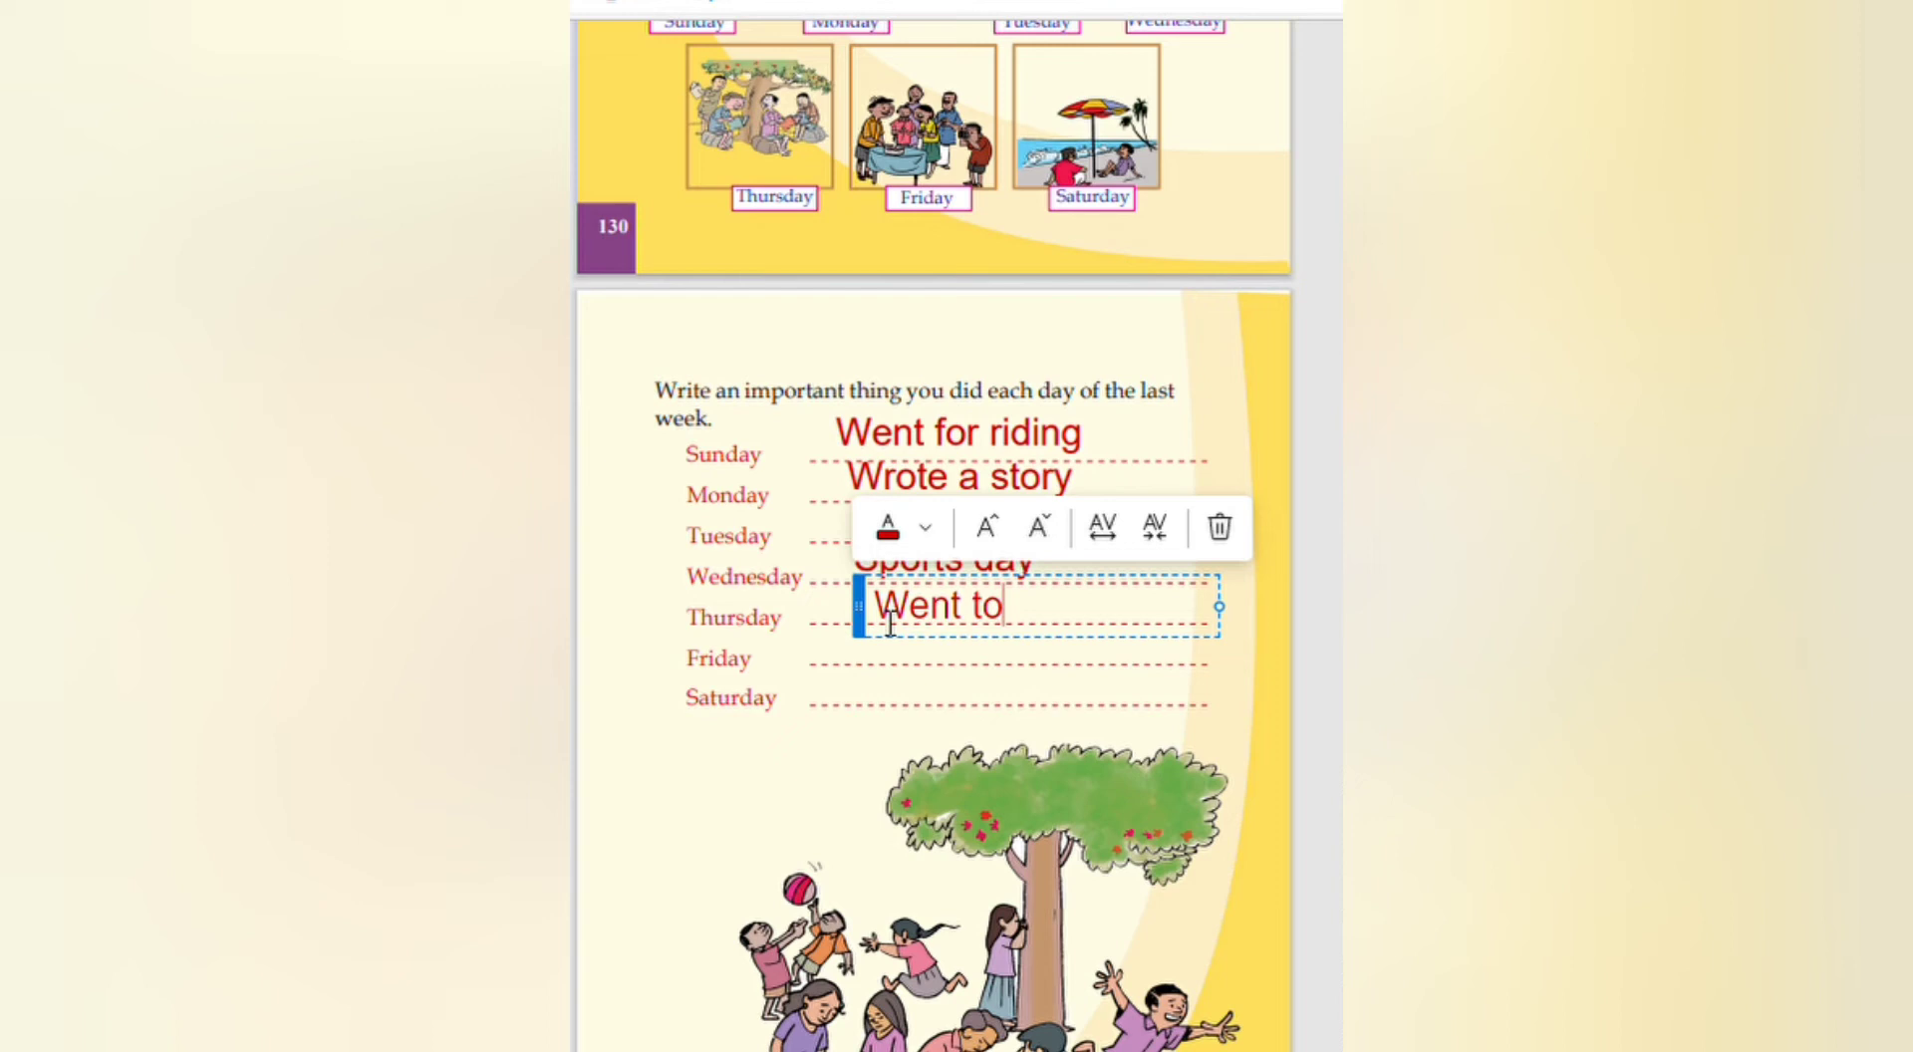
{"action": "type", "text": "li"}
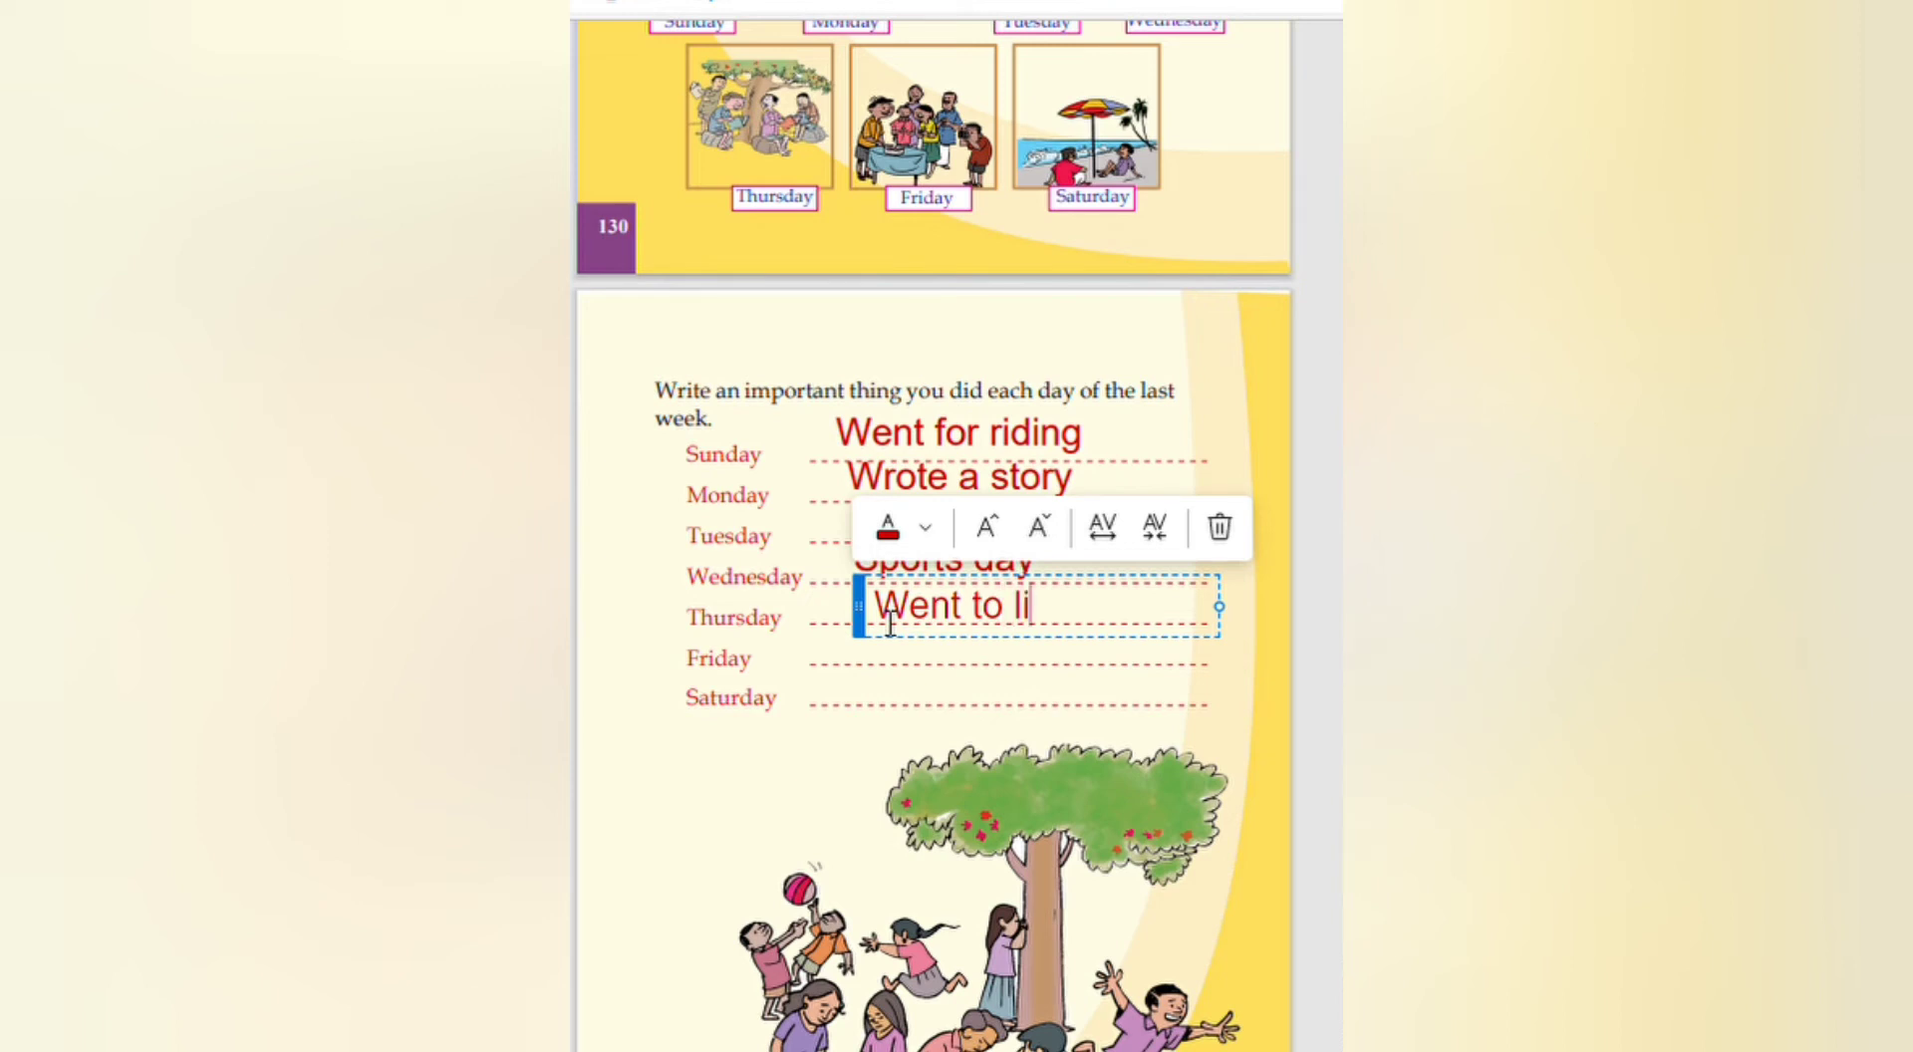
{"action": "type", "text": "brar"}
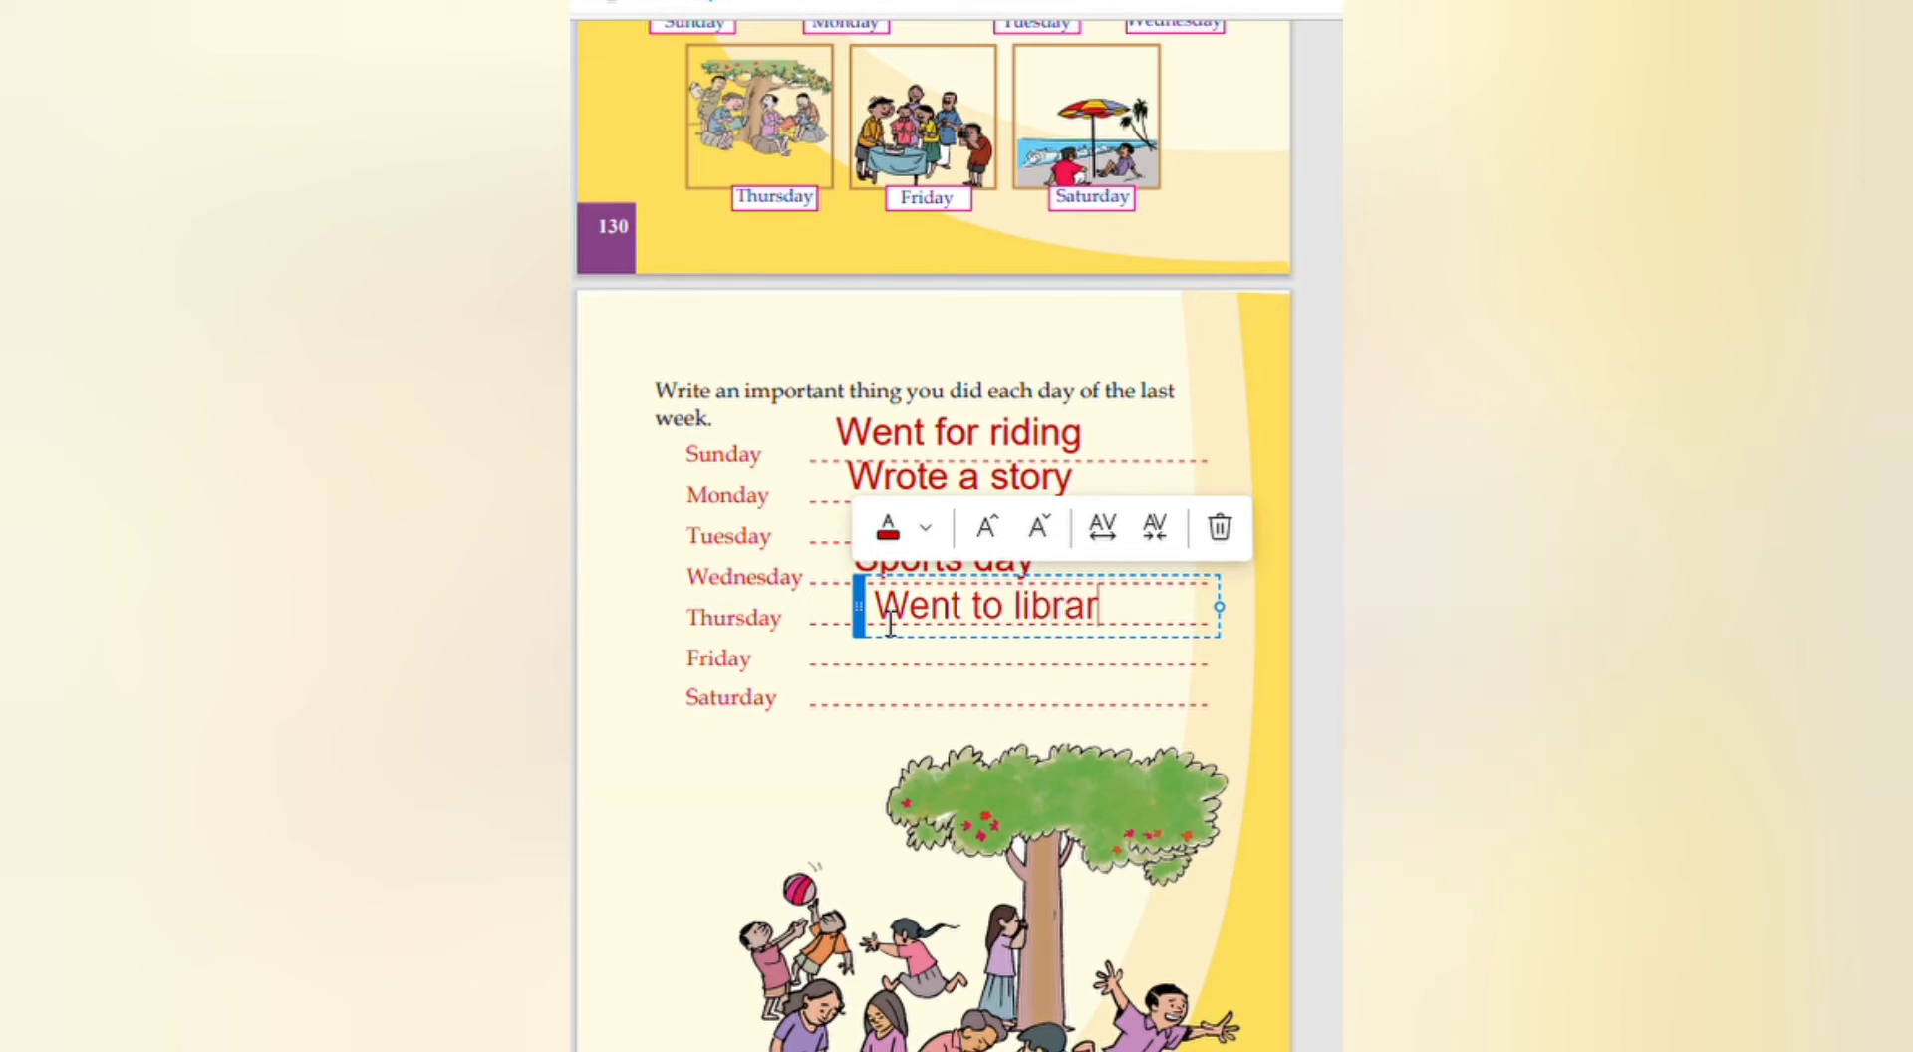
{"action": "type", "text": "y"}
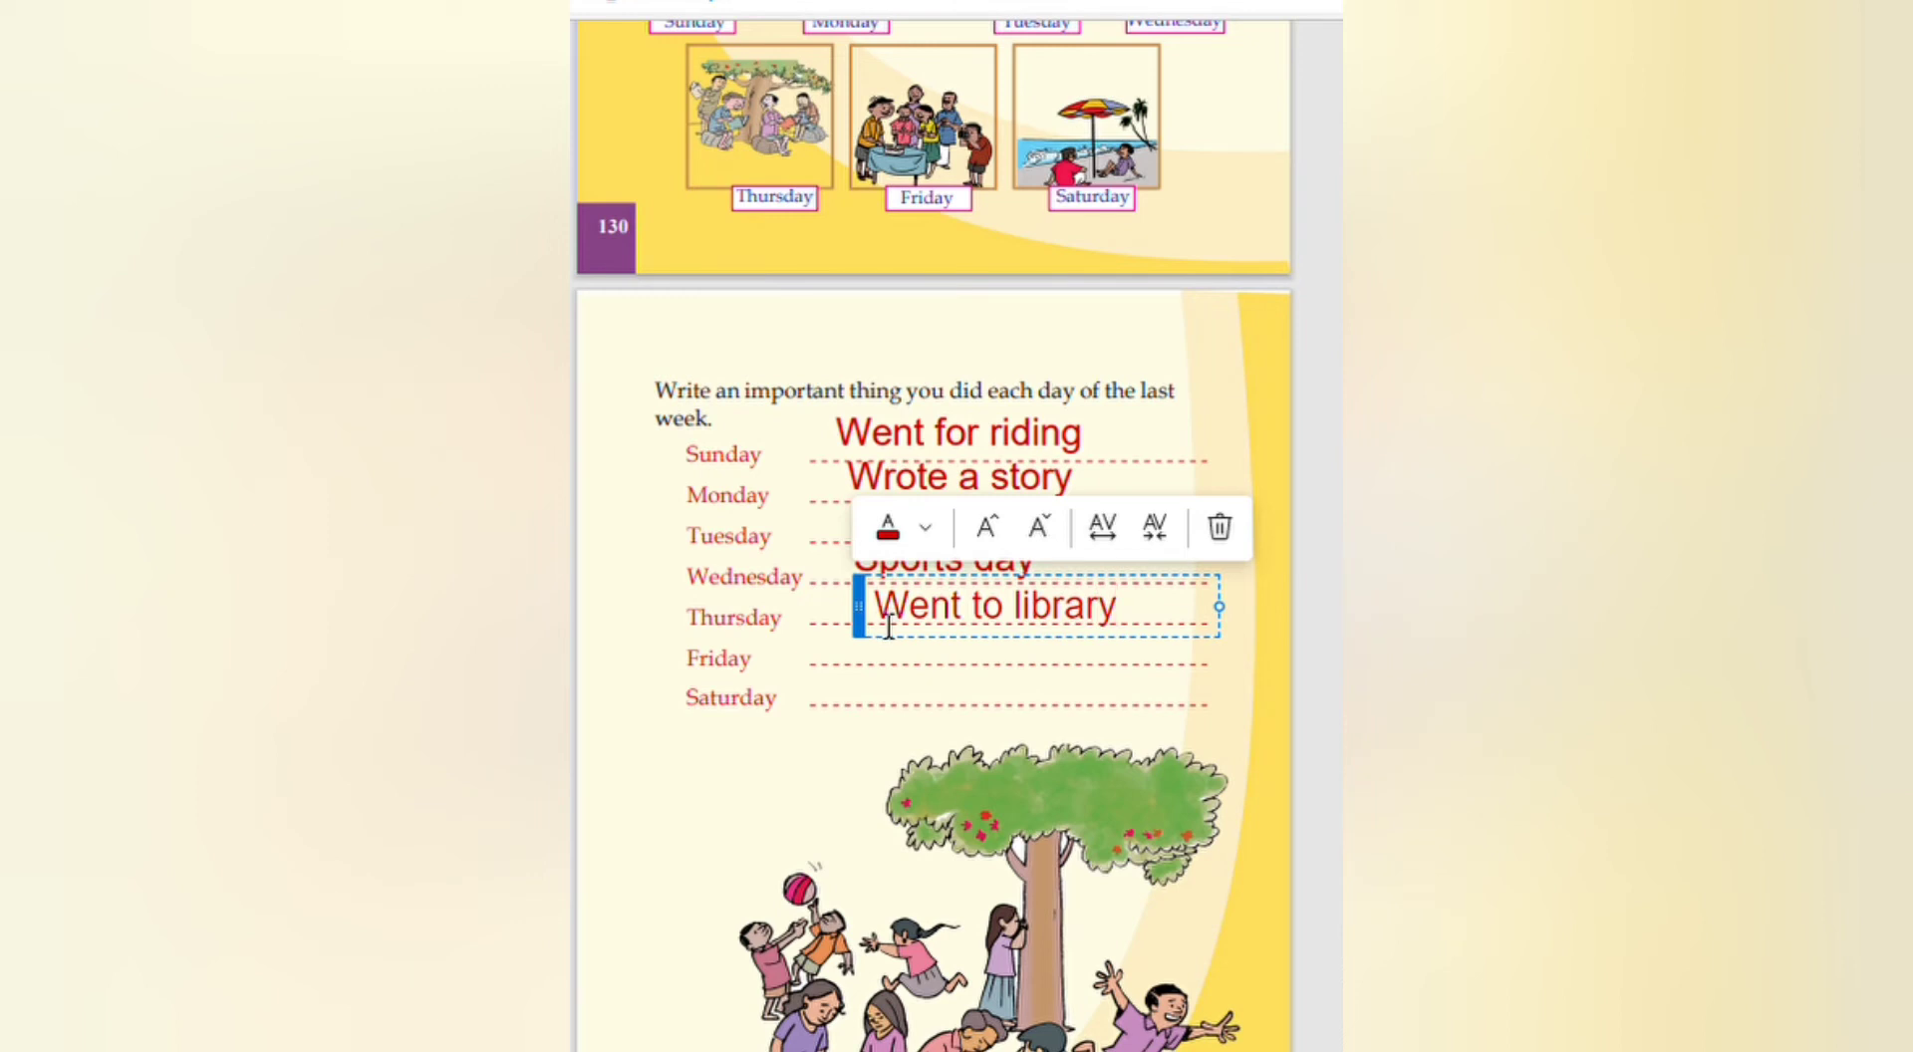
{"action": "left_click", "coordinate": [905, 680]}
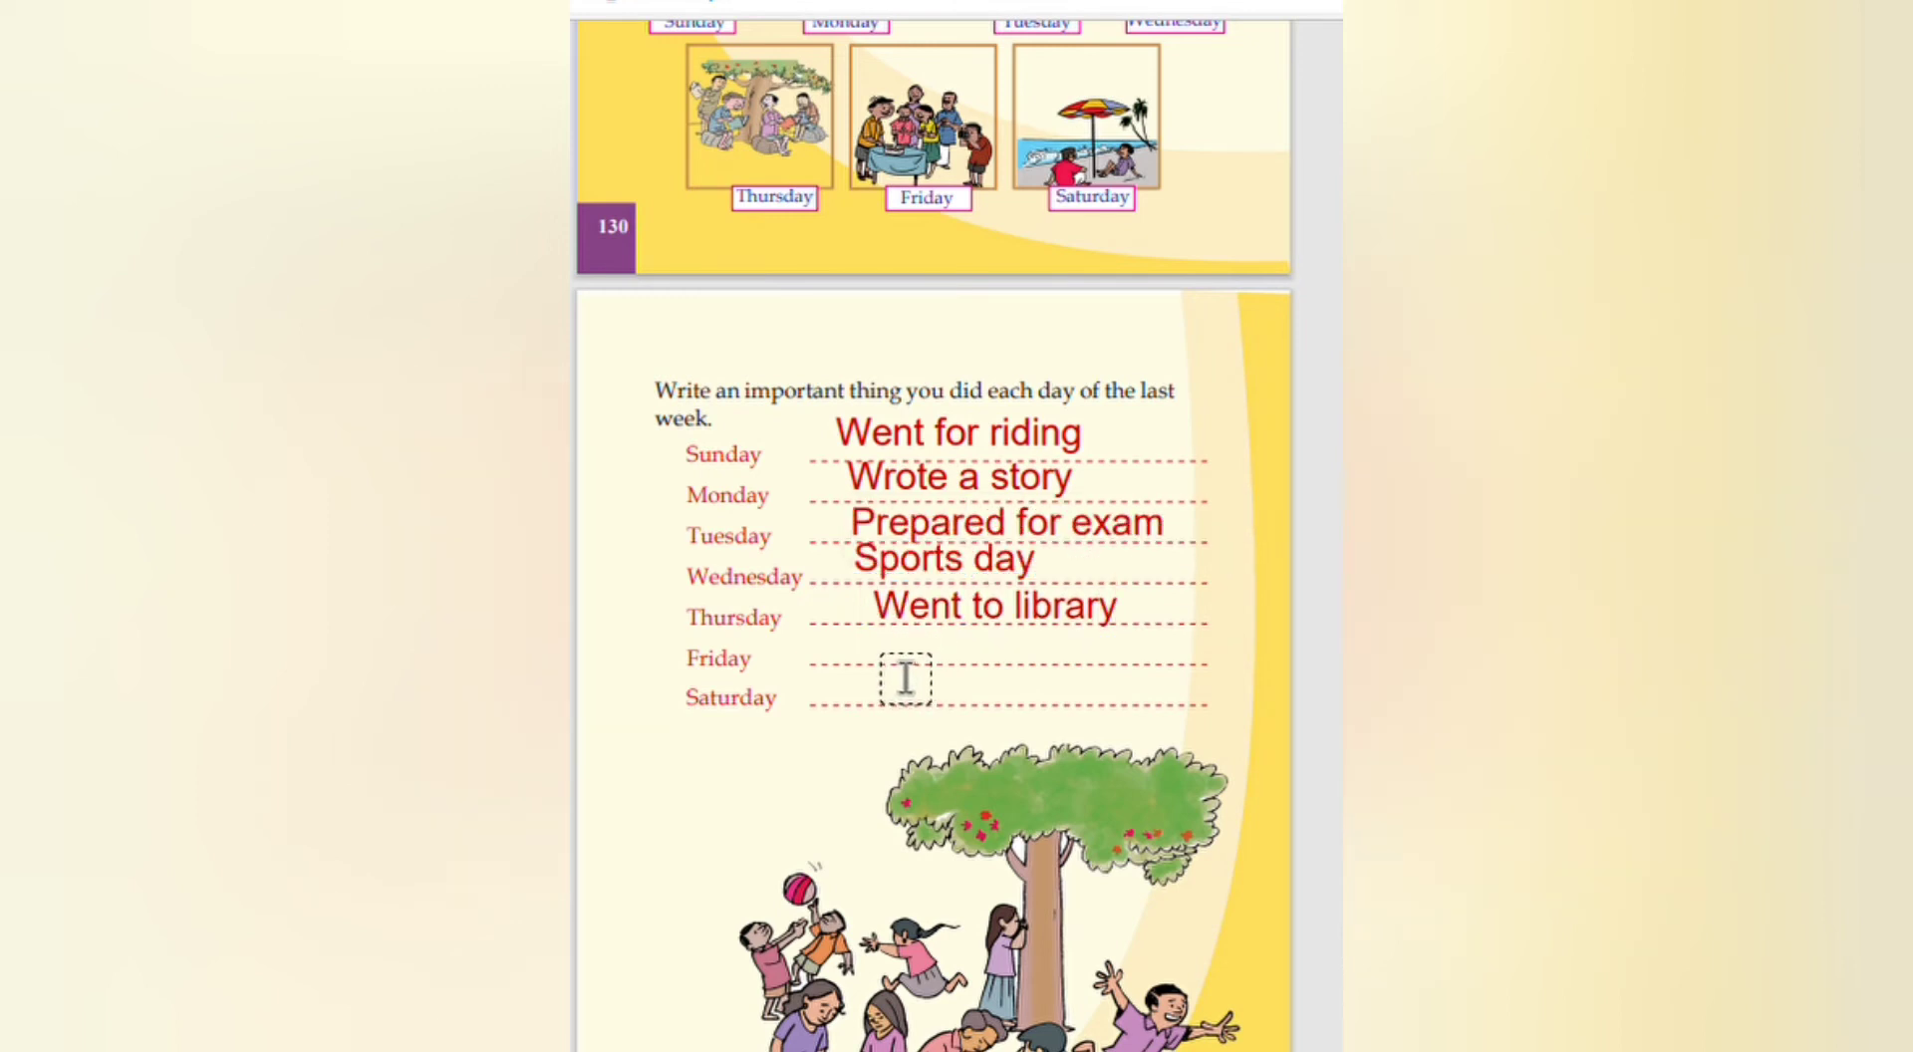
Step: Write 'Science quiz' in red on the Friday line
{"action": "left_click", "coordinate": [905, 678]}
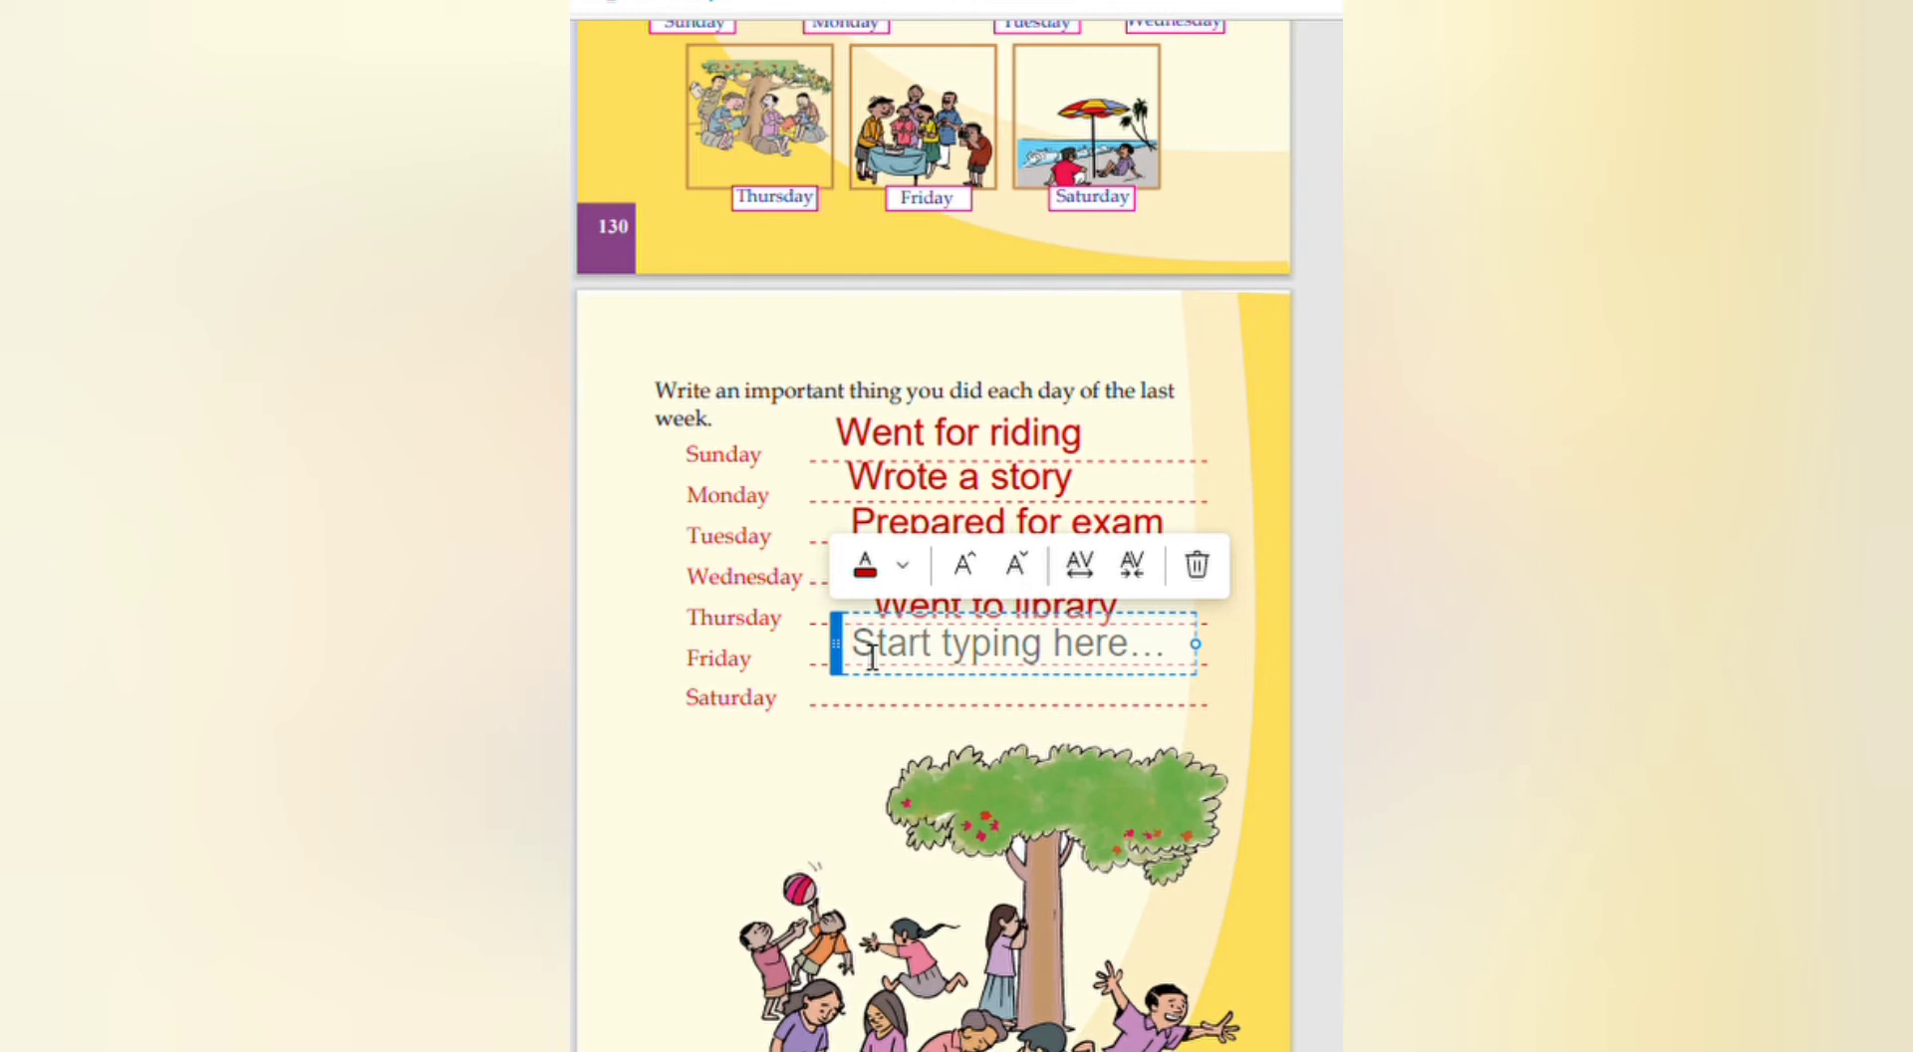
{"action": "type", "text": "Scie"}
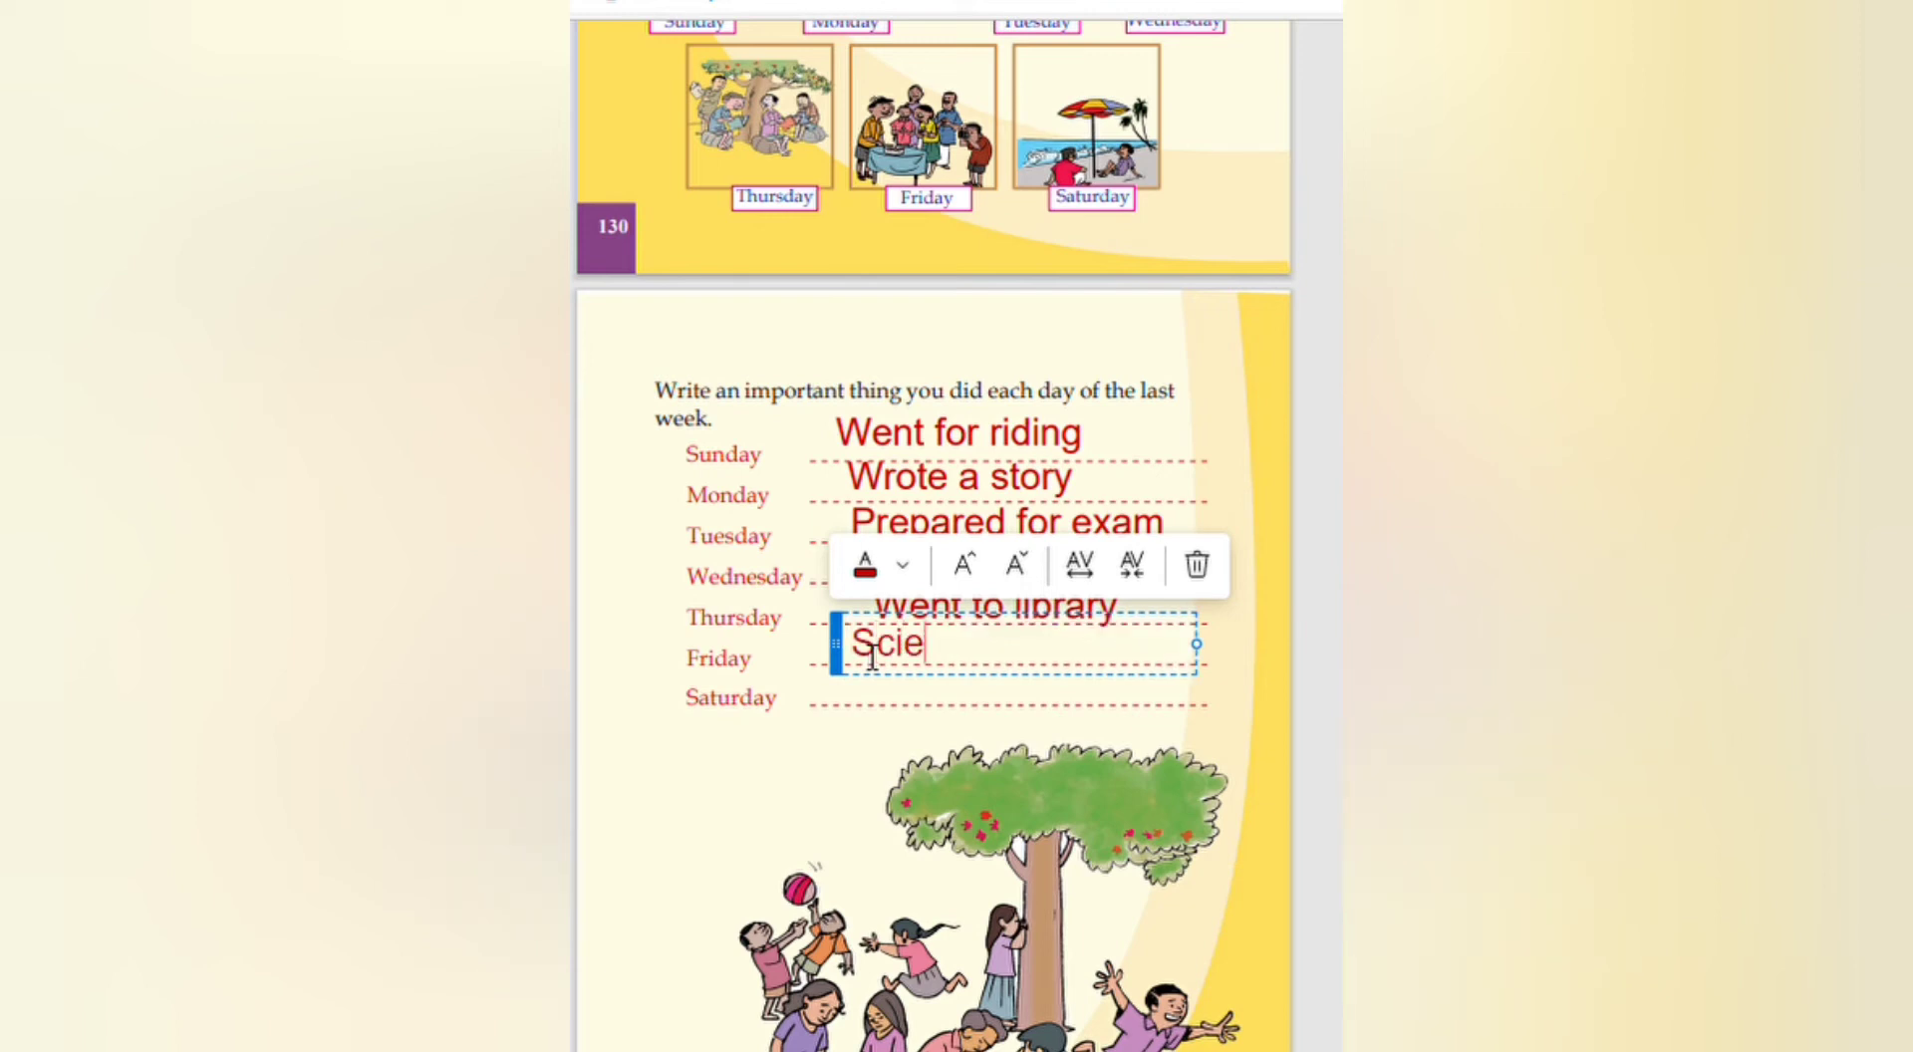
{"action": "type", "text": "nce"}
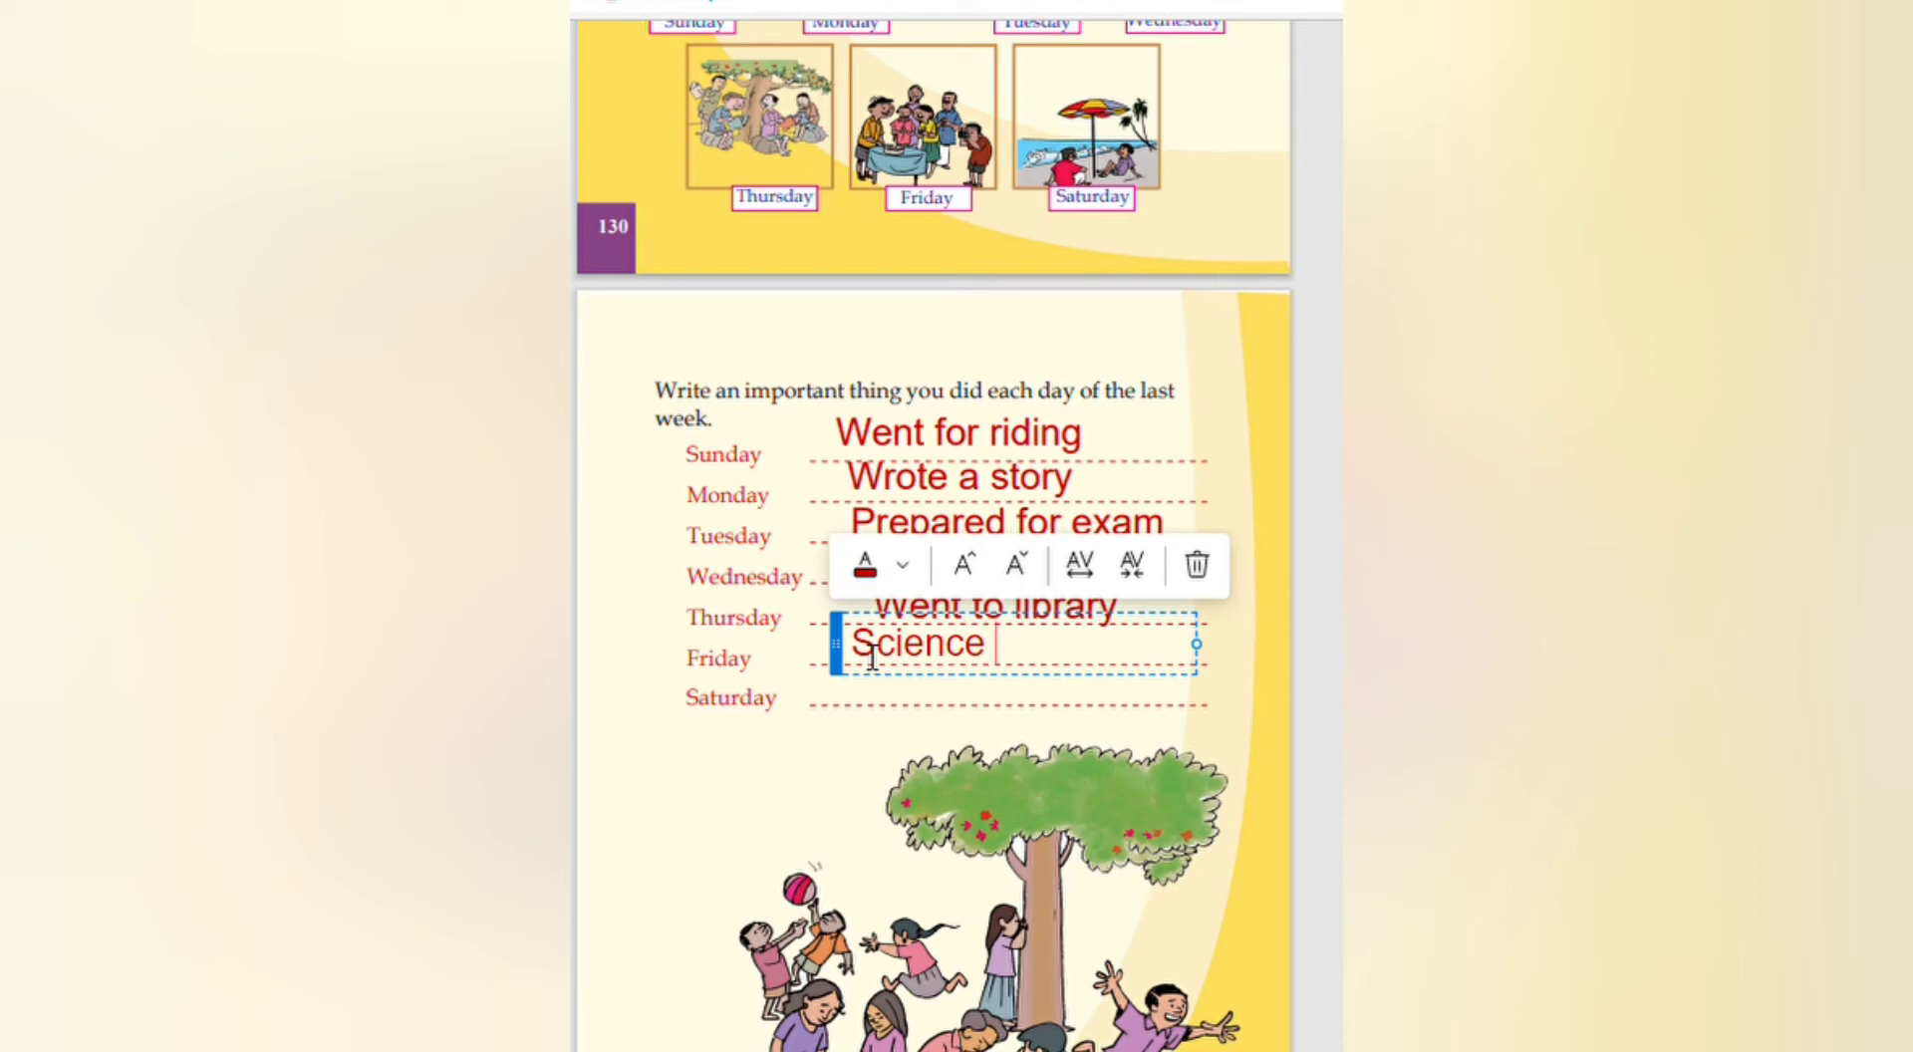
{"action": "type", "text": "quiz"}
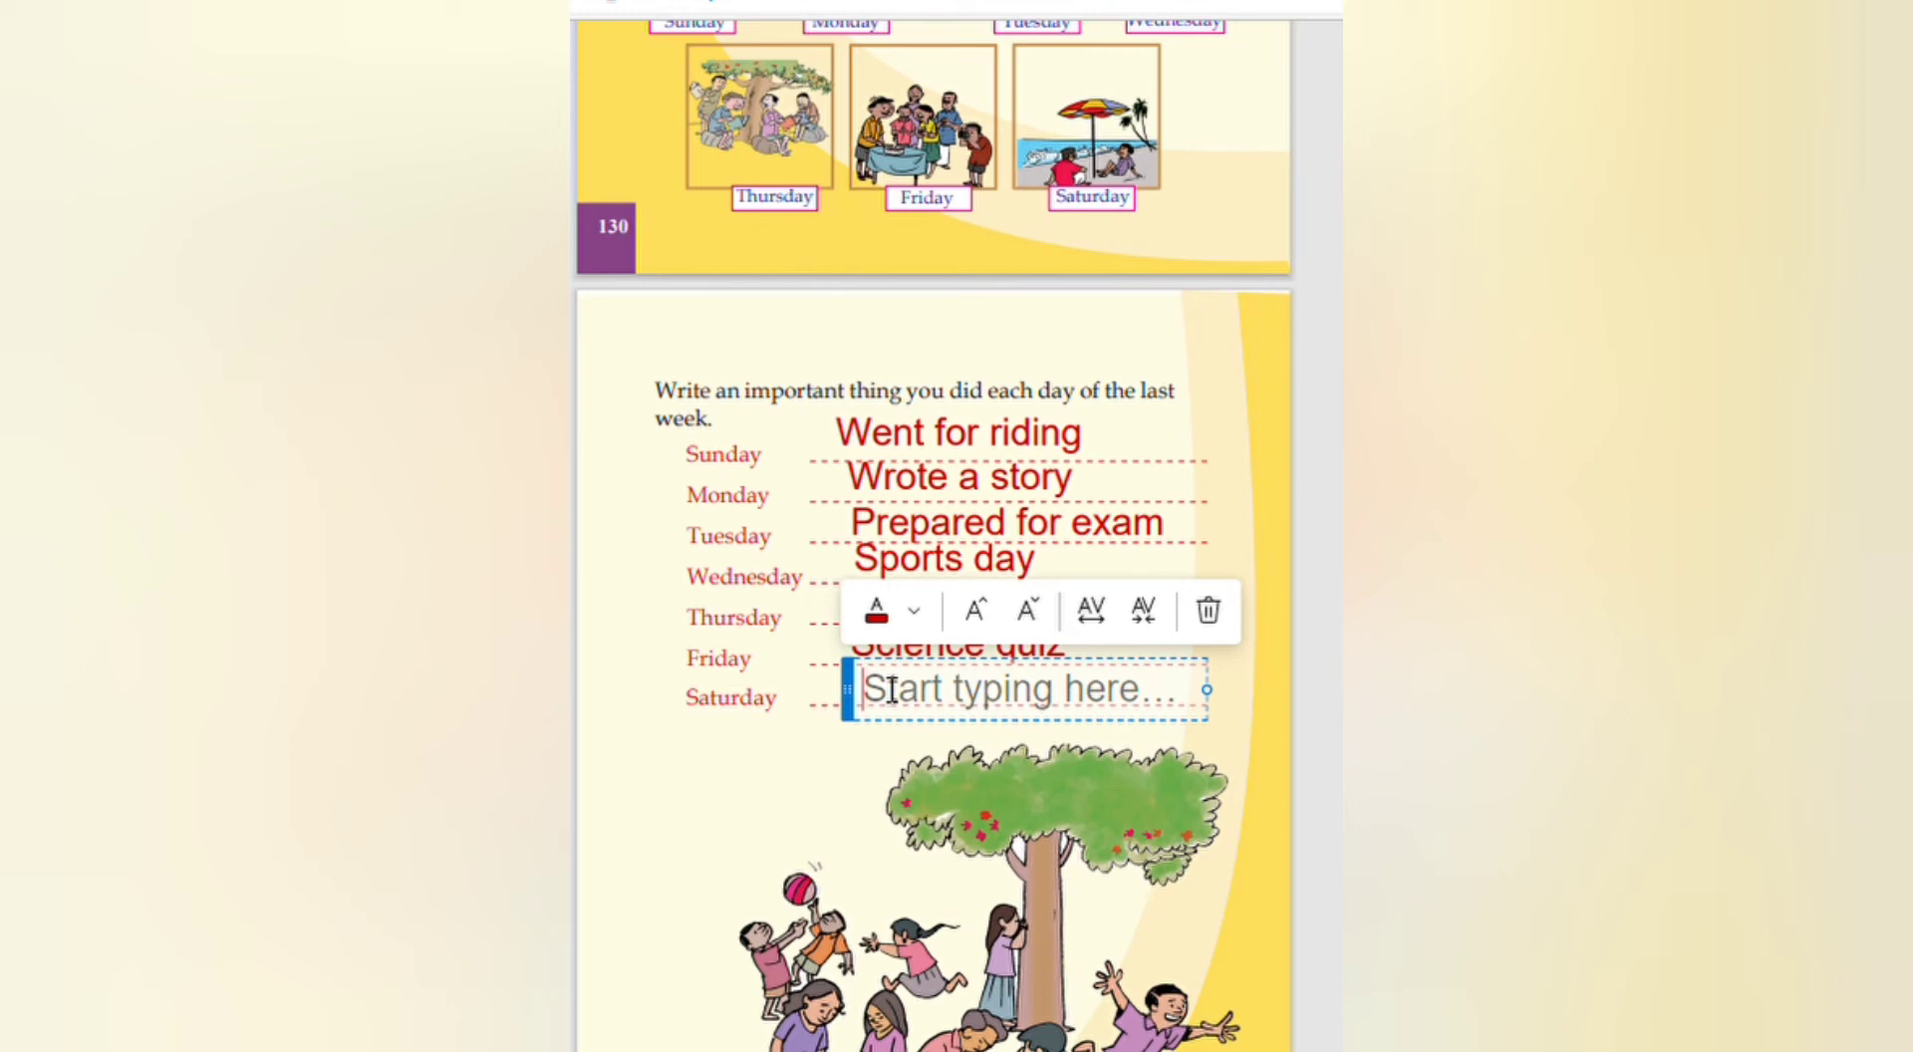
{"action": "mouse_move", "coordinate": [885, 702]}
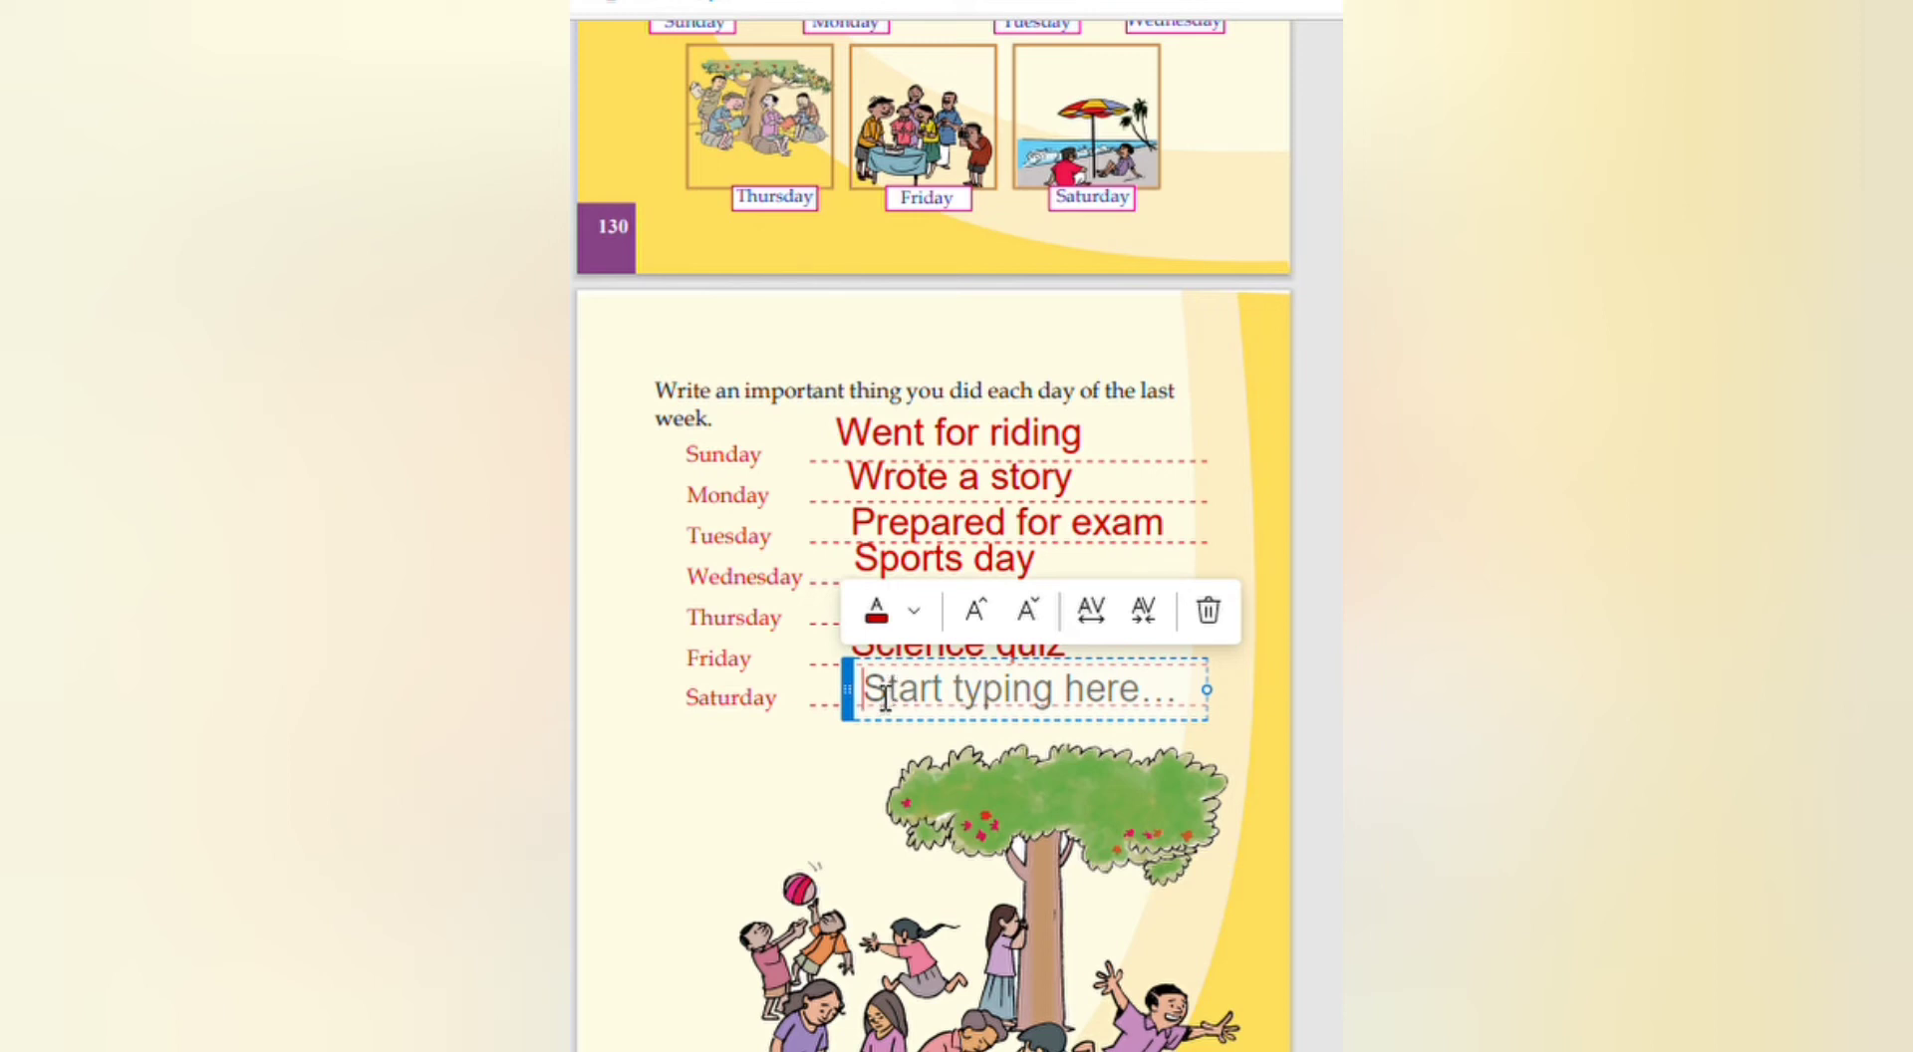
Step: Write 'went to competition' in red on the Saturday line
{"action": "type", "text": "went to"}
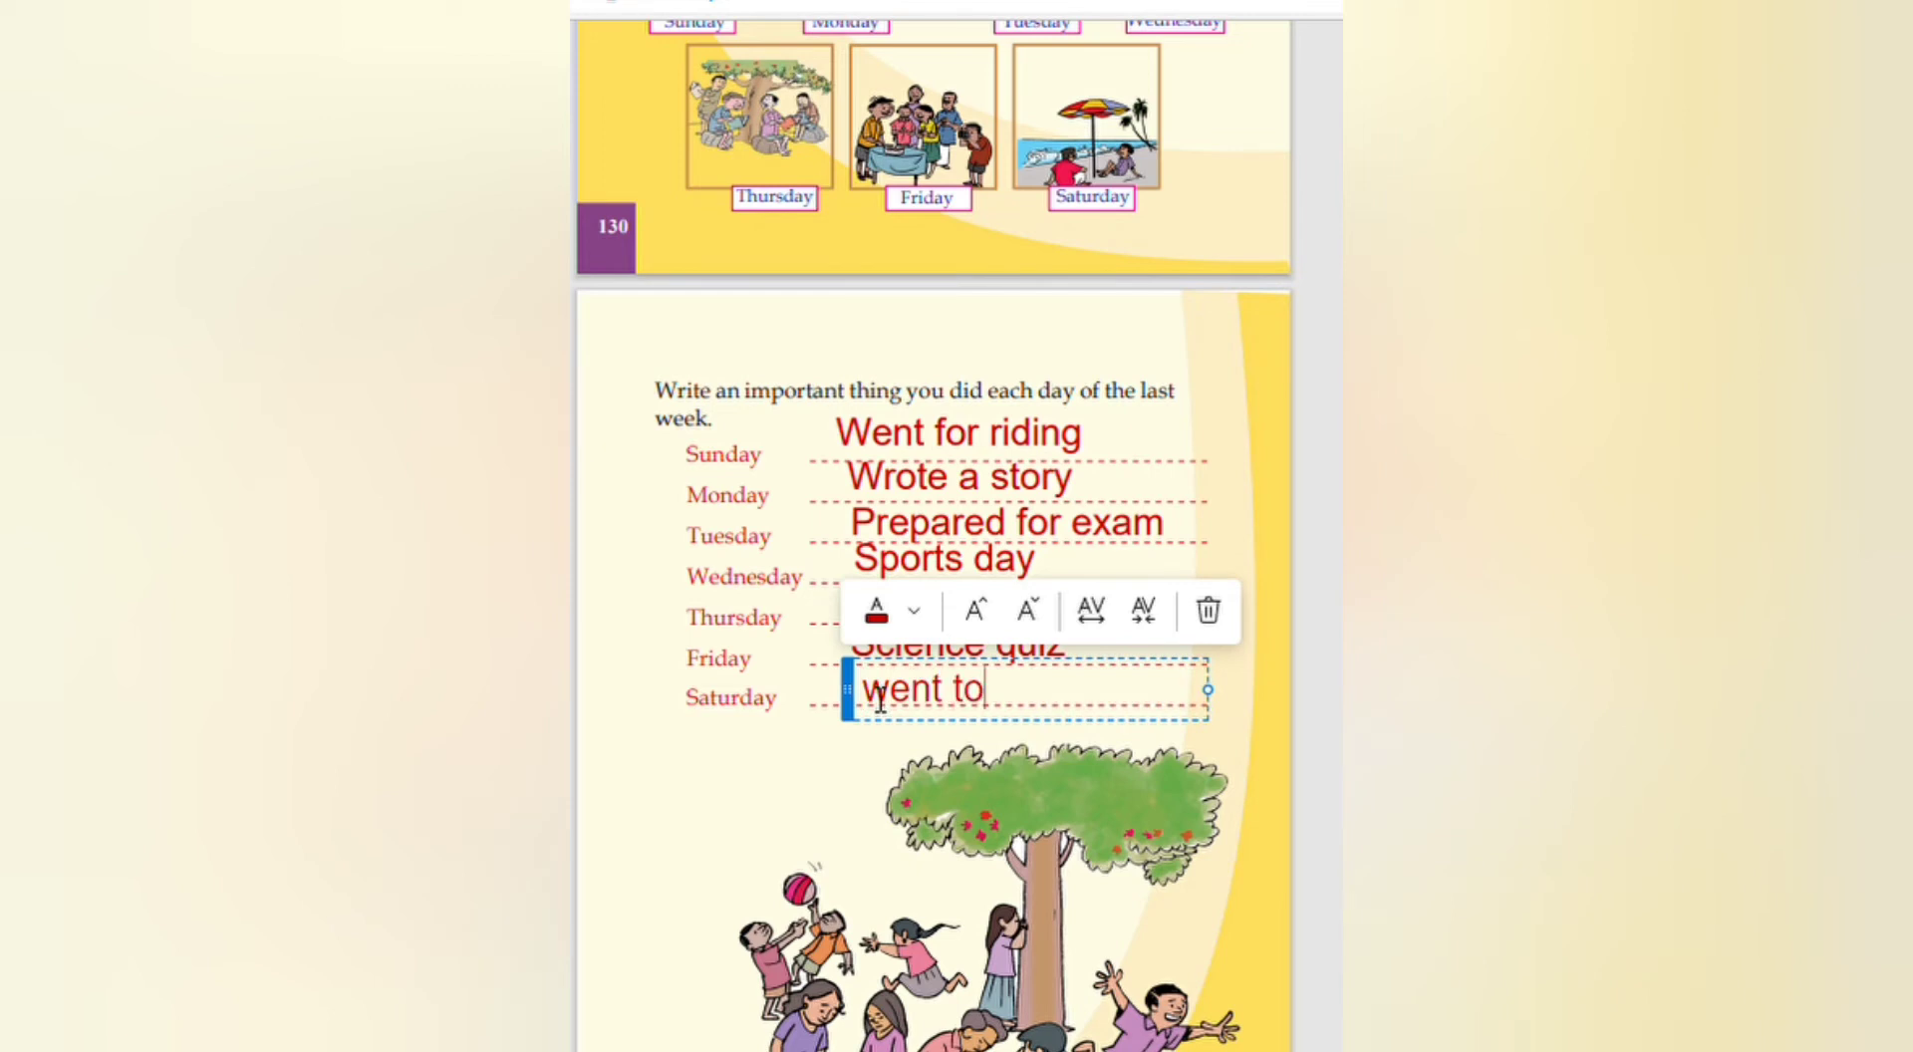
{"action": "type", "text": "comp"}
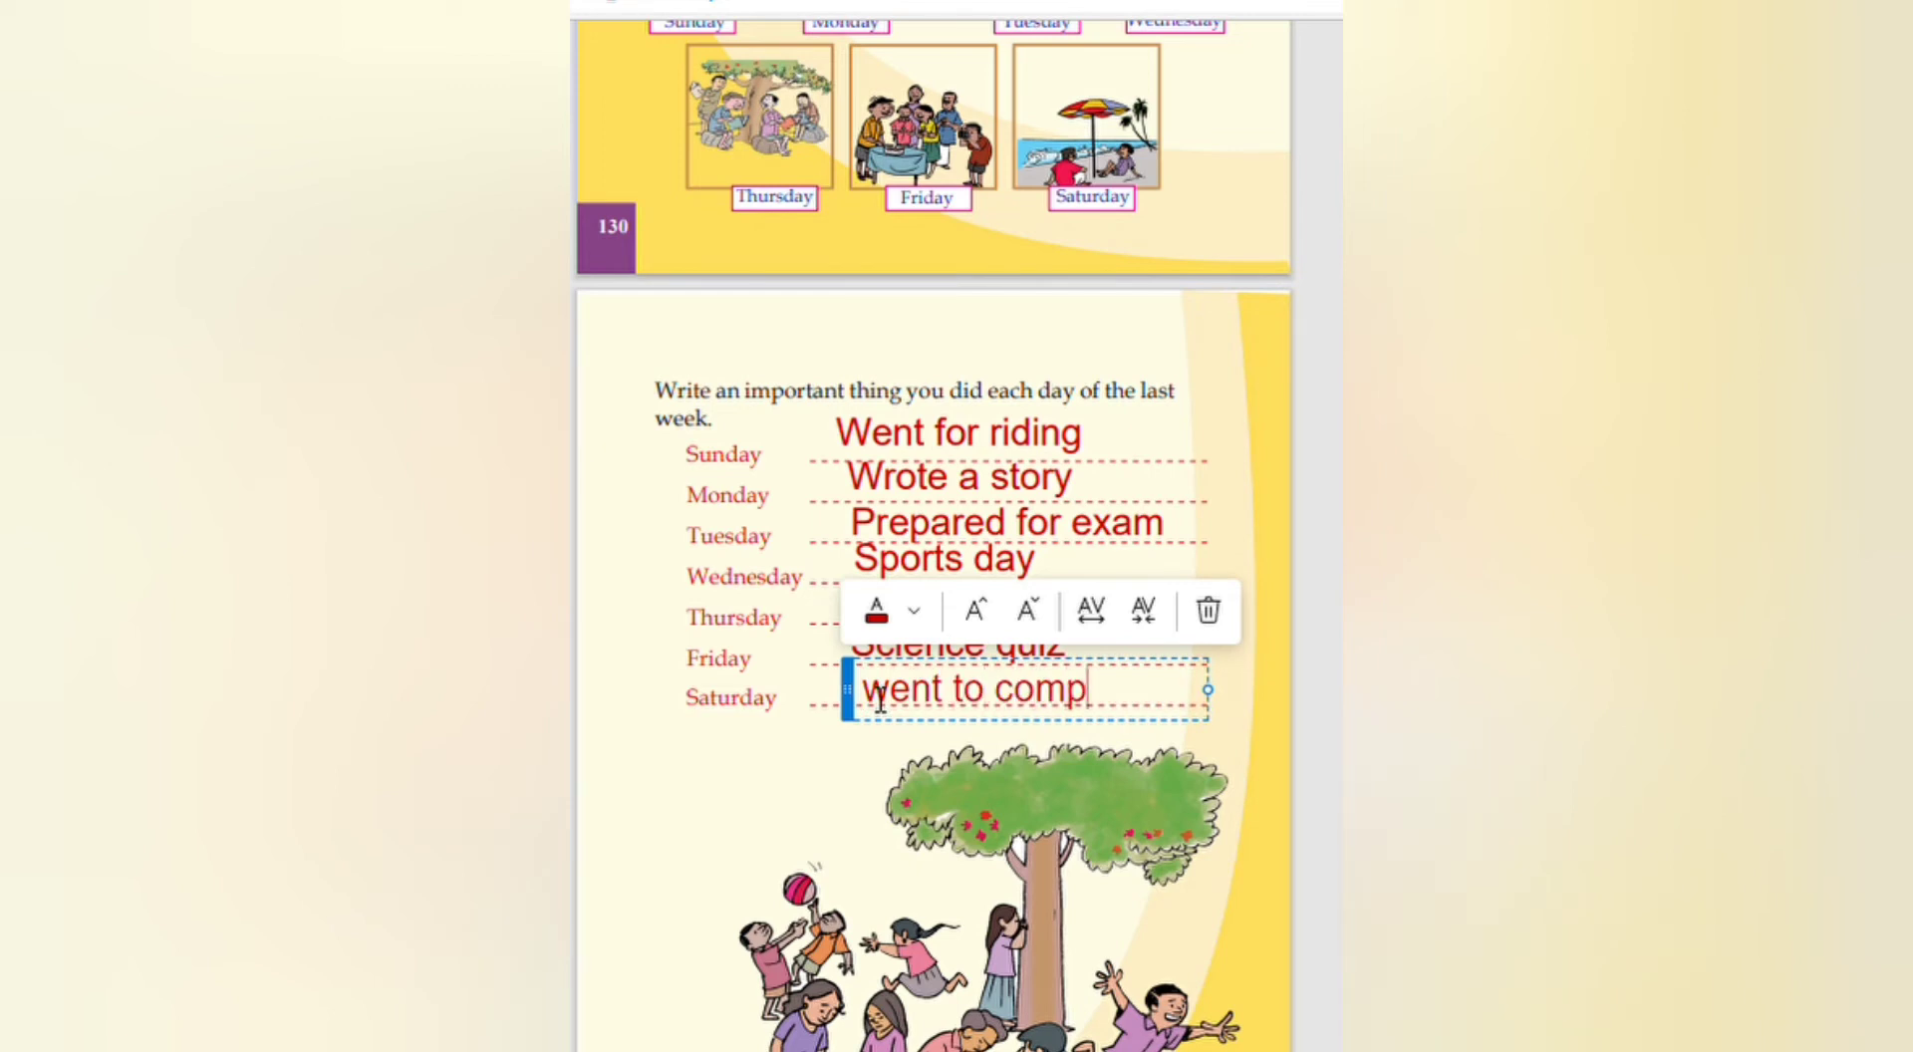
{"action": "type", "text": "etitio"}
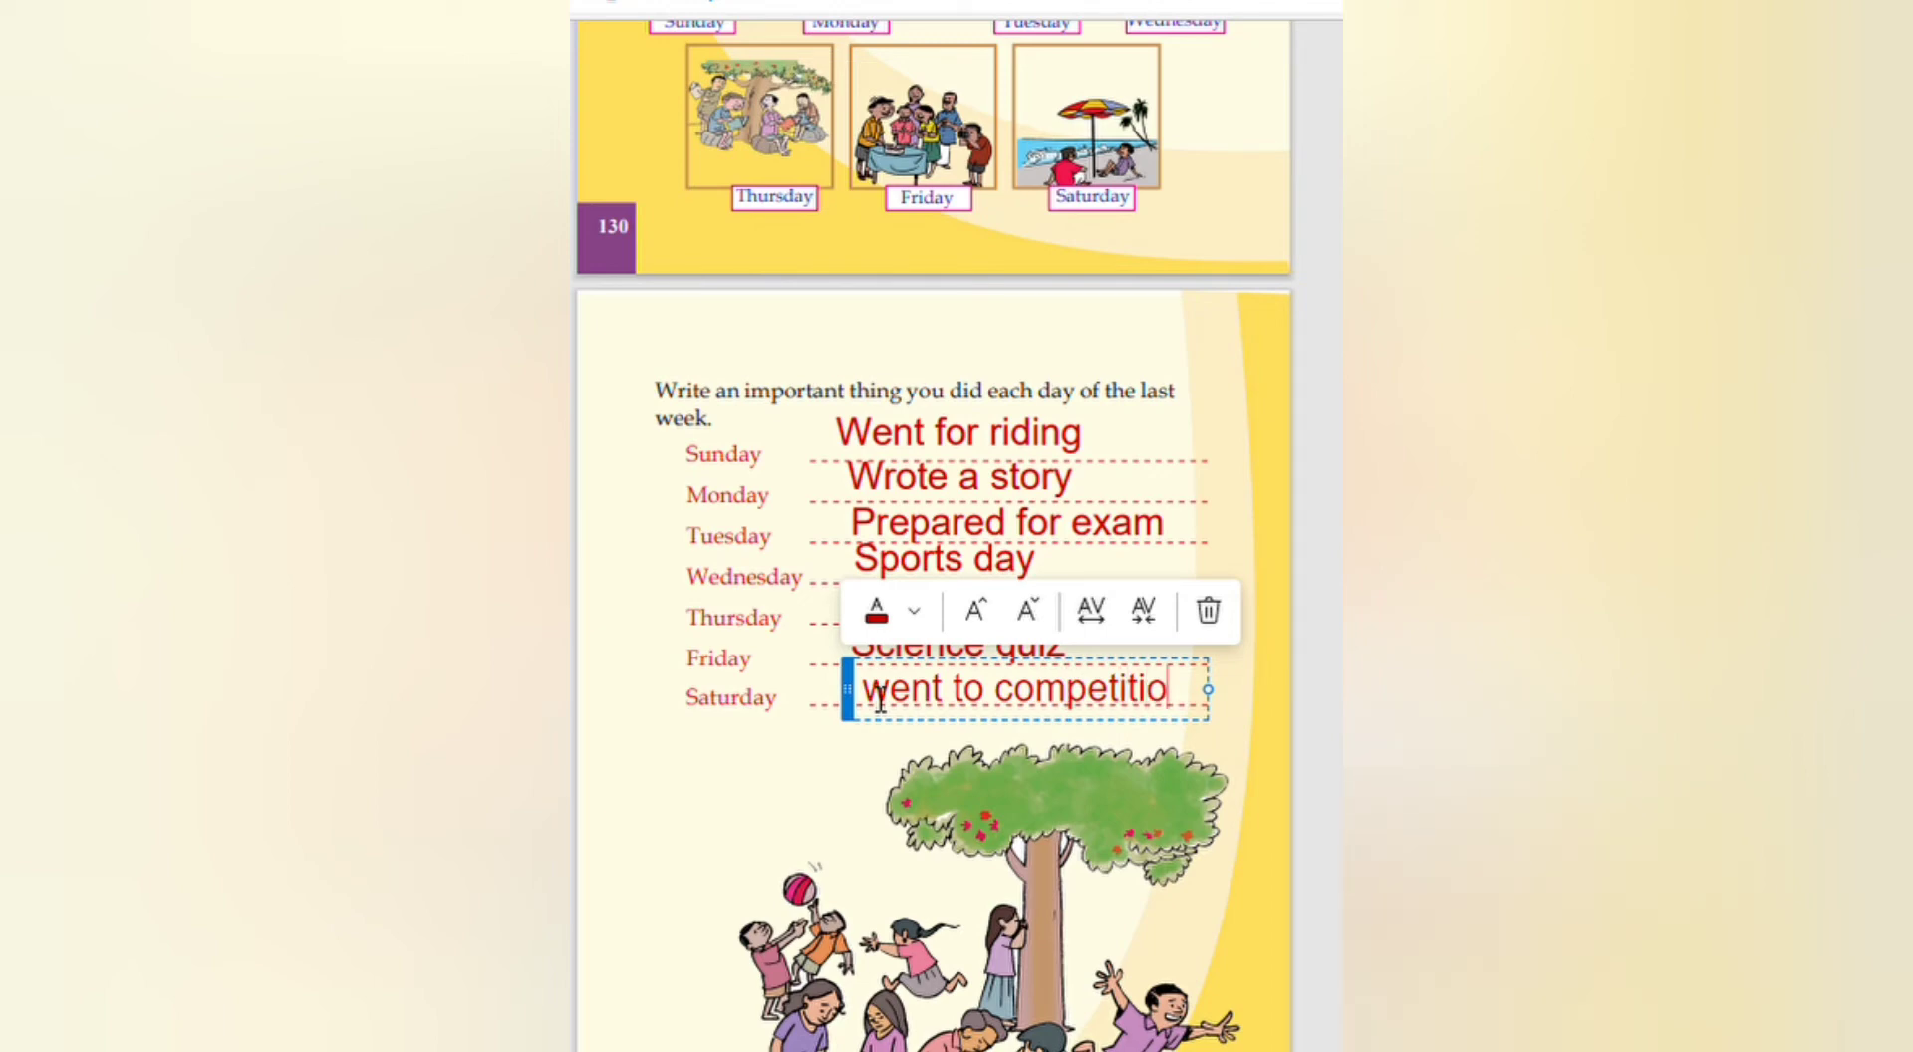
{"action": "type", "text": "n"}
{"action": "type", "text": "Saturday"}
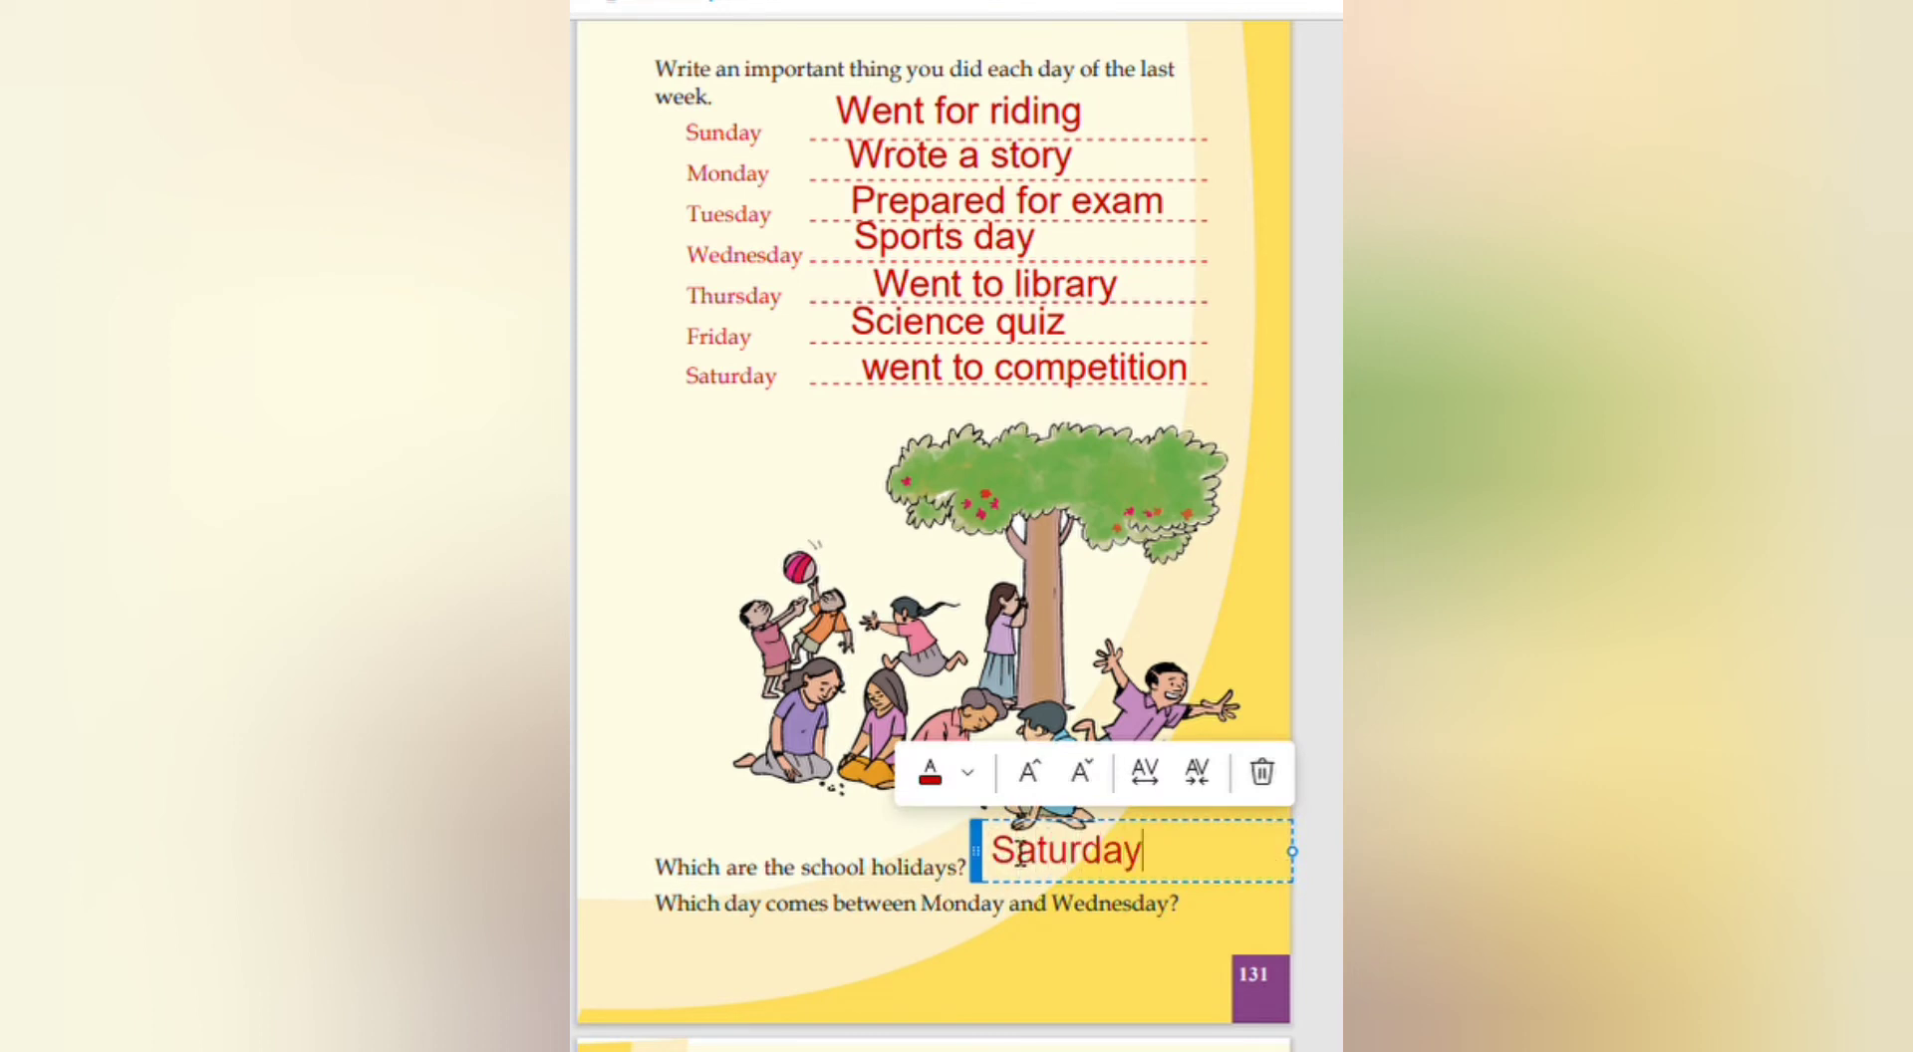
Step: Complete 'Saturday,sunday' for the holidays question and answer 'Tuesday' for the between-days question
{"action": "type", "text": ",sunday"}
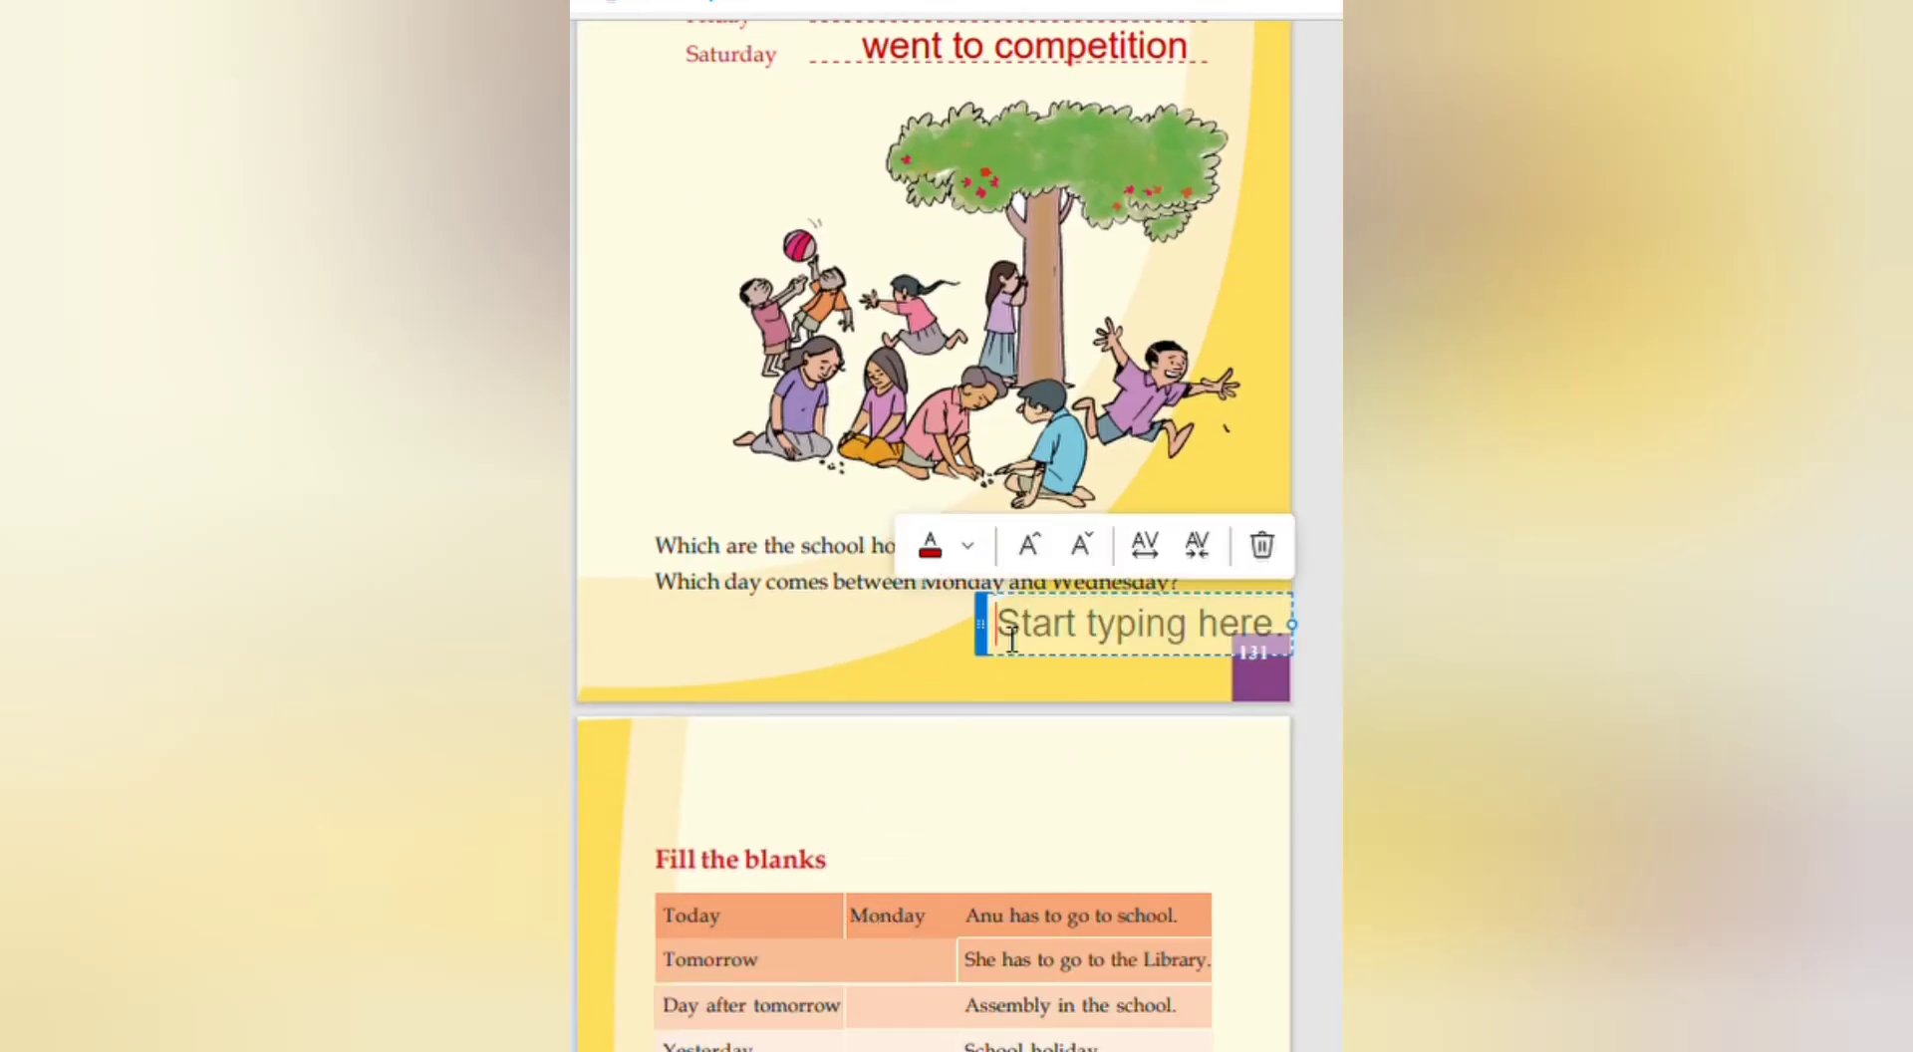
{"action": "type", "text": "Tues"}
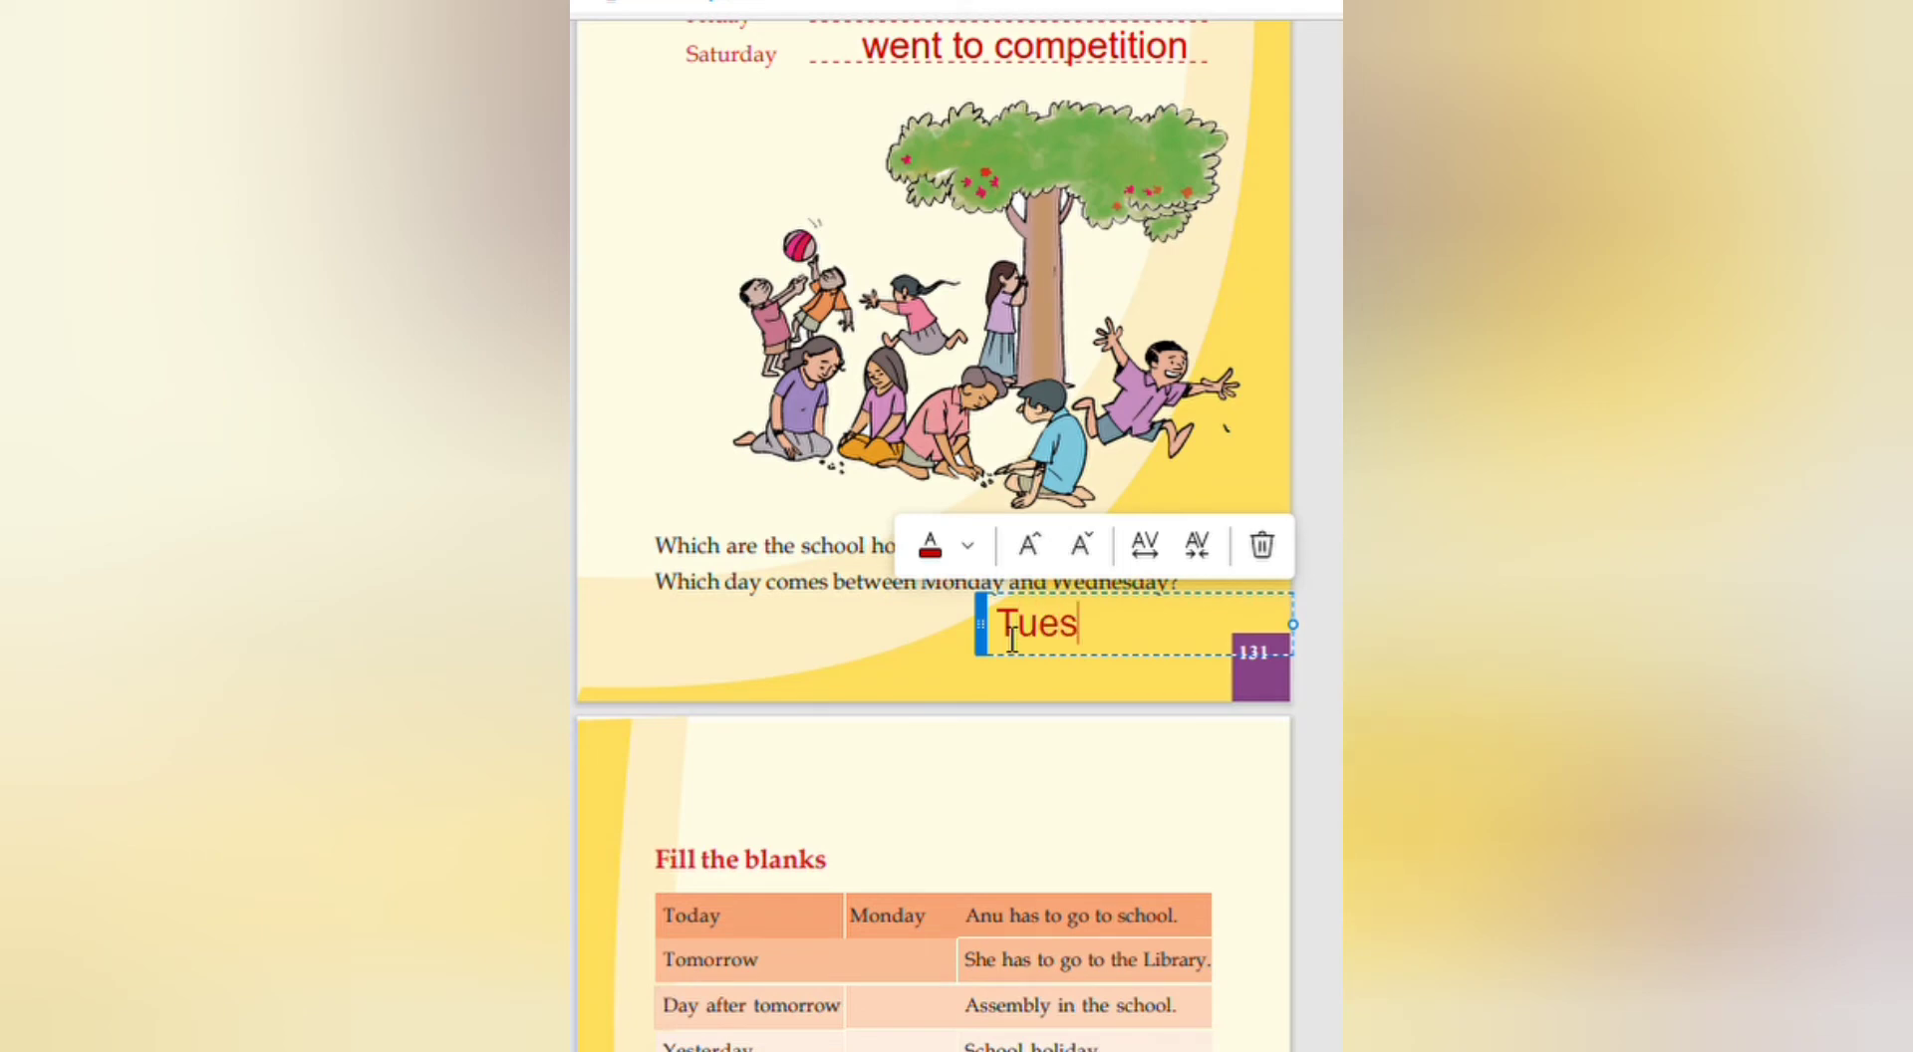
{"action": "type", "text": "day"}
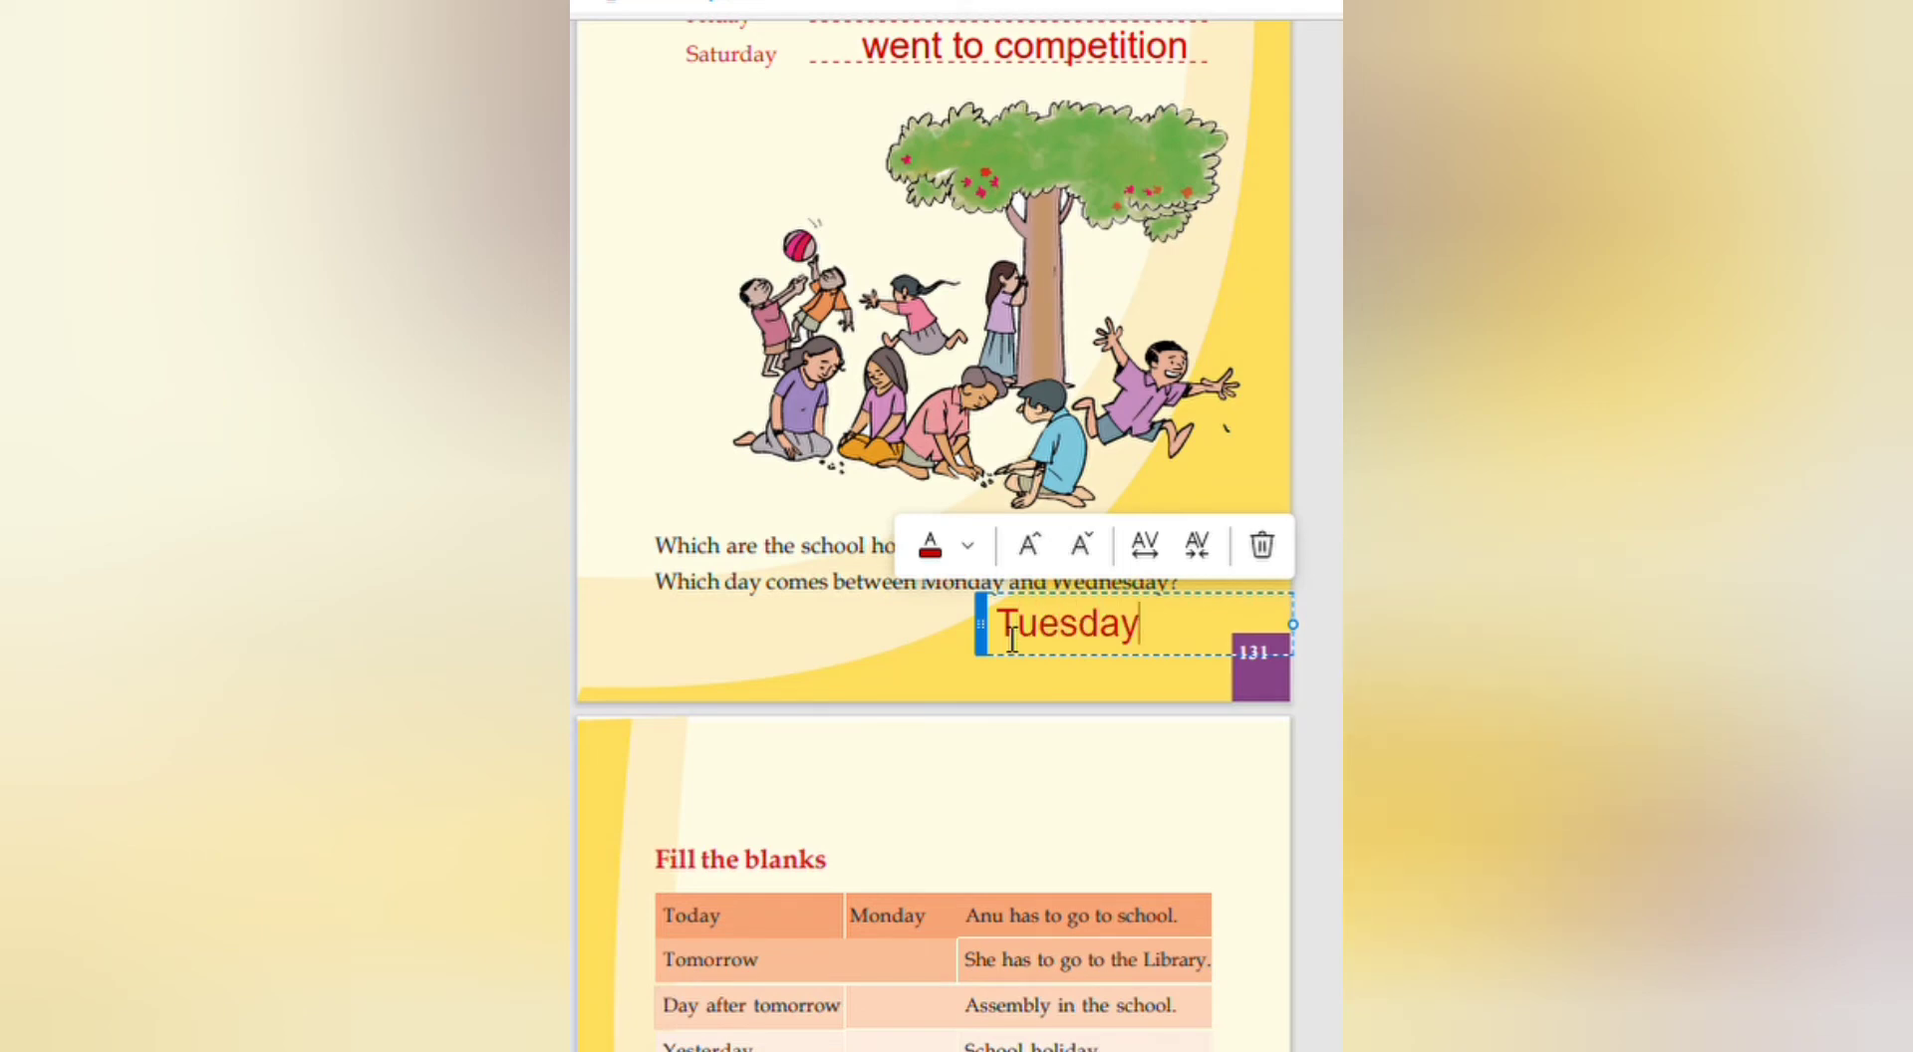
{"action": "scroll", "scroll_direction": "down", "scroll_amount": 3}
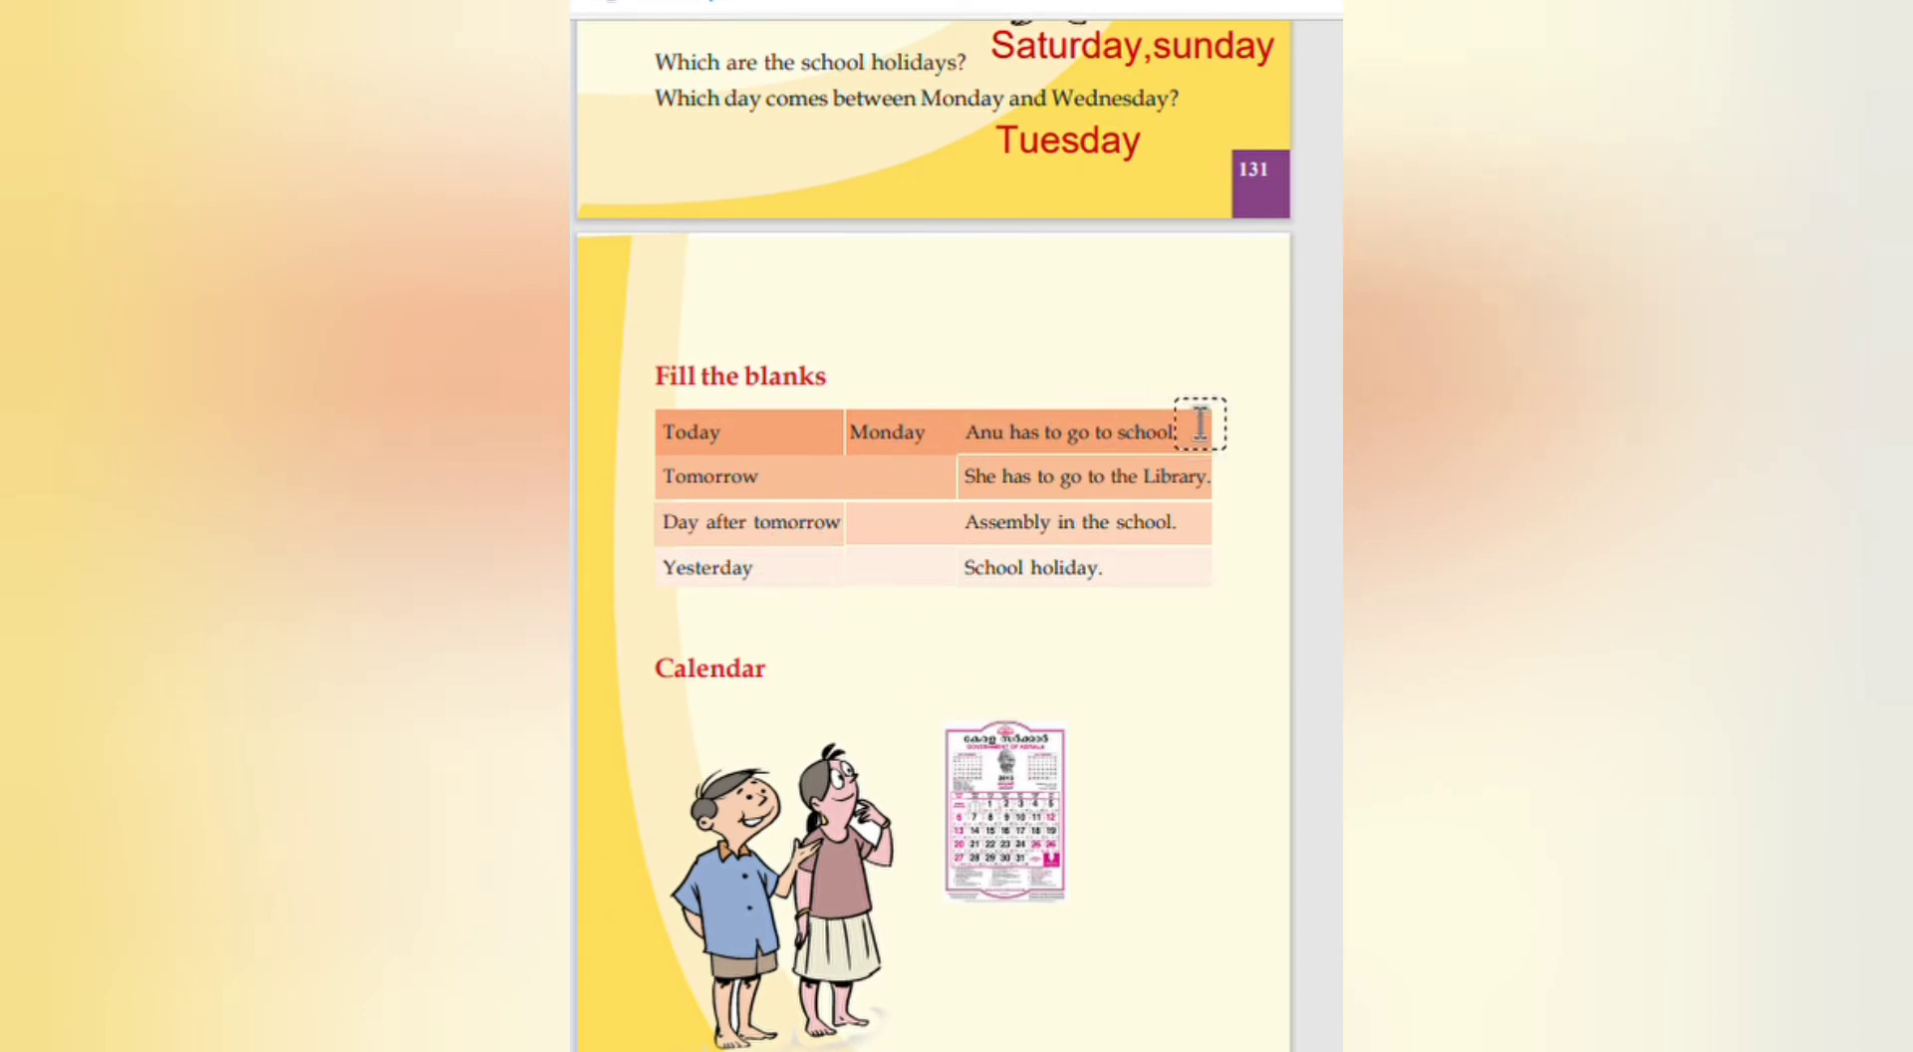
{"action": "mouse_move", "coordinate": [753, 530]}
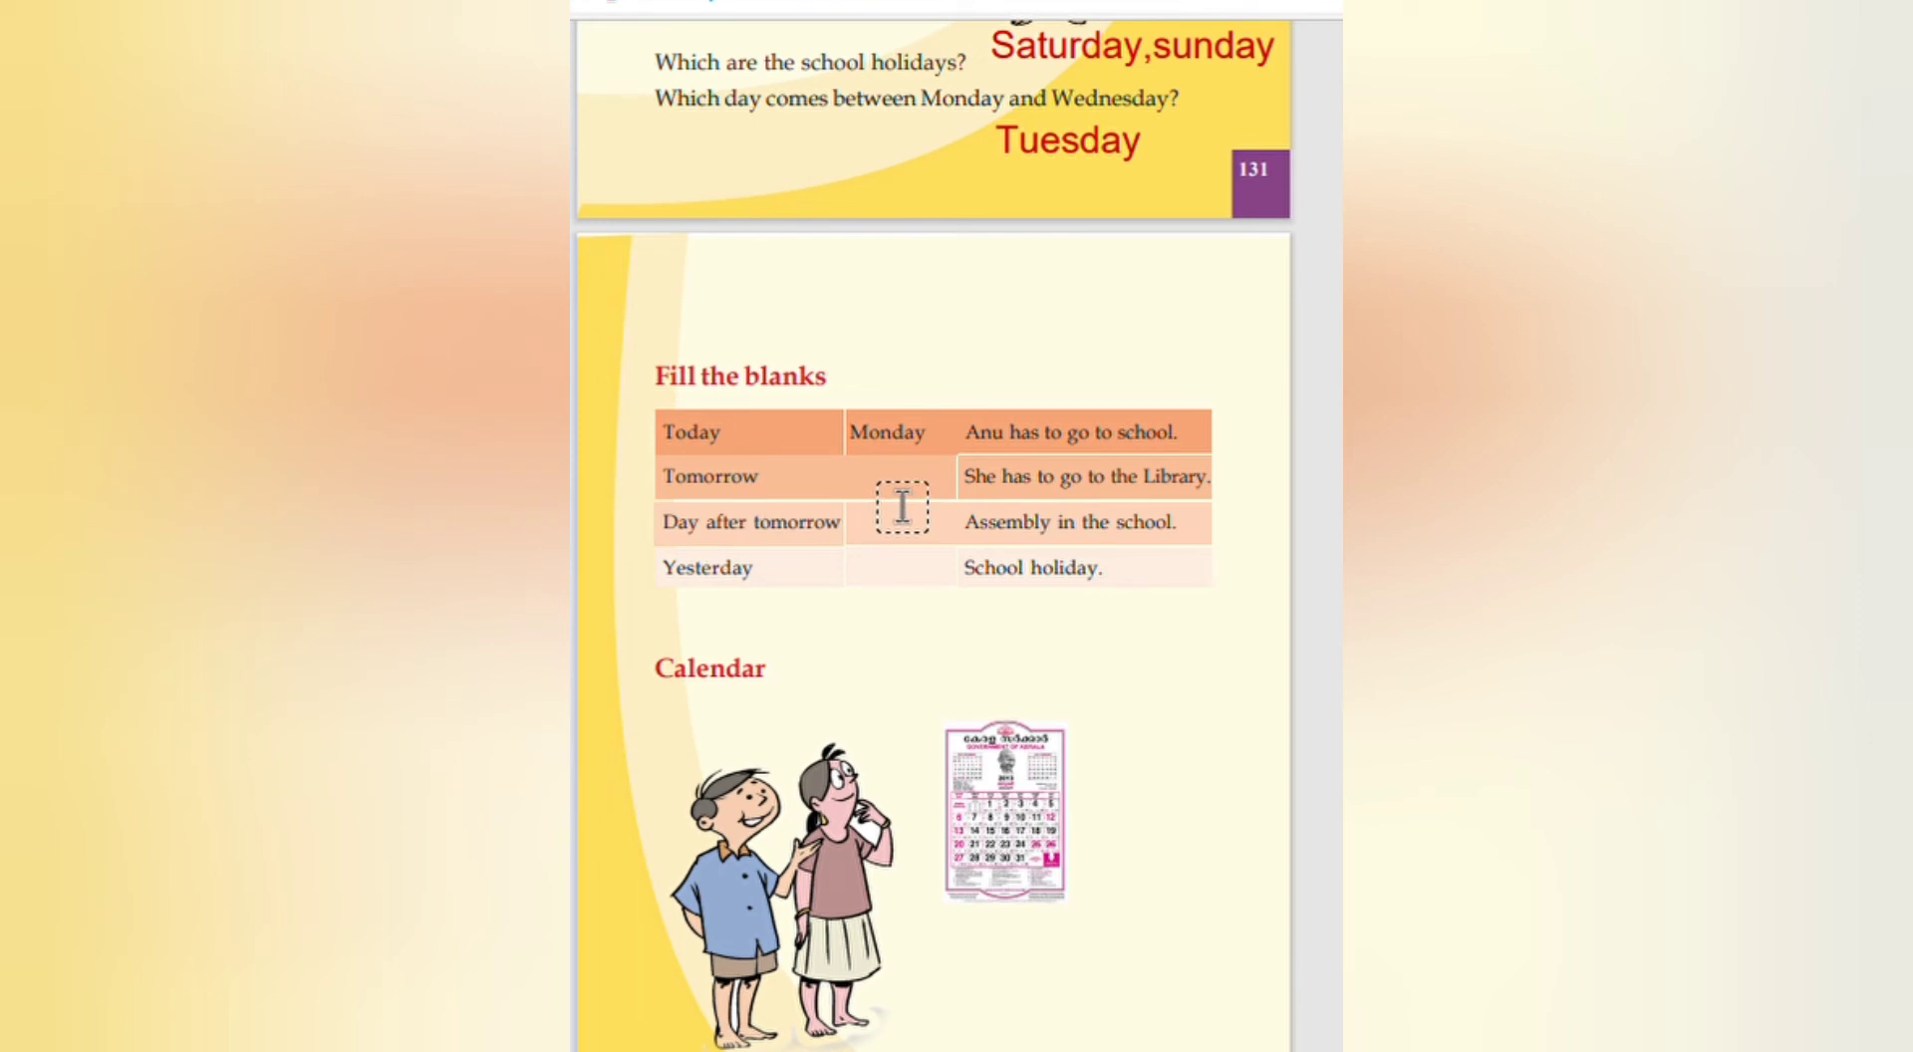
Step: Fill the Tomorrow row of the blanks table with 'Tuesday'
{"action": "left_click", "coordinate": [899, 505]}
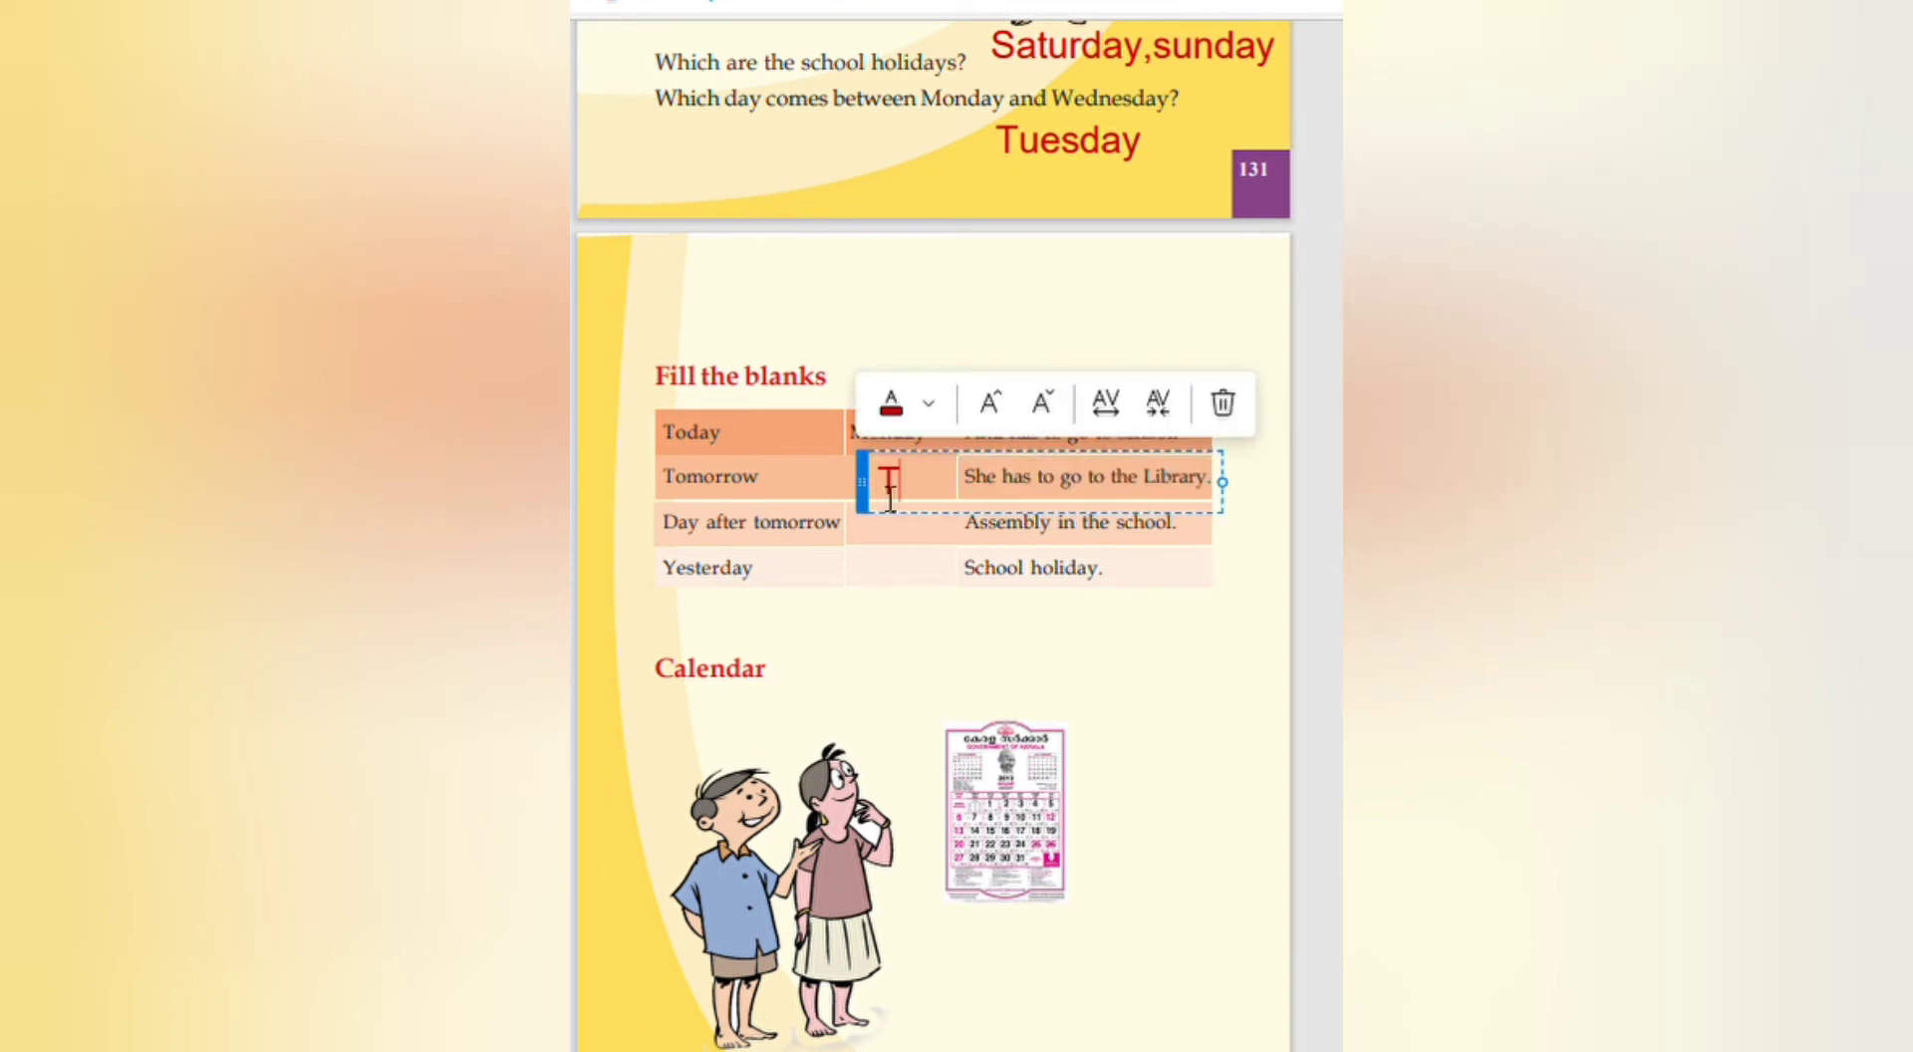
{"action": "type", "text": "Tuesday"}
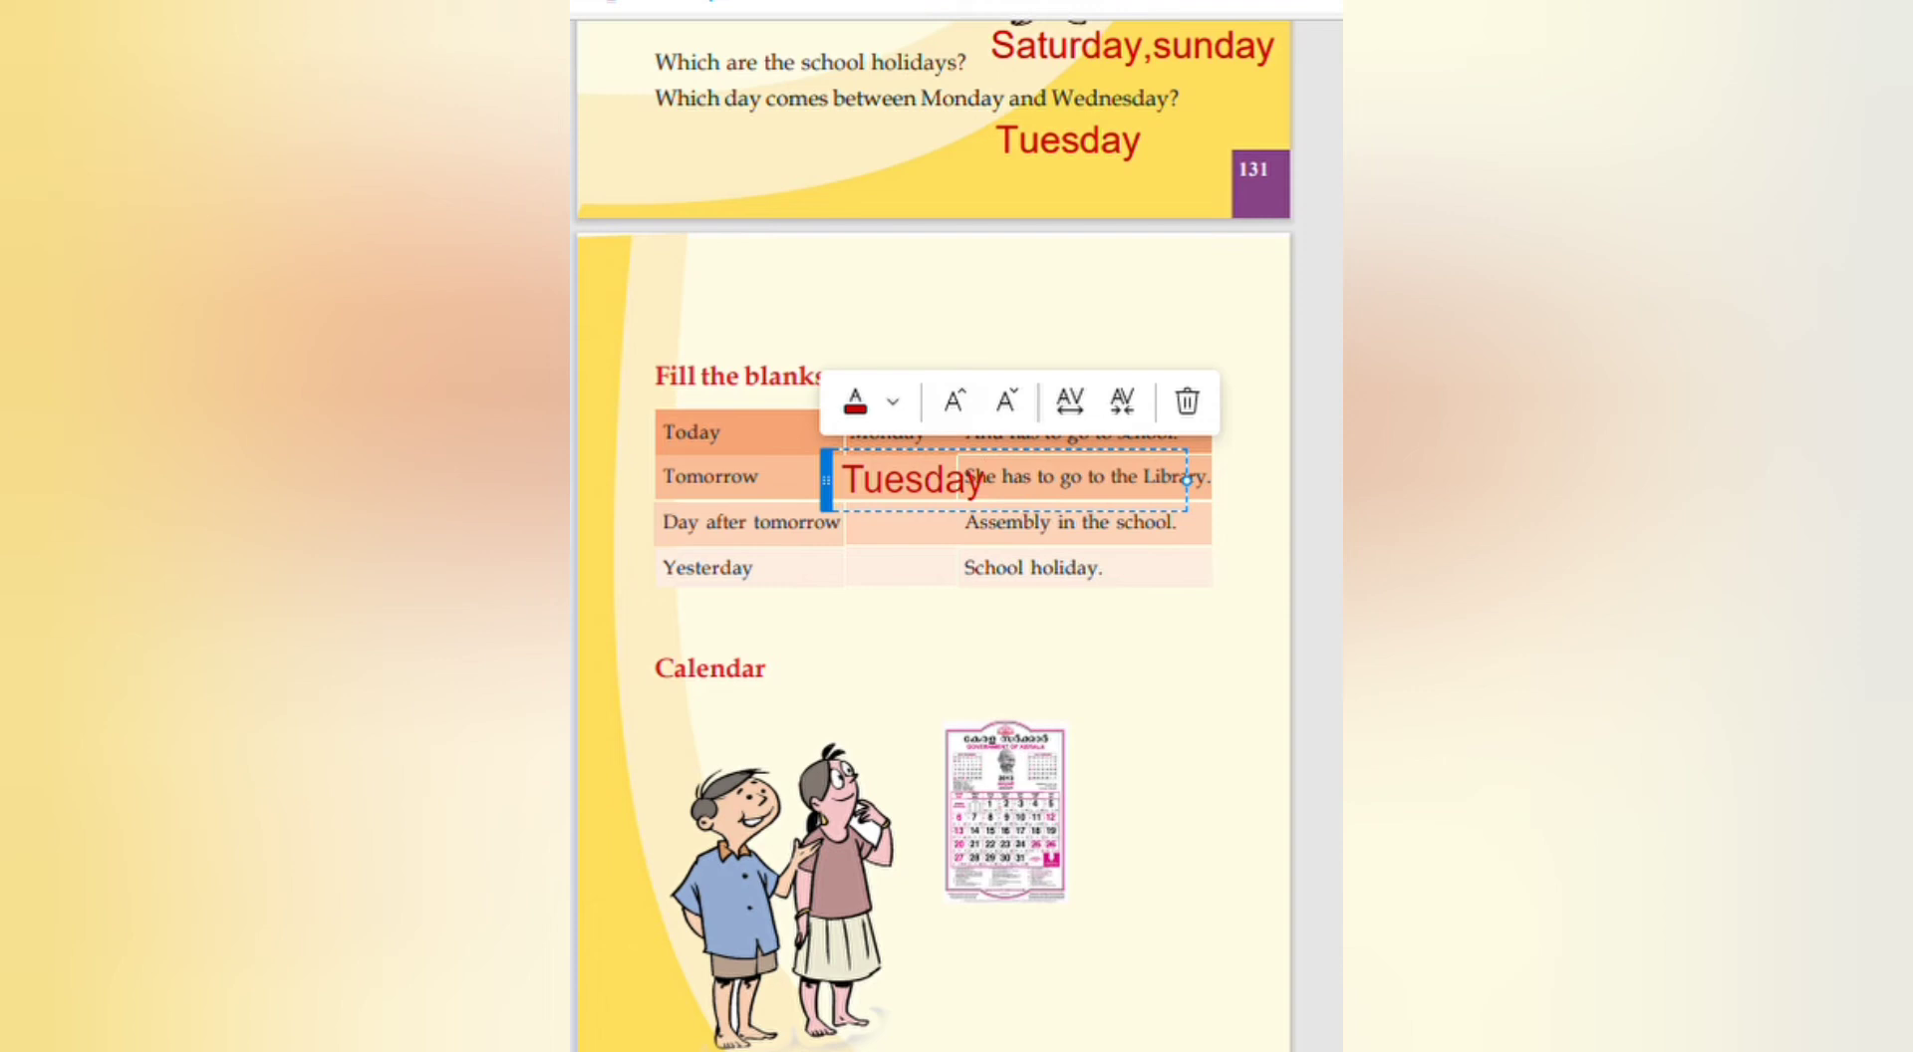
{"action": "left_click", "coordinate": [1004, 402]}
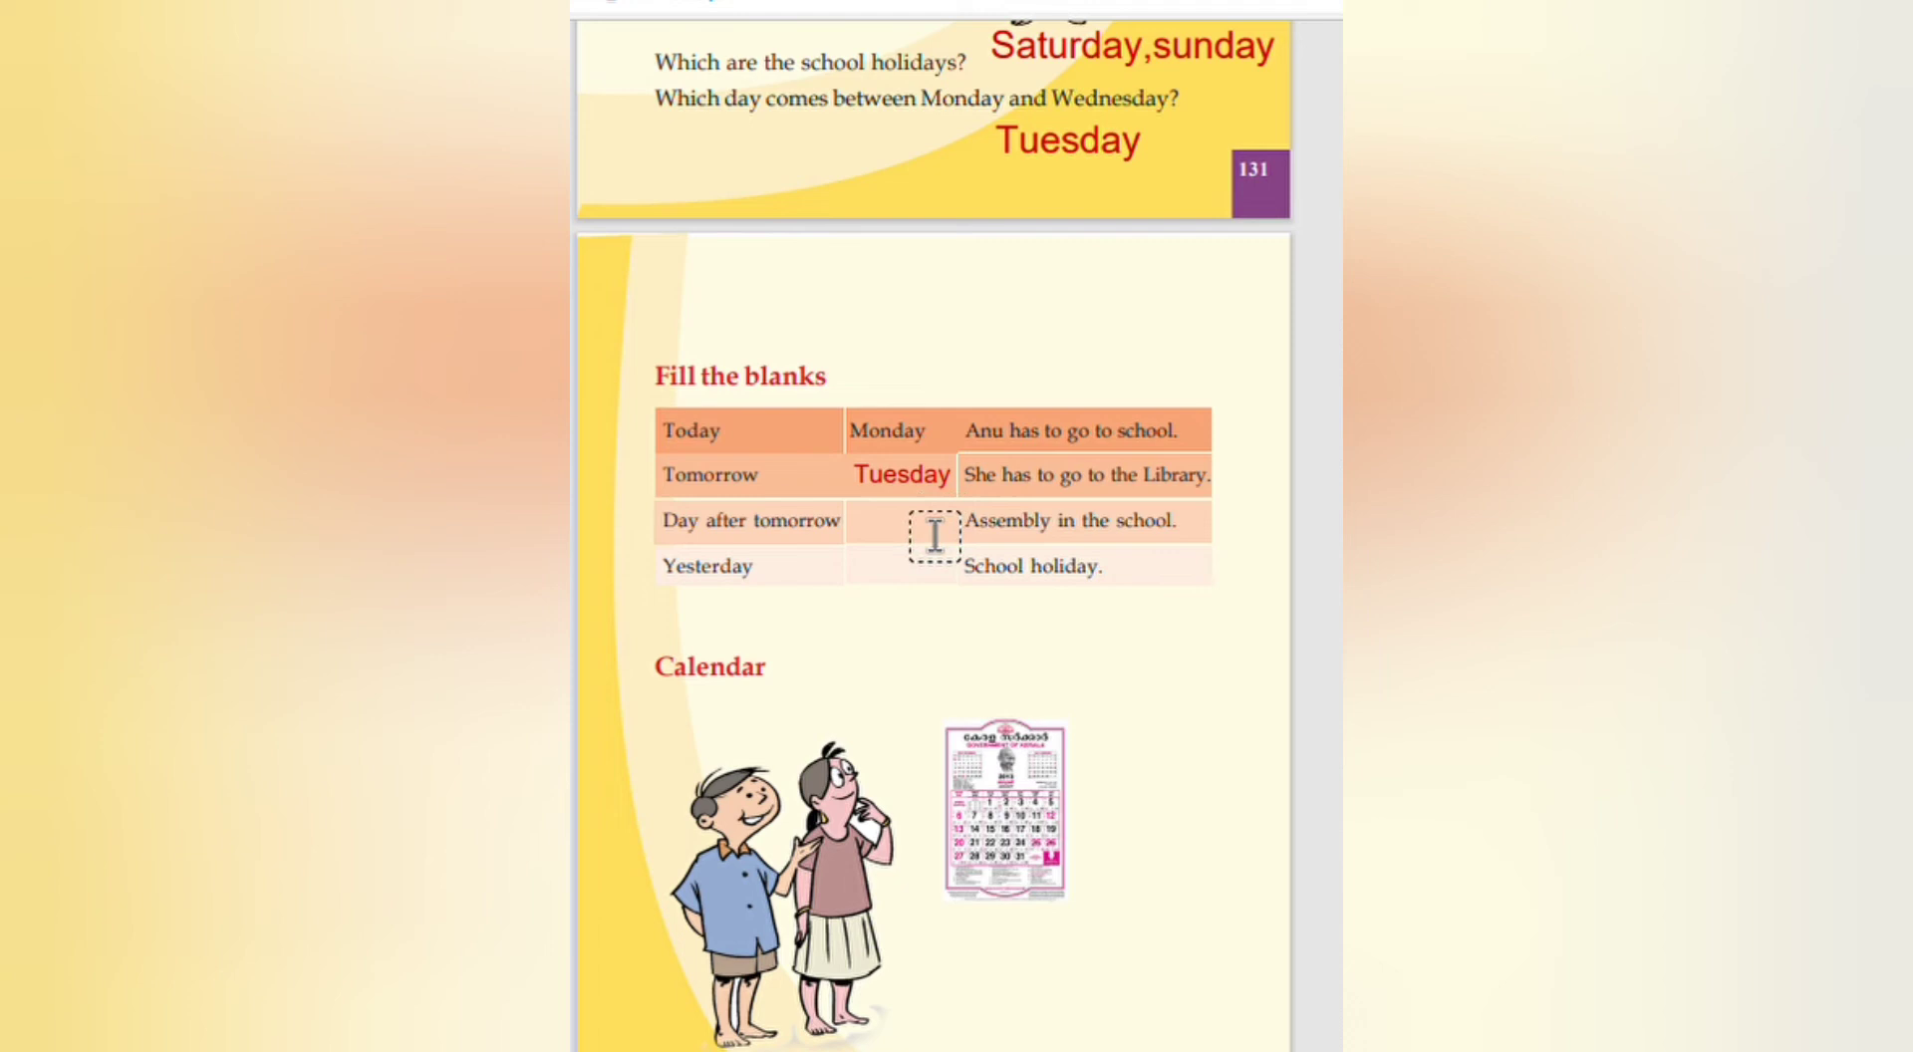
Step: Fill the Day after tomorrow row with 'Thursday'
{"action": "left_click", "coordinate": [913, 564]}
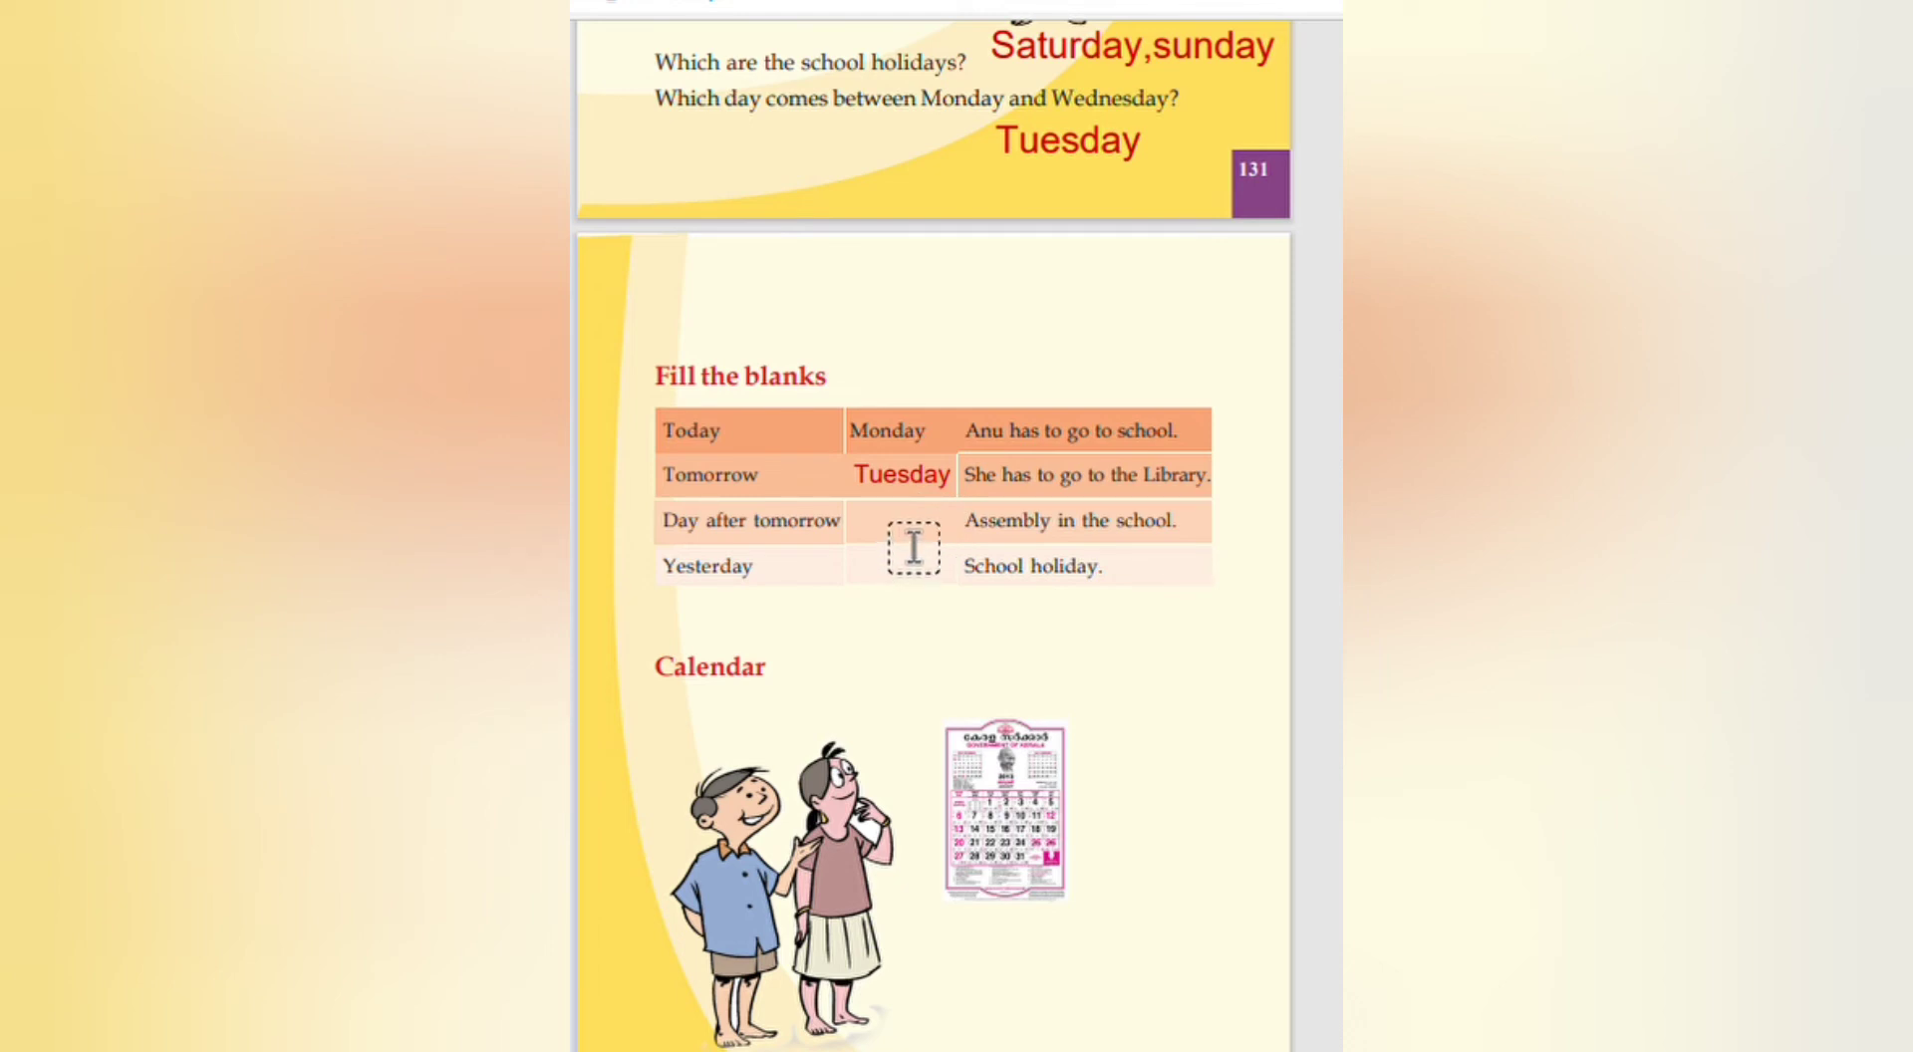
{"action": "left_click", "coordinate": [909, 546]}
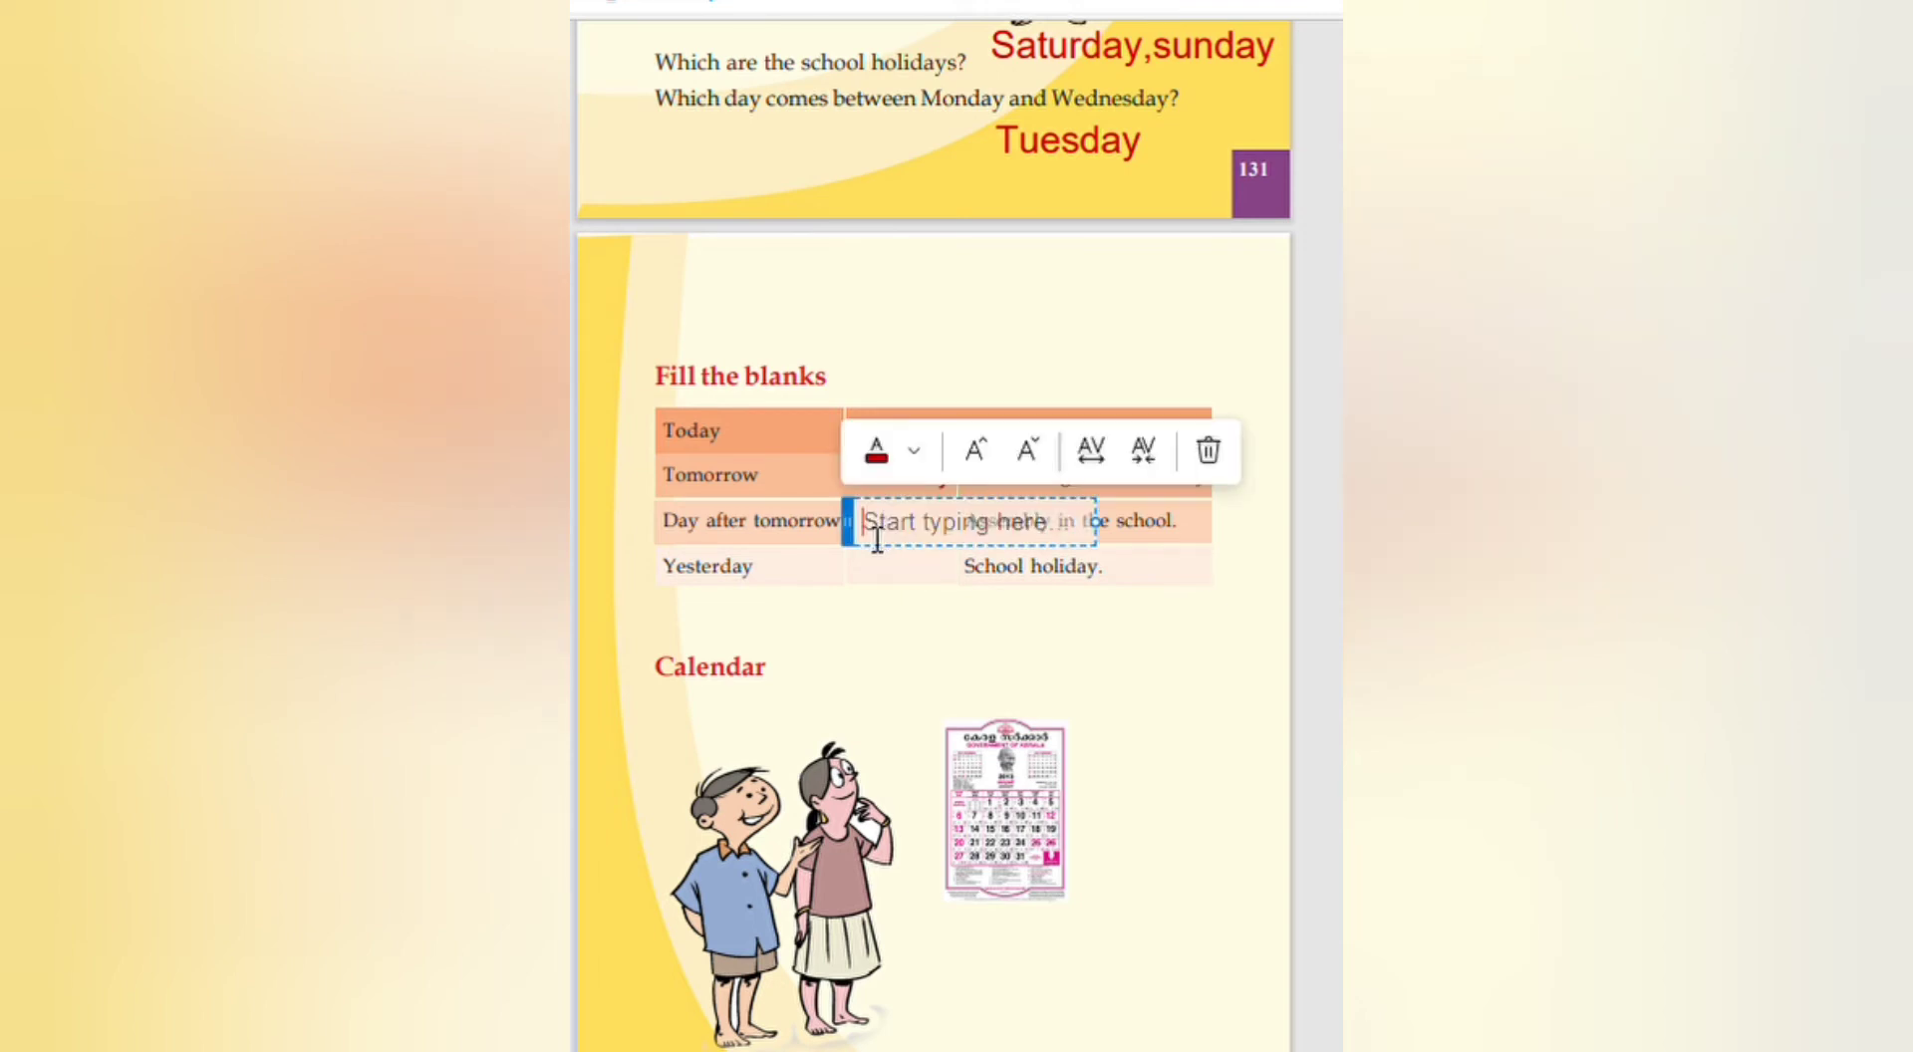
{"action": "type", "text": "Assembly in the school."}
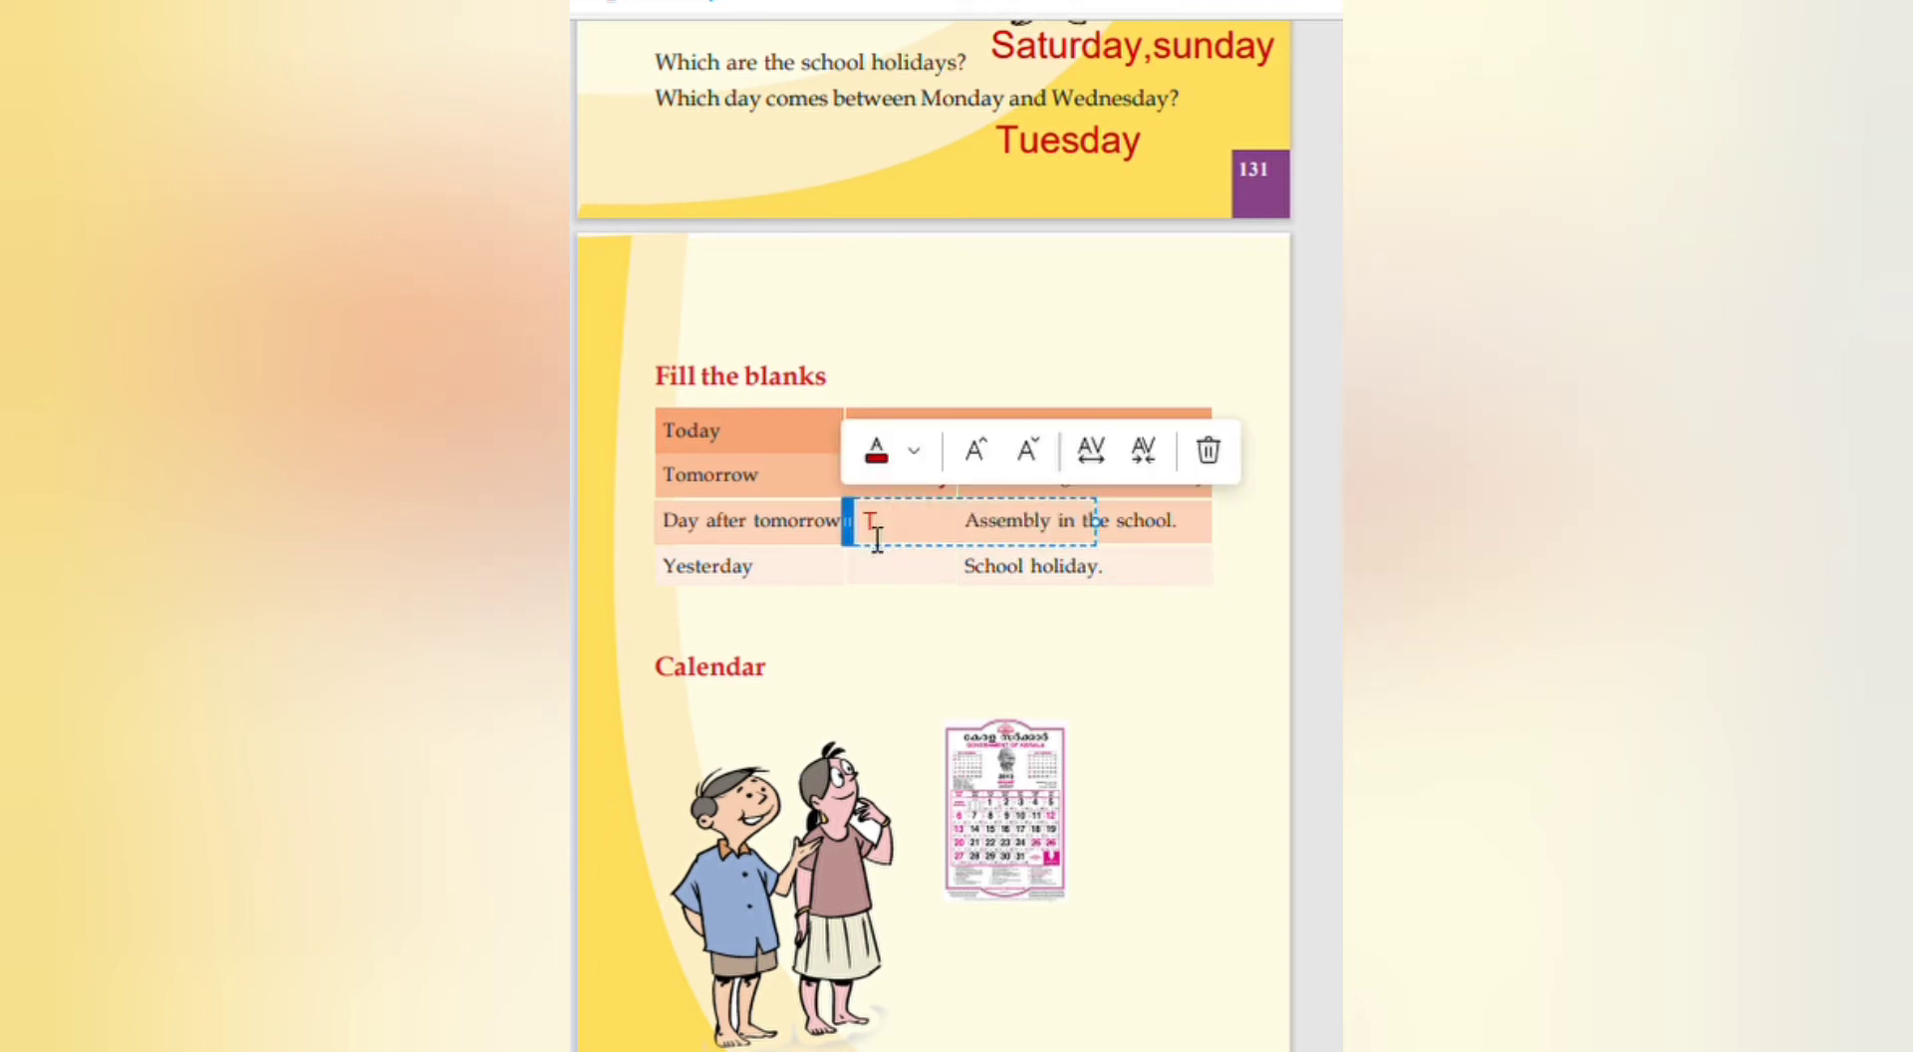
{"action": "type", "text": "Thursday"}
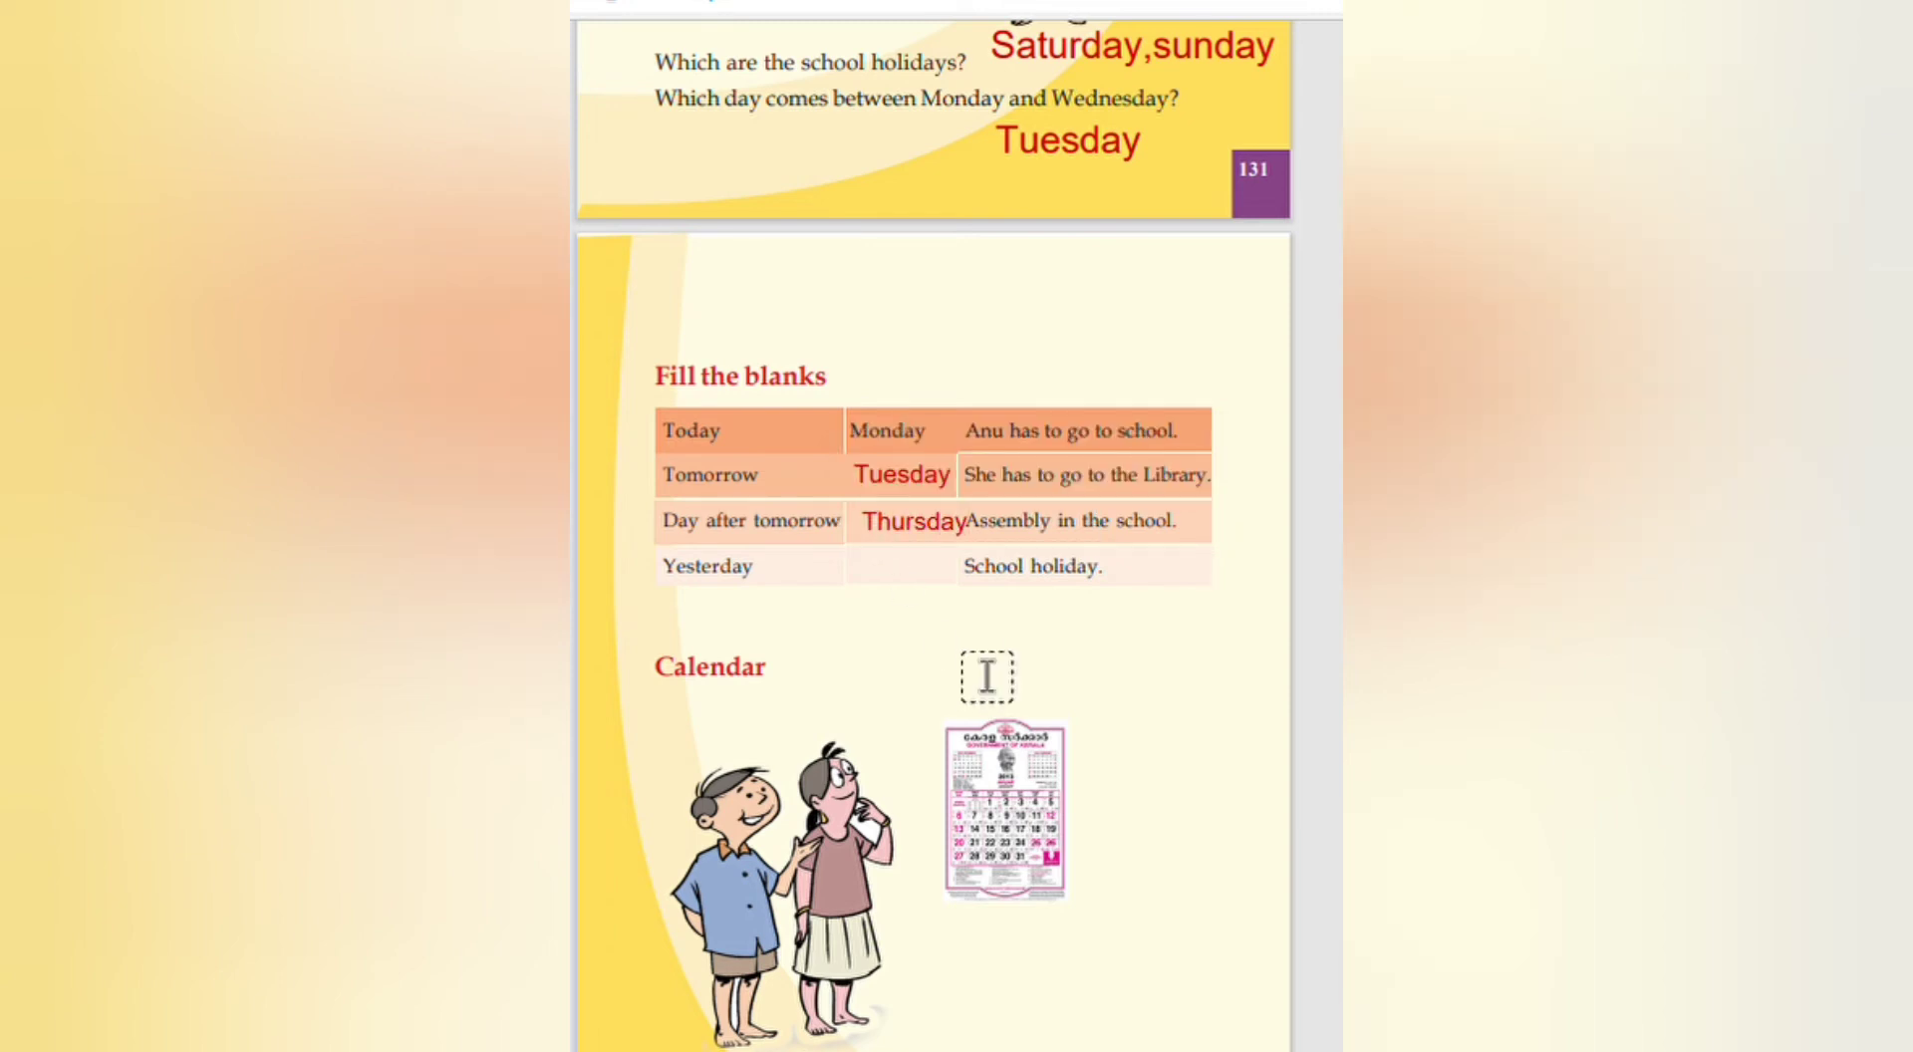
{"action": "left_click", "coordinate": [912, 520]}
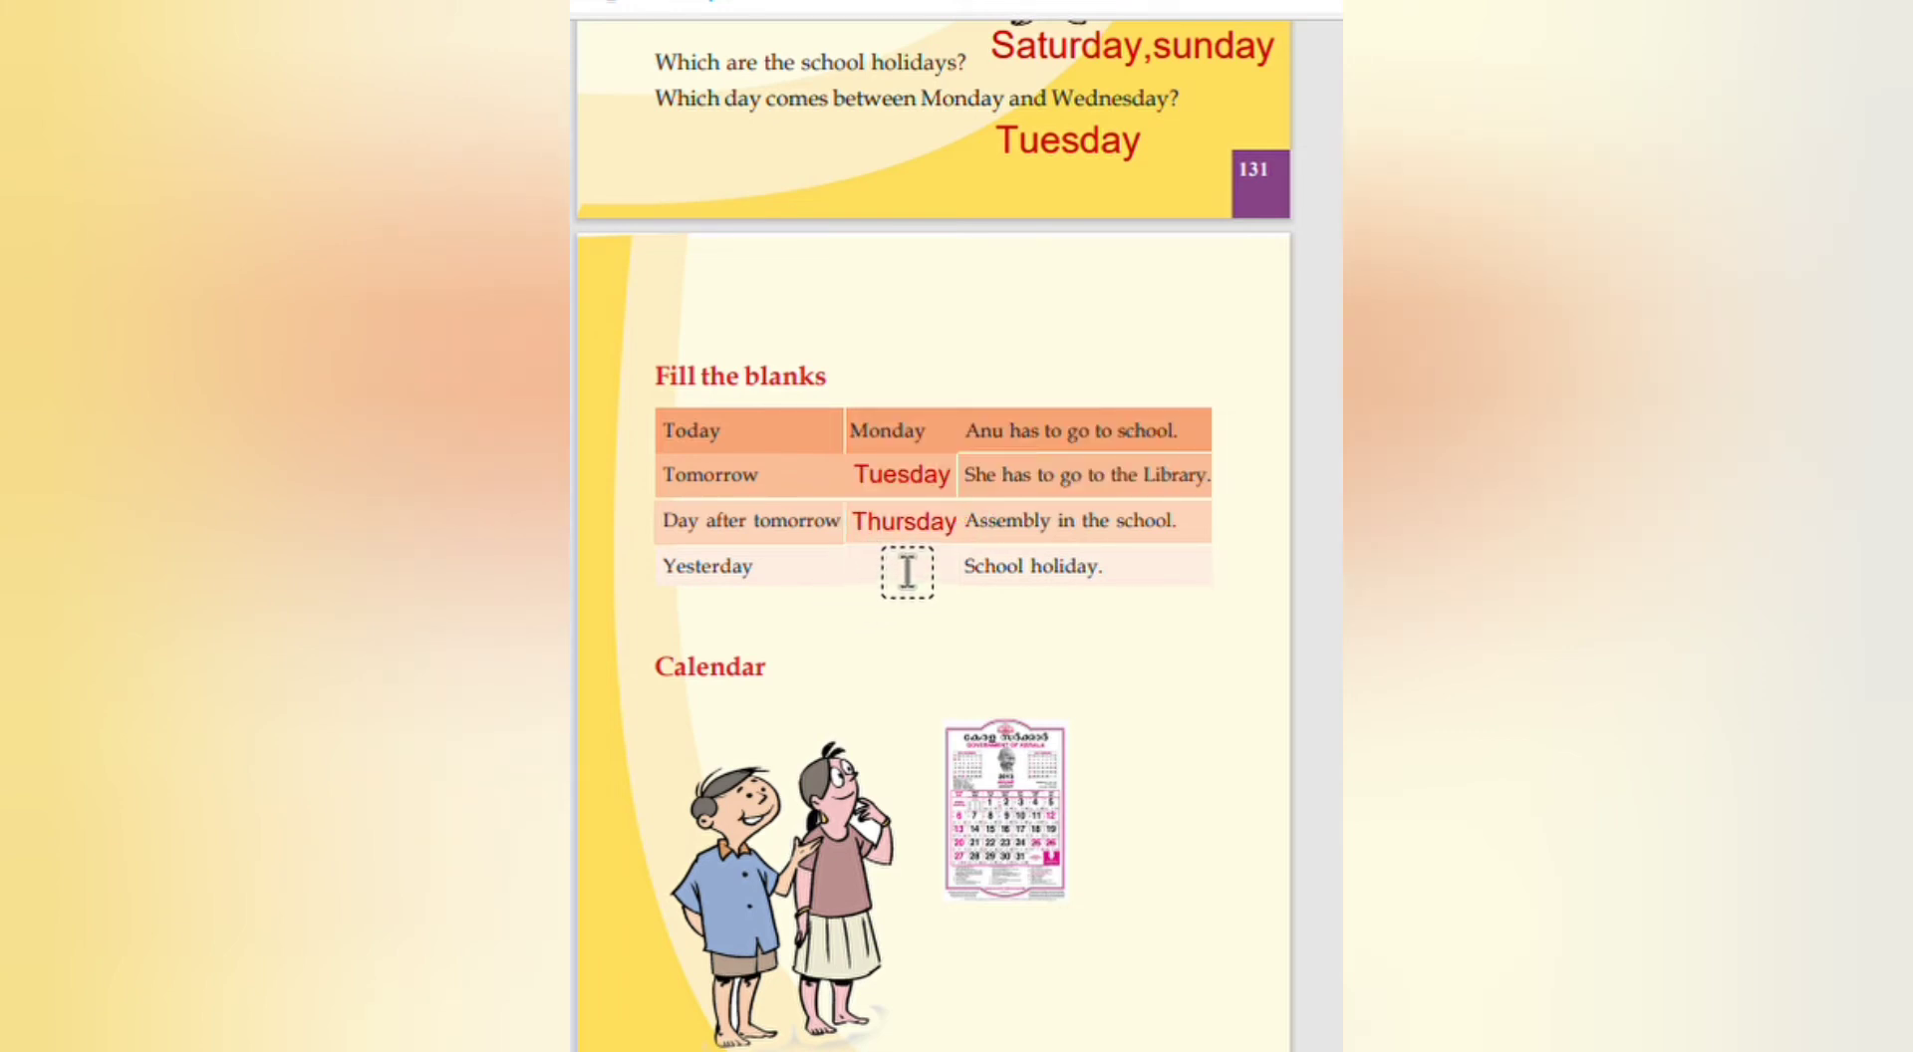
{"action": "mouse_move", "coordinate": [886, 584]}
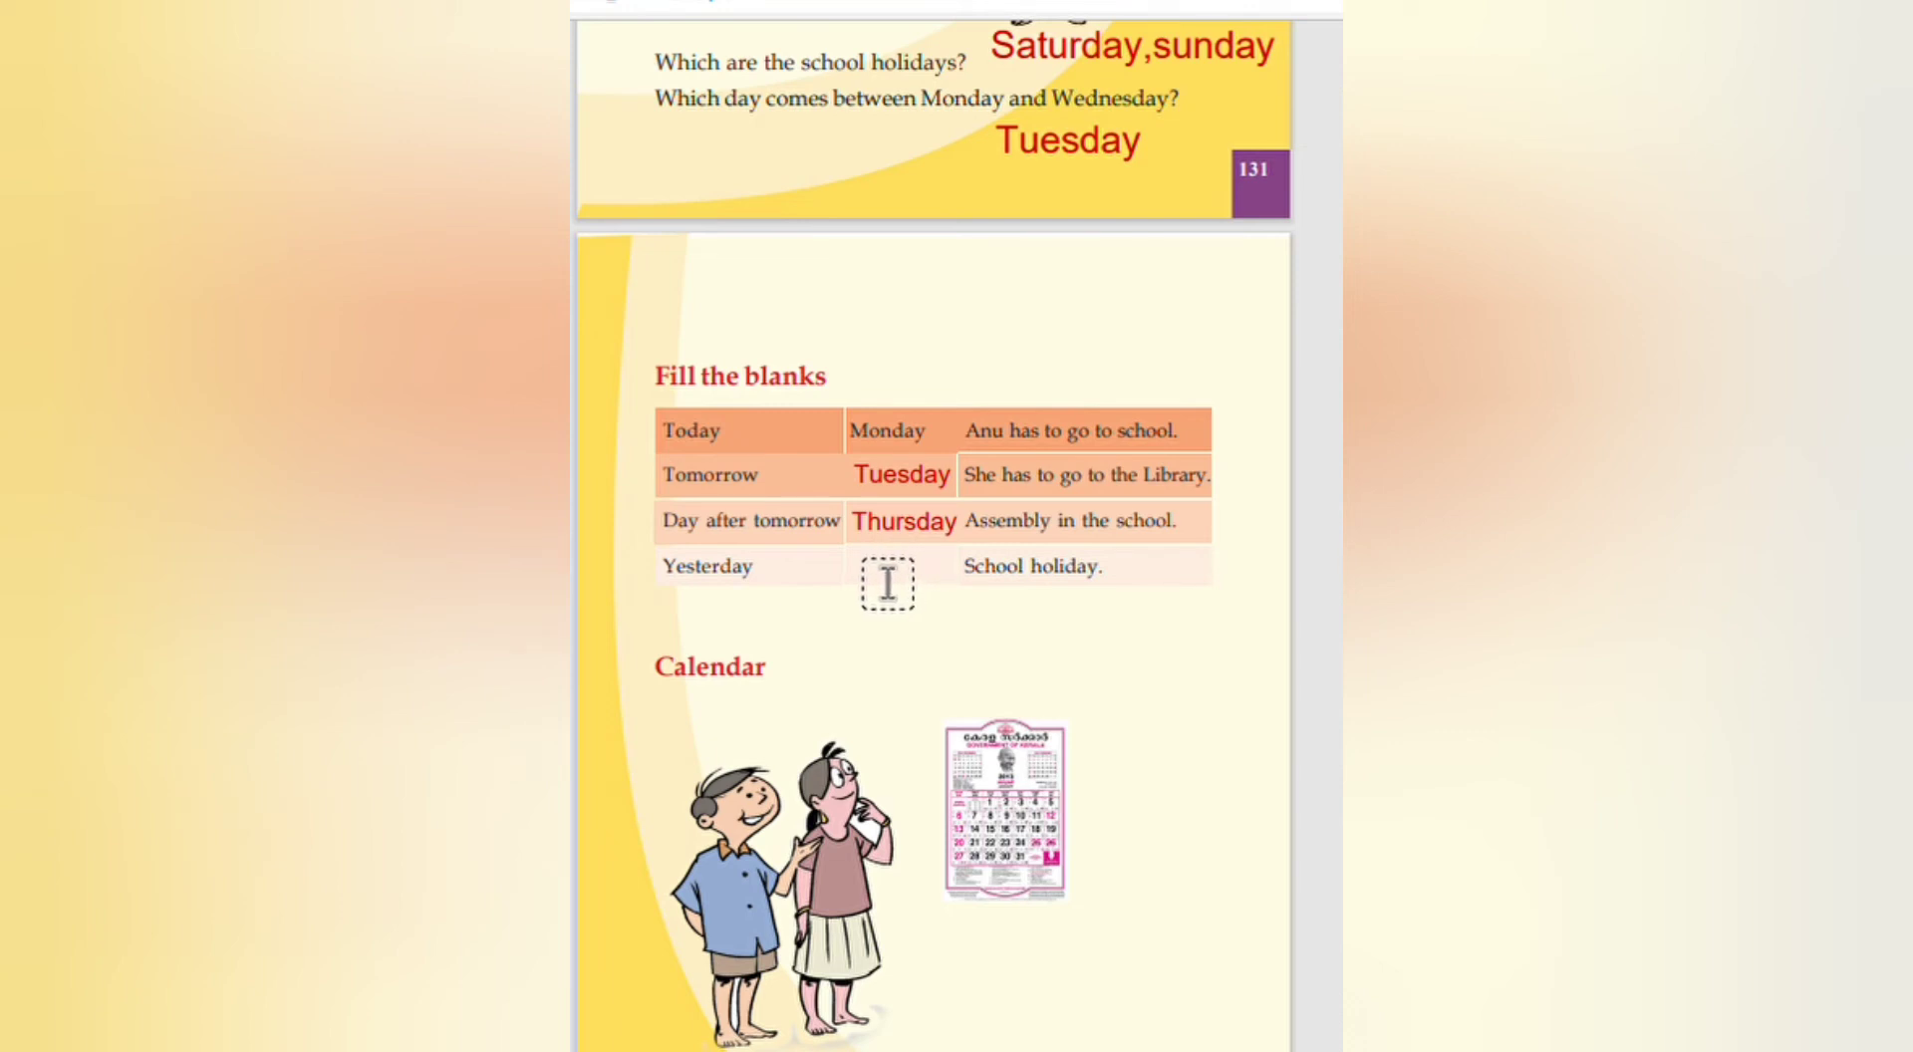
Step: Fill the Yesterday row with 'Wednesday'
{"action": "left_click", "coordinate": [885, 582]}
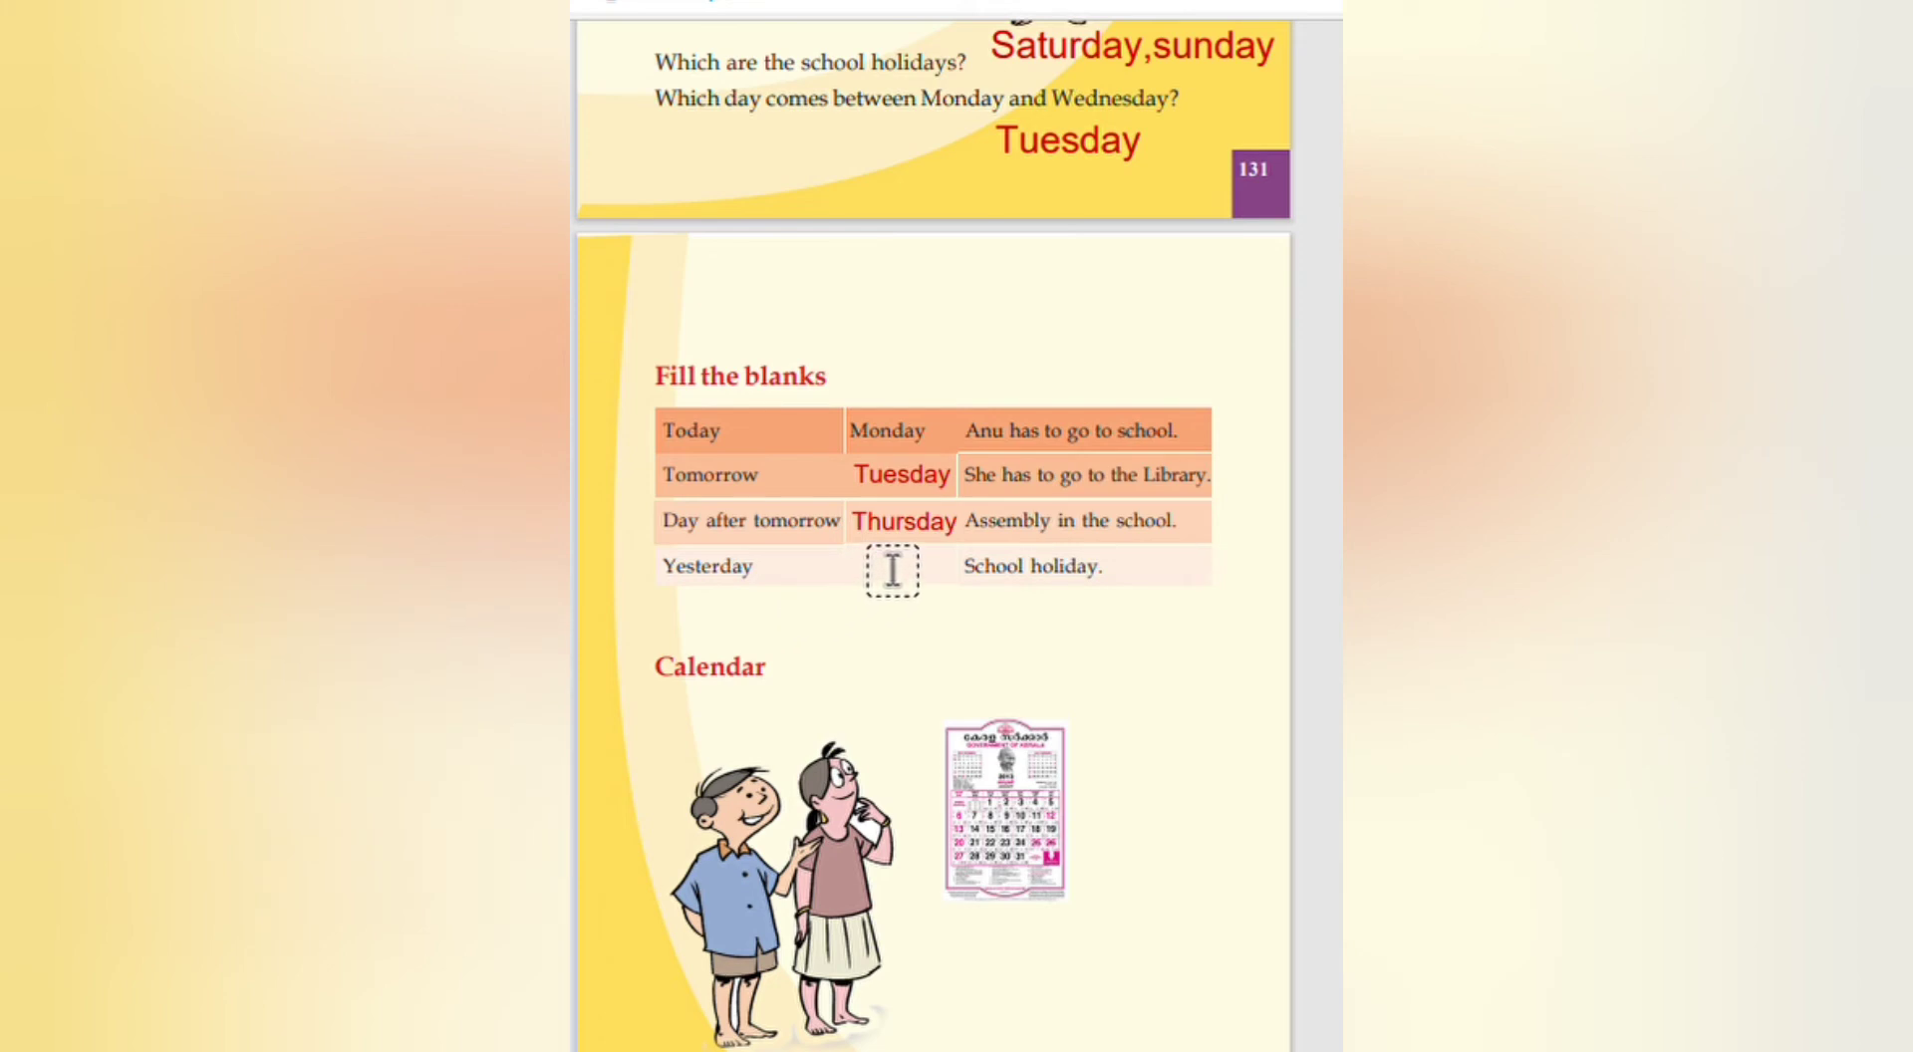
{"action": "left_click", "coordinate": [893, 572]}
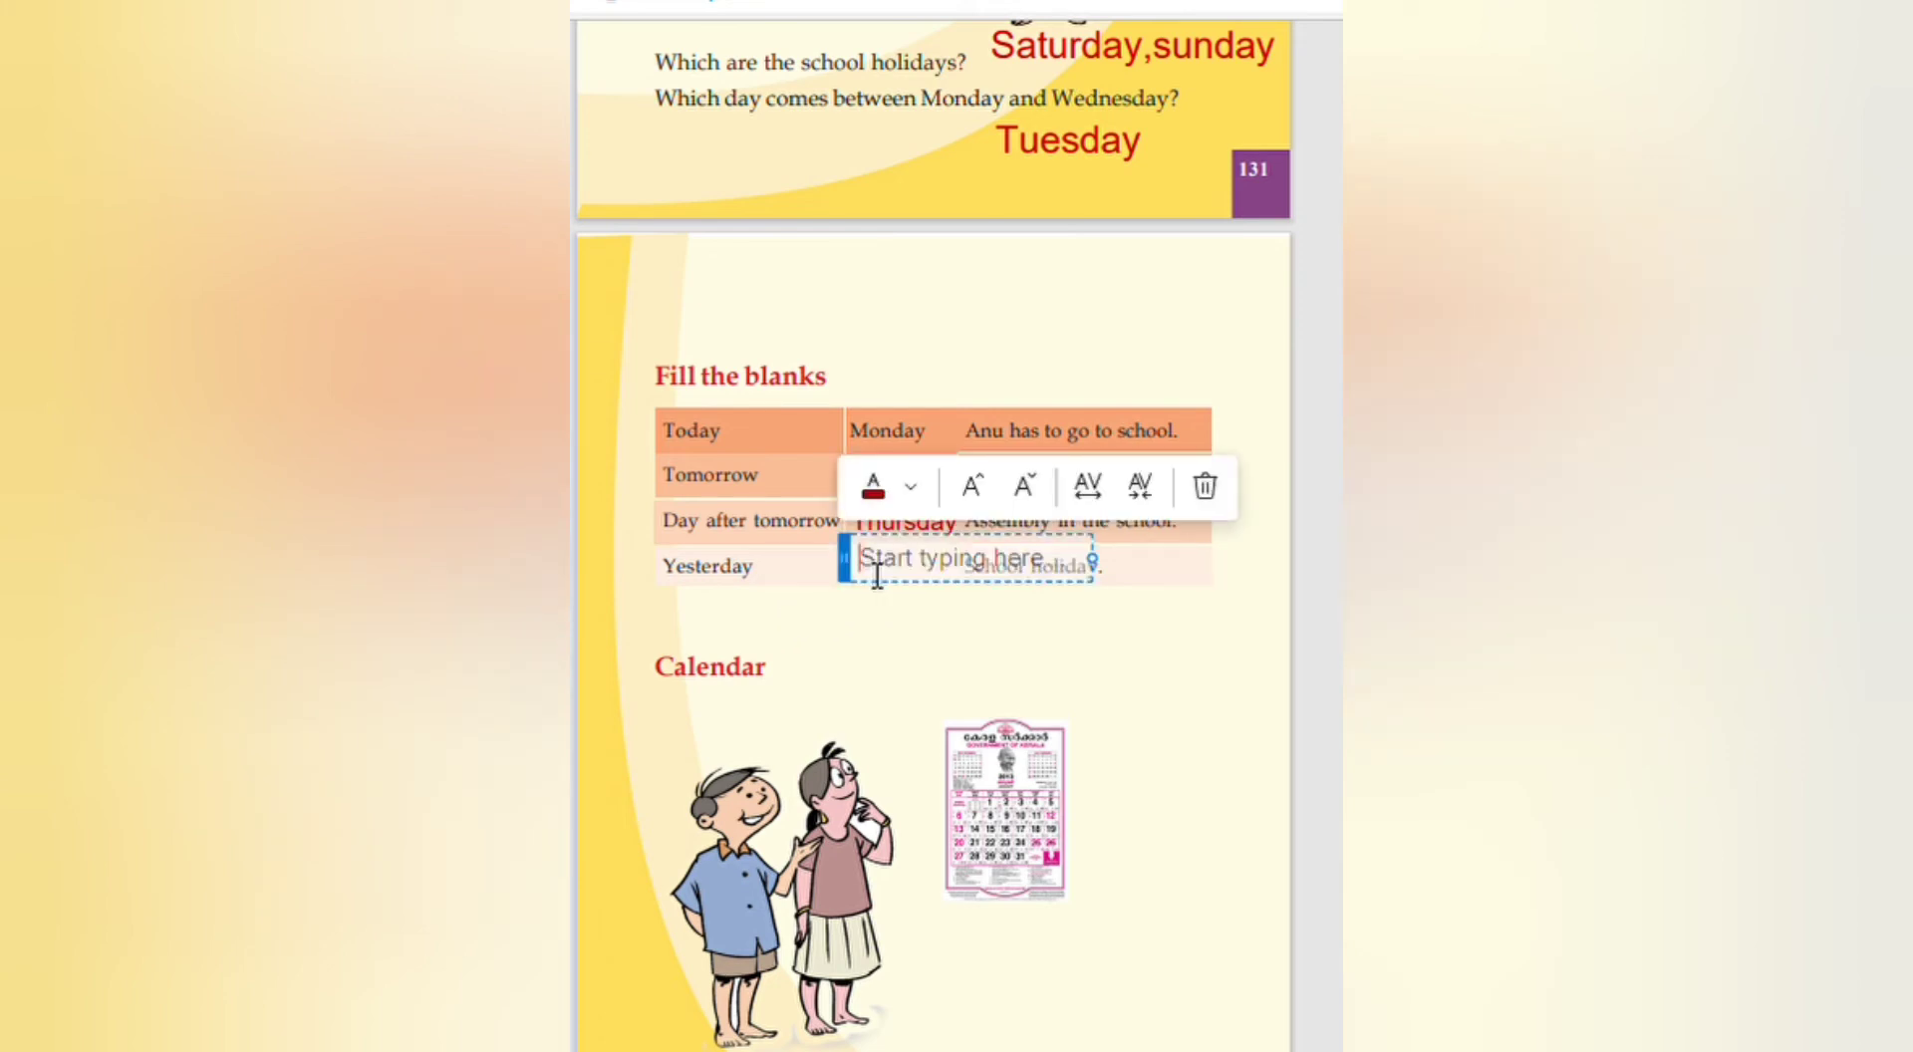
{"action": "type", "text": "Wed"}
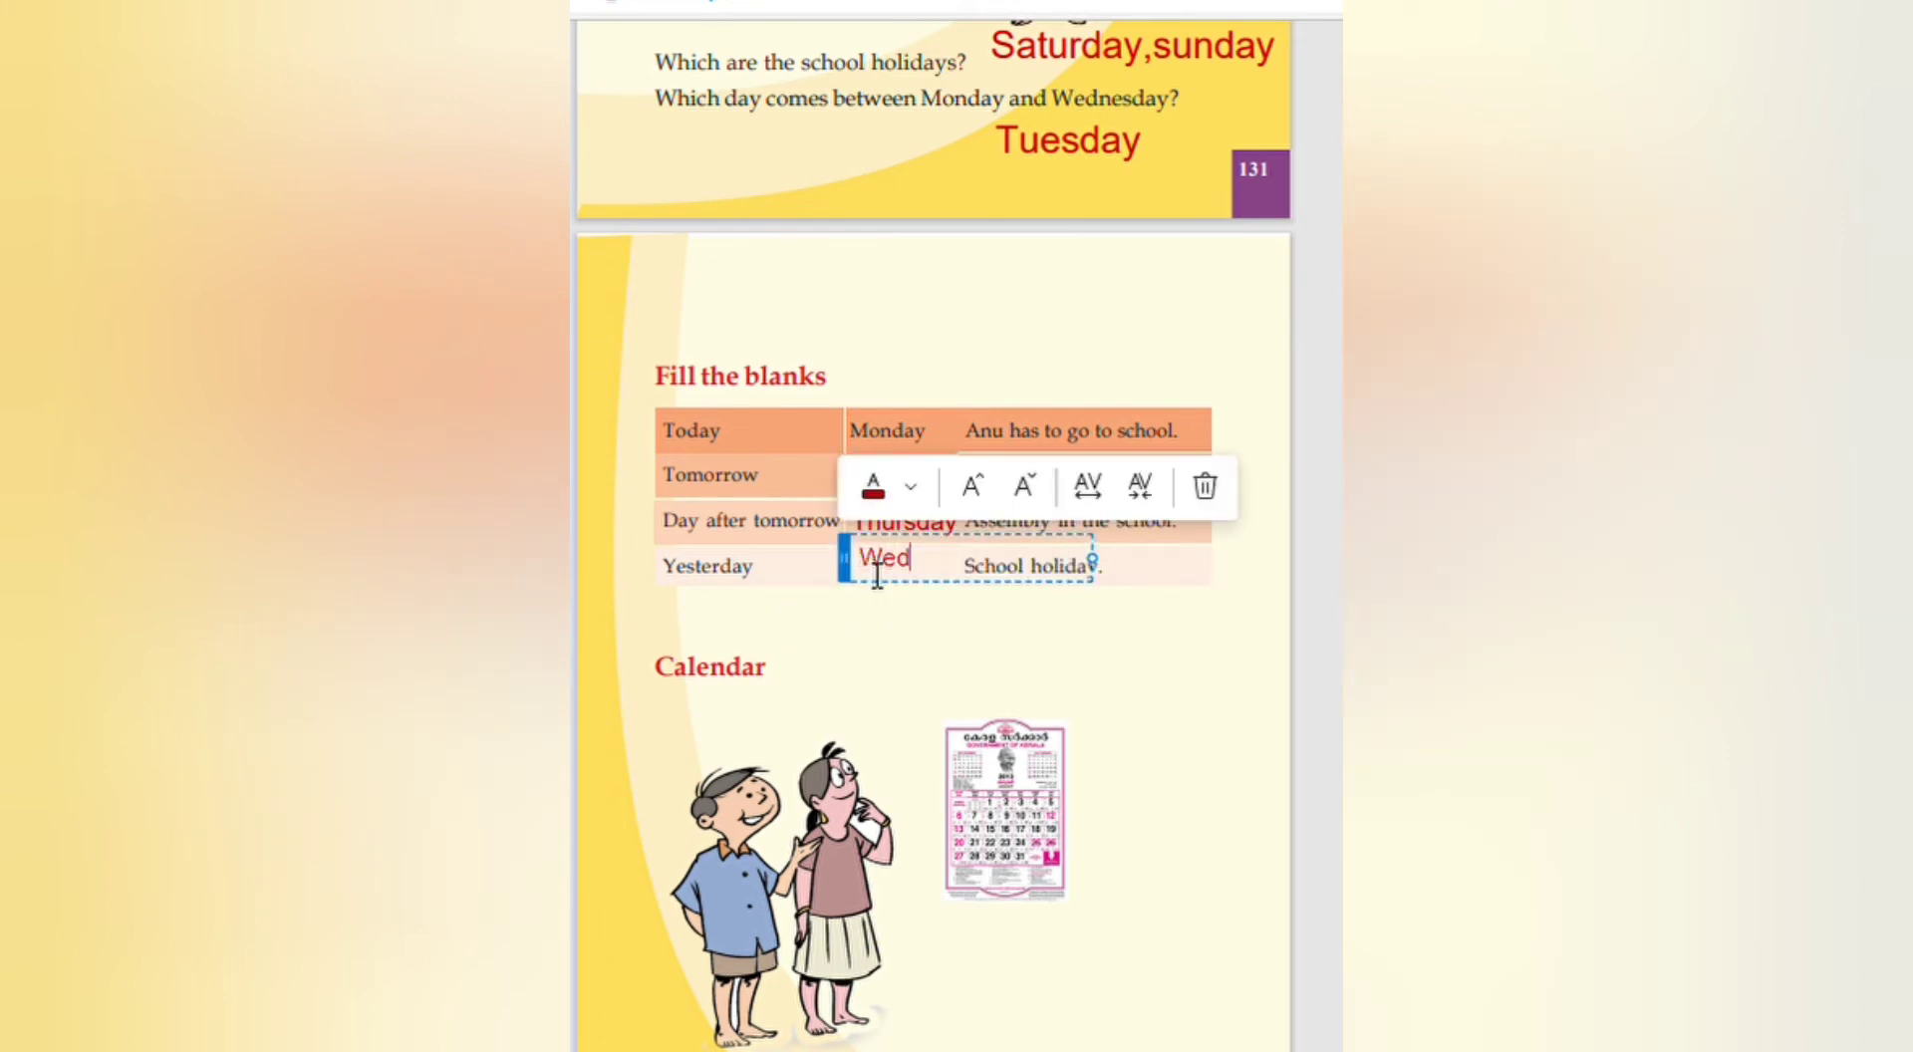
{"action": "type", "text": "ne"}
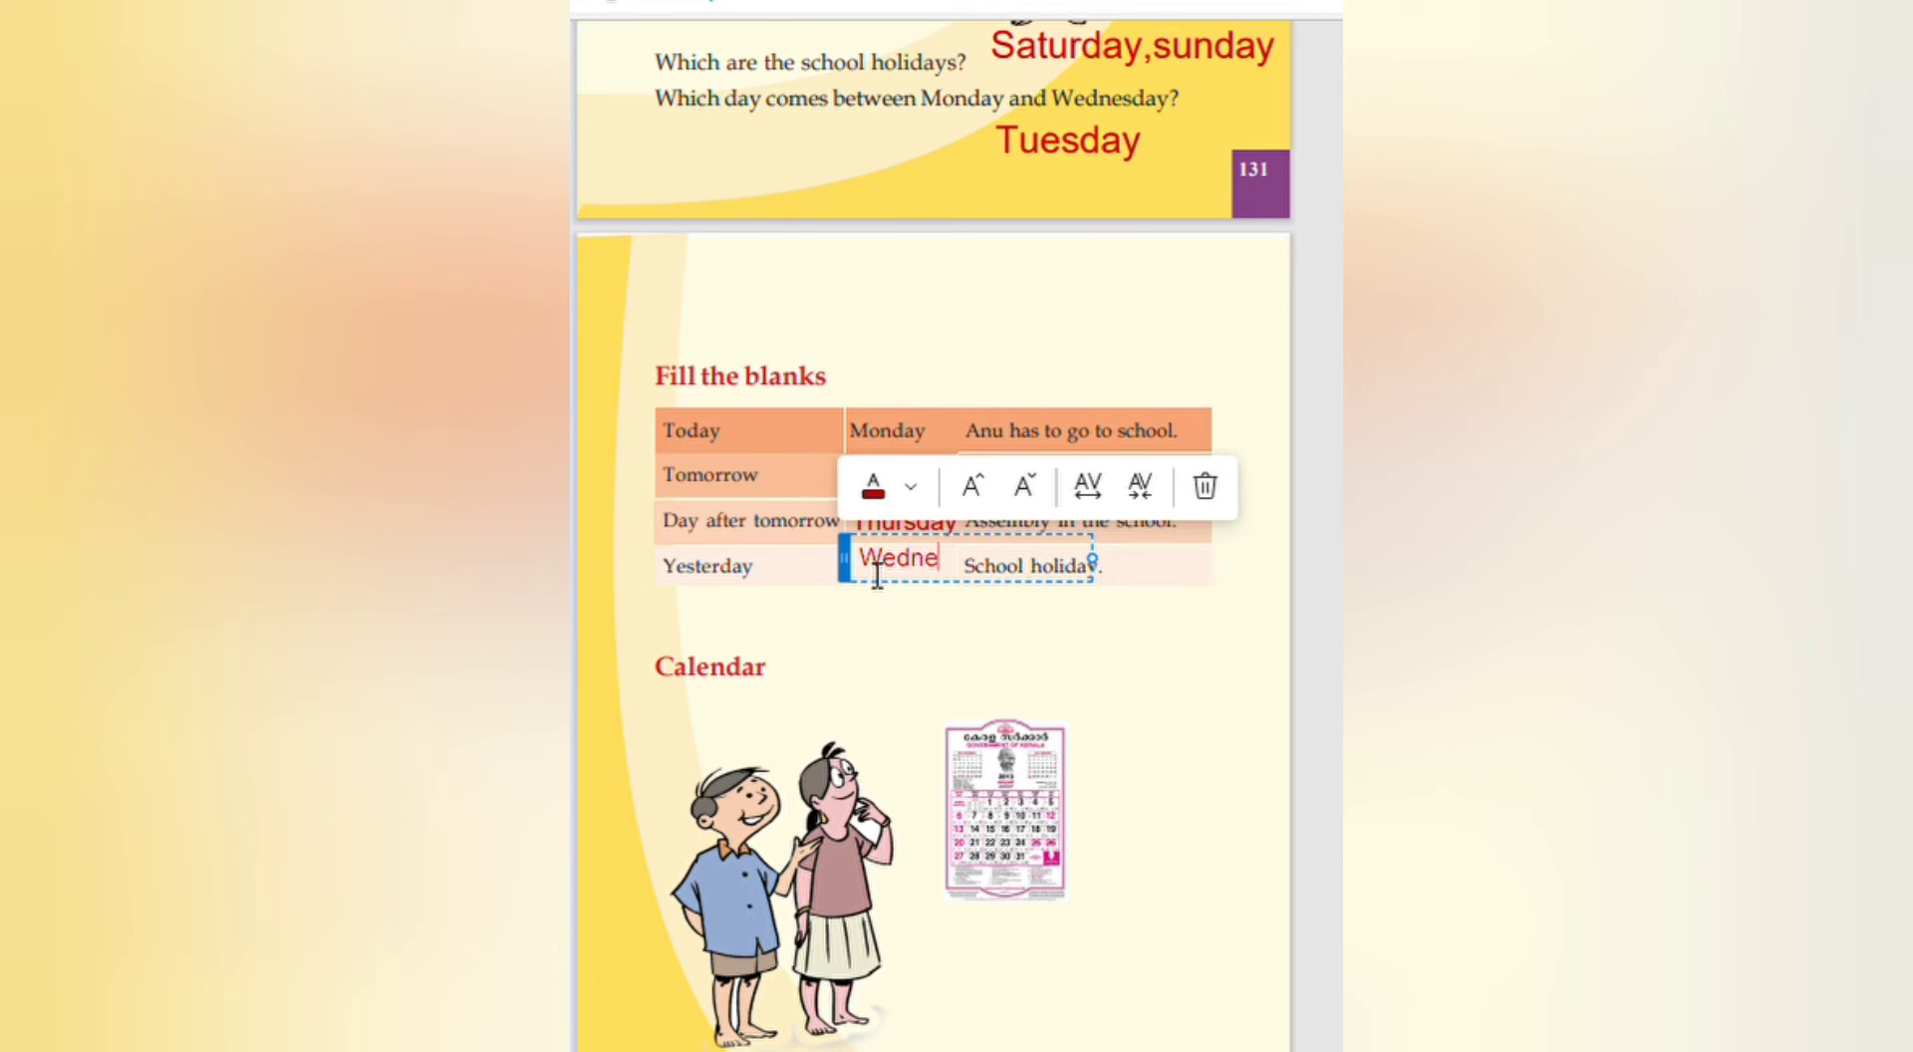
{"action": "type", "text": "sday"}
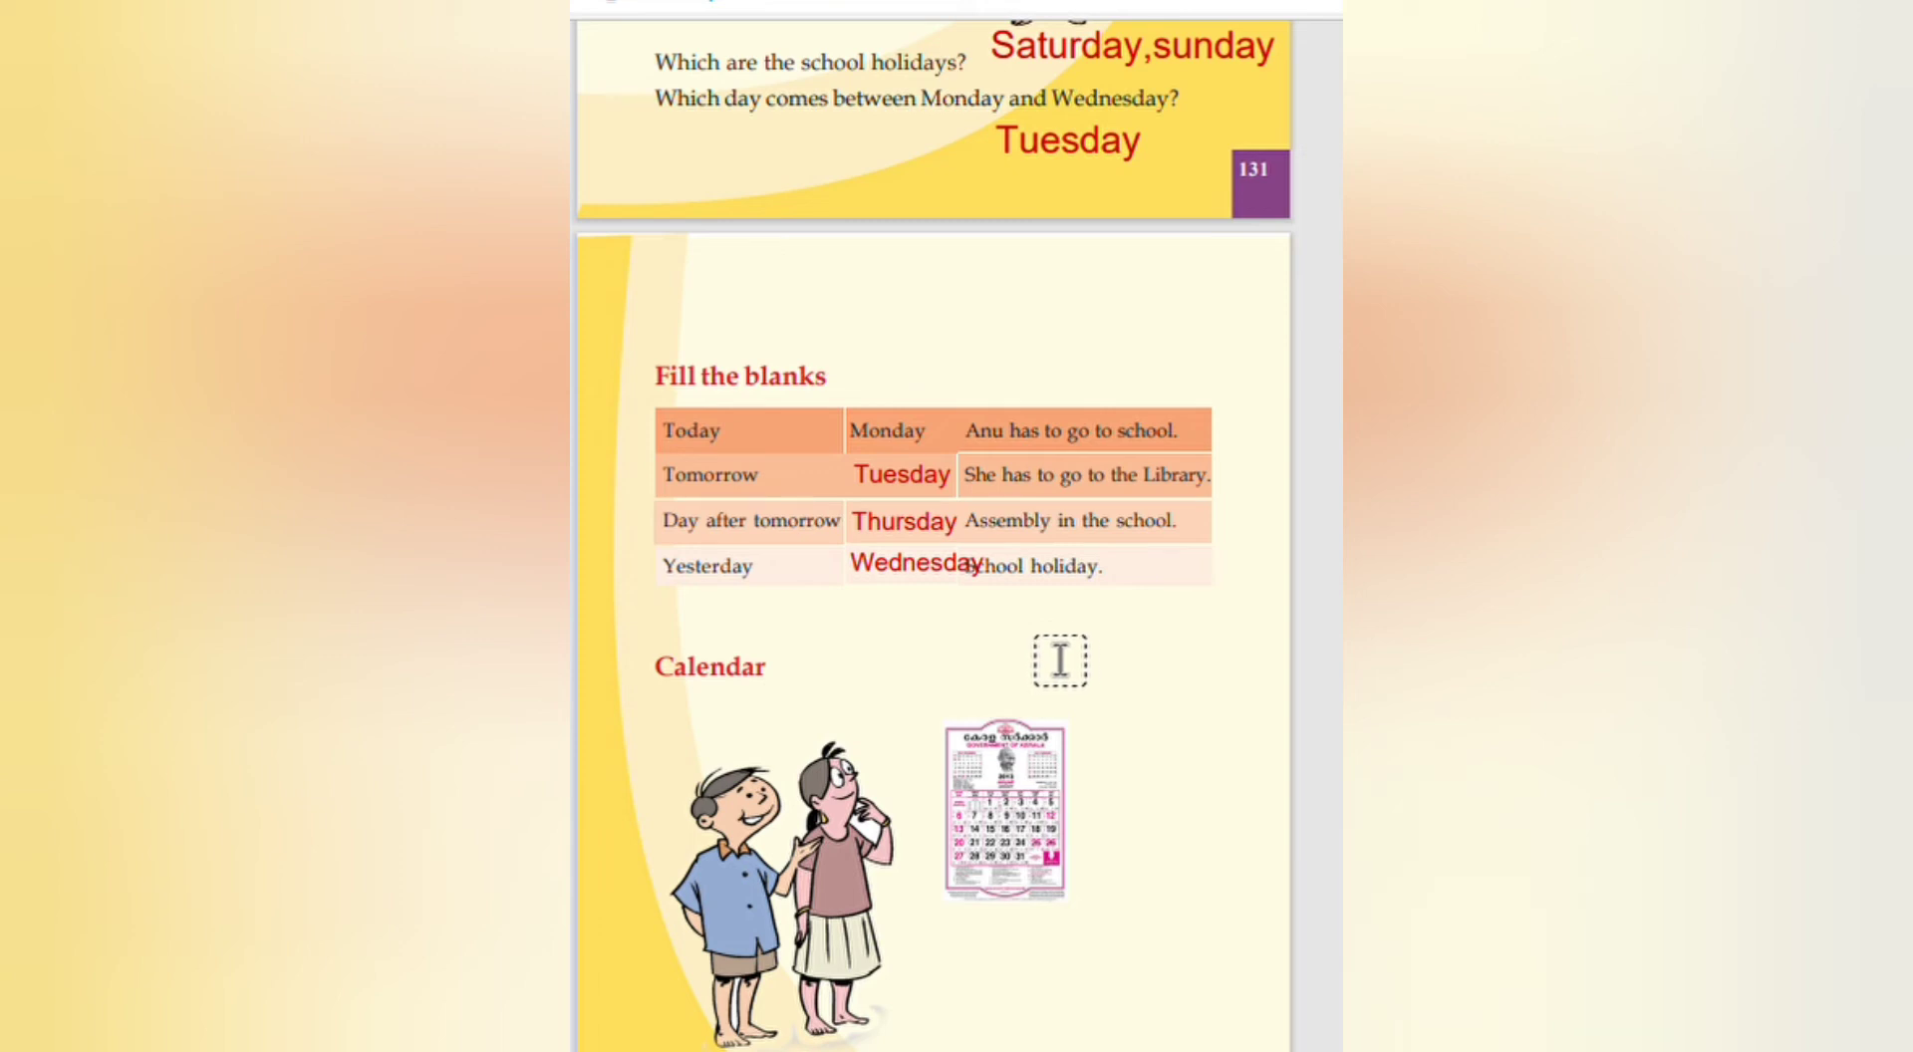
{"action": "scroll", "scroll_direction": "down", "scroll_amount": 3}
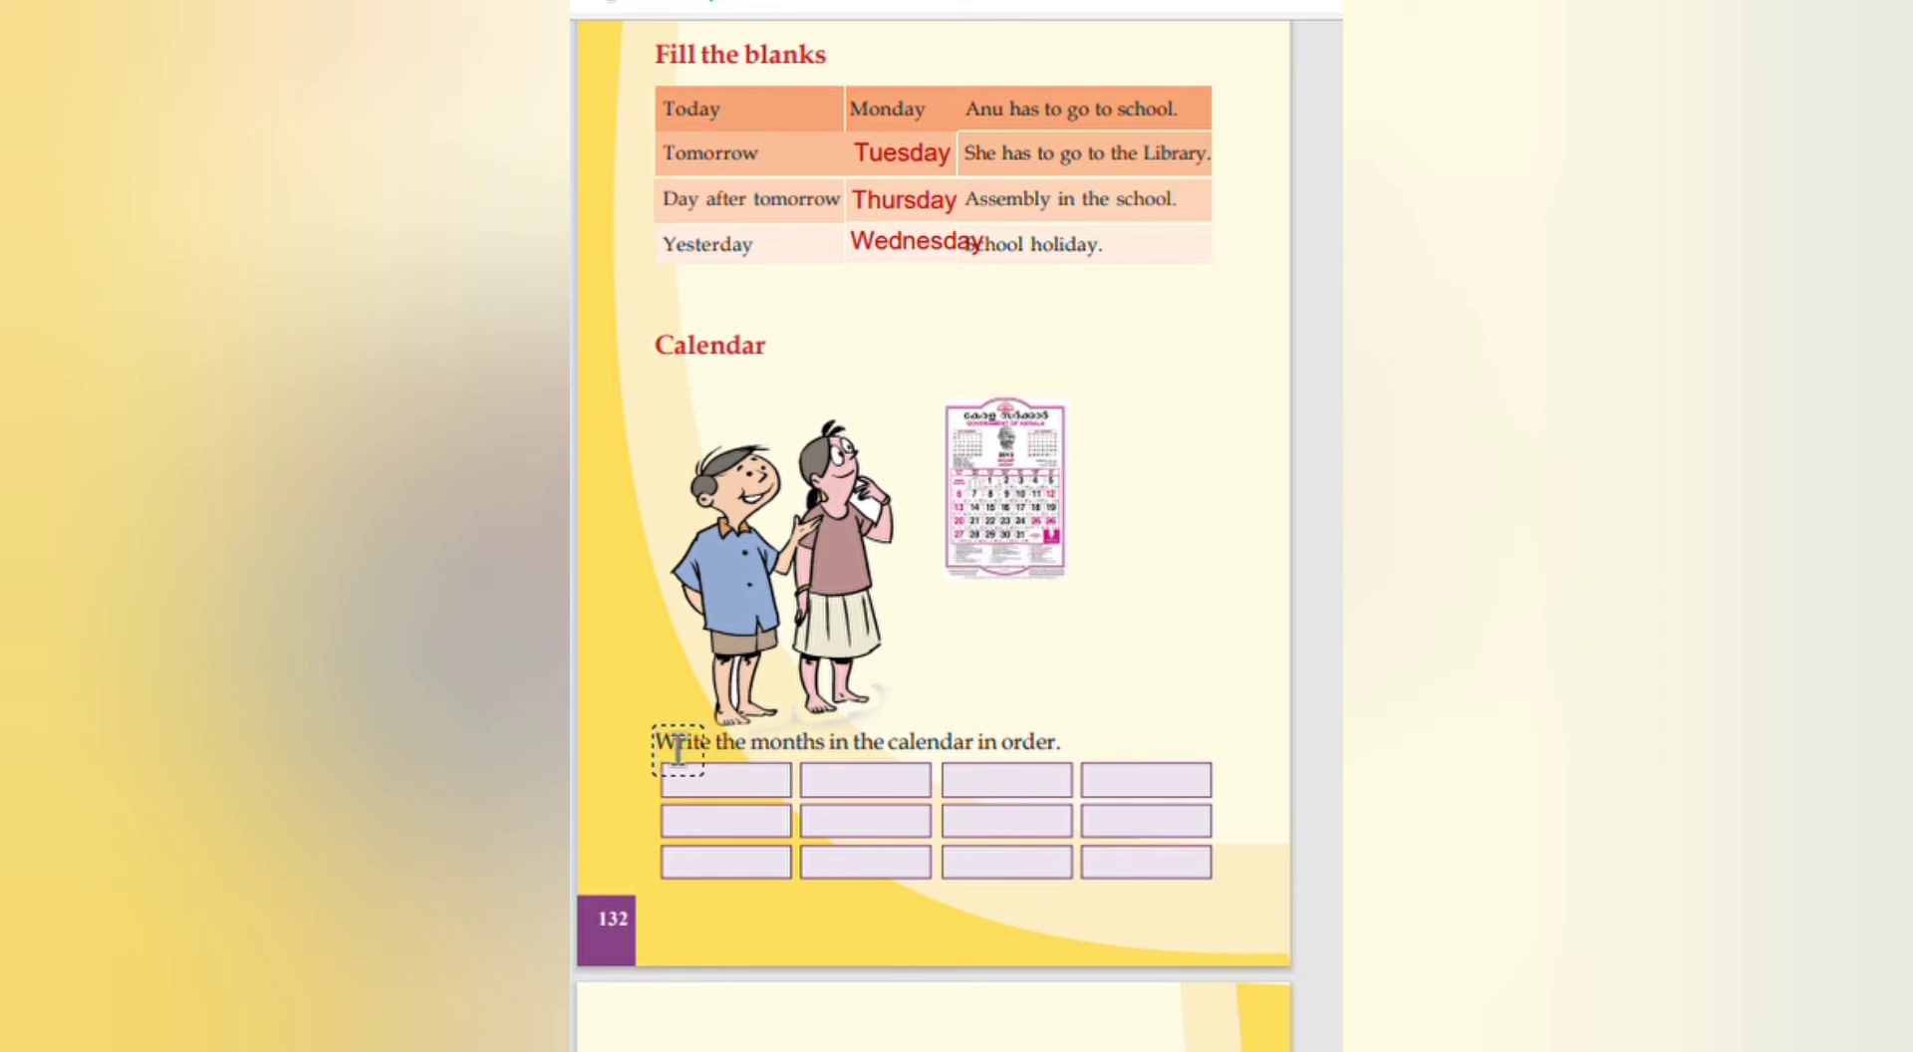
Step: Label the first two month boxes 'January' and 'February' in red
{"action": "scroll", "scroll_direction": "down", "scroll_amount": 3}
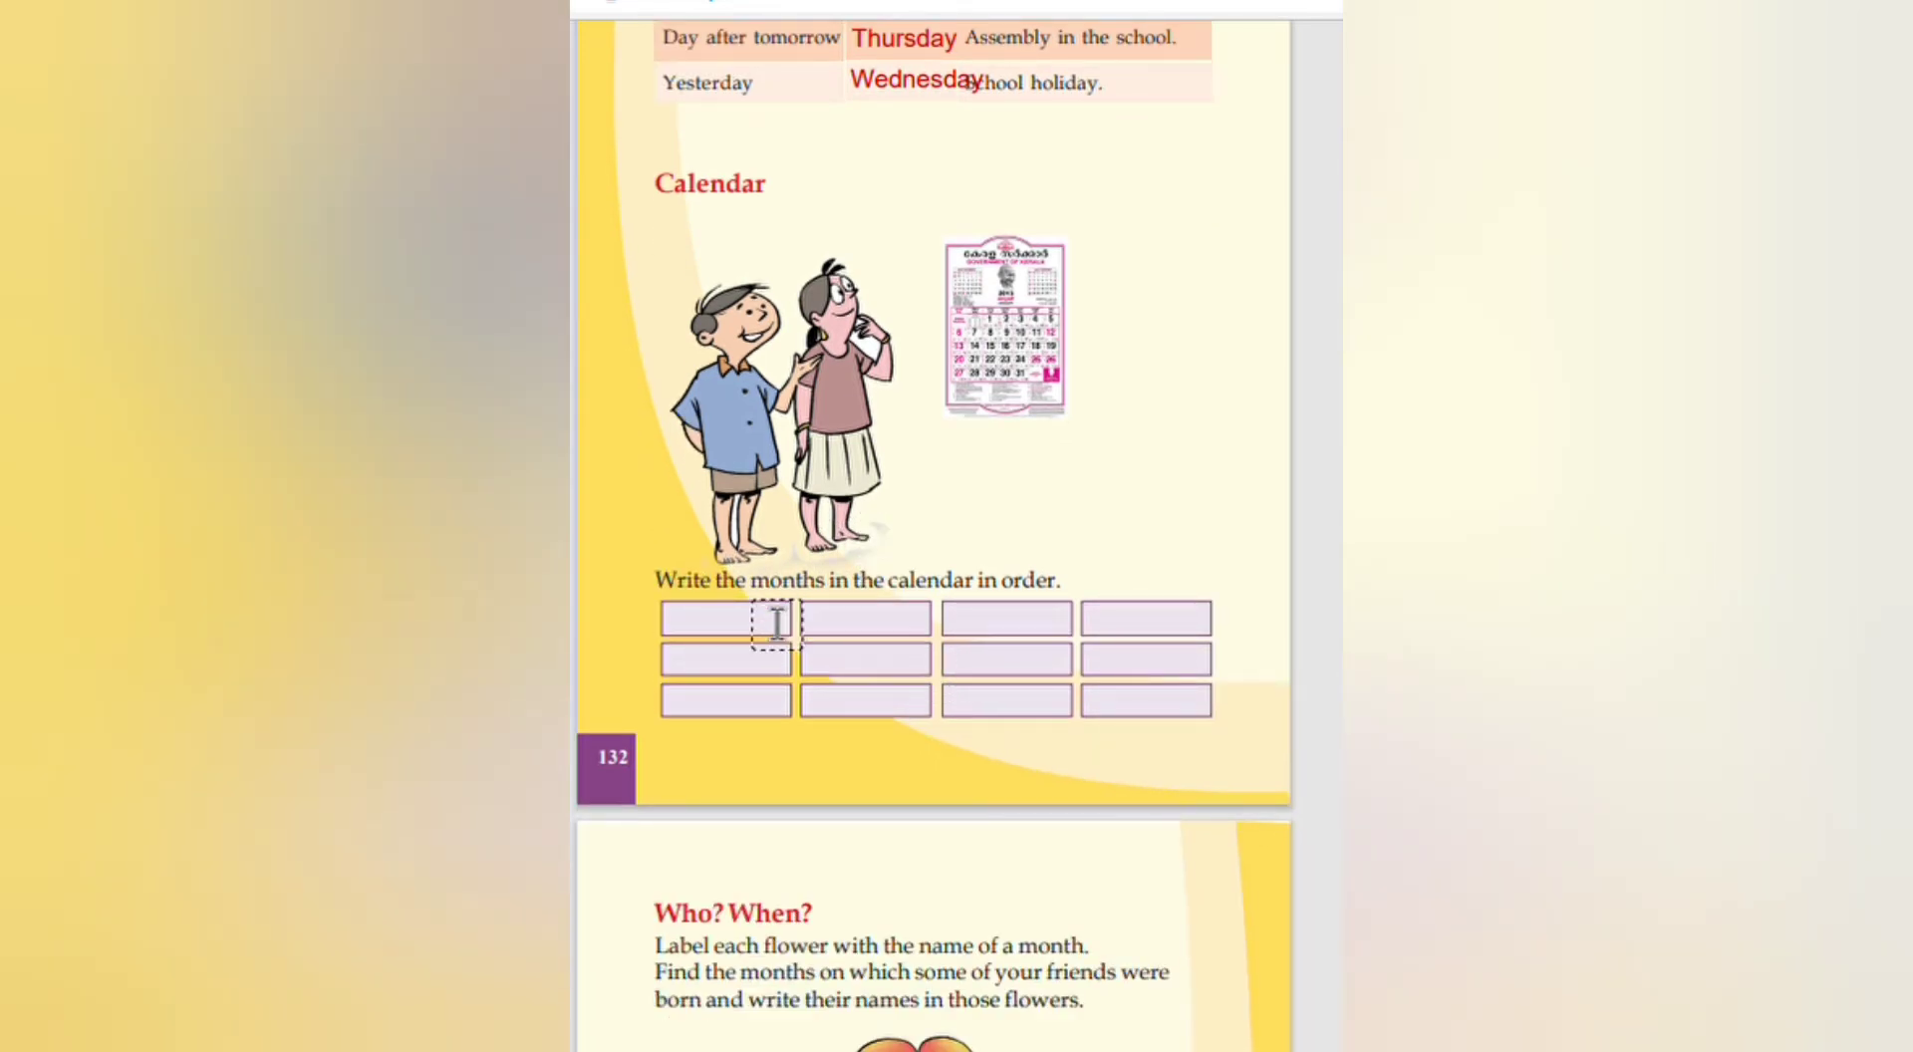
{"action": "left_click", "coordinate": [771, 619]}
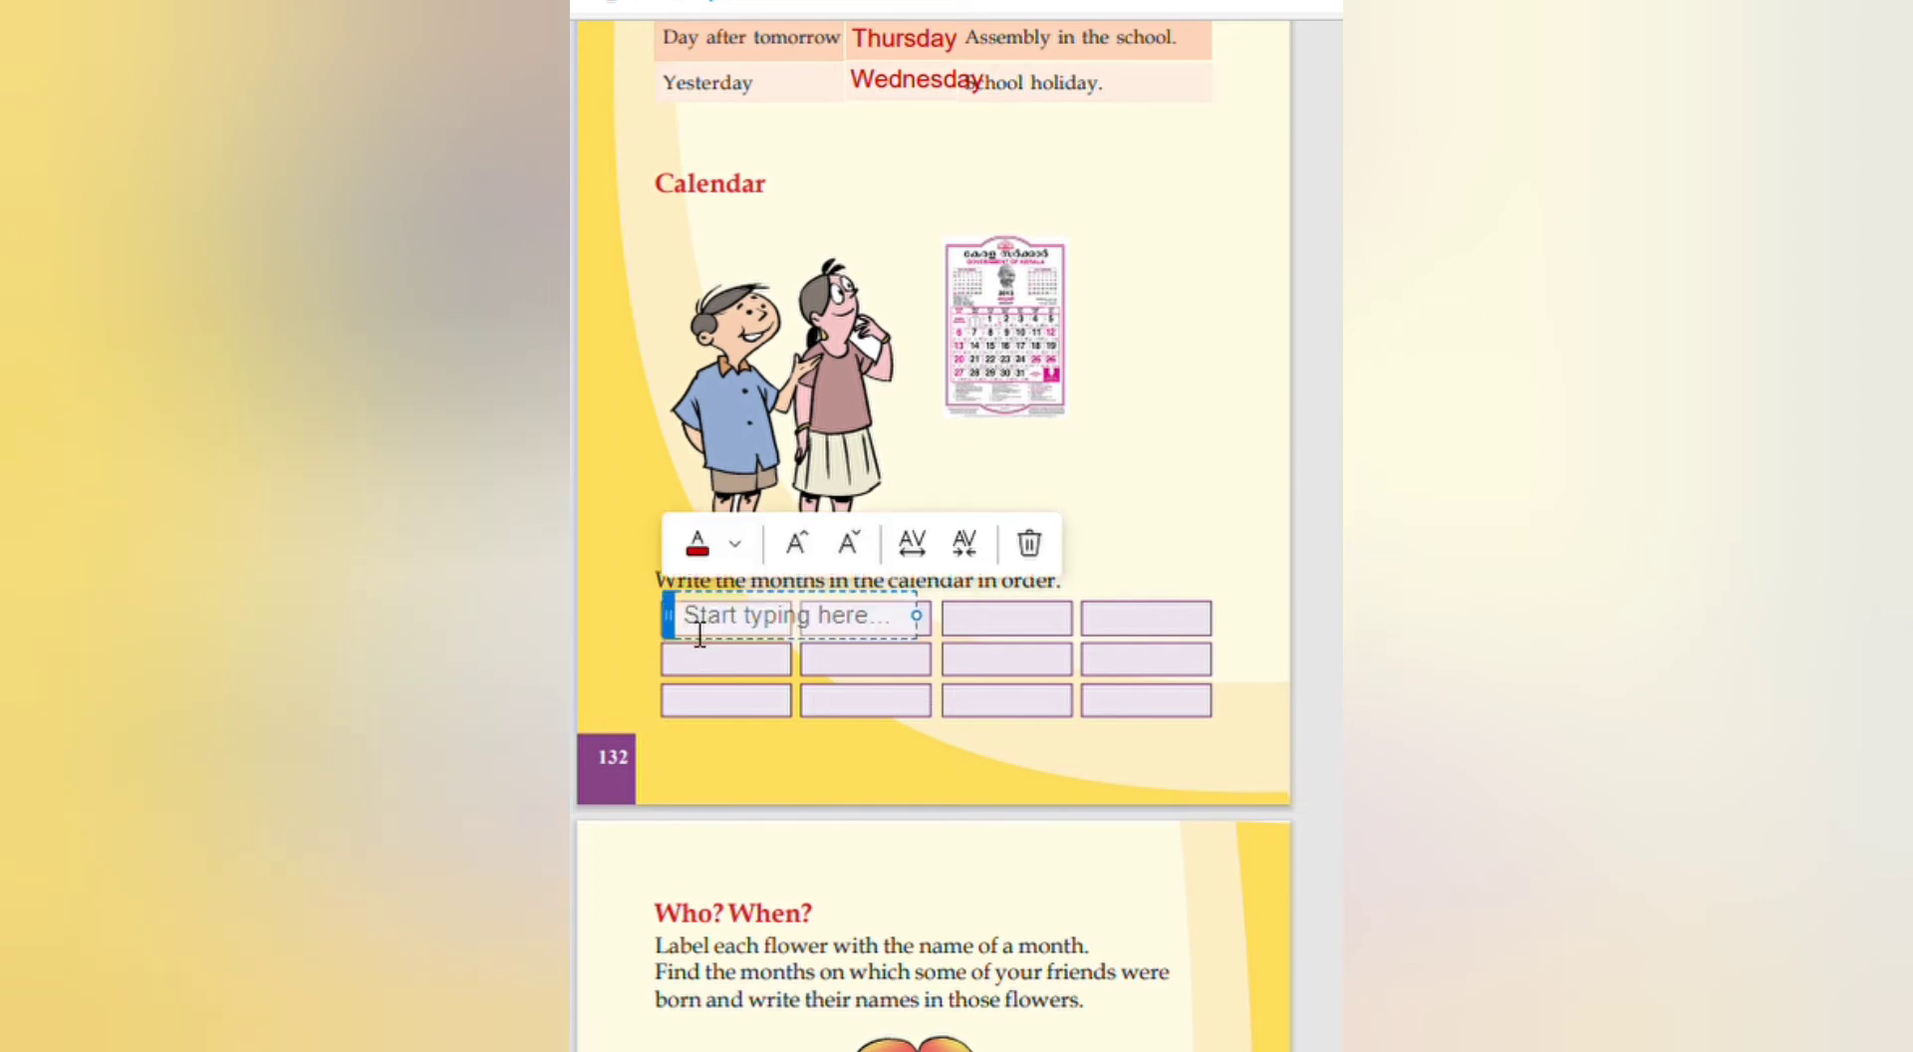
{"action": "type", "text": "Jan"}
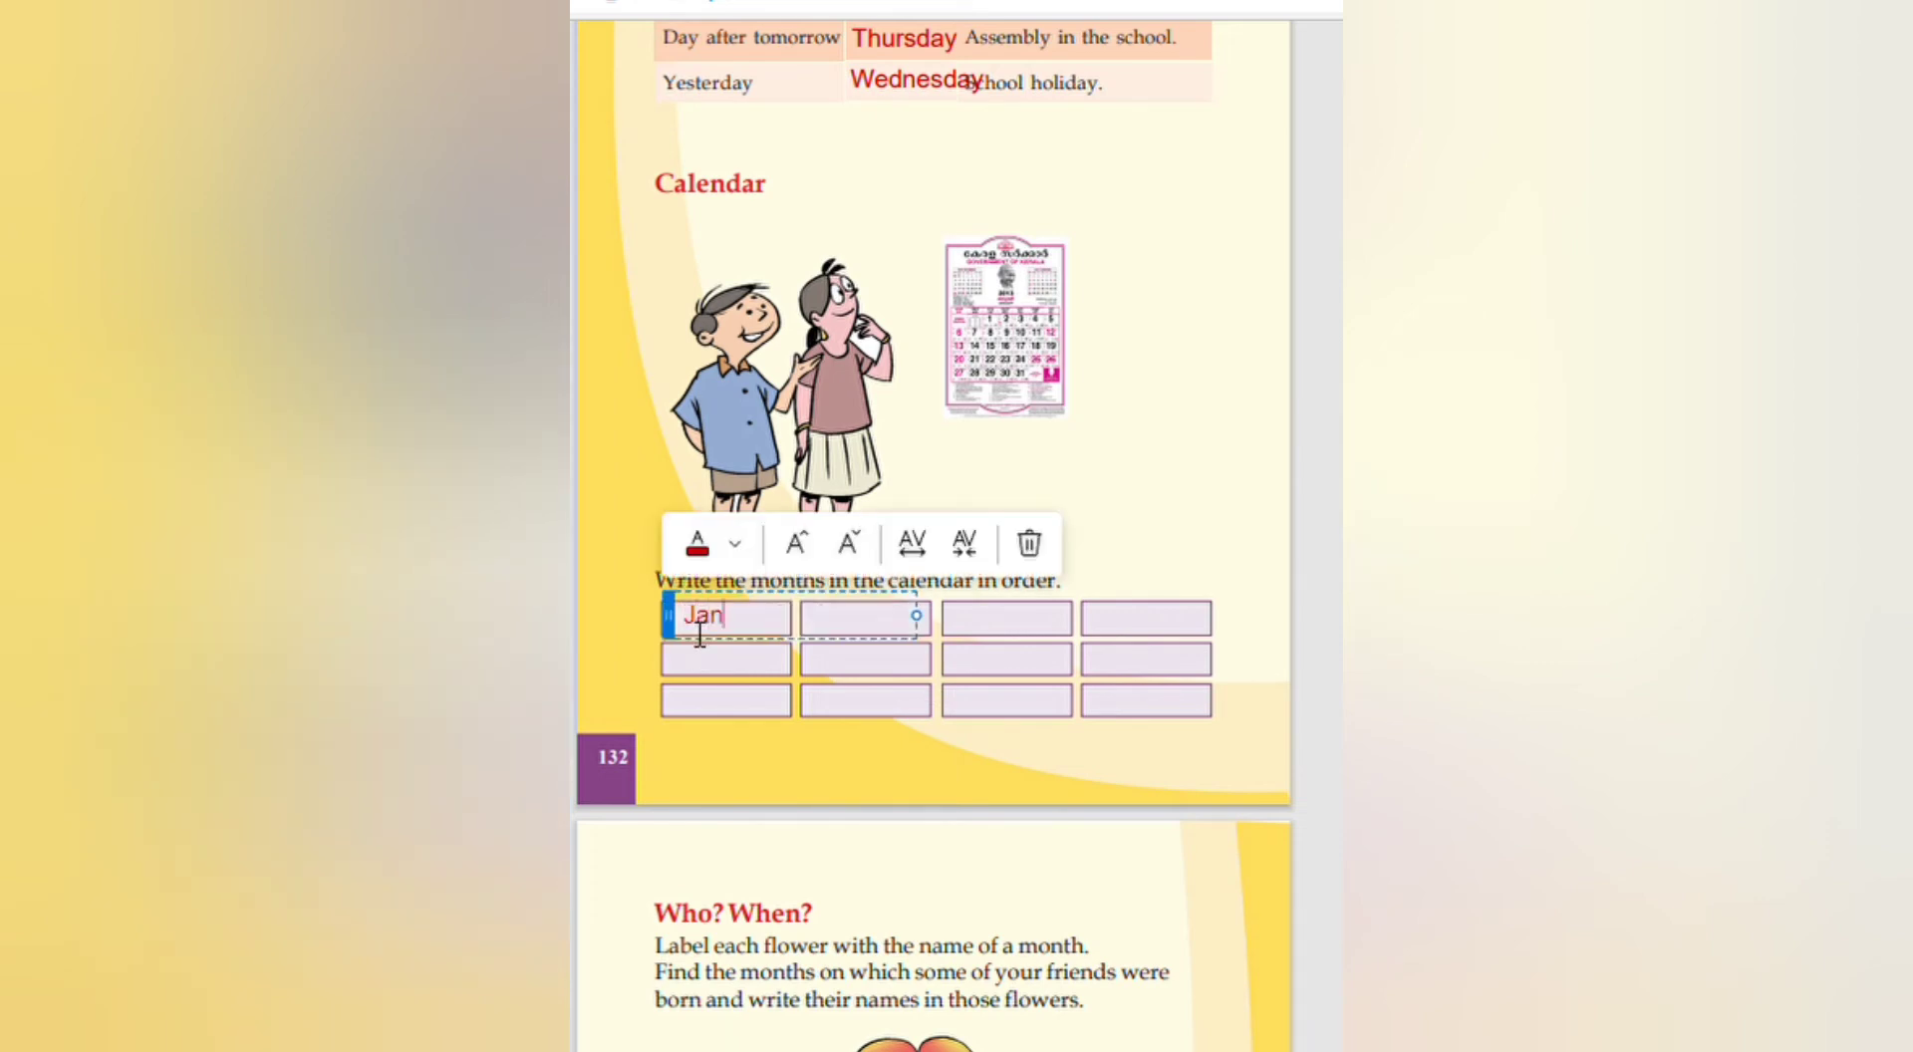
{"action": "type", "text": "uary"}
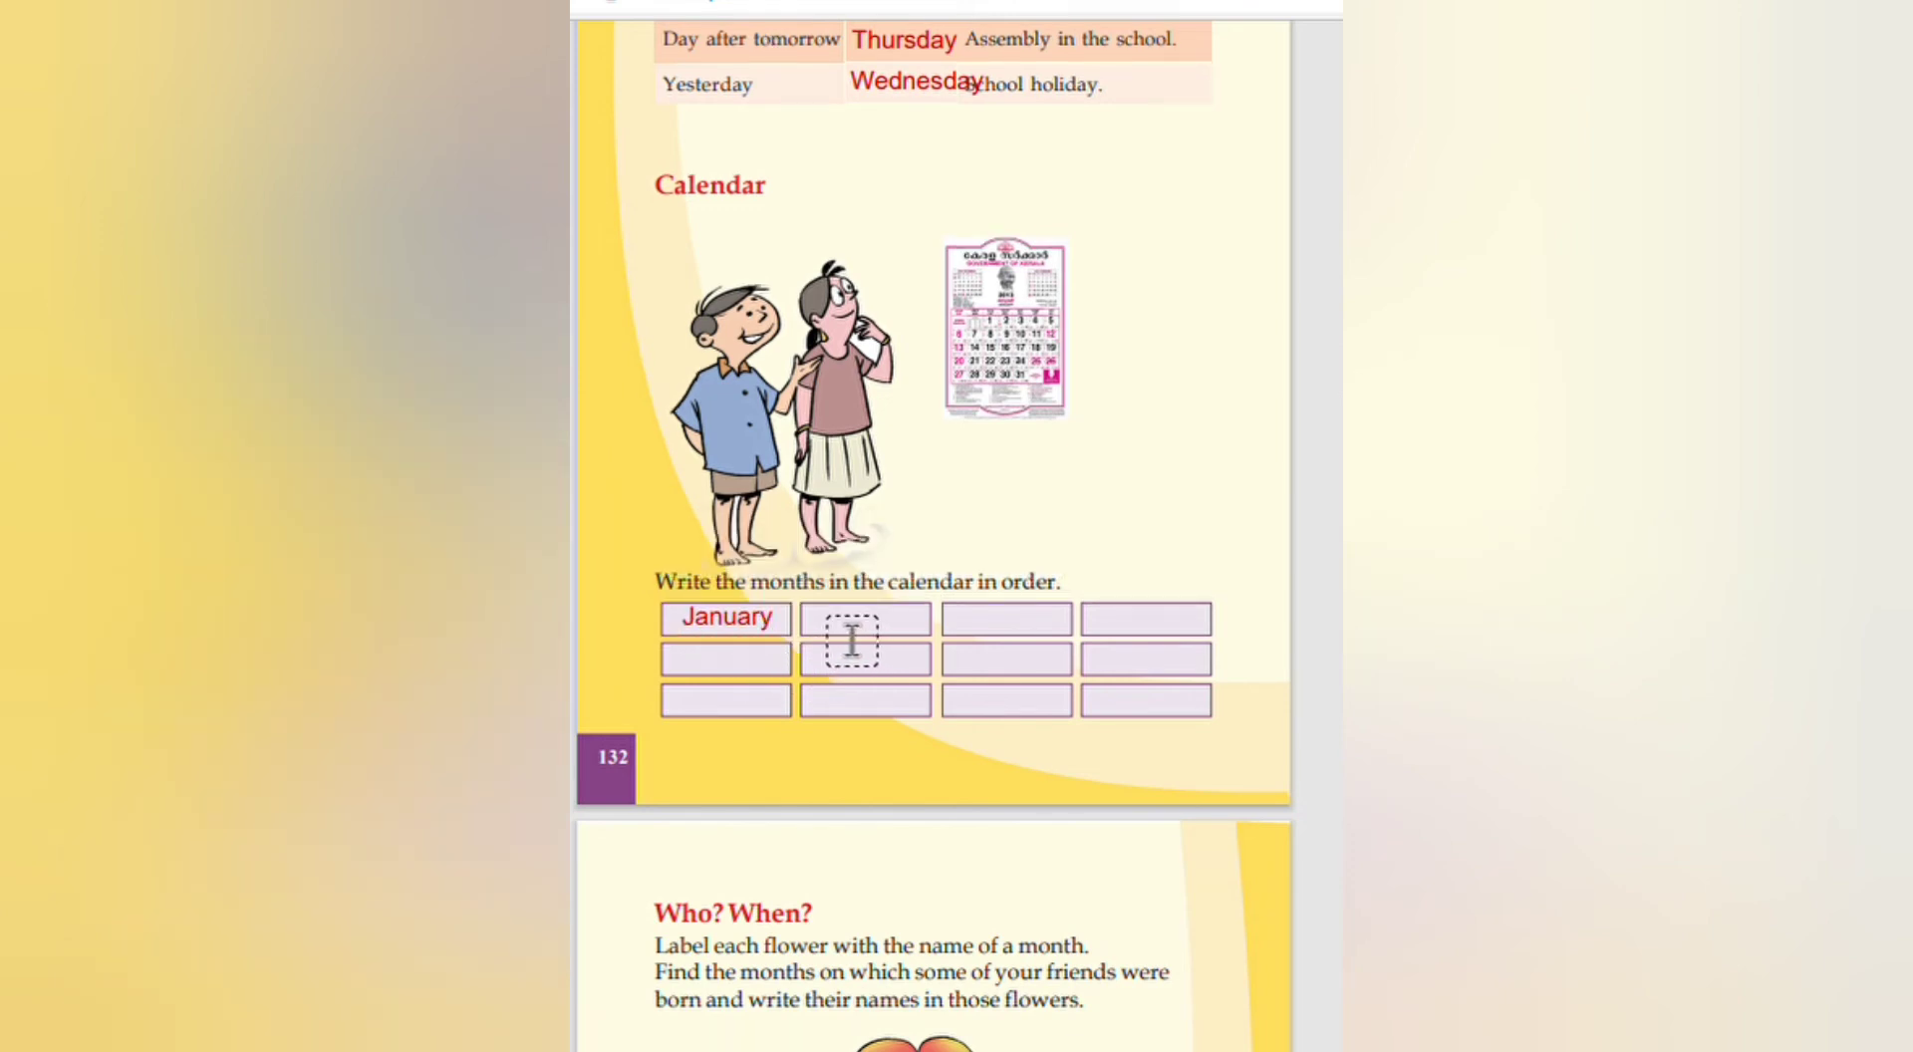
{"action": "left_click", "coordinate": [865, 640]}
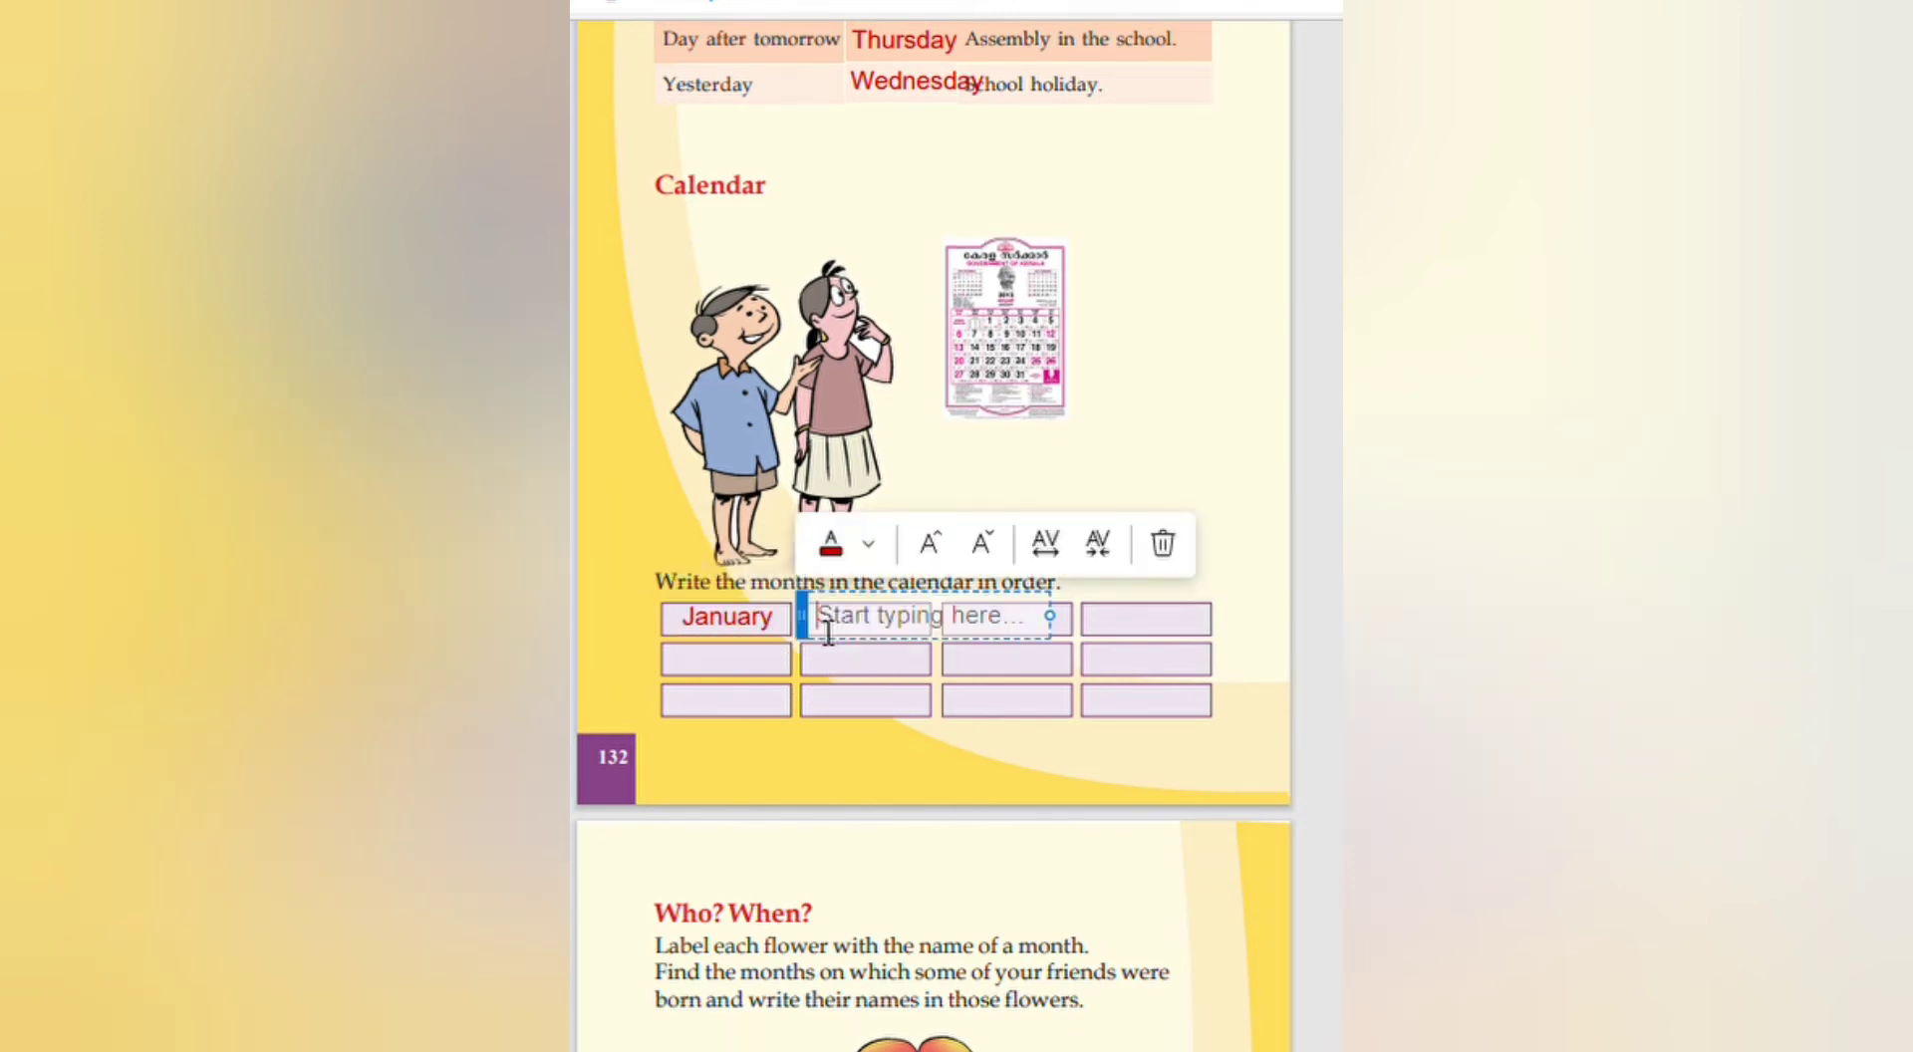
{"action": "type", "text": "Feb"}
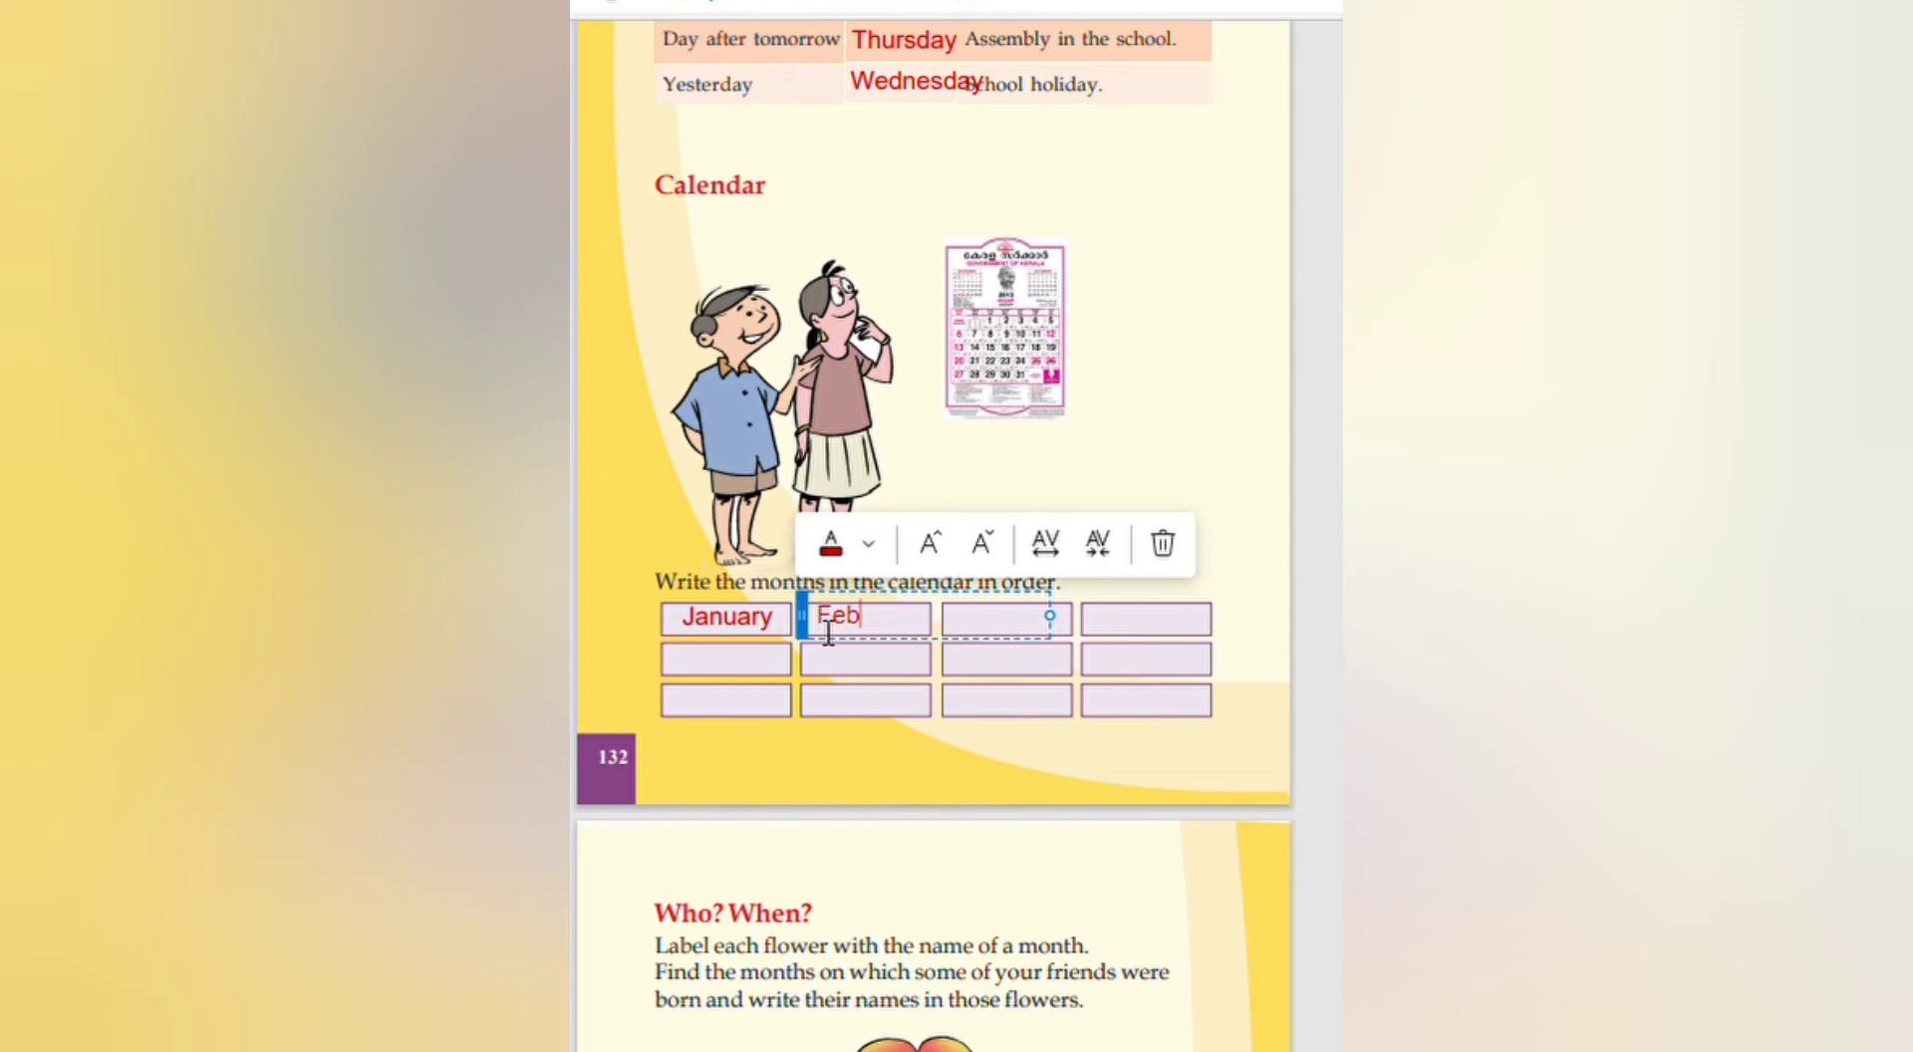
{"action": "type", "text": "r"}
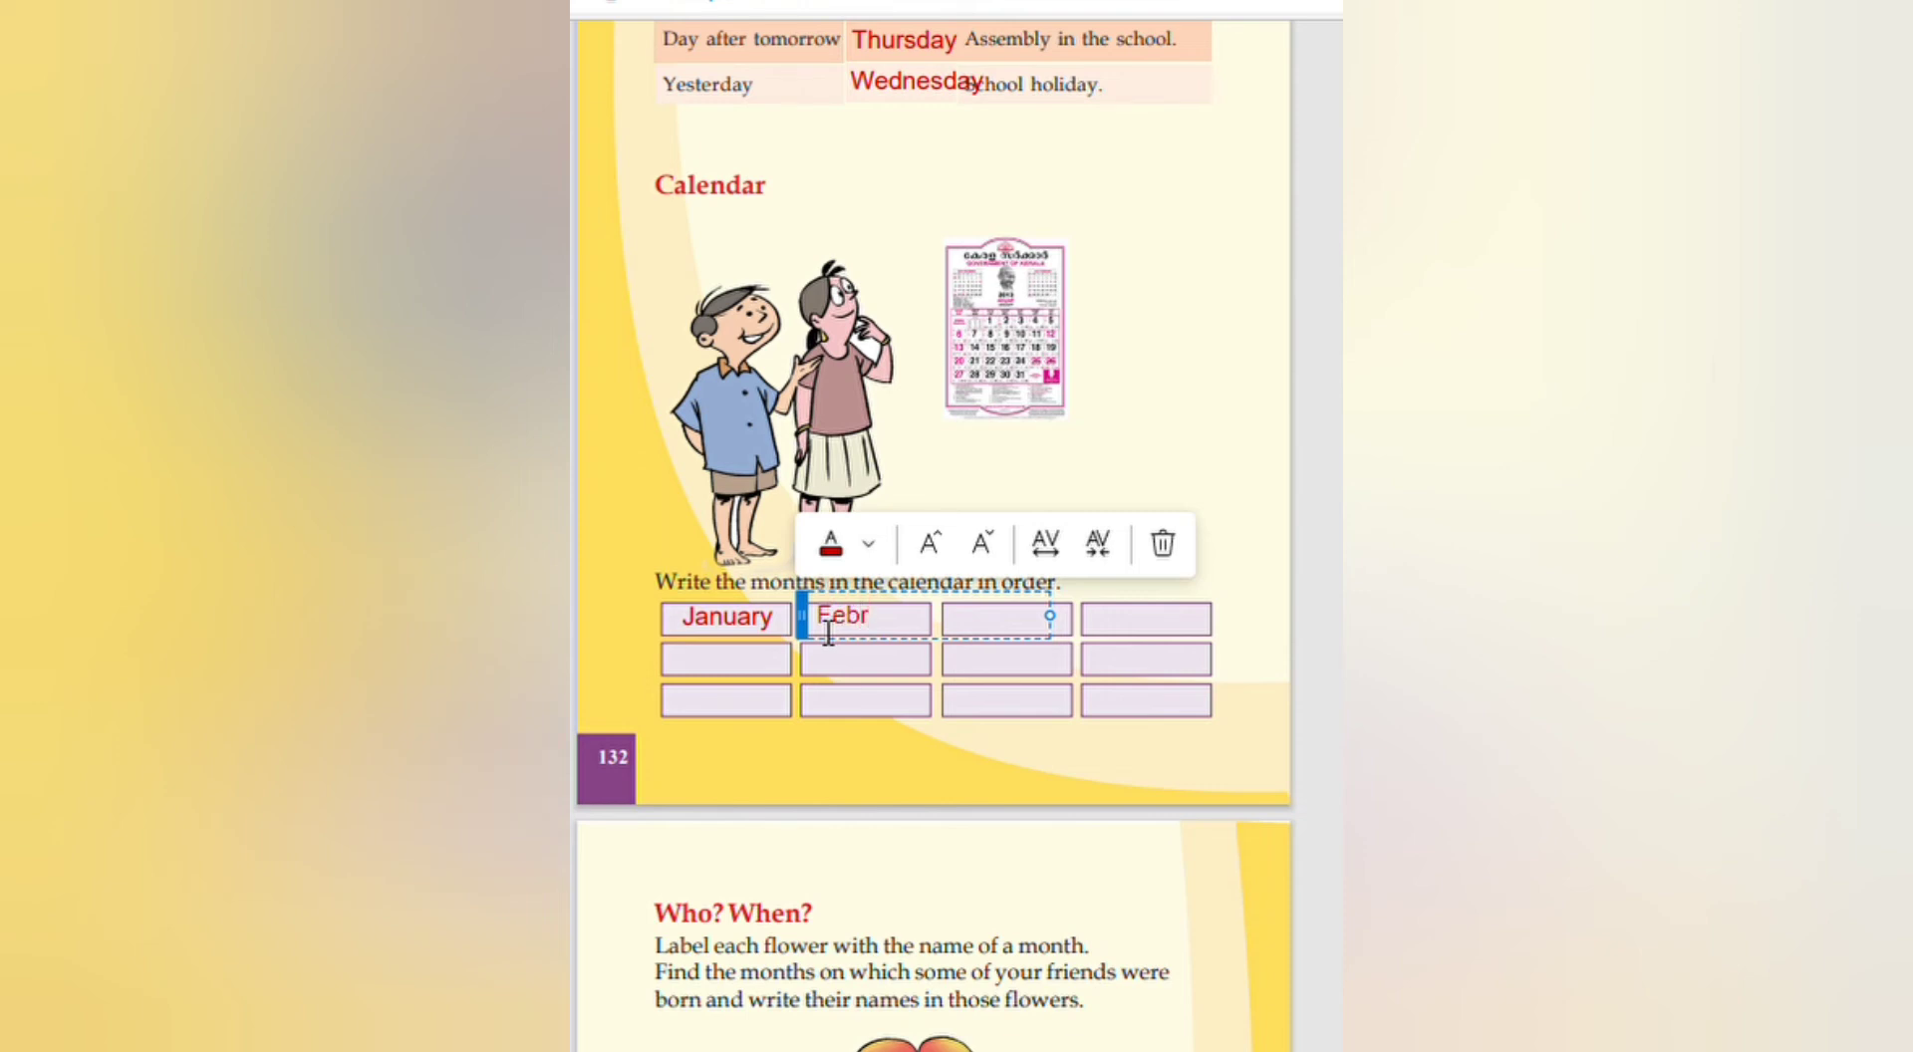
{"action": "type", "text": "uary"}
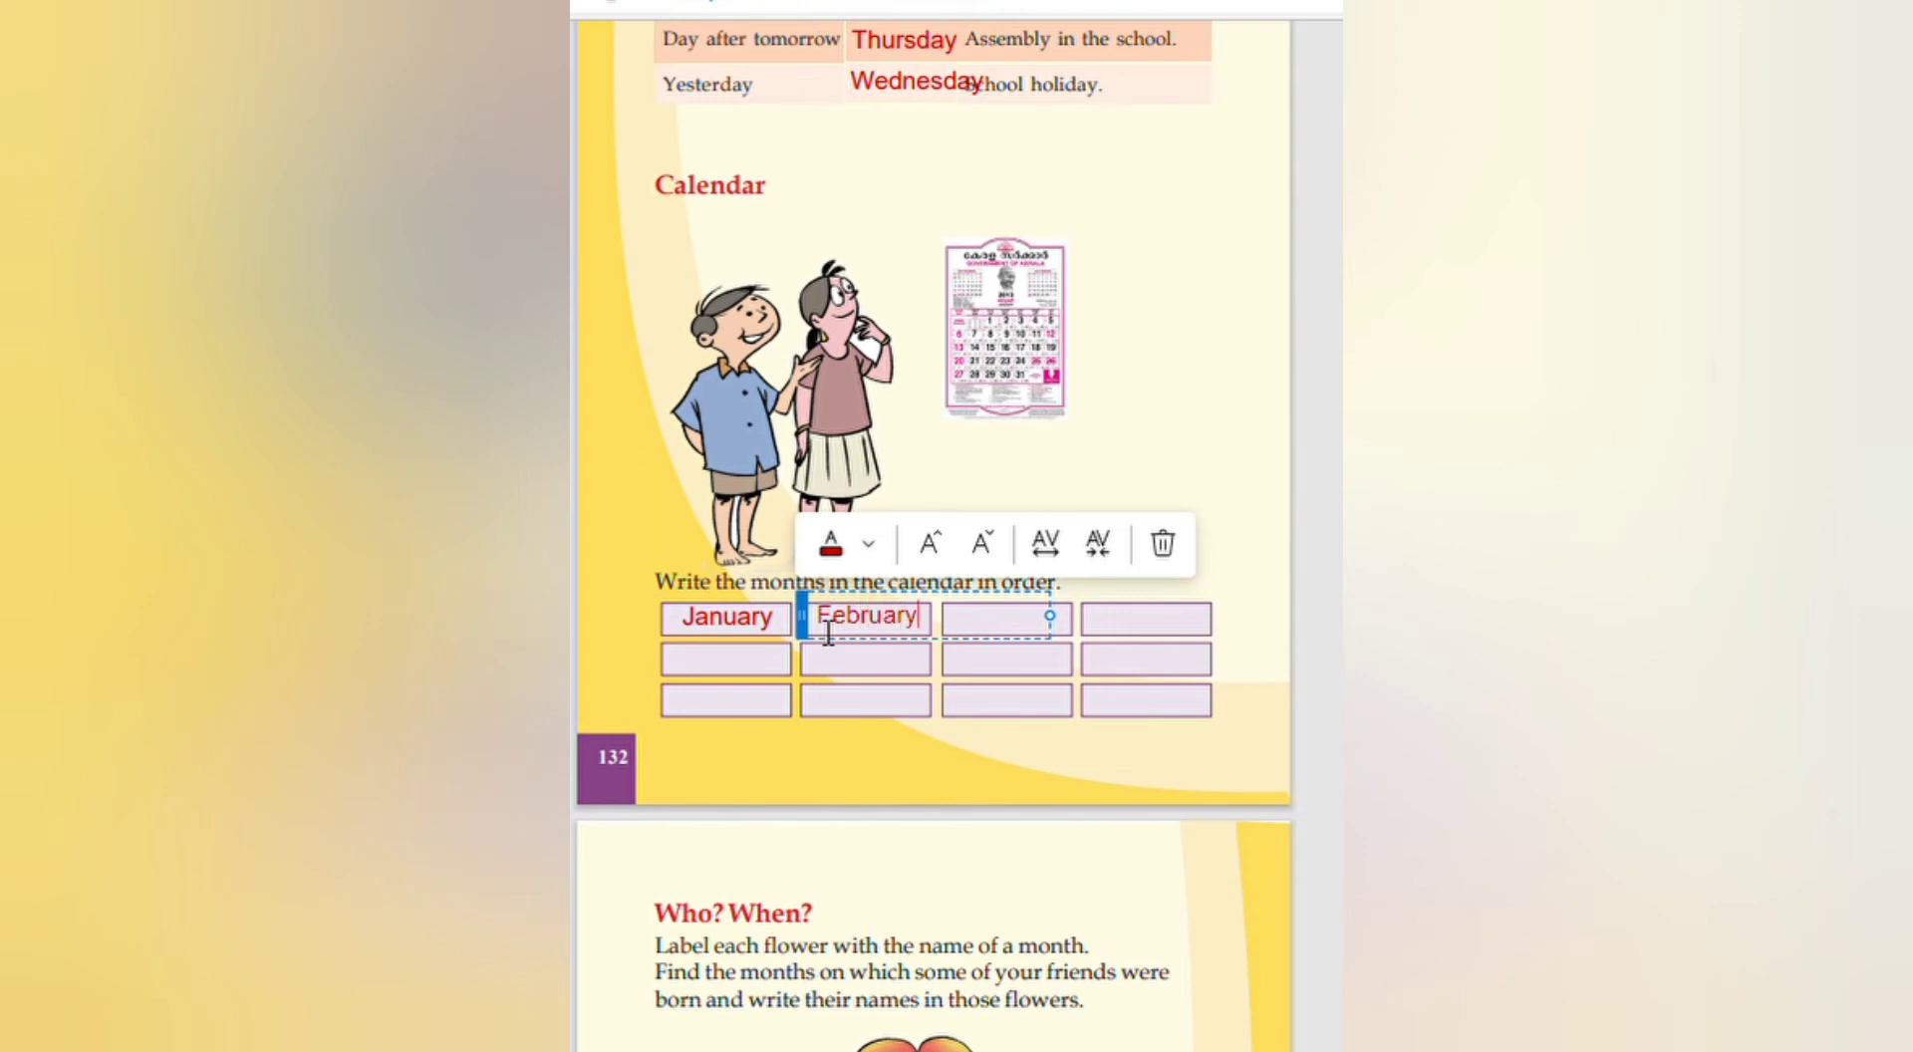
Step: Label the third and fourth top-row boxes 'March' and 'April'
{"action": "left_click", "coordinate": [1004, 620]}
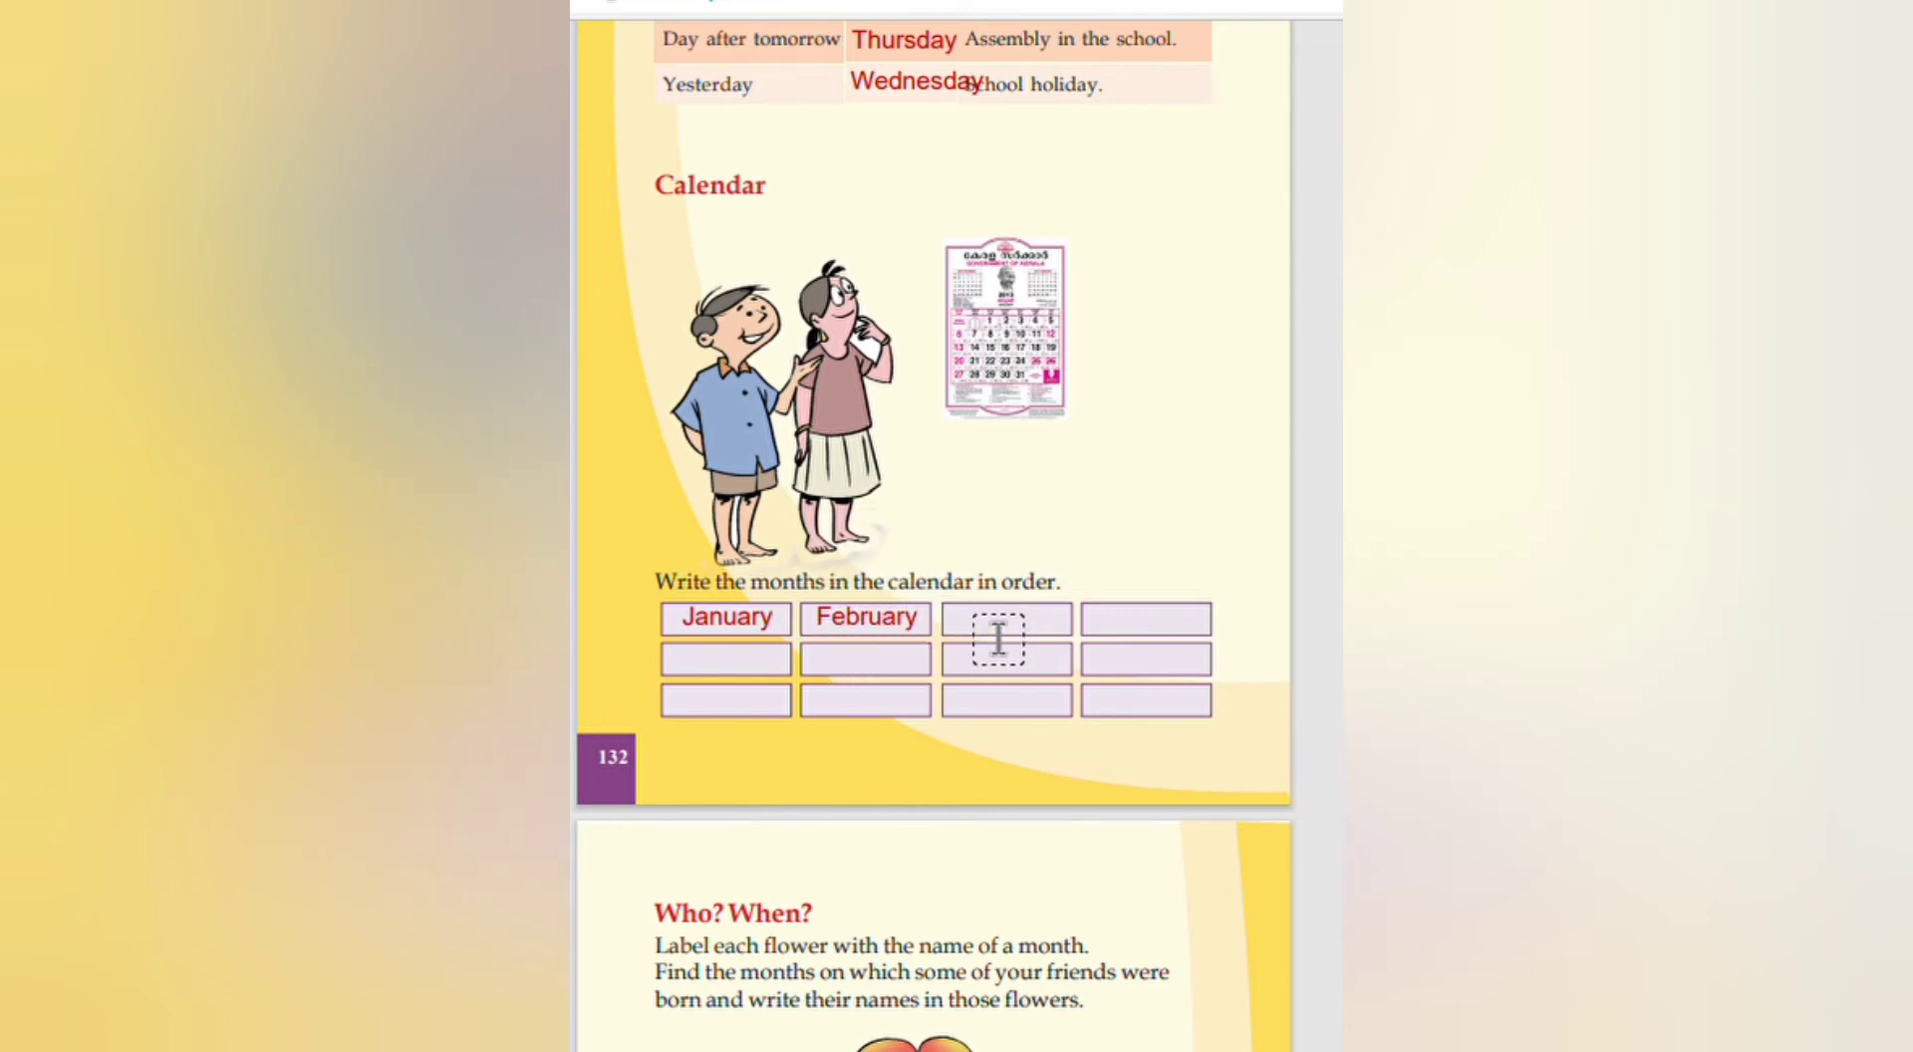
{"action": "type", "text": "Ma"}
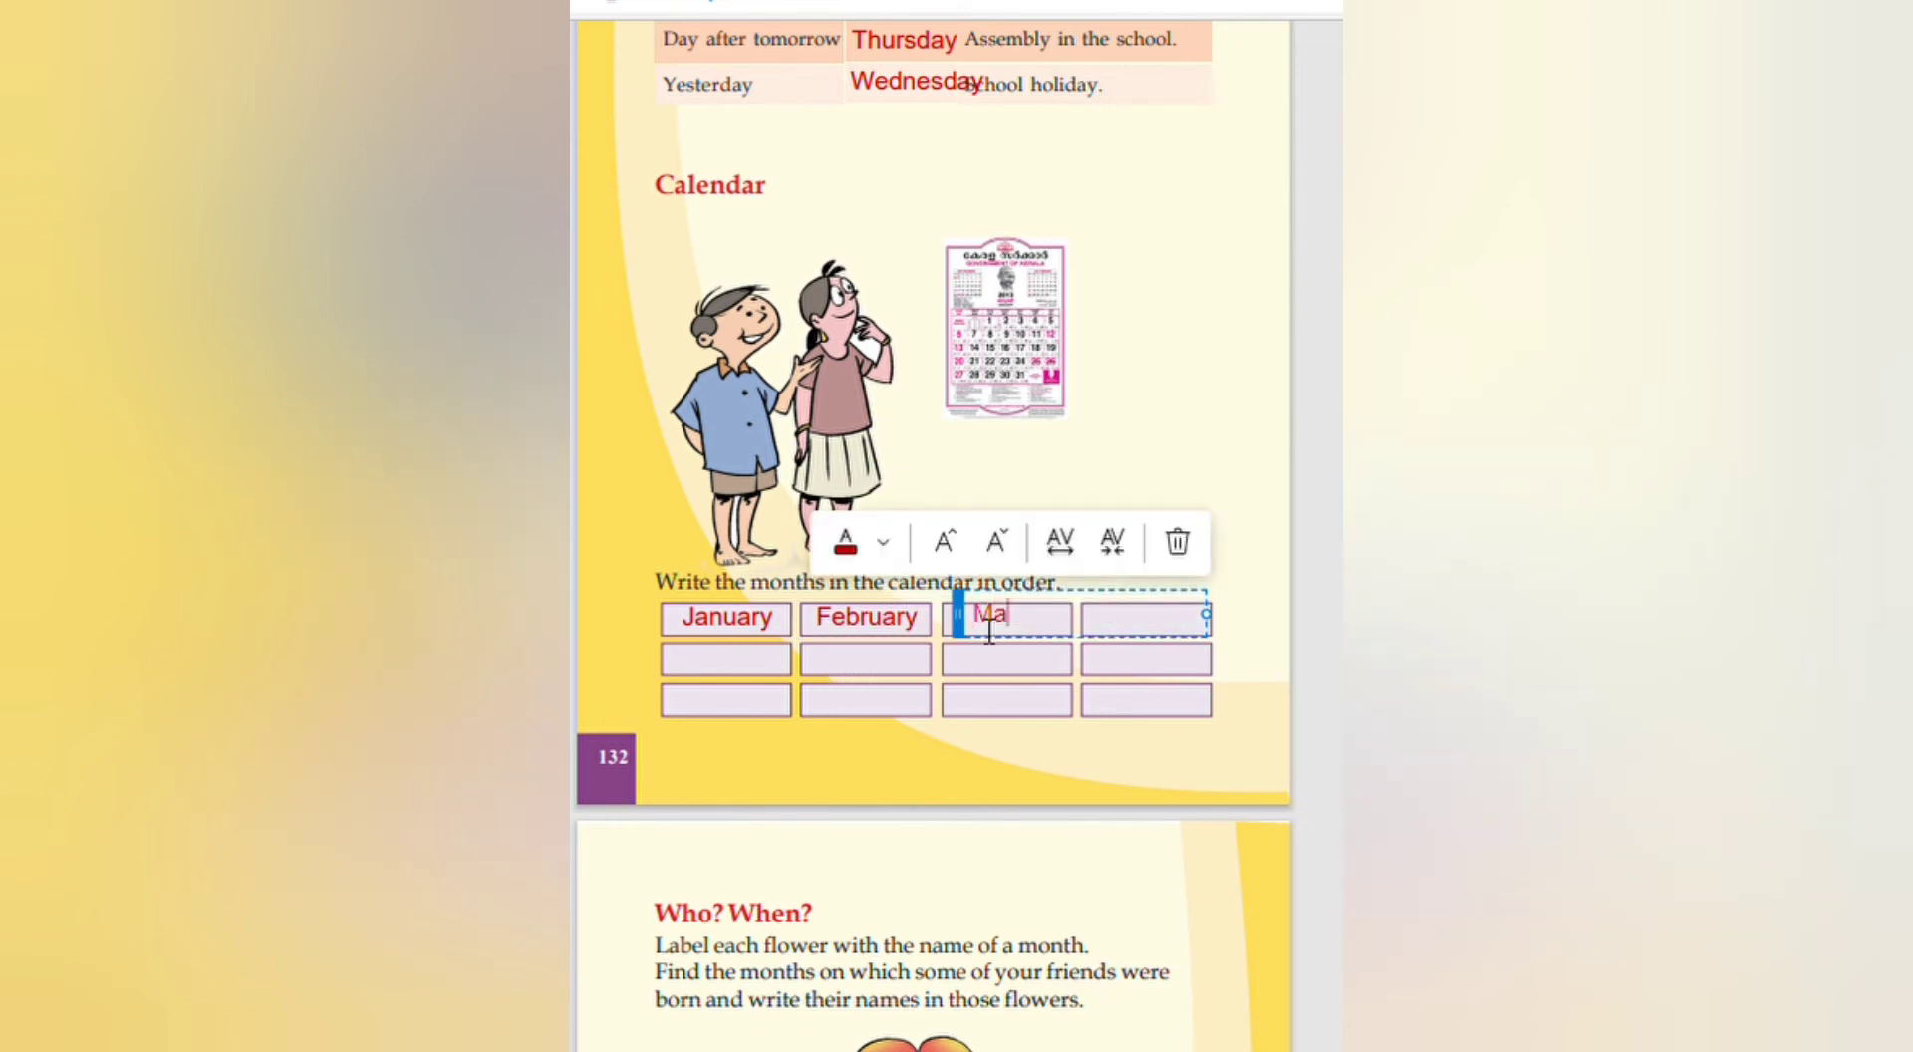
{"action": "type", "text": "rch"}
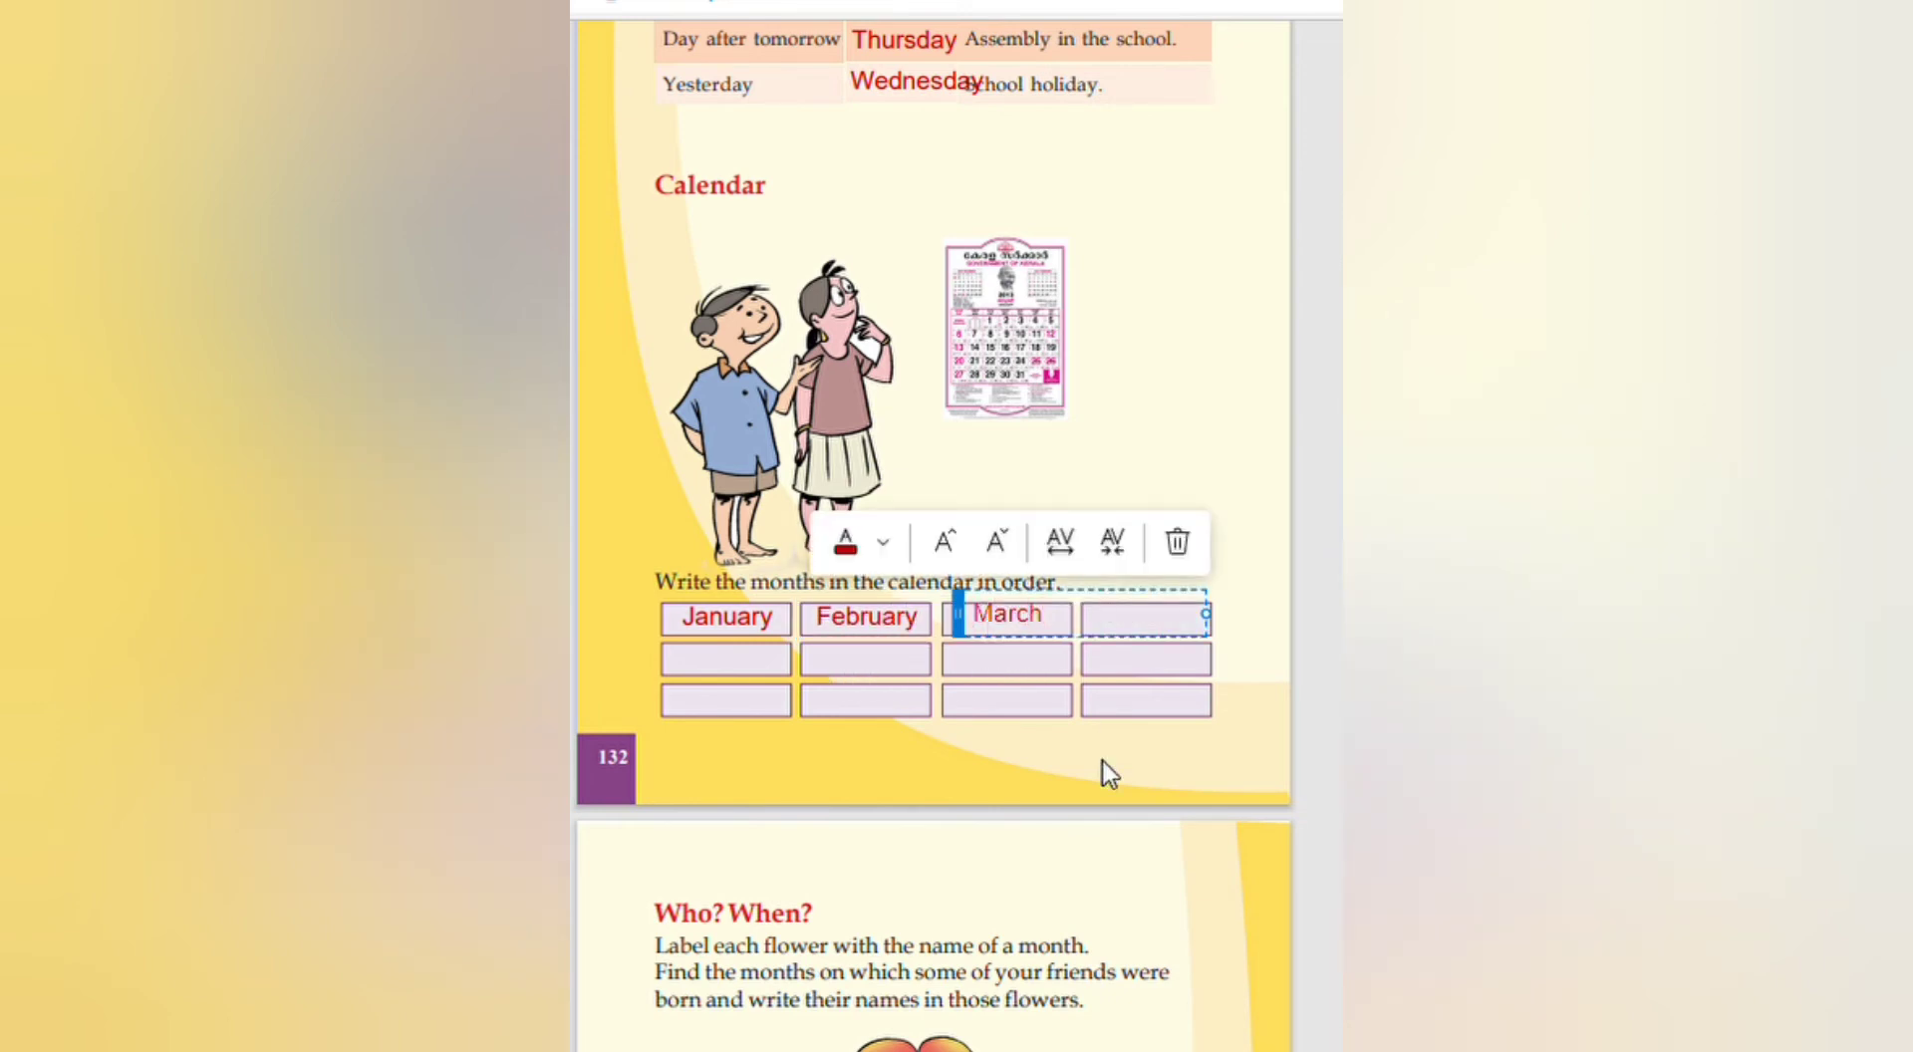
{"action": "left_click", "coordinate": [1146, 618]}
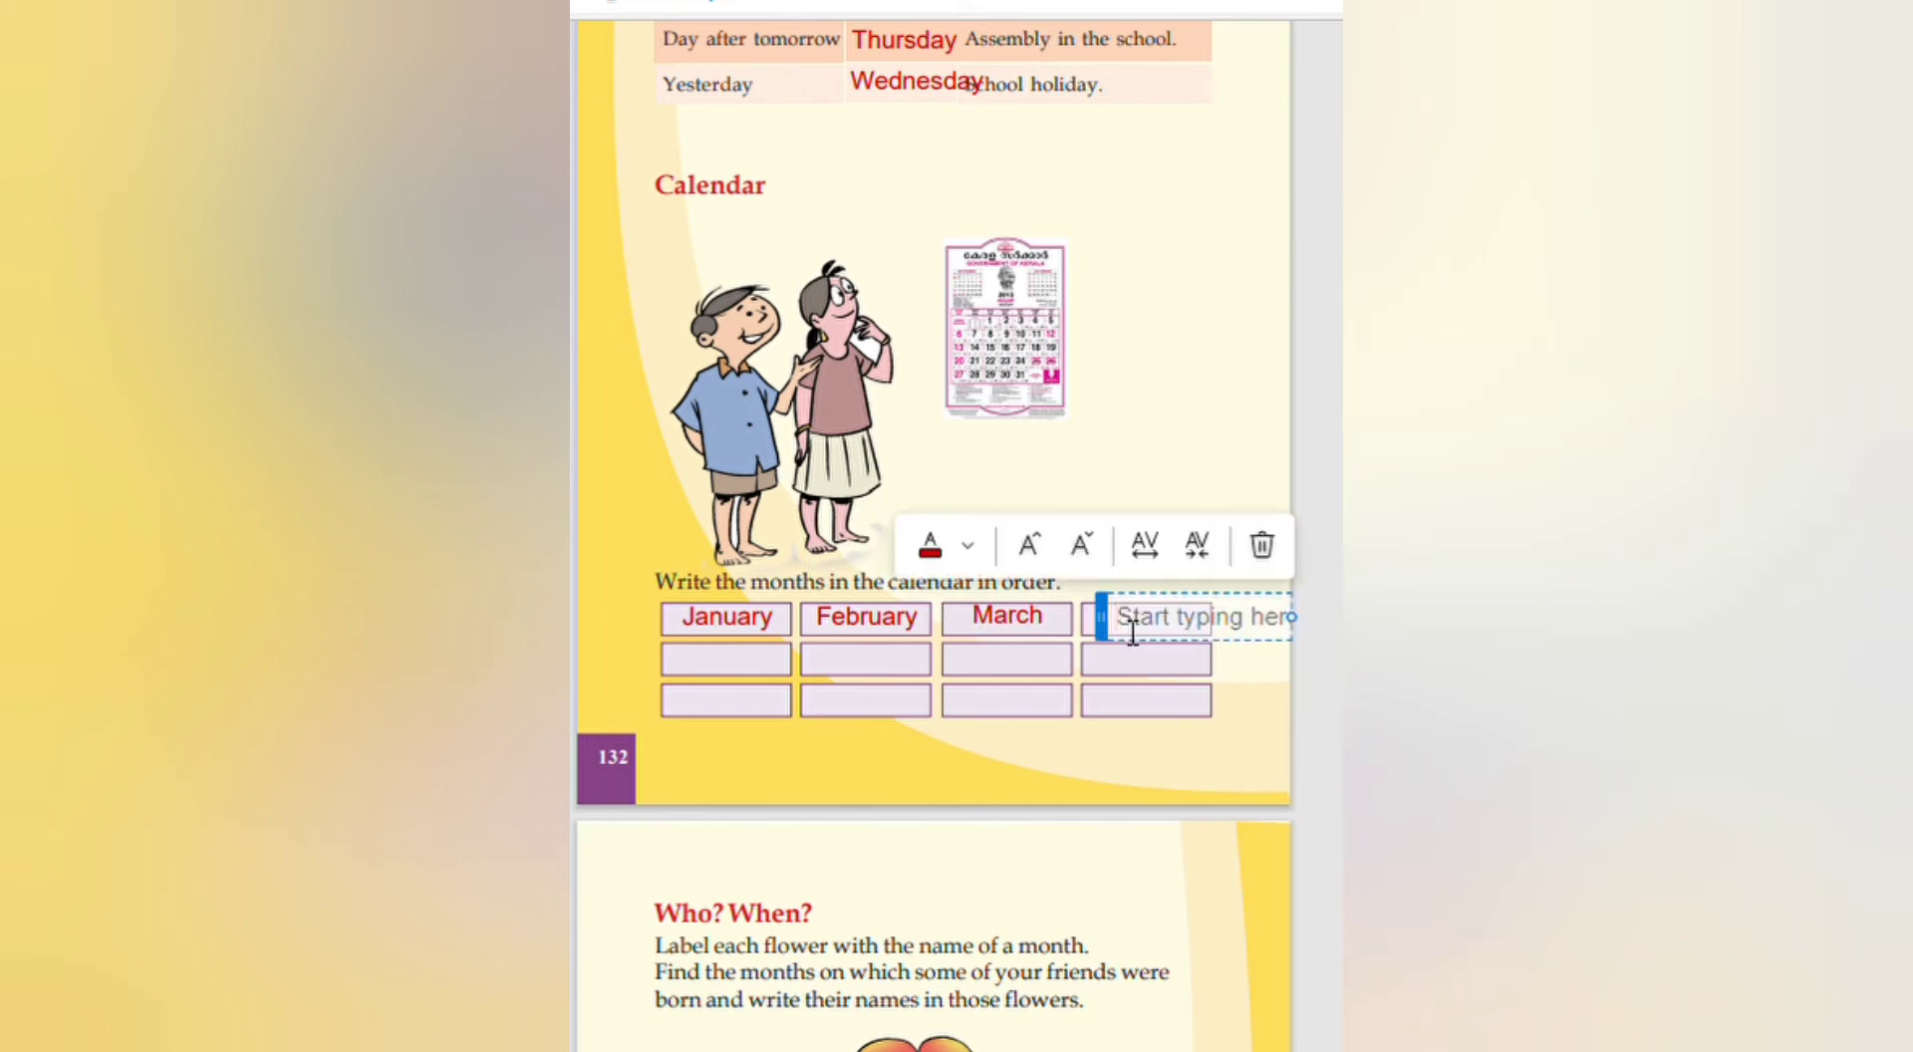
{"action": "type", "text": "Apr"}
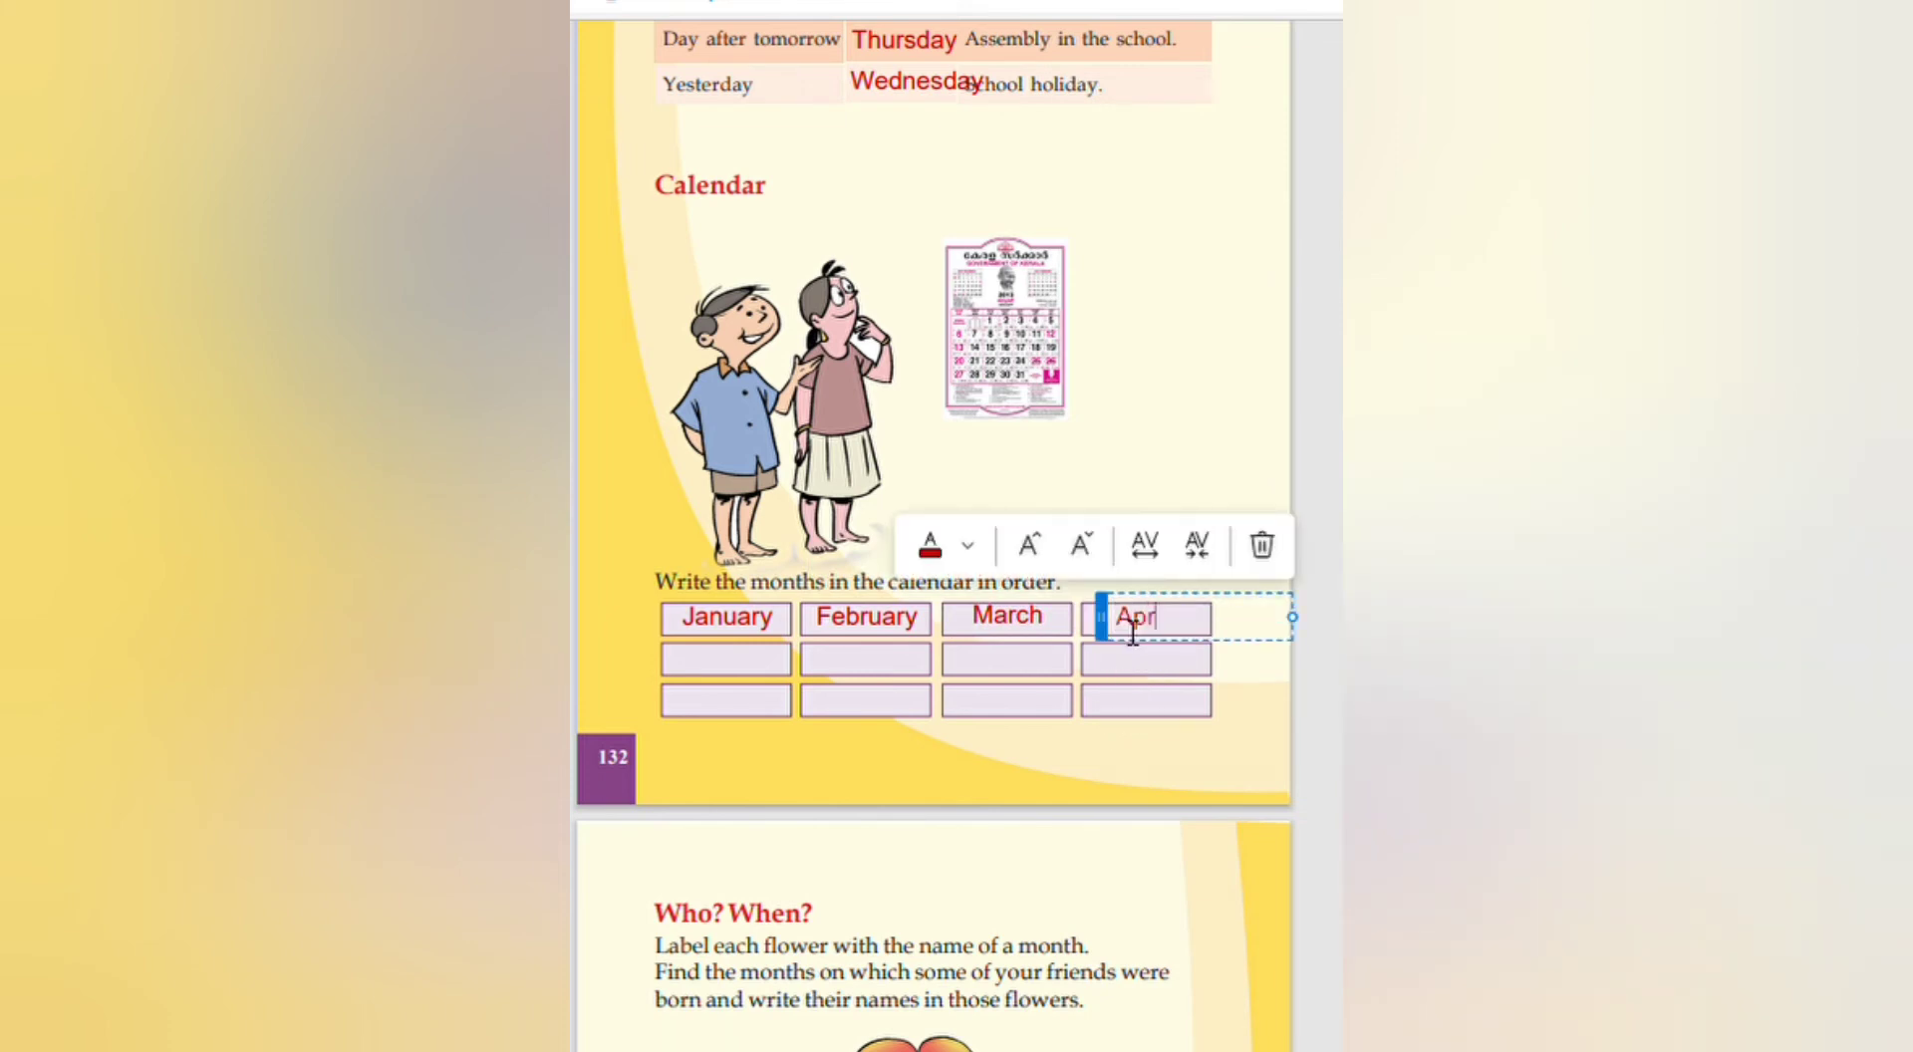
Step: Fill the second row boxes with 'may', 'June', 'july' and 'august'
{"action": "left_click", "coordinate": [725, 660]}
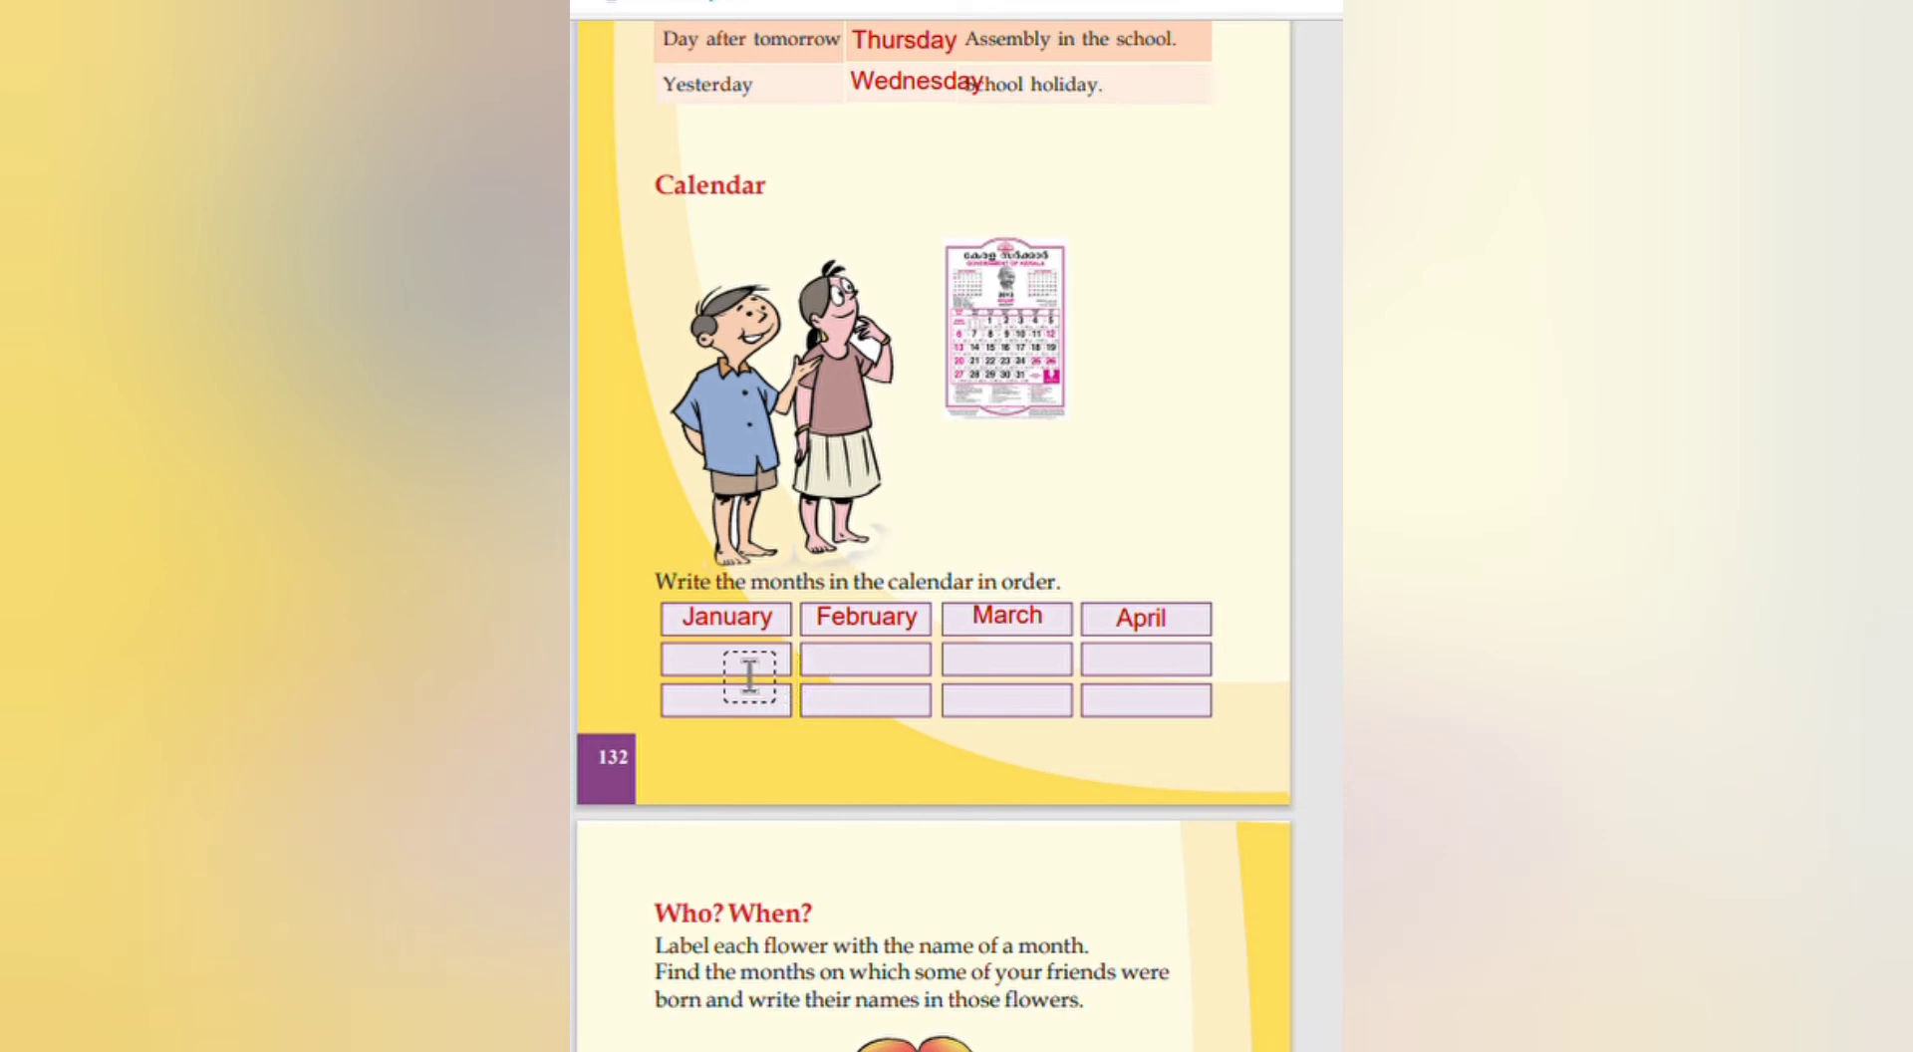
{"action": "type", "text": "may"}
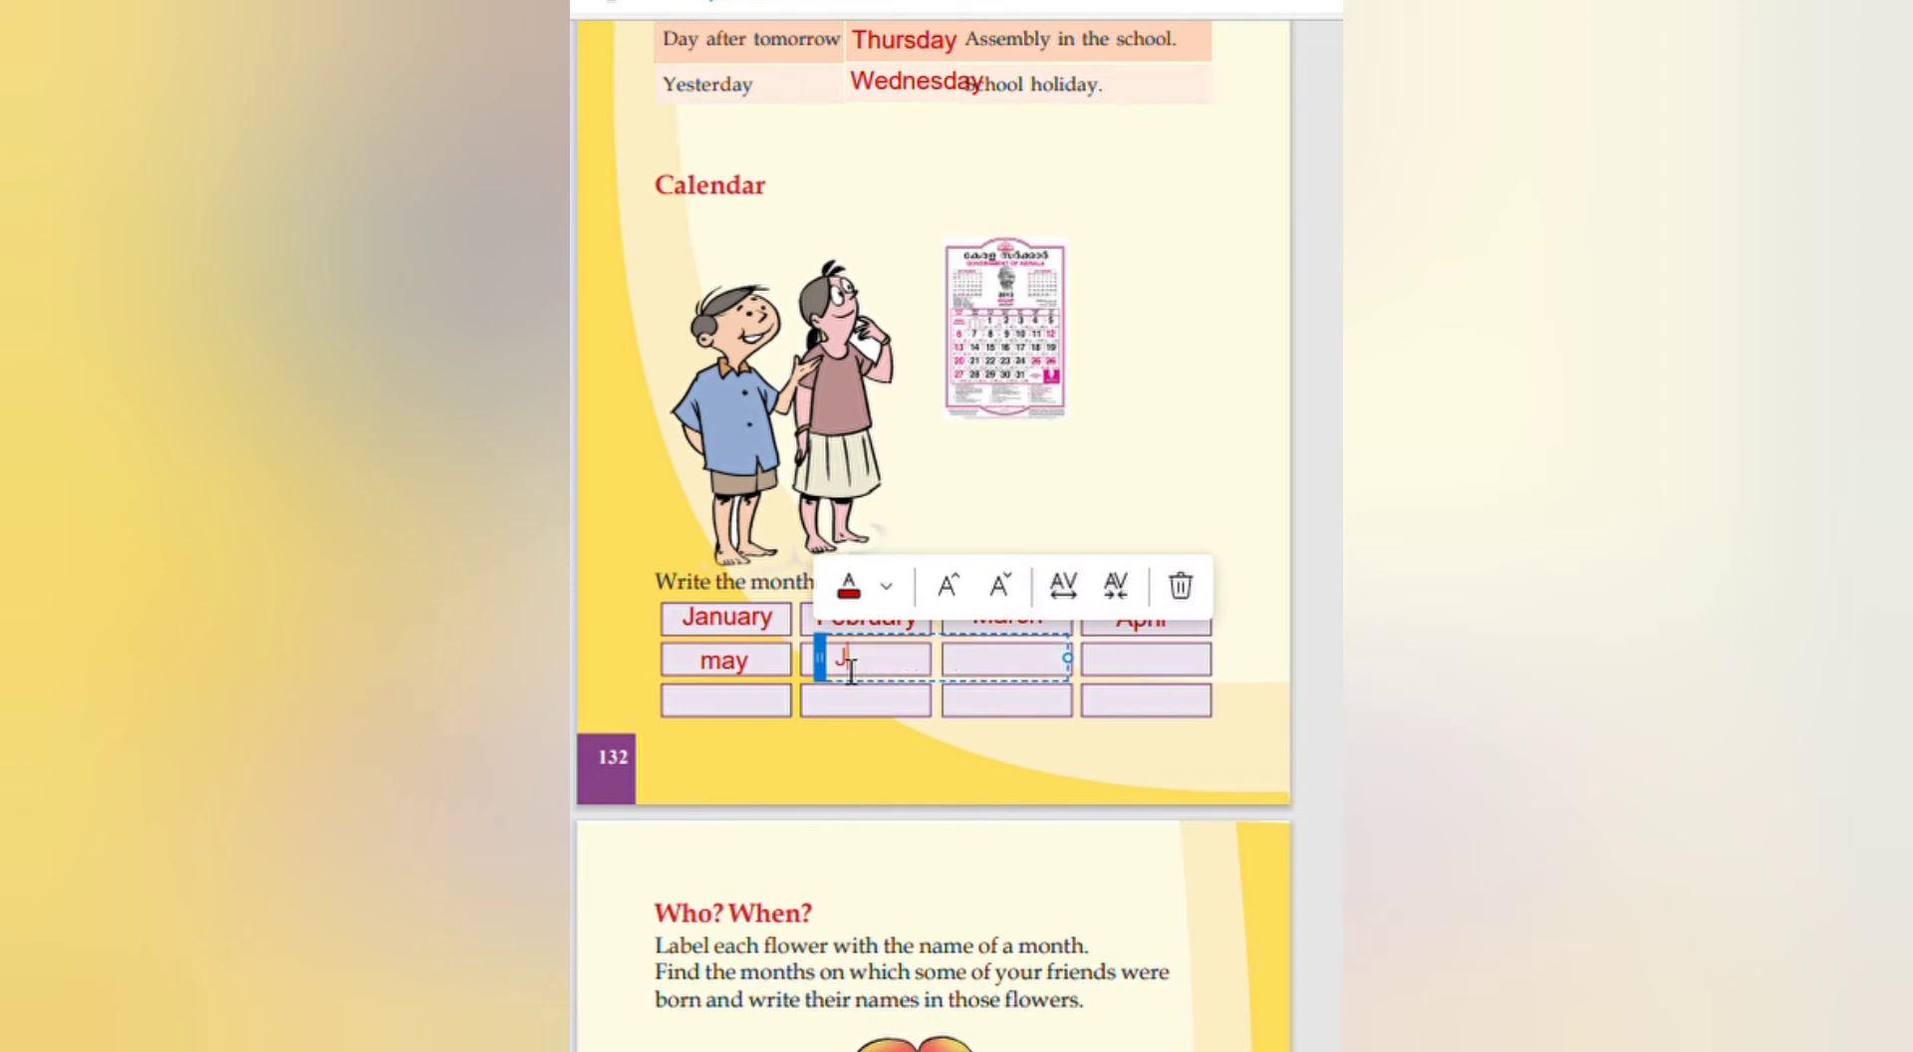
{"action": "type", "text": "June"}
{"action": "type", "text": "july"}
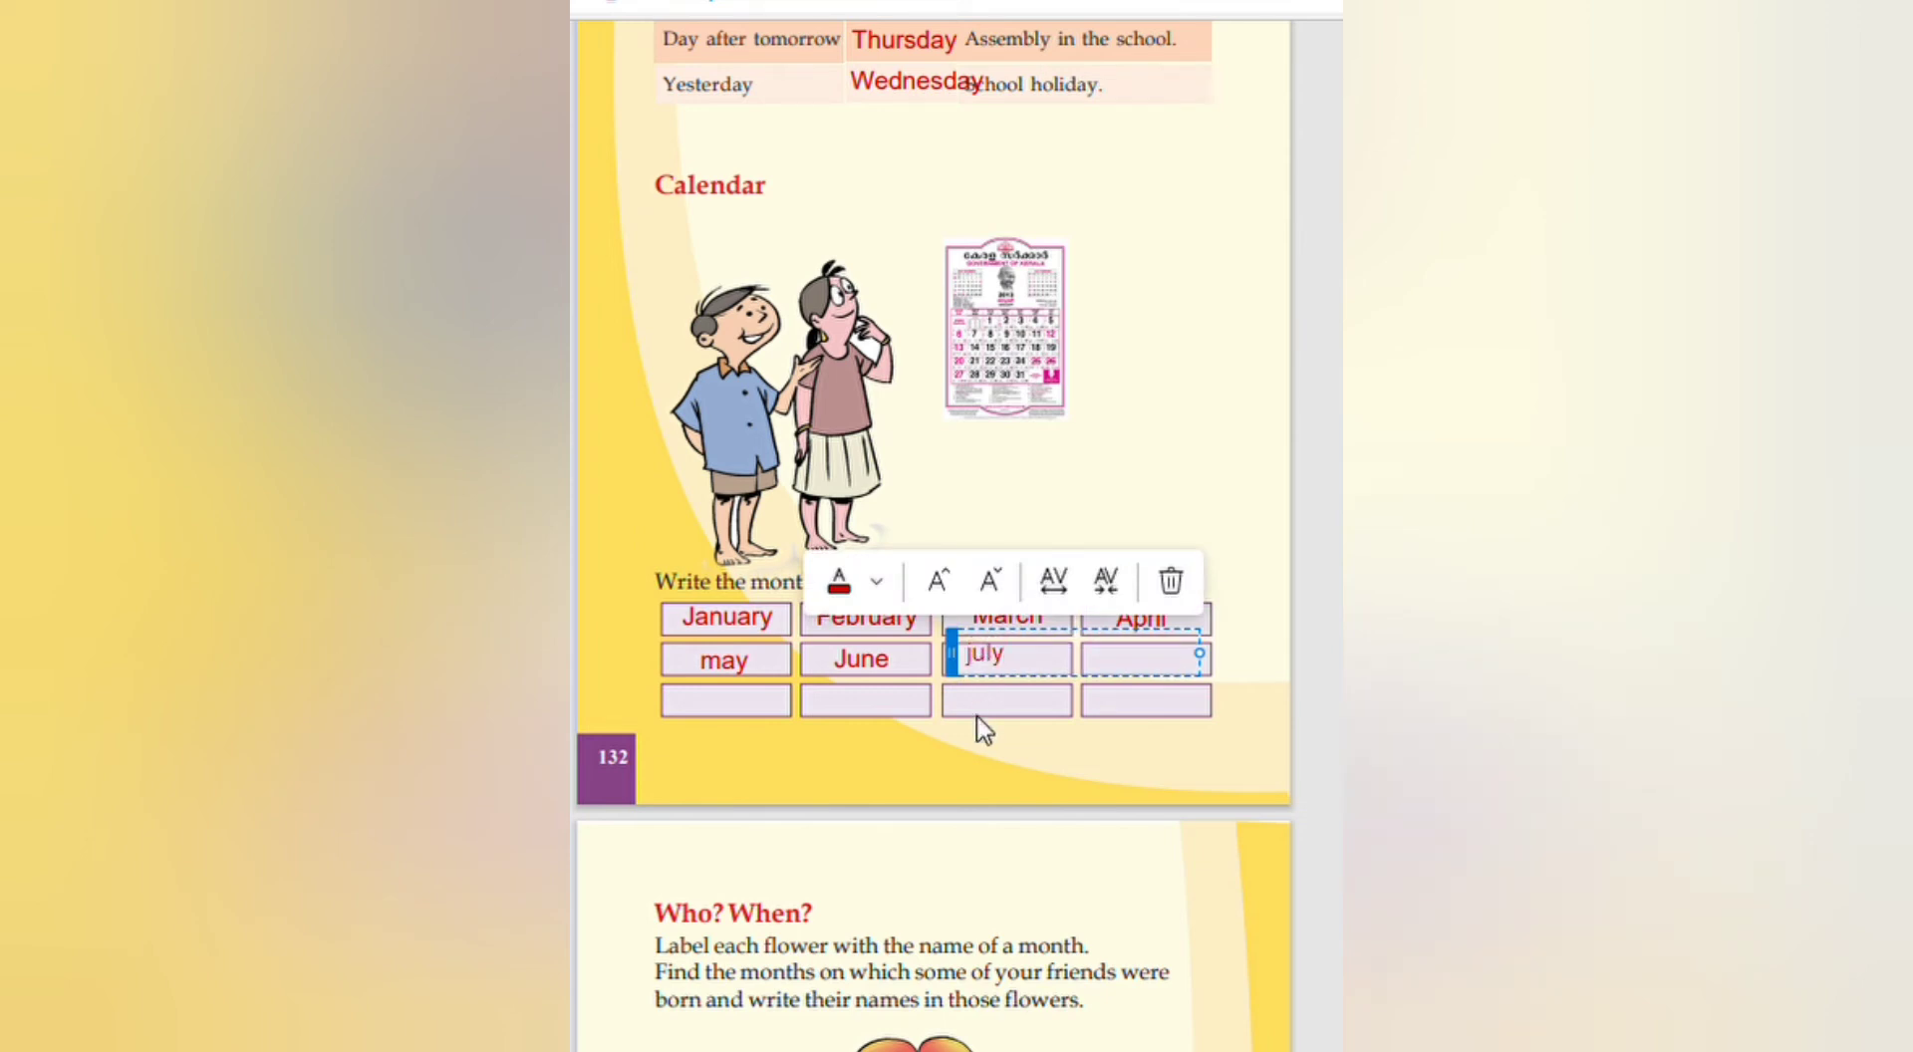
{"action": "left_click", "coordinate": [1146, 660]}
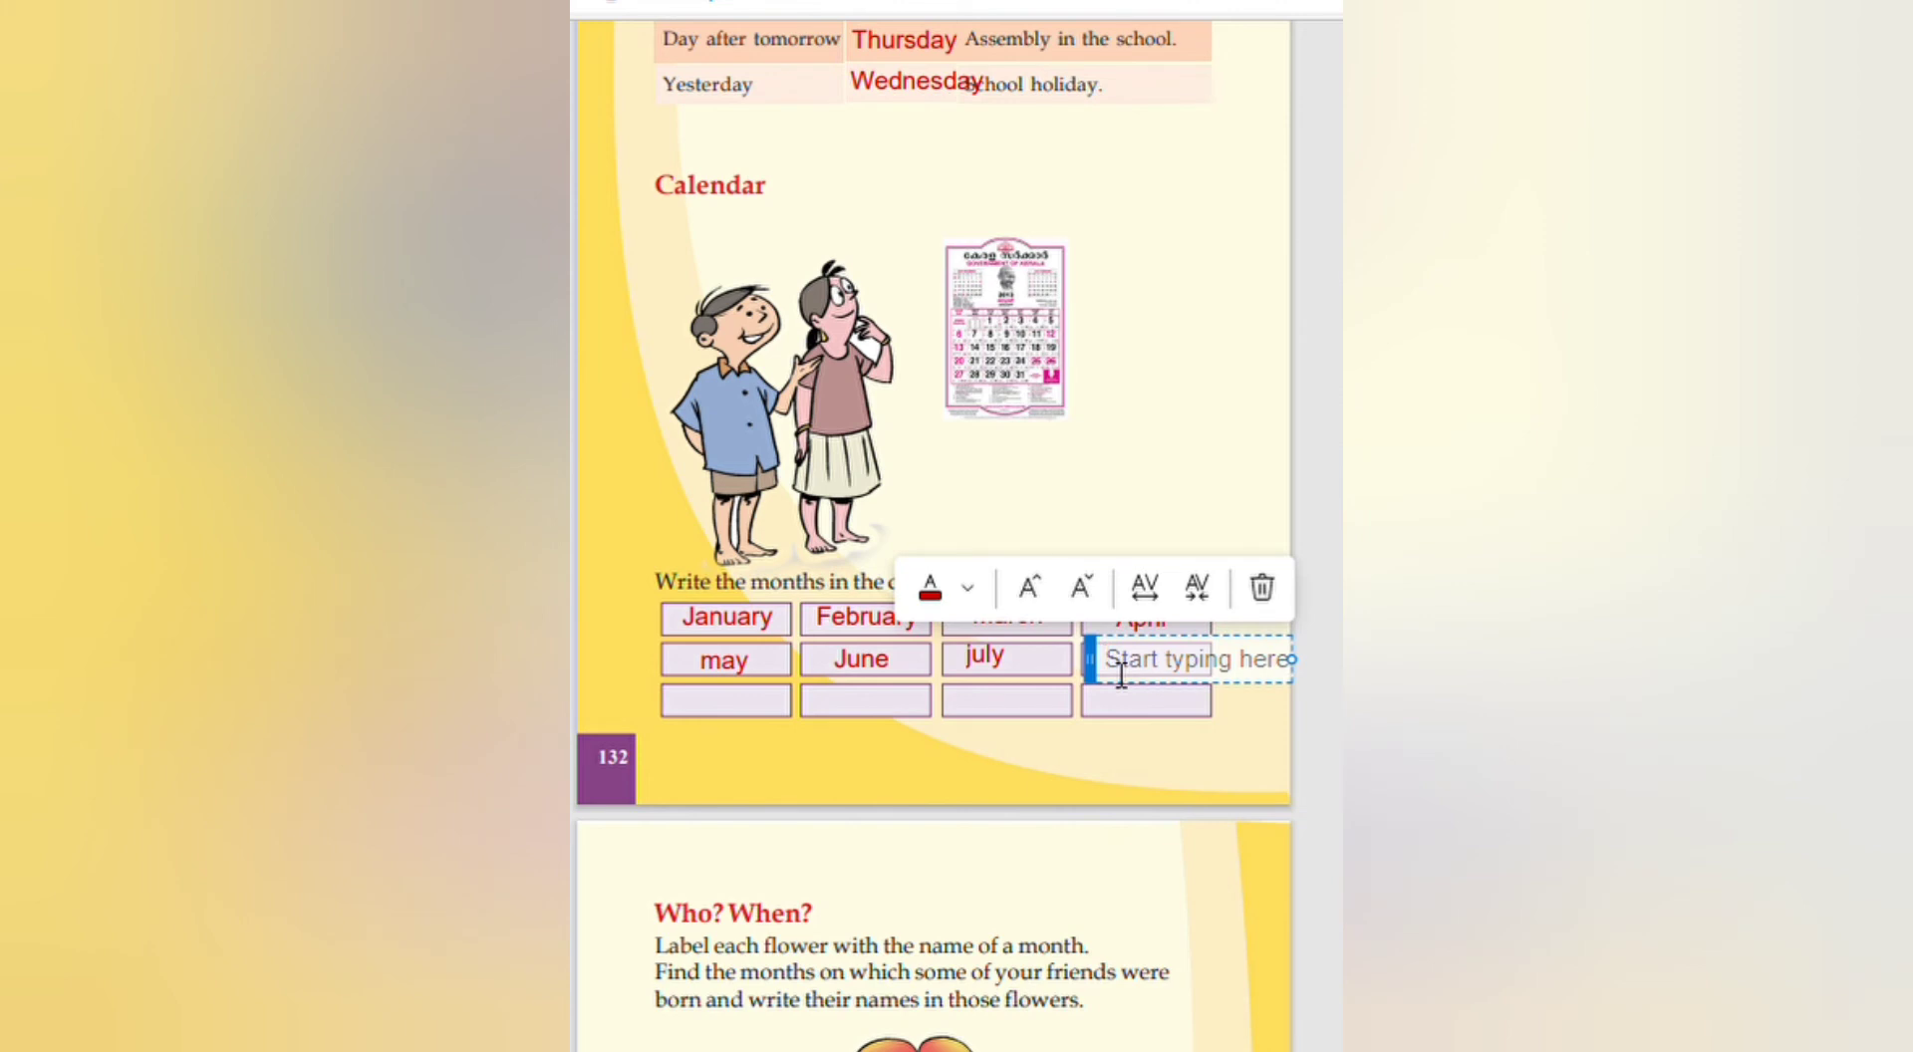
{"action": "type", "text": "aug"}
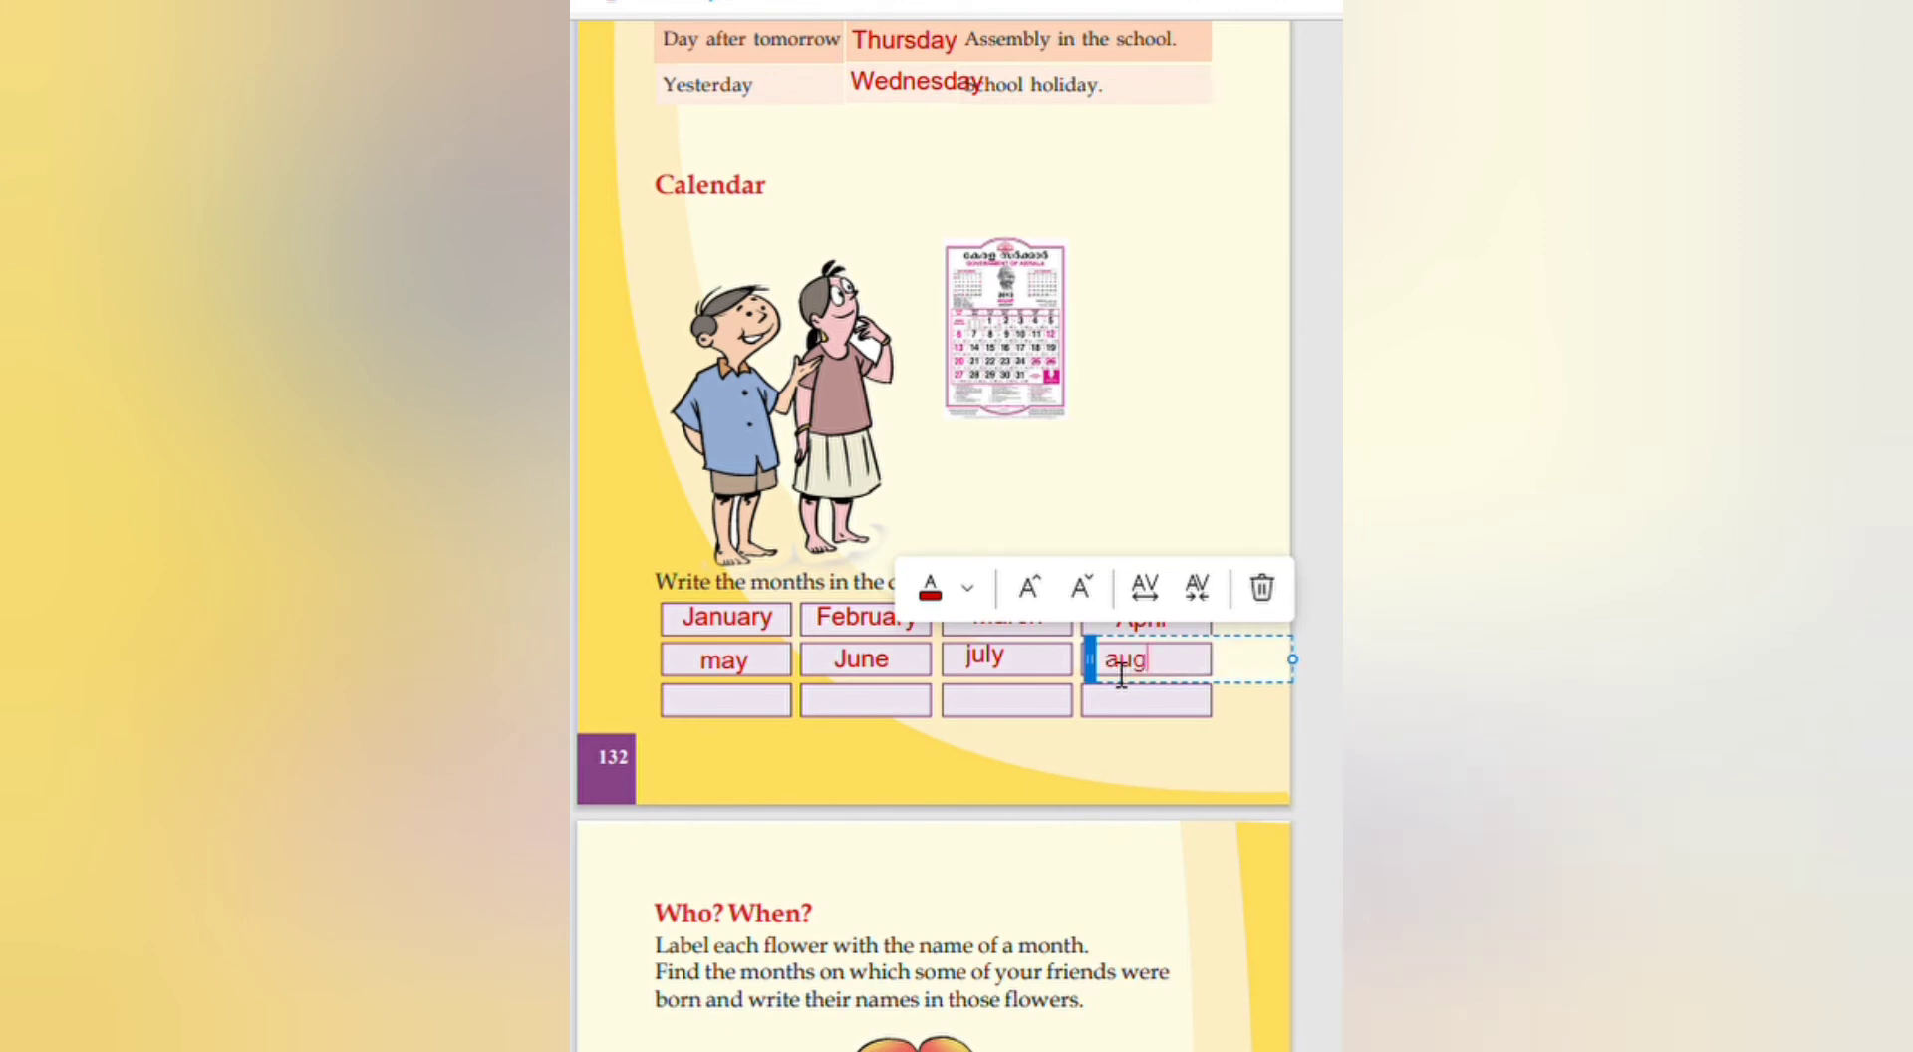
{"action": "type", "text": "ust"}
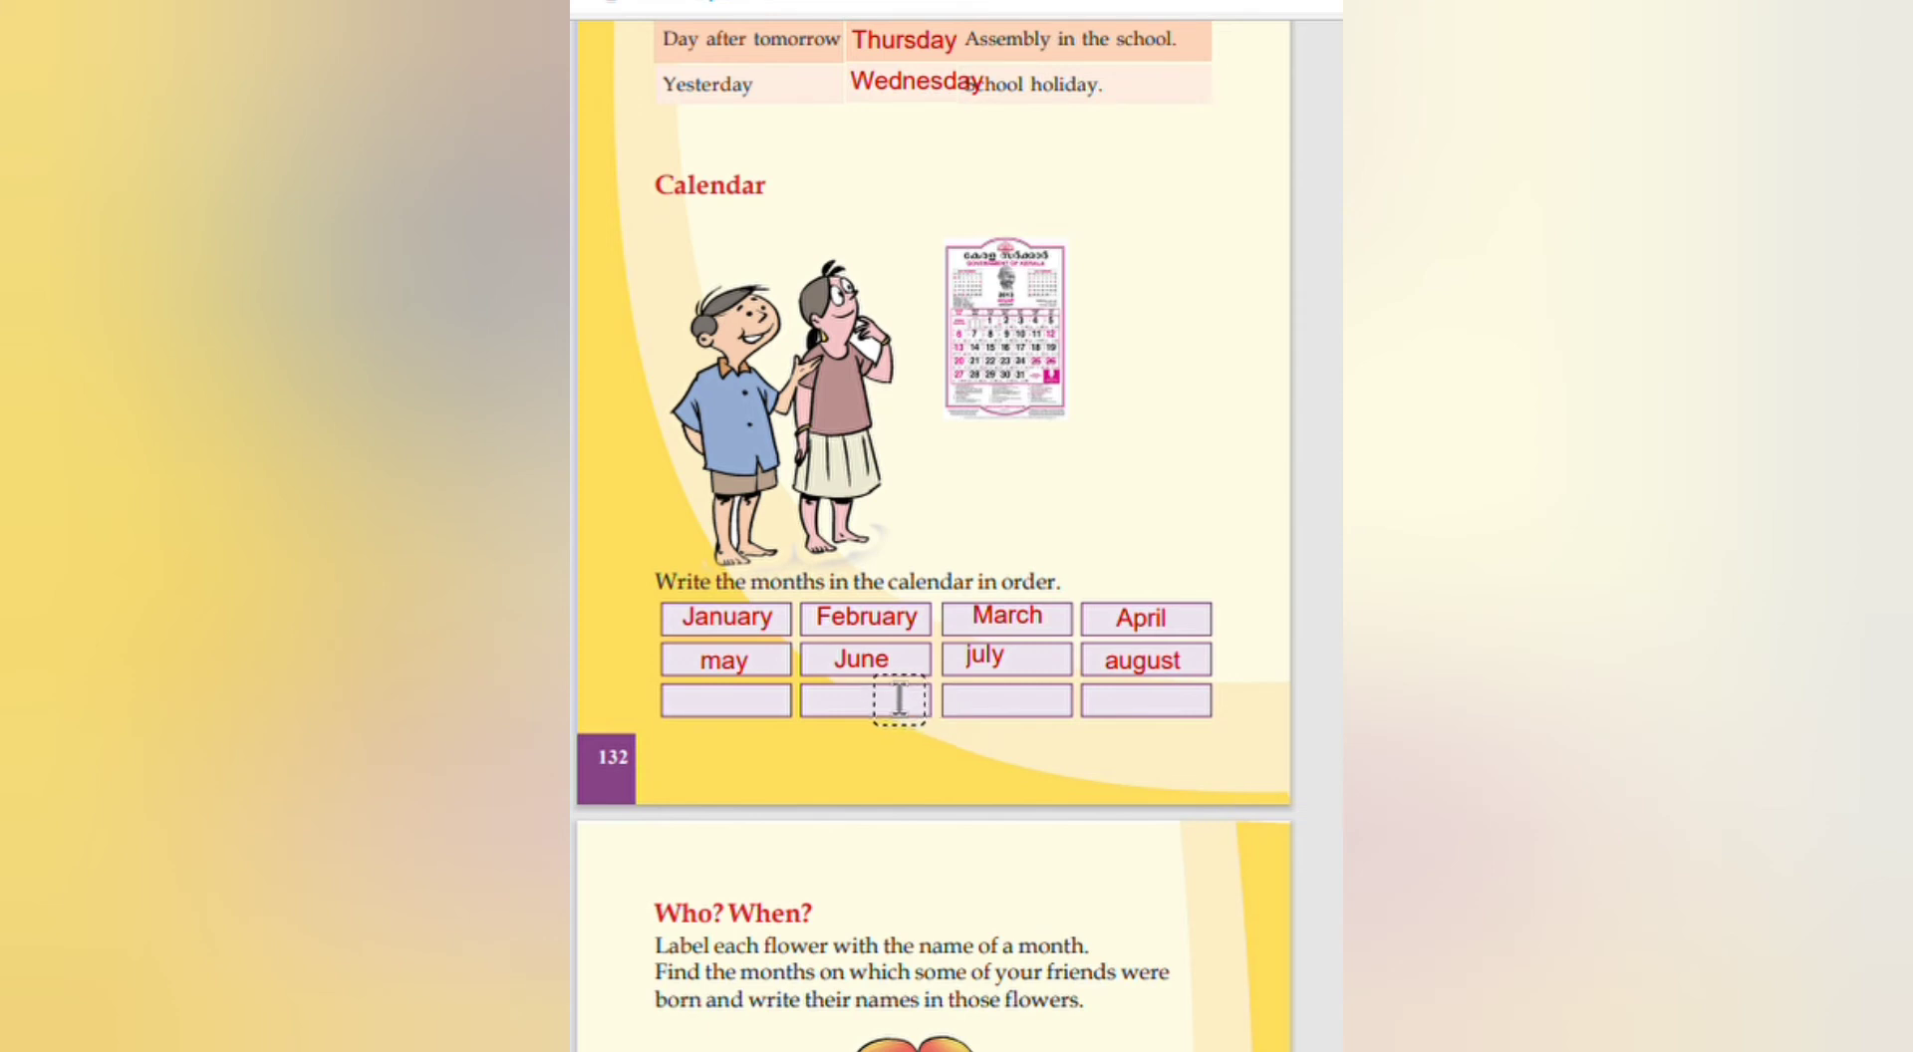
Step: Capitalise 'August' and label the first bottom-row box 'September'
{"action": "left_click", "coordinate": [1144, 660]}
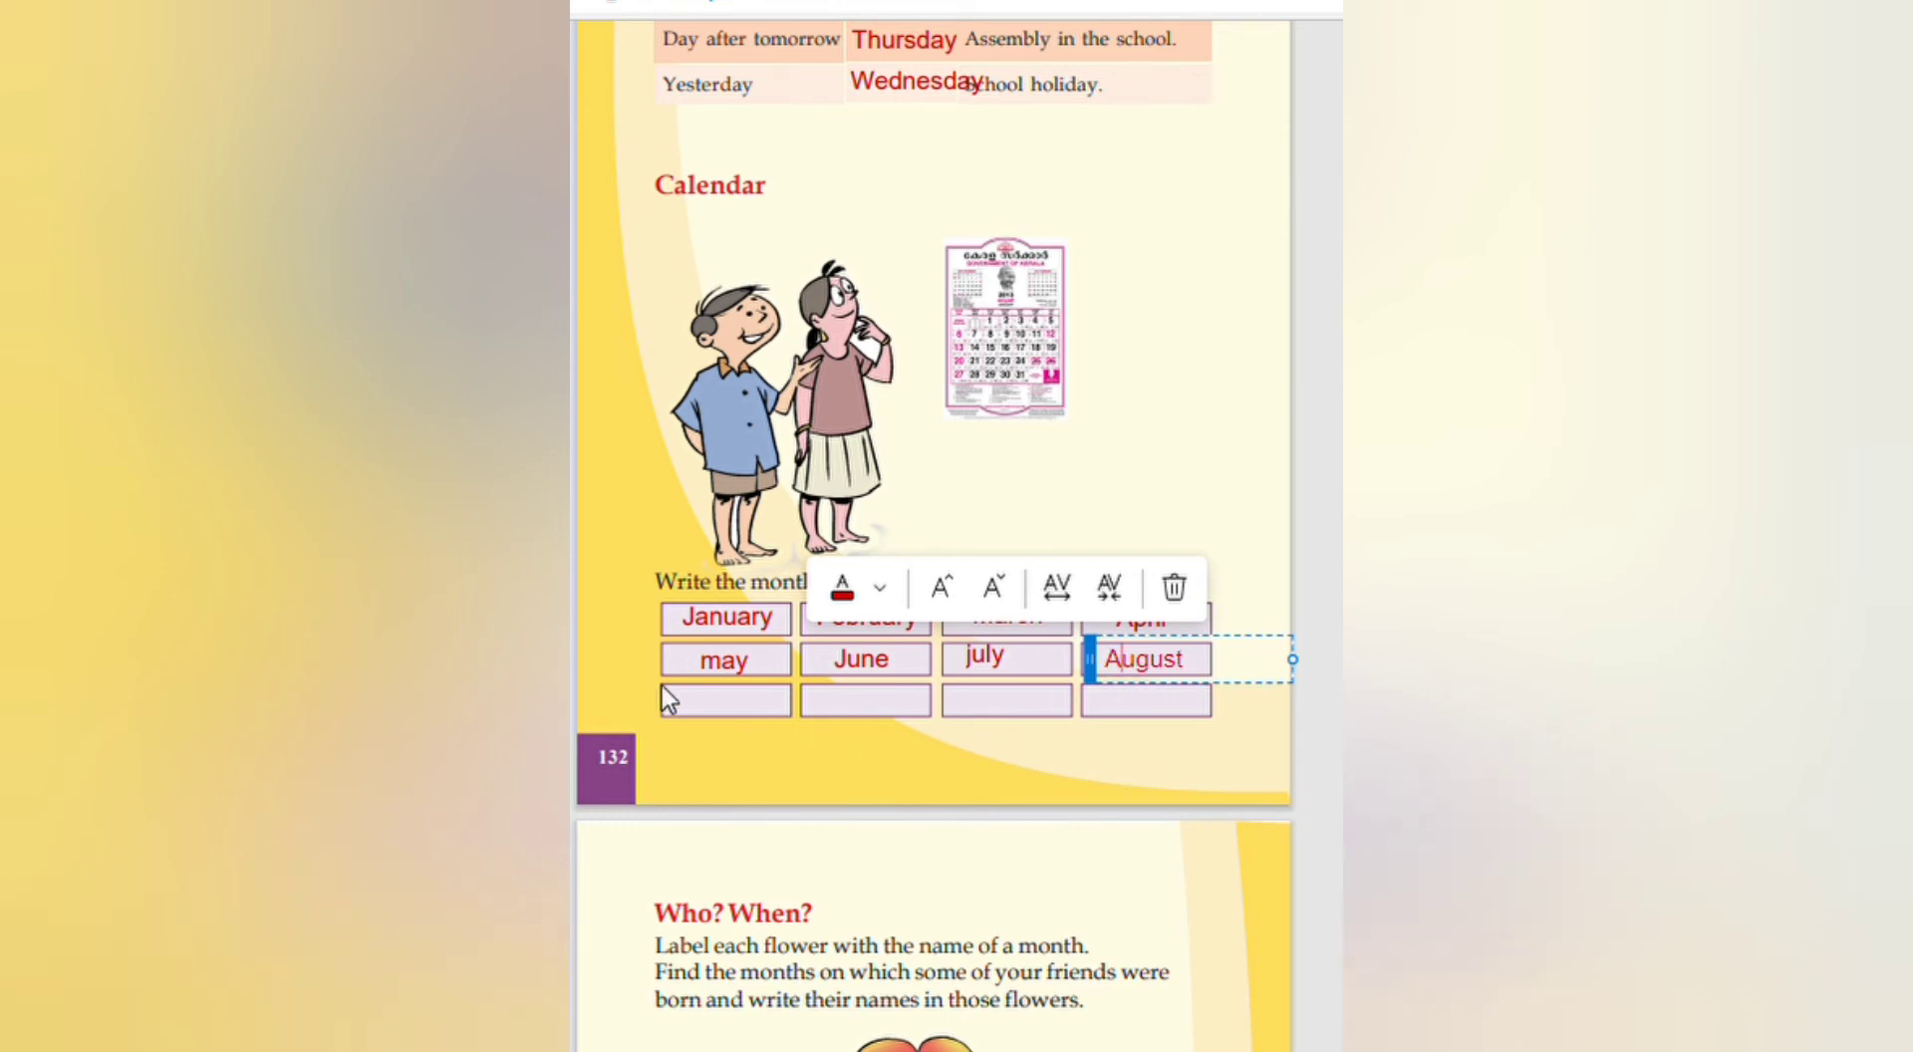
{"action": "left_click", "coordinate": [724, 700]}
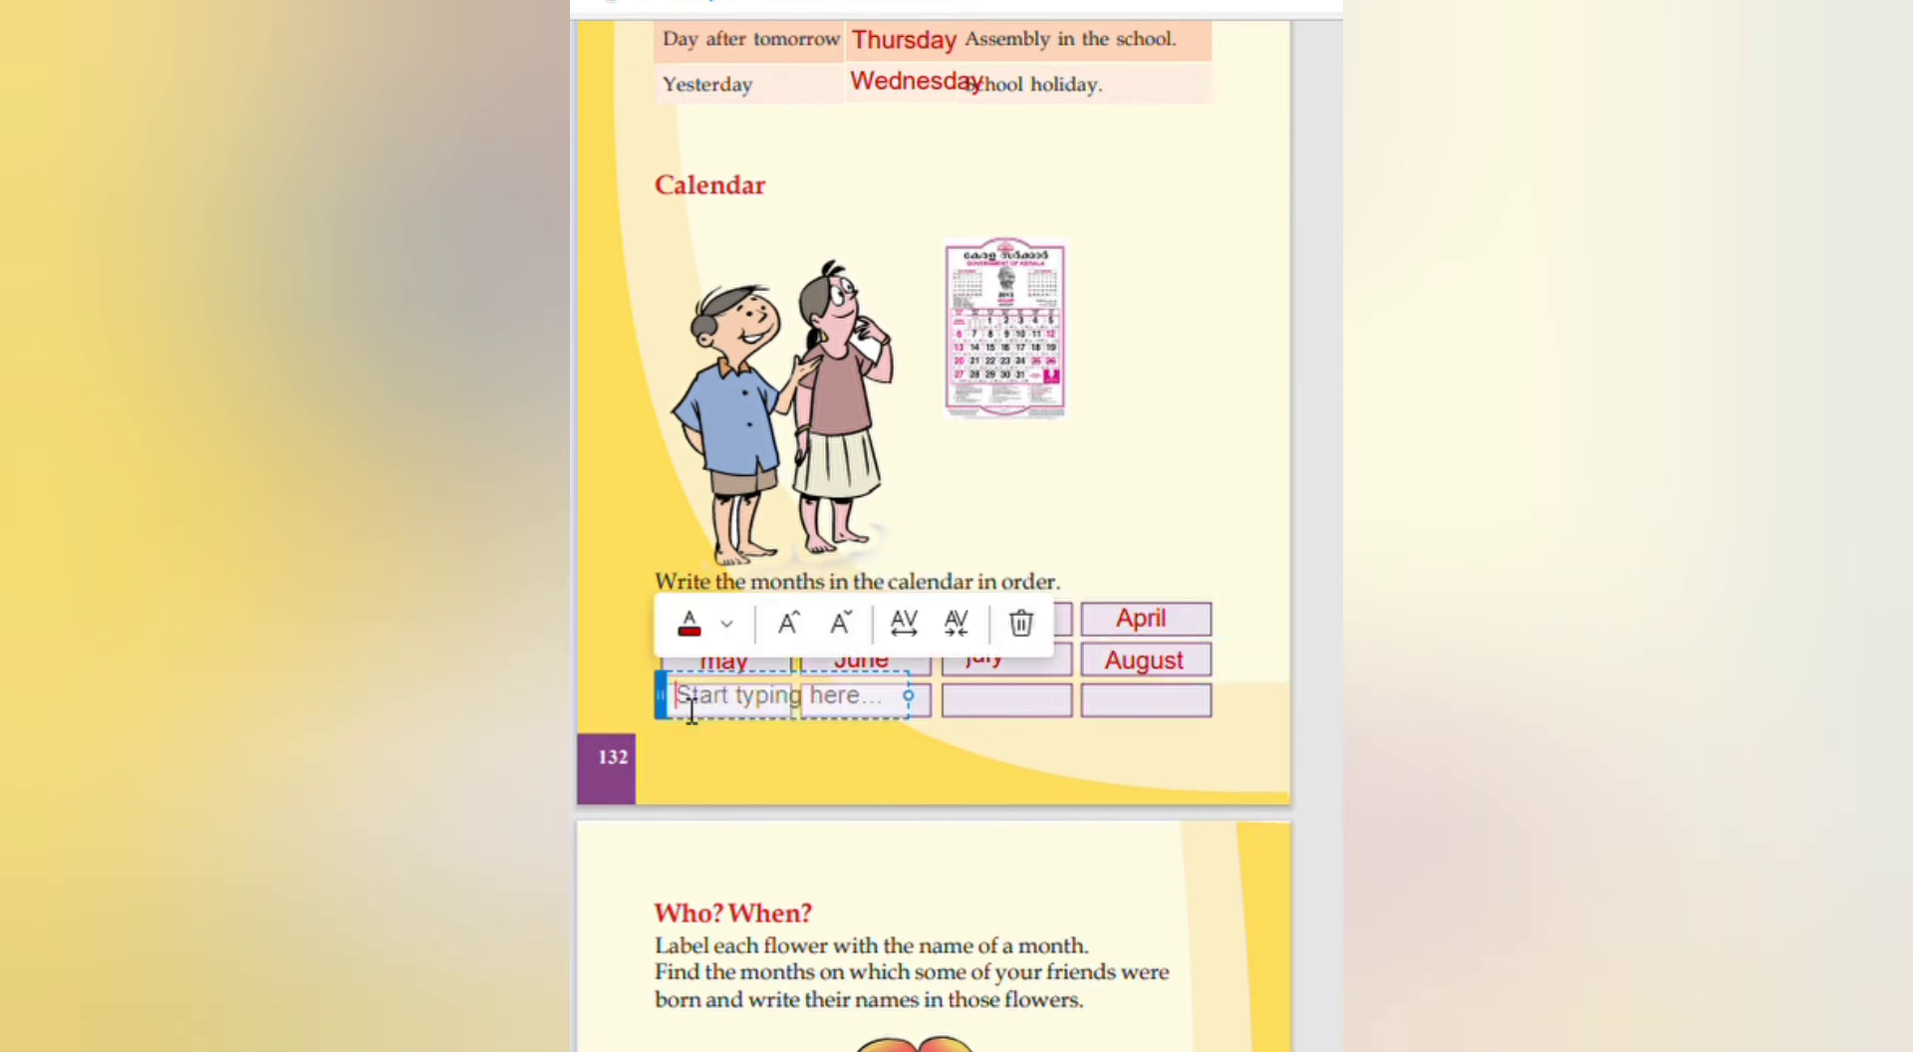
{"action": "type", "text": "Septem"}
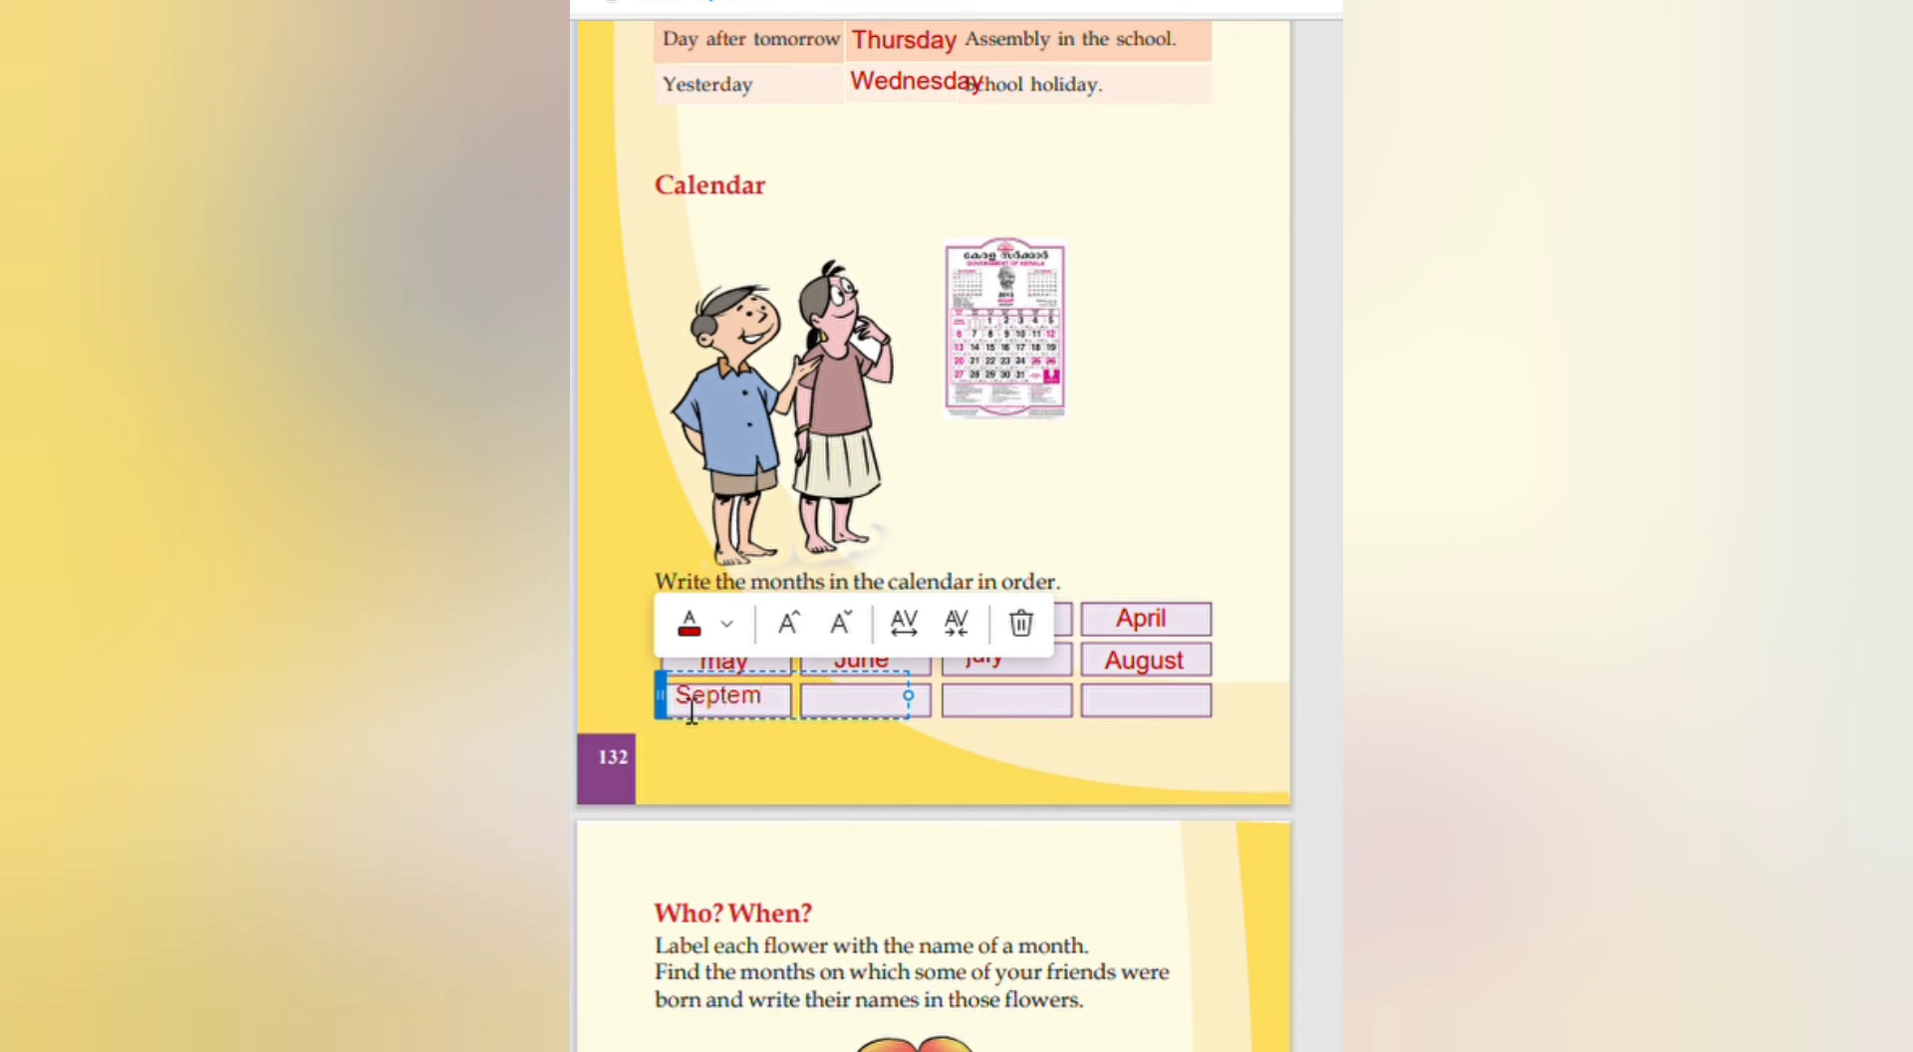
{"action": "type", "text": "ber"}
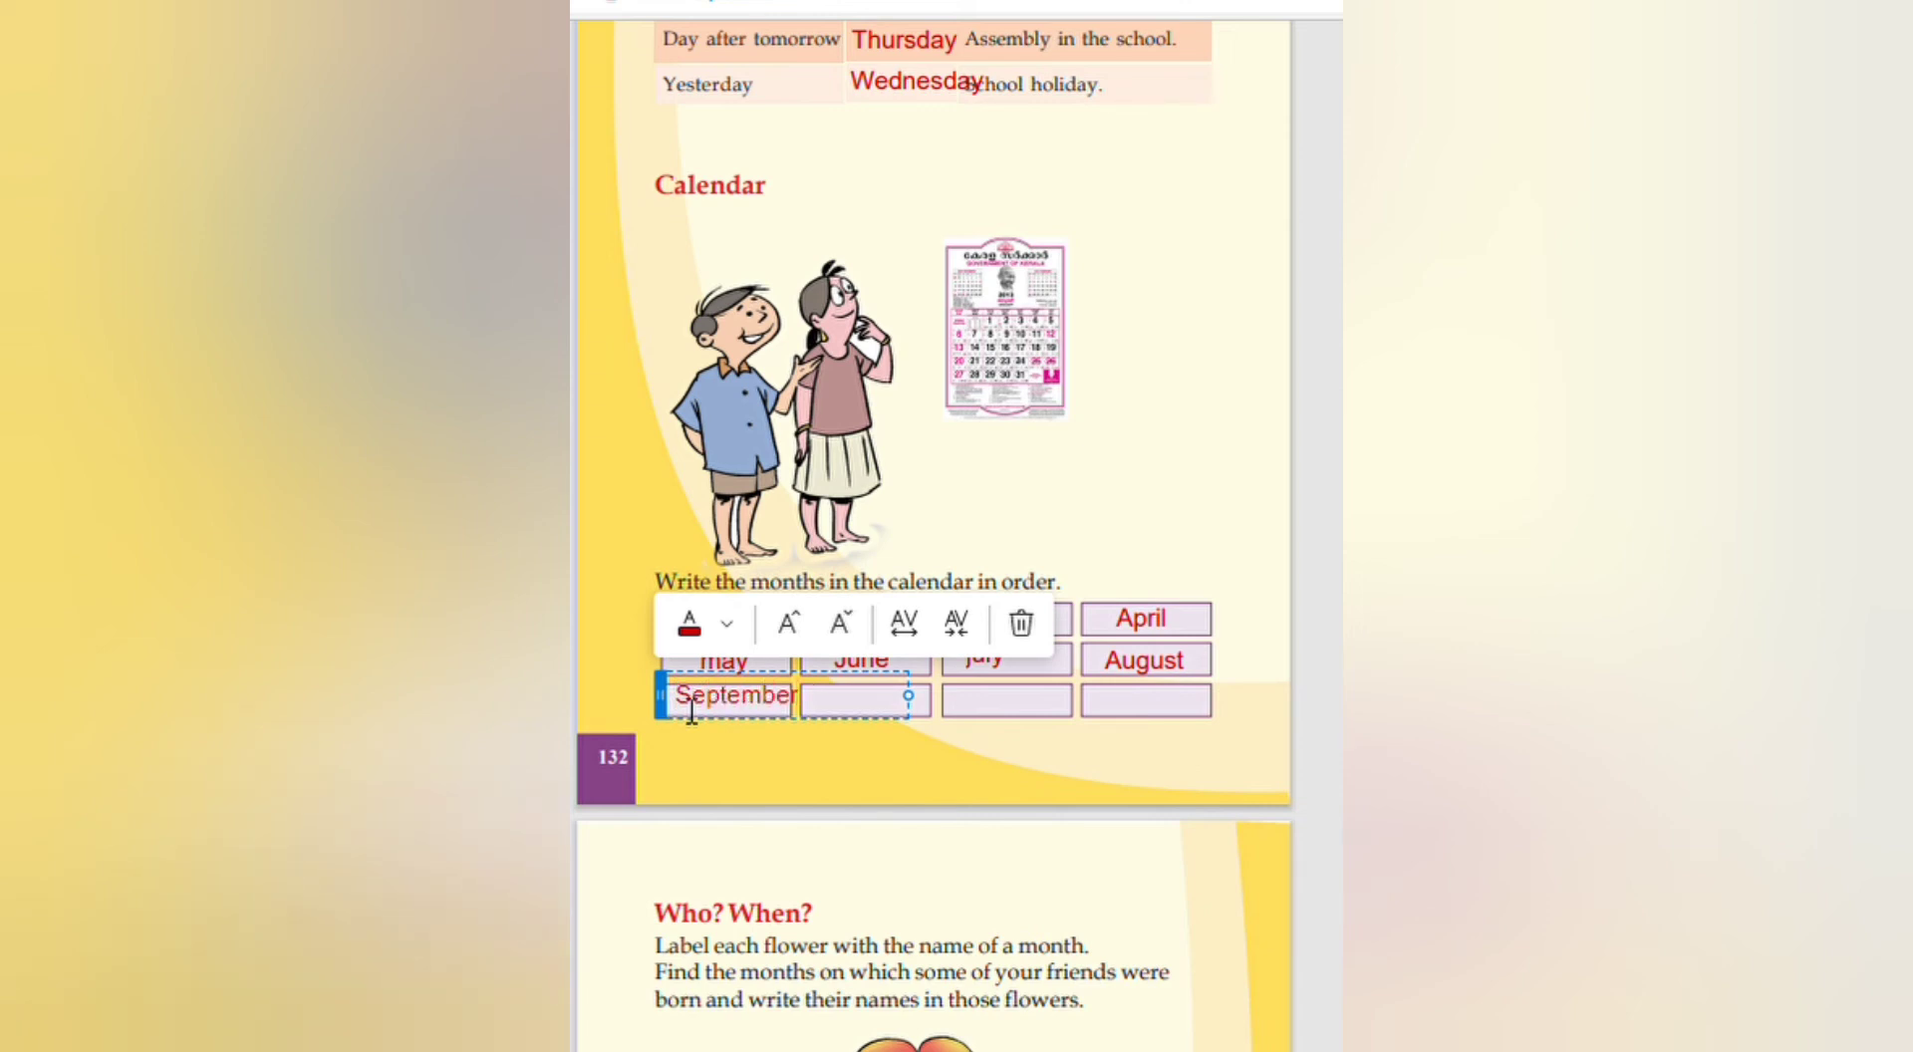
{"action": "left_click", "coordinate": [865, 699]}
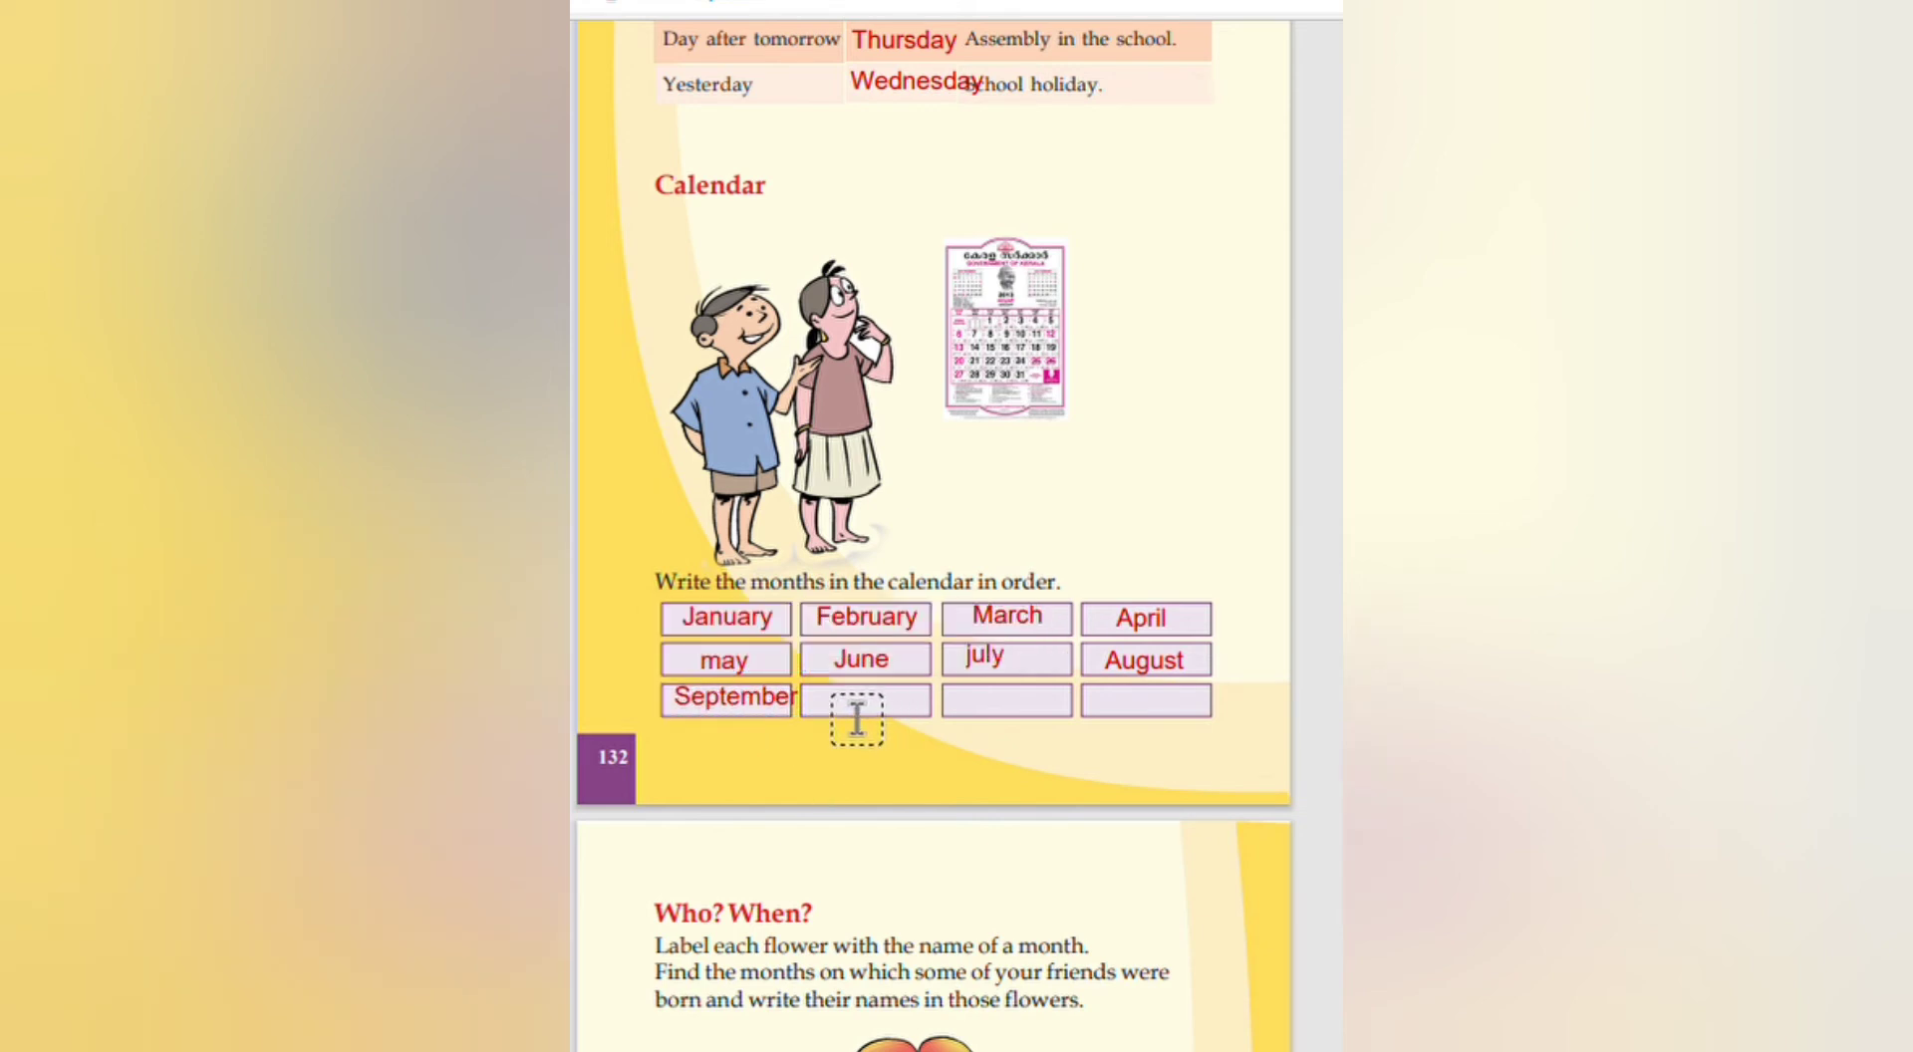
Step: Label the next bottom-row boxes 'October' and 'November'
{"action": "left_click", "coordinate": [865, 702]}
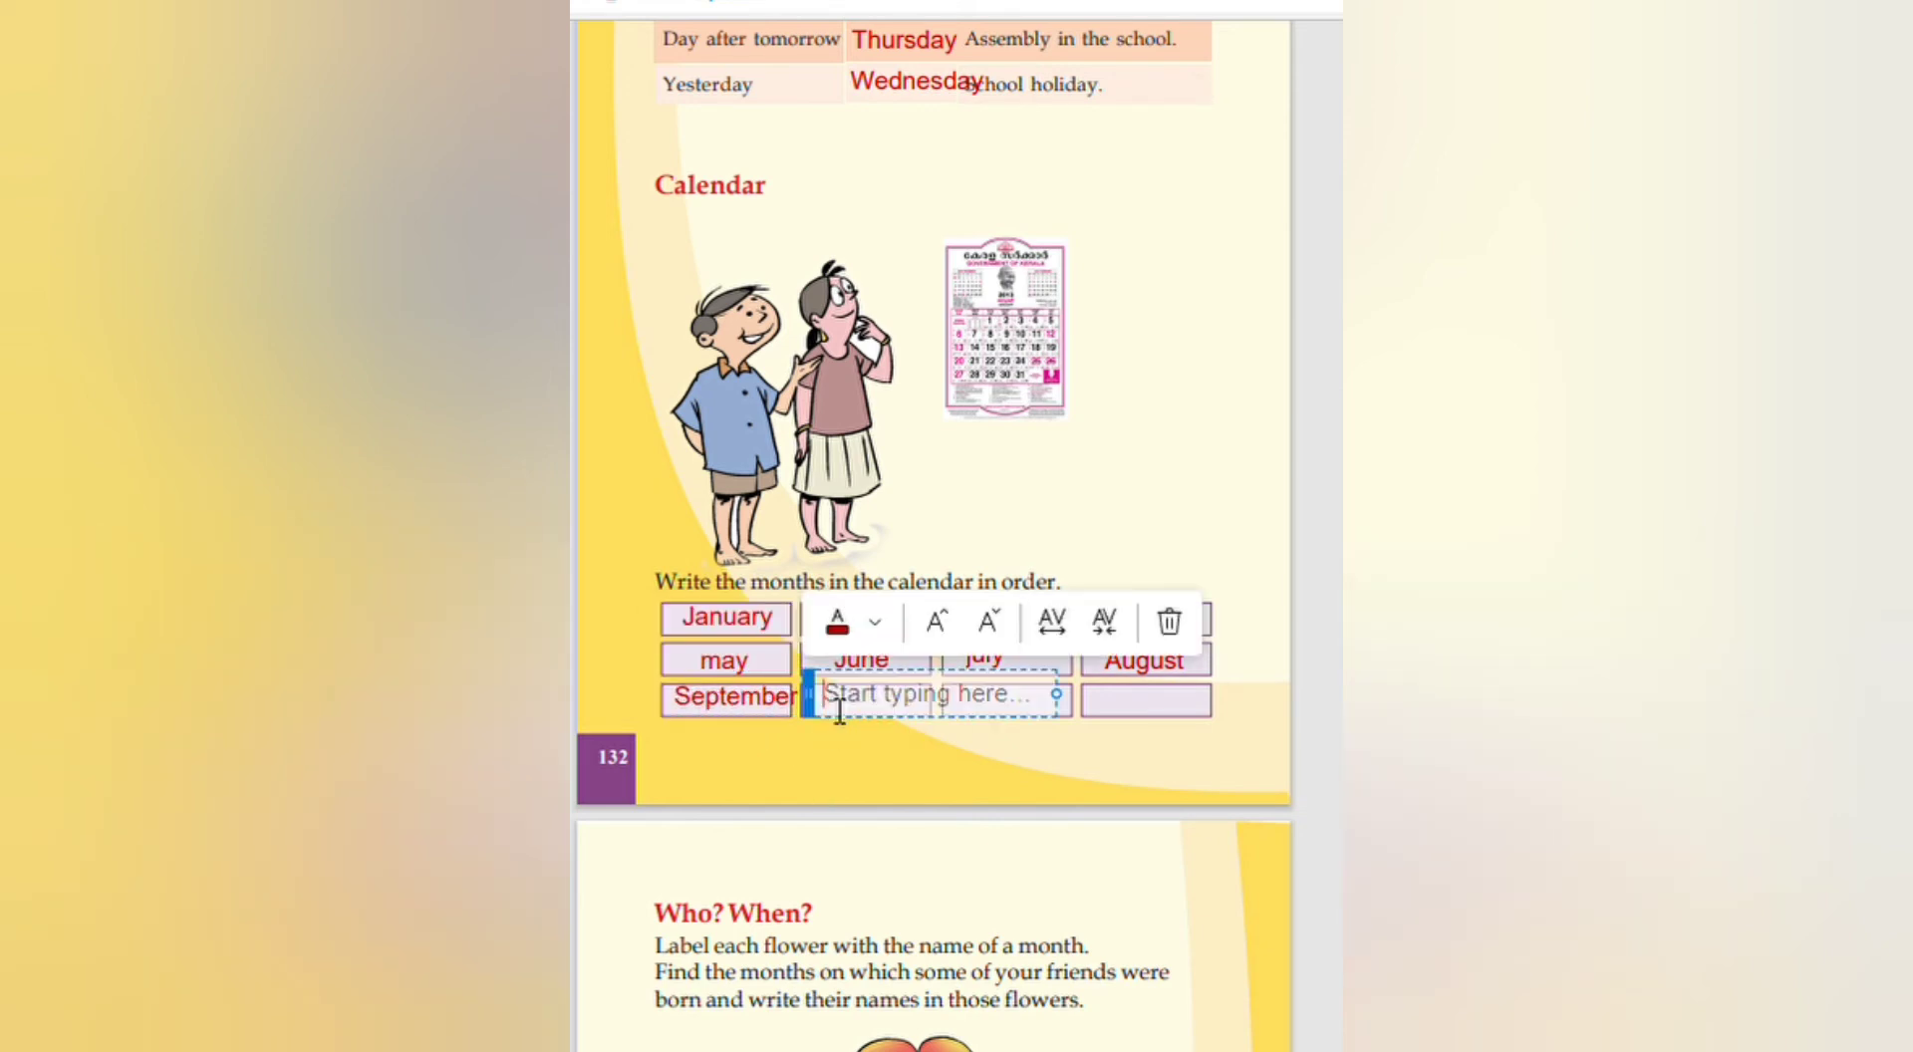
{"action": "type", "text": "Octo"}
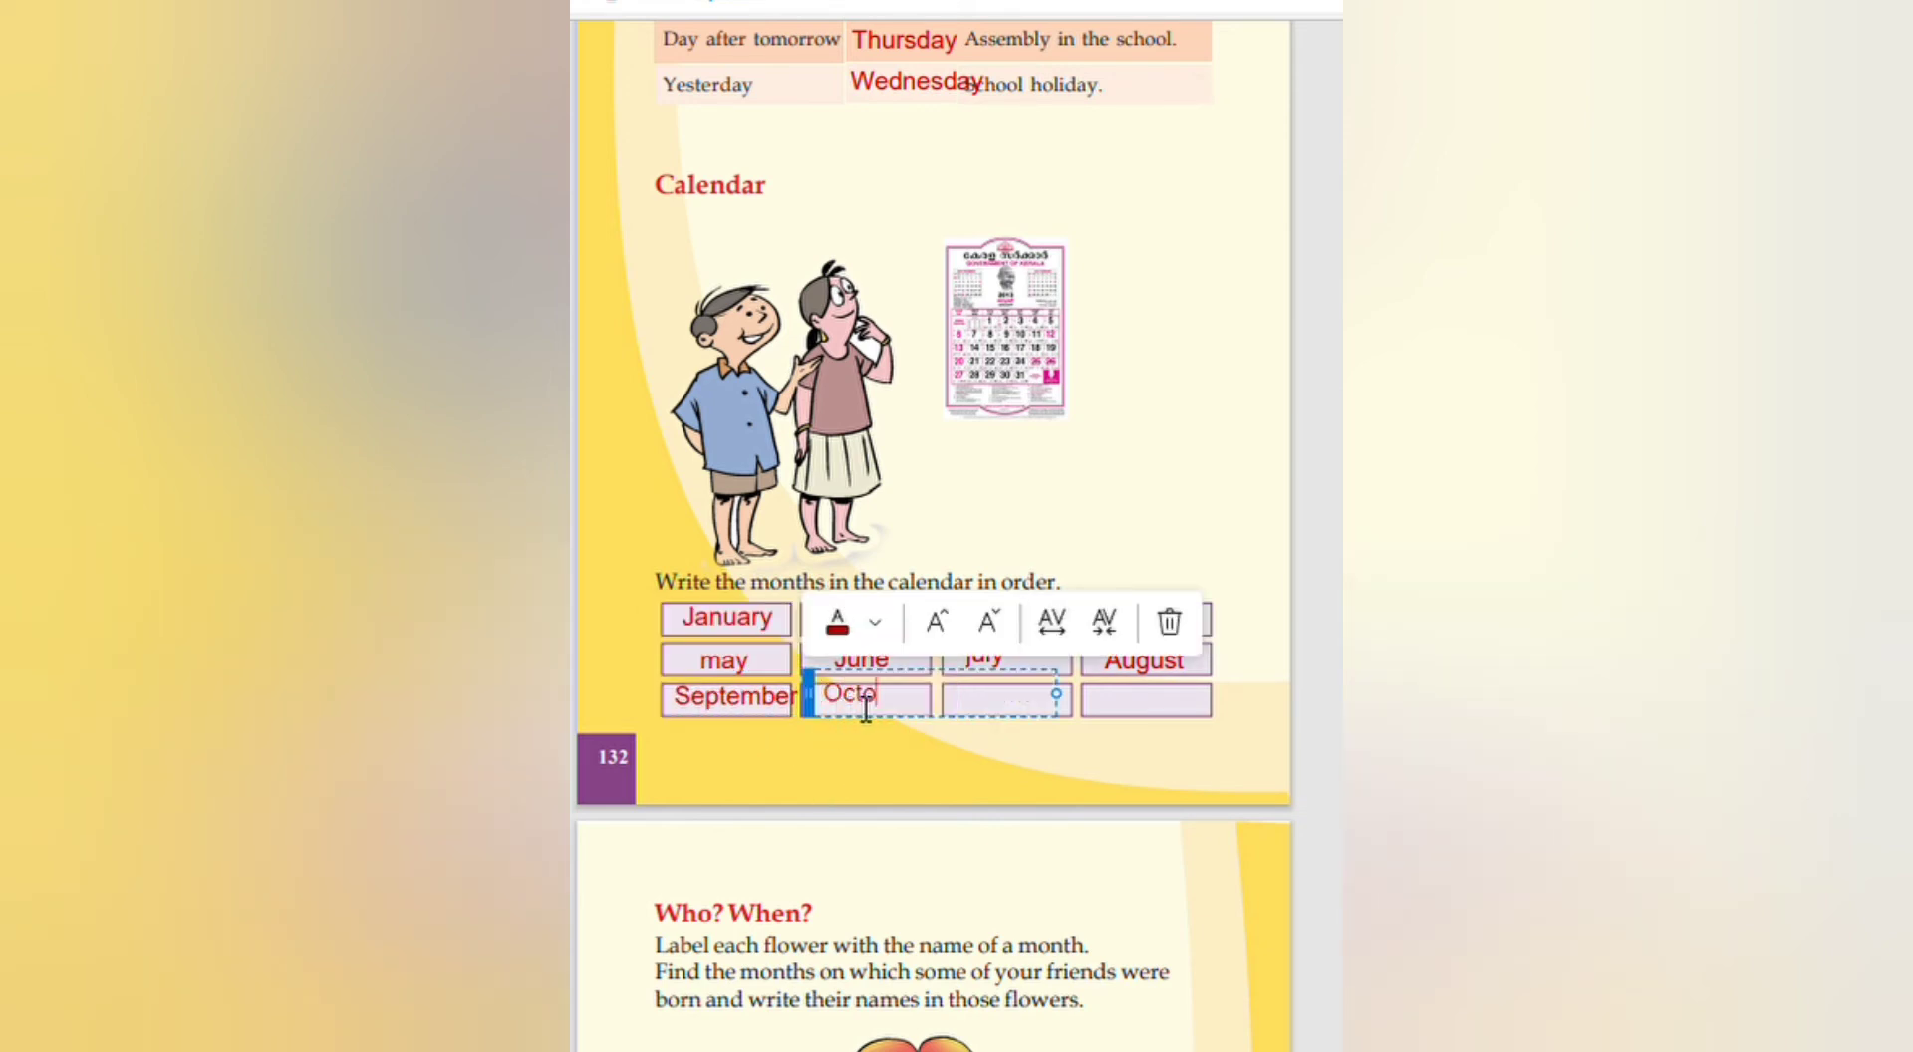
{"action": "type", "text": "ber"}
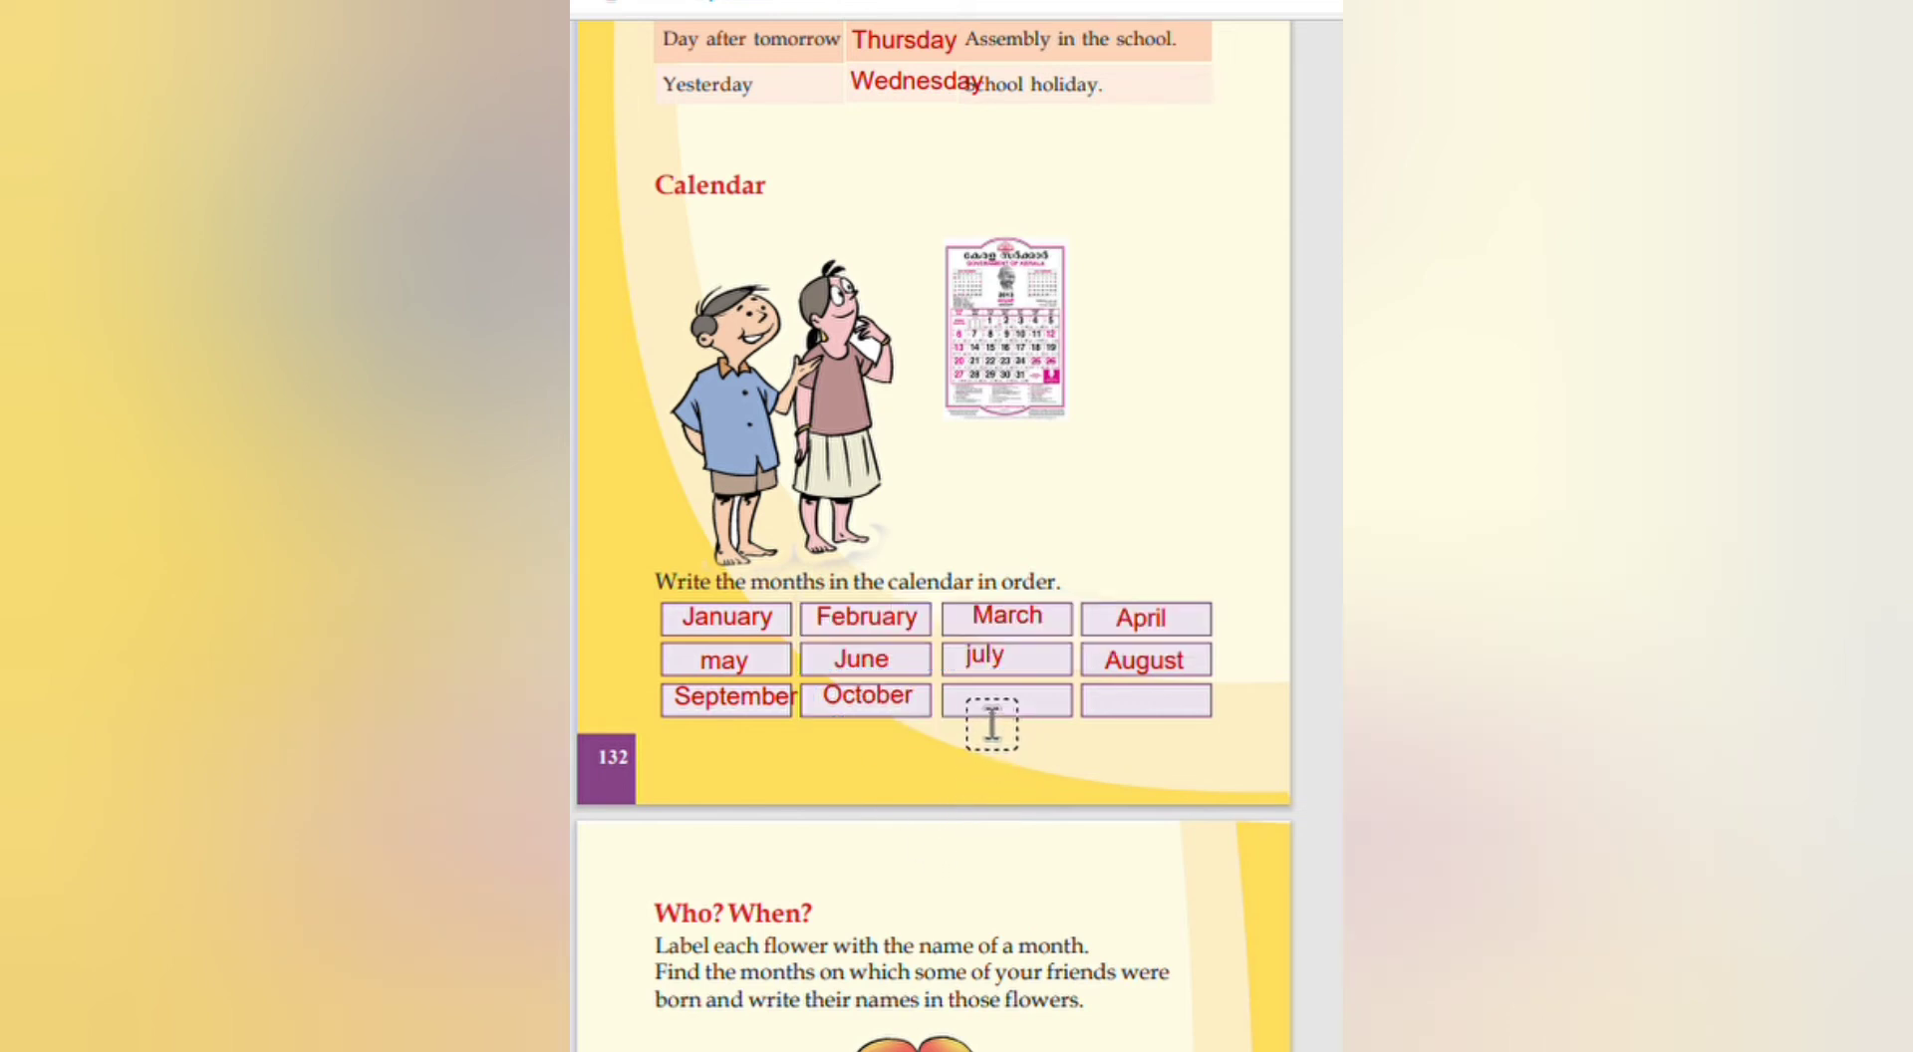
{"action": "left_click", "coordinate": [993, 723]}
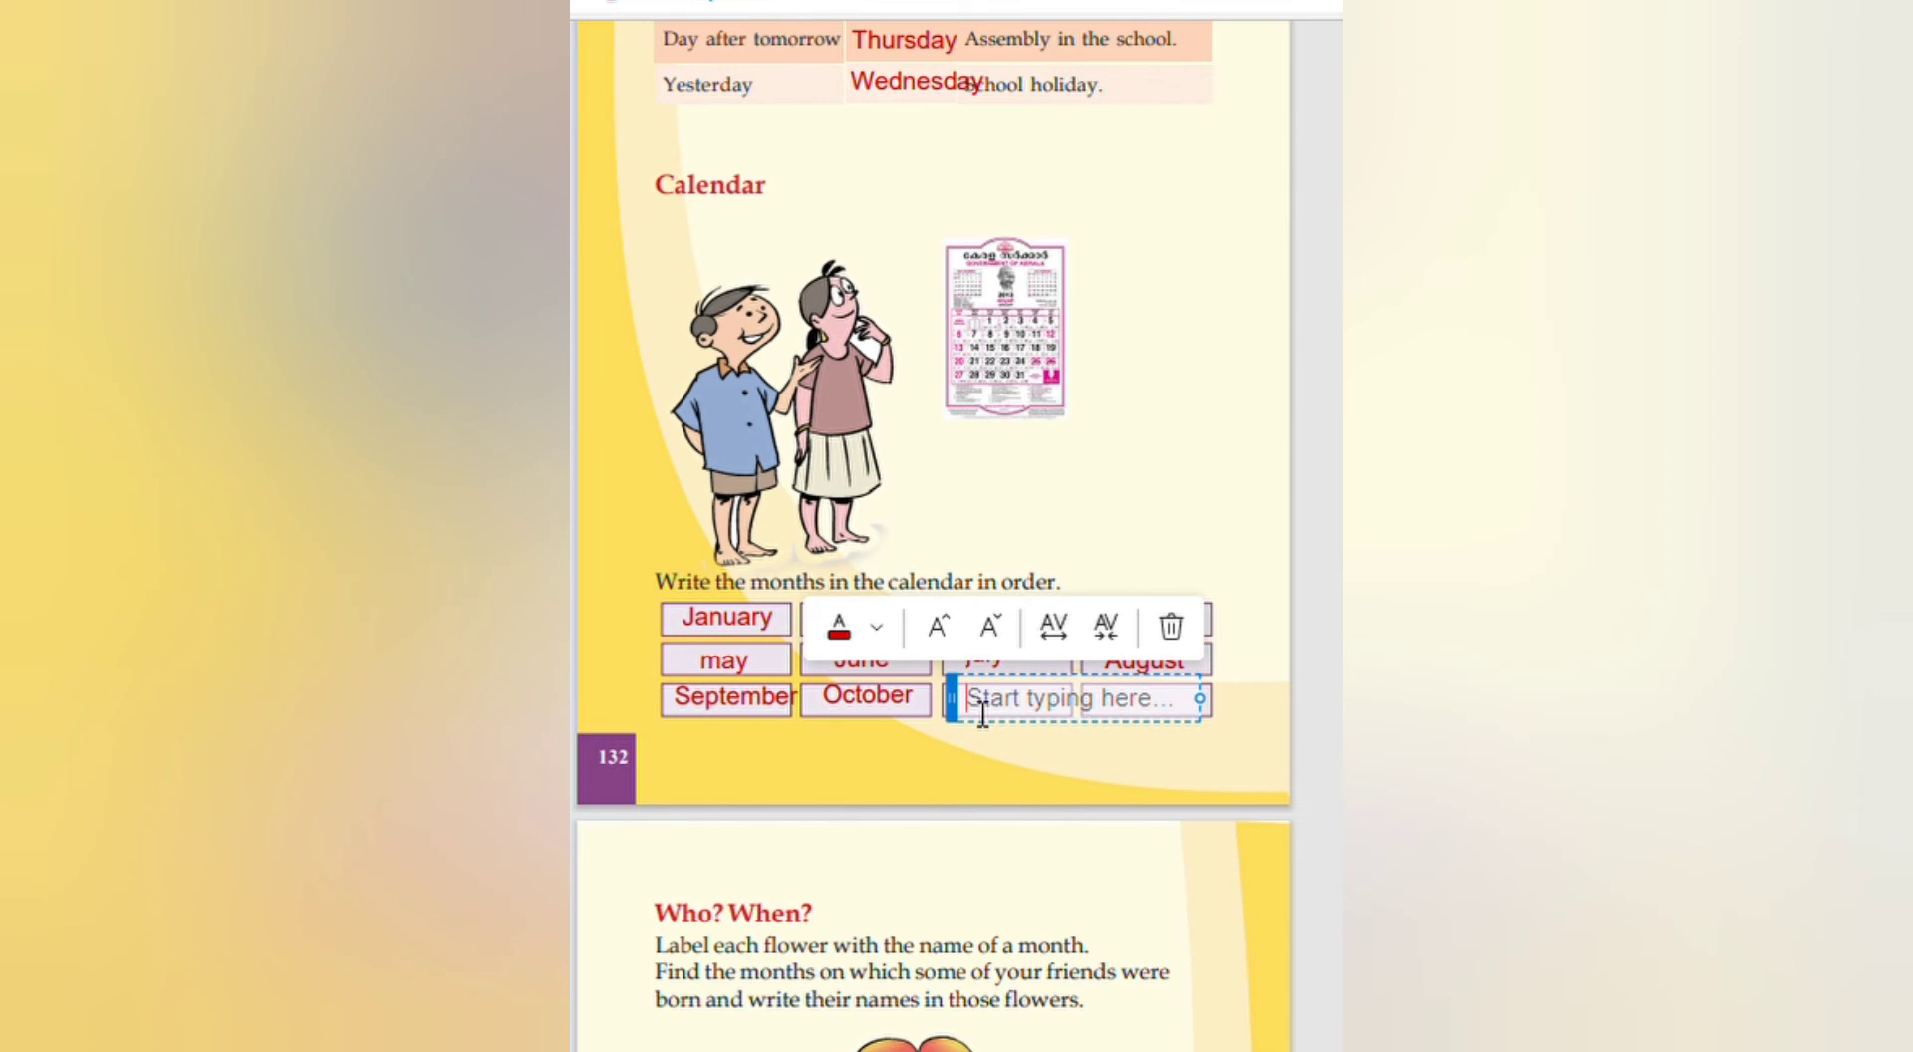
{"action": "type", "text": "Nove"}
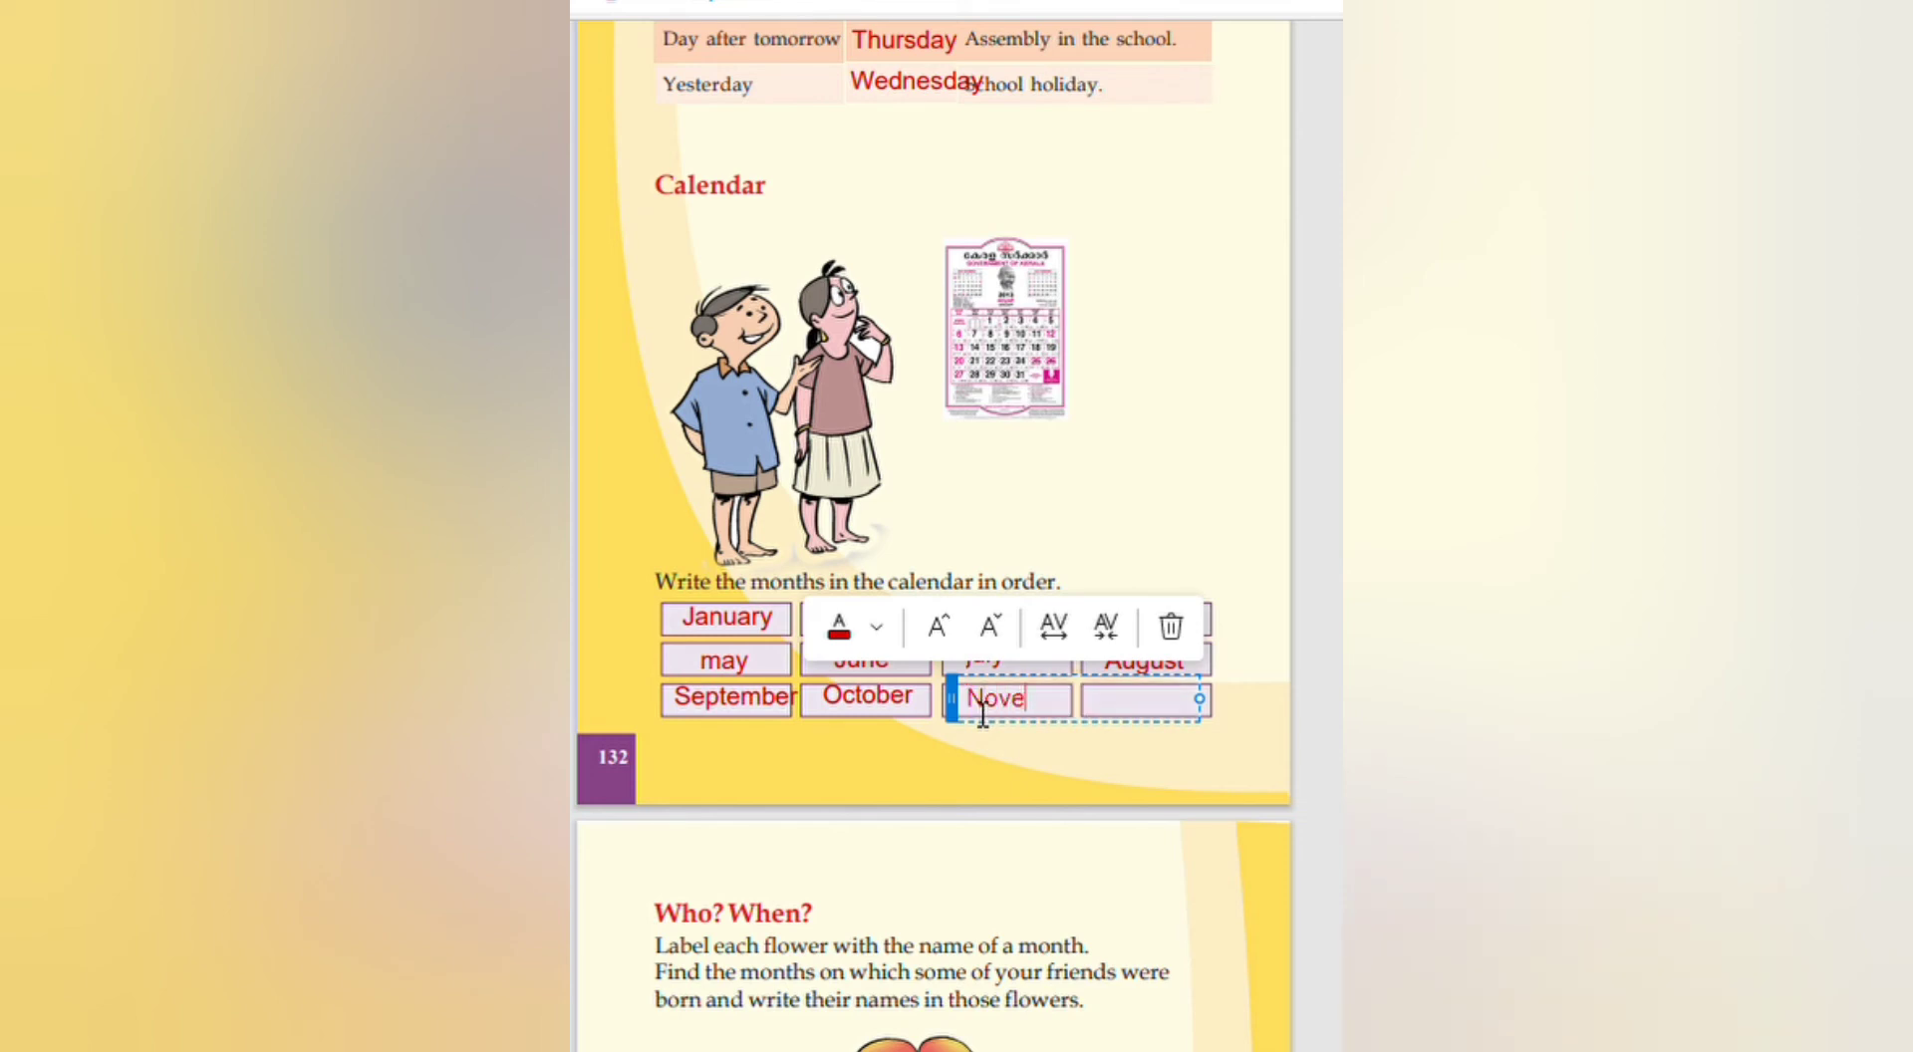
{"action": "type", "text": "m"}
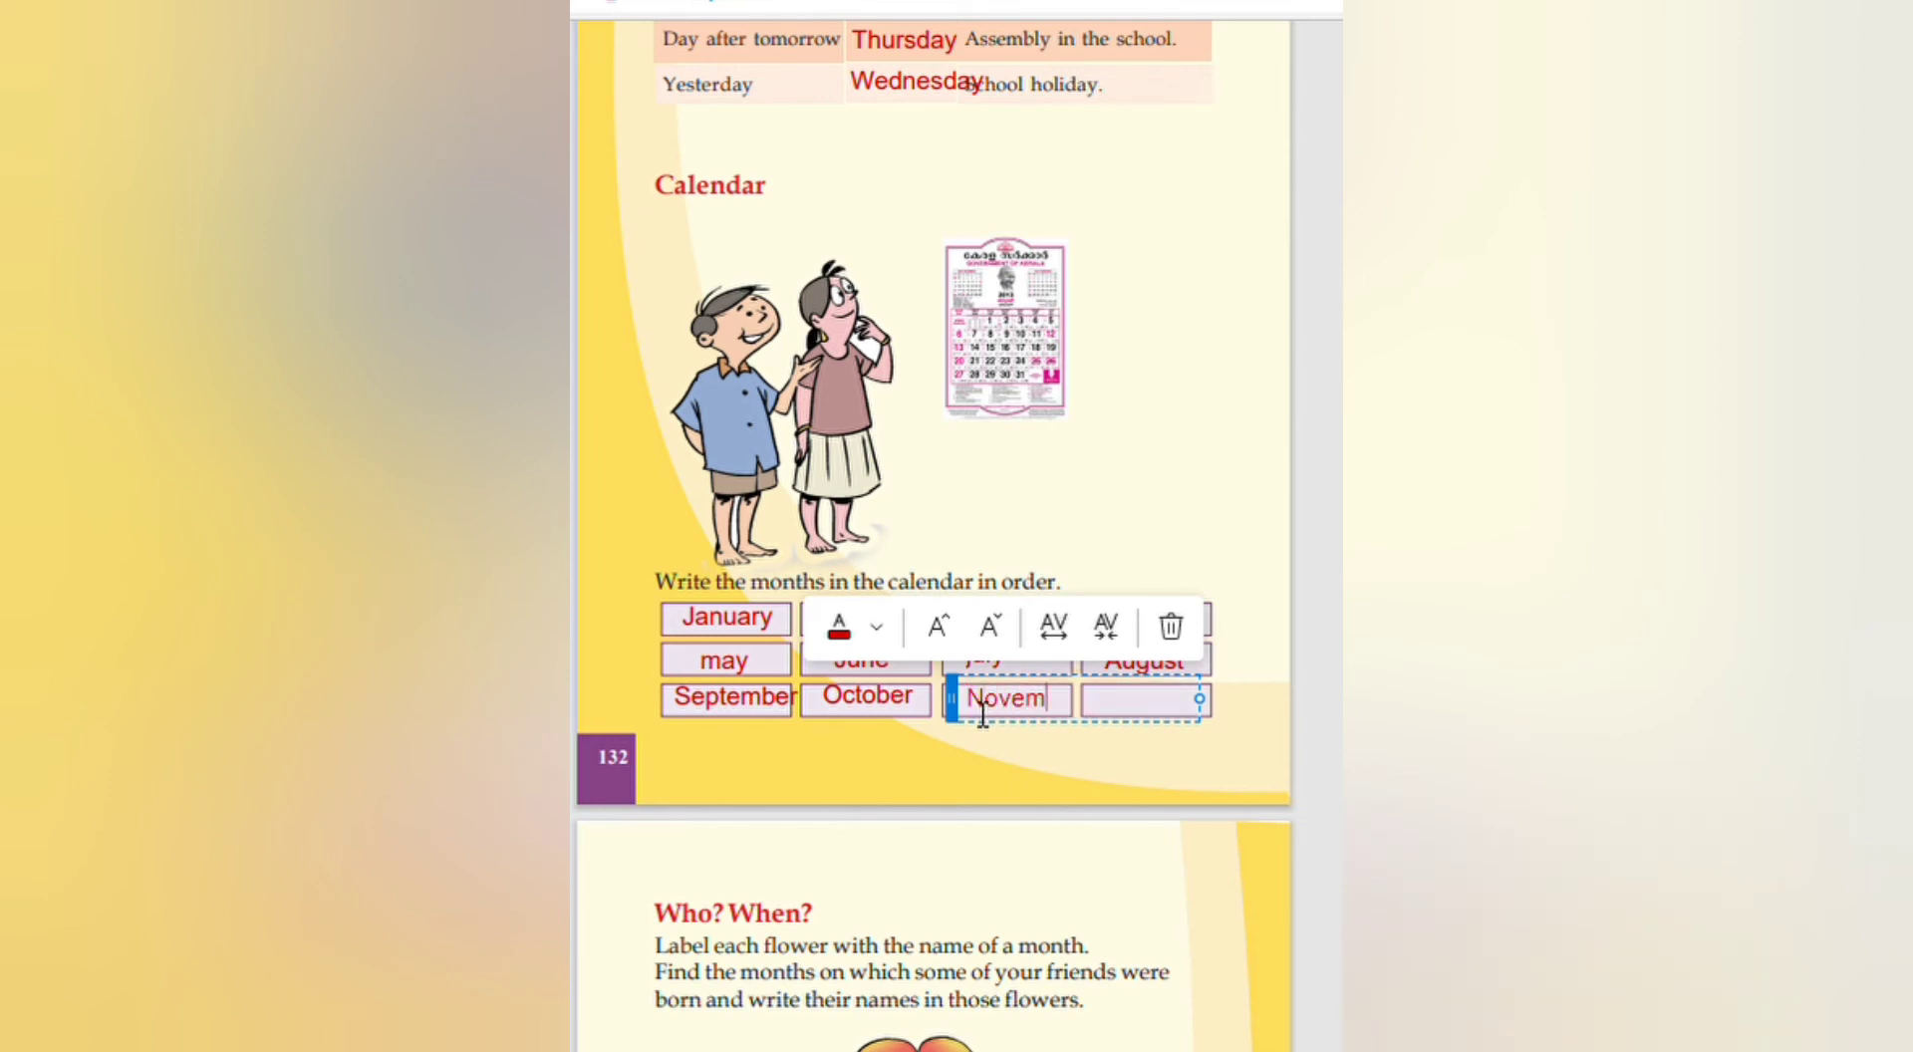
{"action": "type", "text": "ber"}
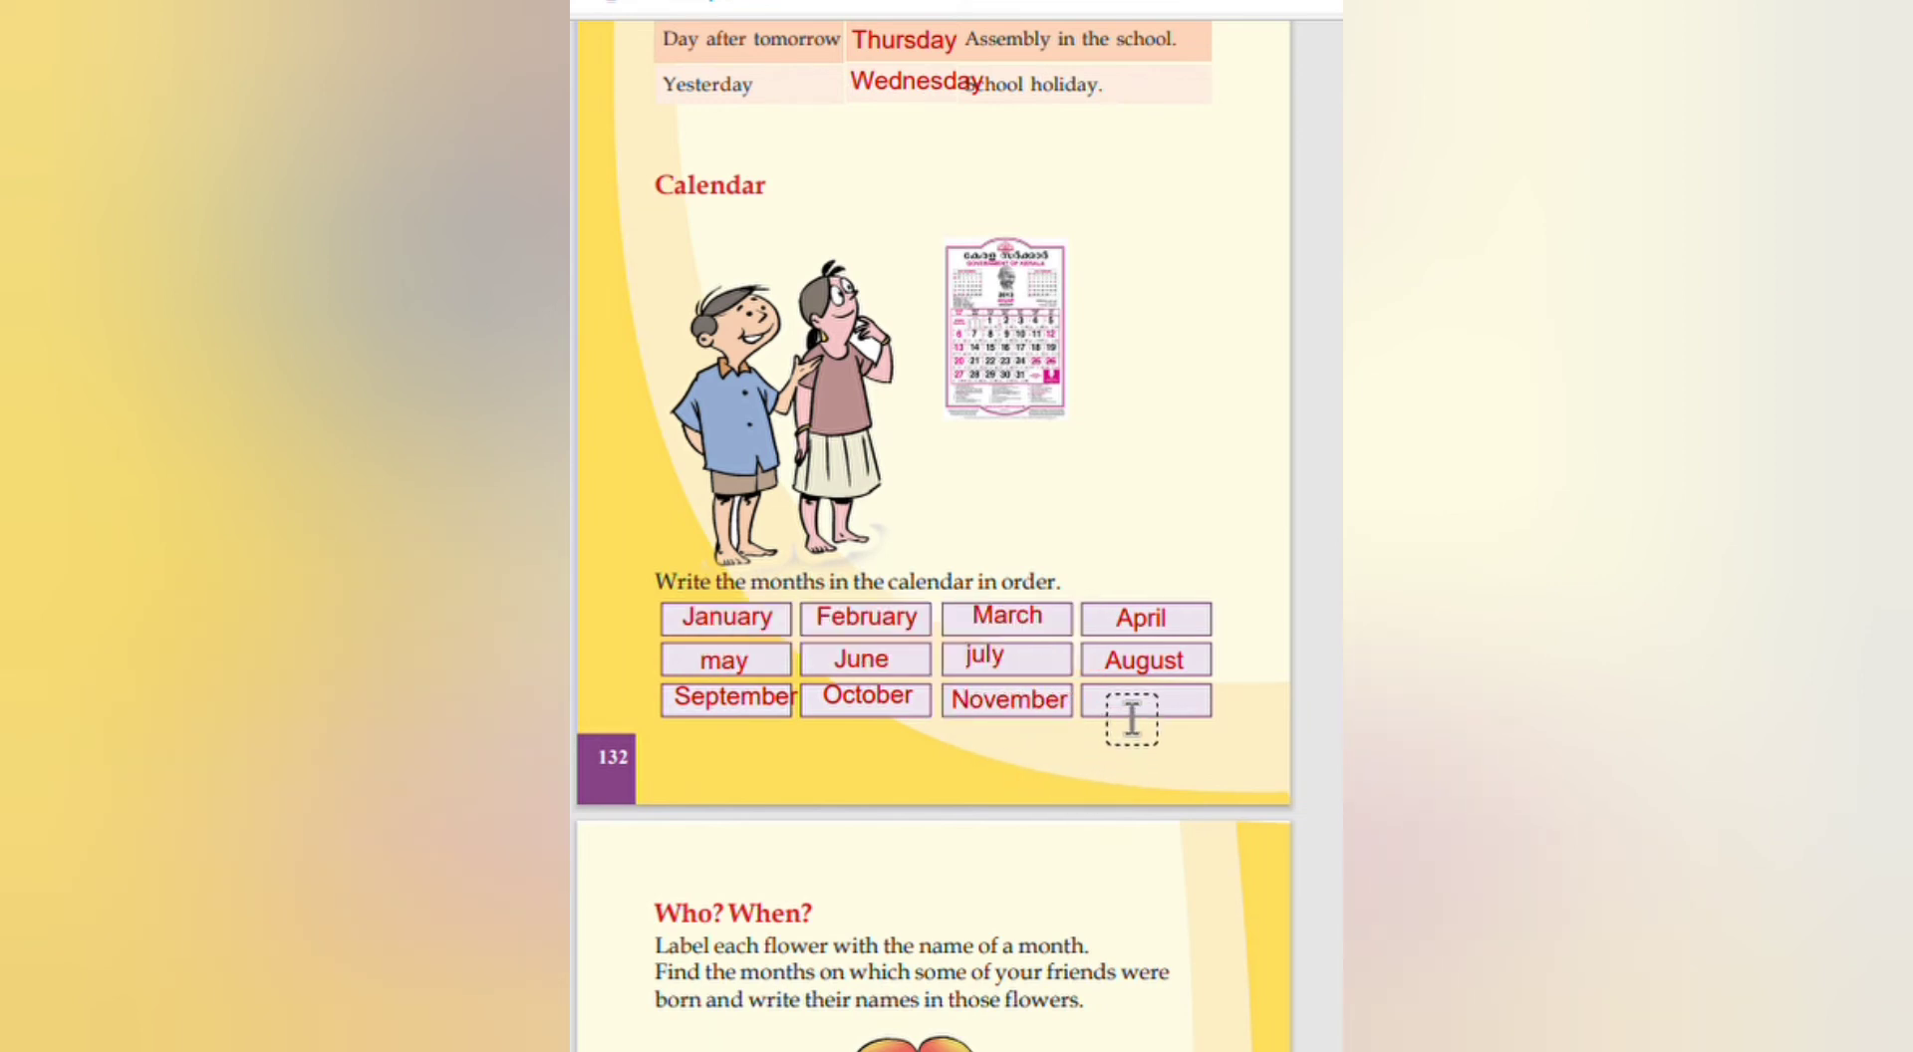
Step: Label the last box 'December', completing all twelve months
{"action": "type", "text": "De"}
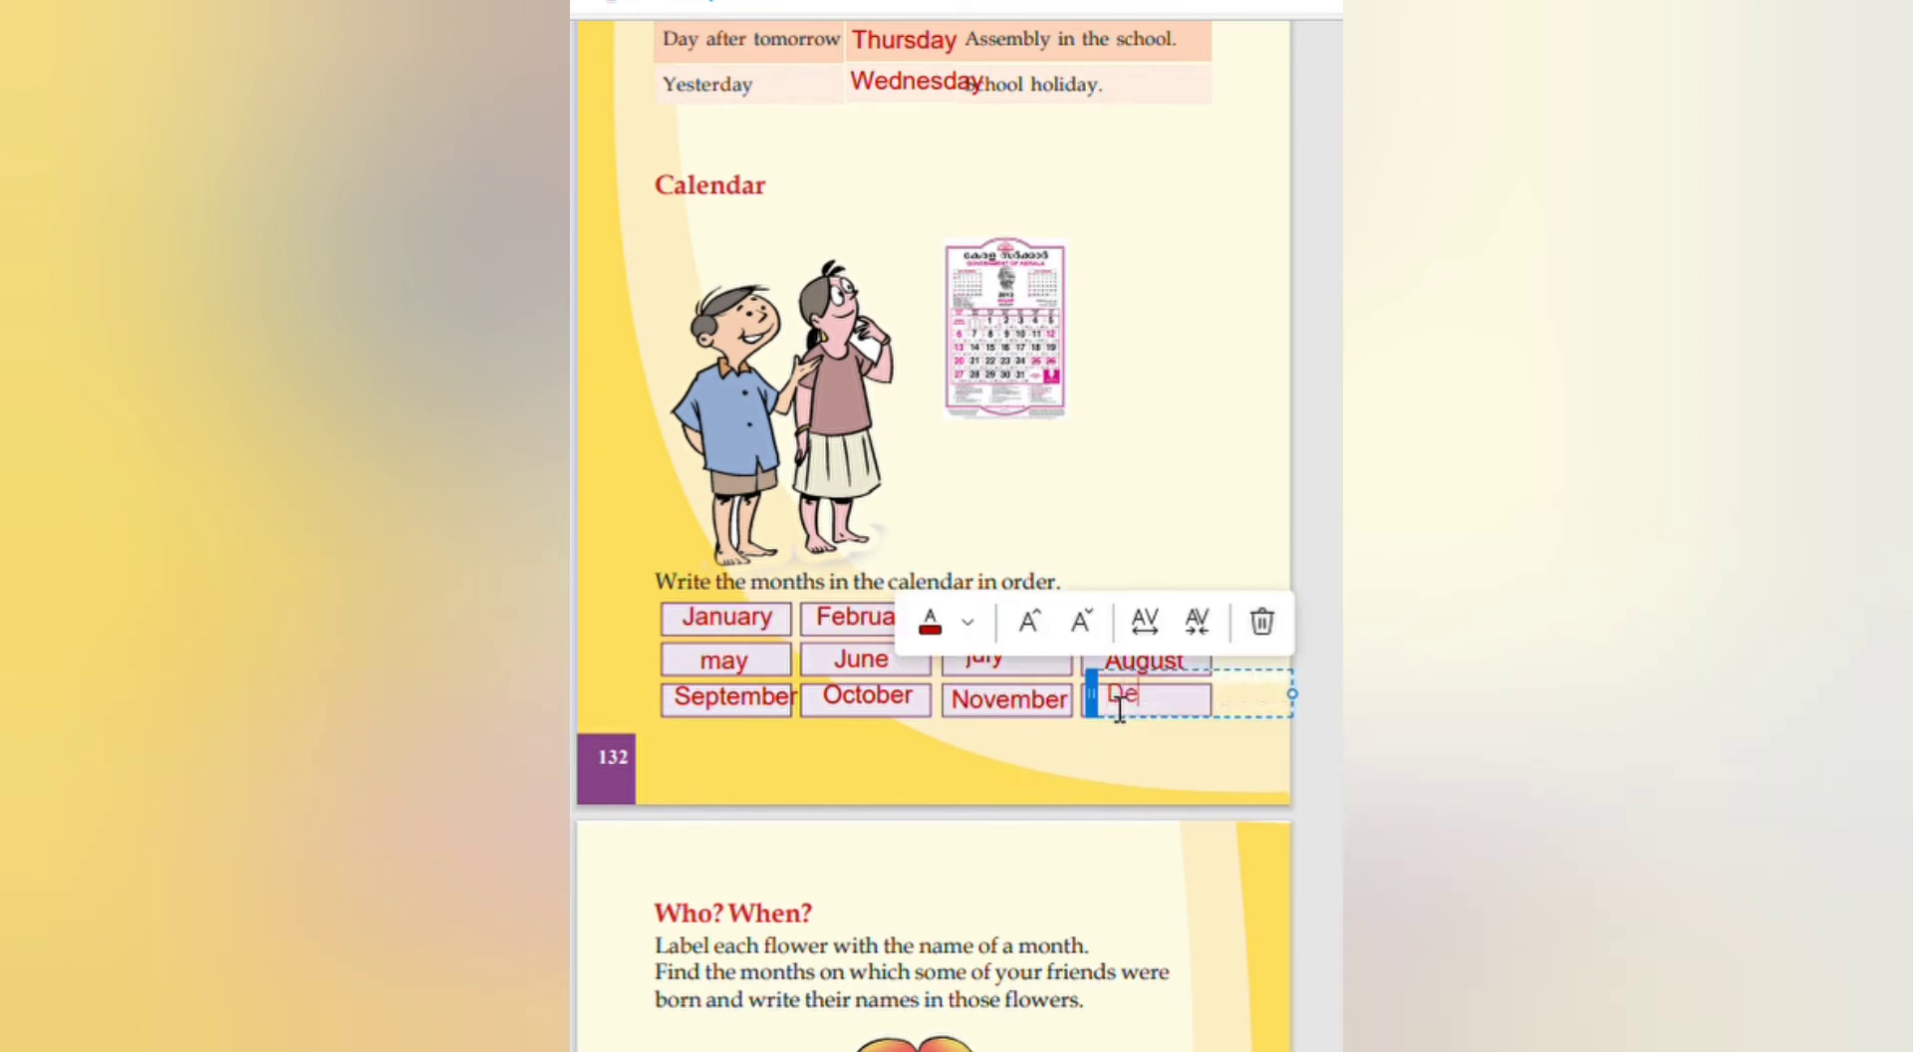
{"action": "type", "text": "cem"}
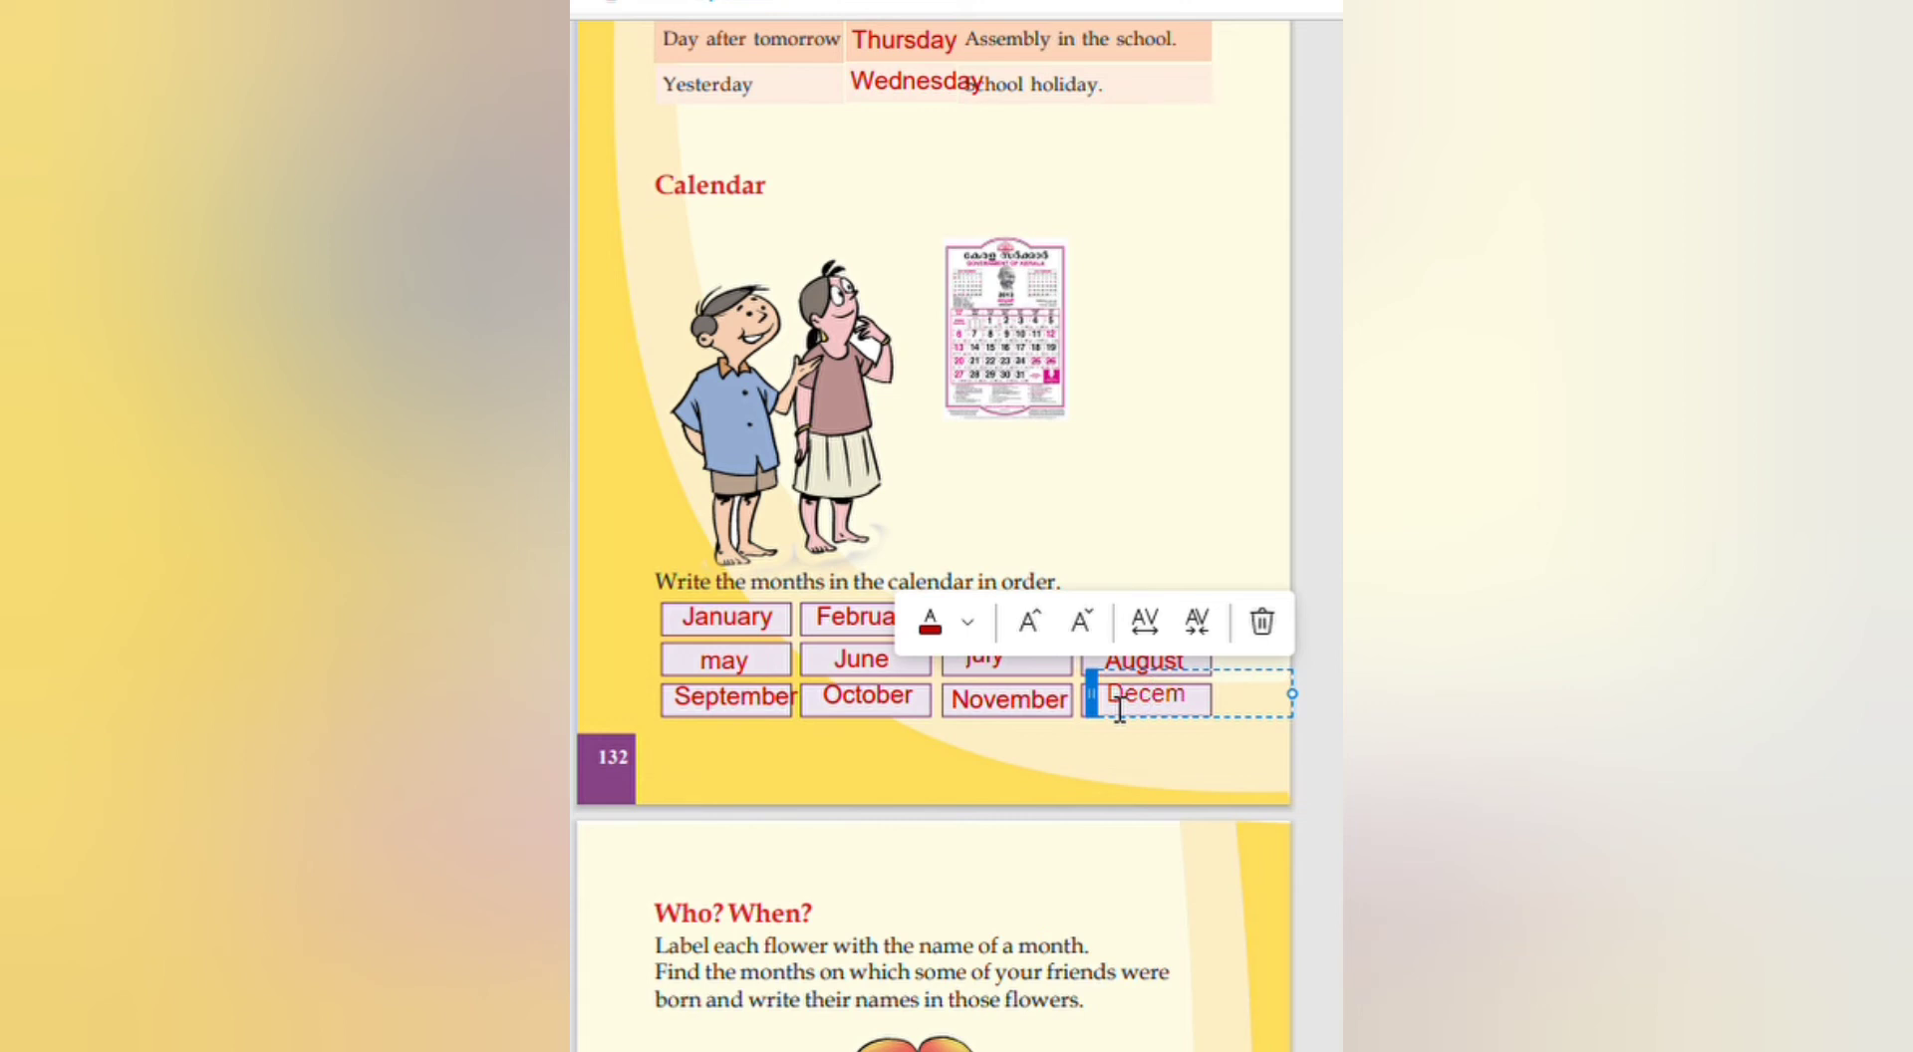
{"action": "type", "text": "ber"}
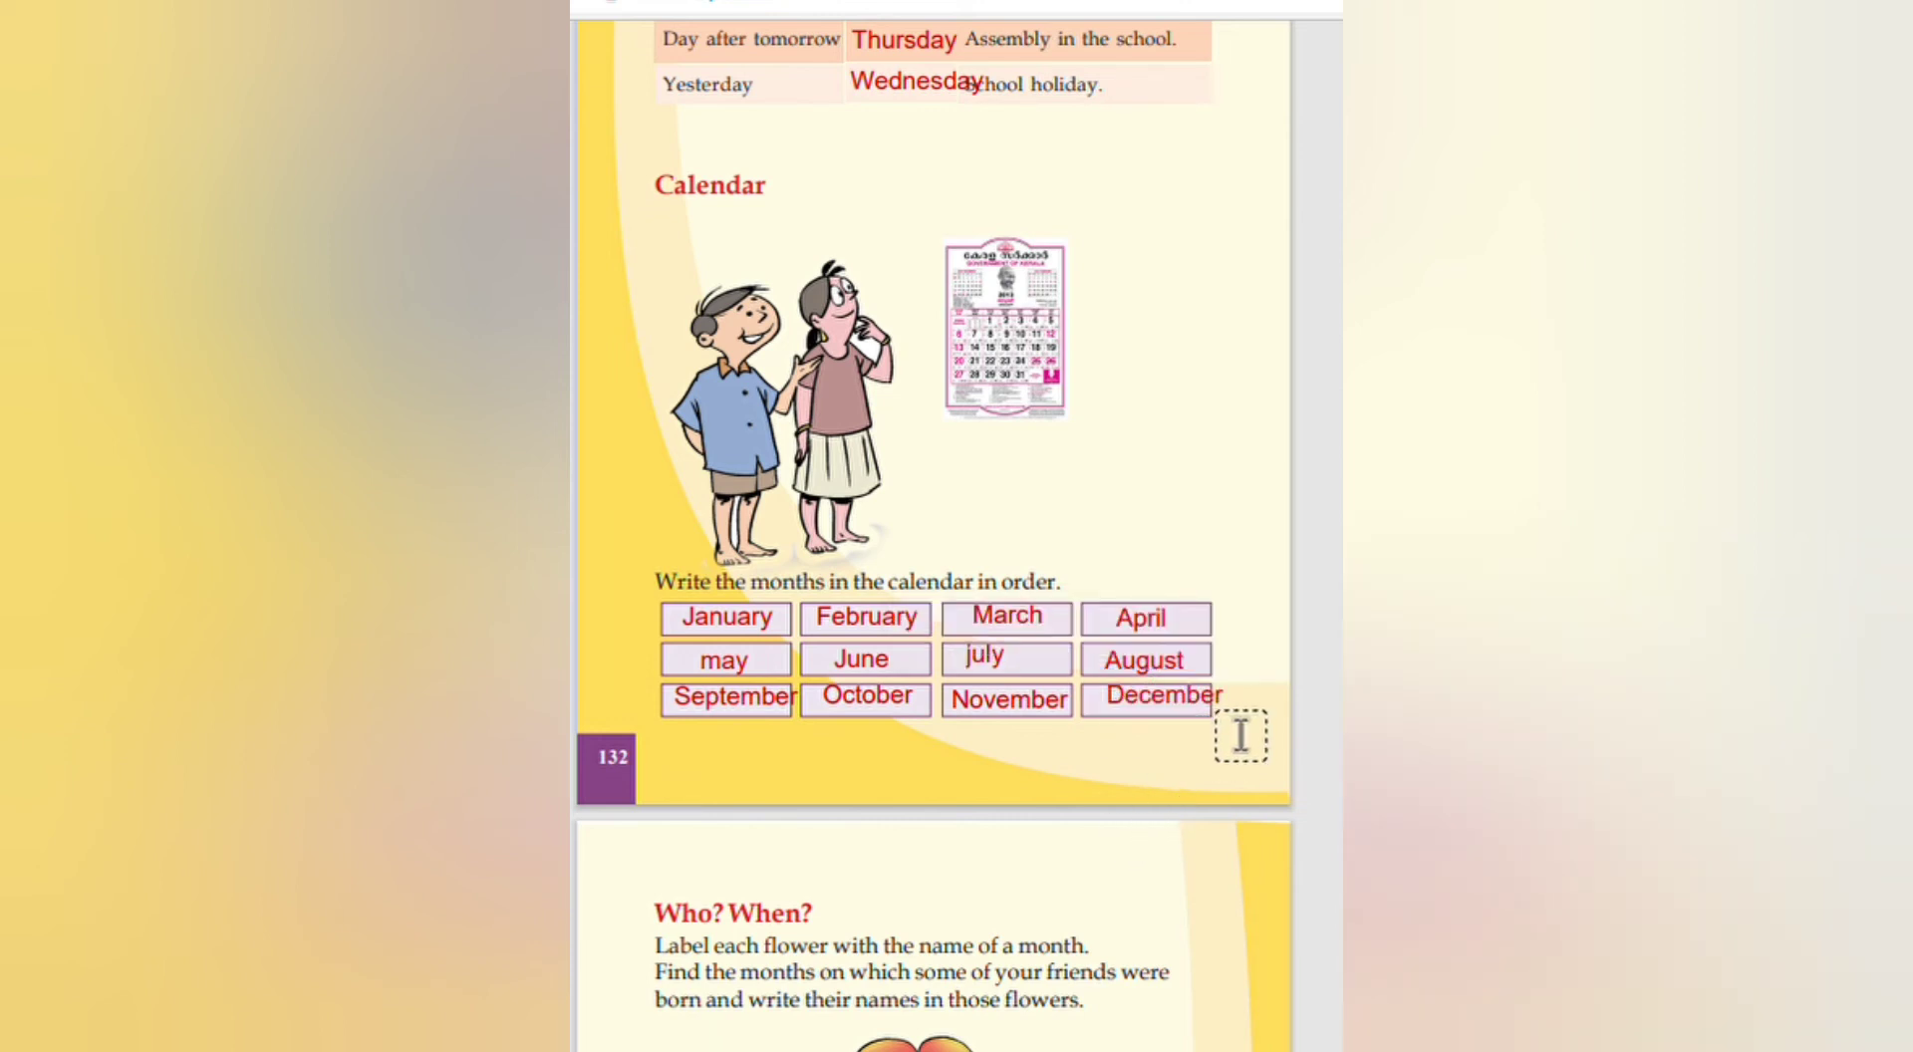
{"action": "scroll", "scroll_direction": "down", "scroll_amount": 3}
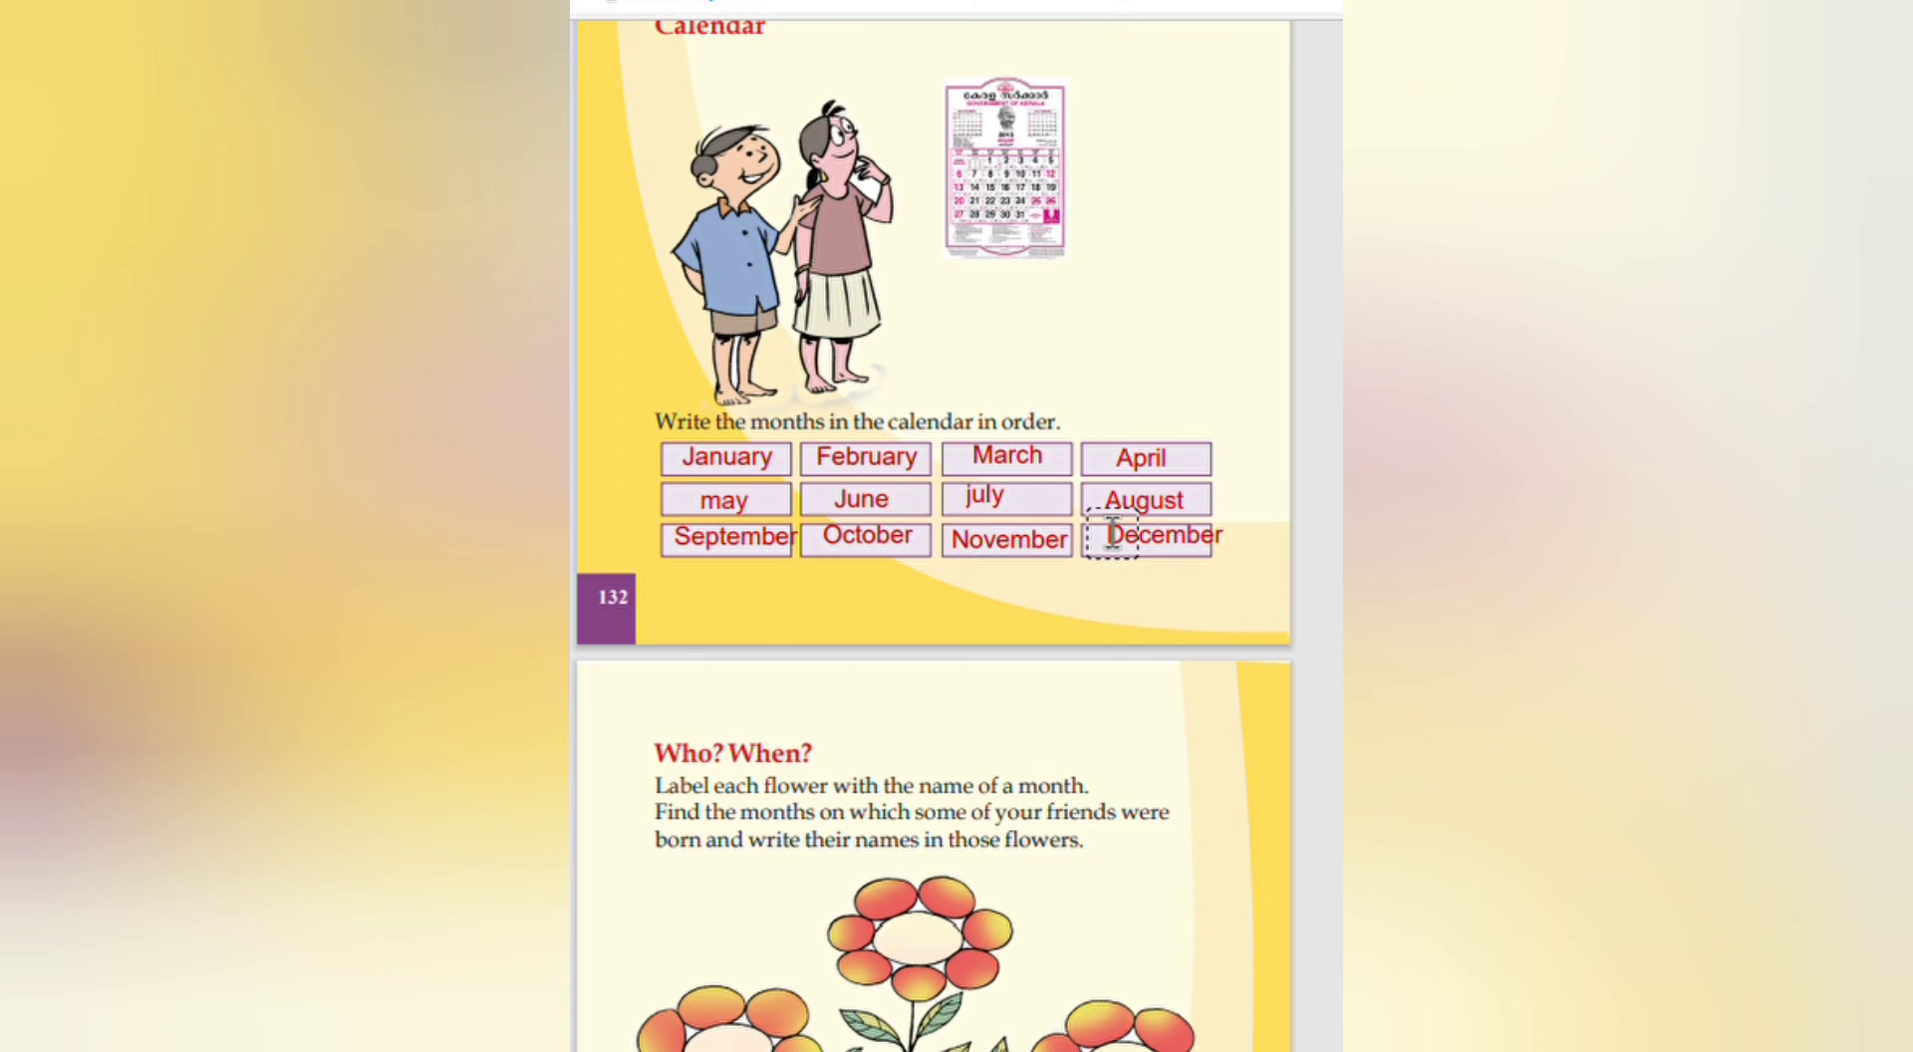
Step: Label the upper flowers Jan, Feb, Mar, Apr, May, Jun and July in red
{"action": "scroll", "scroll_direction": "down", "scroll_amount": 3}
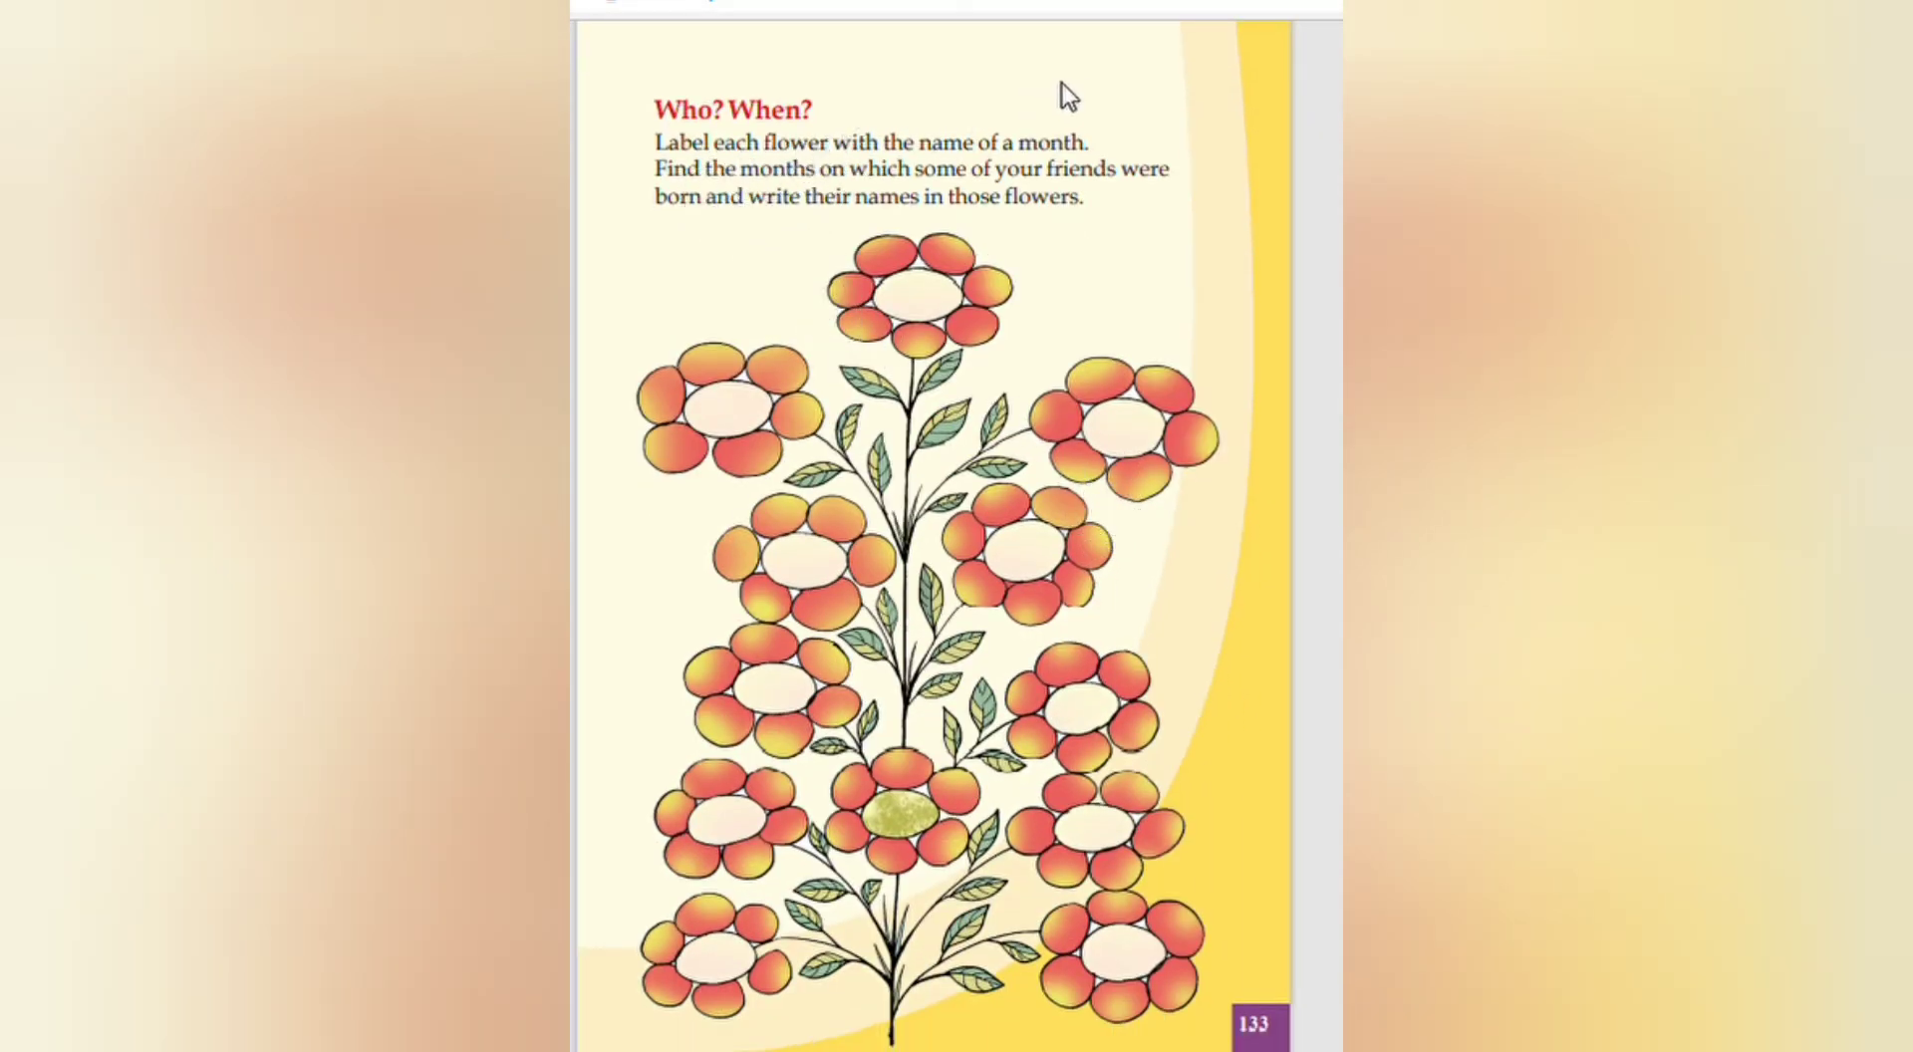
{"action": "scroll", "scroll_direction": "down", "scroll_amount": 3}
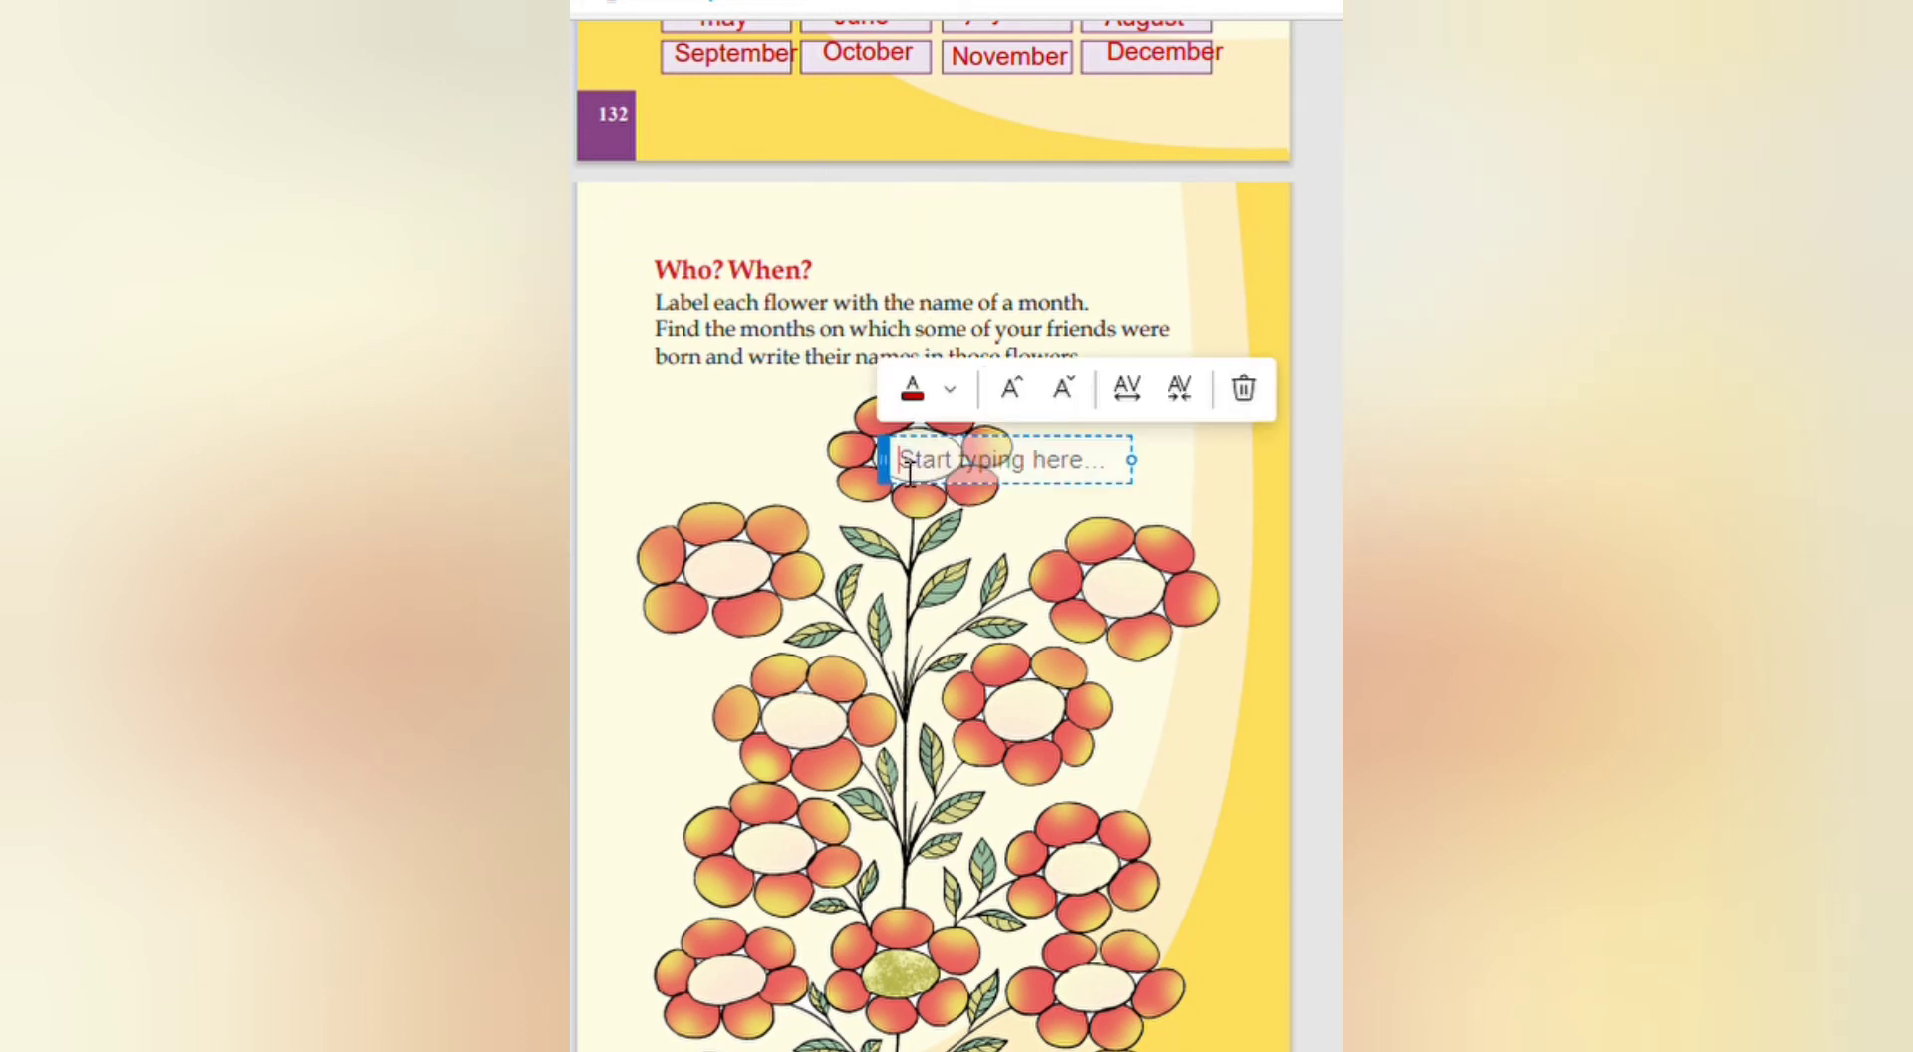
{"action": "type", "text": "Jan"}
{"action": "type", "text": "Fe"}
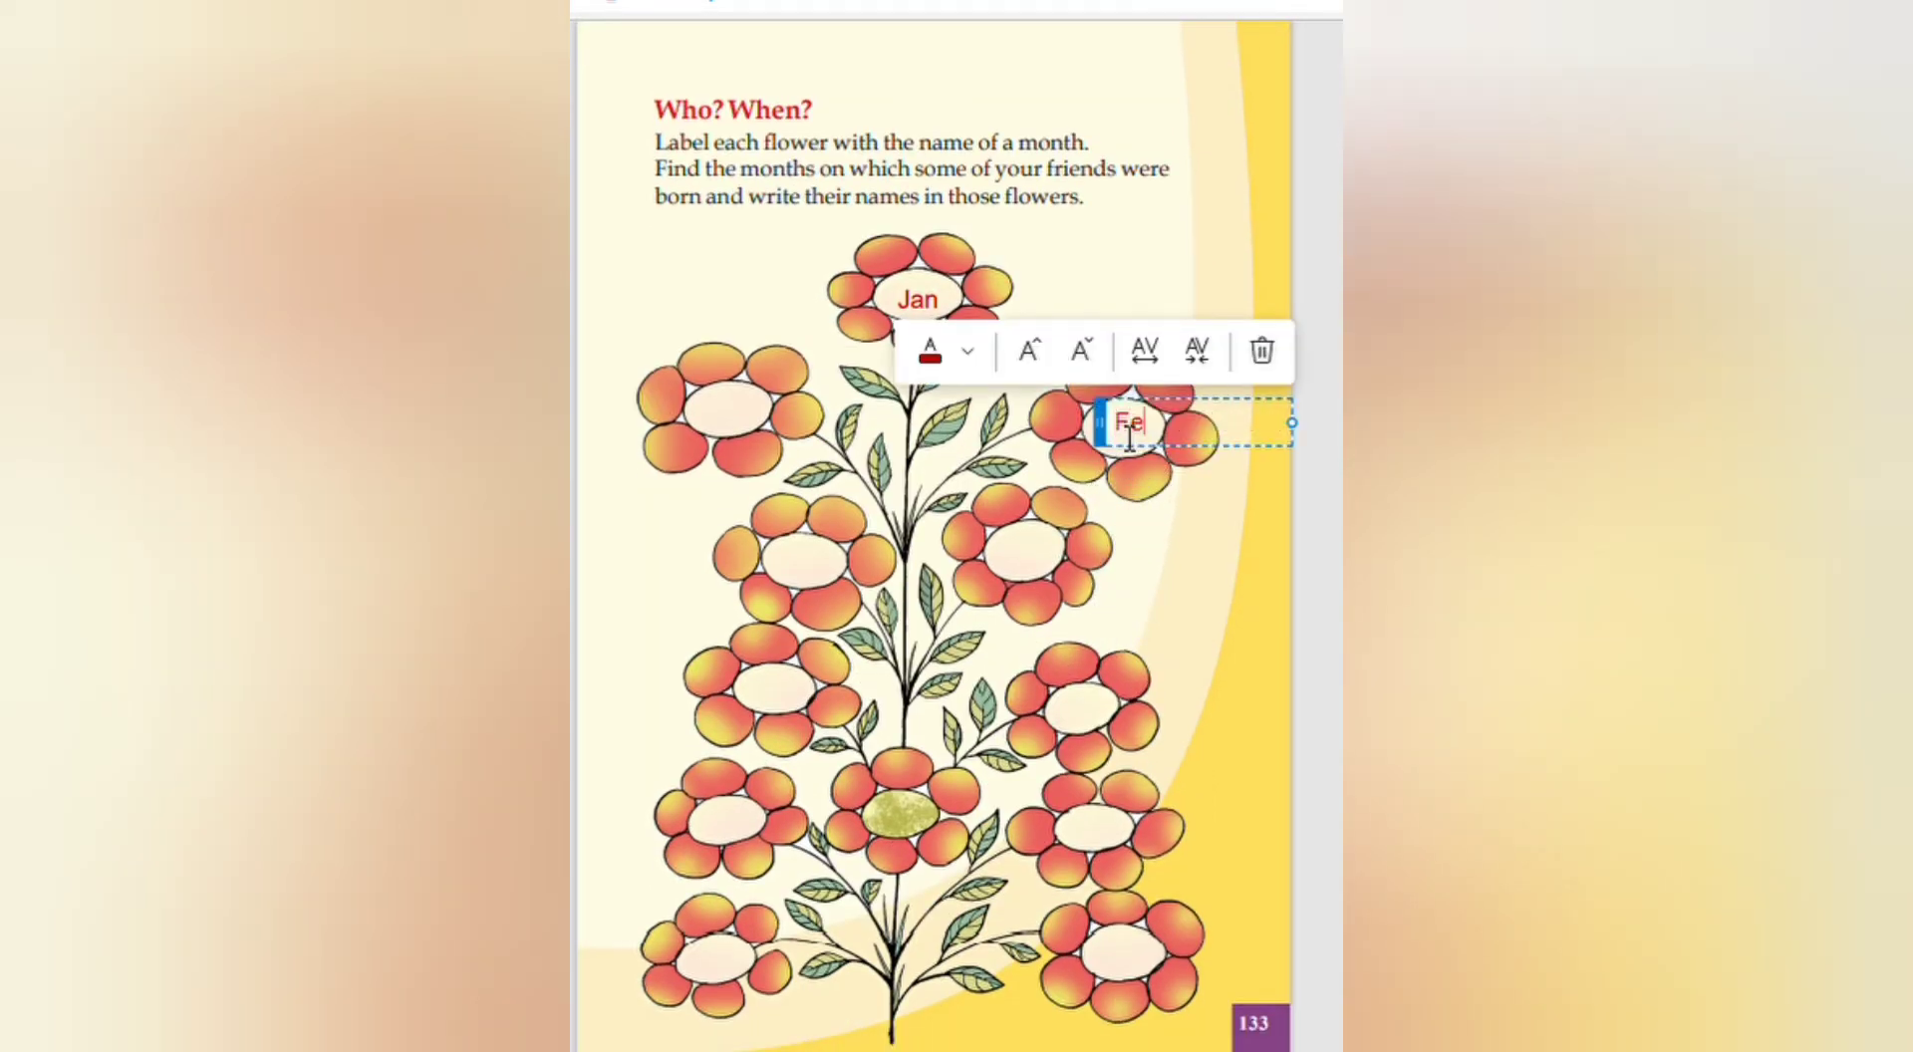
{"action": "type", "text": "b"}
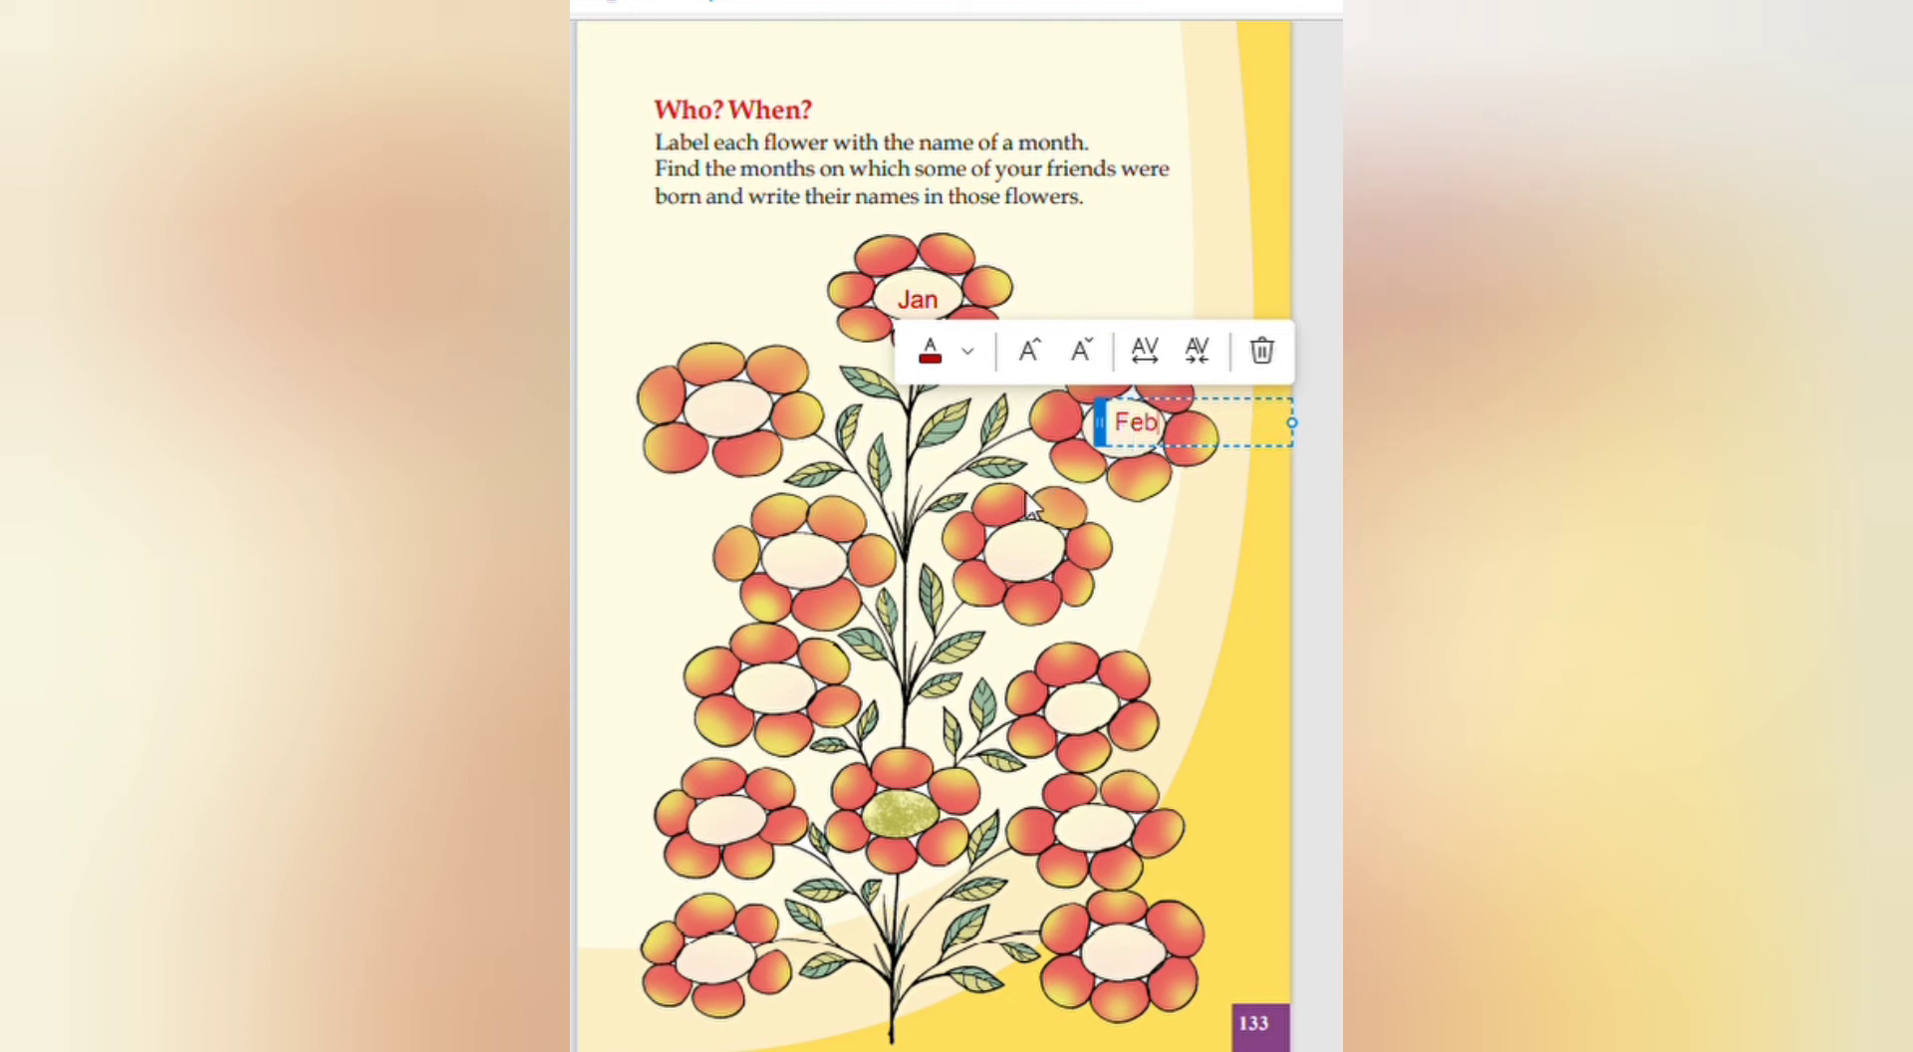
{"action": "type", "text": "Mar"}
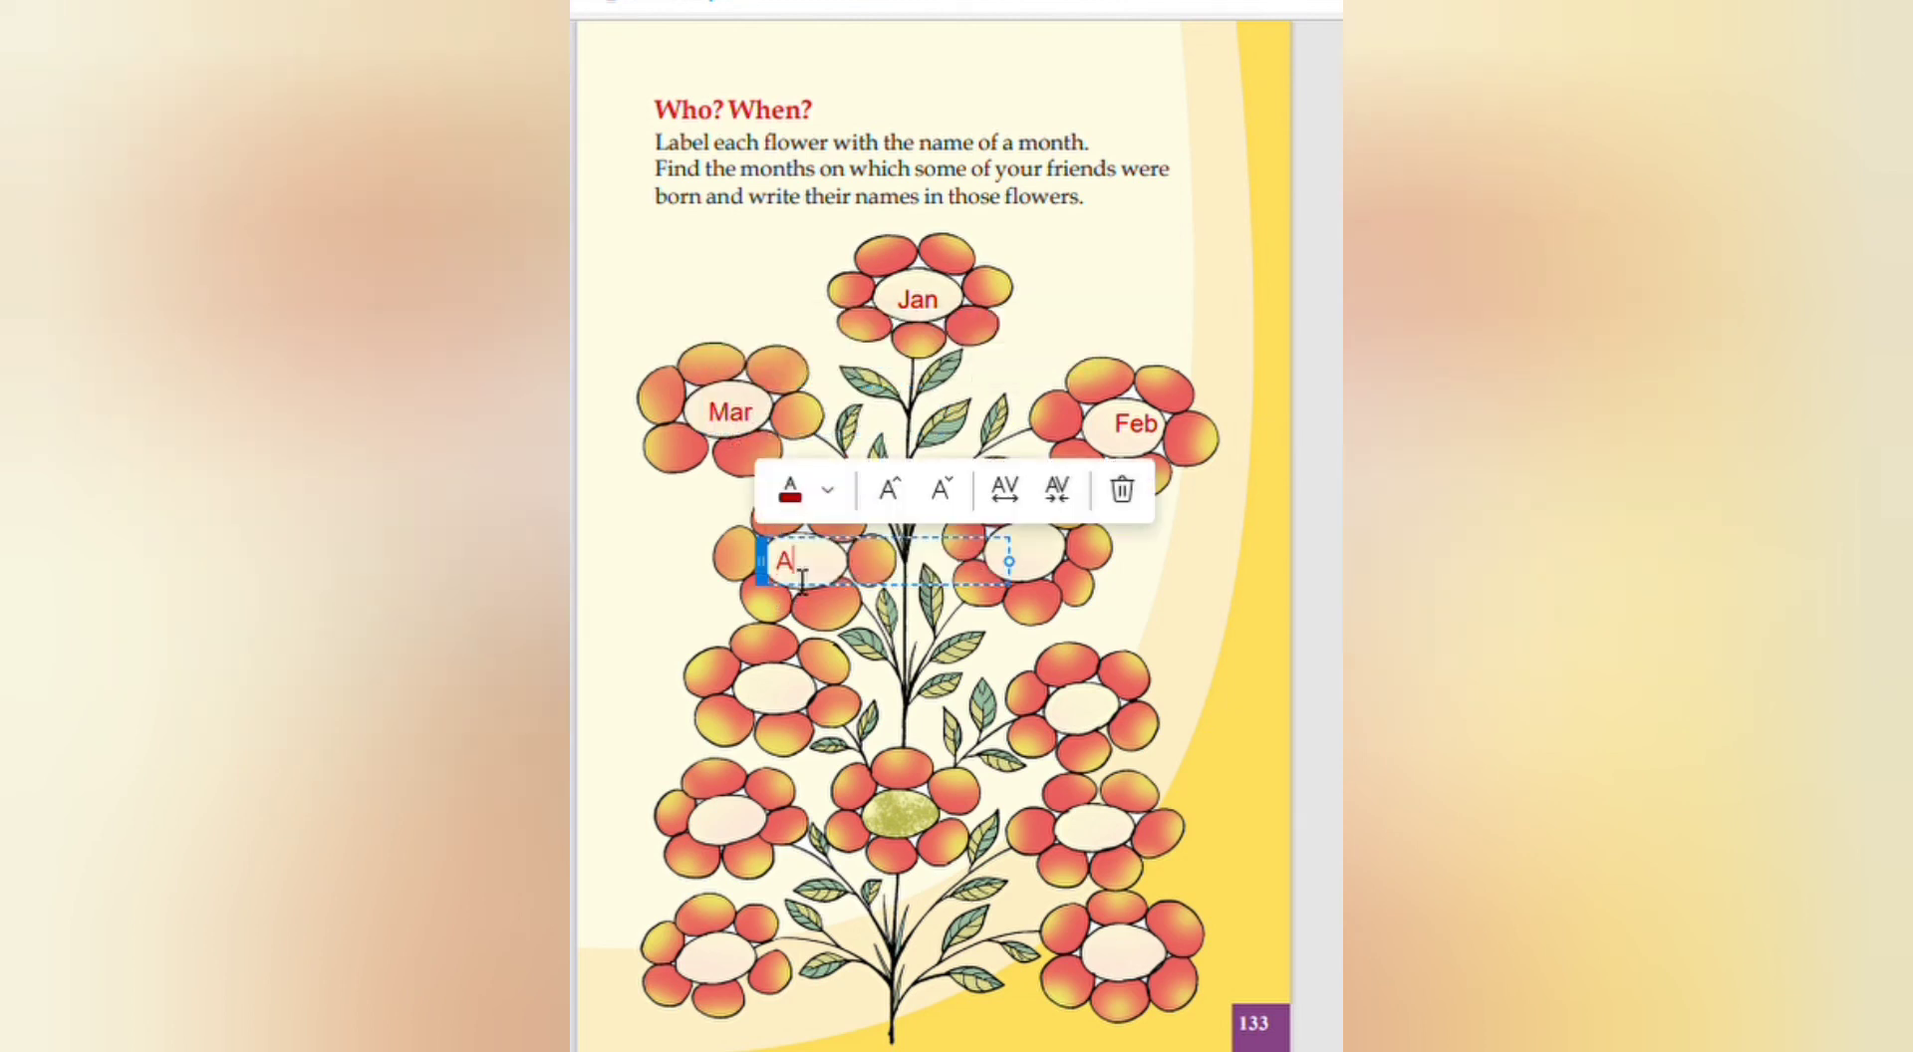
{"action": "type", "text": "pr"}
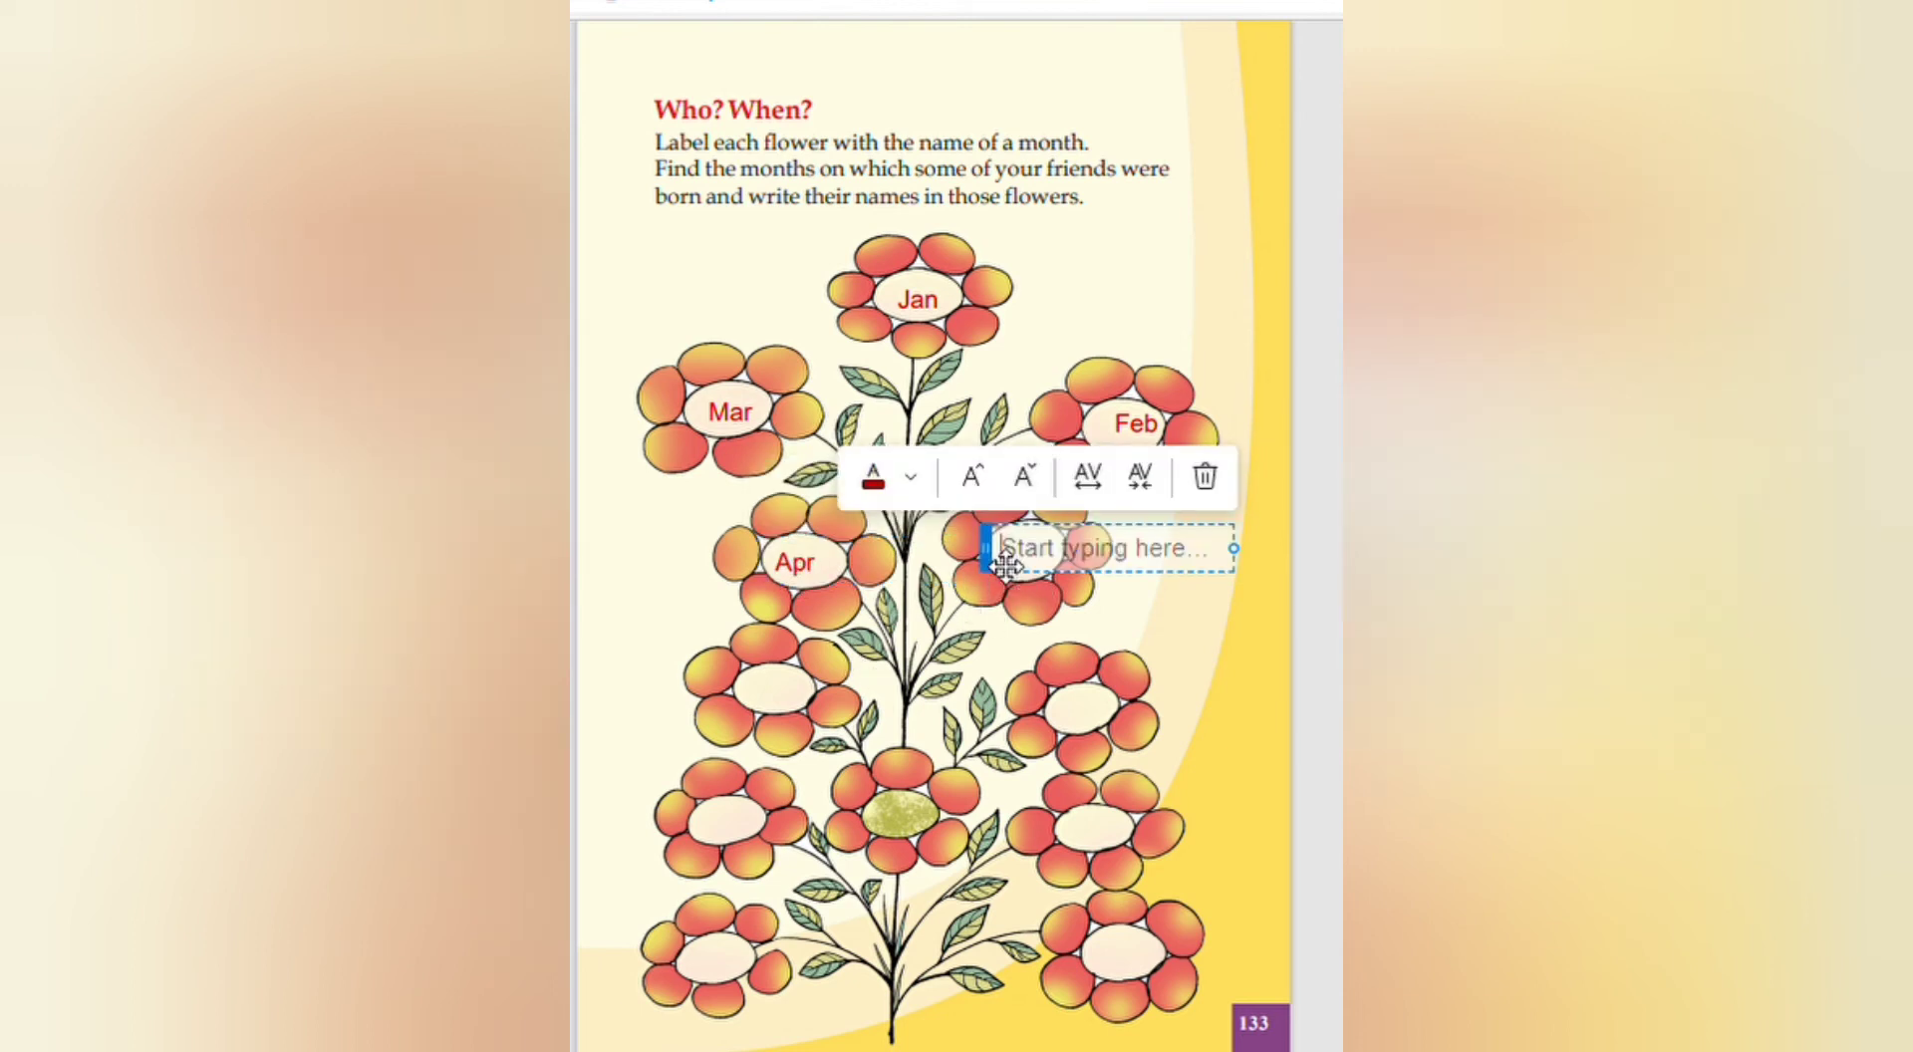
{"action": "type", "text": "May"}
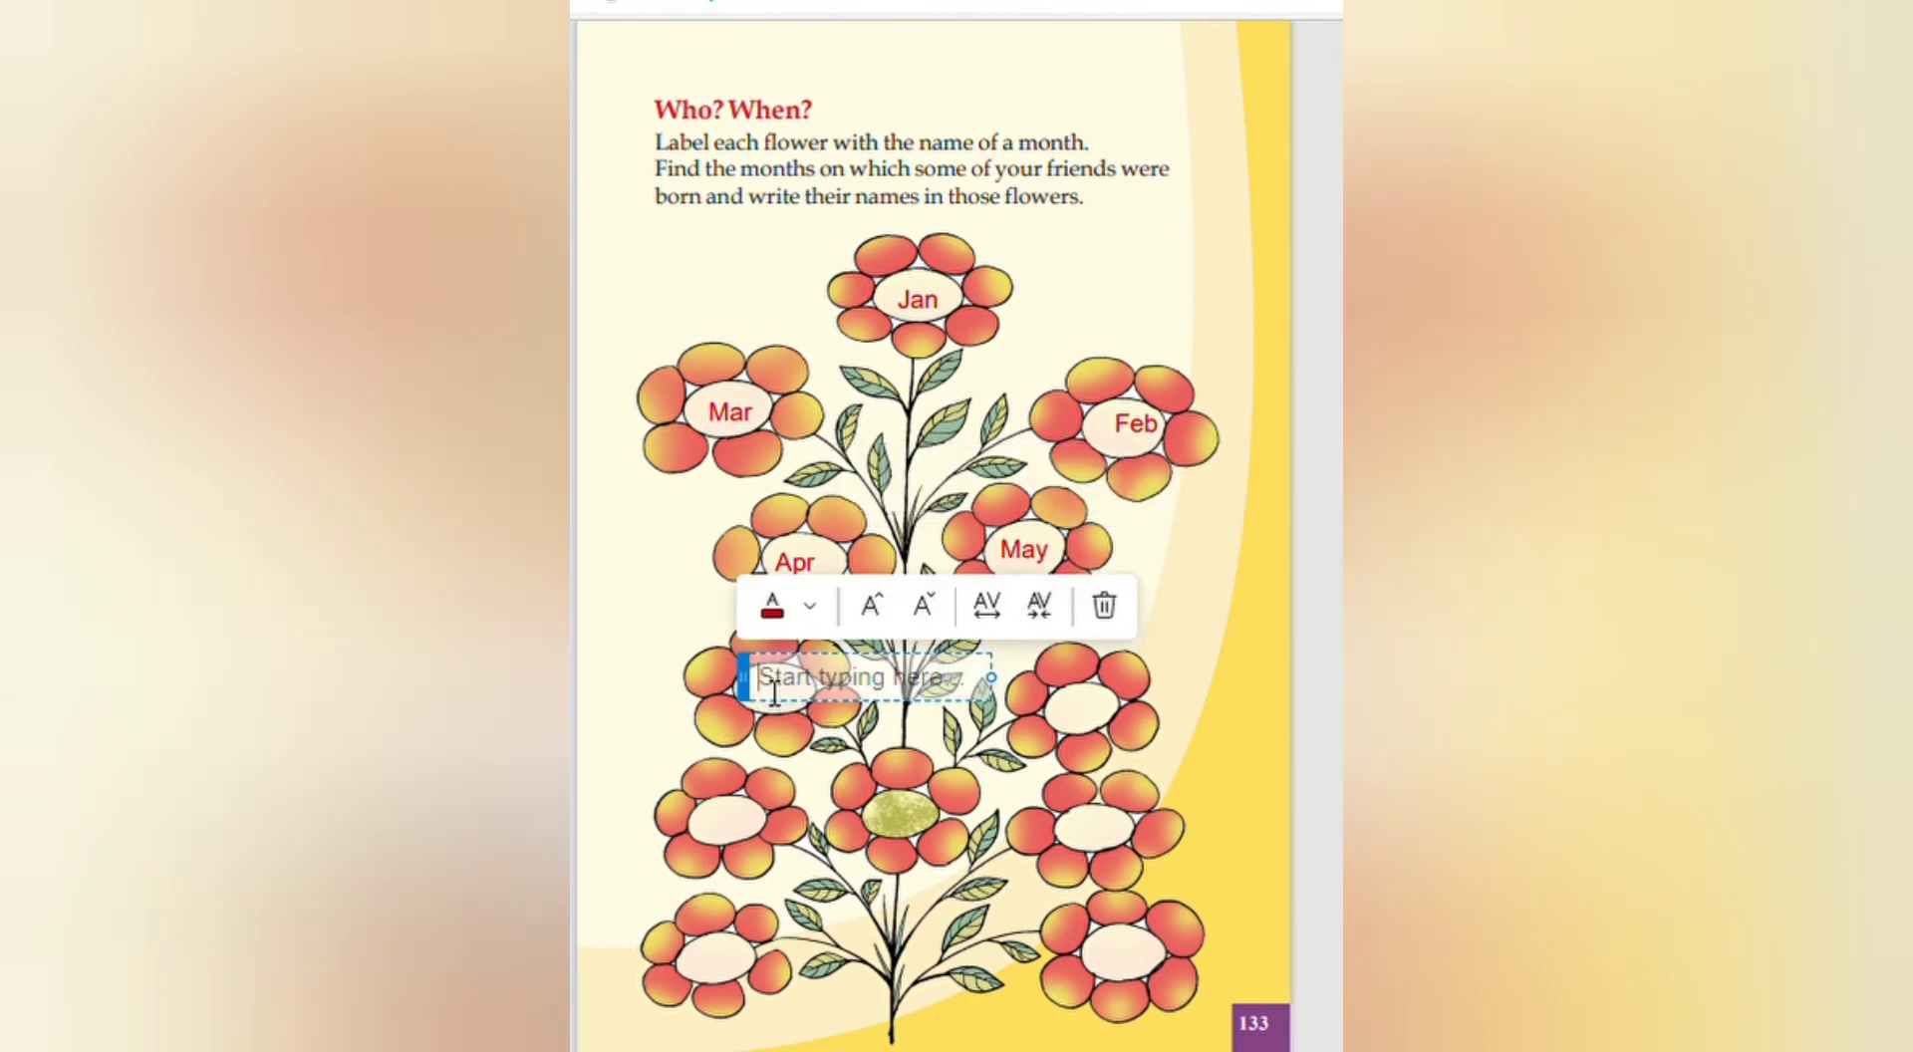
{"action": "type", "text": "June"}
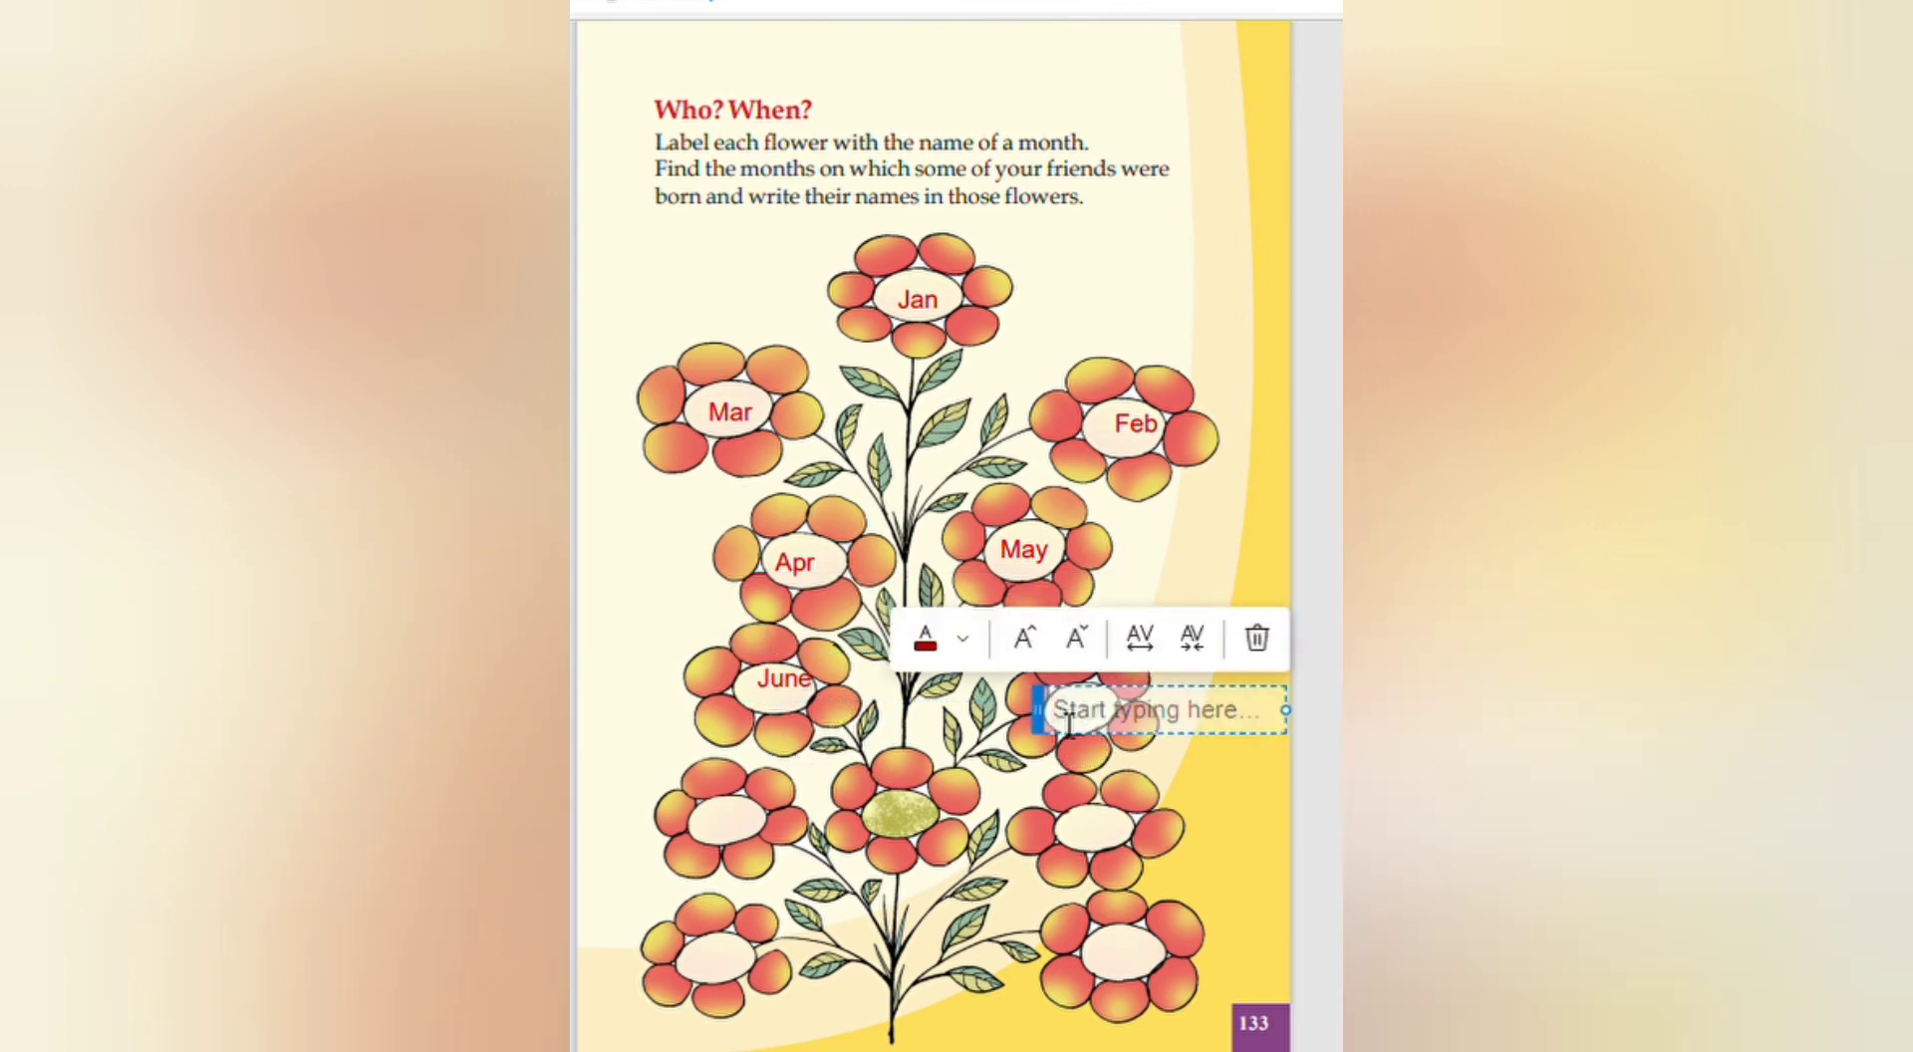
{"action": "type", "text": "Jun"}
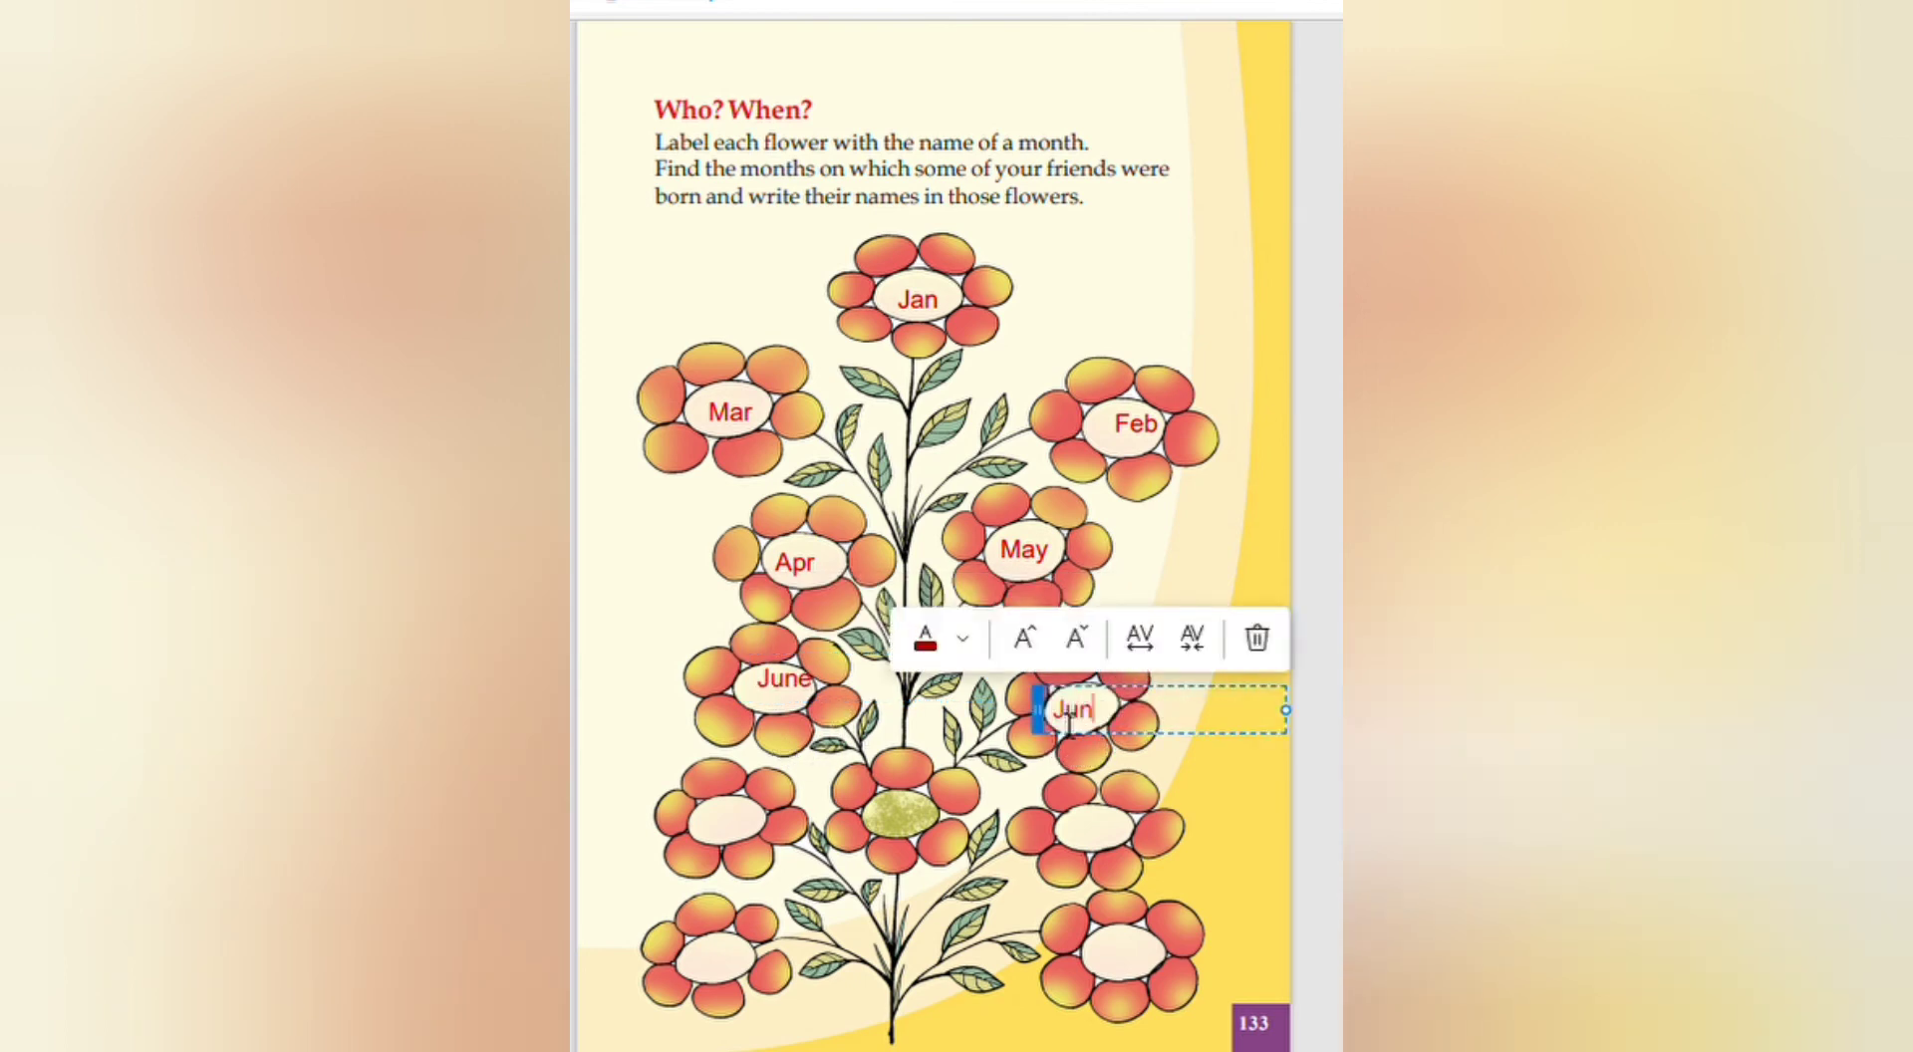
{"action": "type", "text": "July"}
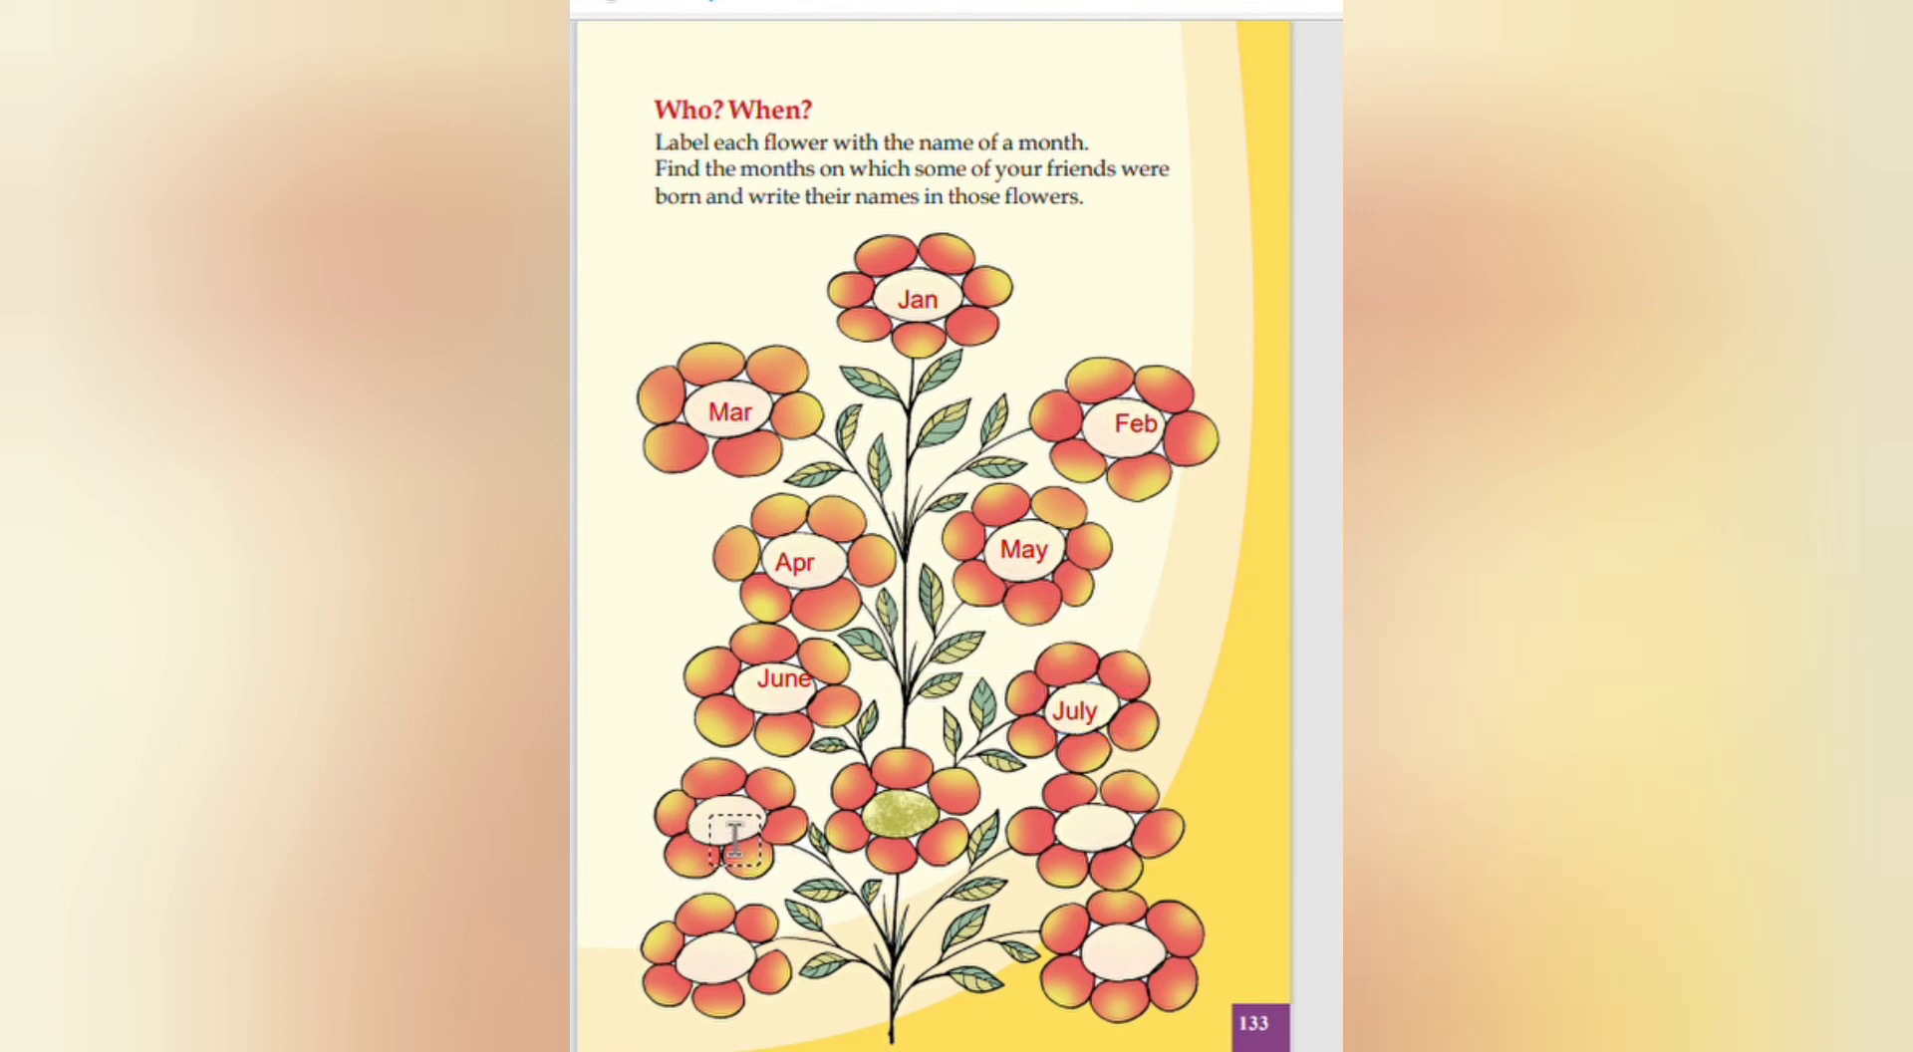
Step: Label the lower flowers Aug, Sep, Oct, Nov and Dec in red
{"action": "left_click", "coordinate": [731, 835]}
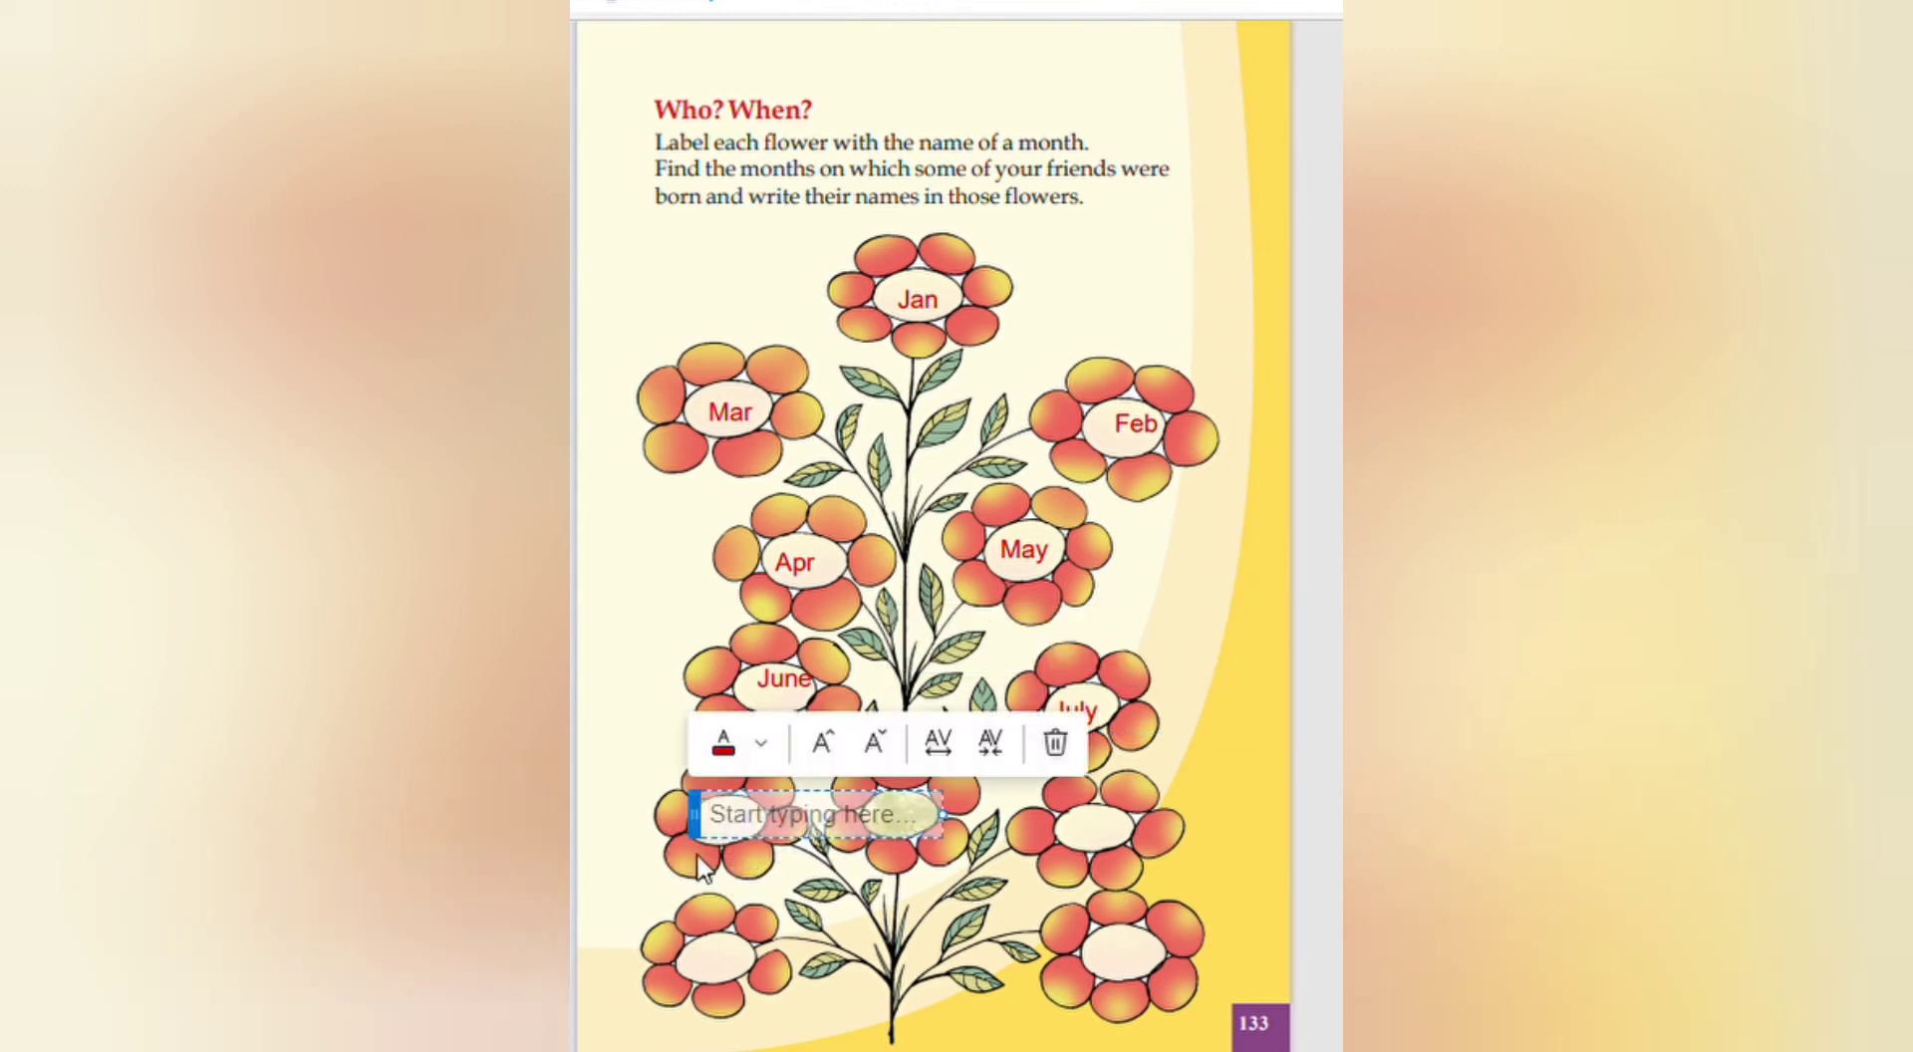
{"action": "type", "text": "August"}
{"action": "type", "text": "Se"}
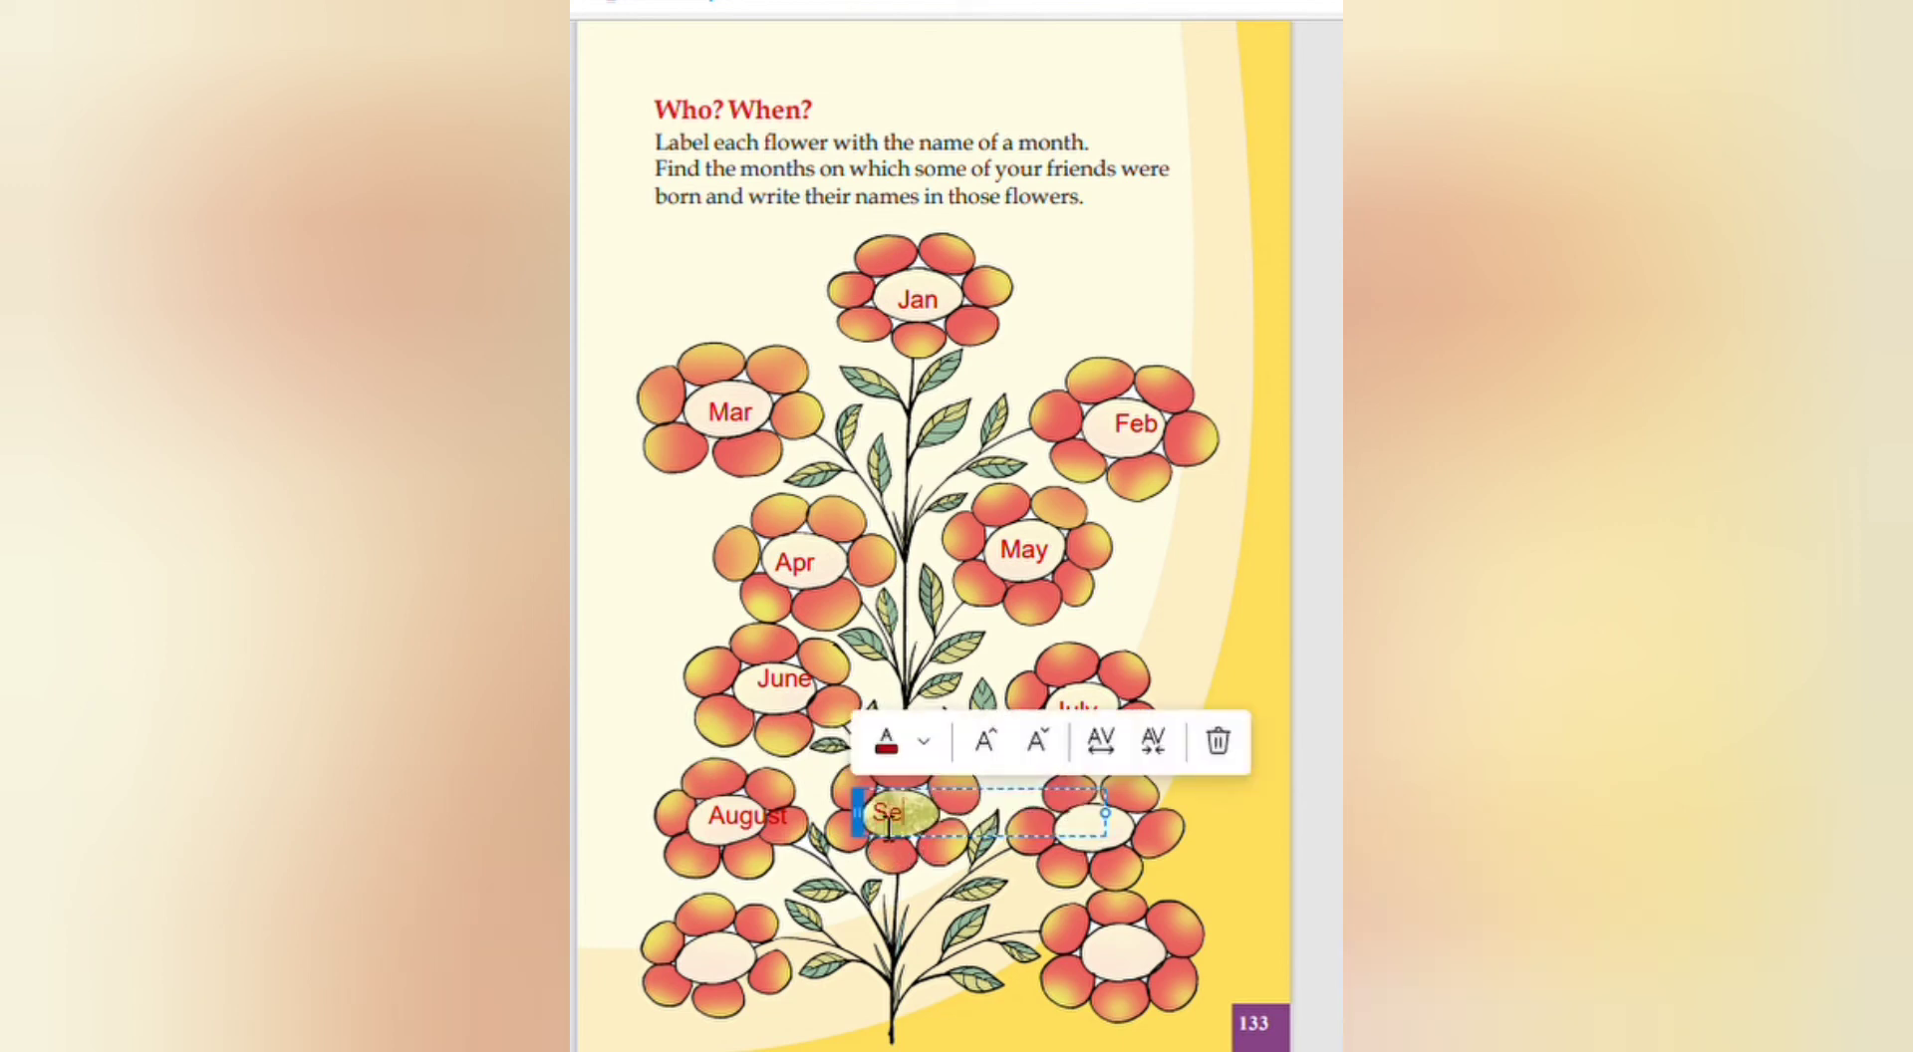
{"action": "type", "text": "p"}
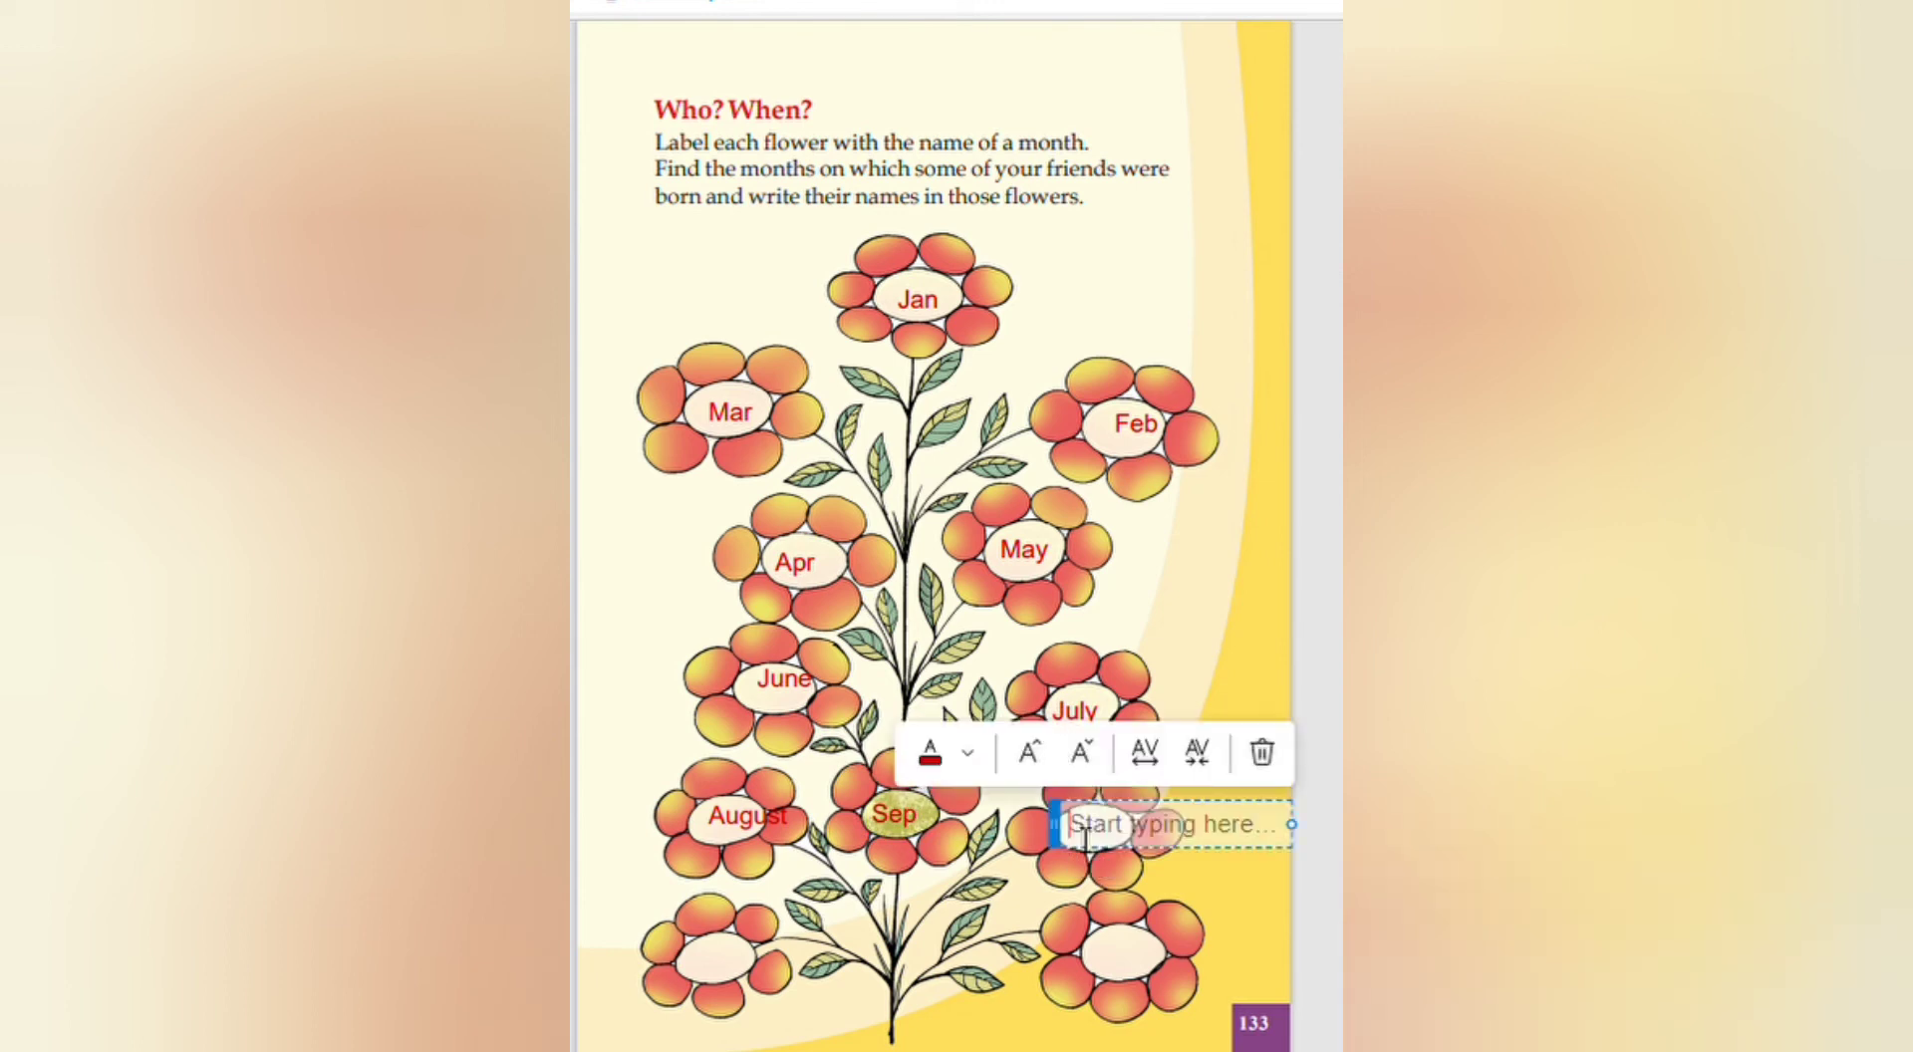
{"action": "type", "text": "Octo"}
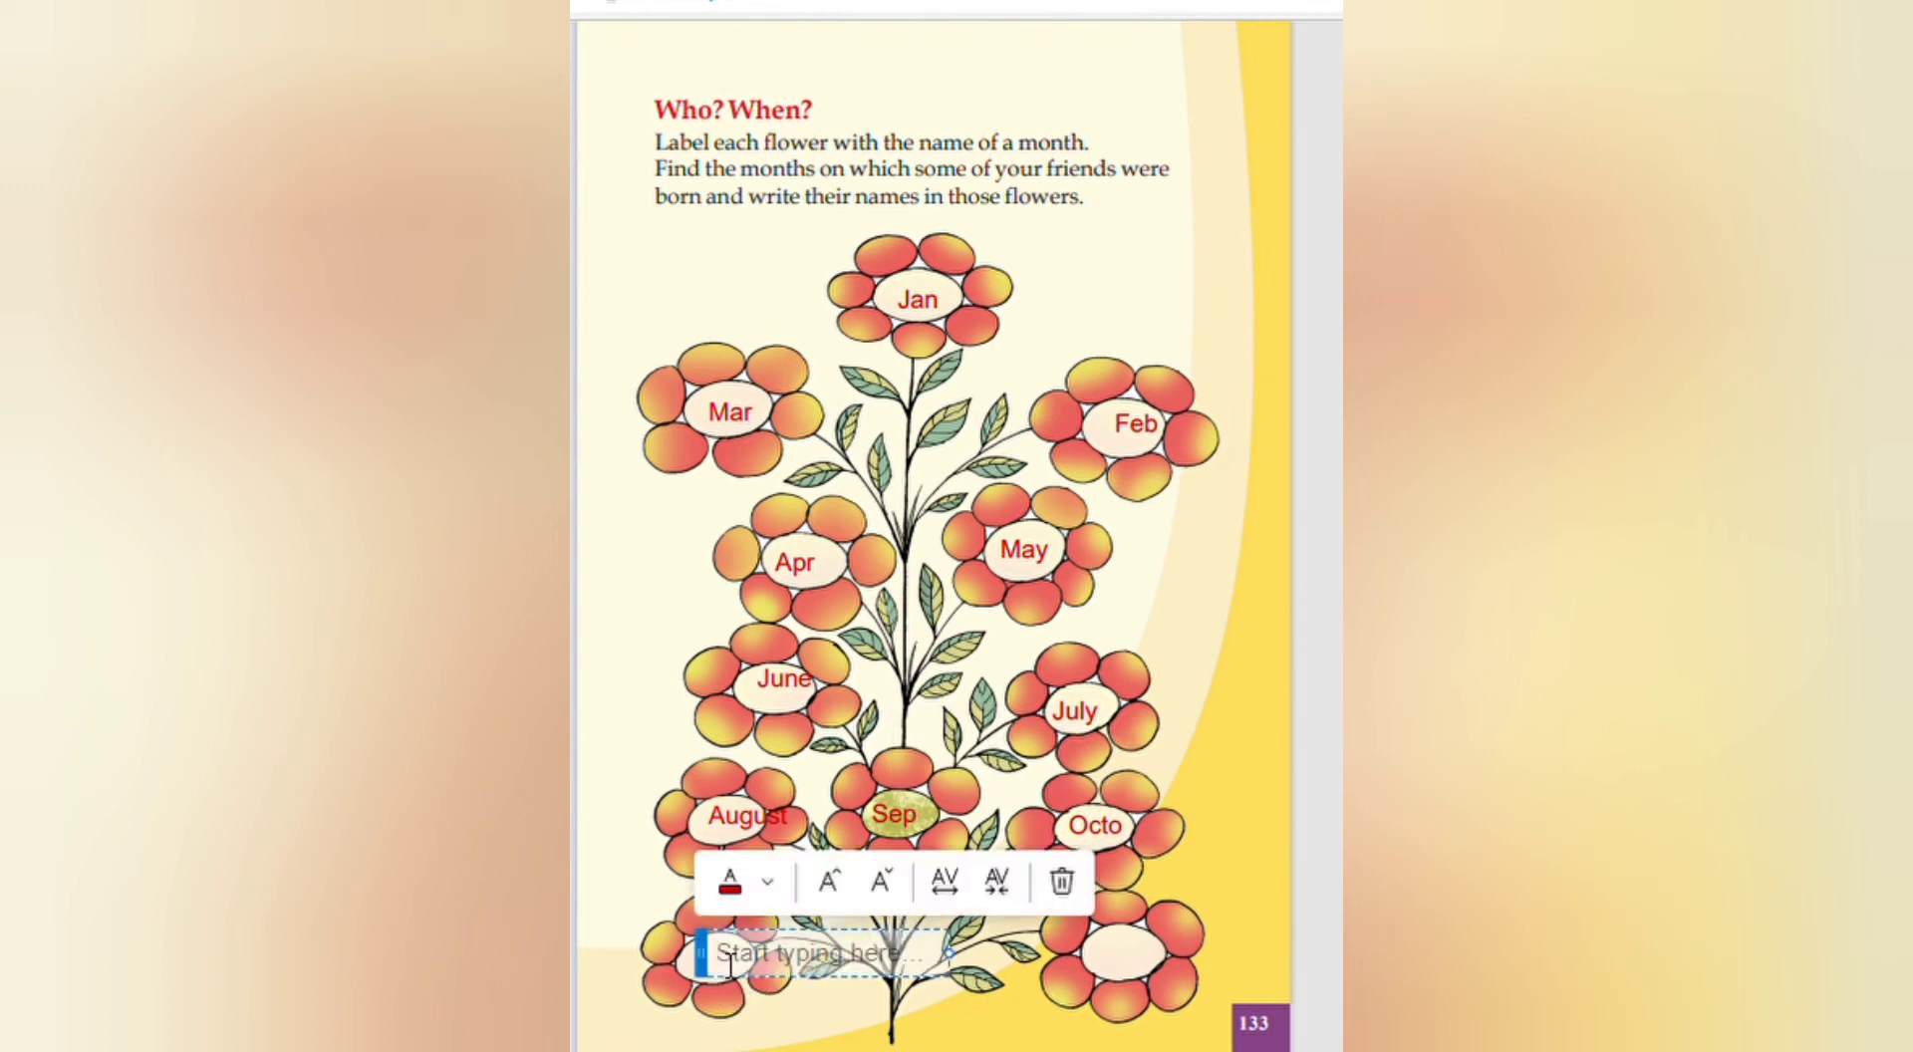
{"action": "type", "text": "Nov"}
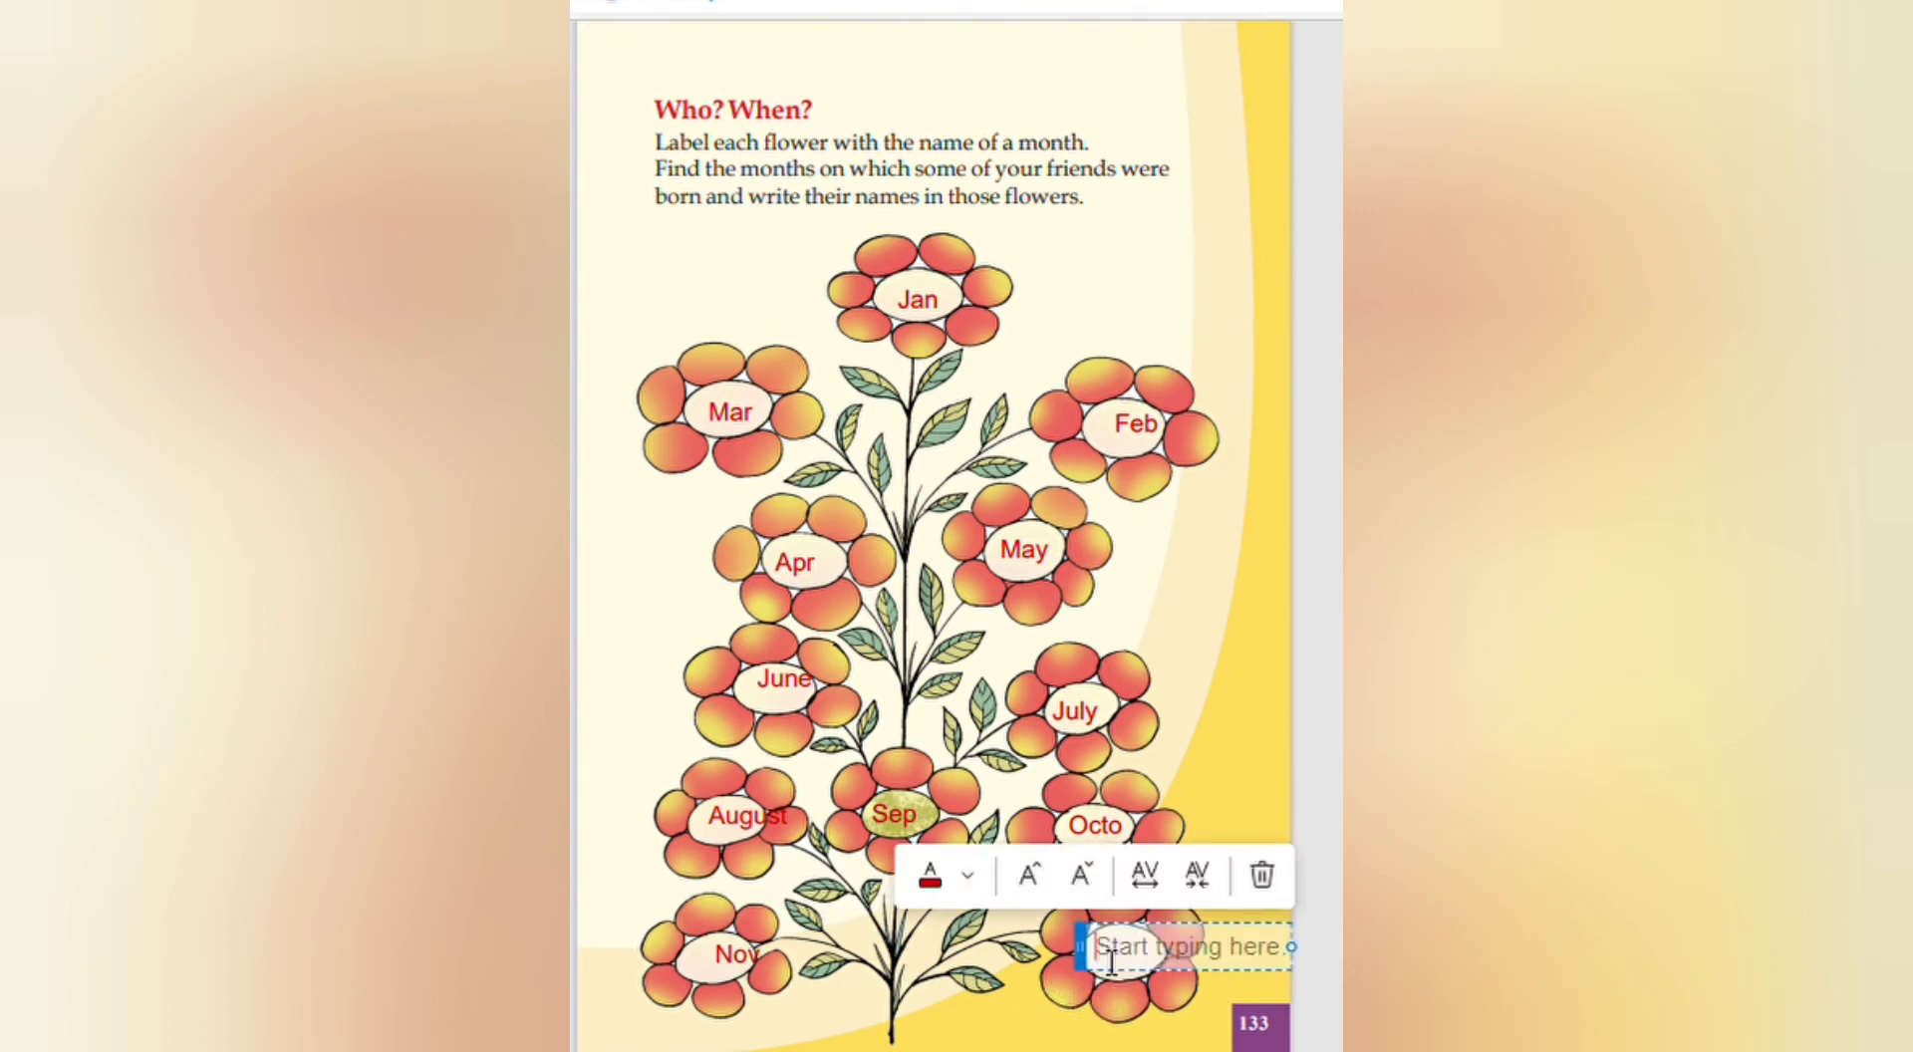
{"action": "type", "text": "DEc"}
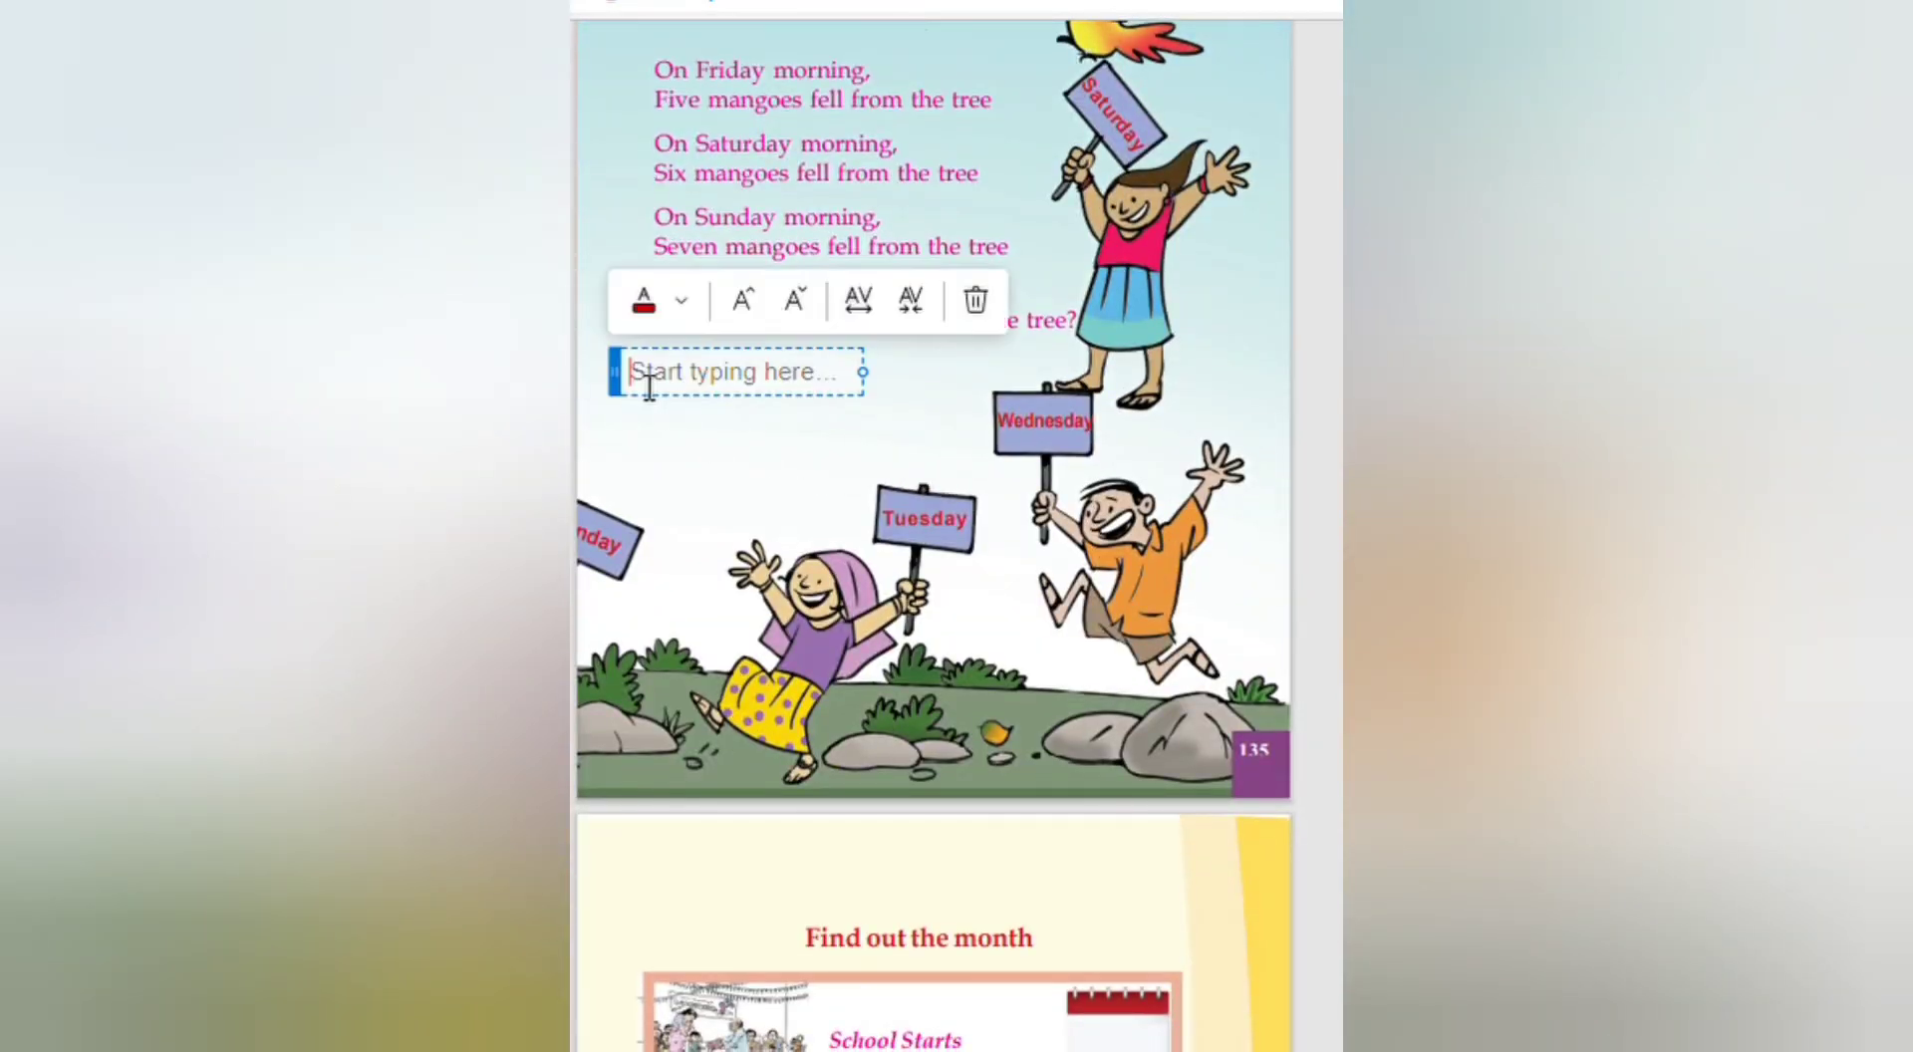
{"action": "mouse_move", "coordinate": [654, 399]}
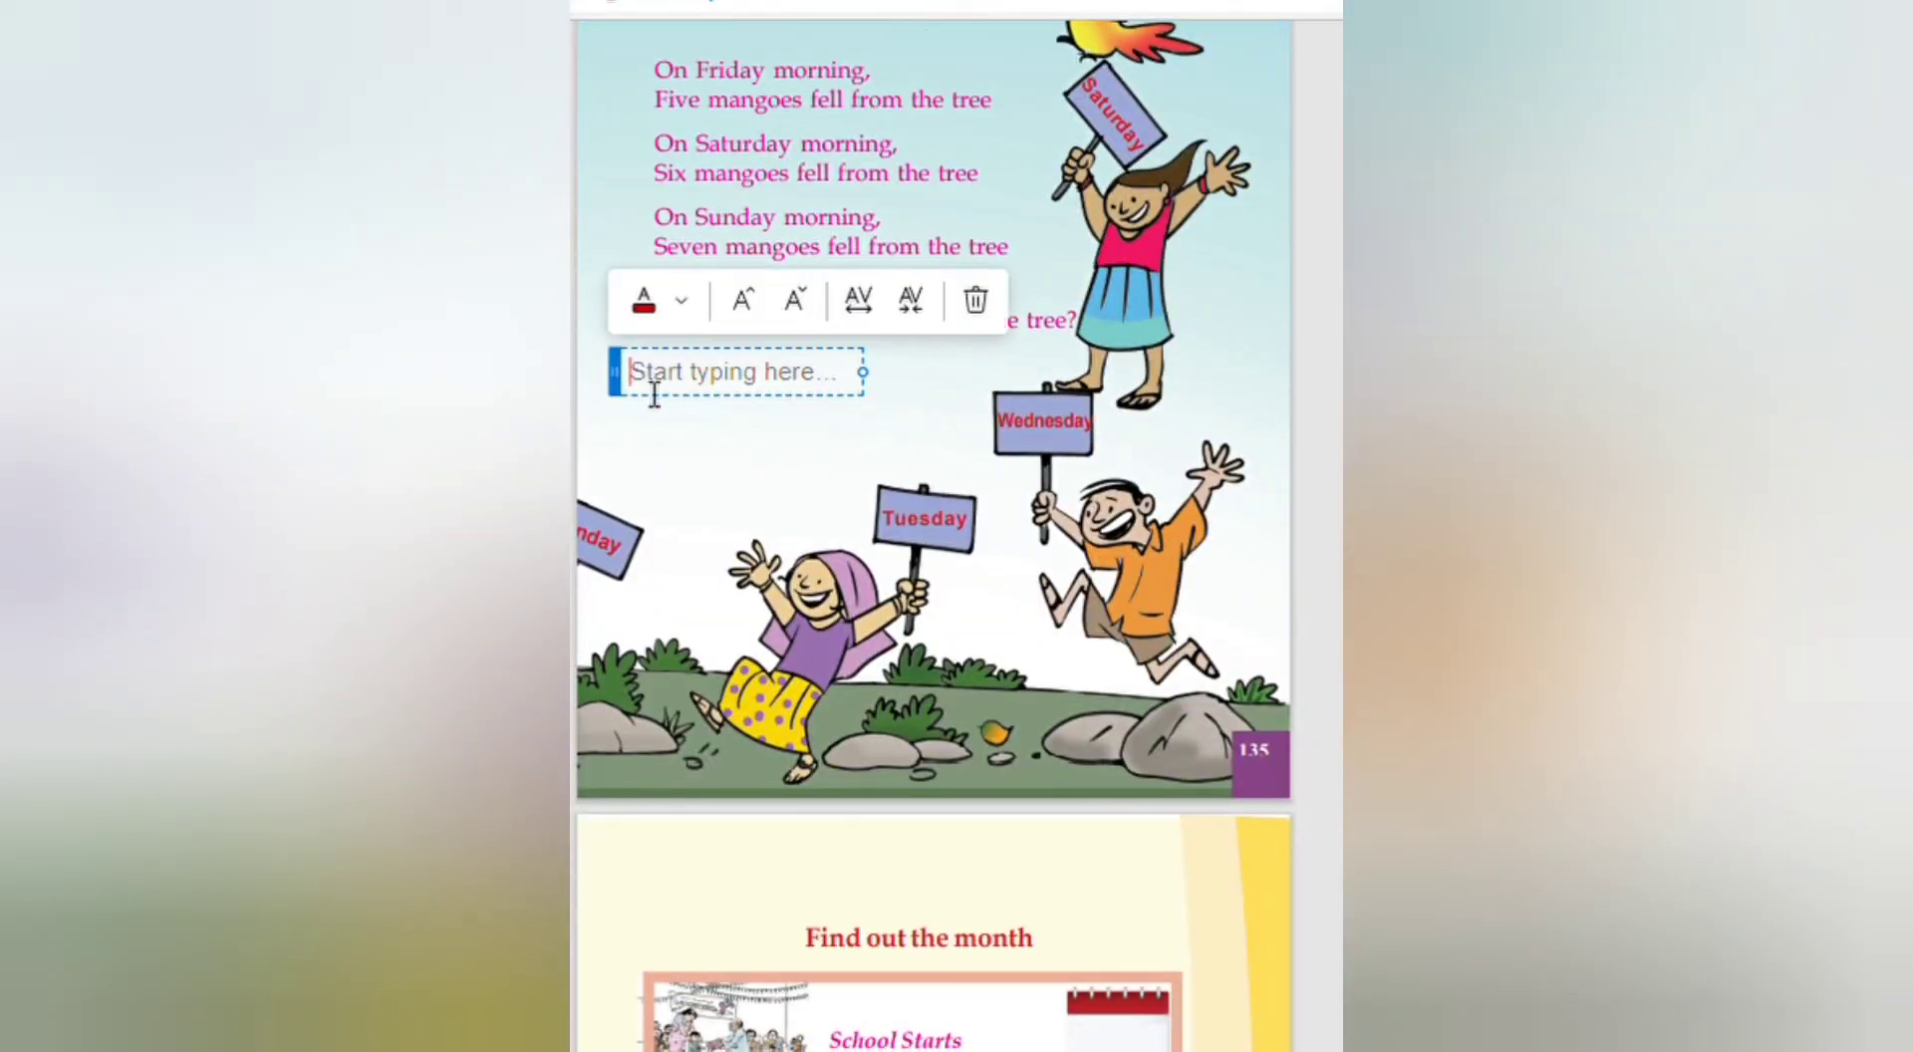
Step: Write the mango sum '1+2+3+4+5+6+7=28' in red below the poem and enlarge its text
{"action": "type", "text": "1"}
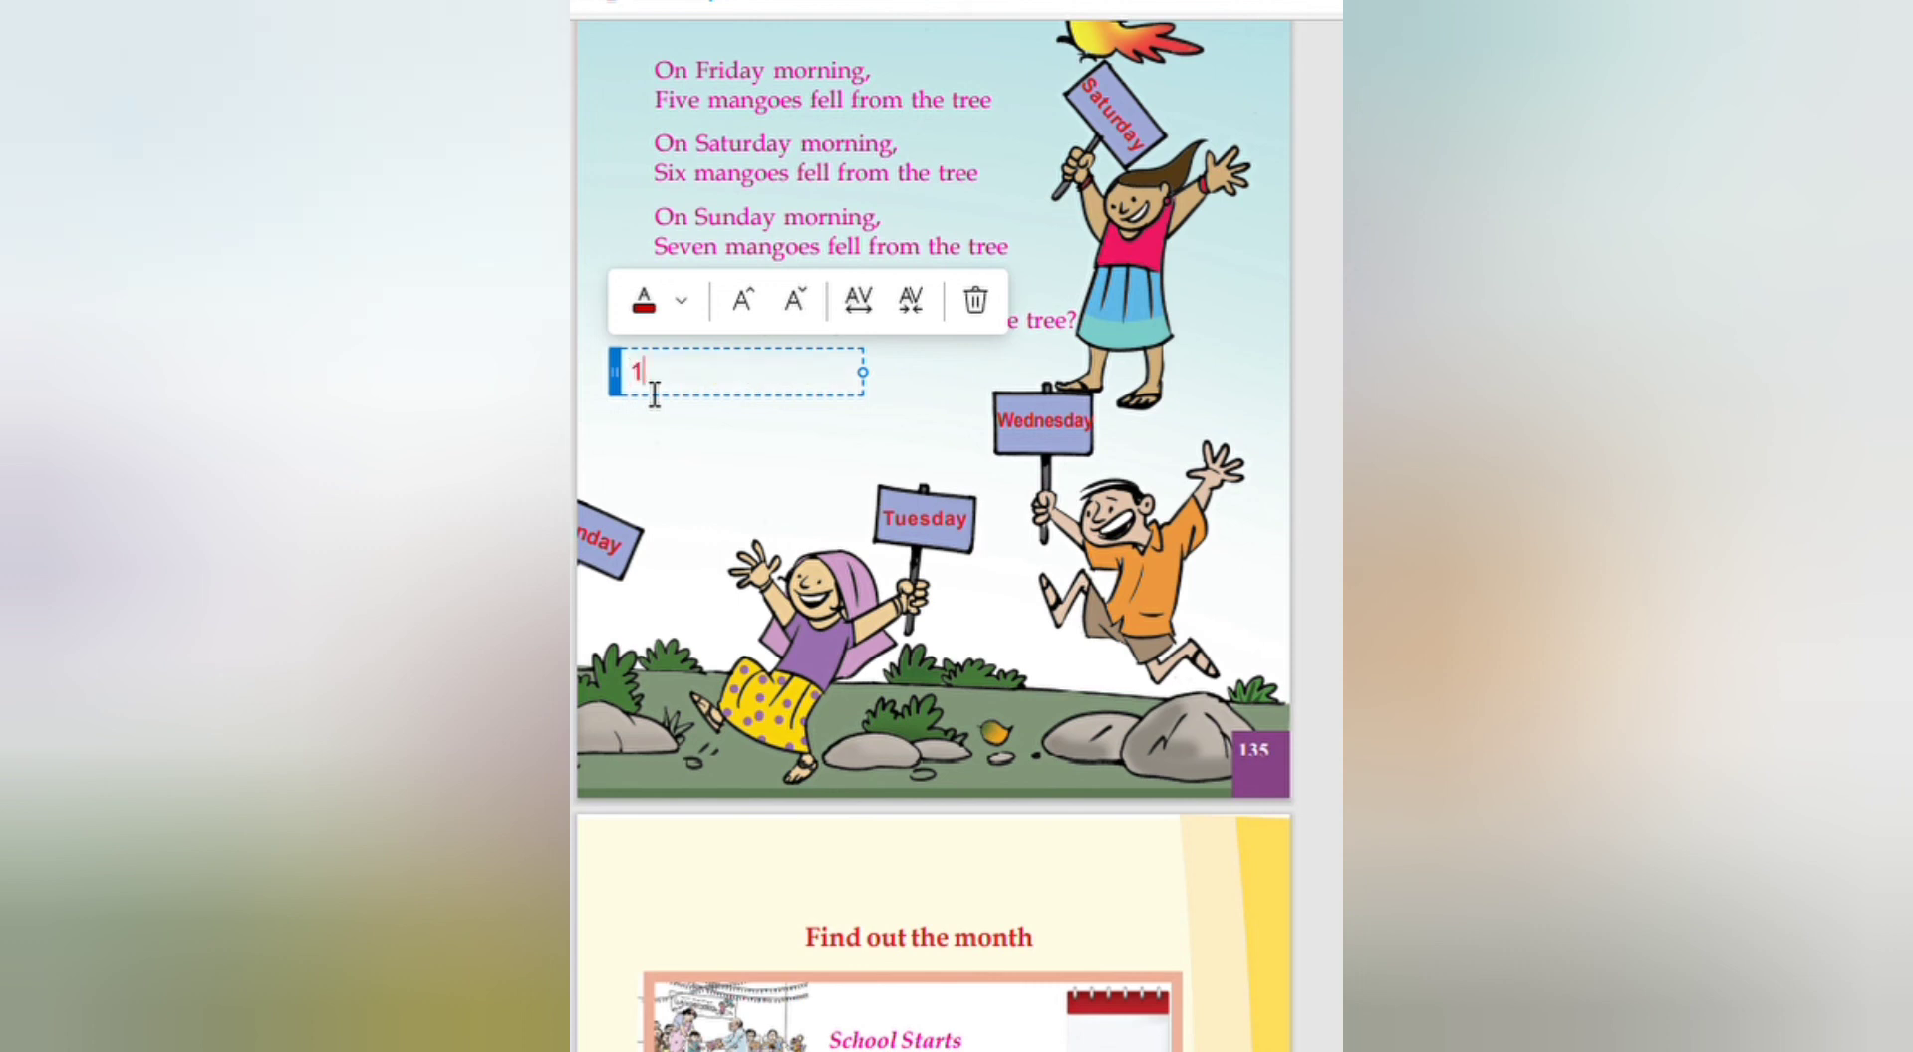
{"action": "type", "text": "+"}
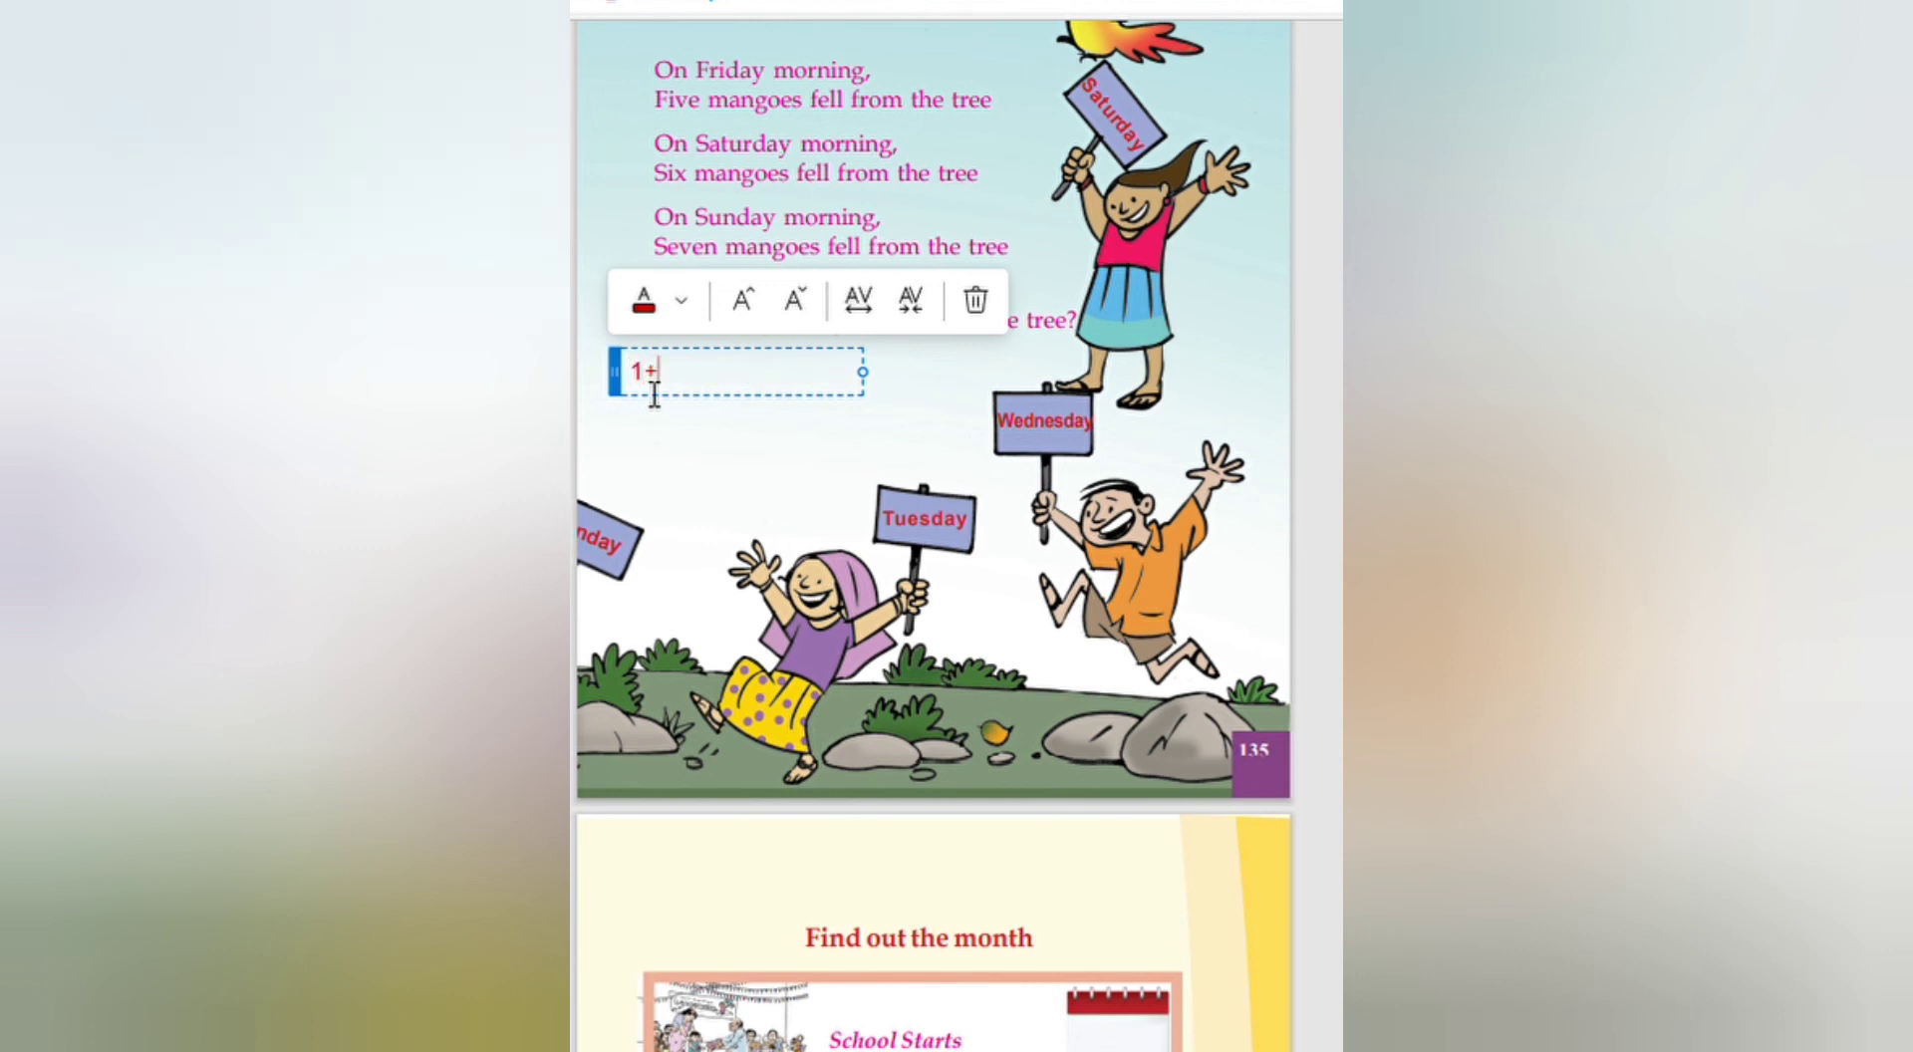
{"action": "type", "text": "2+"}
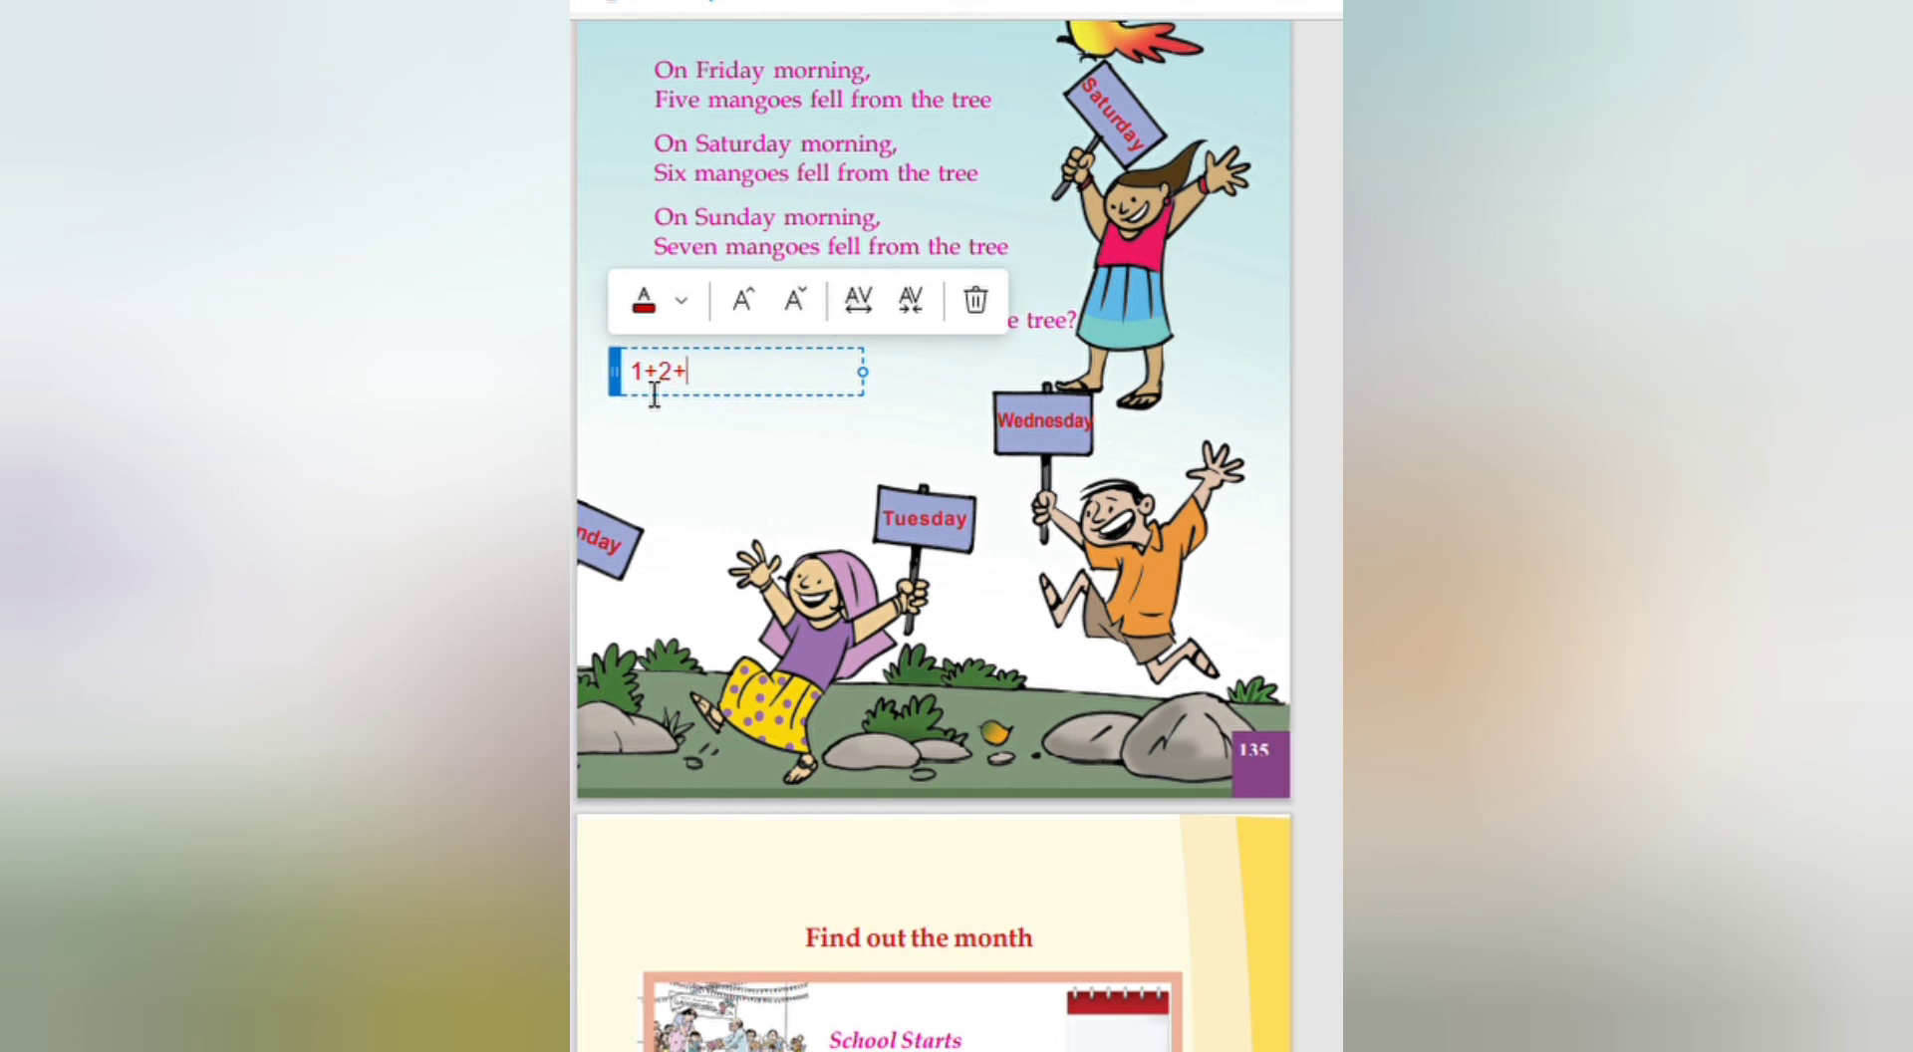
{"action": "type", "text": "3+"}
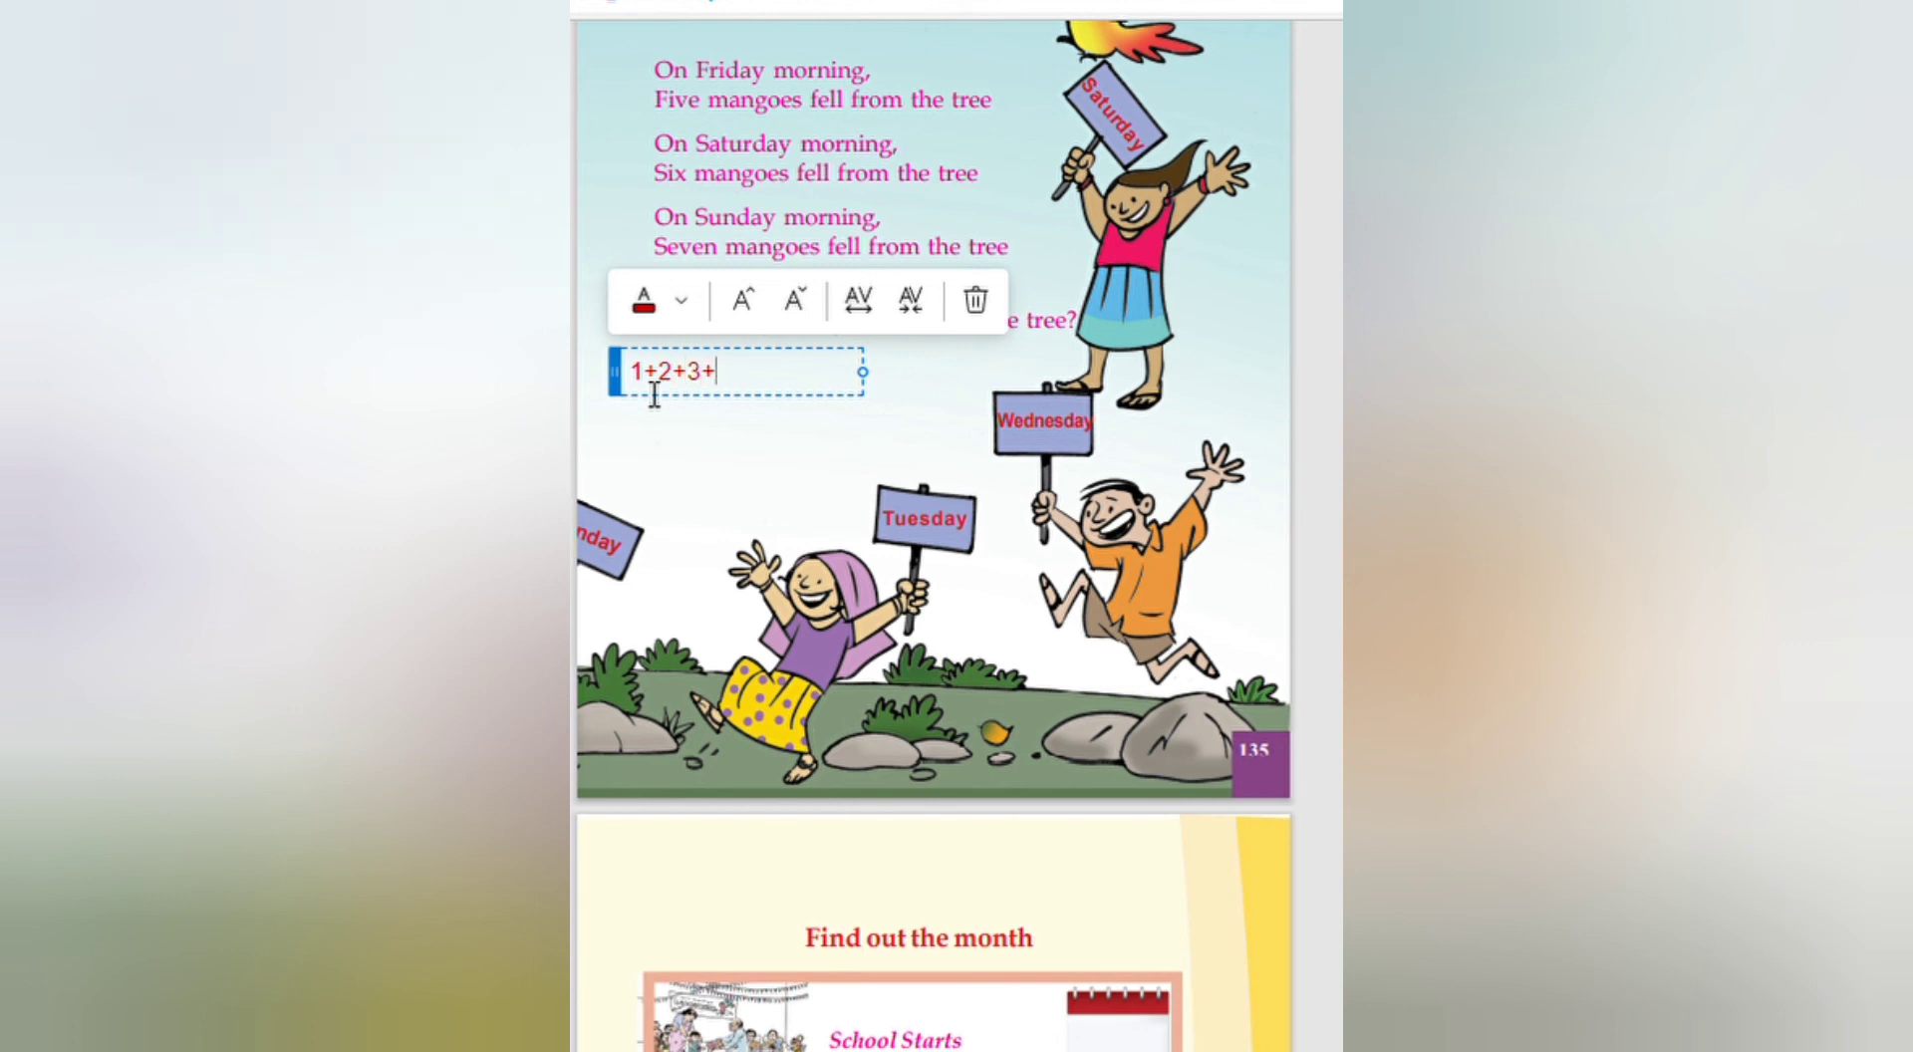
{"action": "type", "text": "4"}
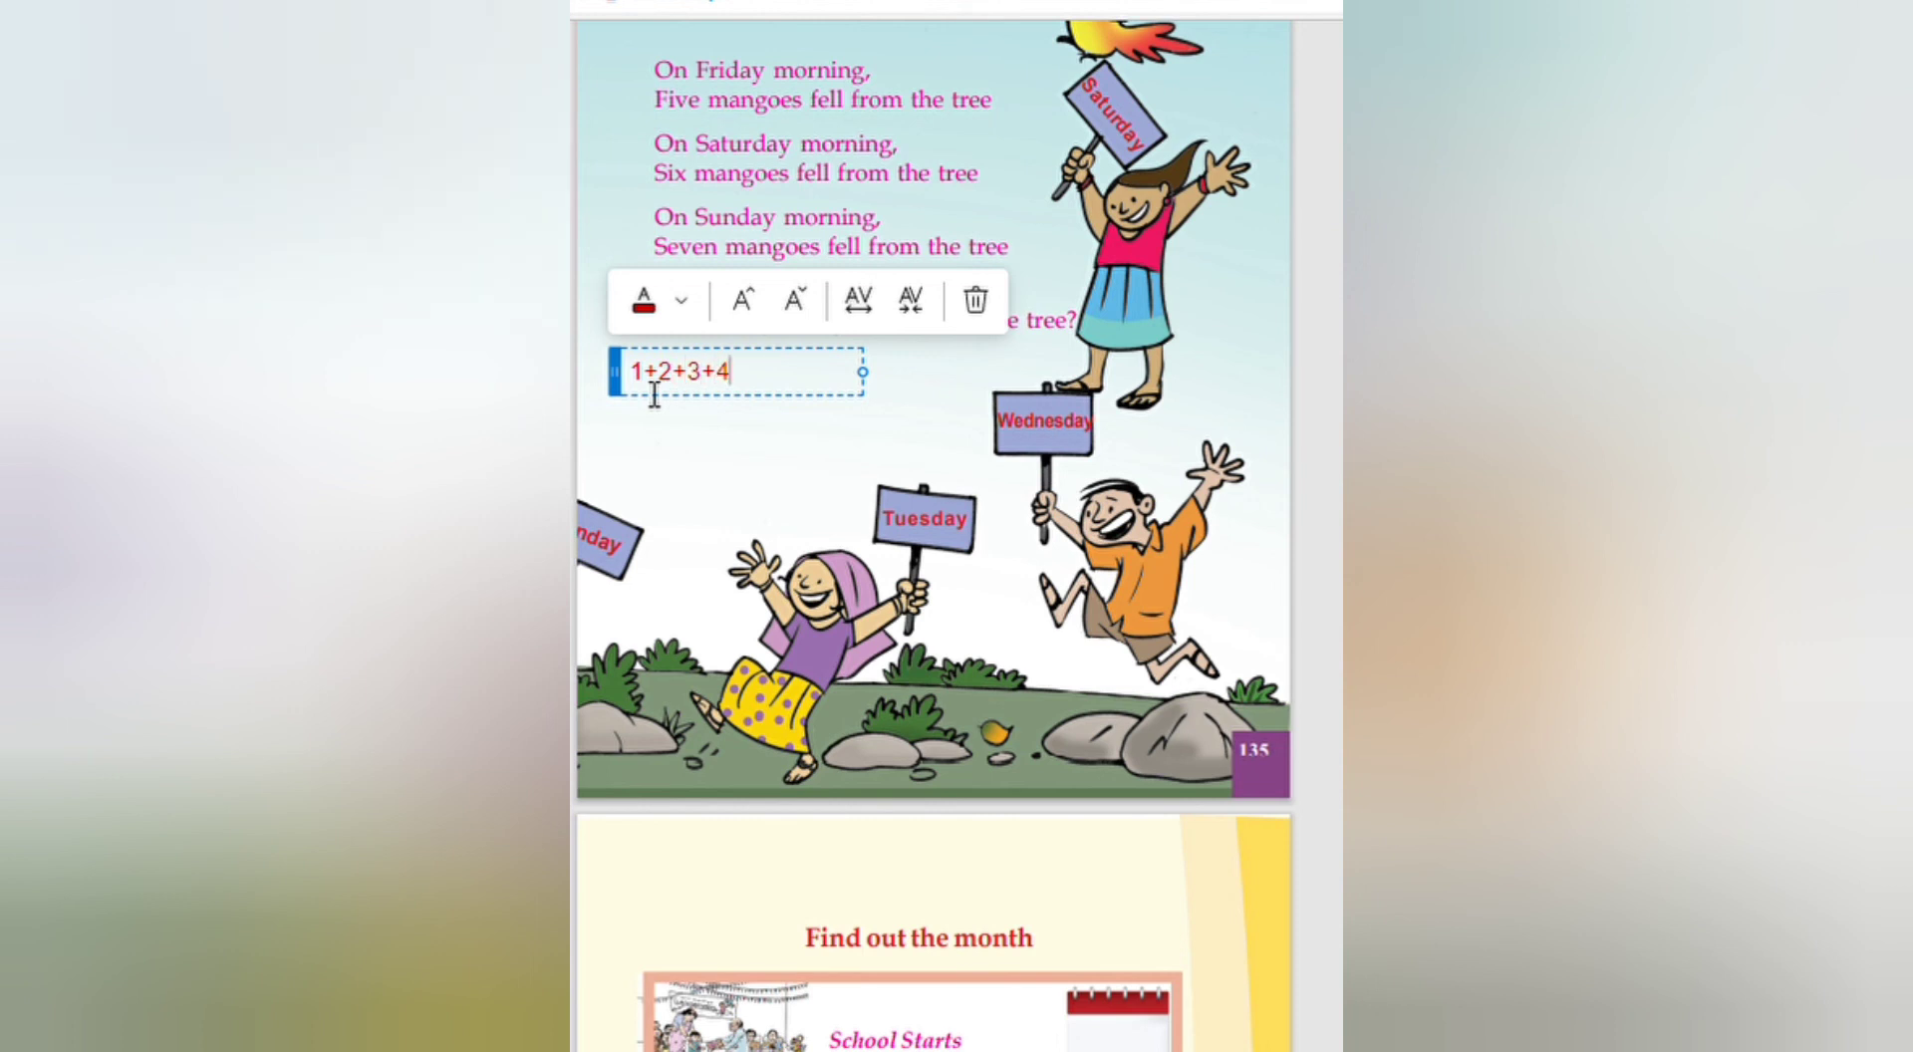
{"action": "type", "text": "+5+6+"}
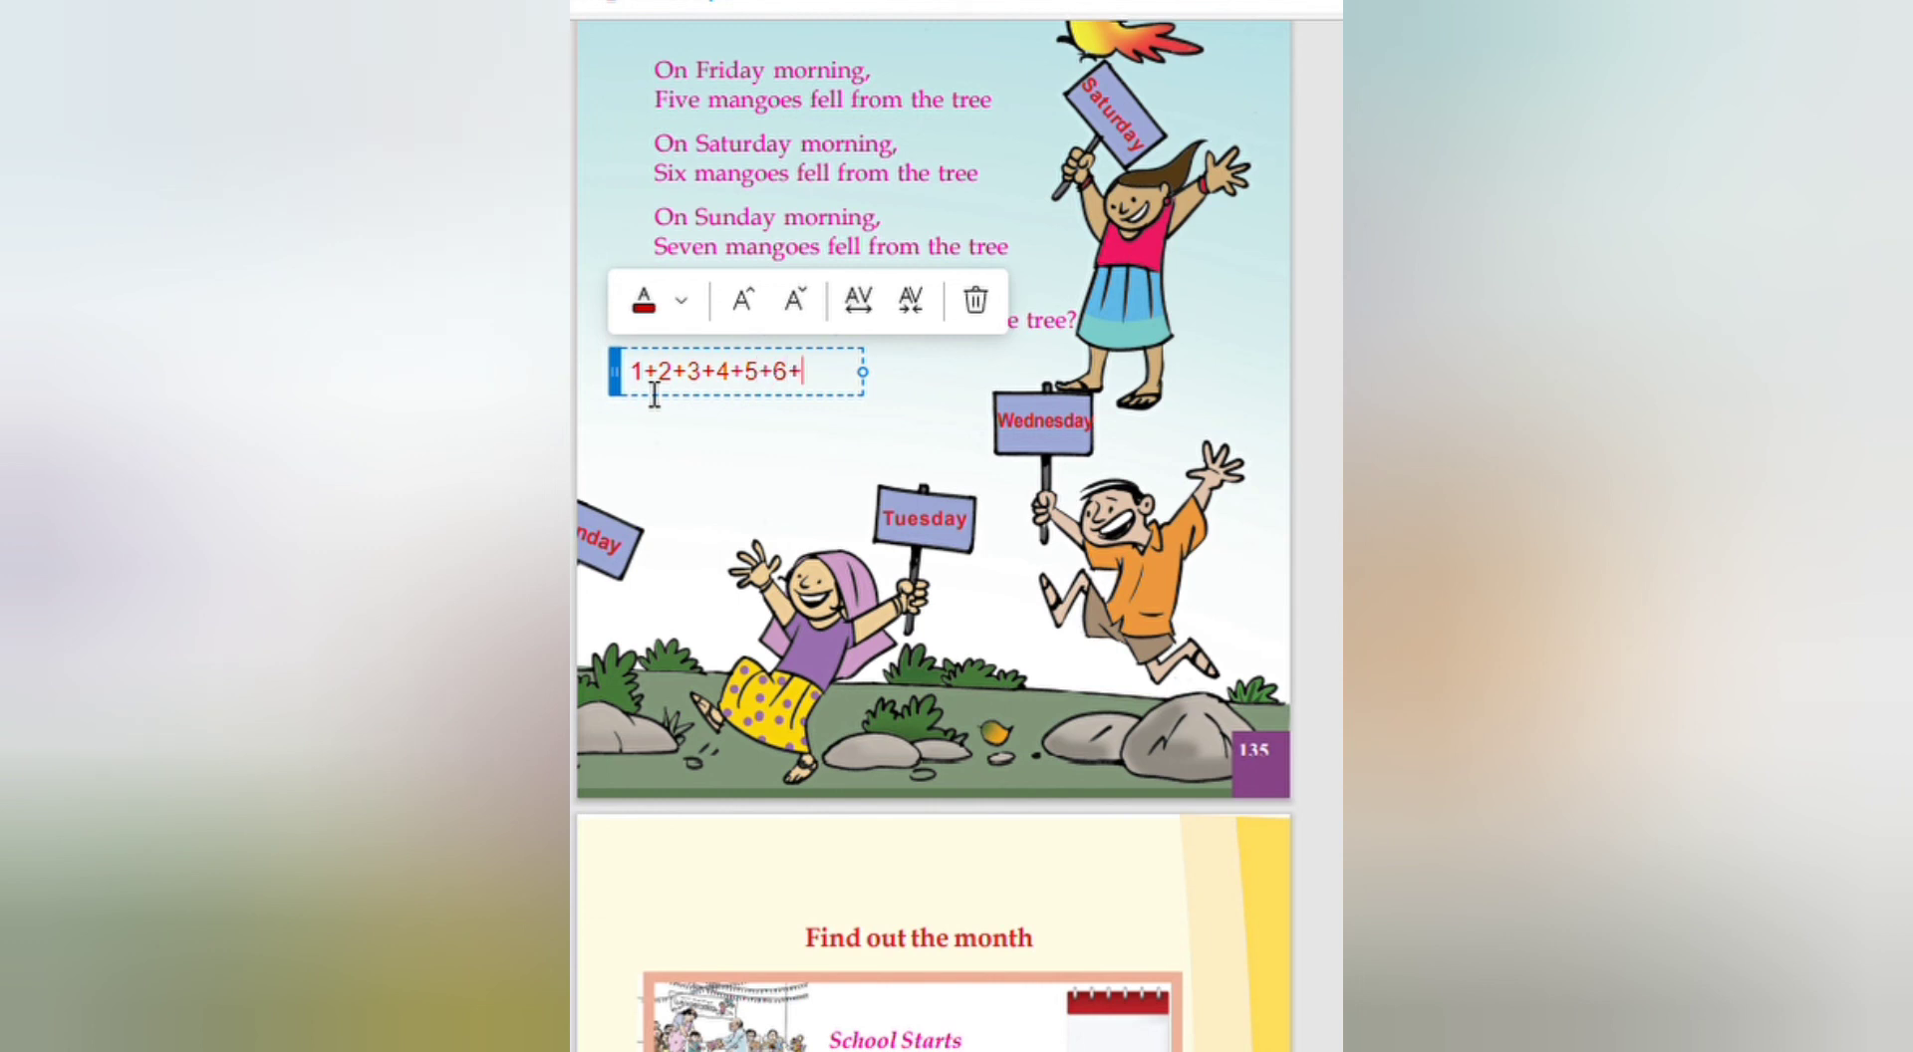
{"action": "type", "text": "7"}
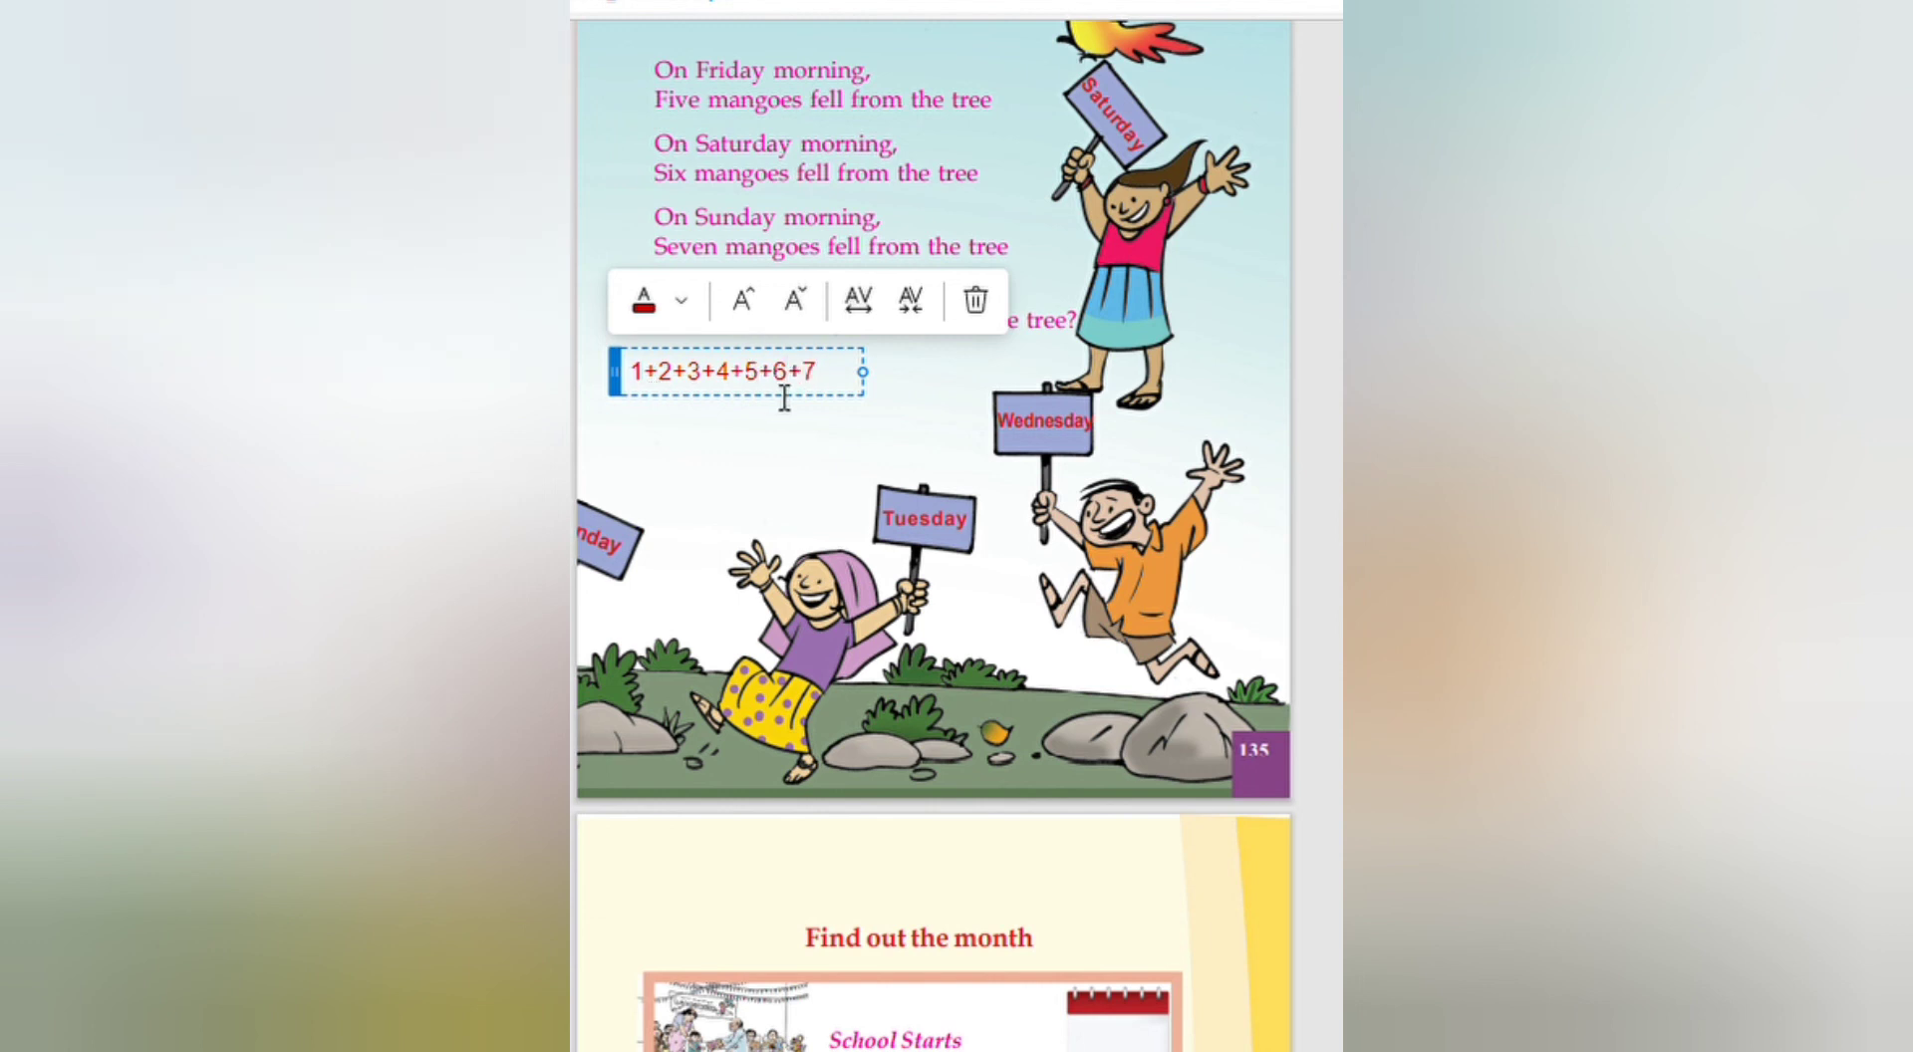
{"action": "type", "text": "="}
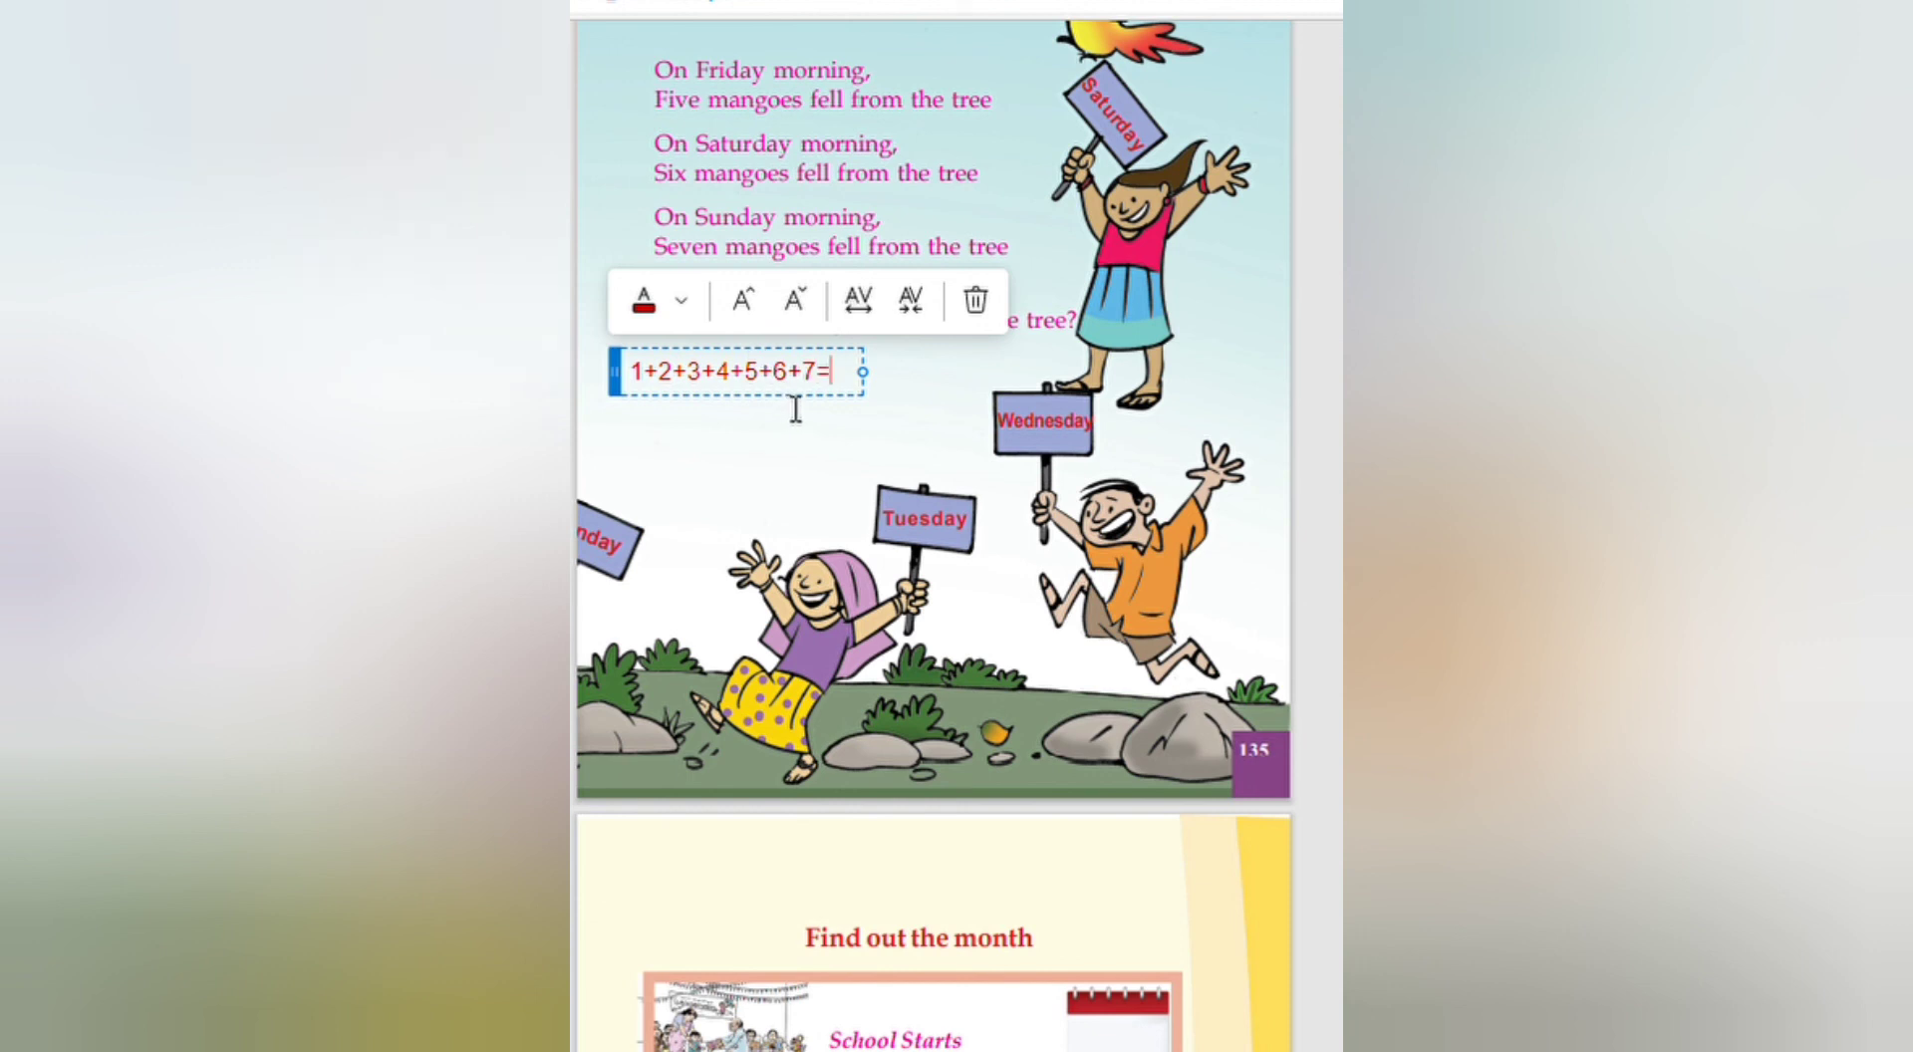
{"action": "mouse_move", "coordinate": [705, 388]}
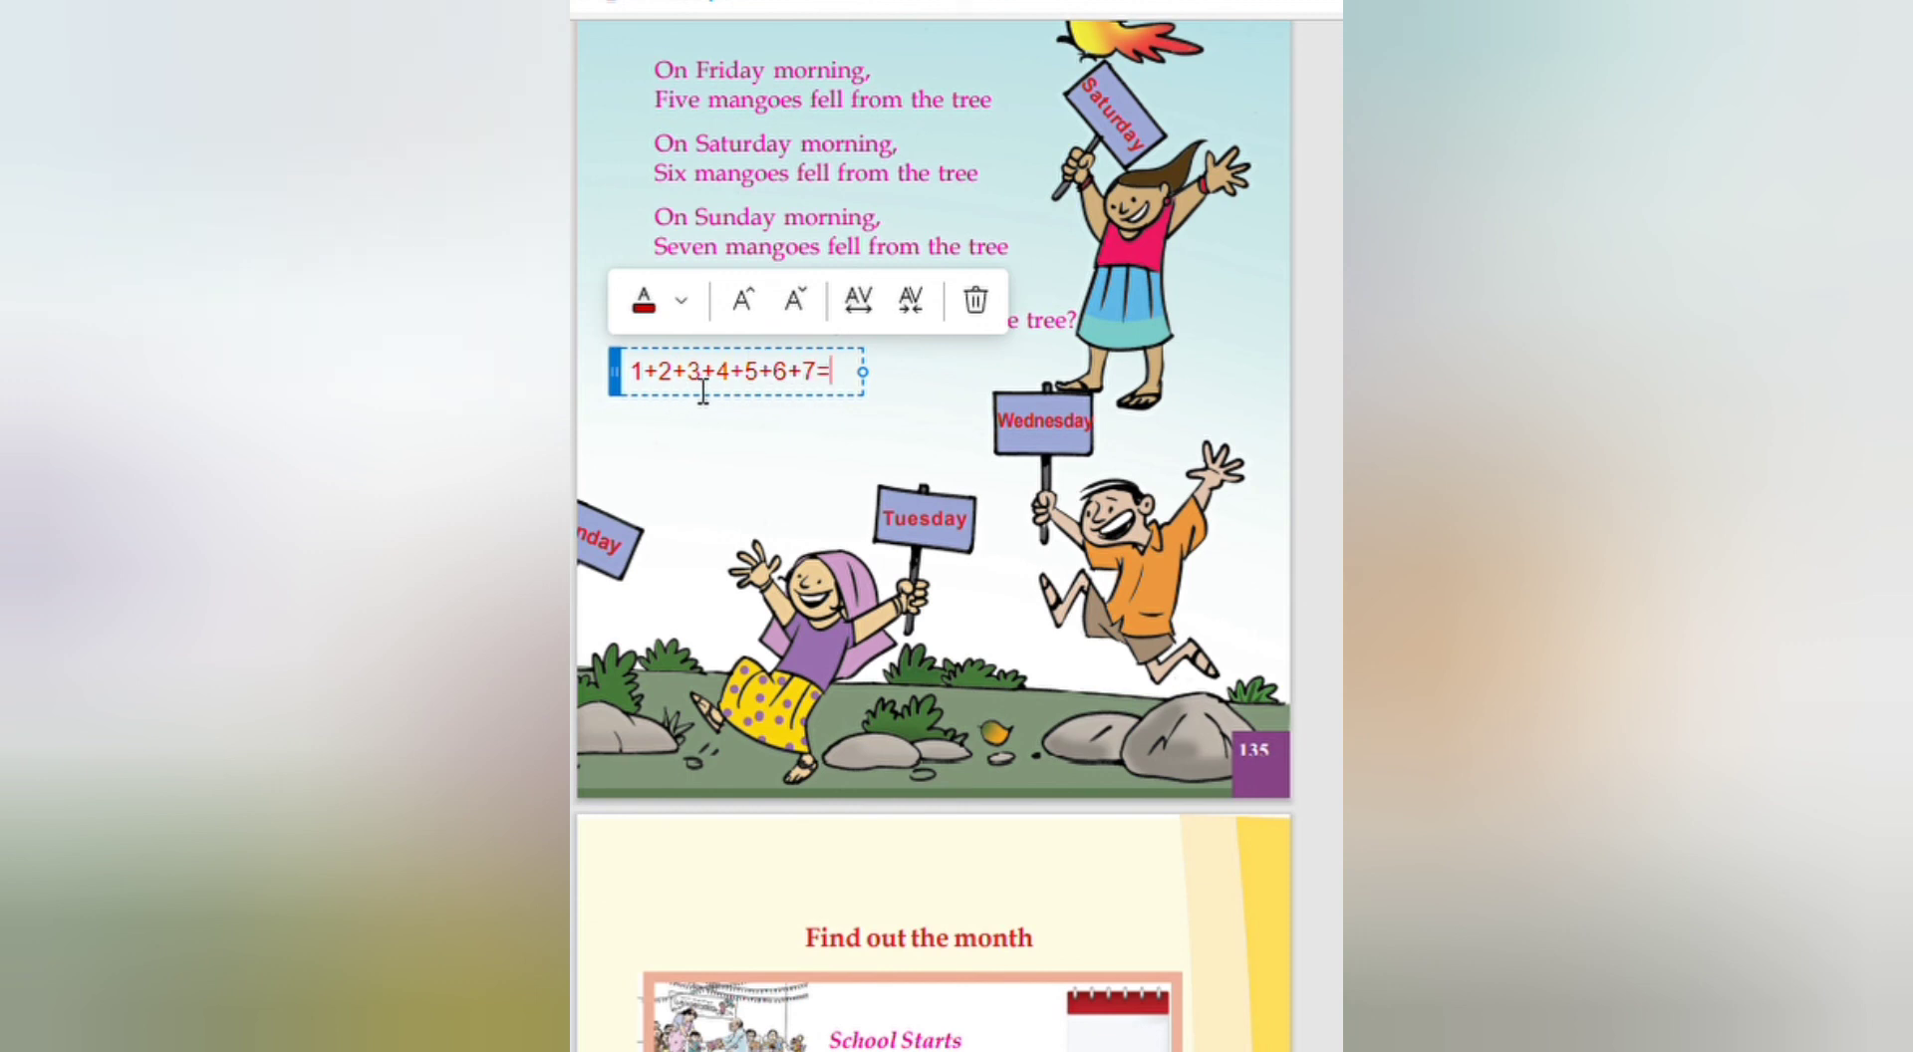
{"action": "mouse_move", "coordinate": [747, 411]}
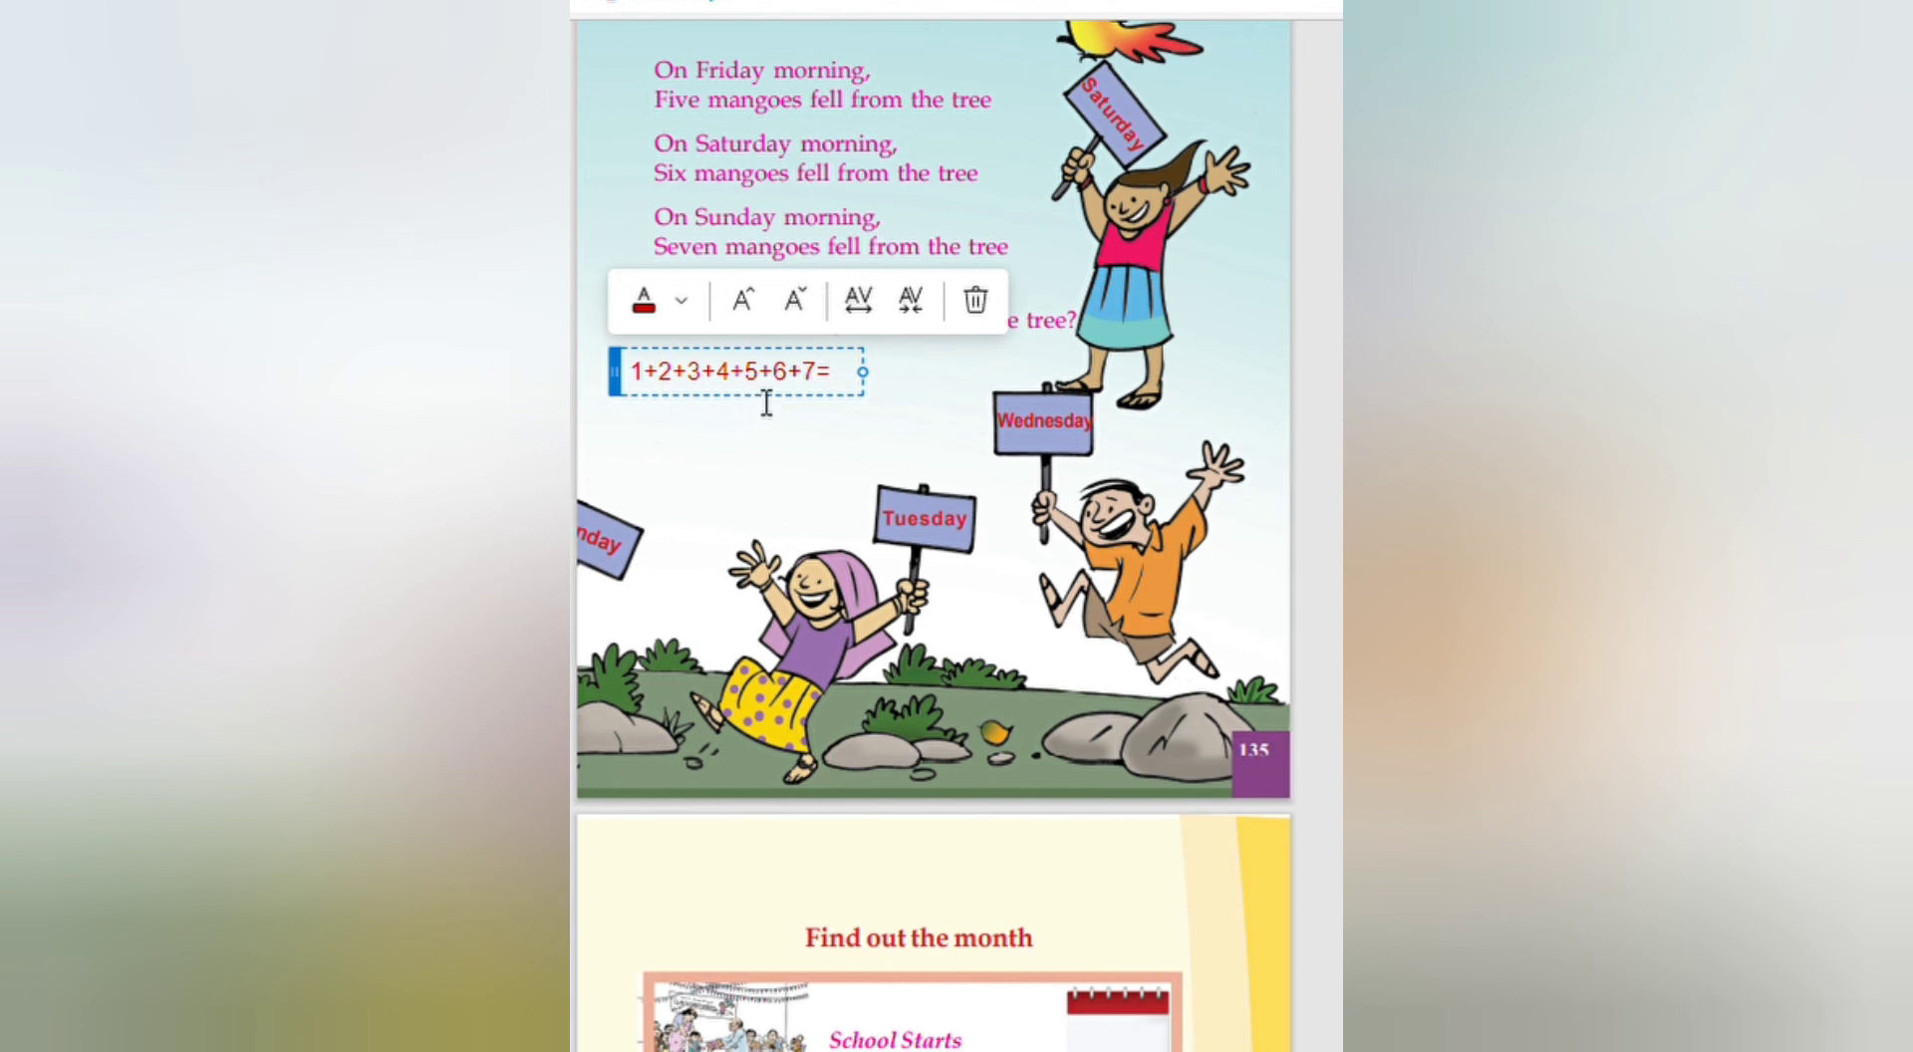
{"action": "mouse_move", "coordinate": [807, 407]}
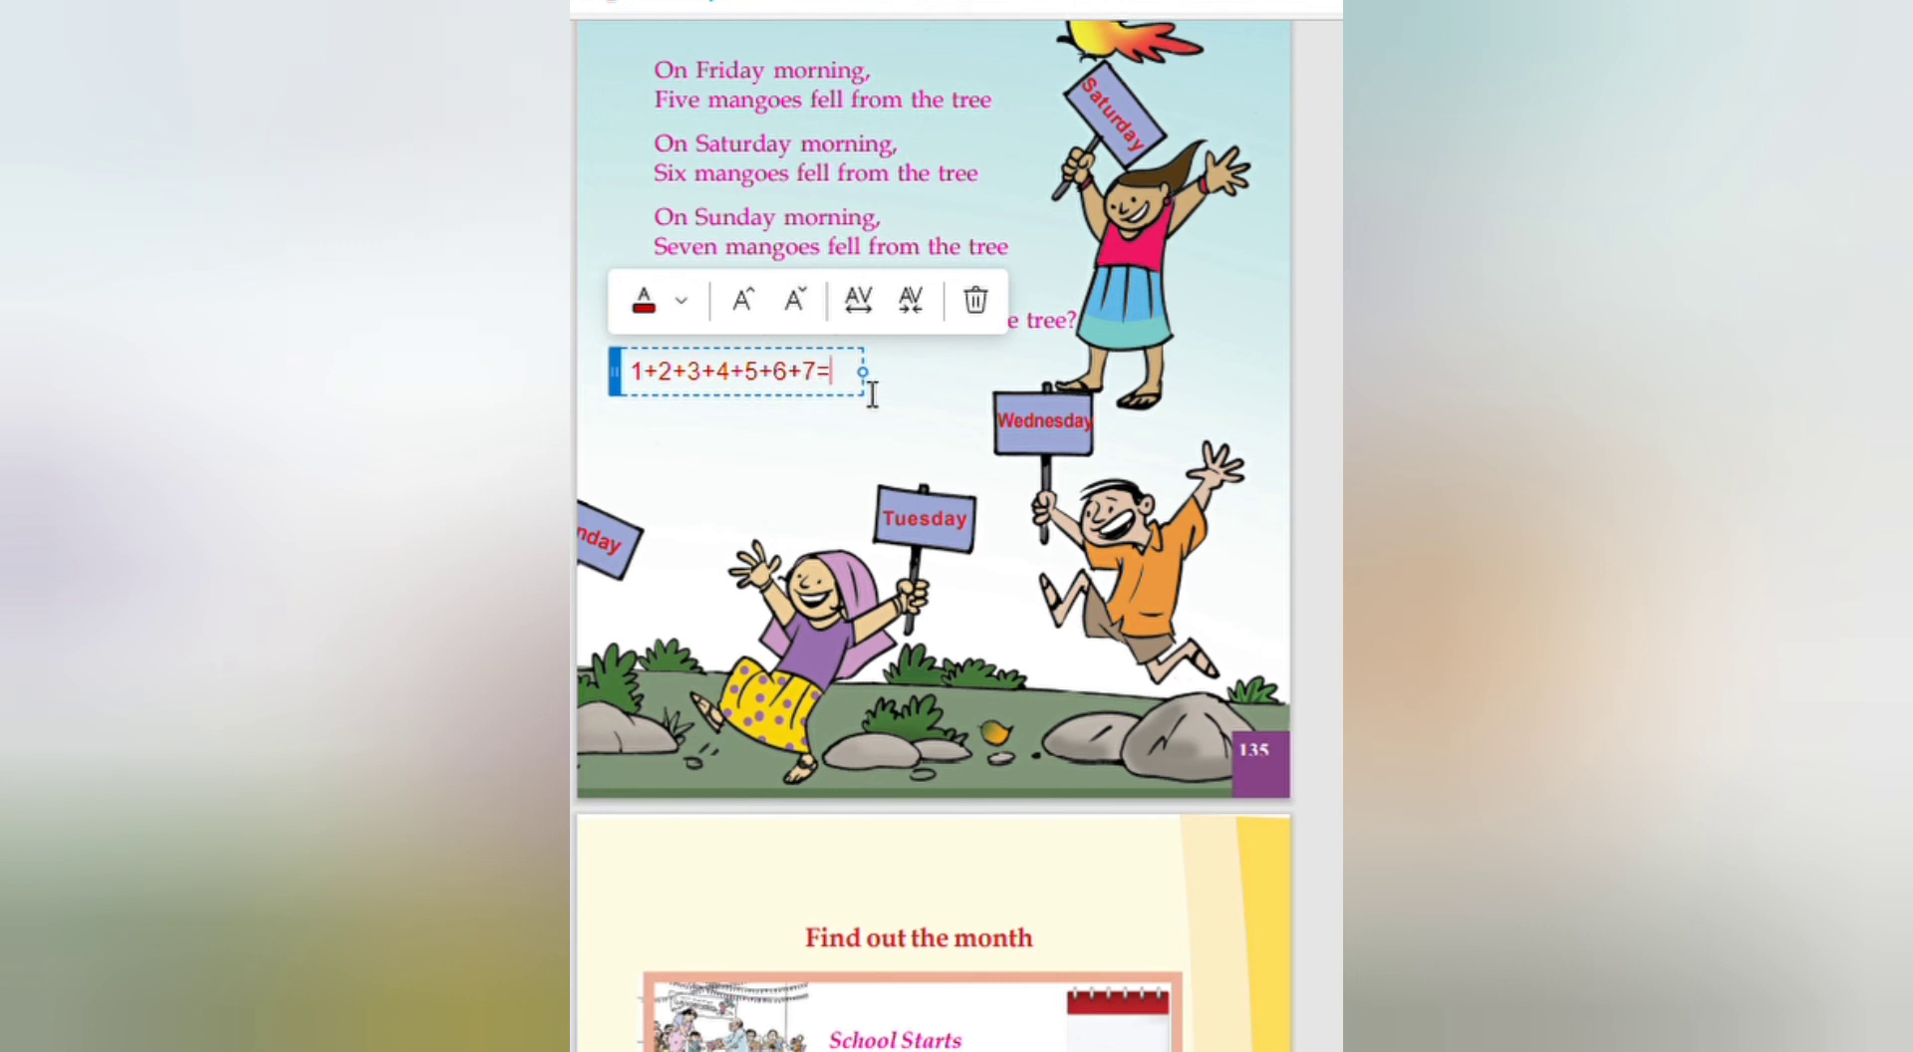
{"action": "type", "text": "28"}
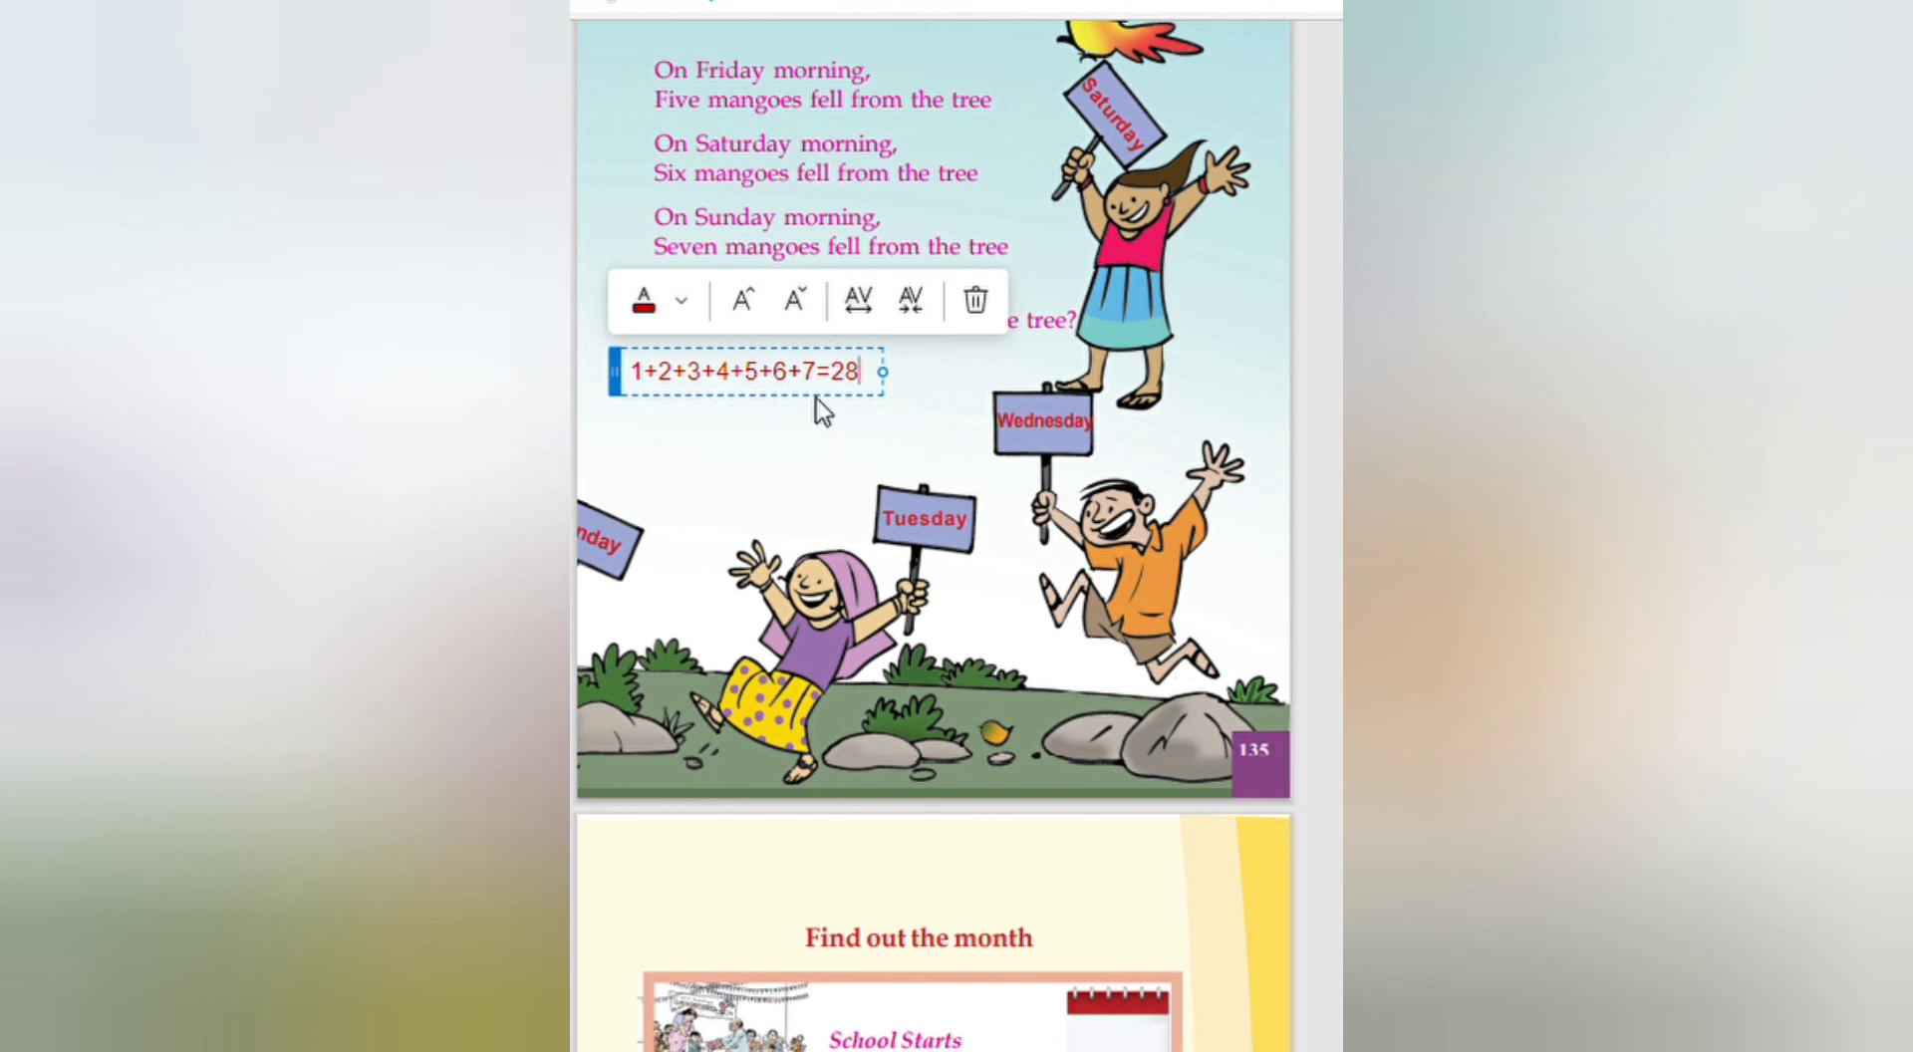
{"action": "mouse_move", "coordinate": [678, 396]}
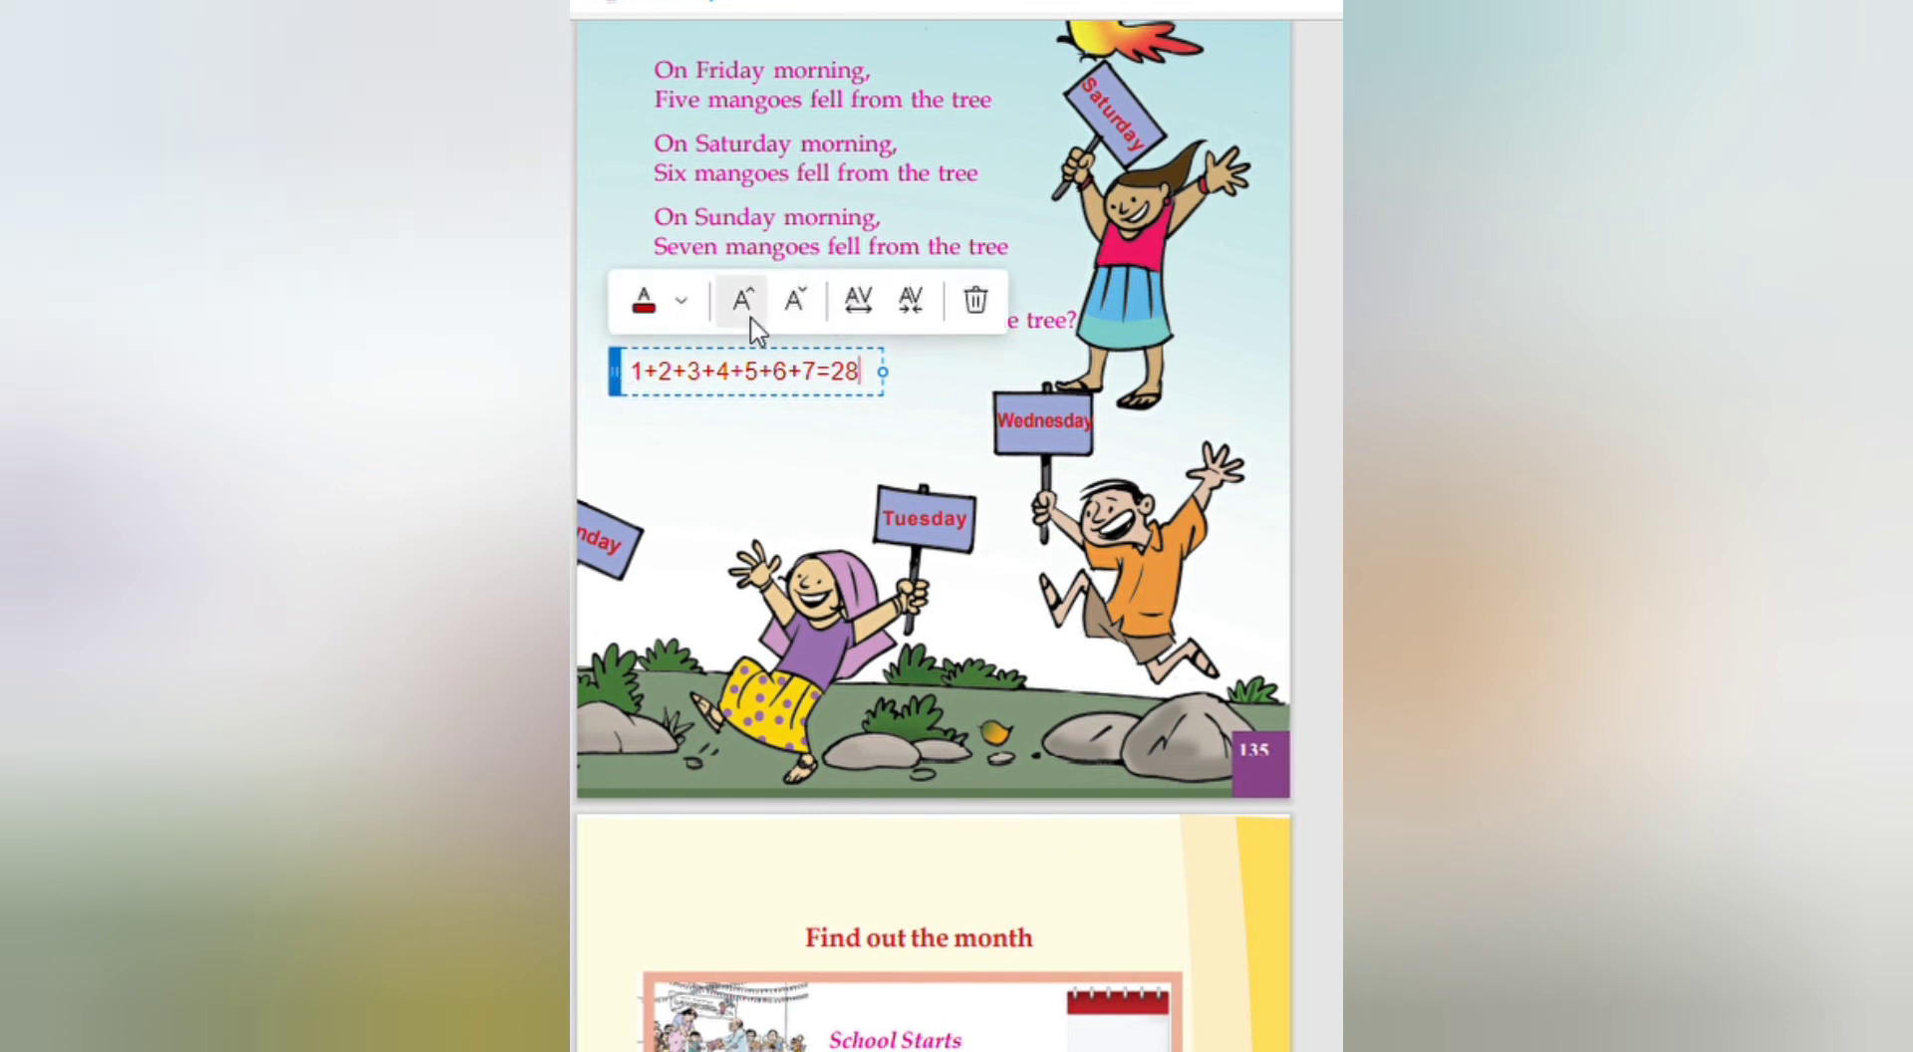
{"action": "left_click", "coordinate": [738, 299]}
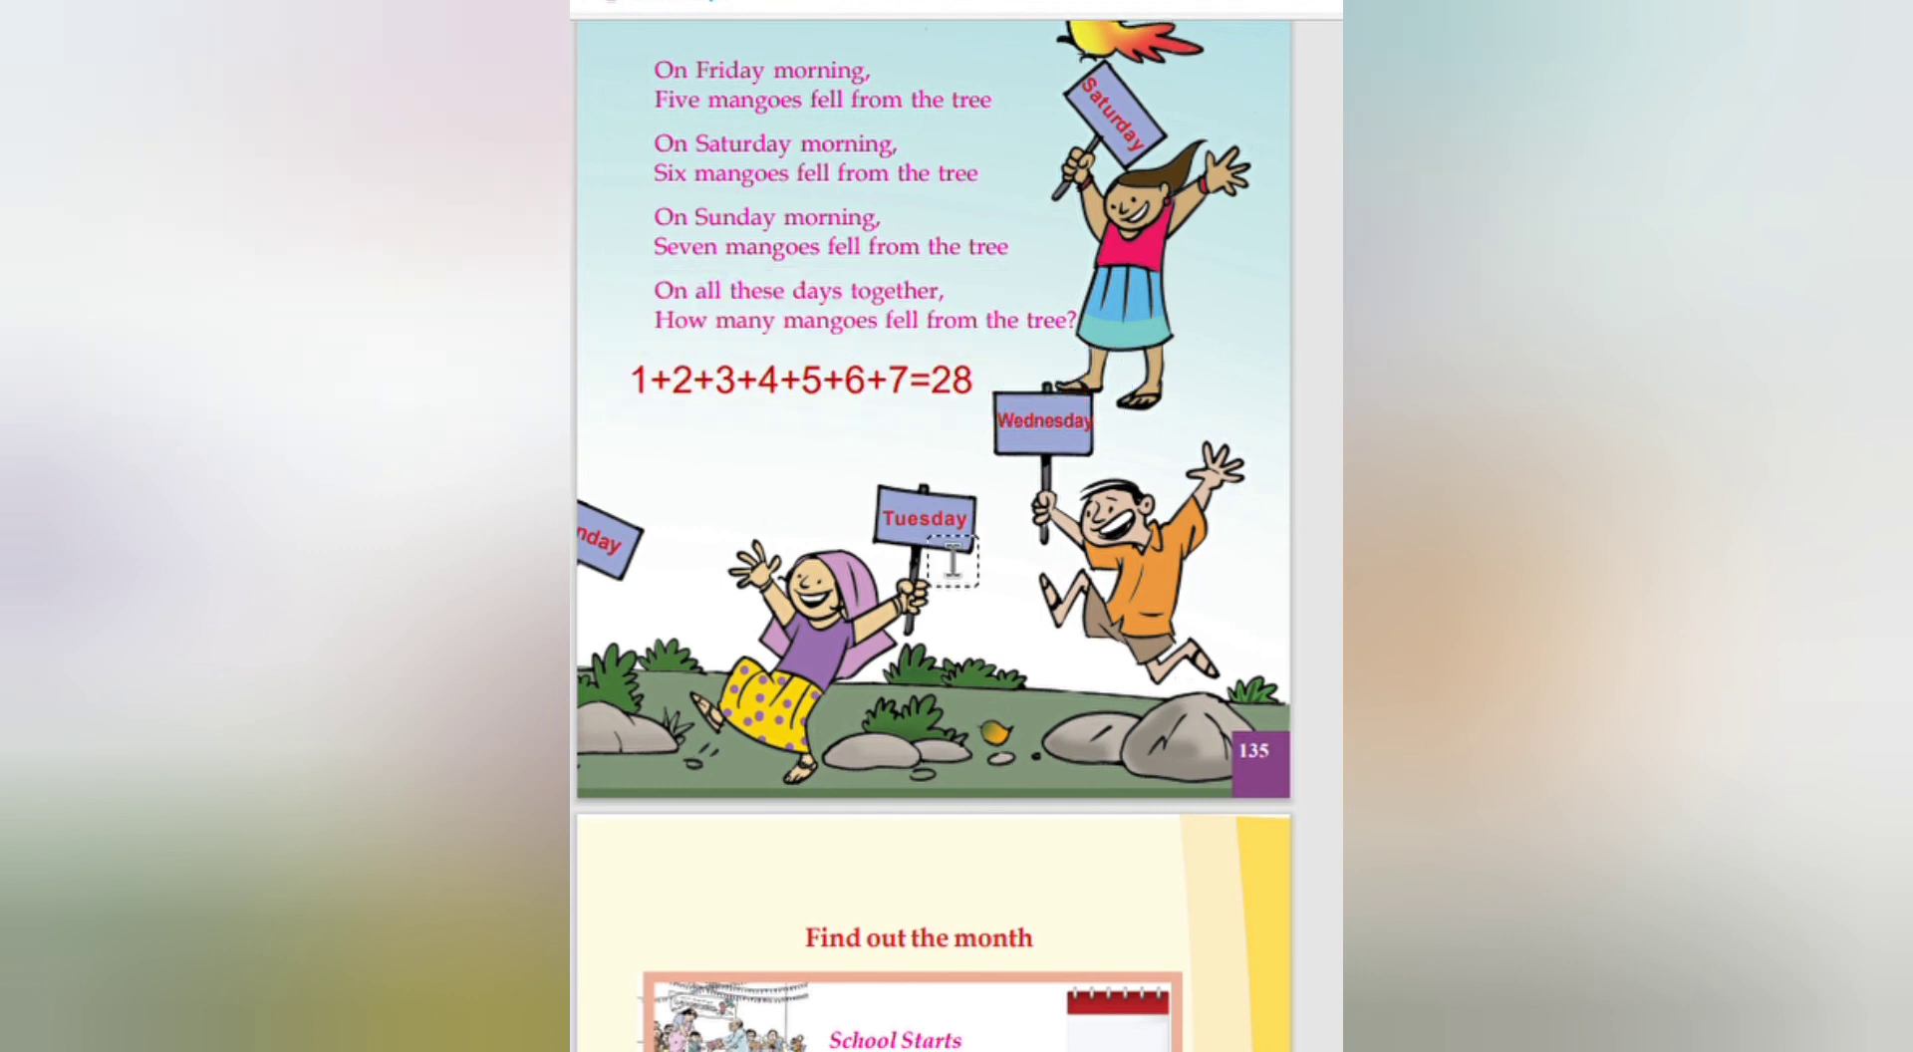
{"action": "scroll", "scroll_direction": "down", "scroll_amount": 3}
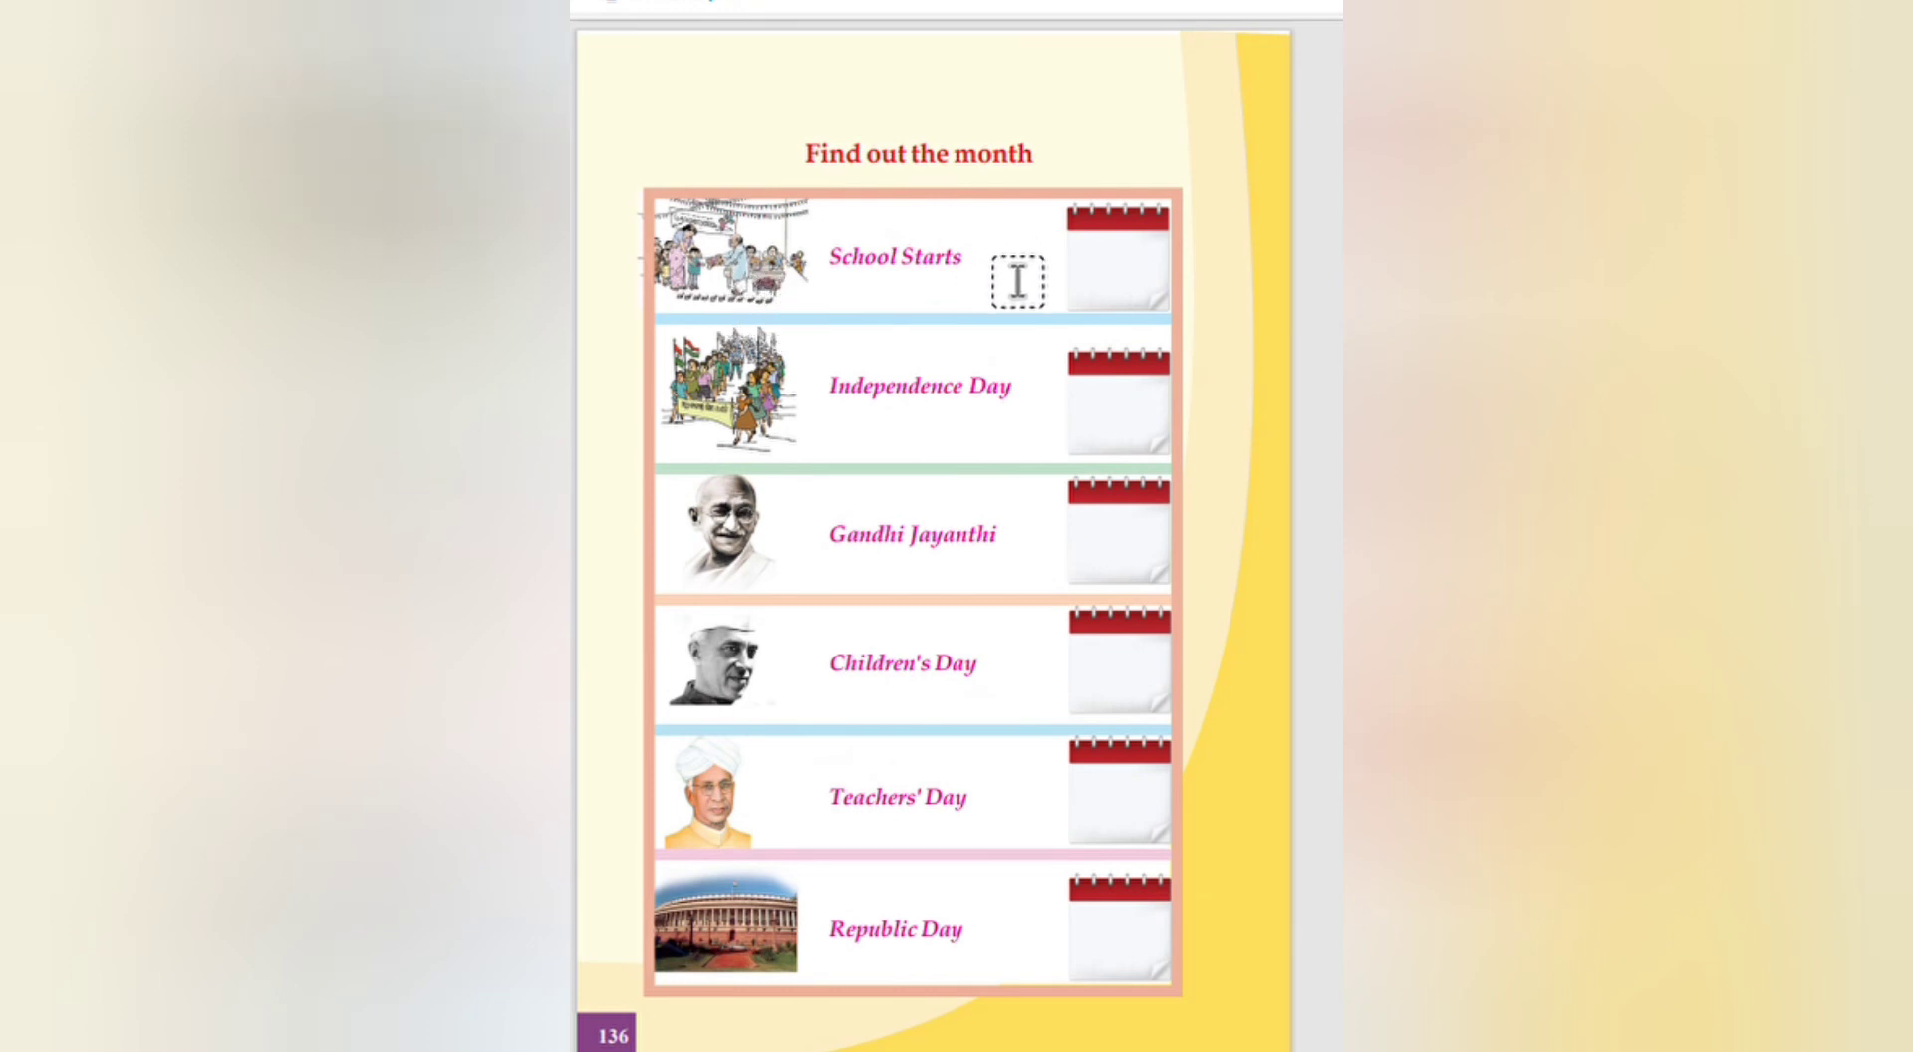
{"action": "mouse_move", "coordinate": [869, 441]}
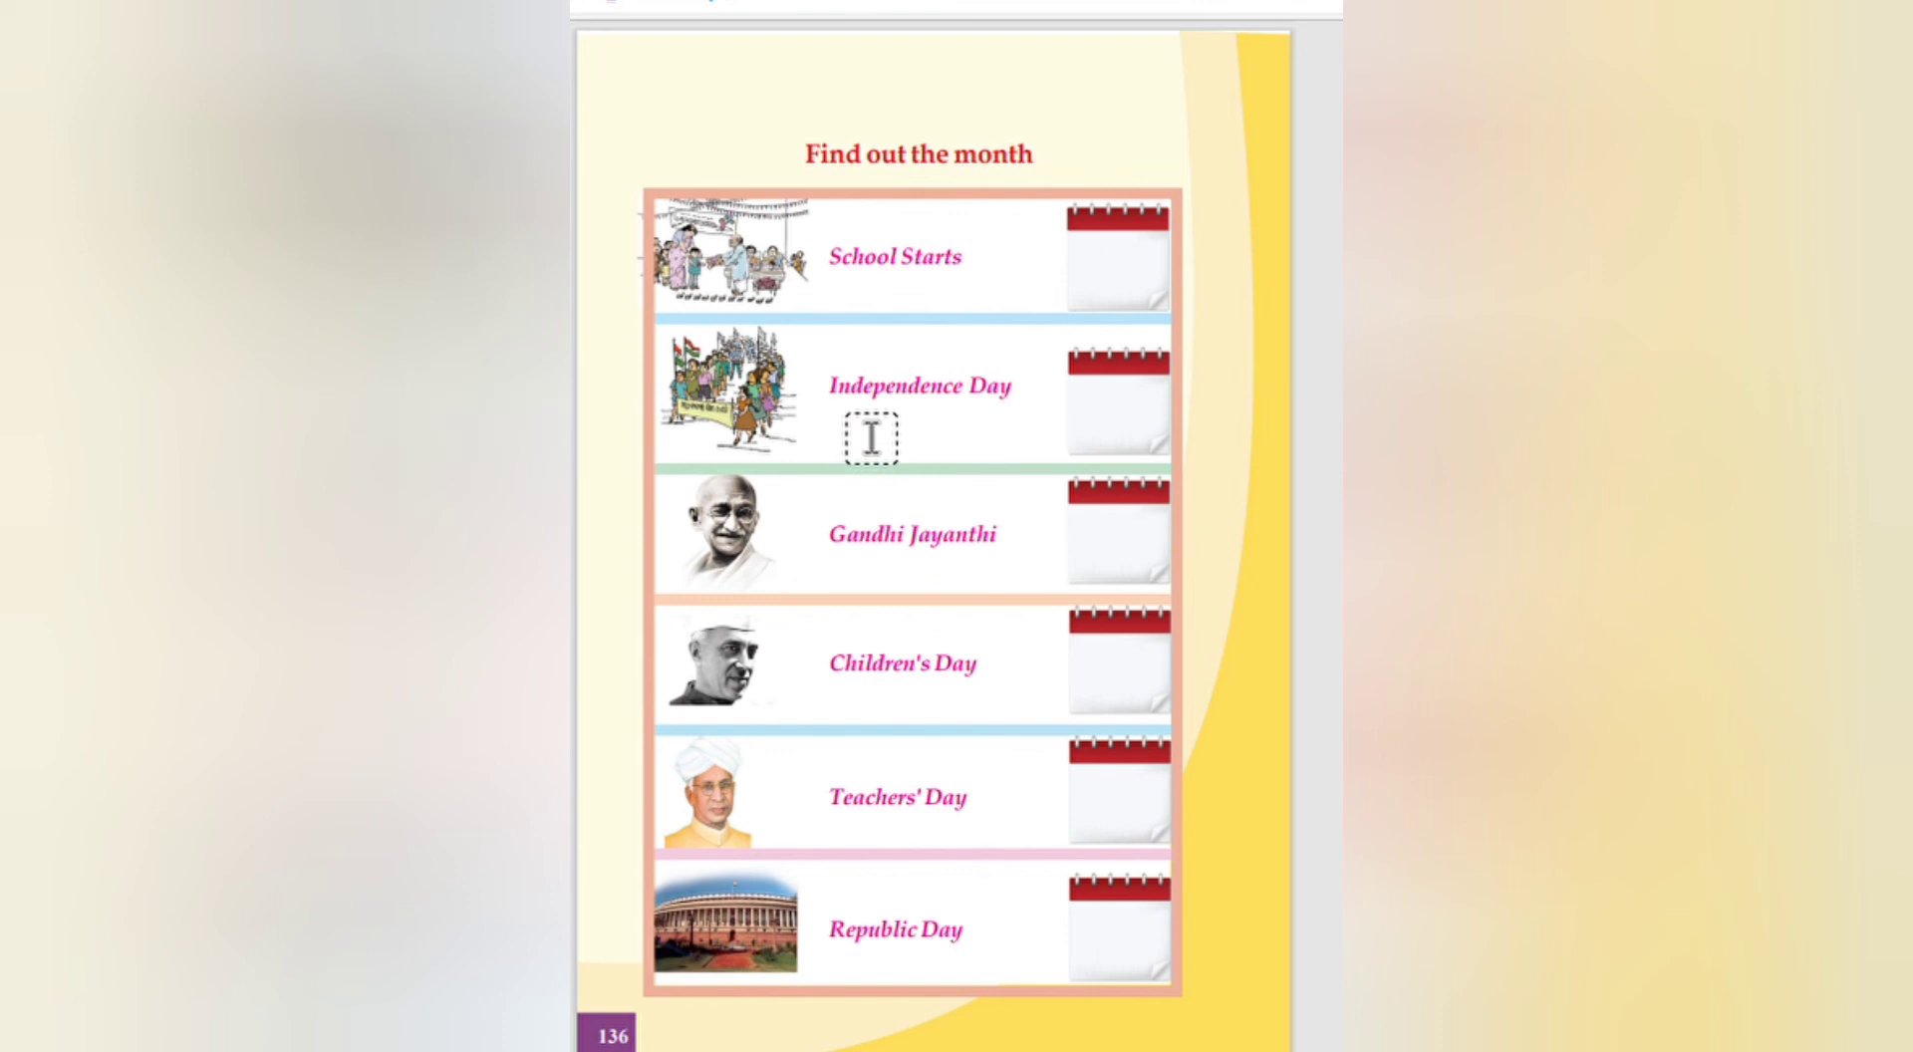
{"action": "mouse_move", "coordinate": [913, 580]}
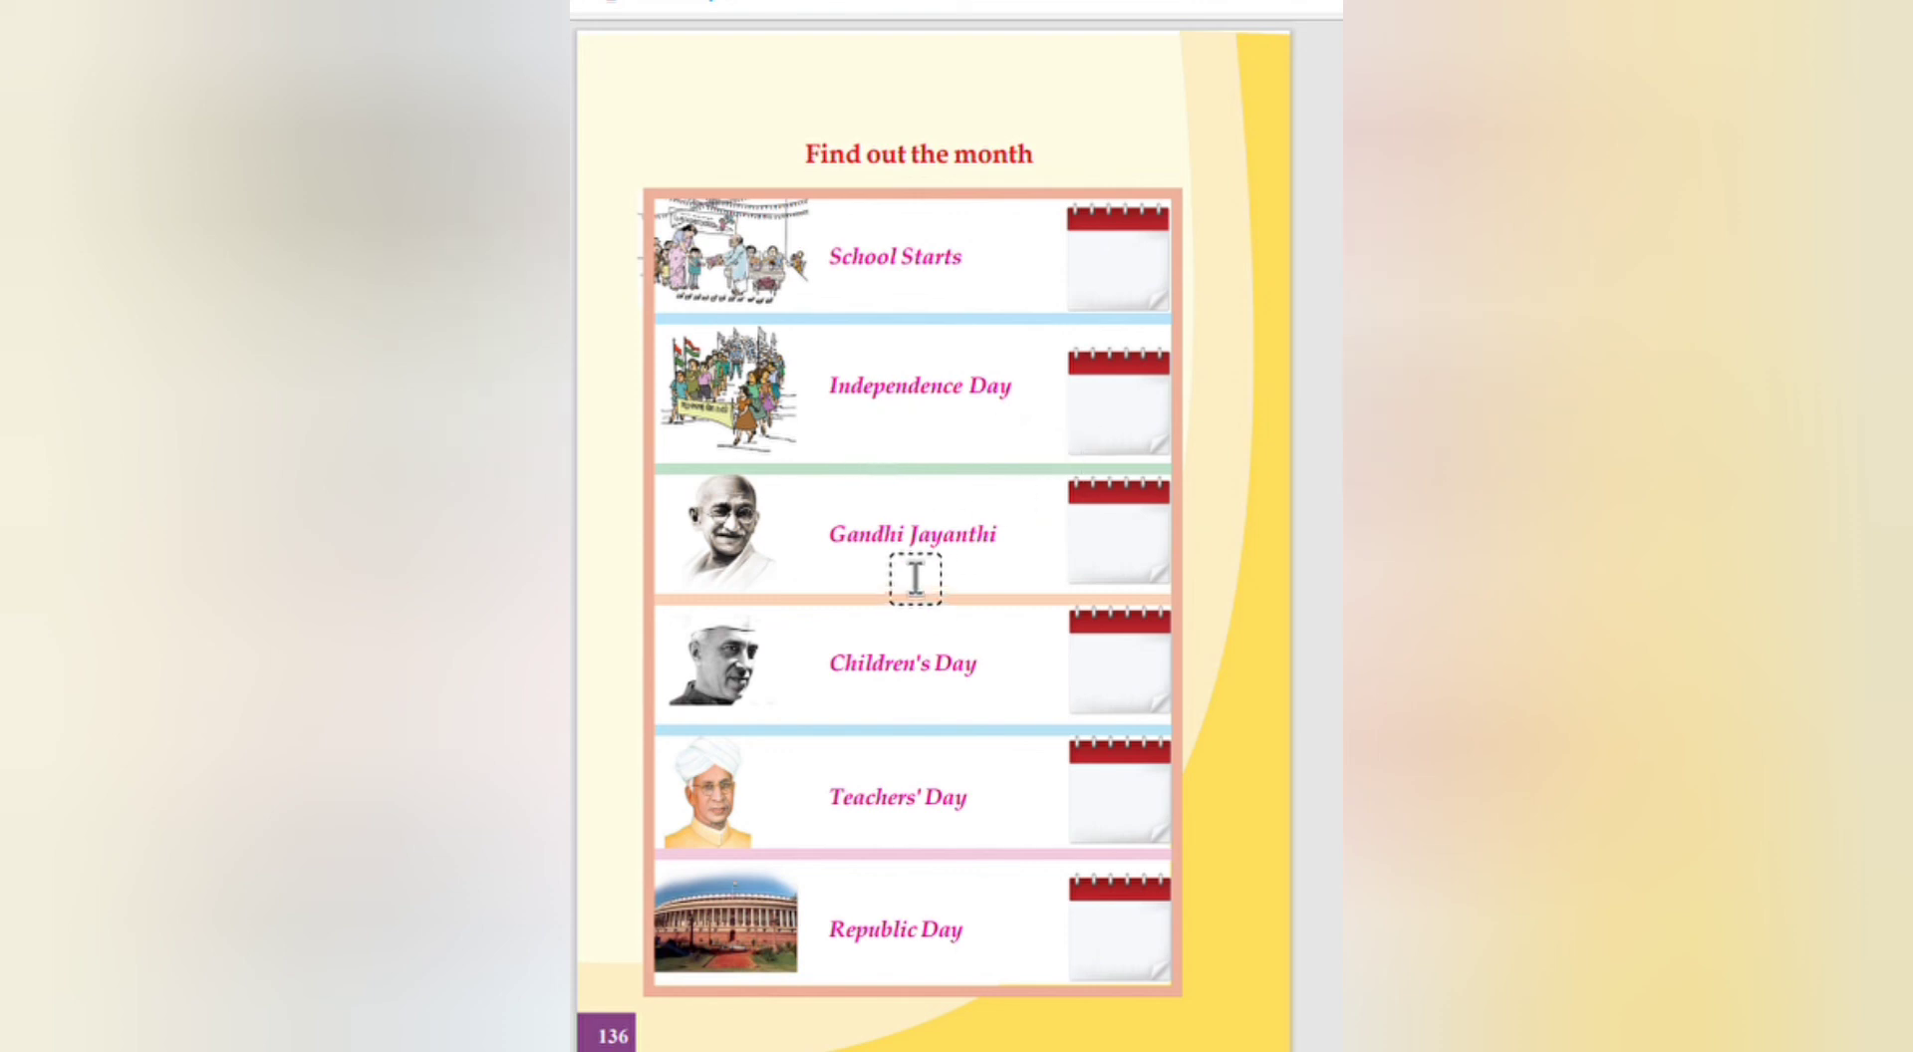
{"action": "mouse_move", "coordinate": [801, 1034]}
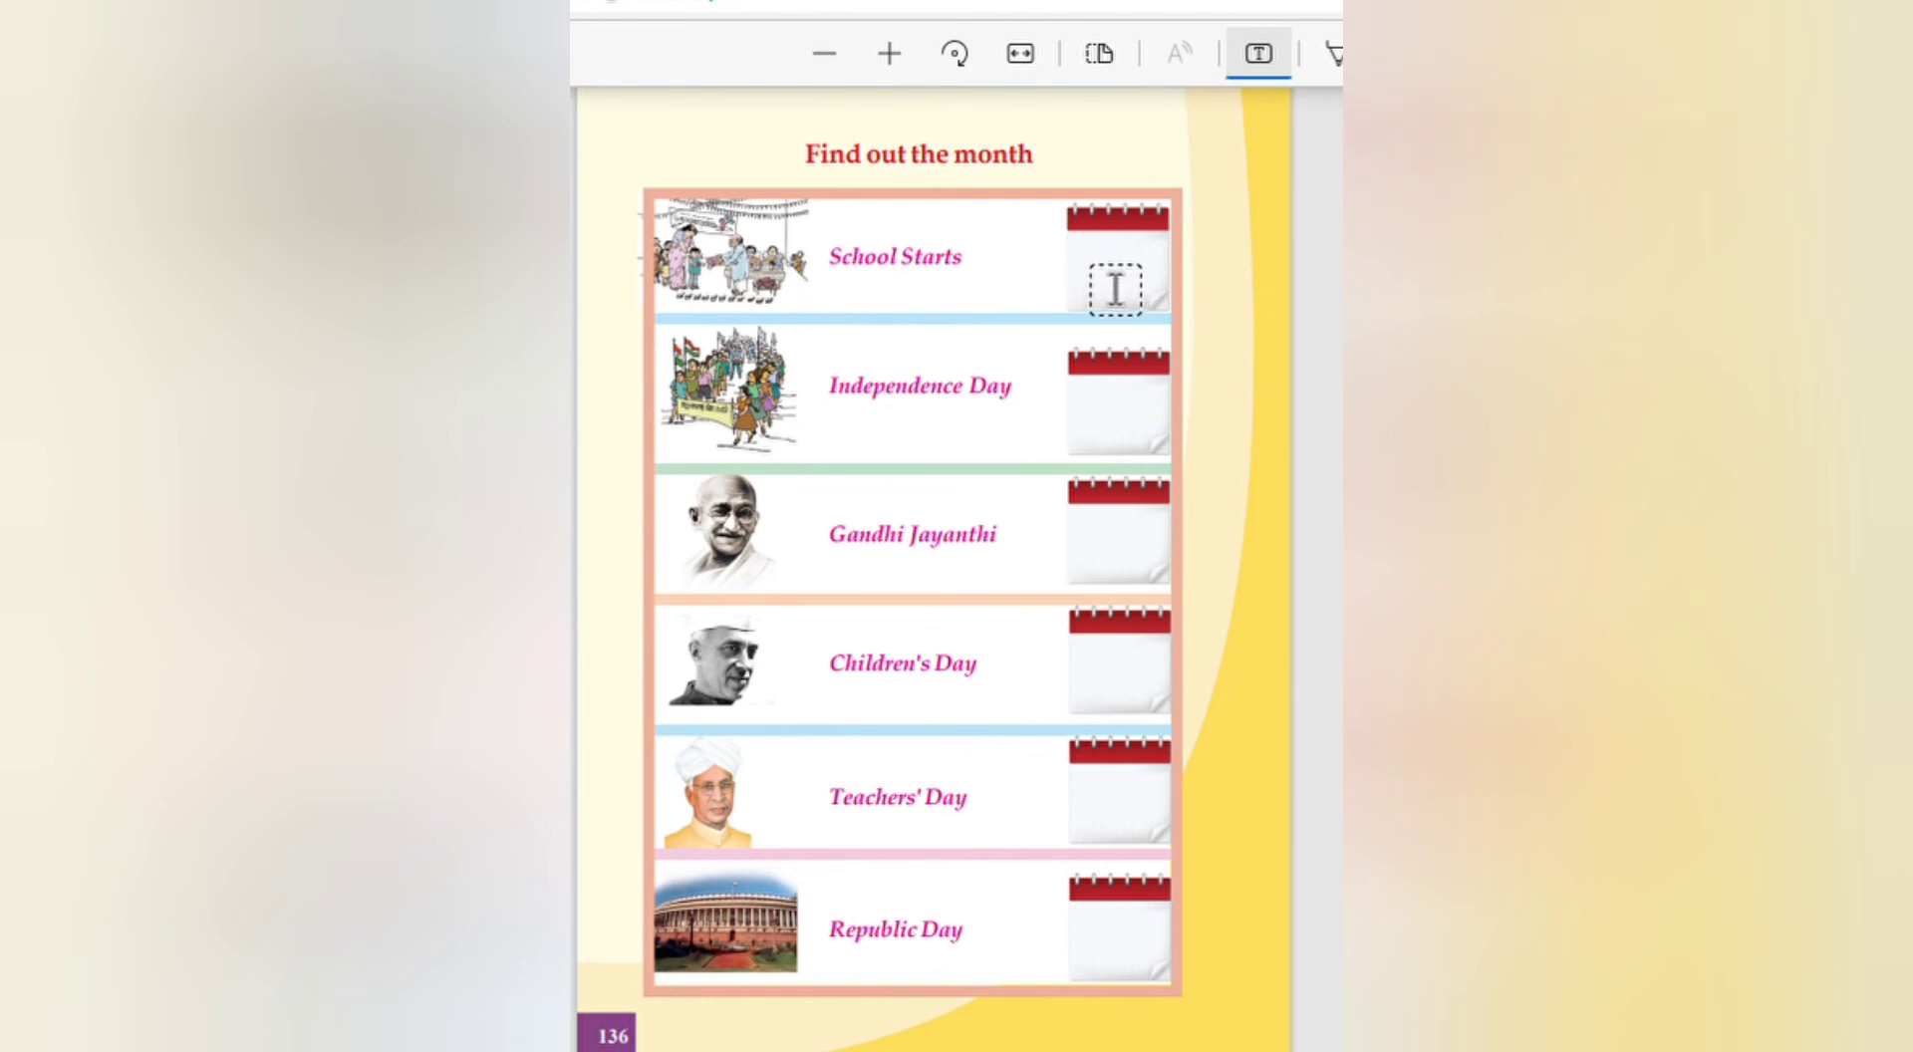
Step: Date the School Starts and Independence Day calendars 'june2' and 'Aug 15'
{"action": "left_click", "coordinate": [1116, 283]}
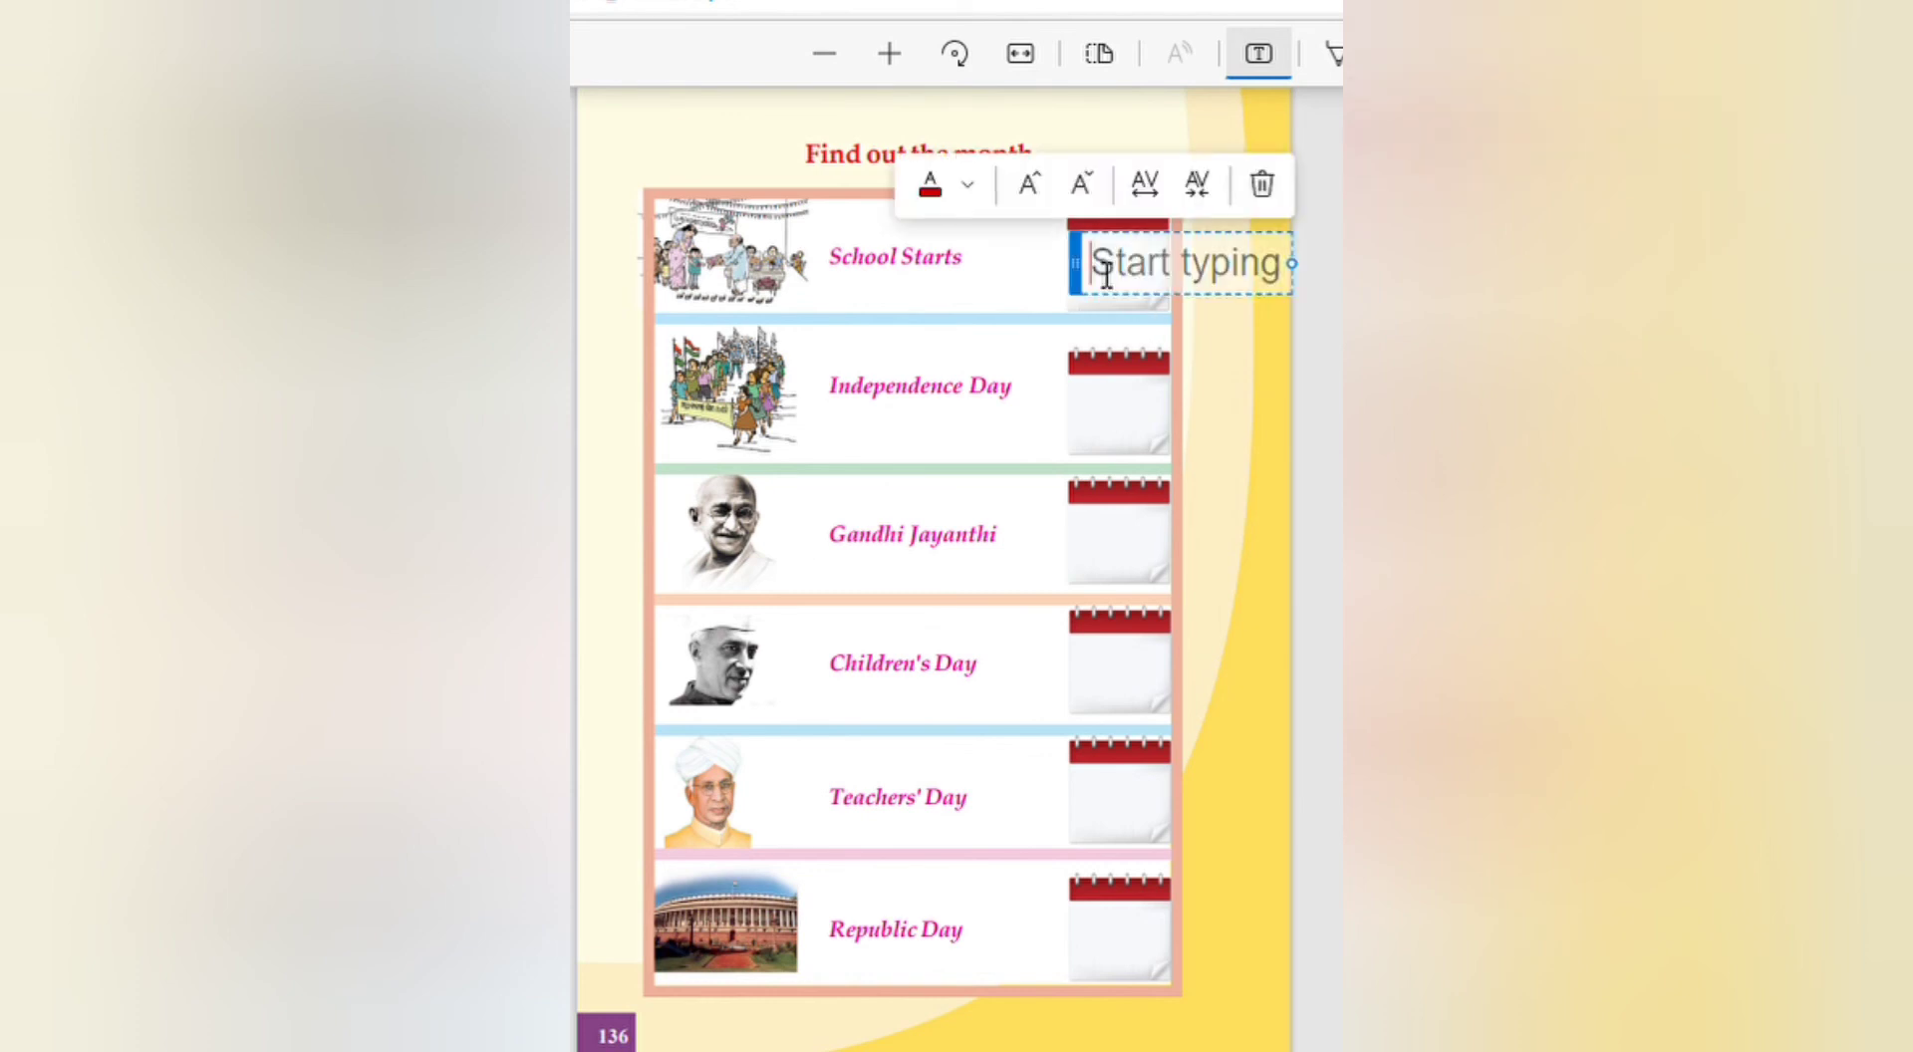
{"action": "type", "text": "june"}
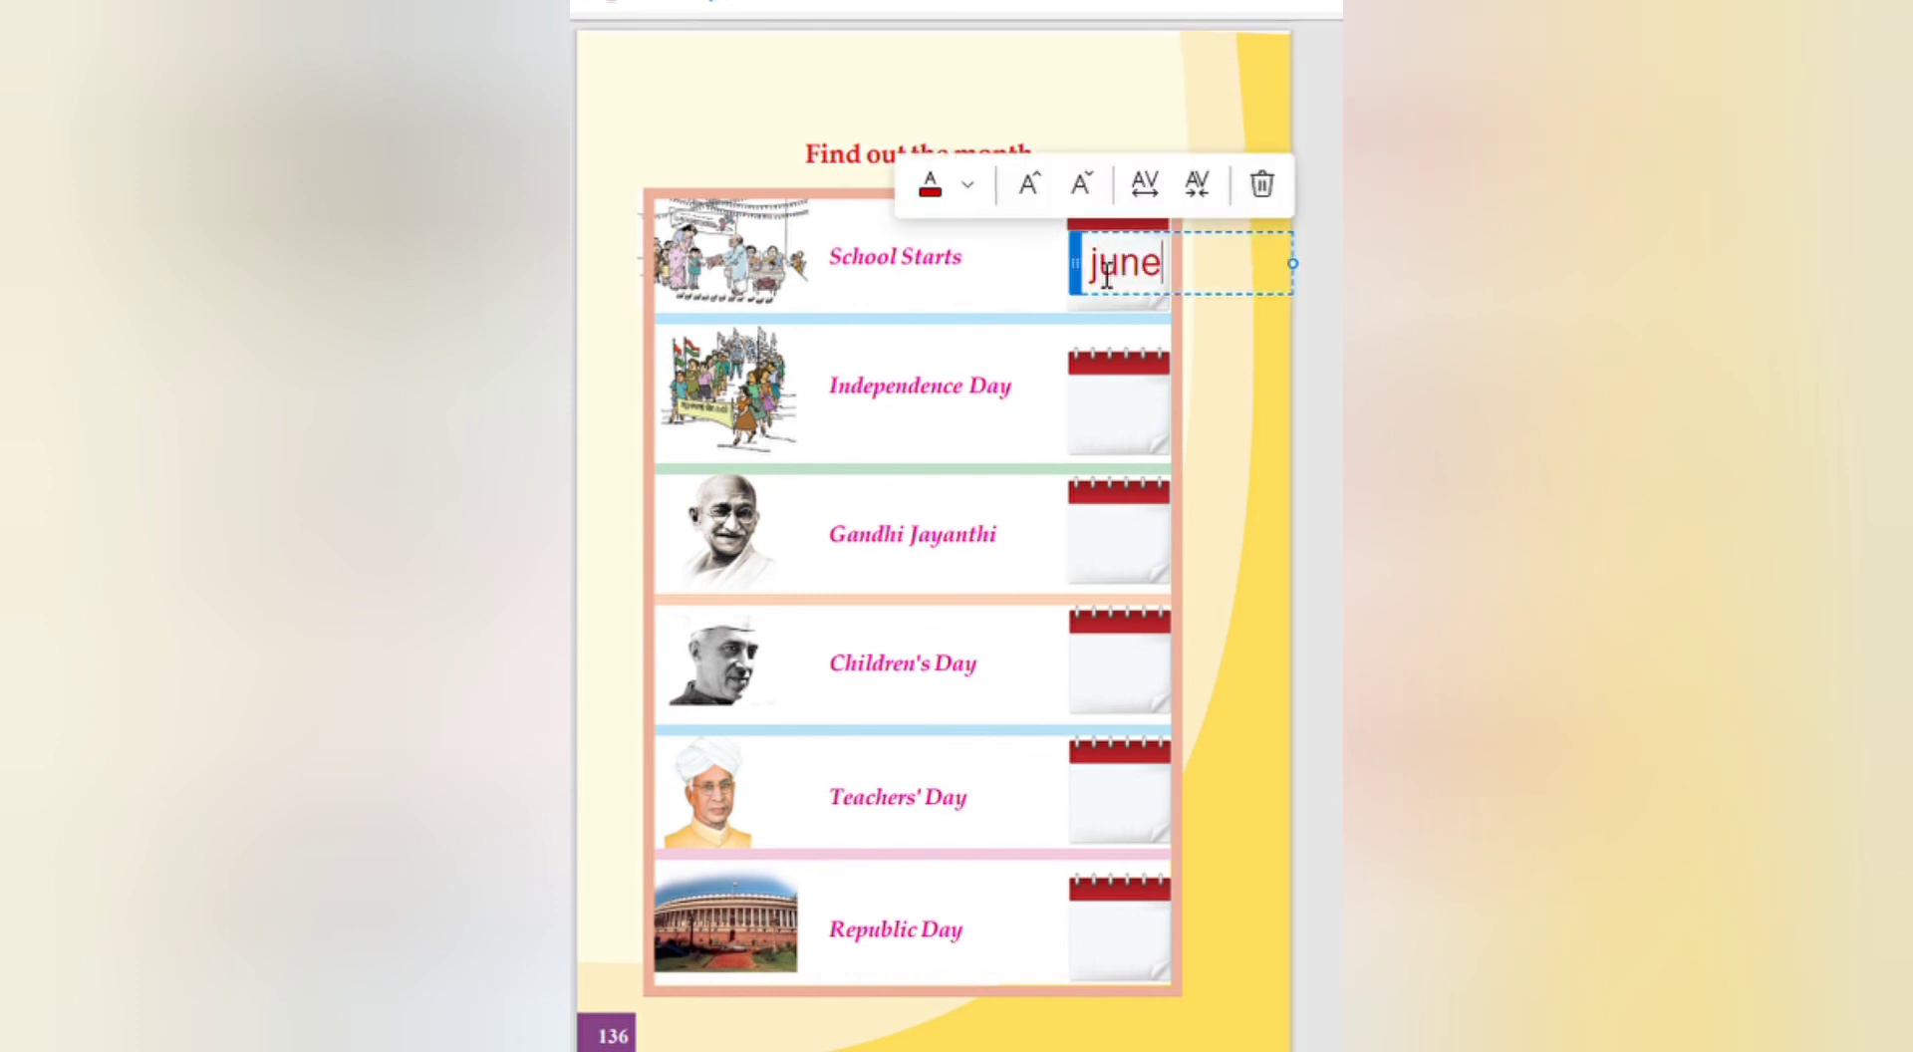
{"action": "type", "text": "2"}
{"action": "type", "text": "A"}
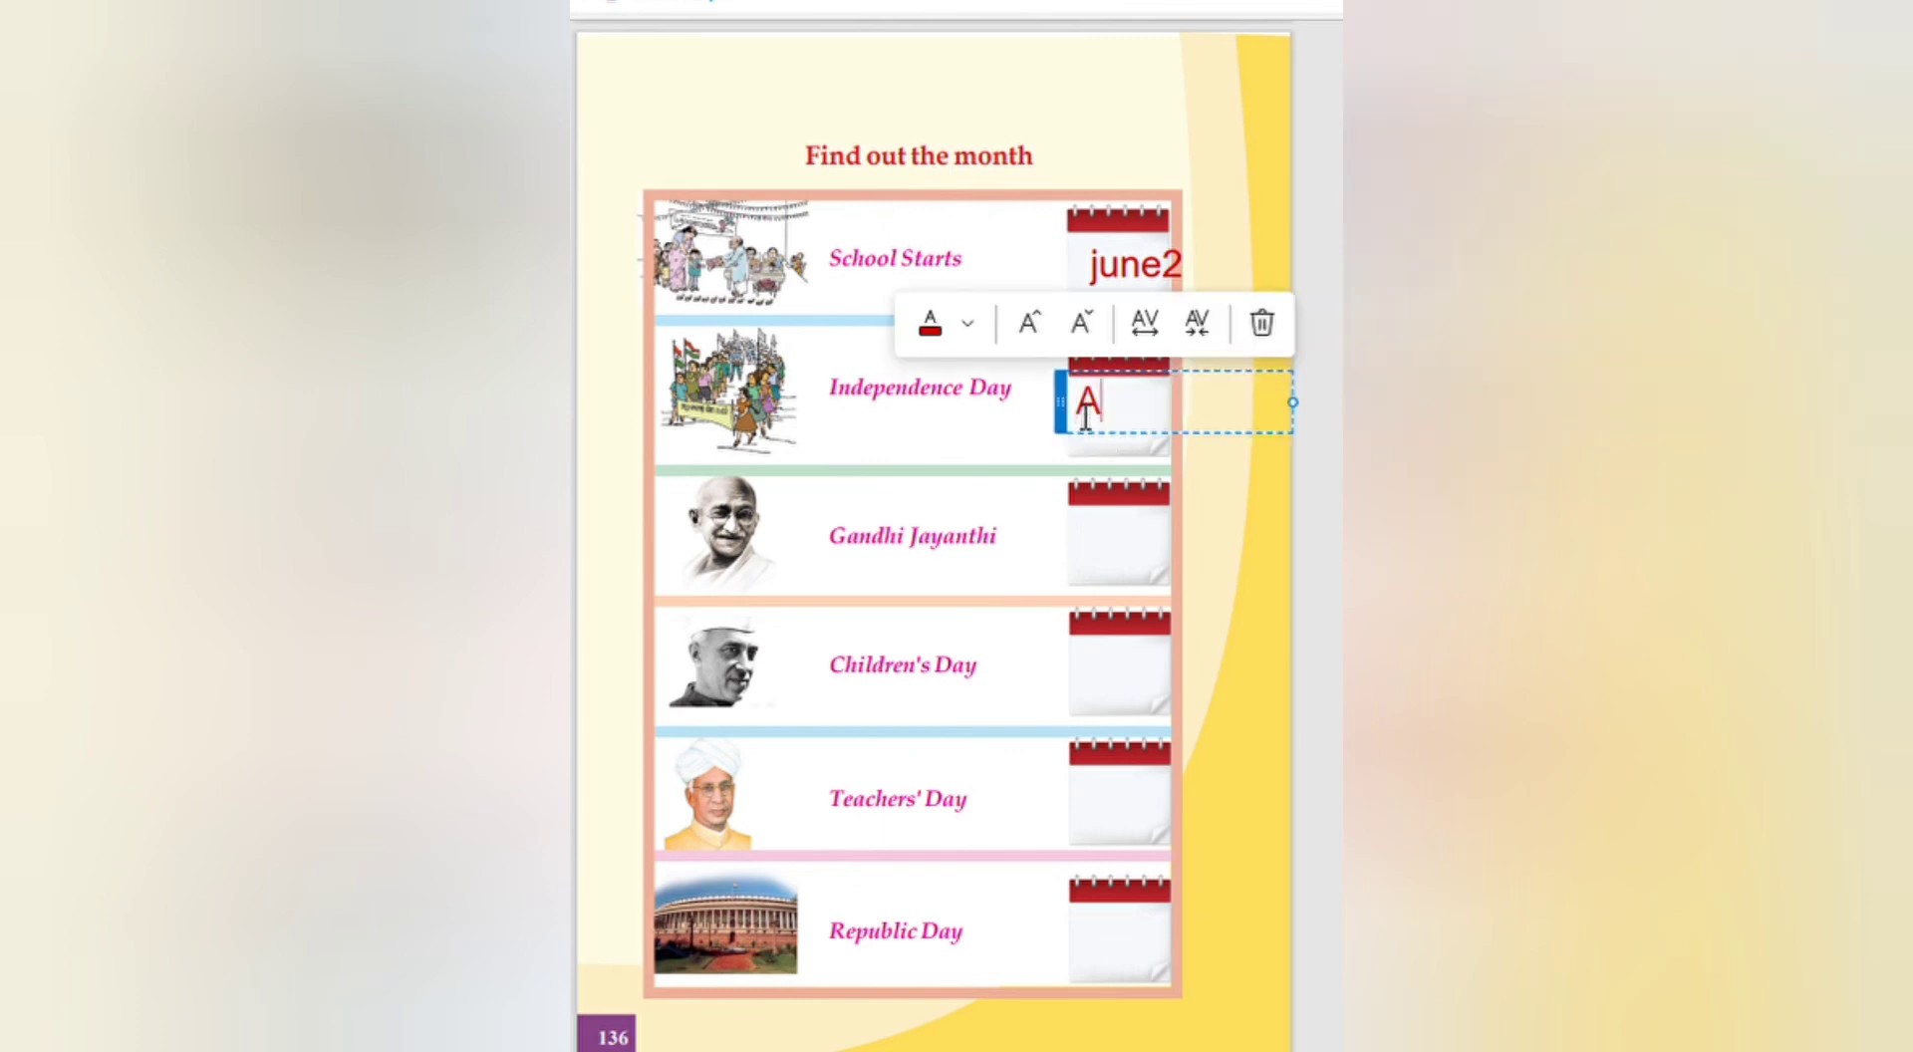
{"action": "type", "text": "ug"}
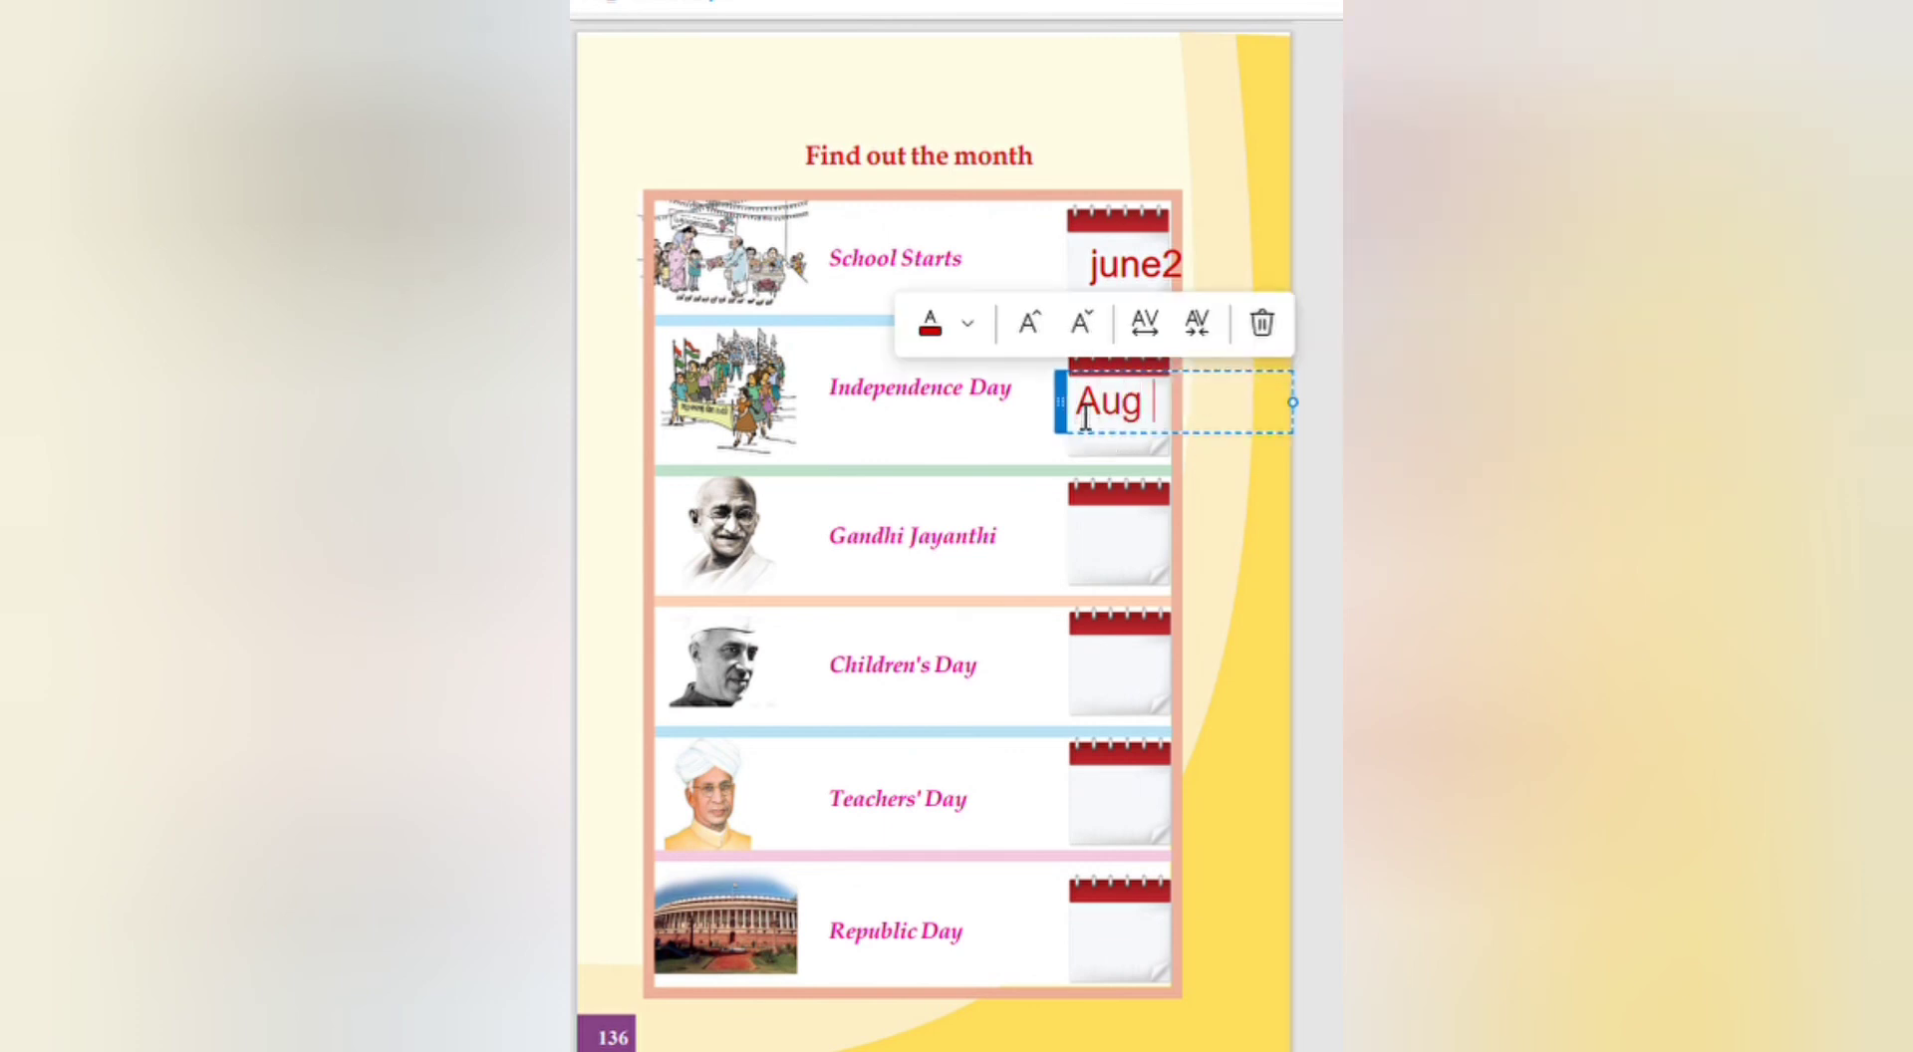
{"action": "type", "text": "15"}
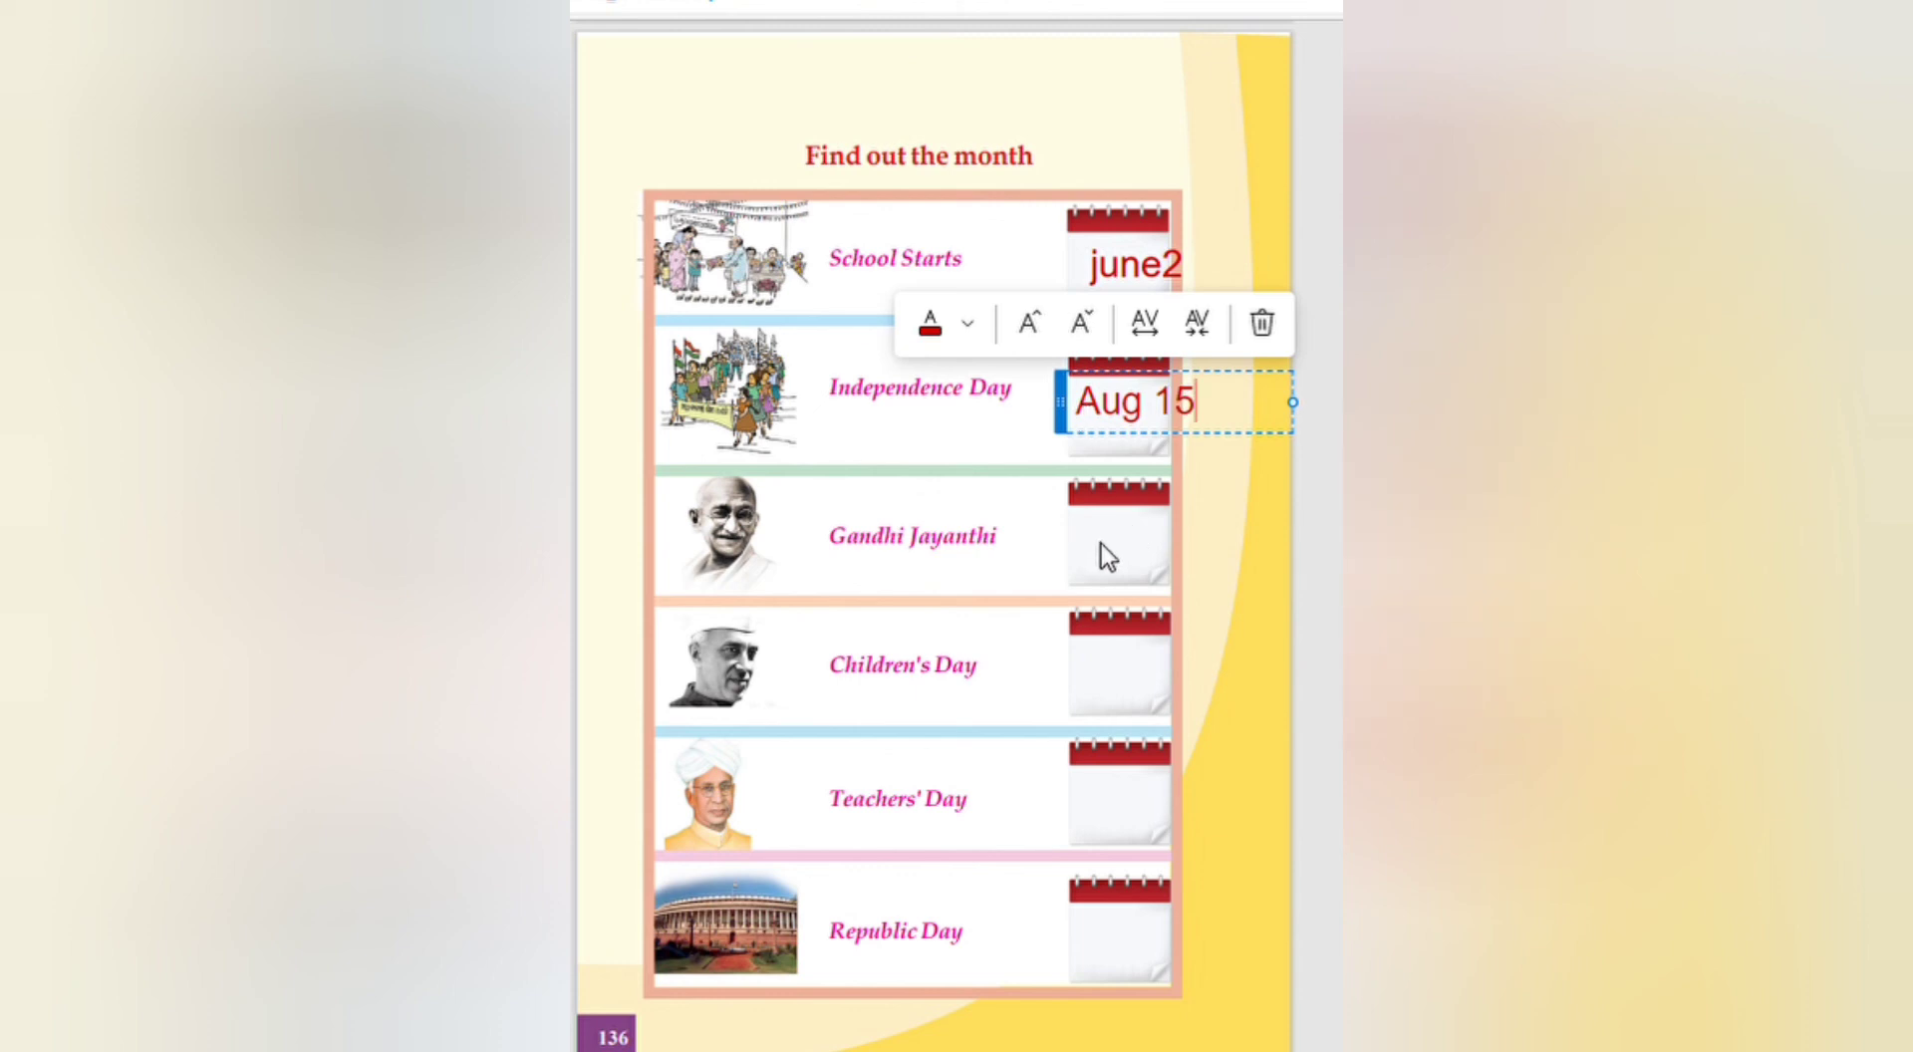
Step: Date the Gandhi Jayanthi and Children's Day calendars 'Oct2' and 'Nov14'
{"action": "left_click", "coordinate": [1120, 536]}
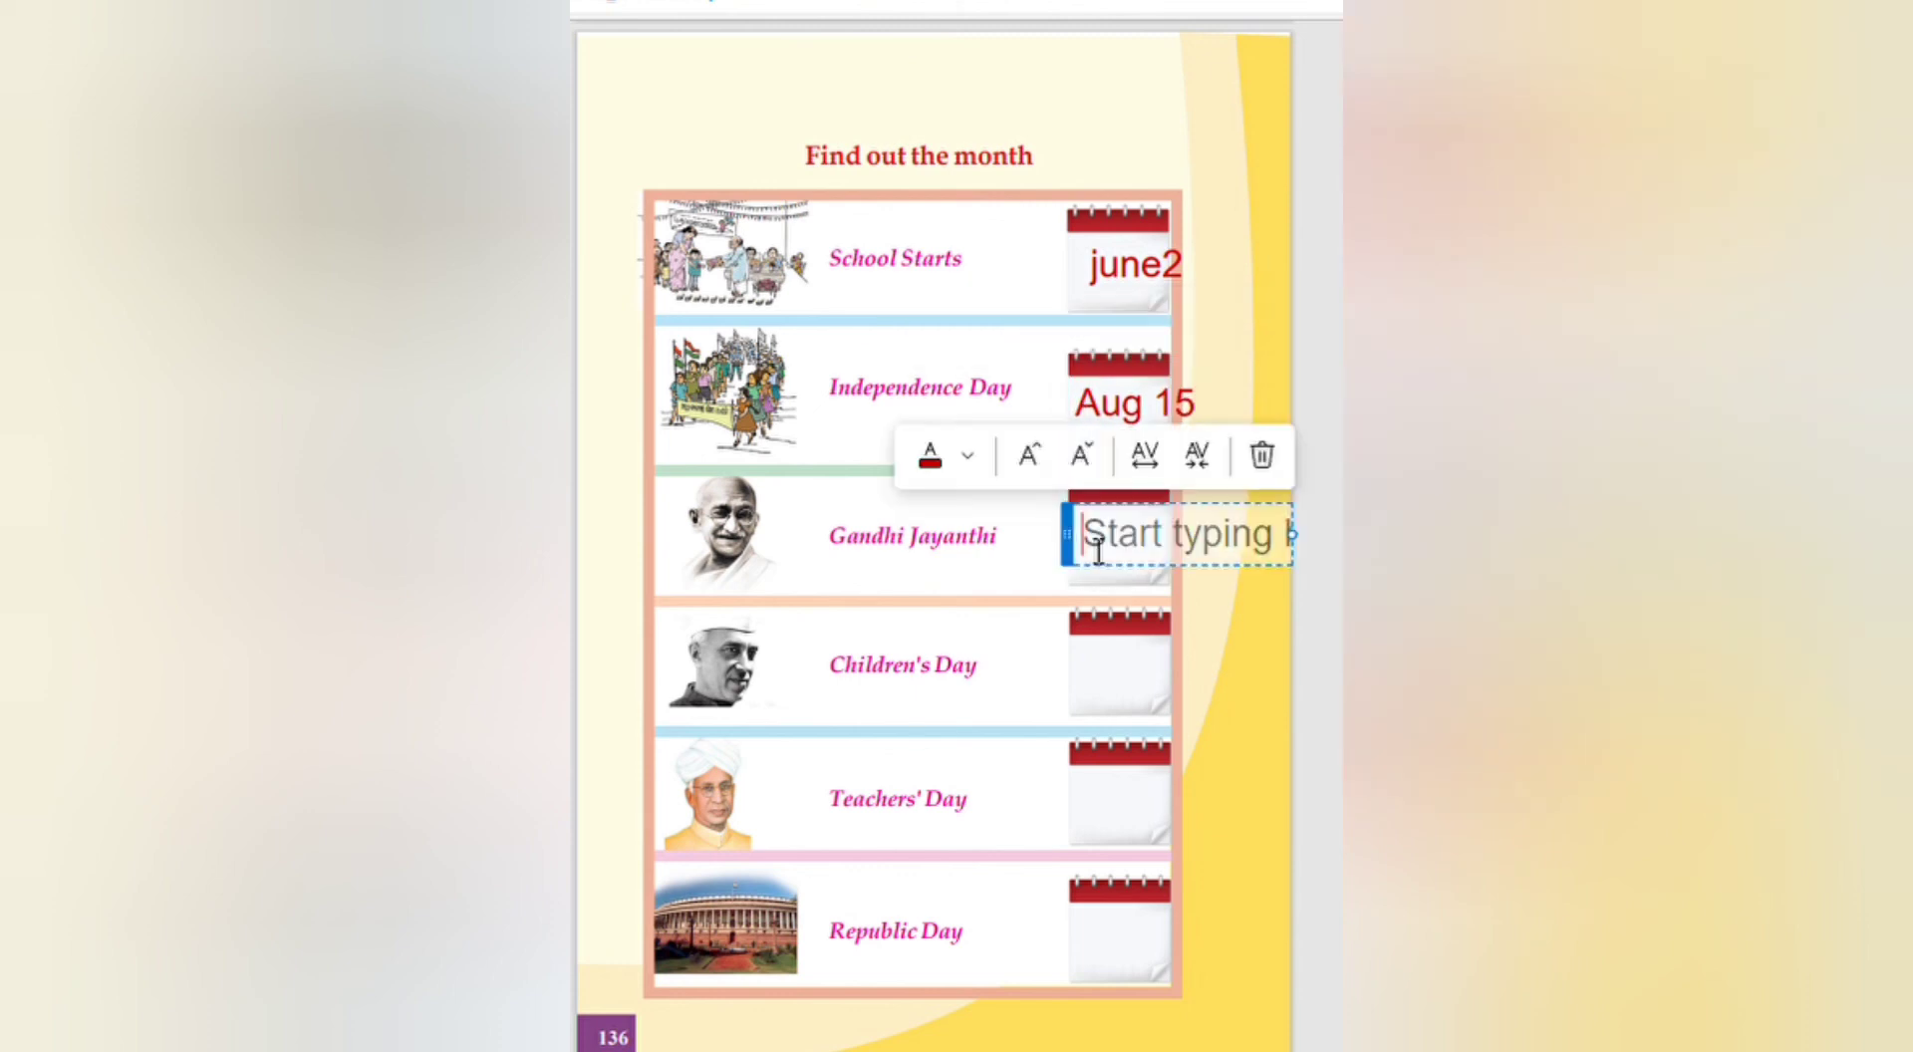
{"action": "type", "text": "Oct"}
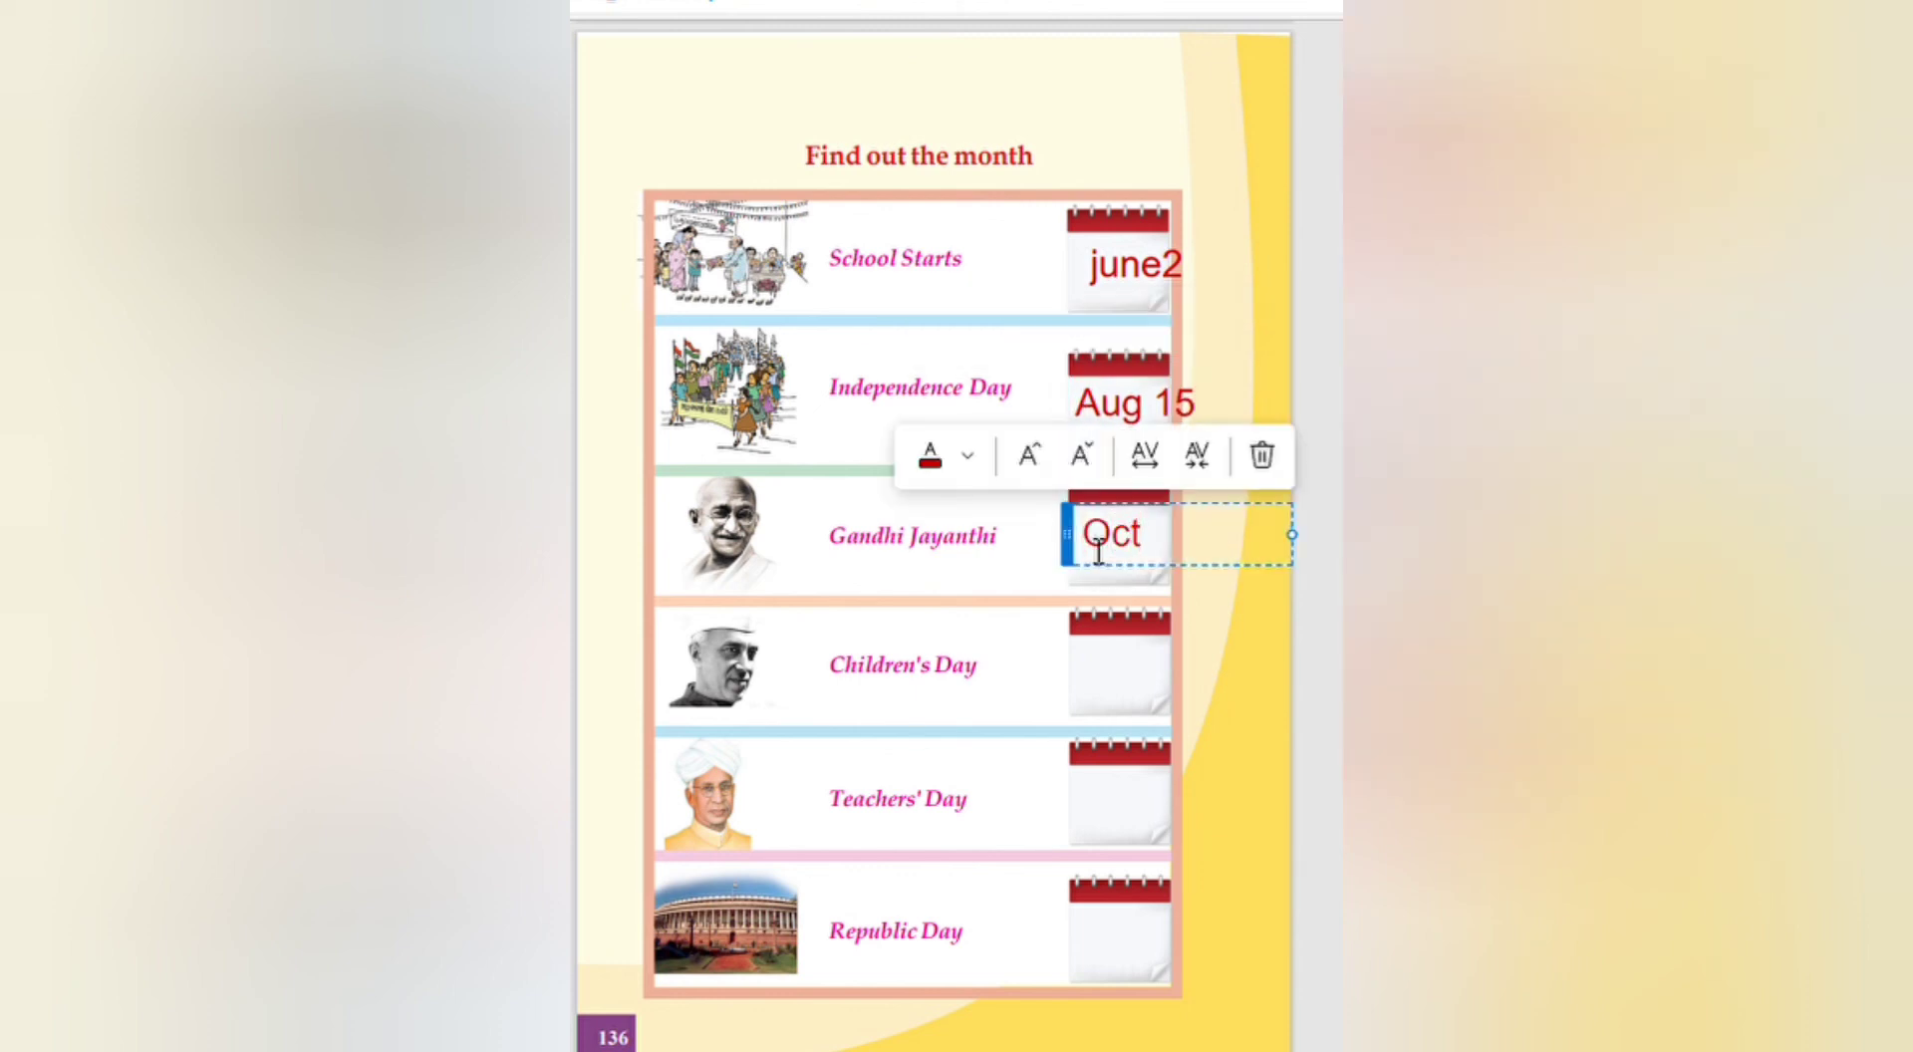
{"action": "type", "text": "2"}
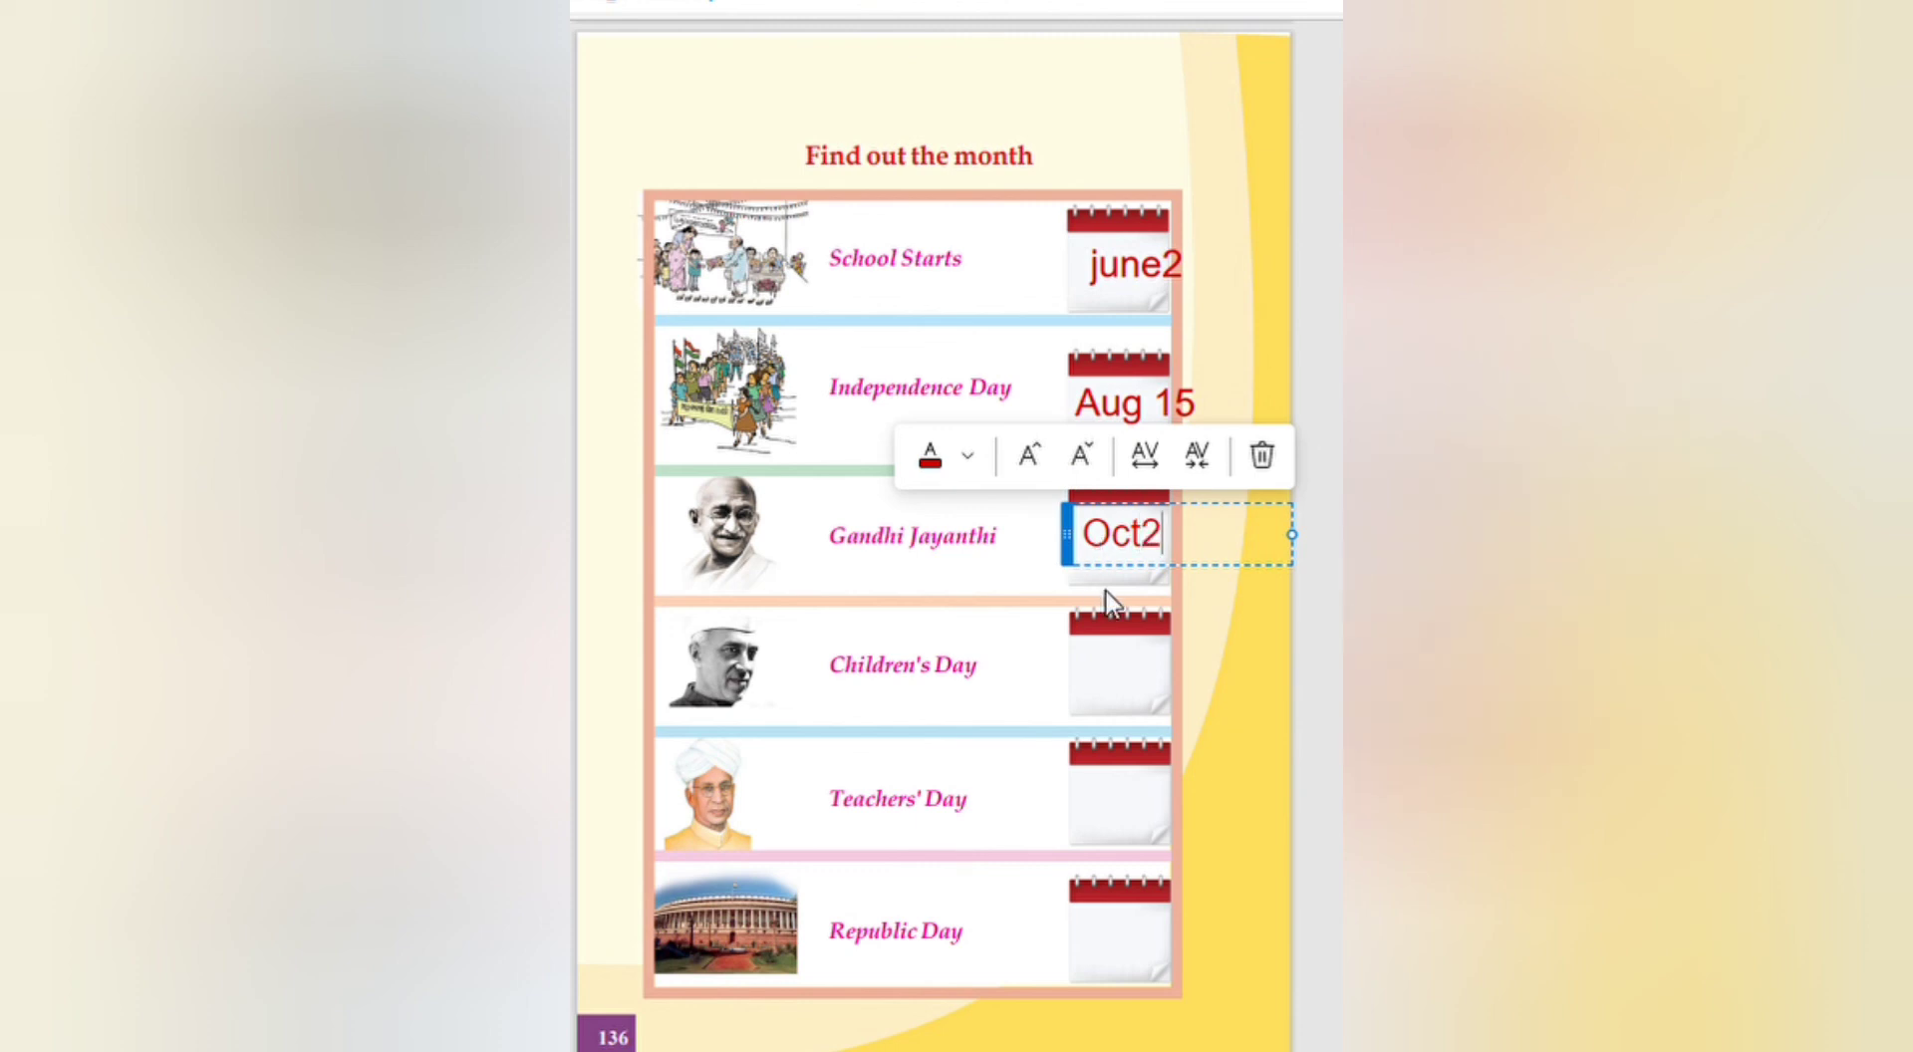
{"action": "left_click", "coordinate": [1172, 665]}
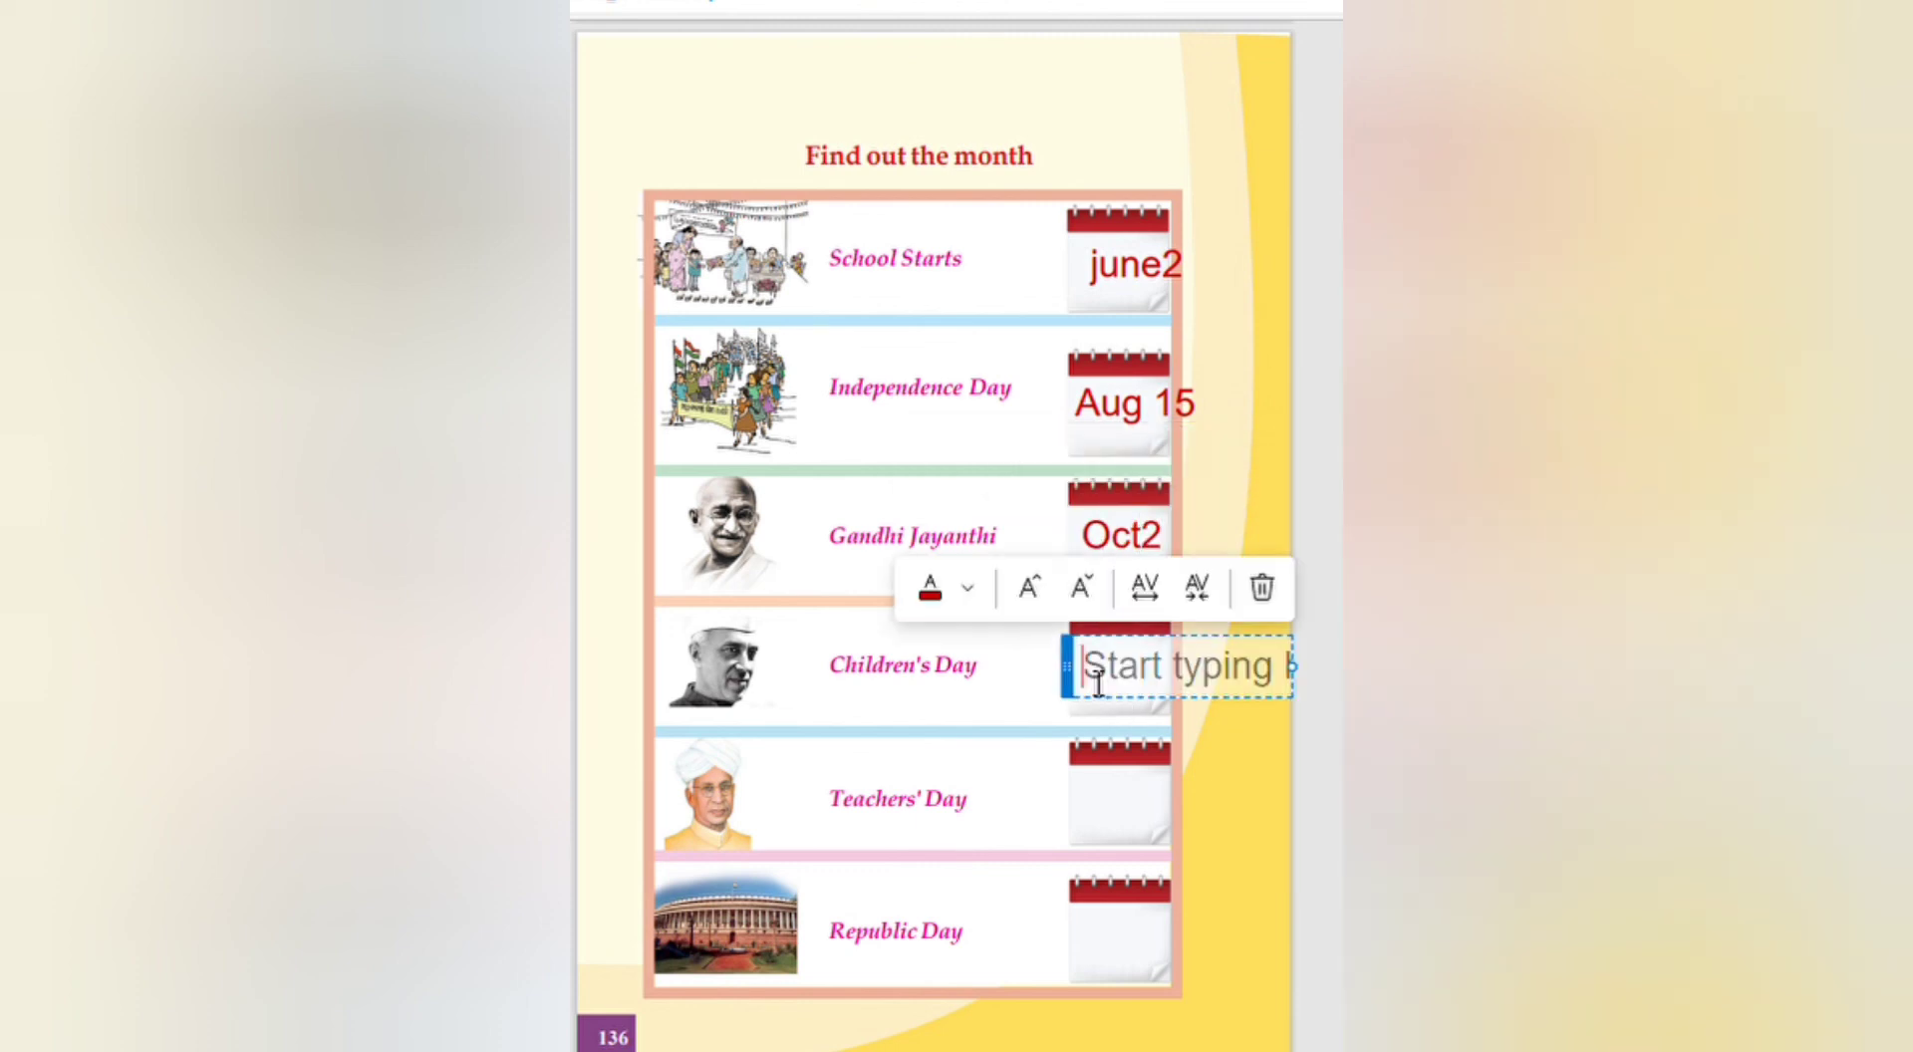
{"action": "type", "text": "No"}
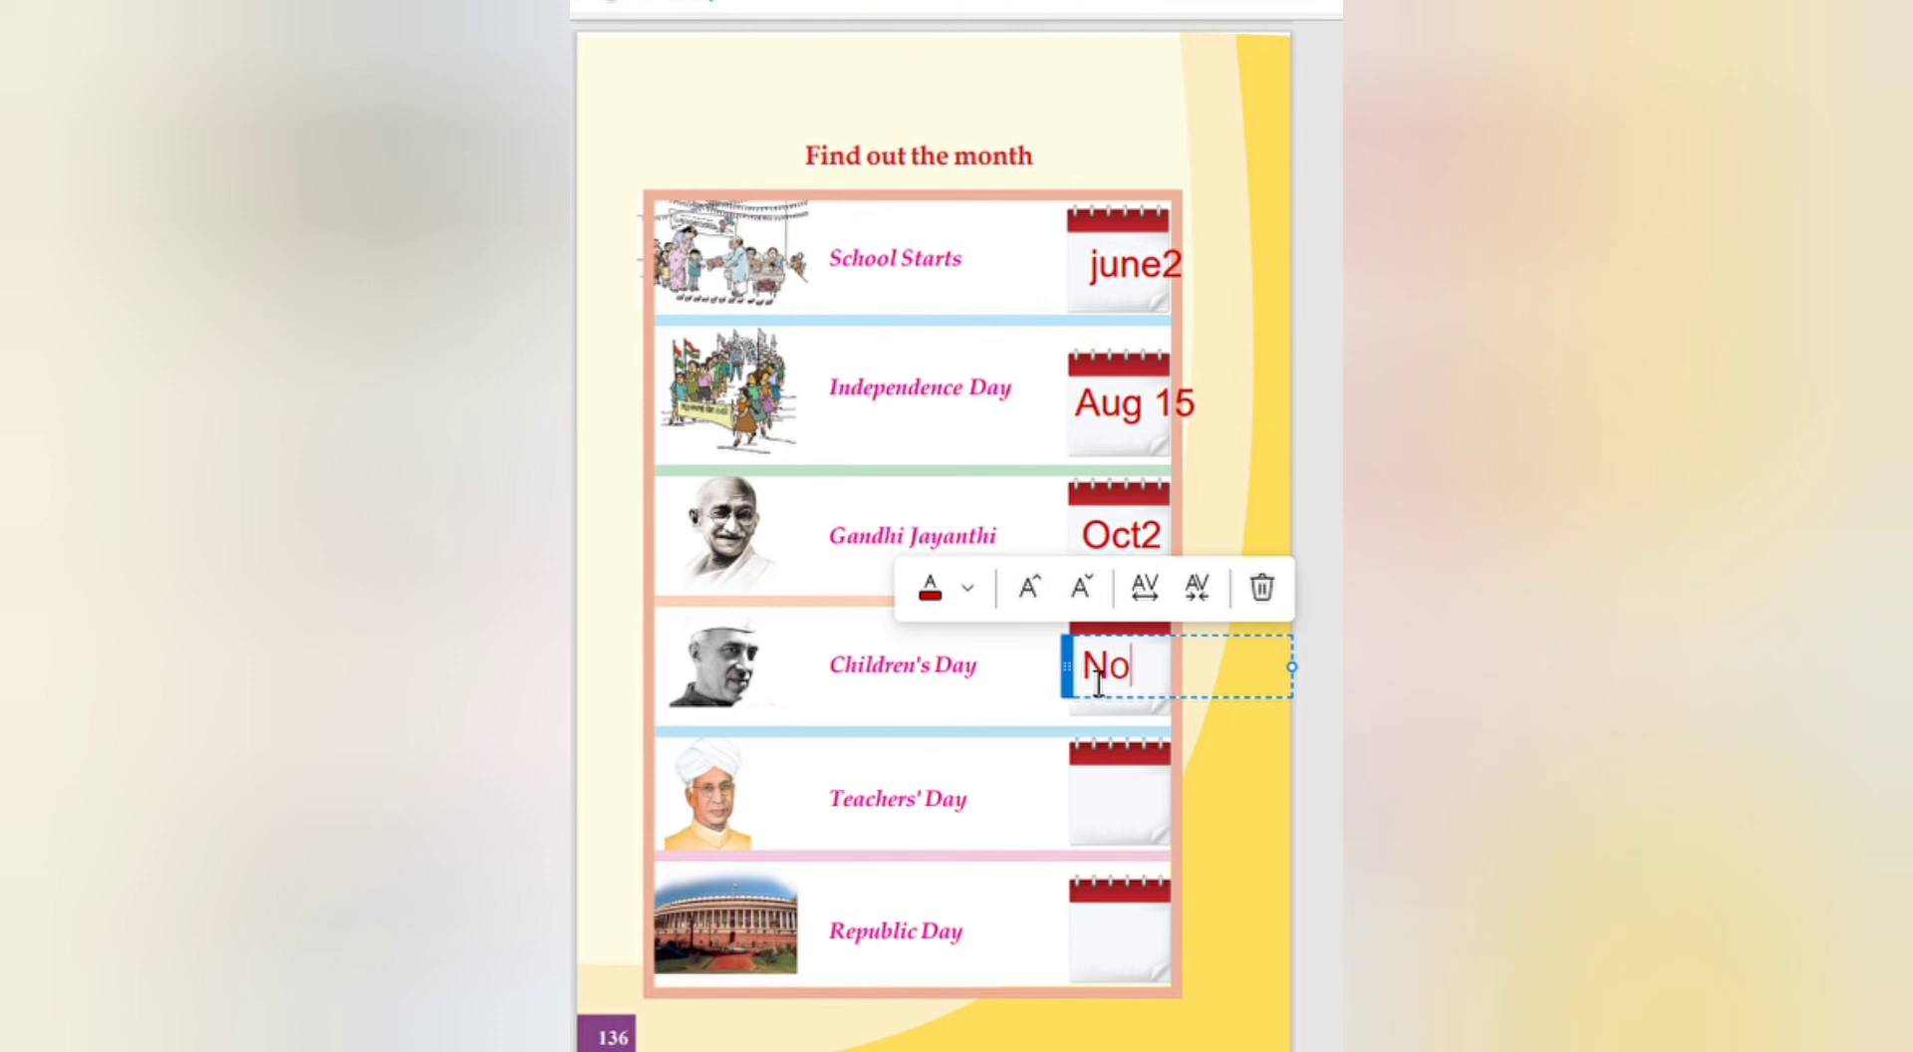
{"action": "type", "text": "Nov14"}
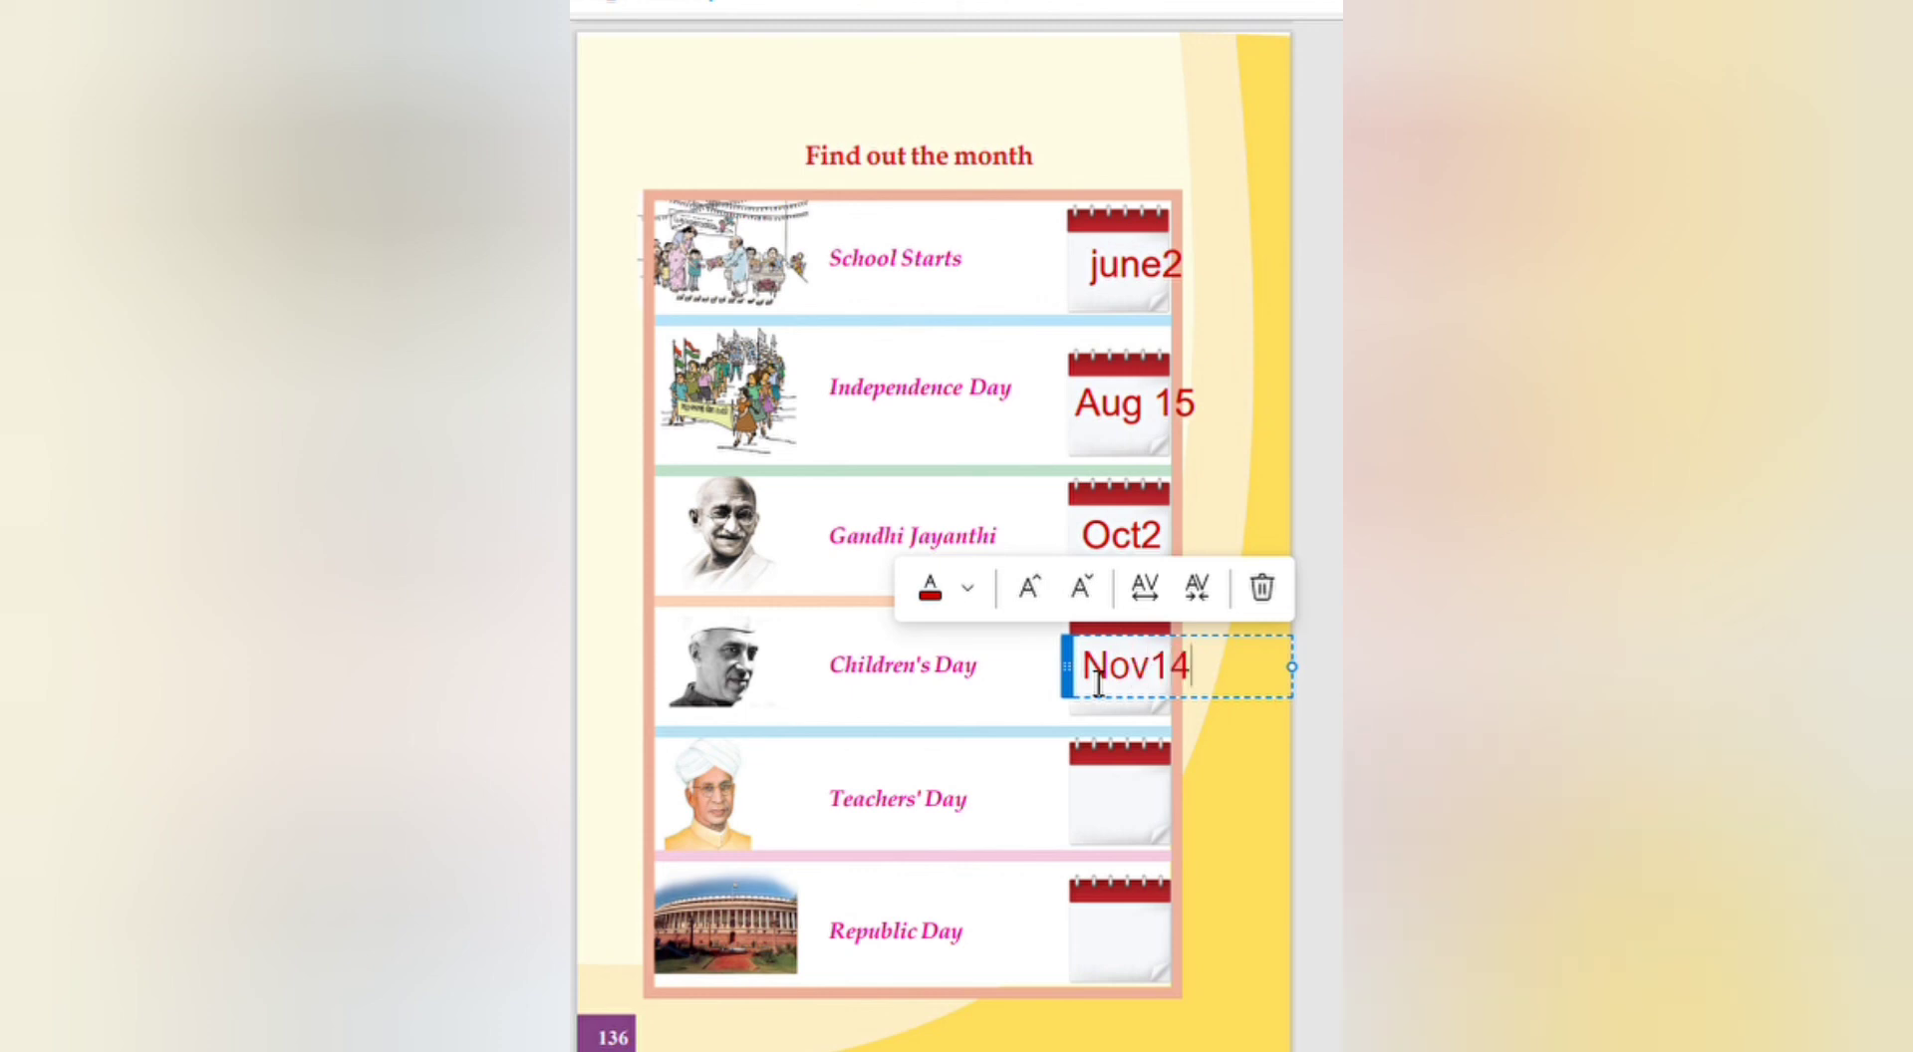
Step: Date the Teachers' Day and Republic Day calendars 'Sep5' and 'Jan26'
{"action": "left_click", "coordinate": [1105, 817]}
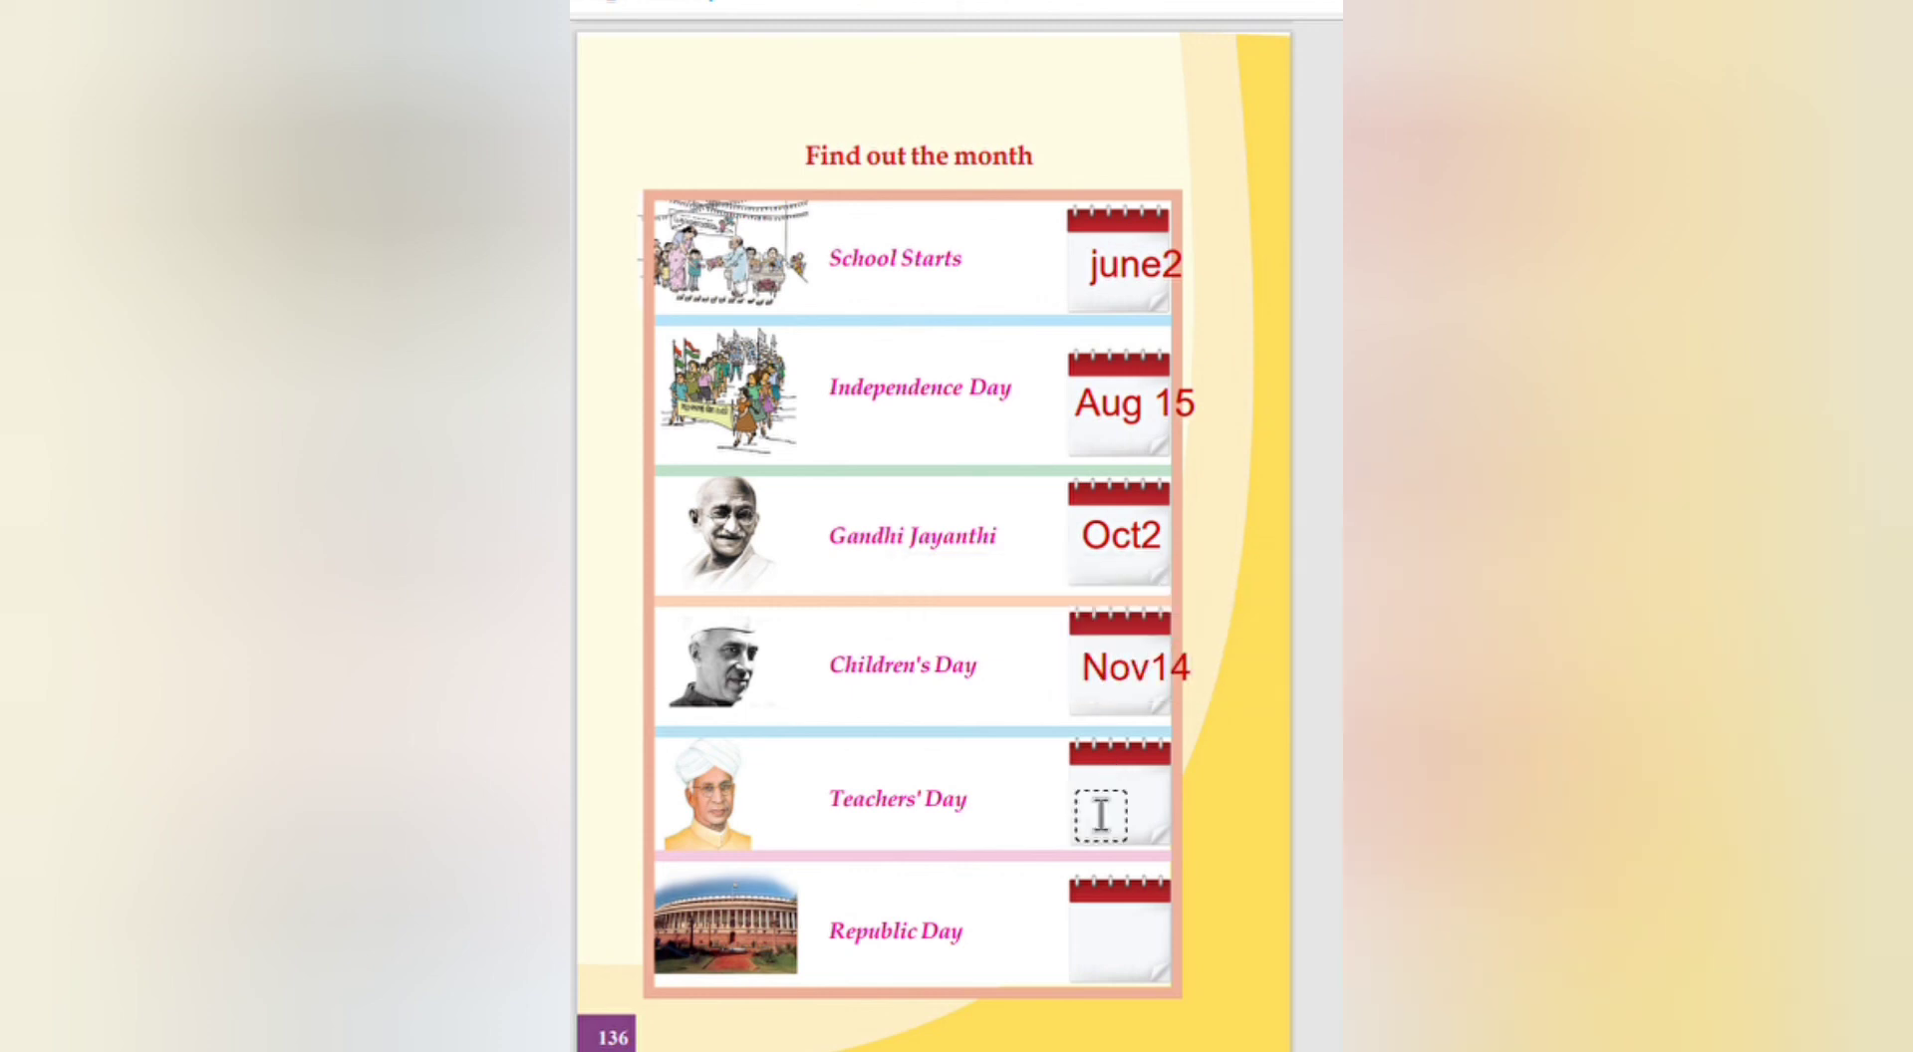
{"action": "type", "text": "Se"}
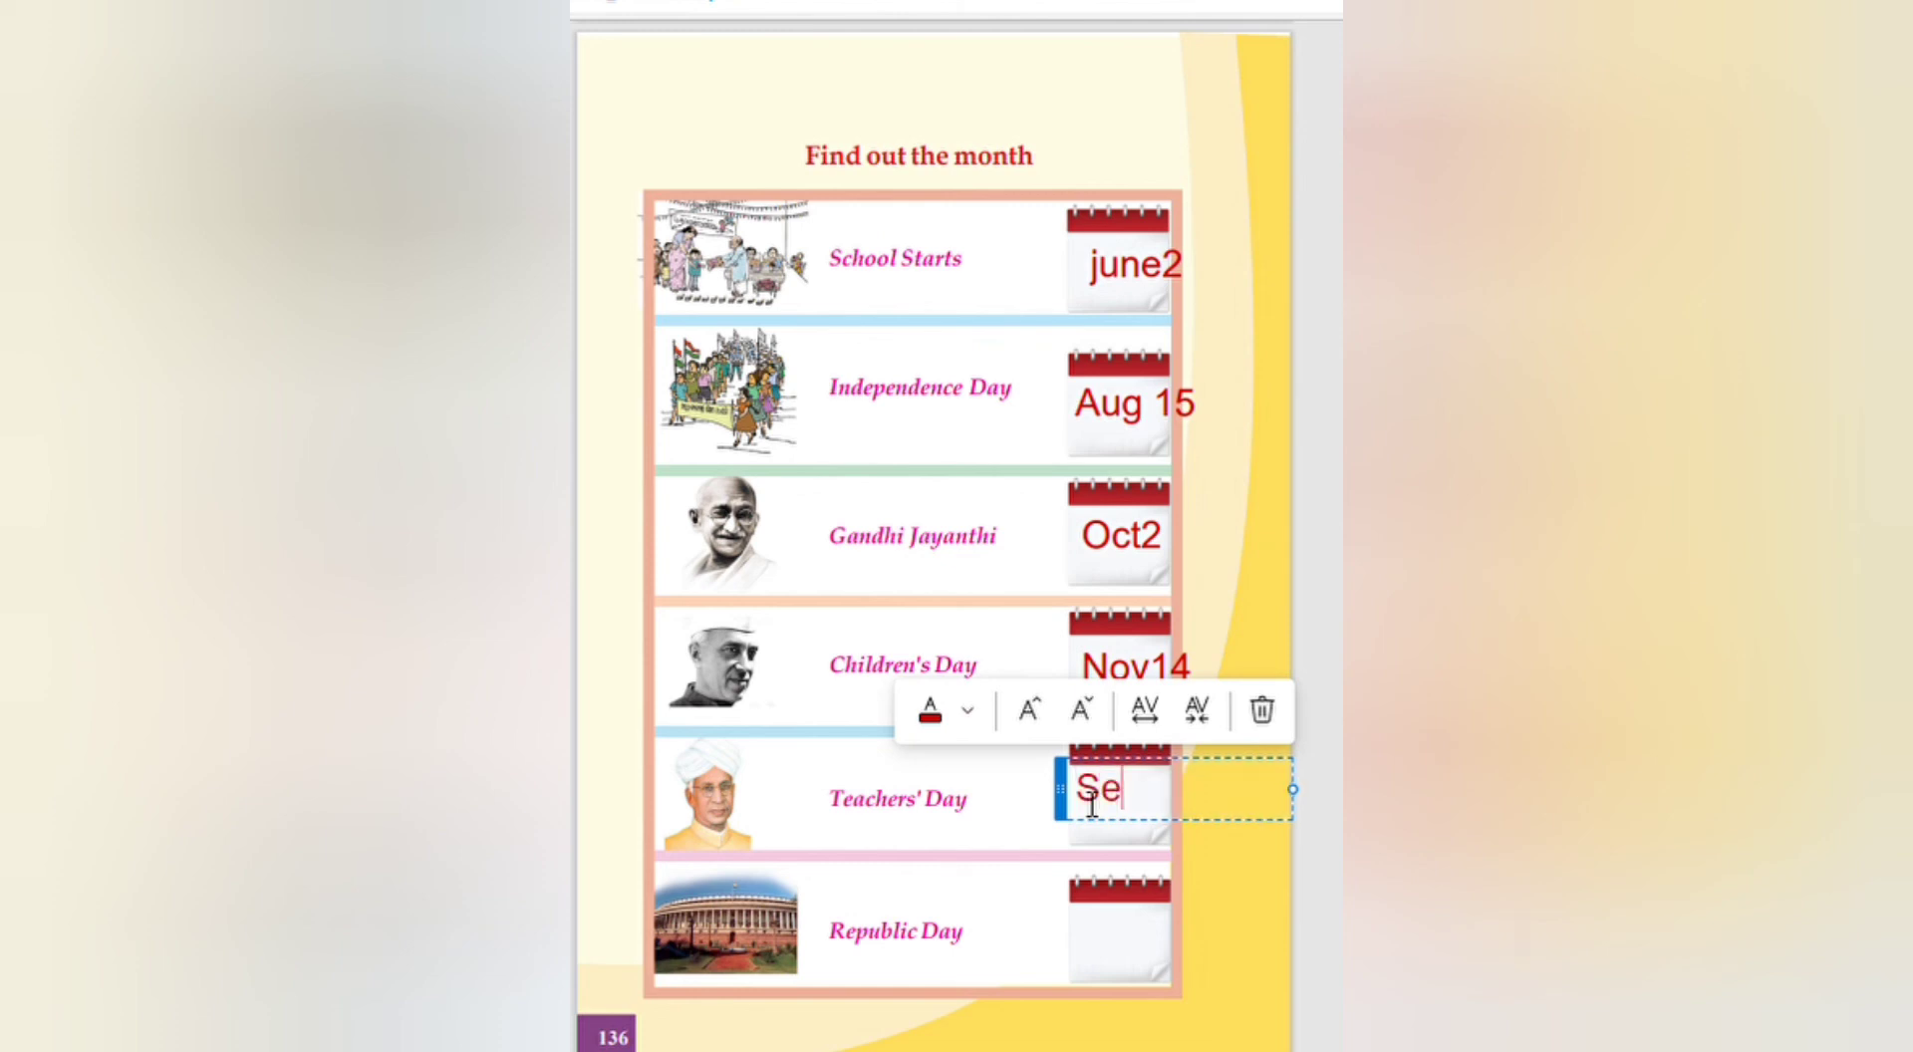
{"action": "type", "text": "p5"}
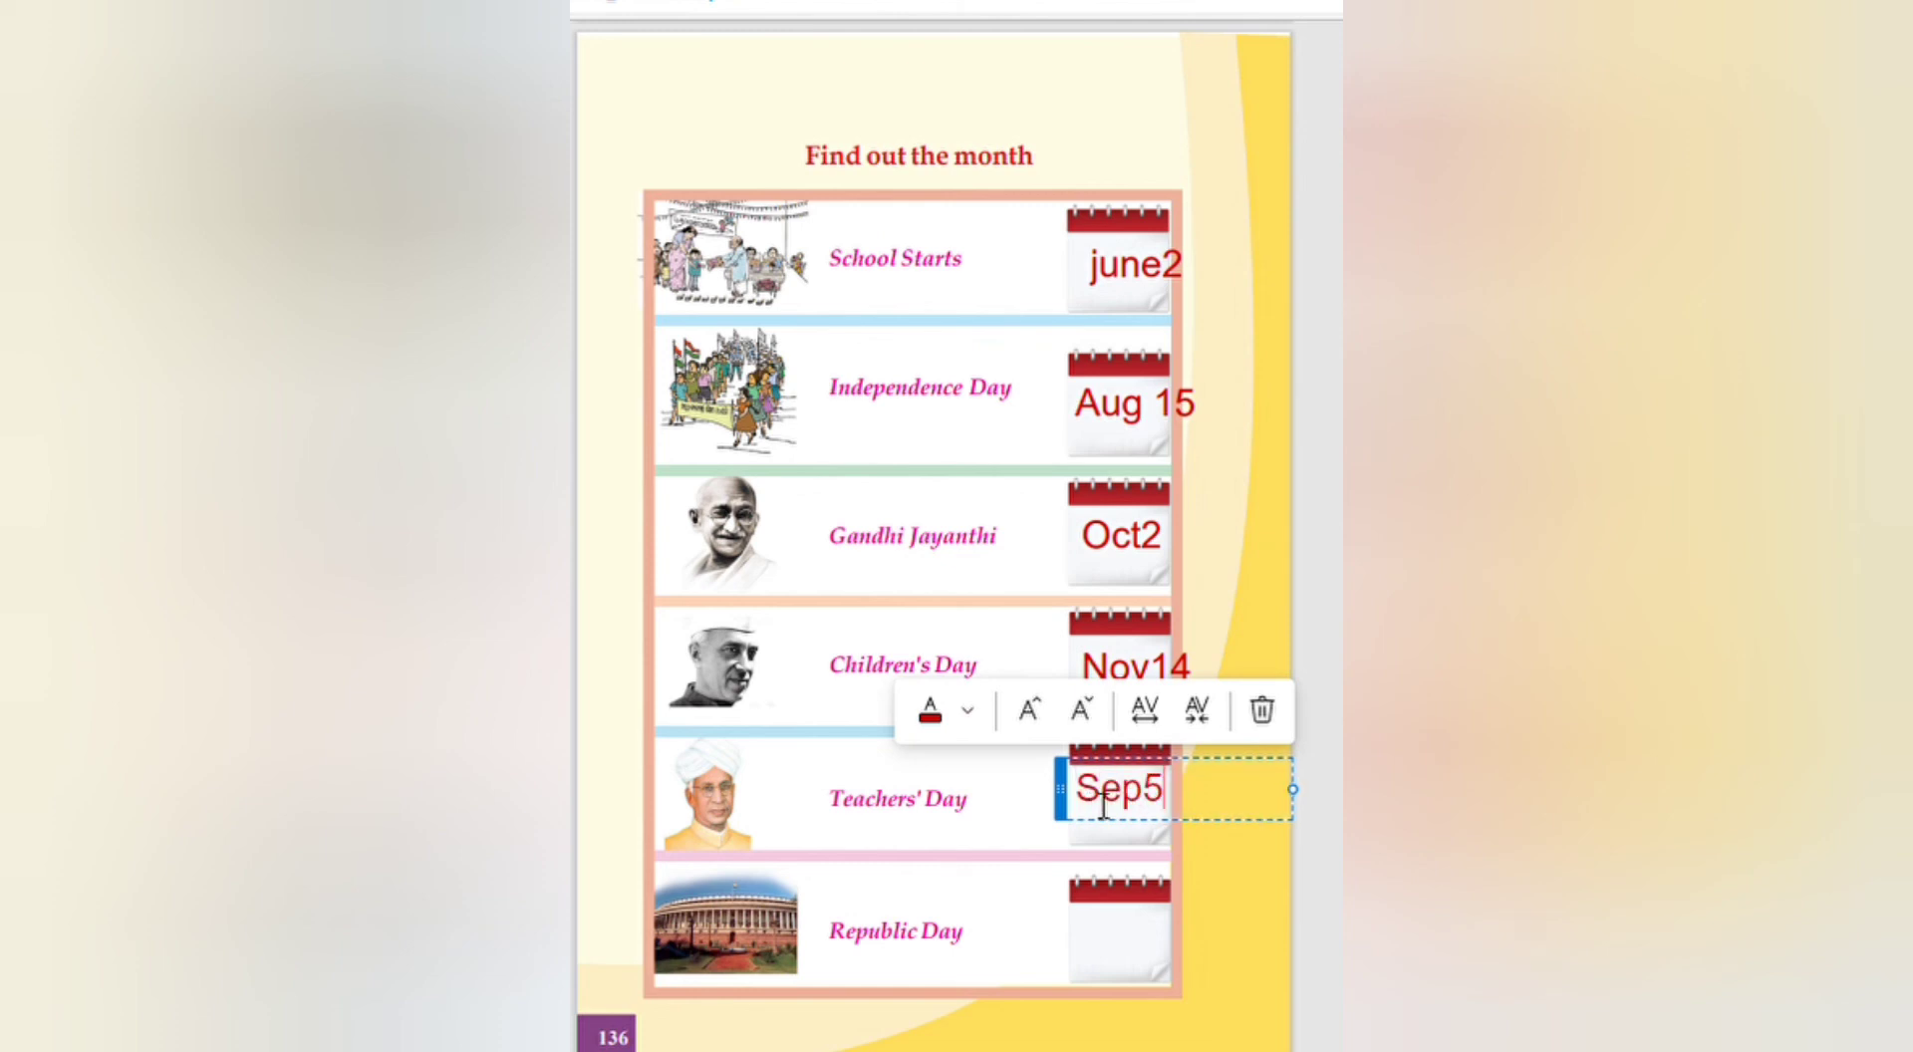
{"action": "left_click", "coordinate": [1174, 929]}
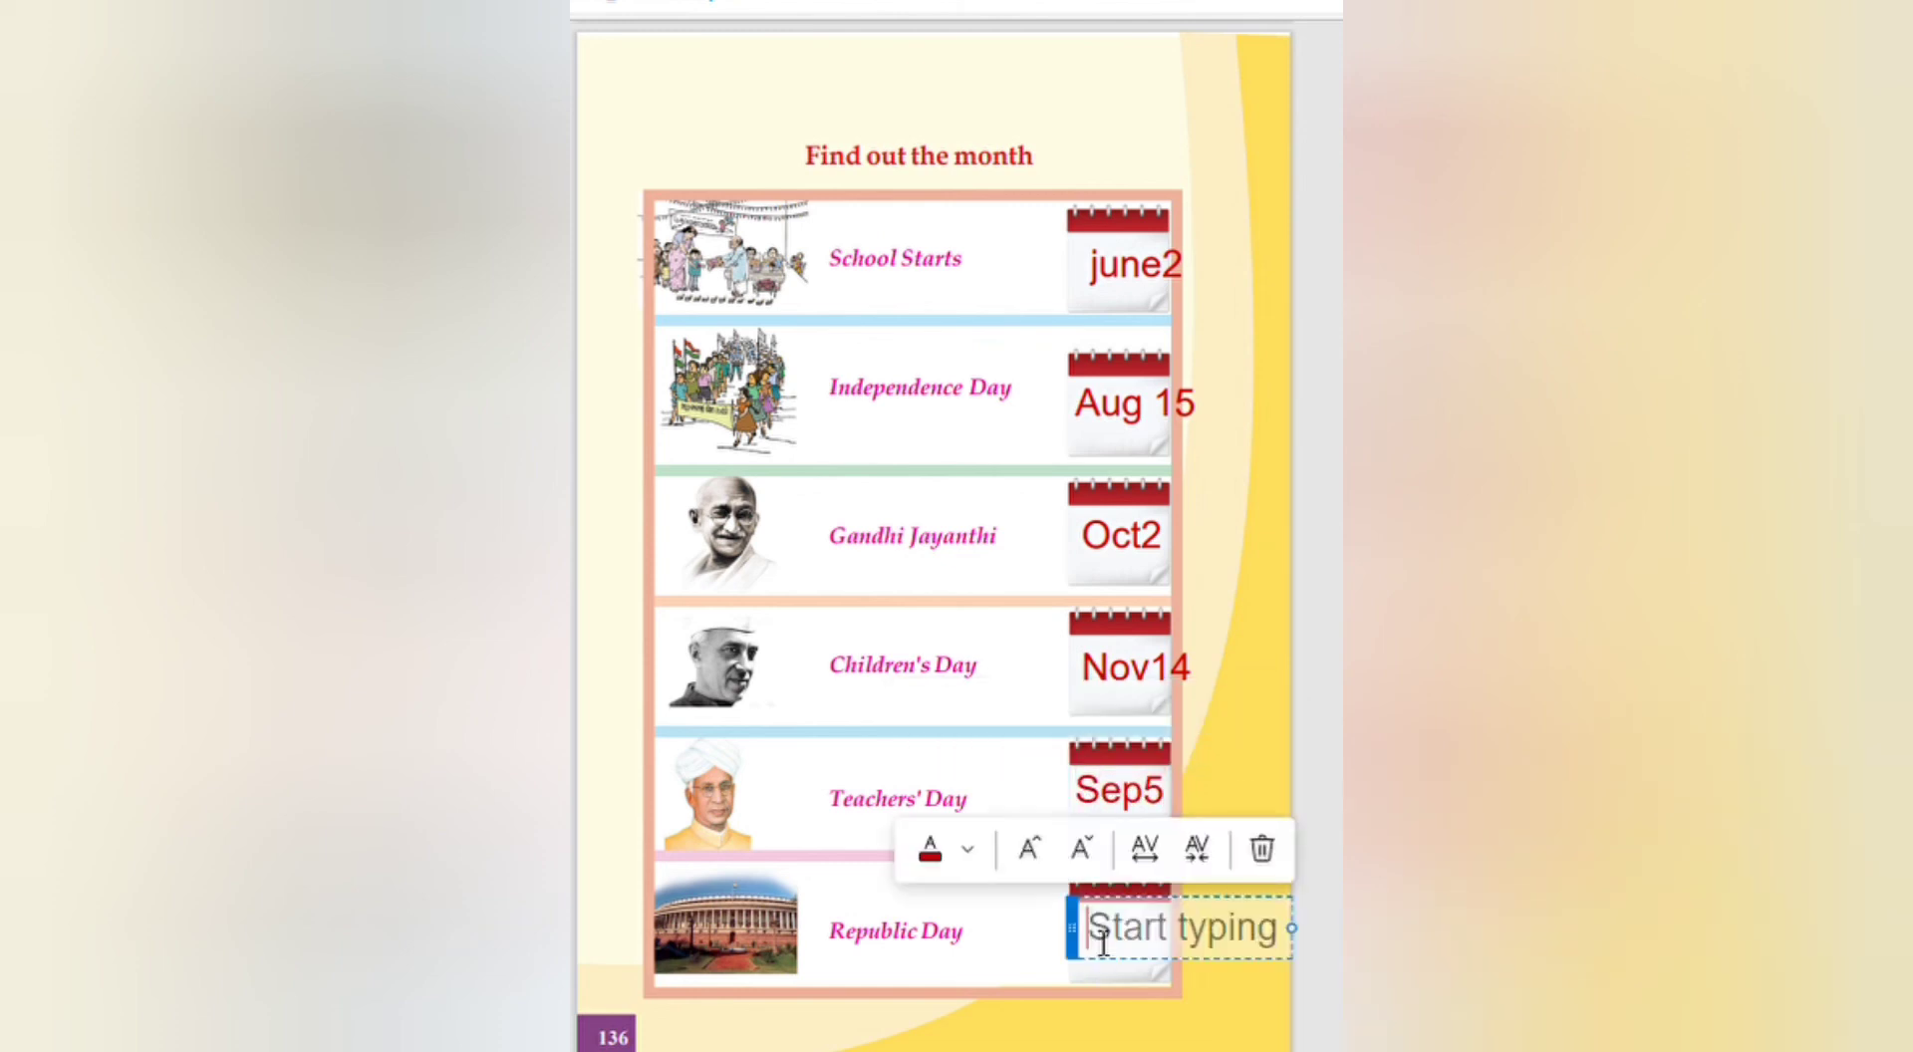
{"action": "type", "text": "J"}
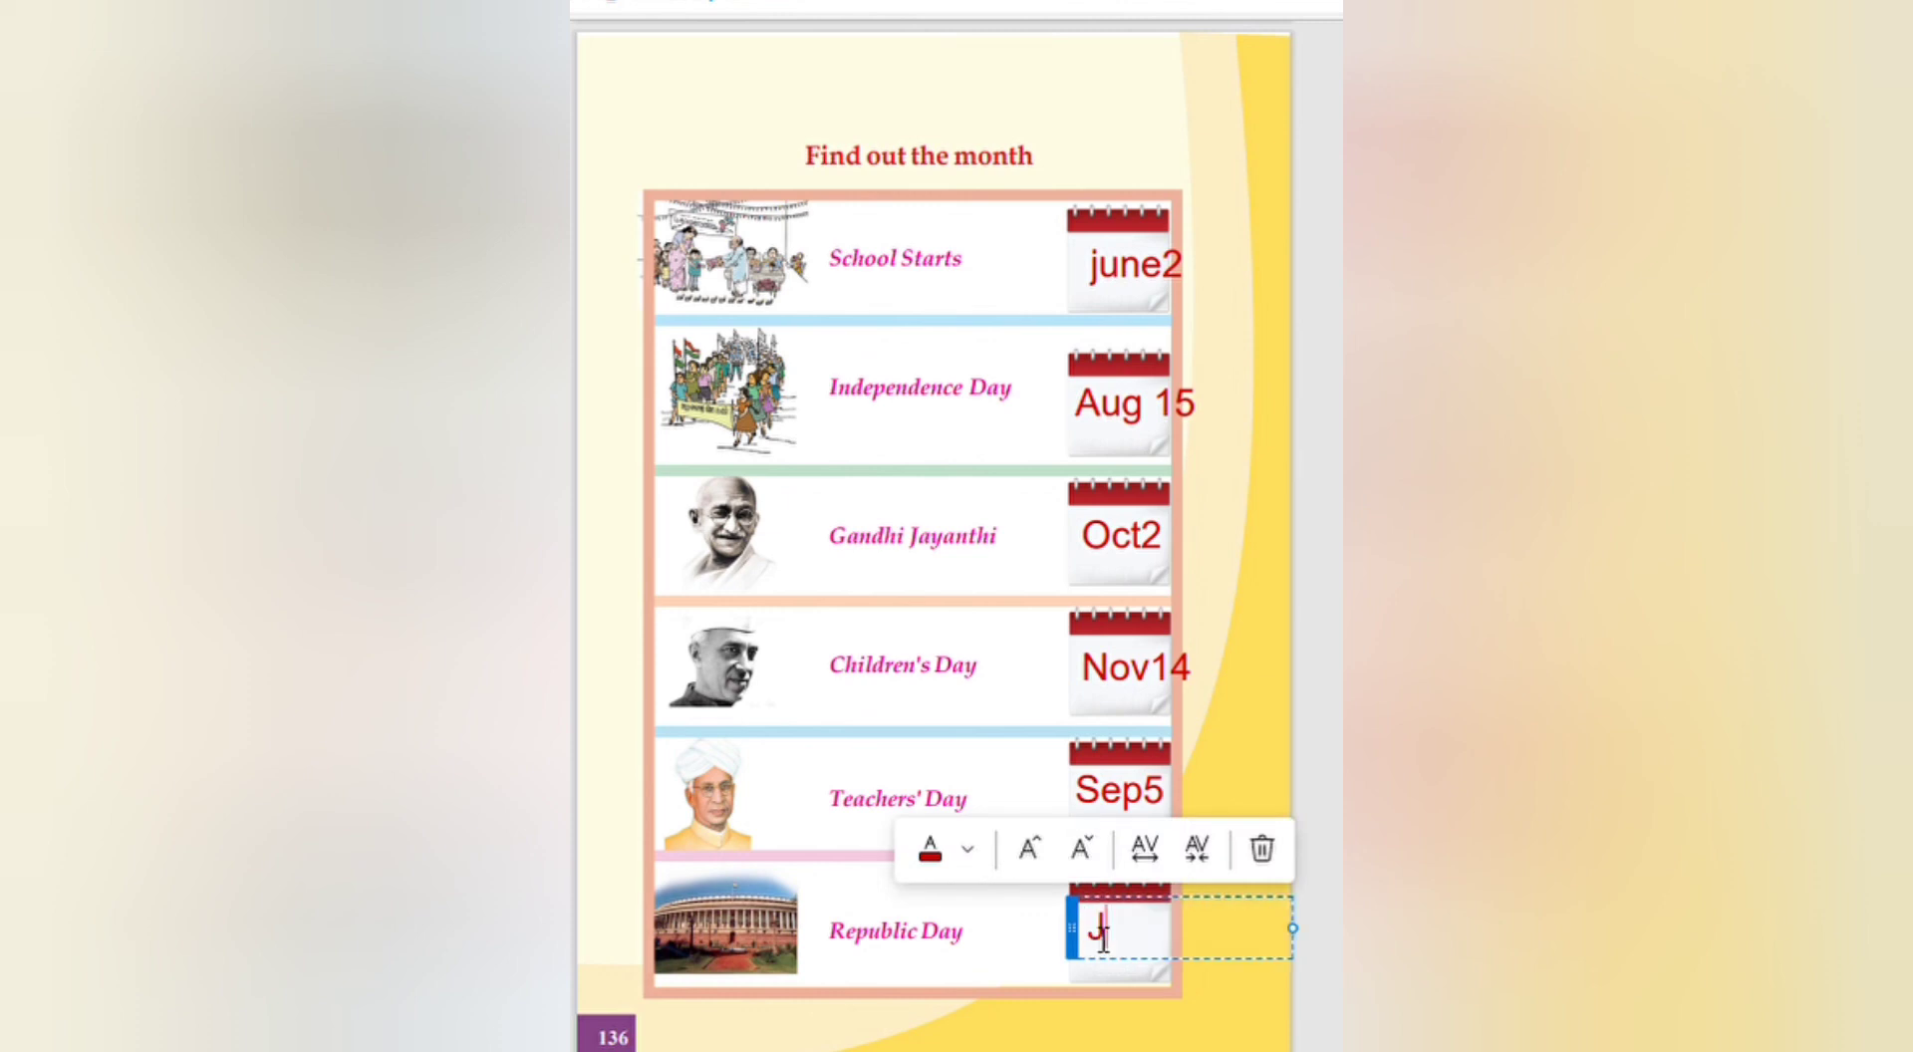
{"action": "type", "text": "Jan26"}
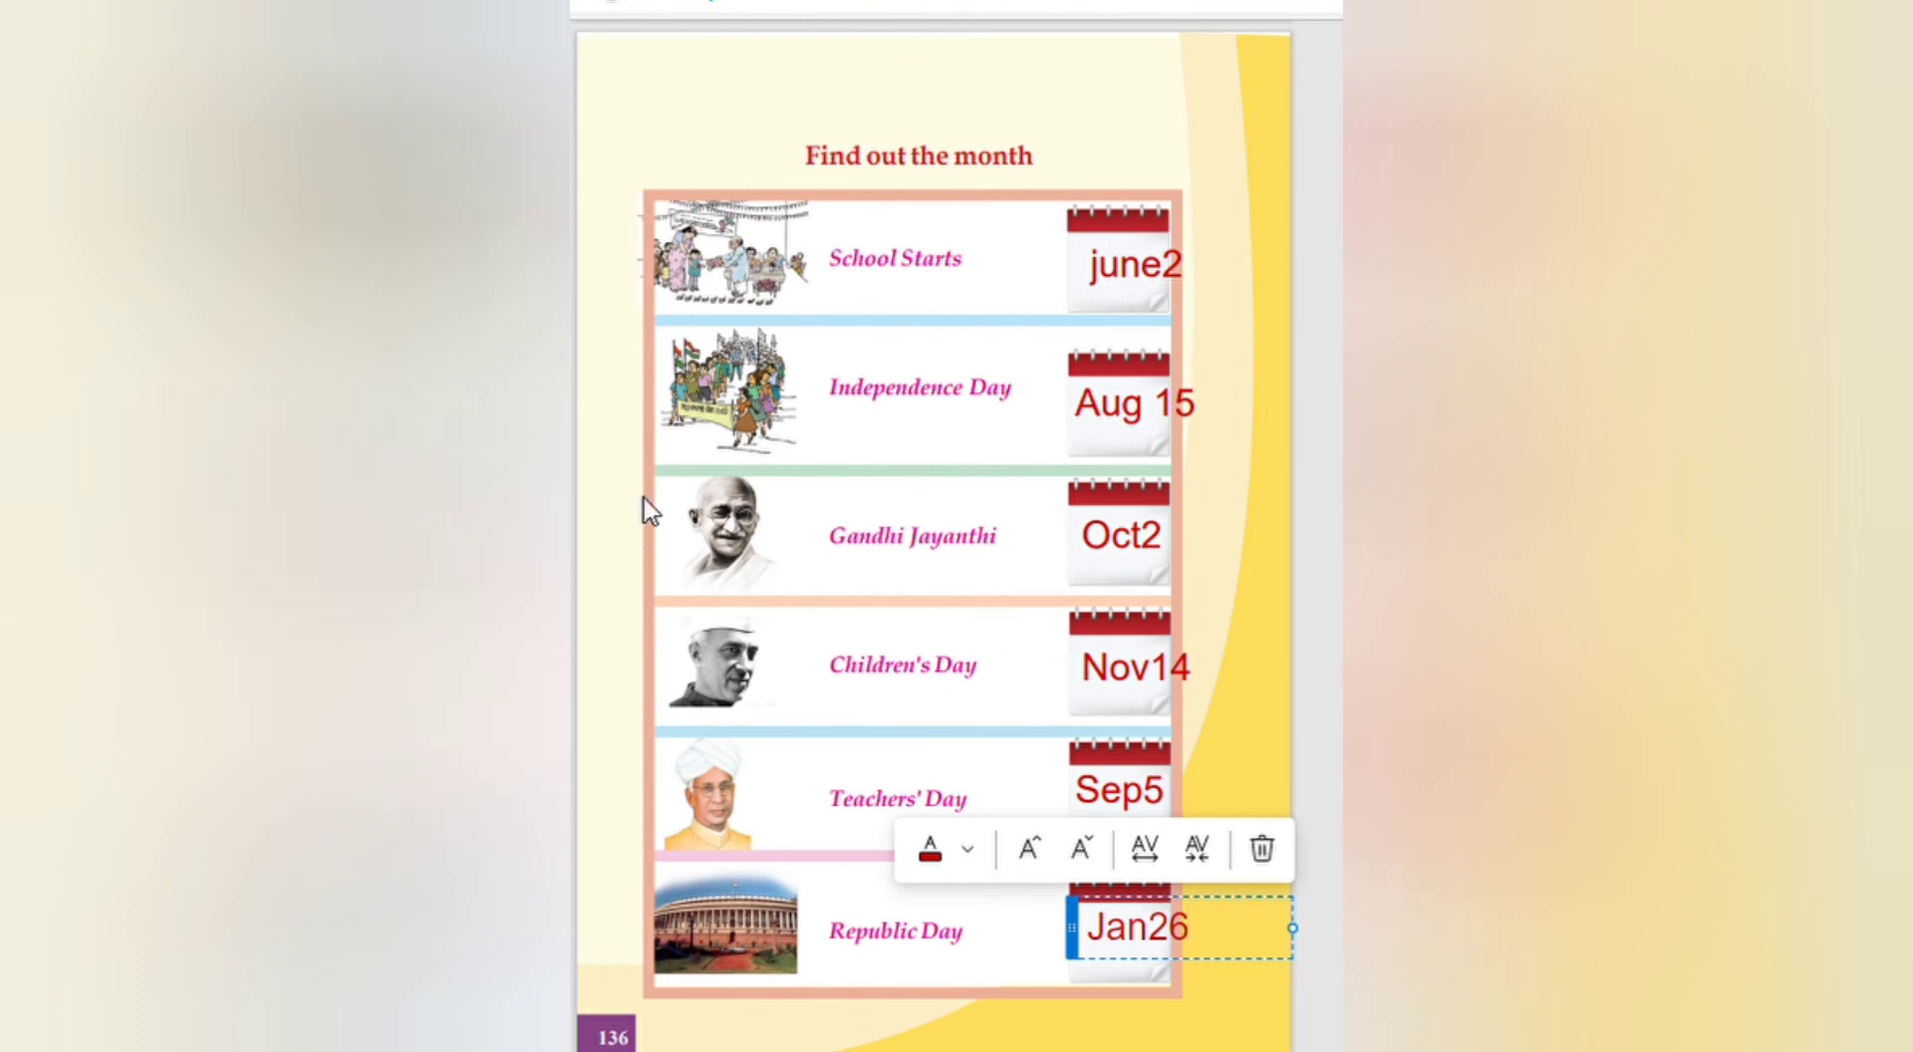
{"action": "mouse_move", "coordinate": [1340, 402]}
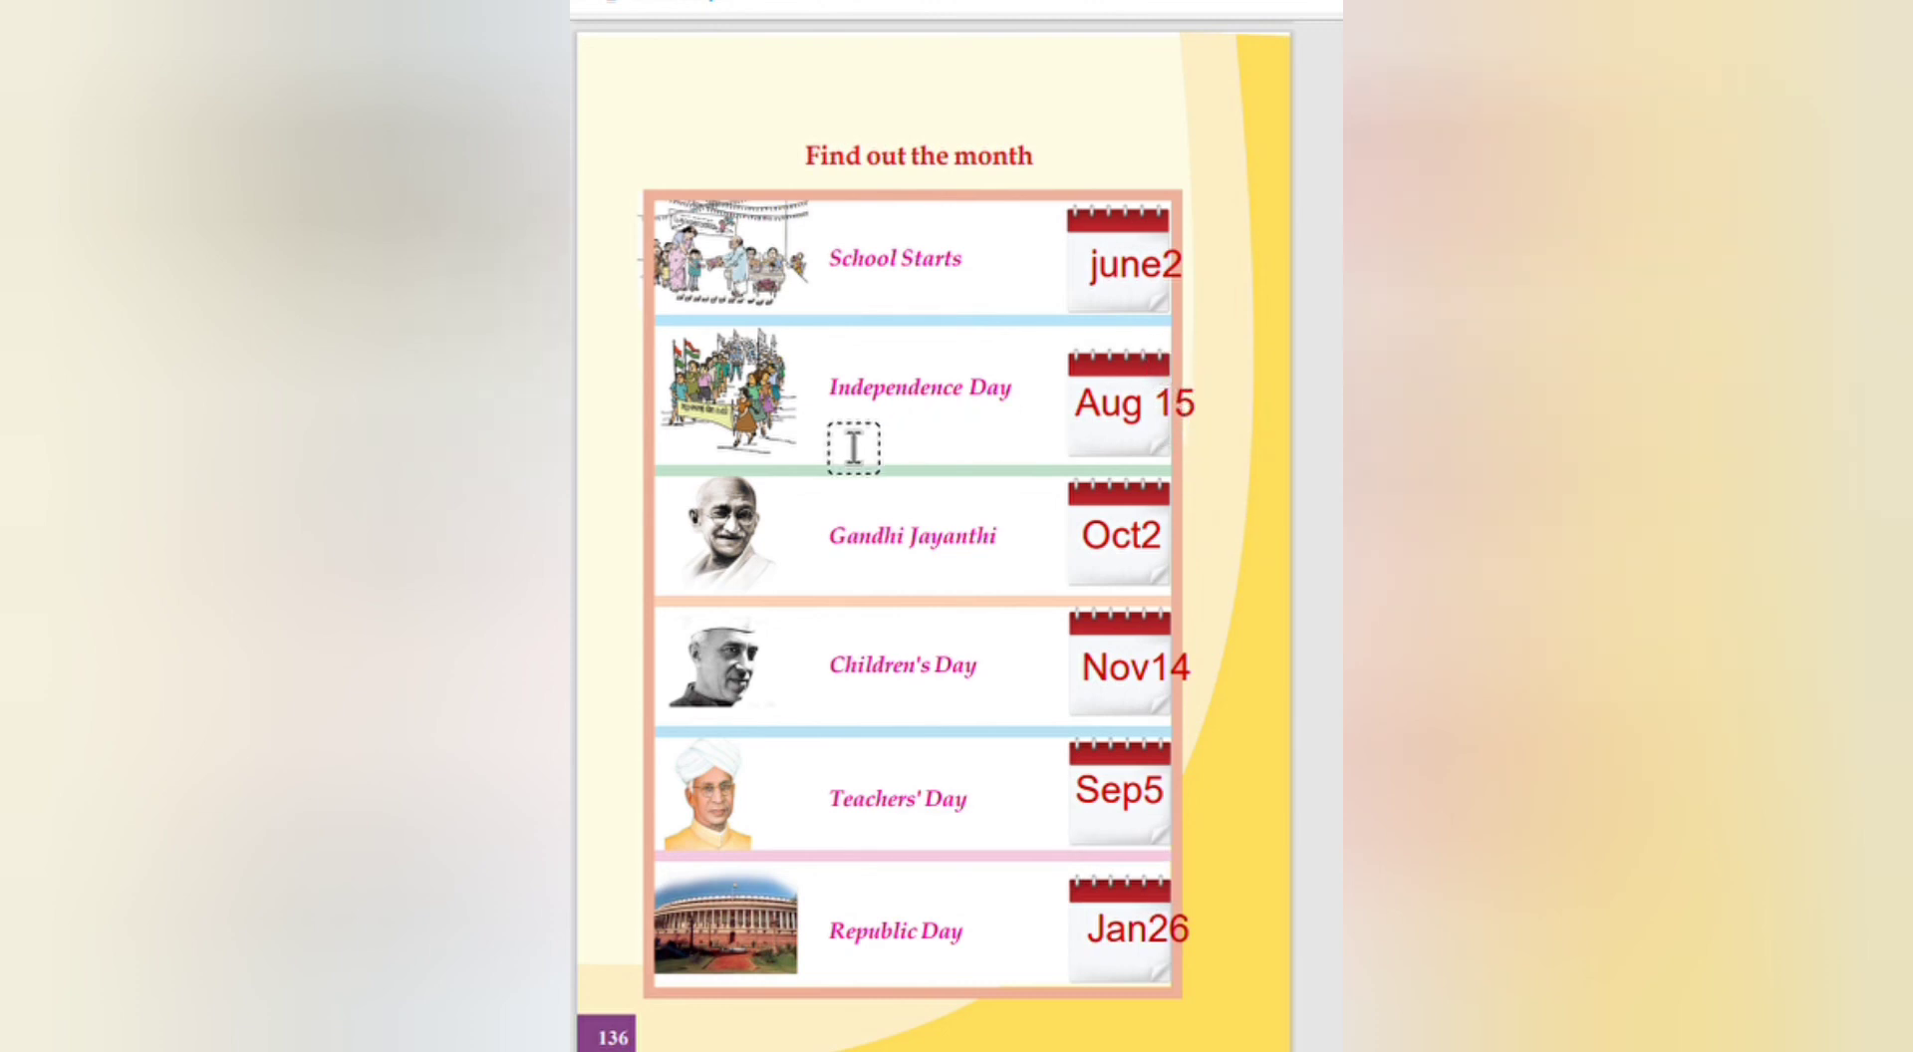
{"action": "mouse_move", "coordinate": [909, 588]}
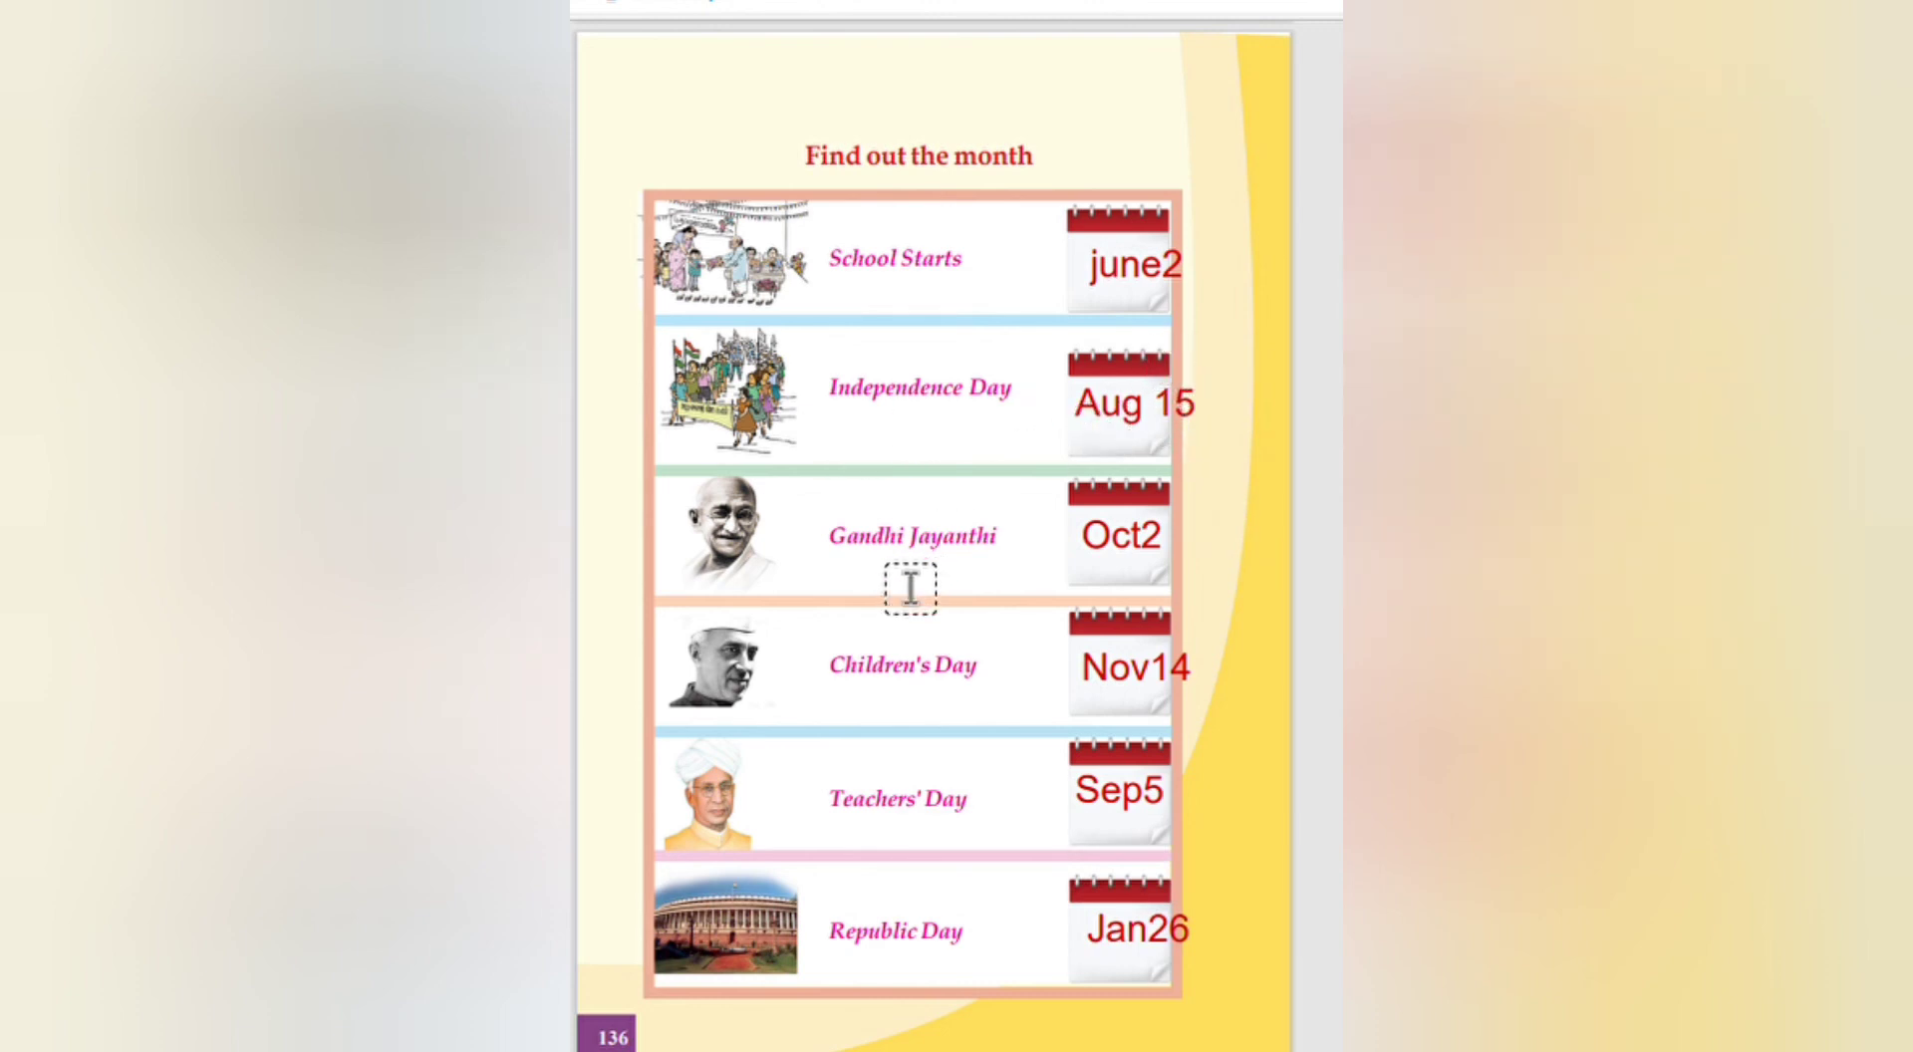
{"action": "mouse_move", "coordinate": [917, 674]}
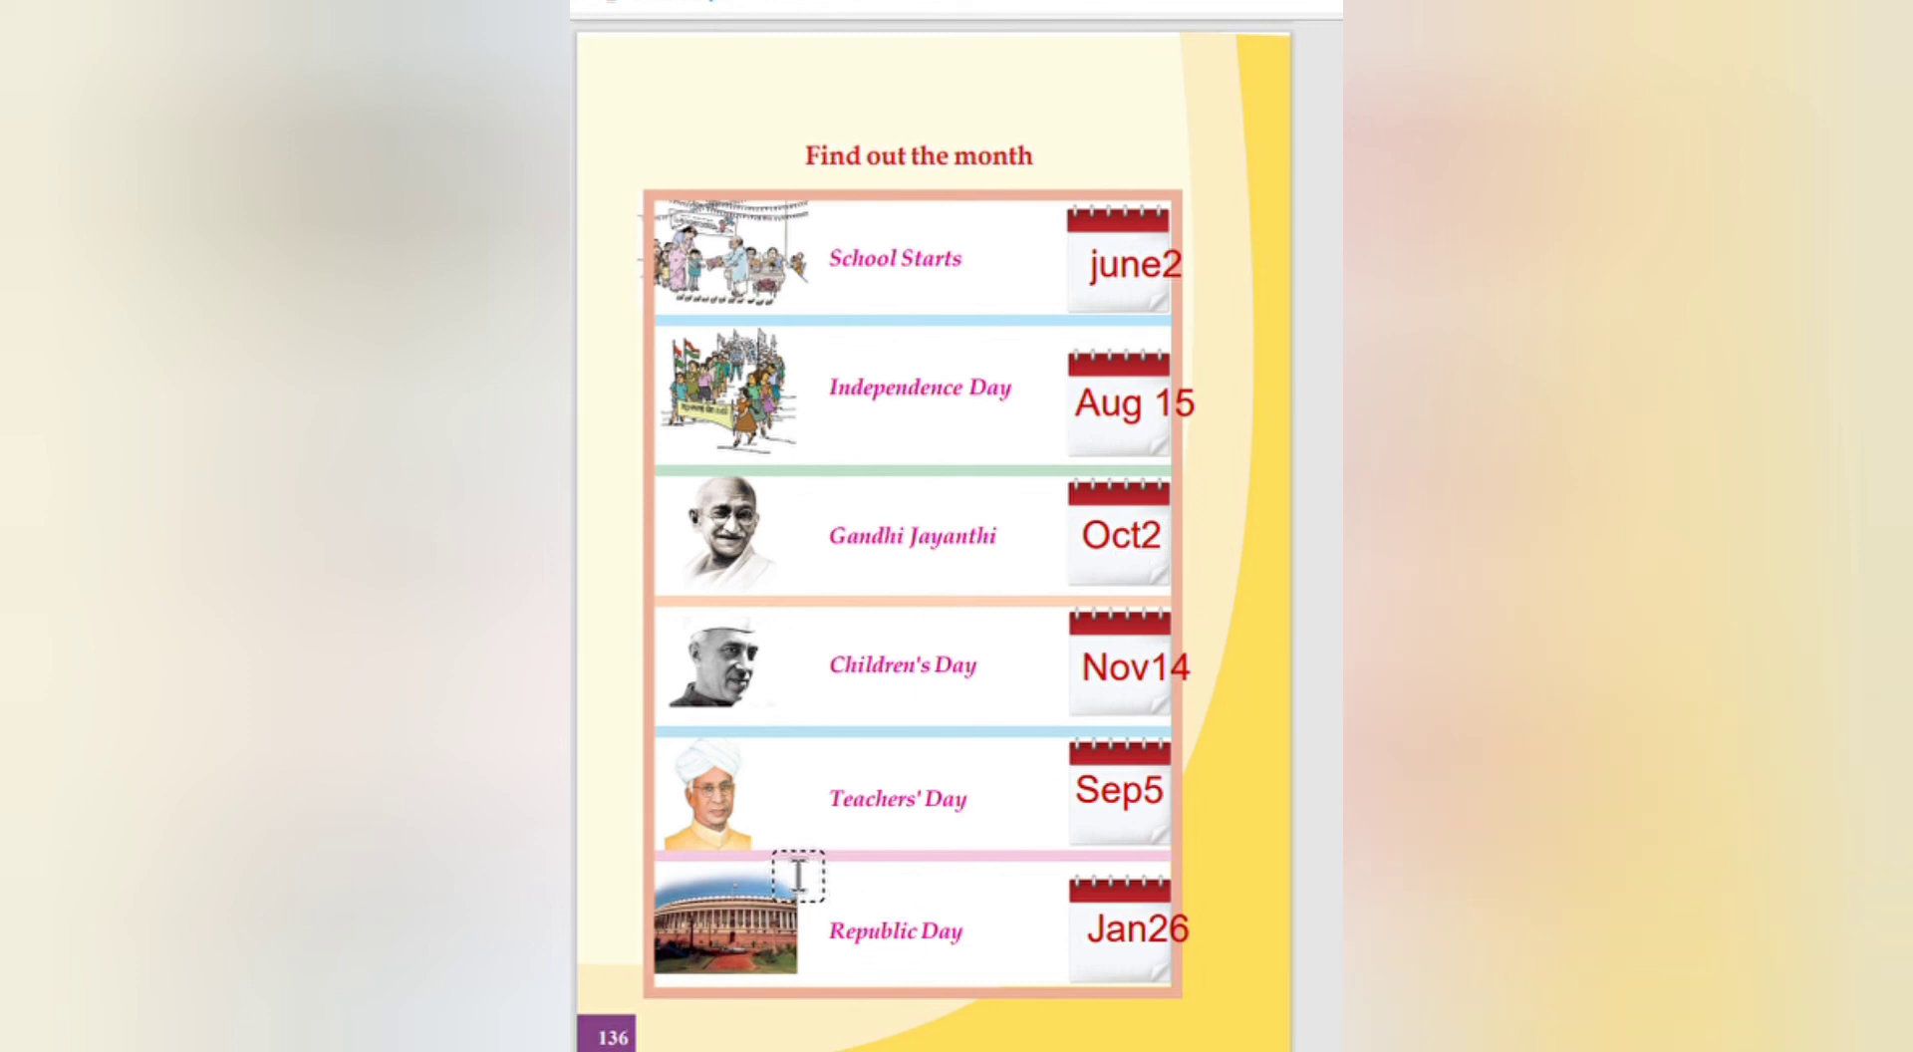
{"action": "mouse_move", "coordinate": [1096, 719]}
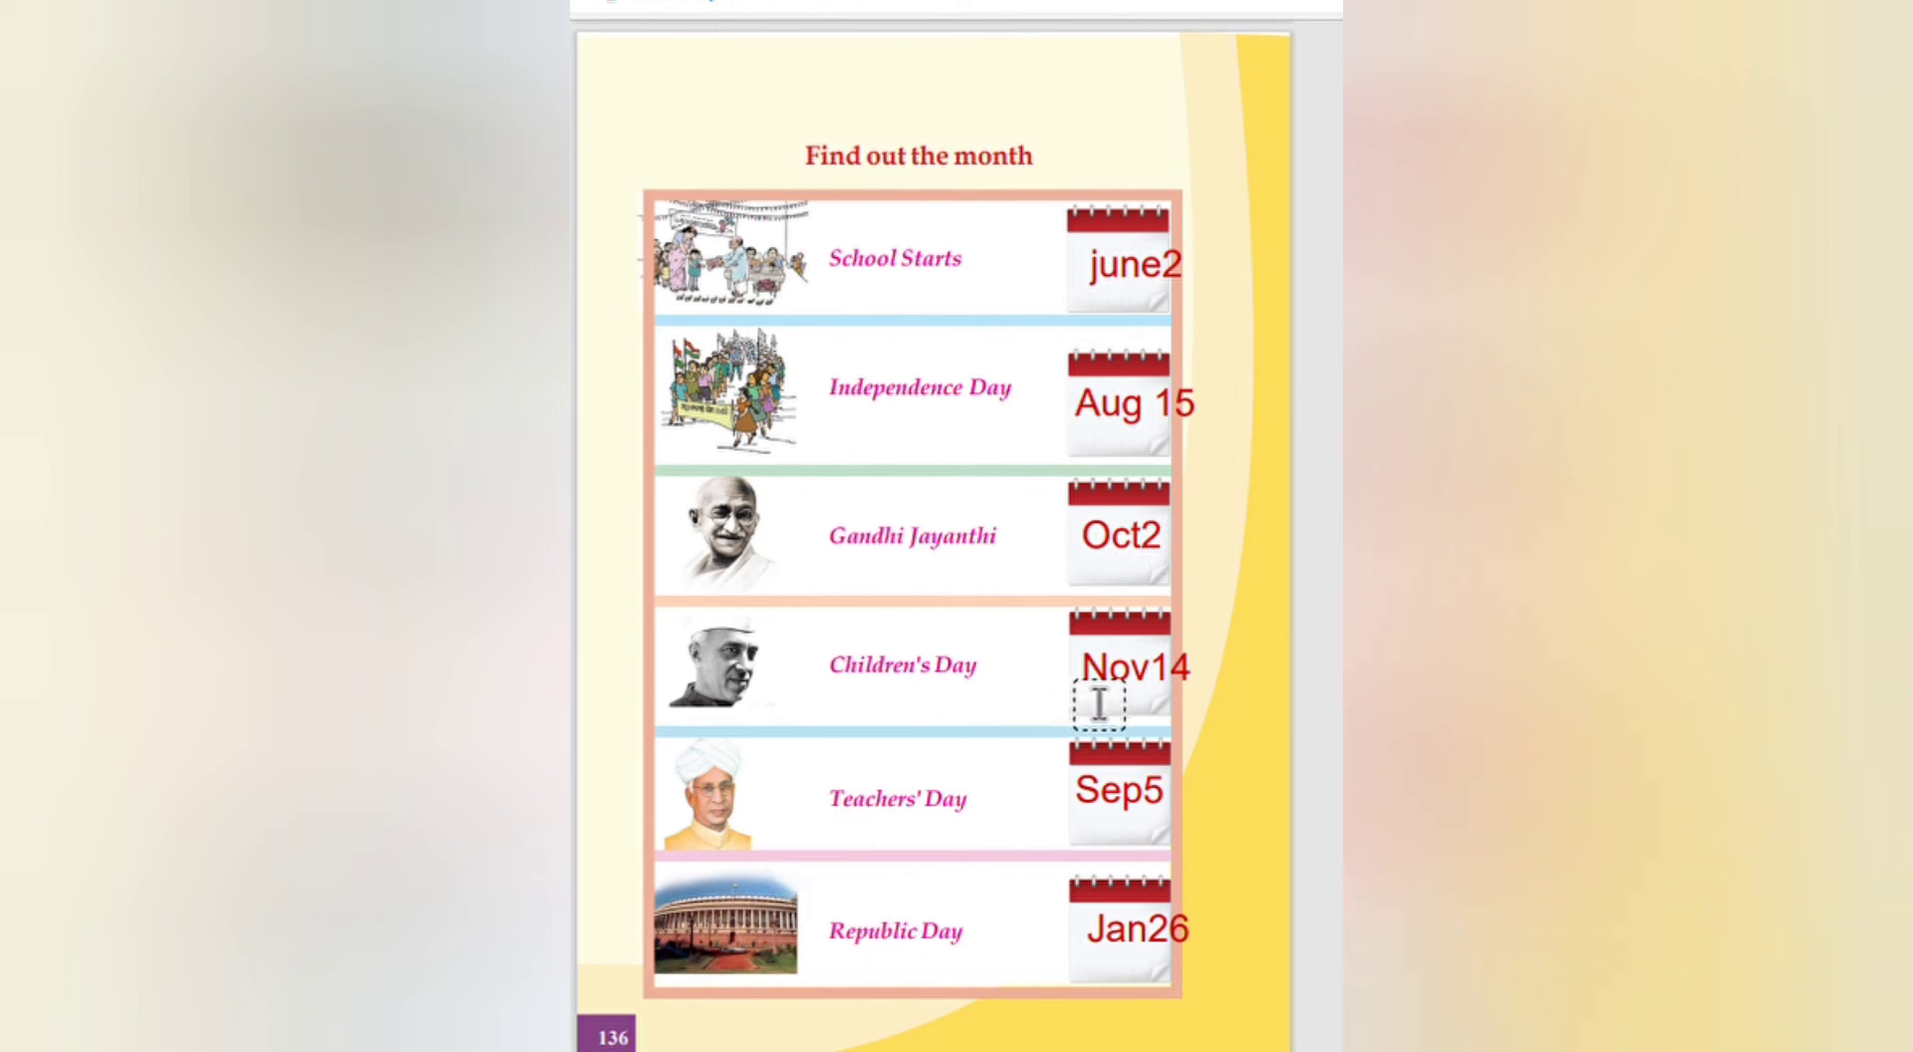
{"action": "mouse_move", "coordinate": [1144, 867]}
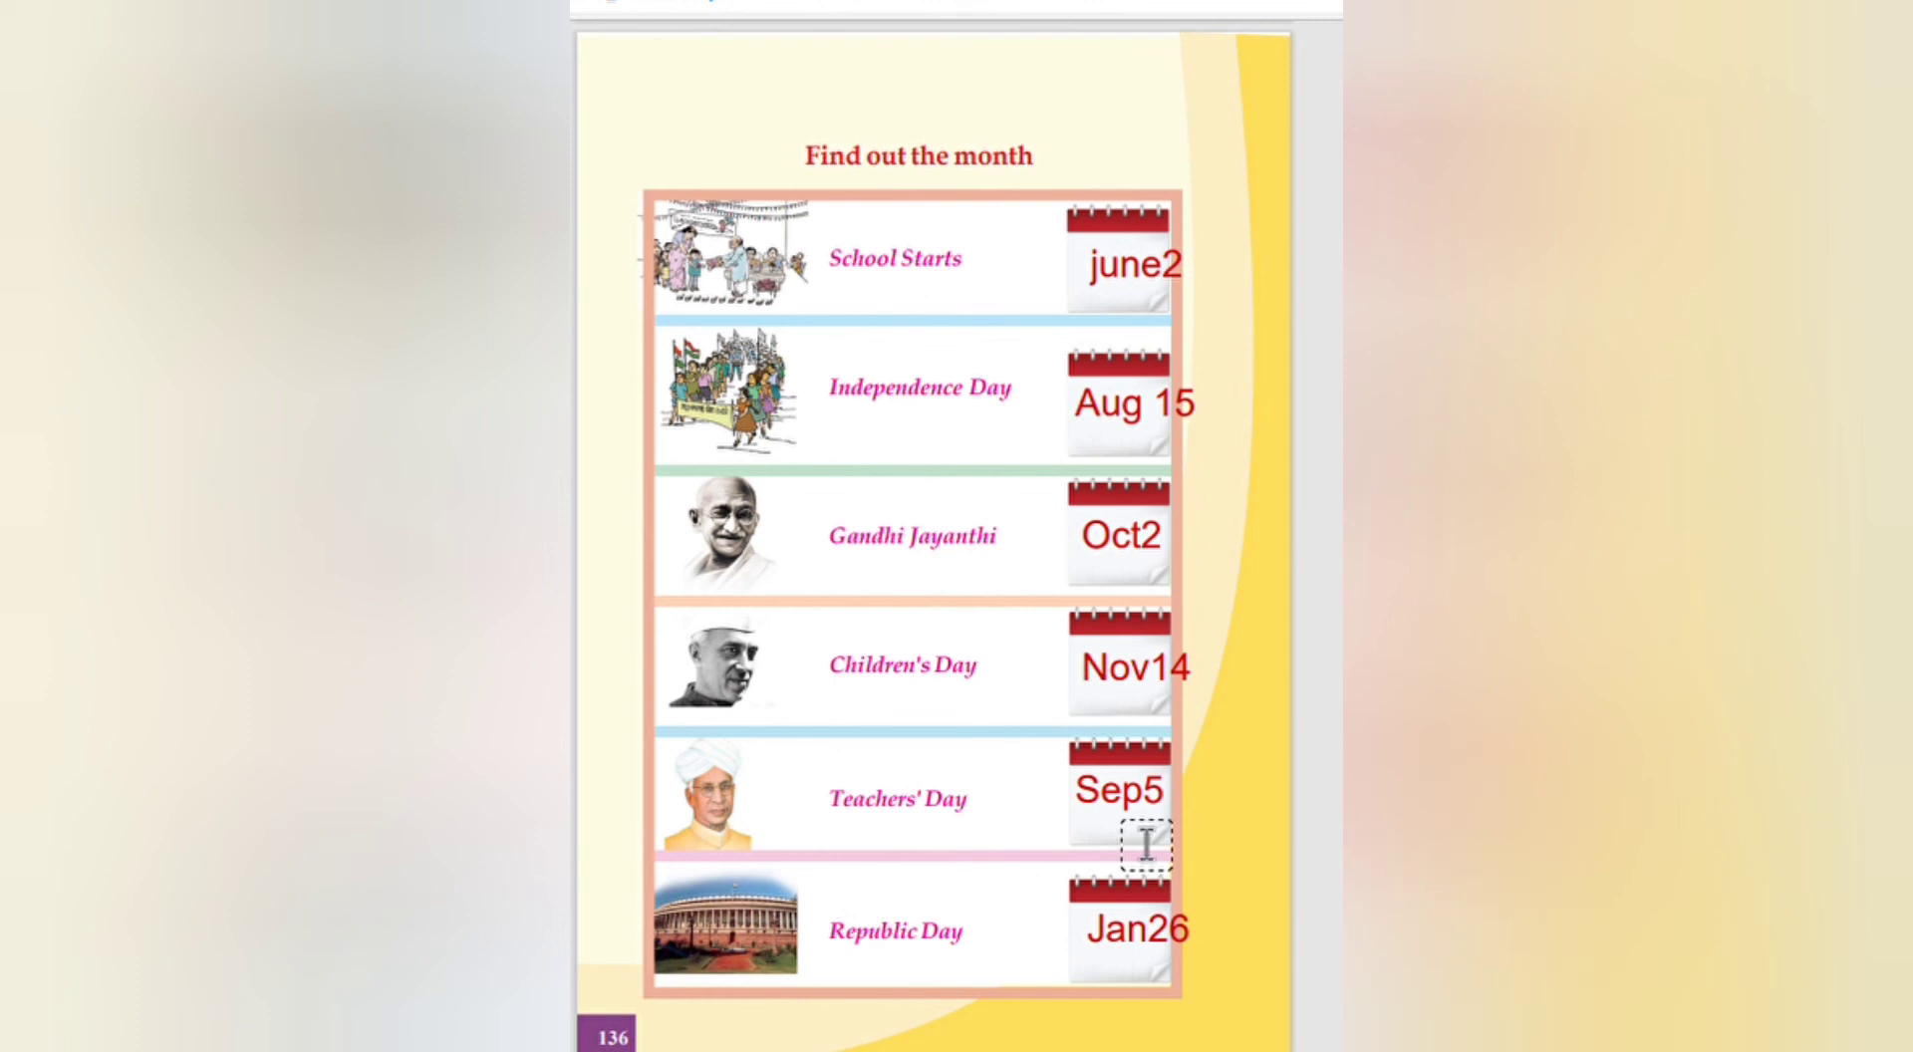
{"action": "mouse_move", "coordinate": [1049, 953]}
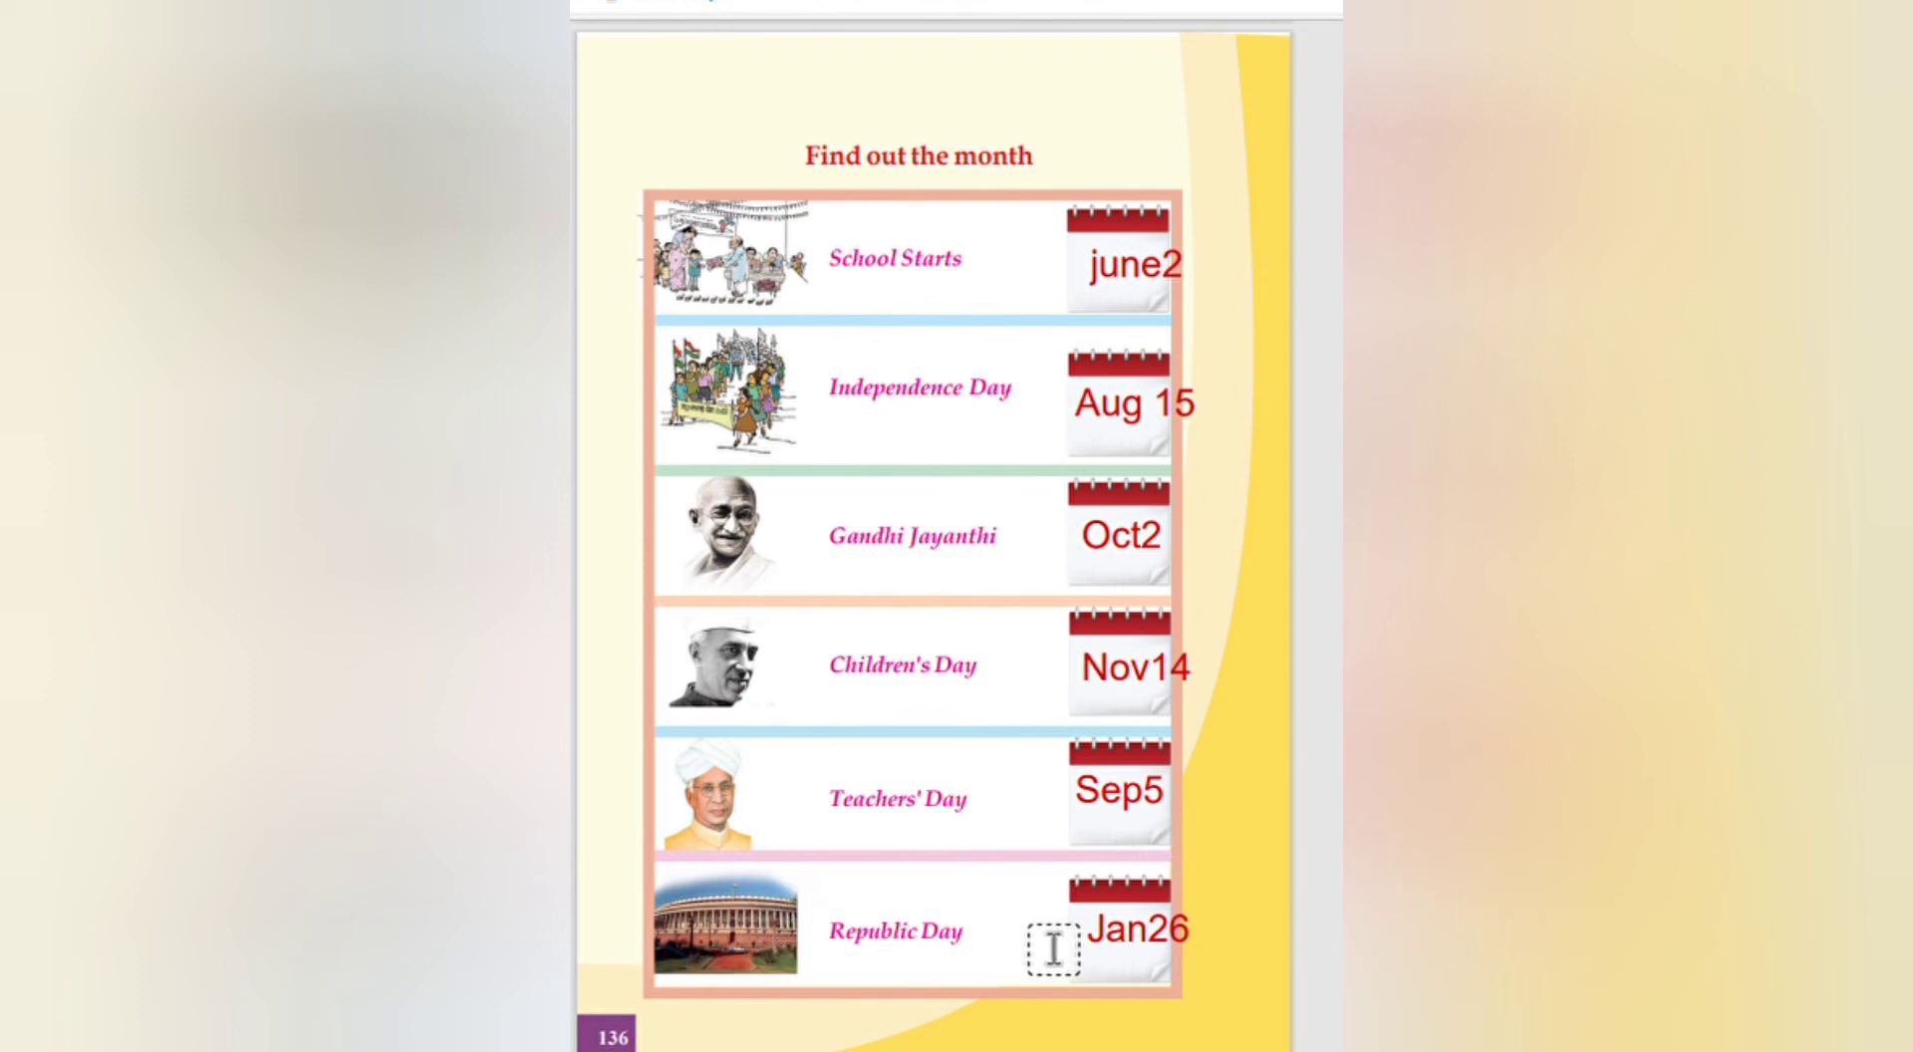
{"action": "mouse_move", "coordinate": [922, 640]}
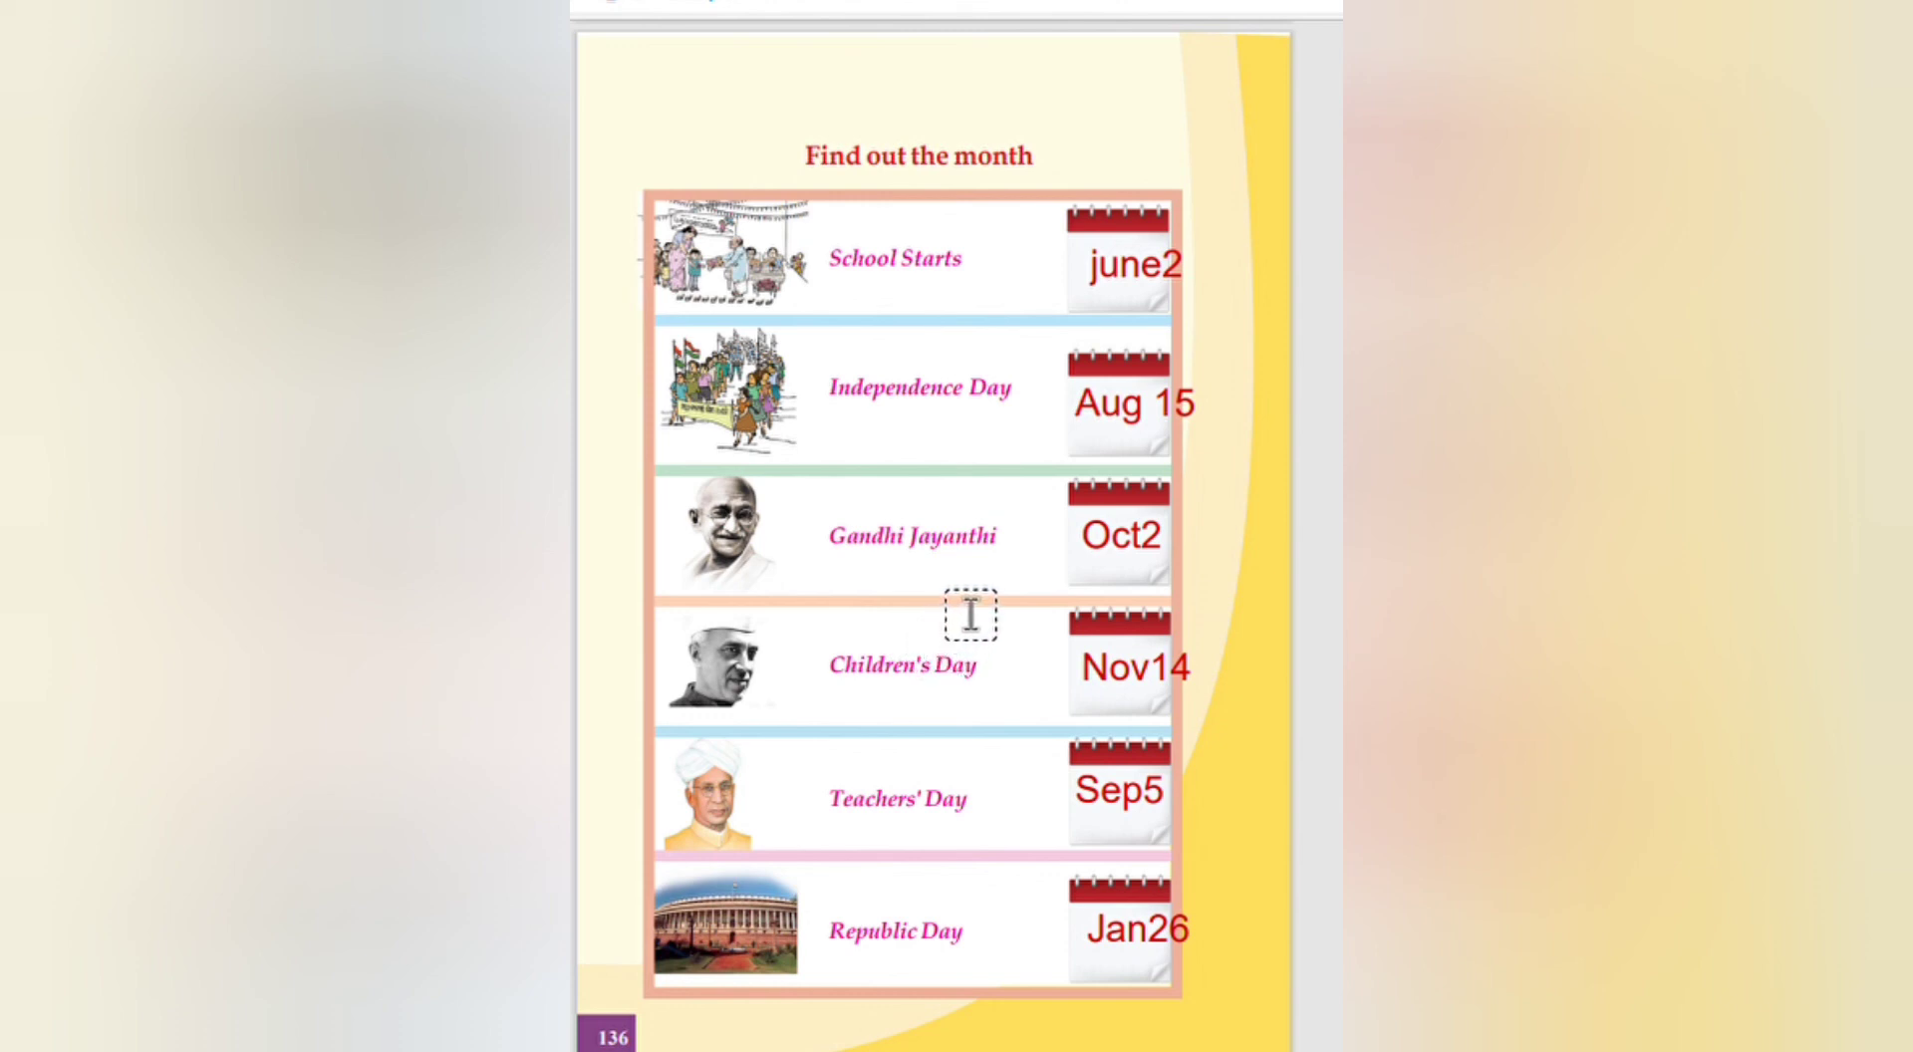
{"action": "mouse_move", "coordinate": [968, 690]}
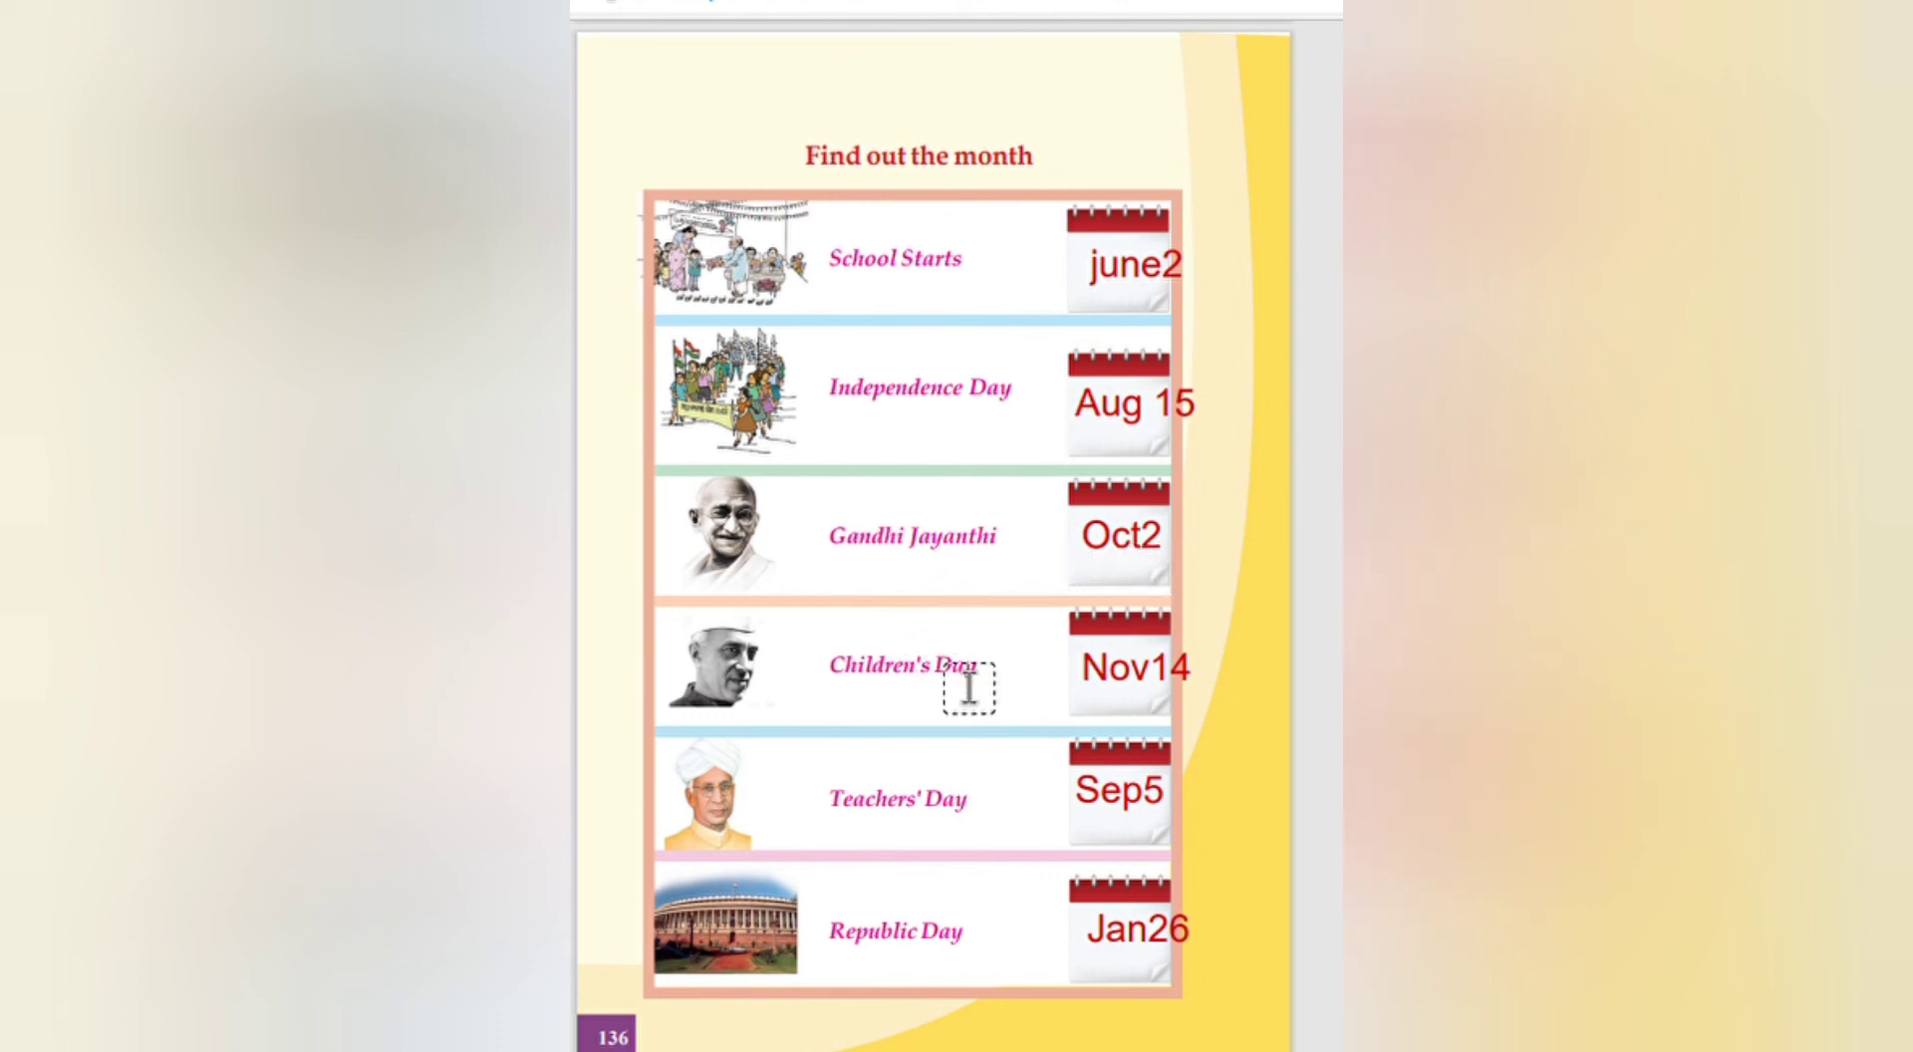